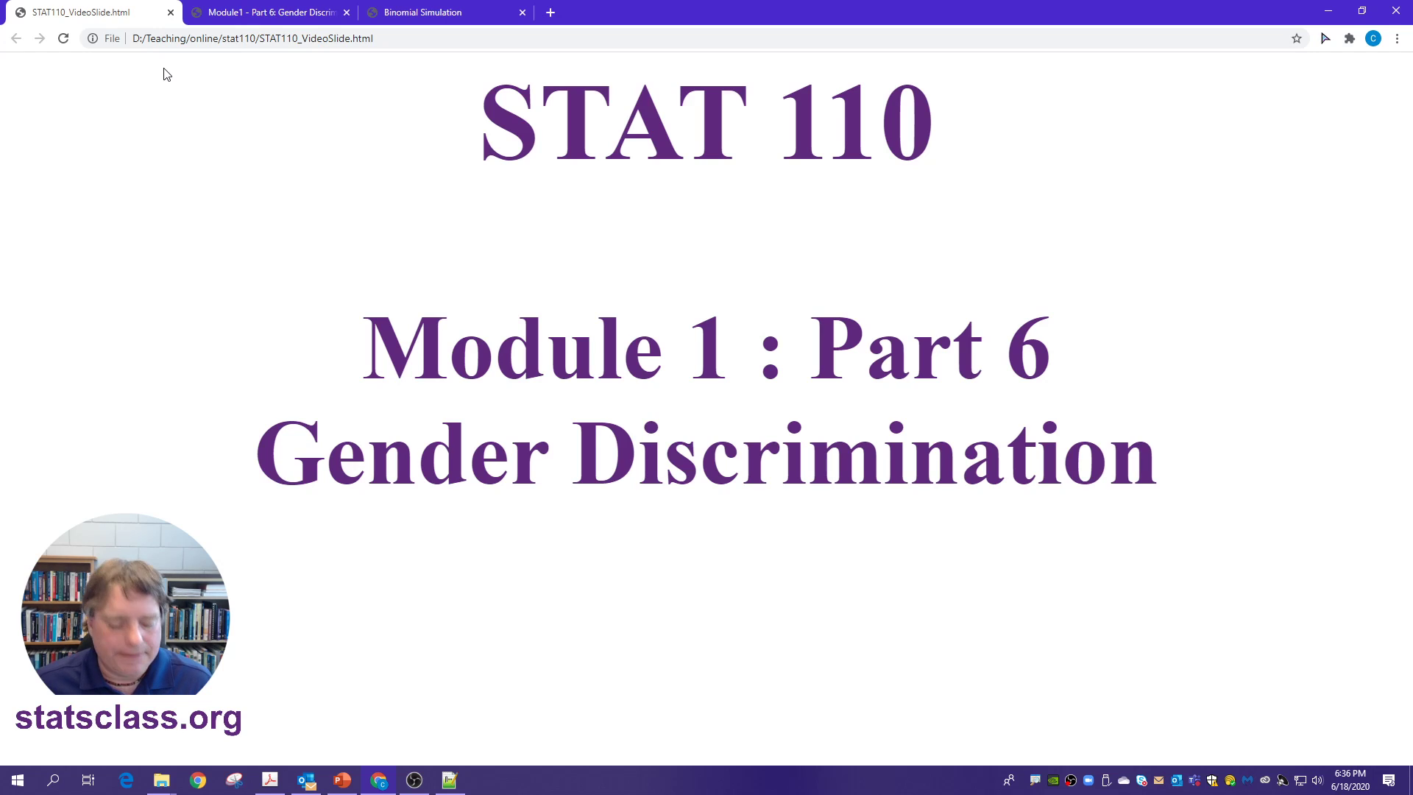
Switch to the 'Module1 - Part 6: Gender Discrimination' notes tab from the title slide.
click(264, 12)
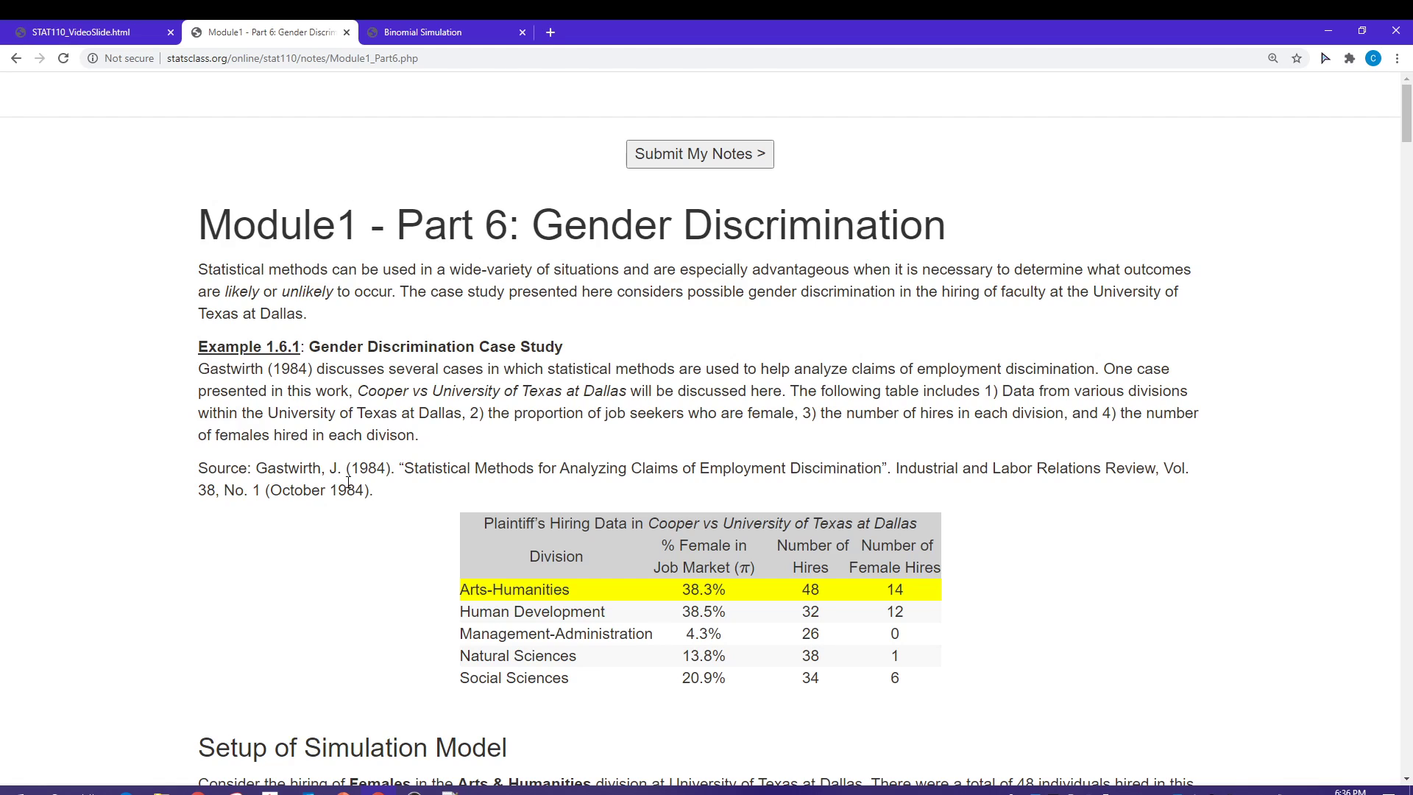
scroll(down, 3)
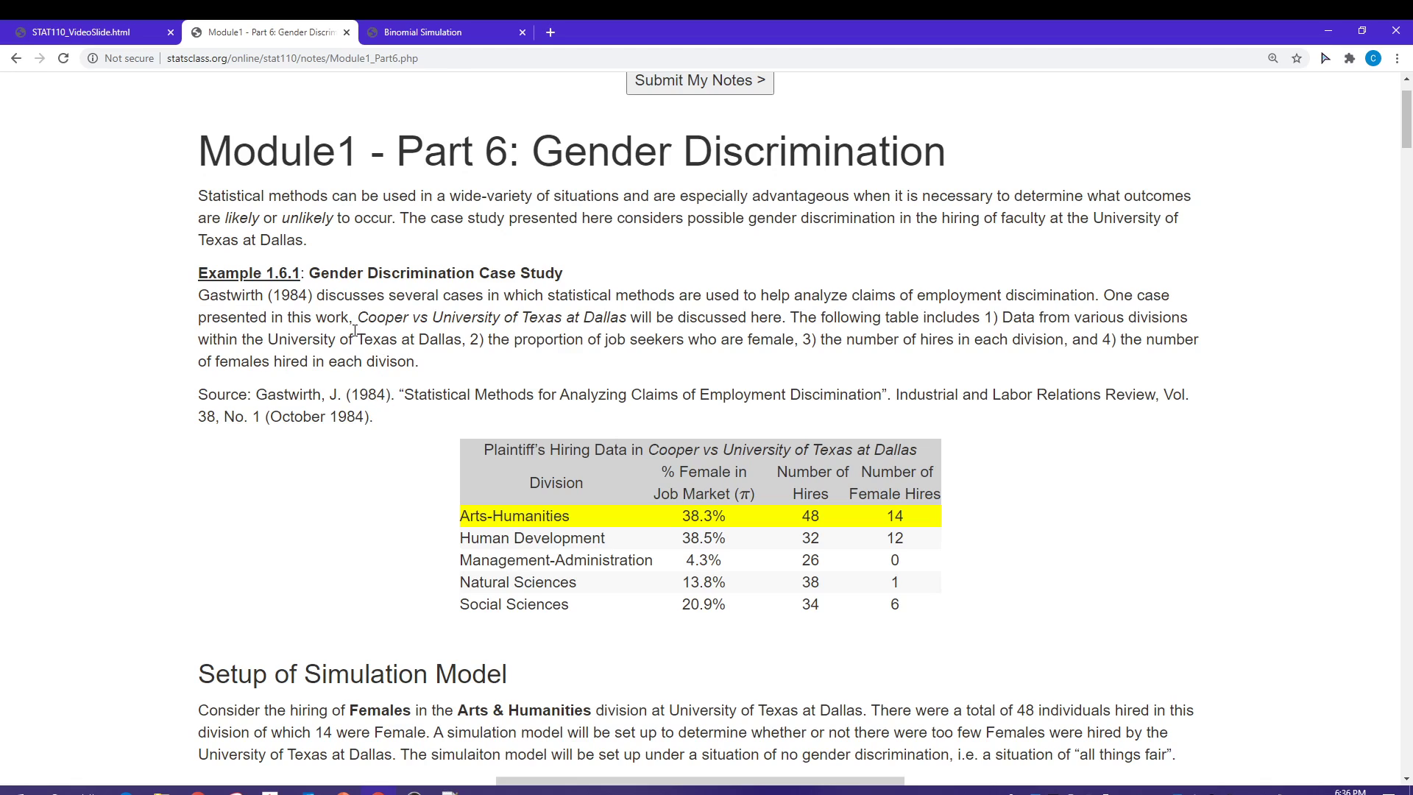
drag(359, 317, 627, 316)
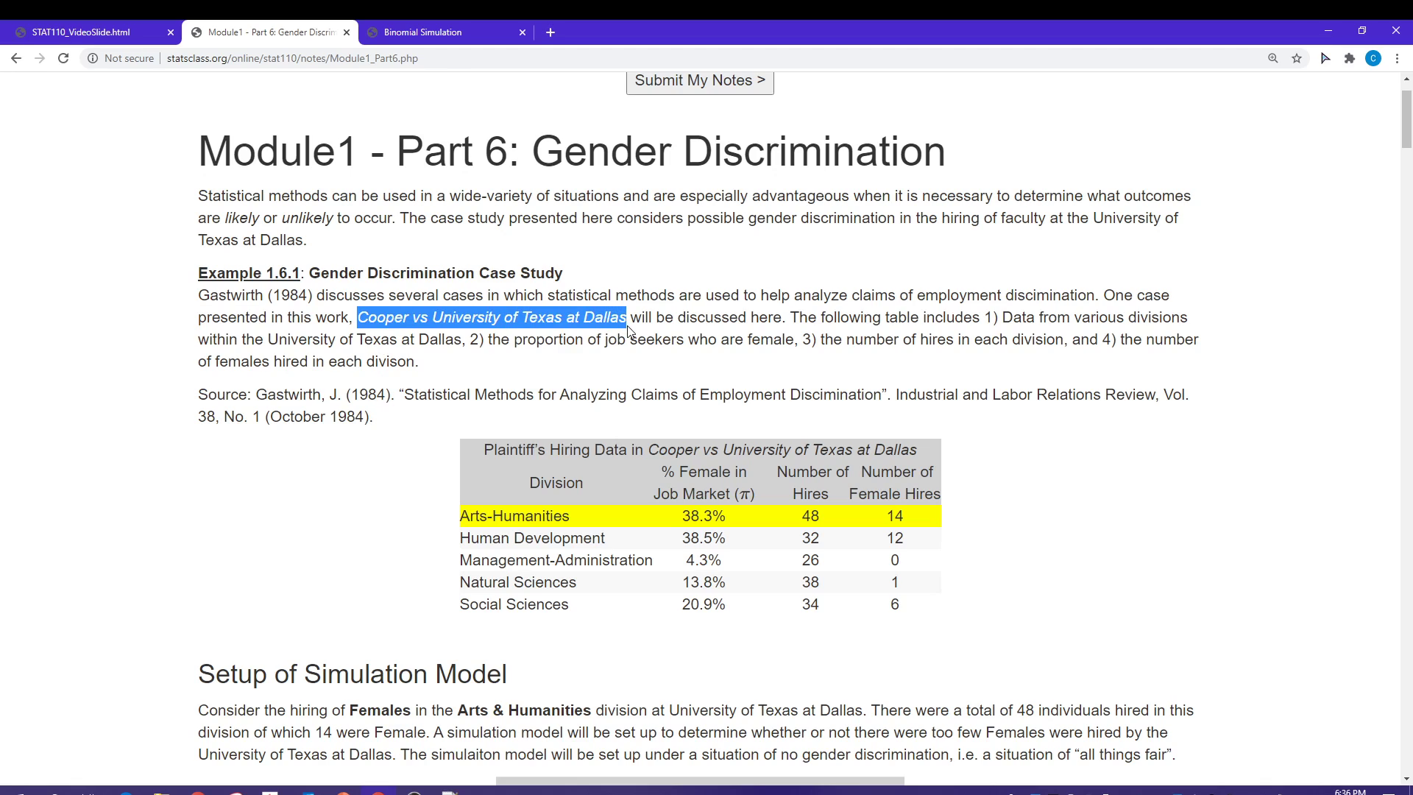
scroll(down, 3)
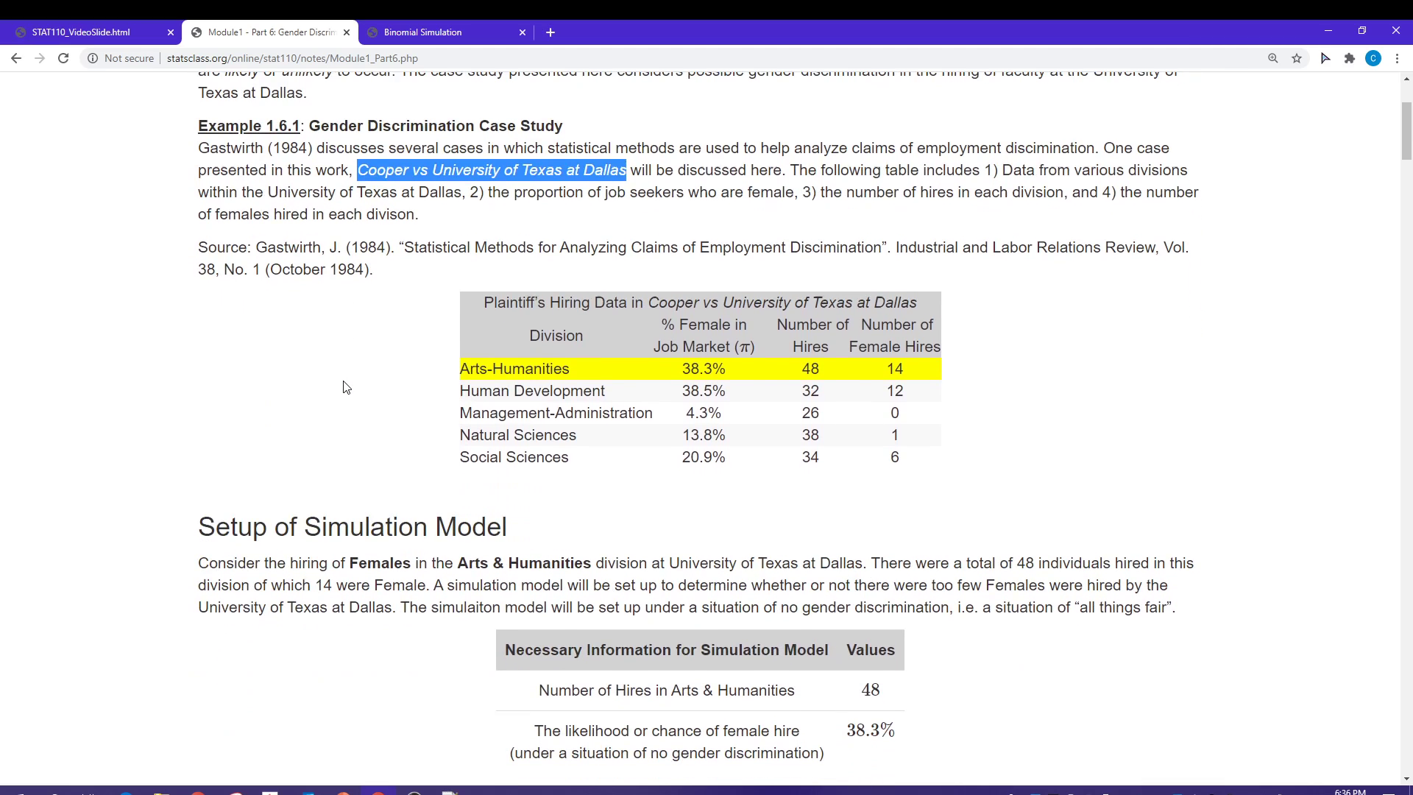
mouse_move(334, 379)
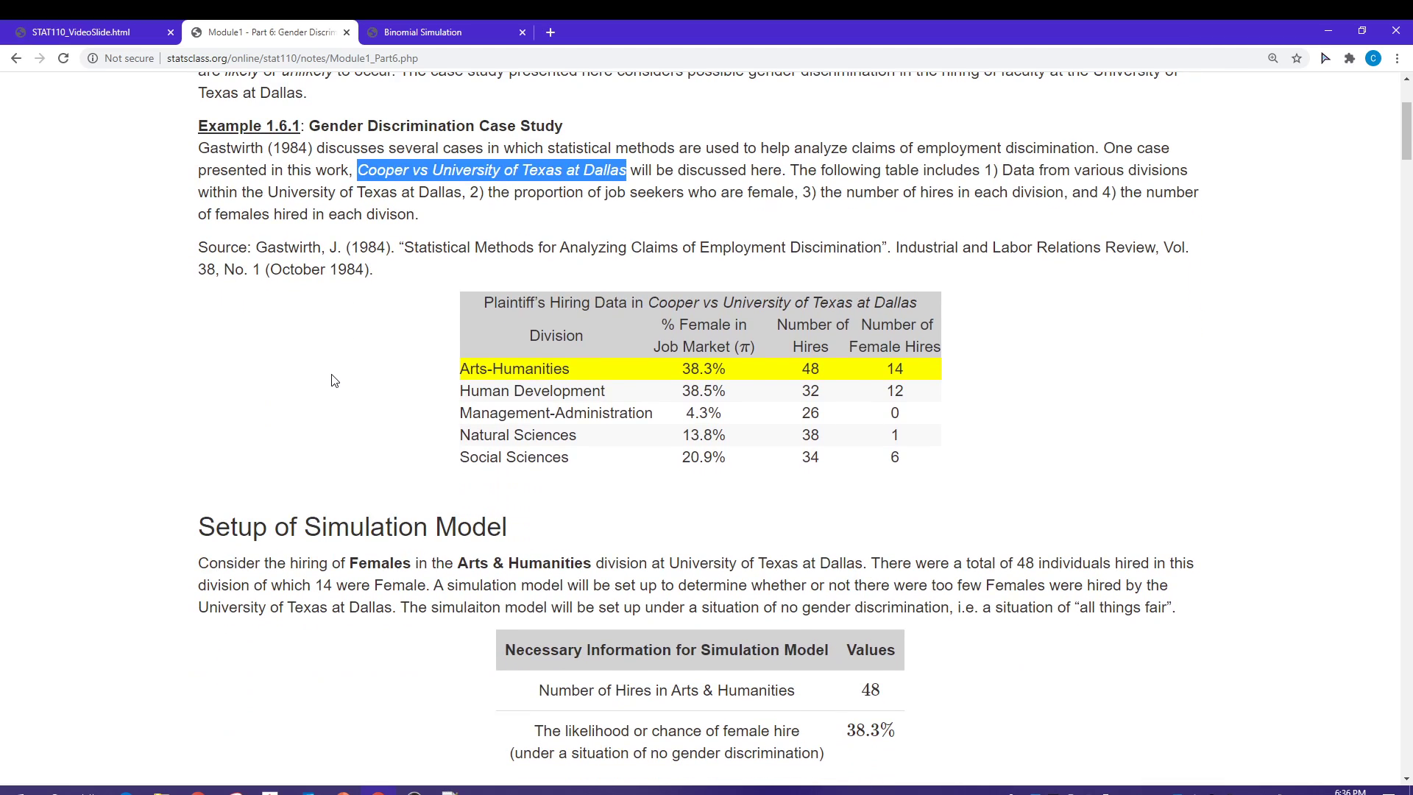
scroll(down, 3)
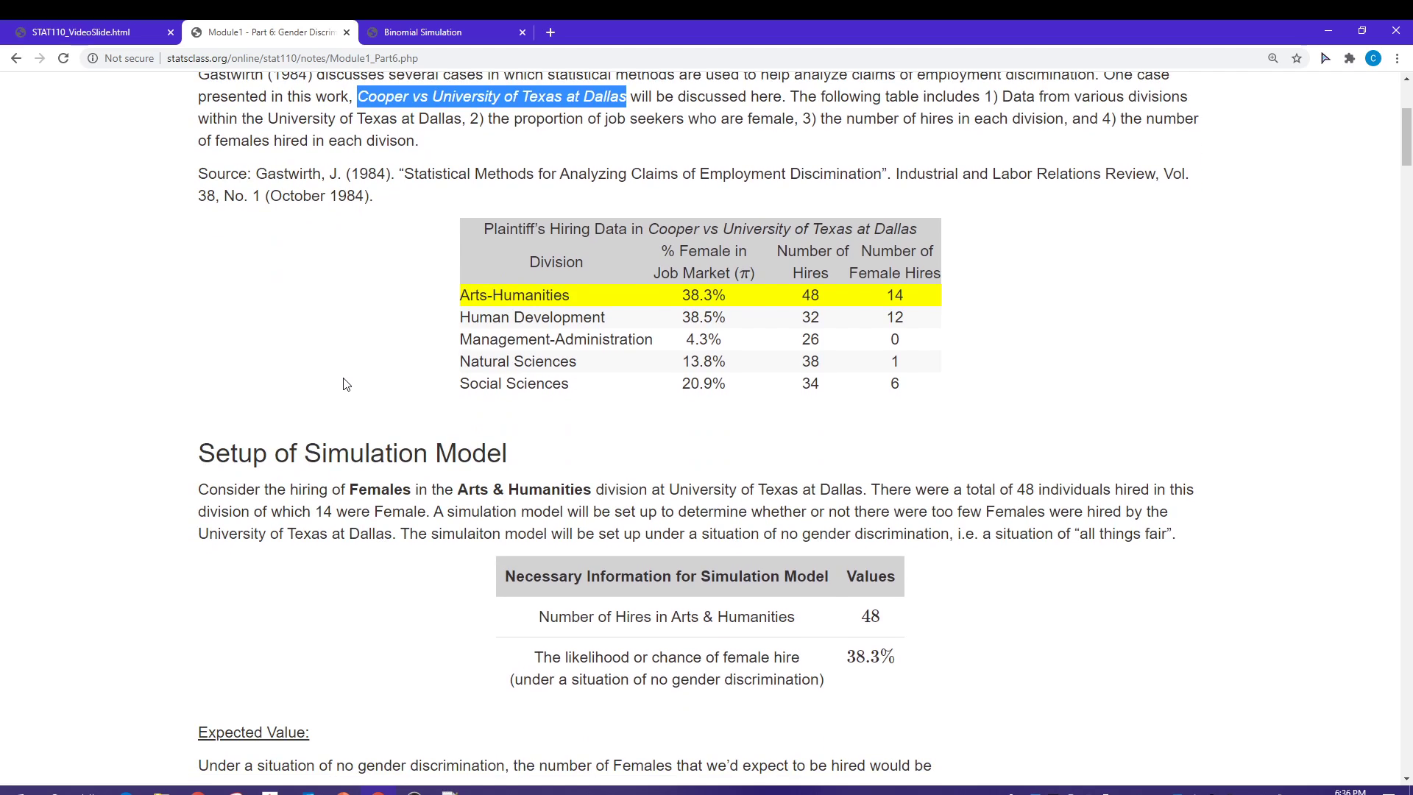
scroll(down, 3)
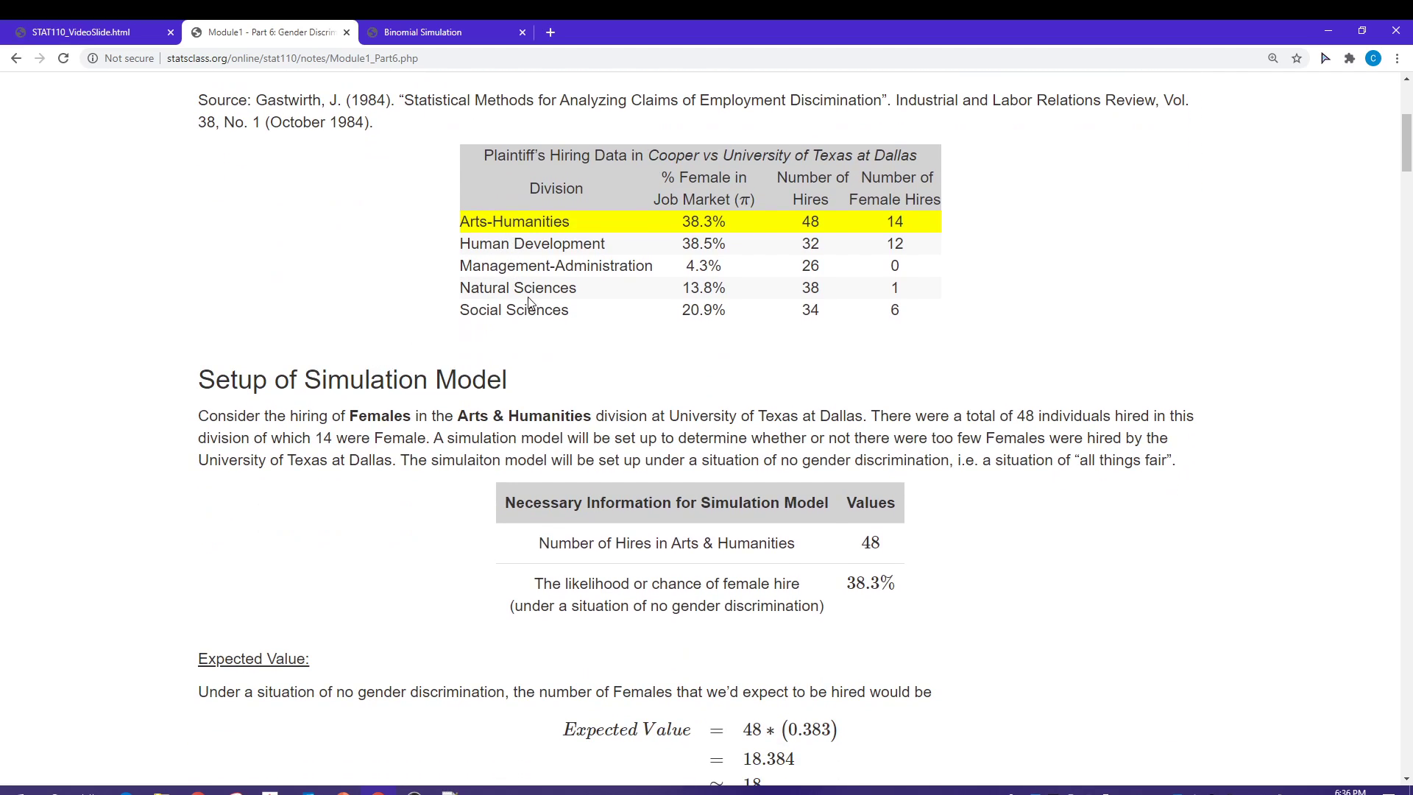
mouse_move(512, 244)
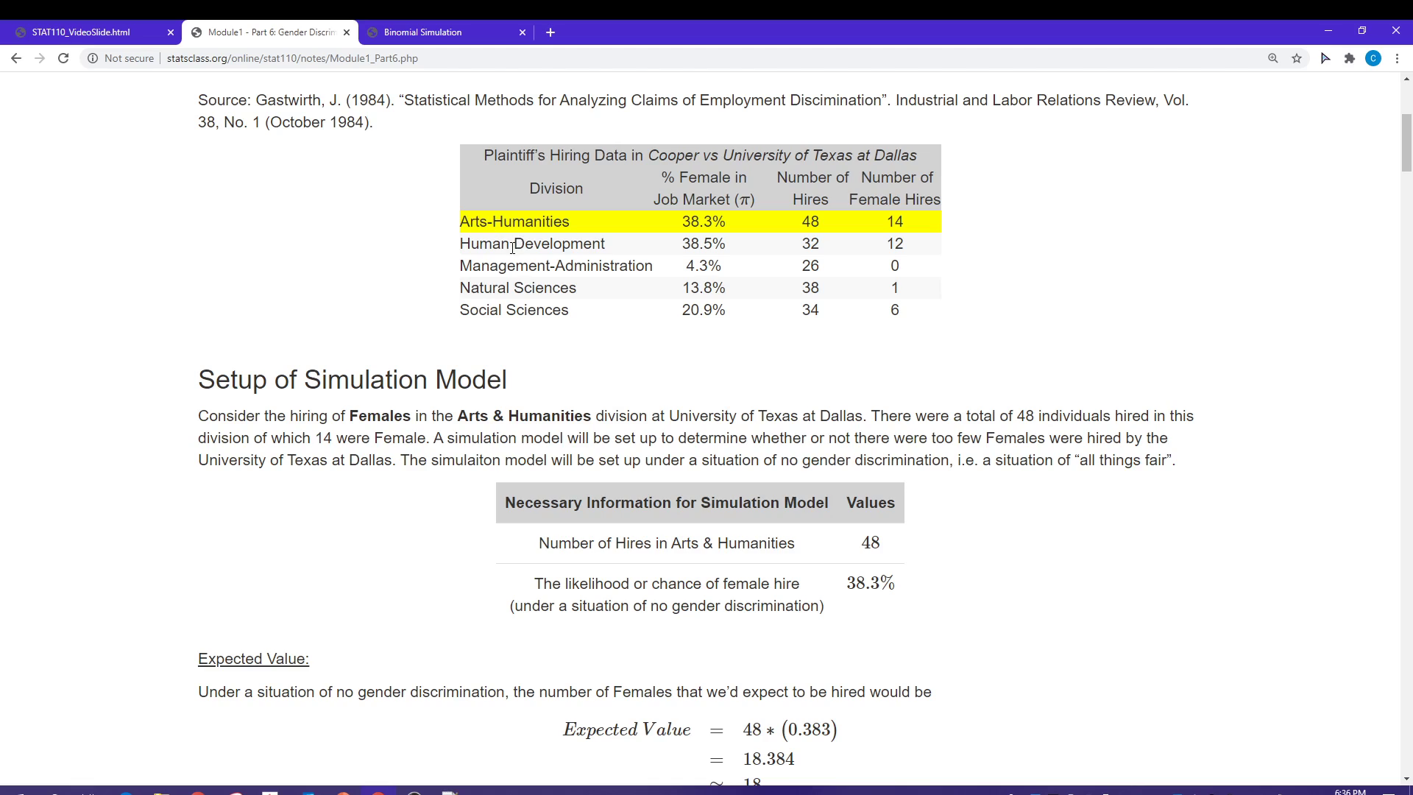
mouse_move(478, 283)
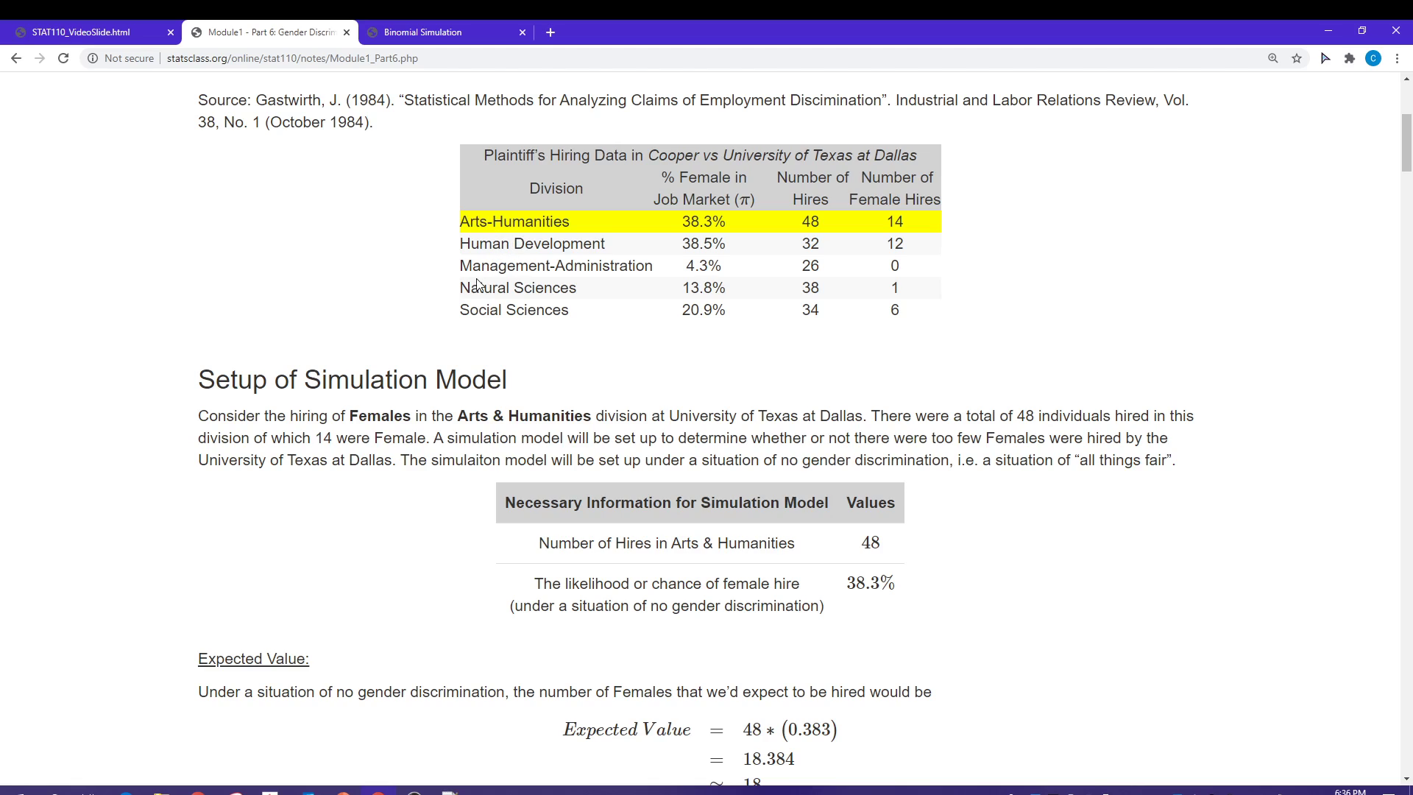
mouse_move(711, 234)
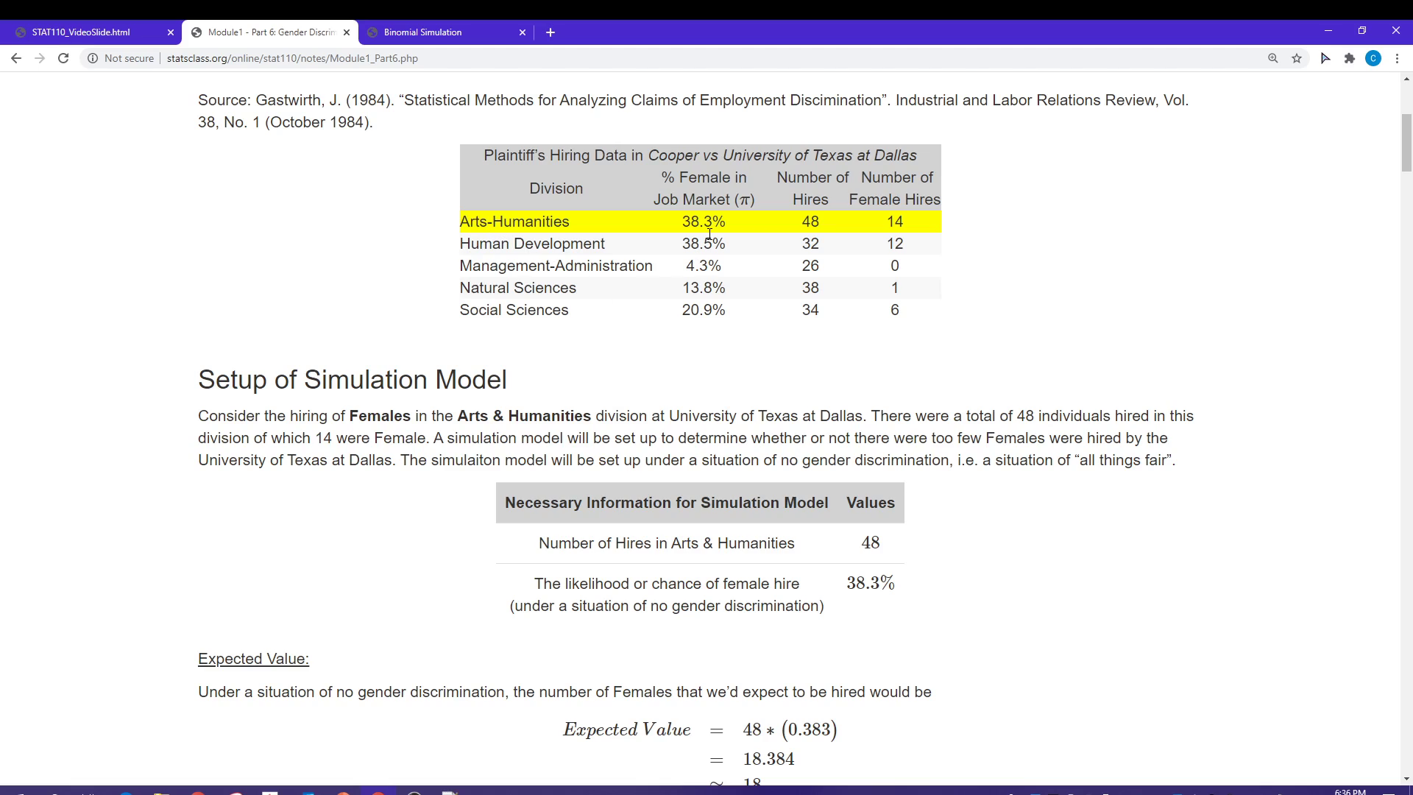
mouse_move(752, 238)
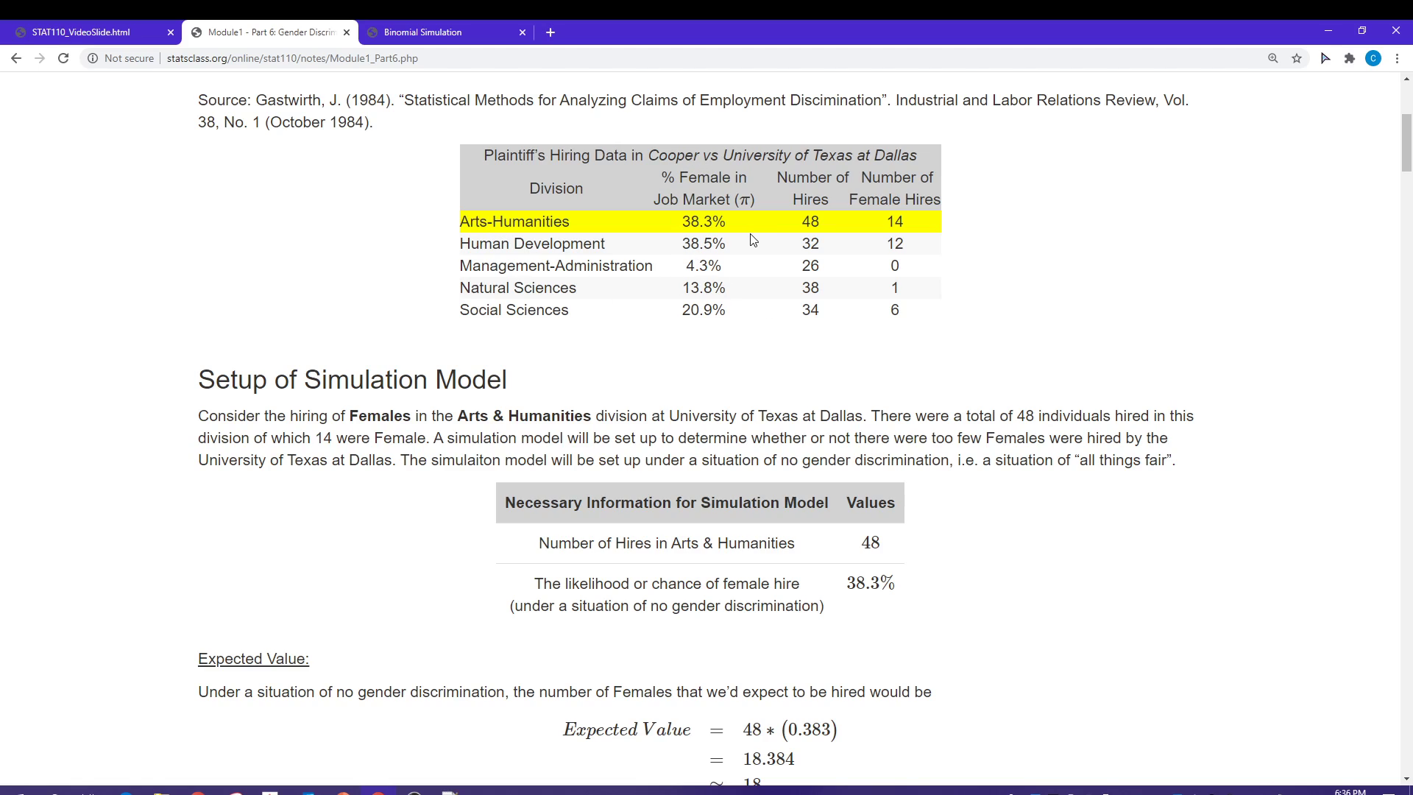
mouse_move(694, 183)
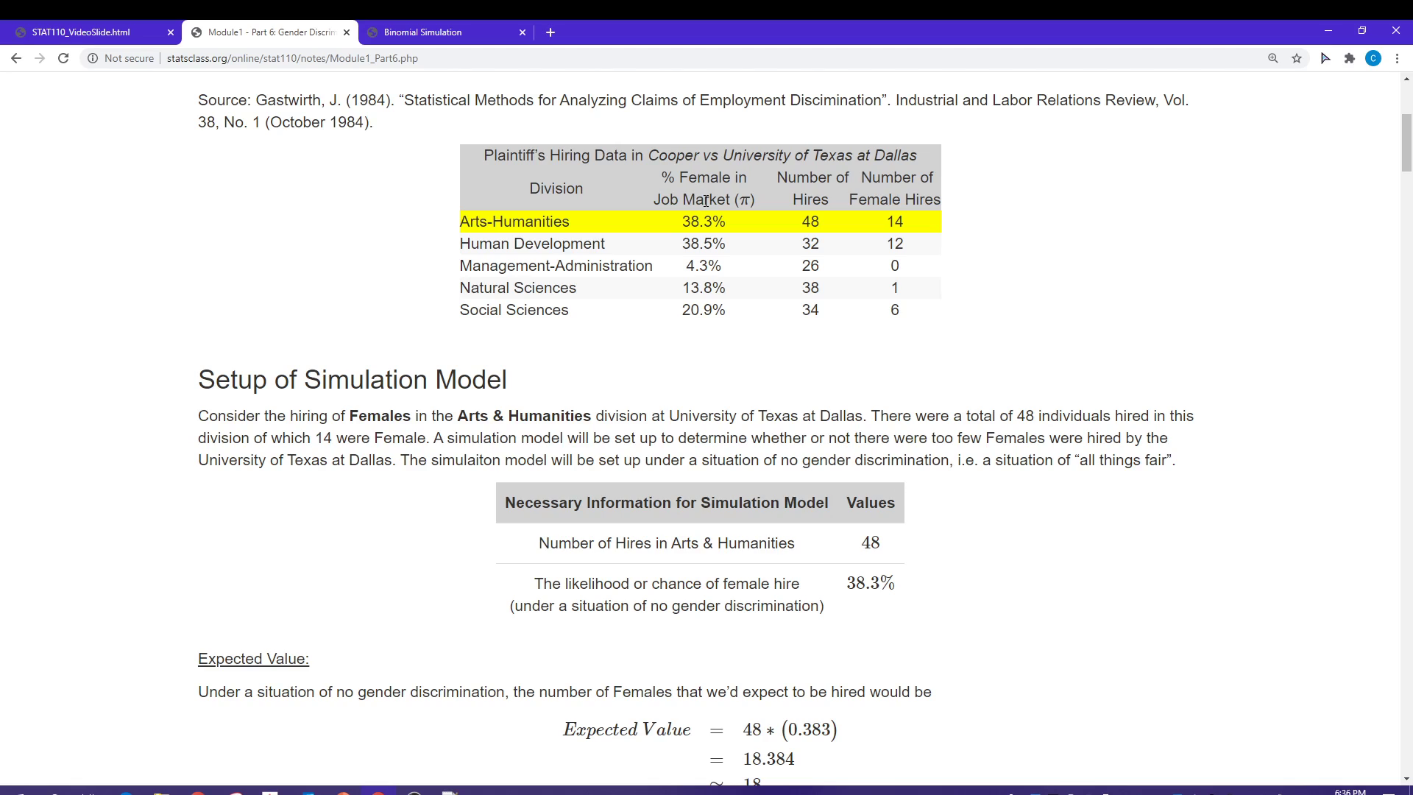
mouse_move(679, 223)
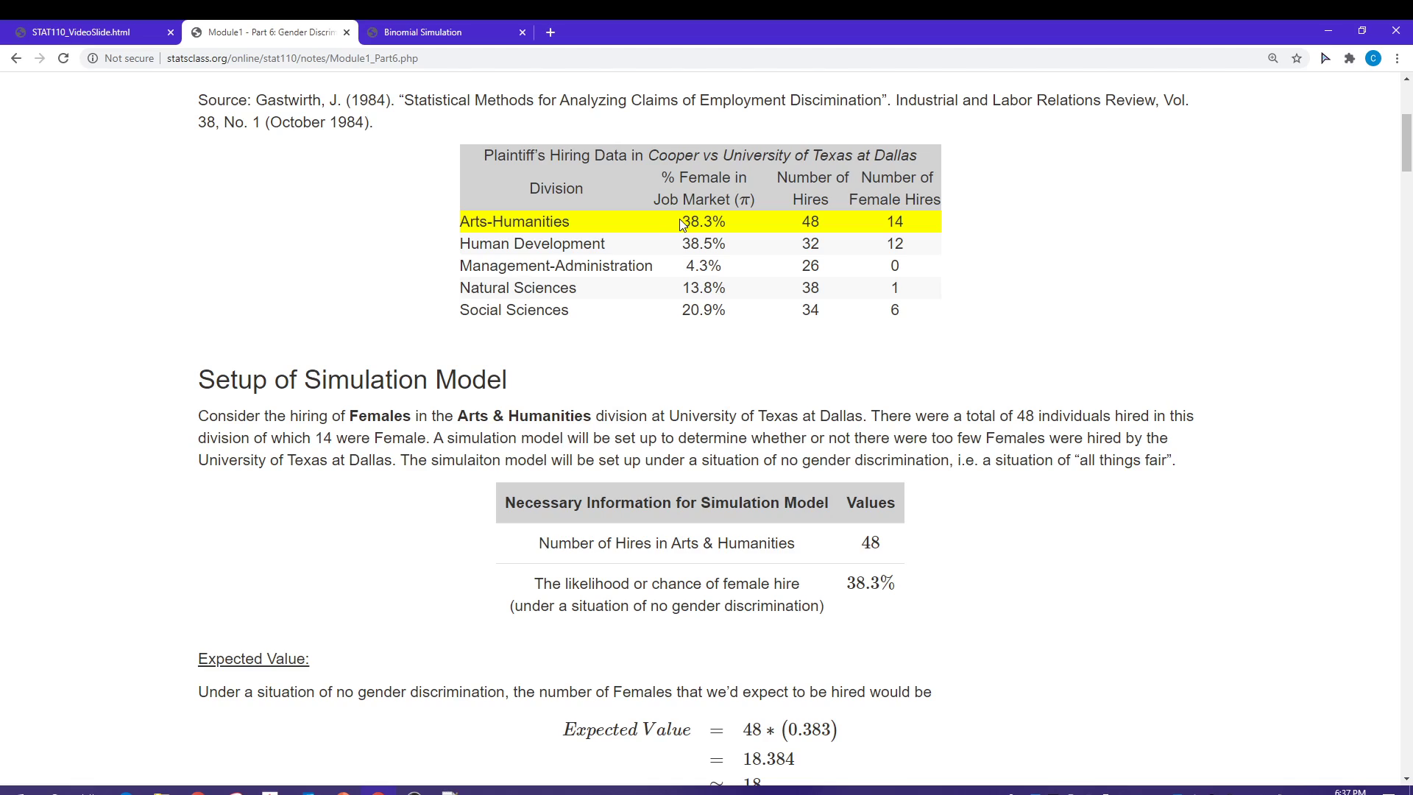
double_click(703, 221)
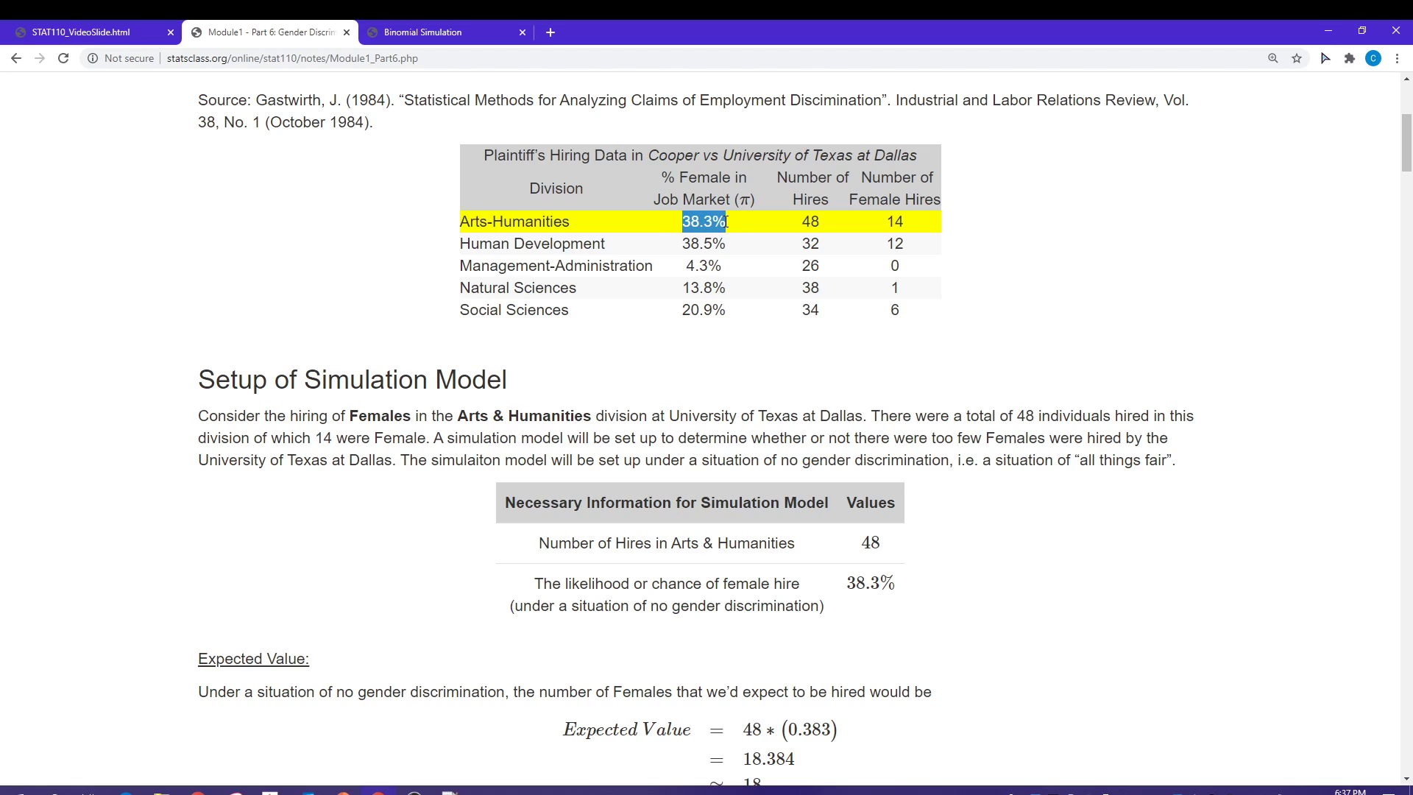
mouse_move(756, 281)
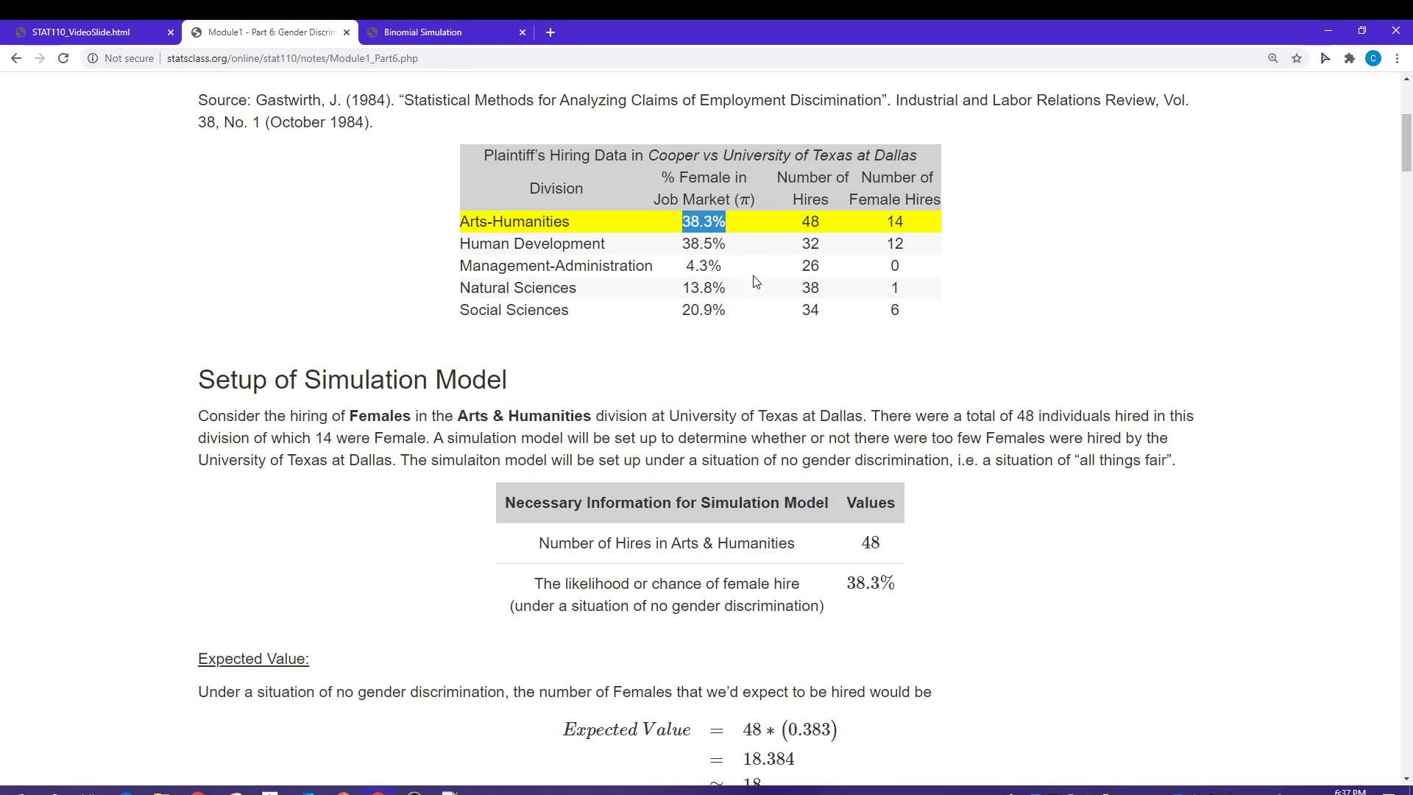
mouse_move(768, 285)
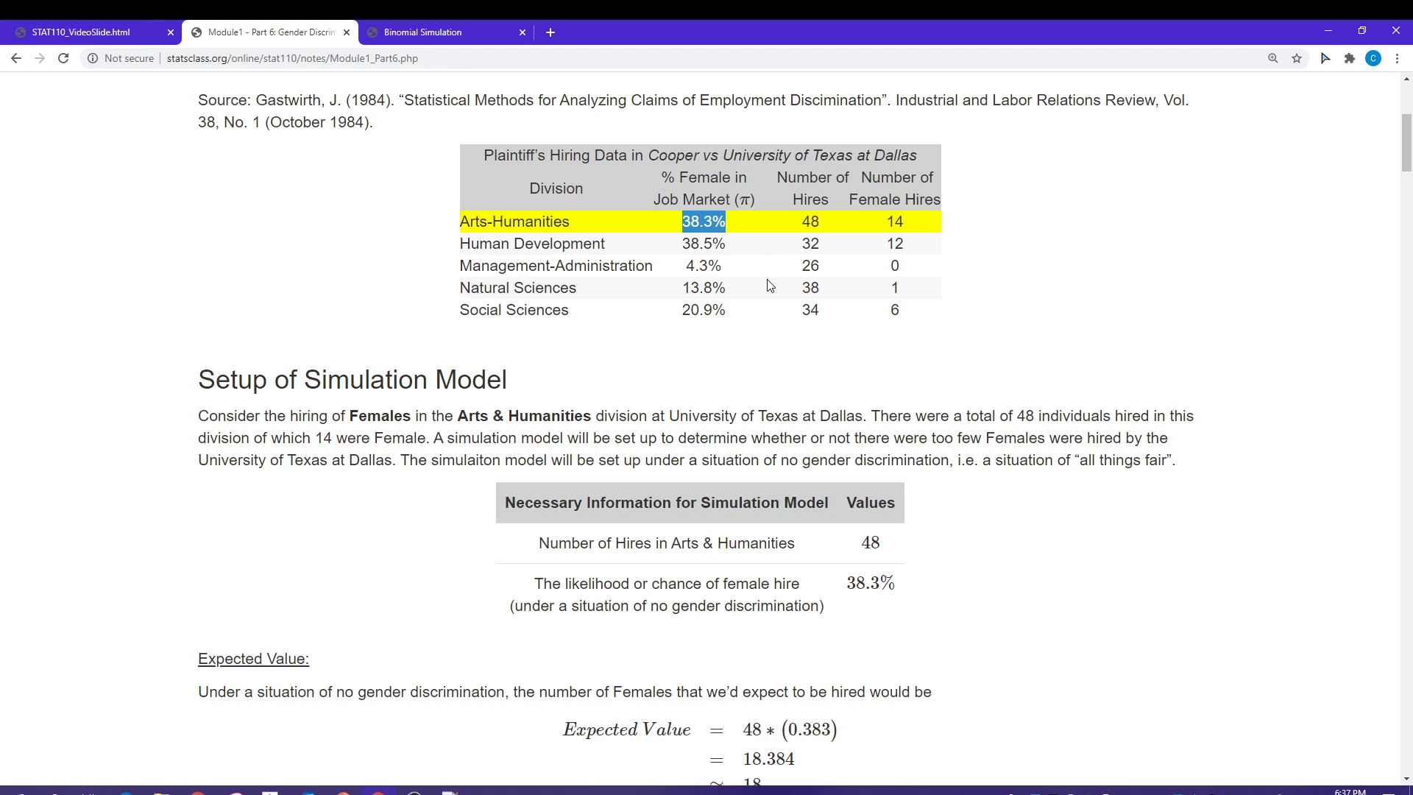
mouse_move(794, 259)
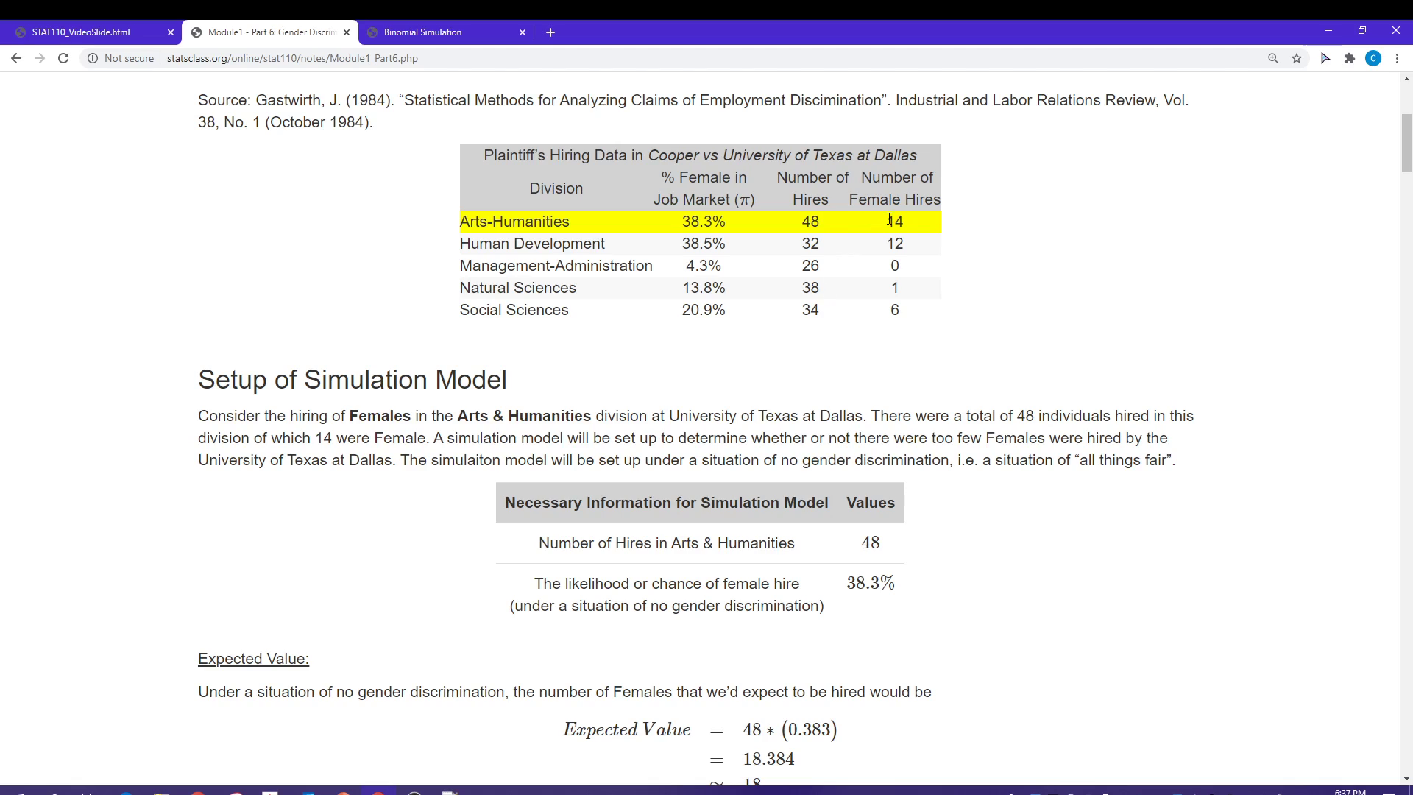
double_click(895, 221)
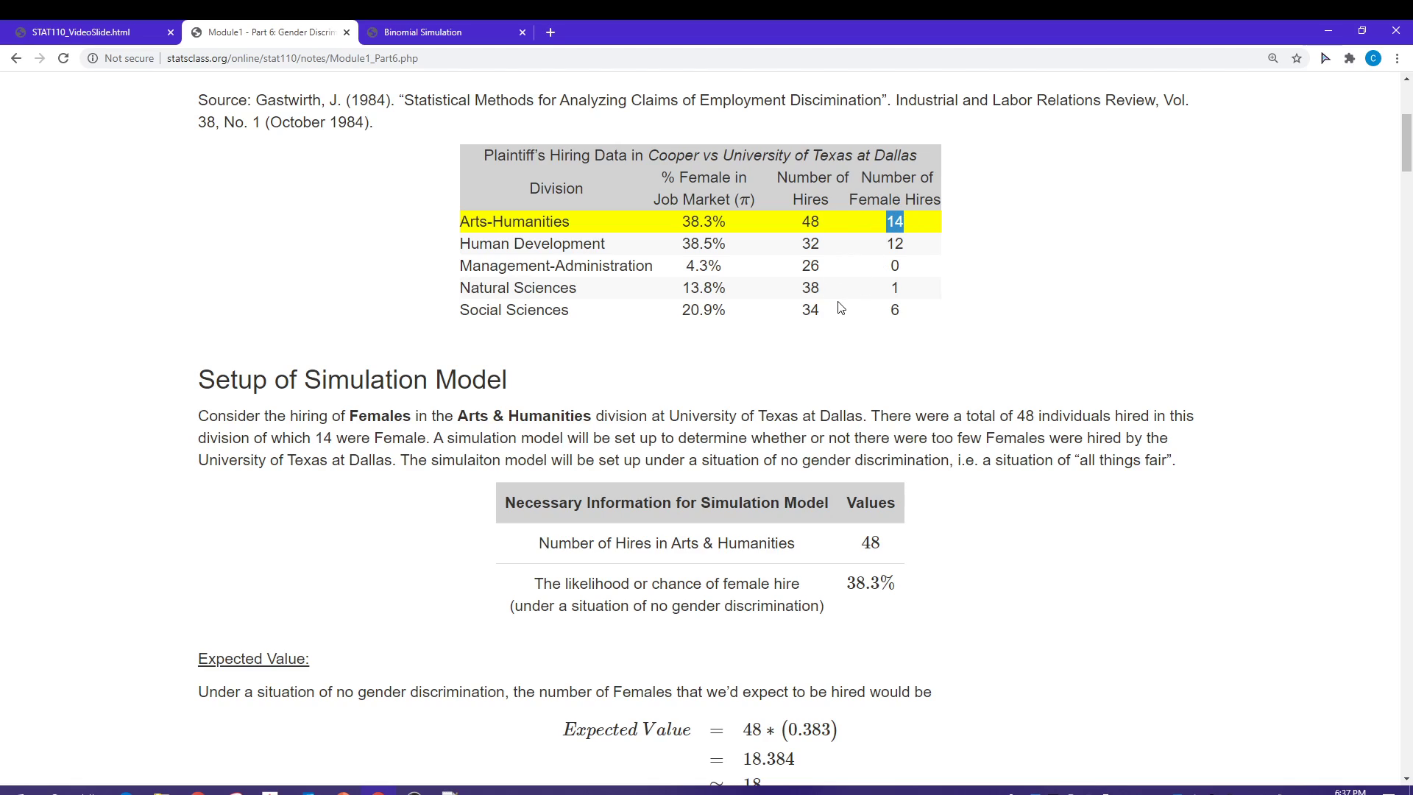
mouse_move(400, 436)
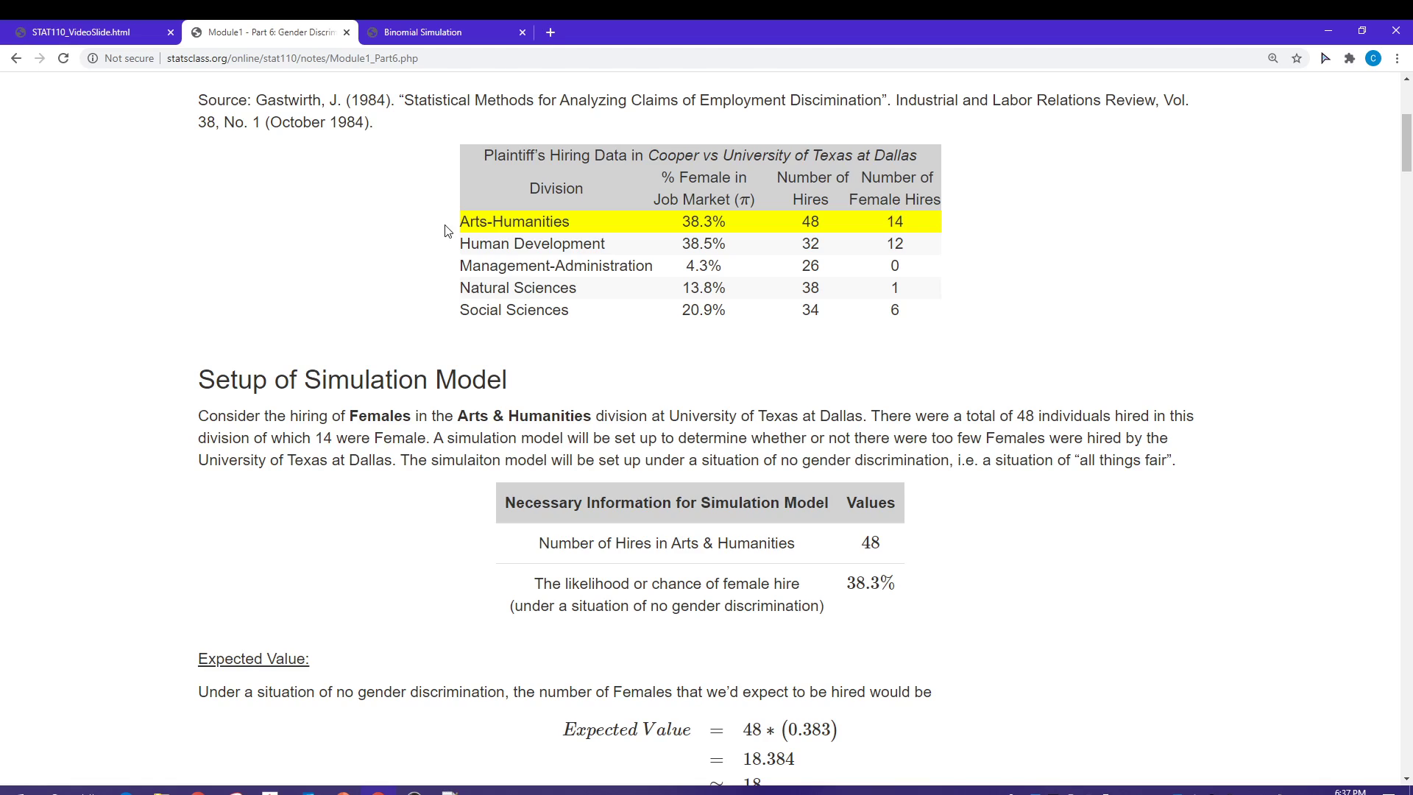
mouse_move(920, 233)
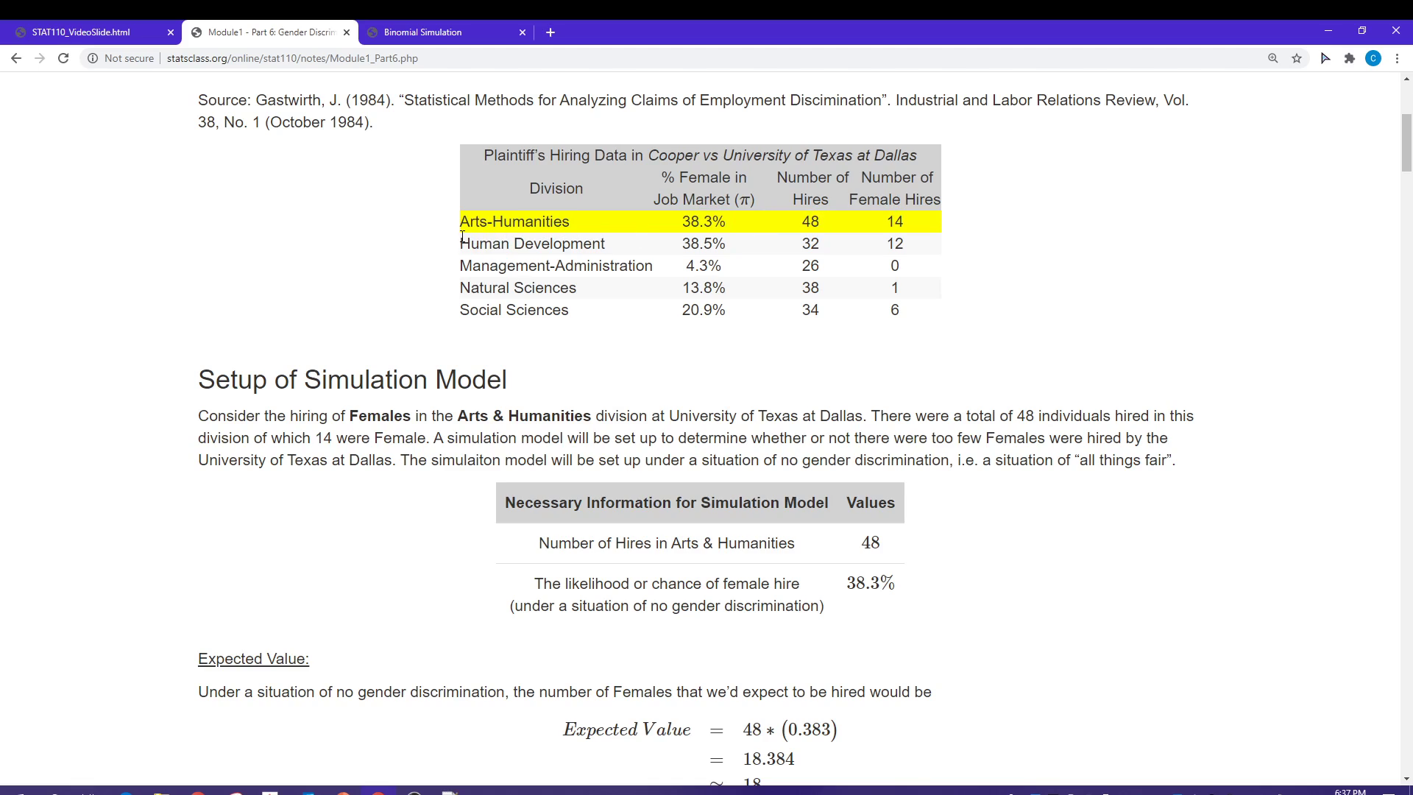
mouse_move(1027, 315)
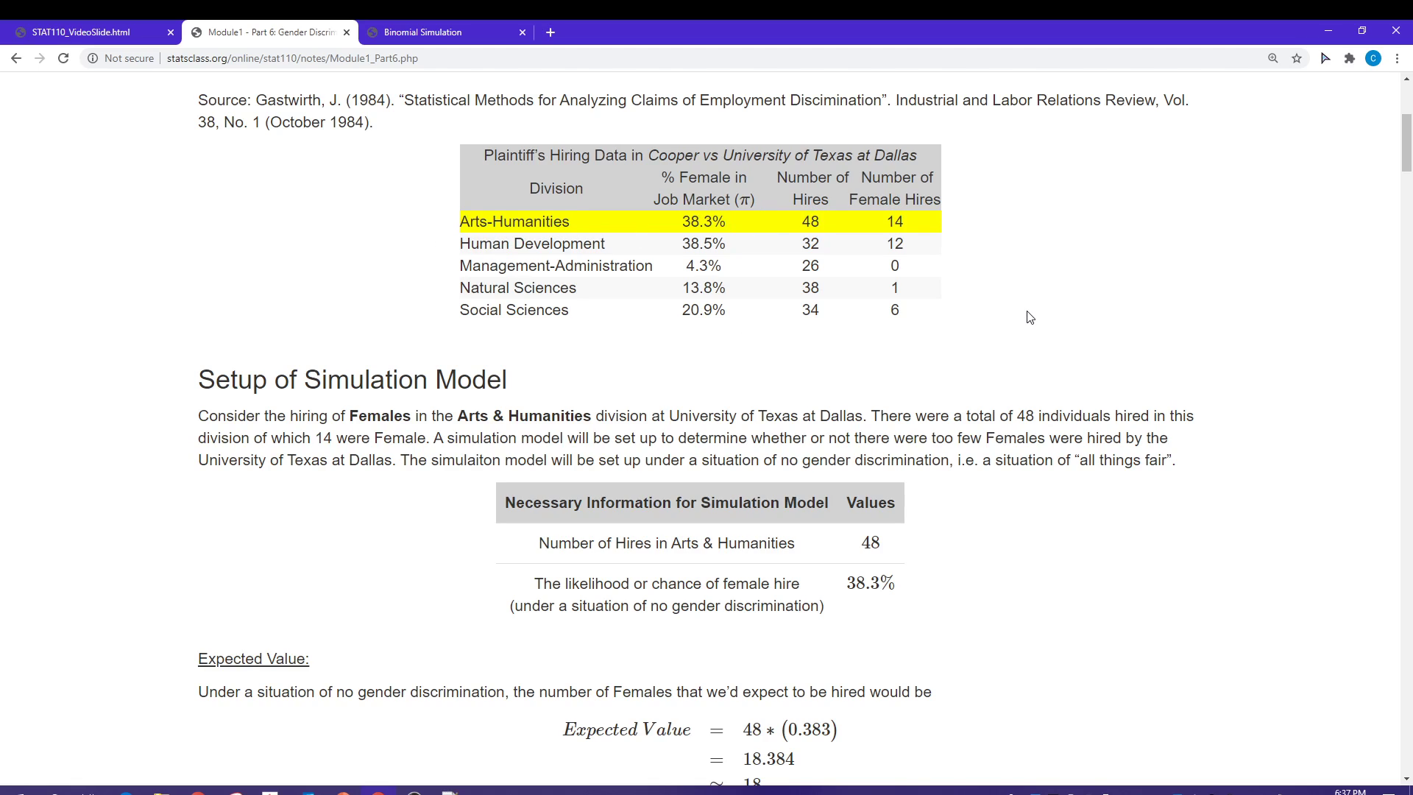
mouse_move(1024, 318)
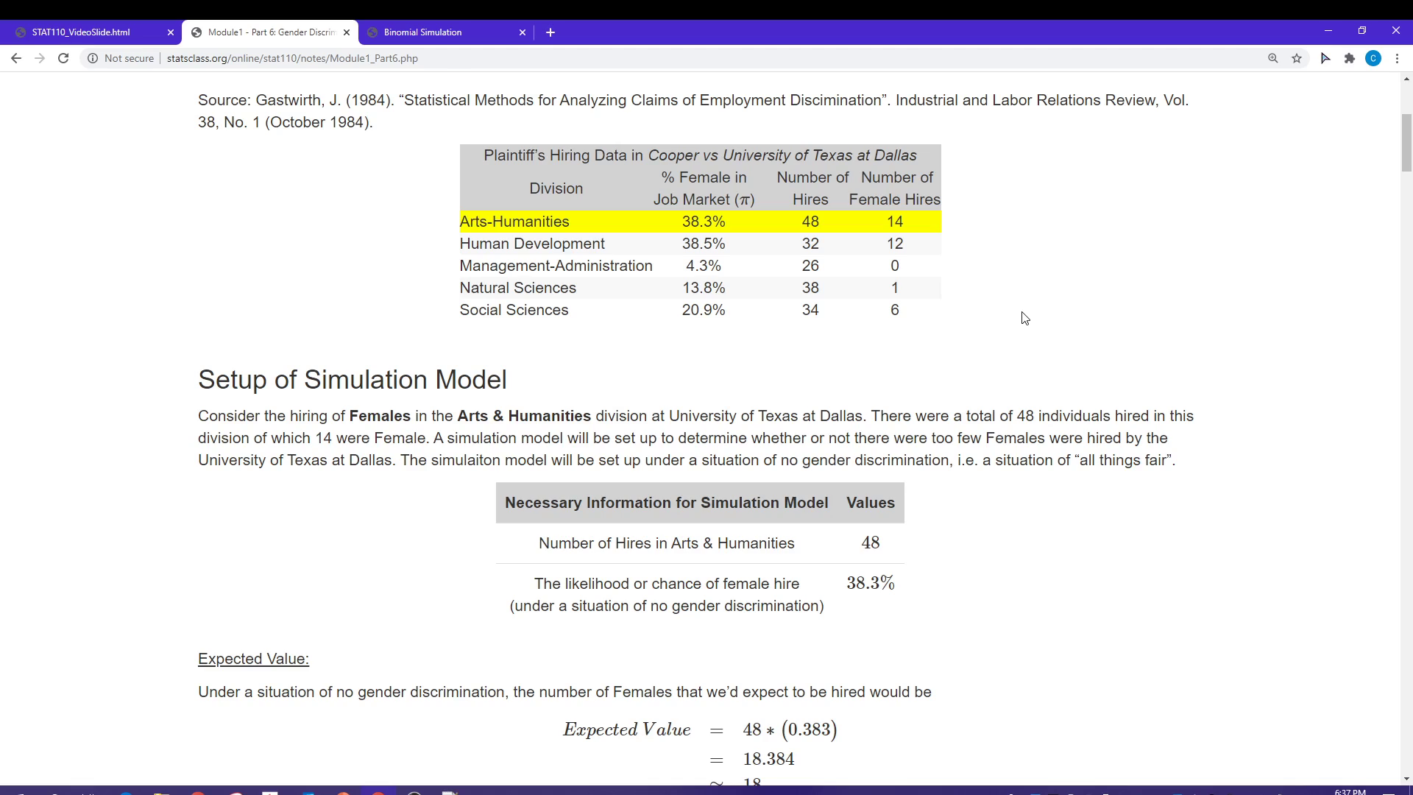
mouse_move(1018, 311)
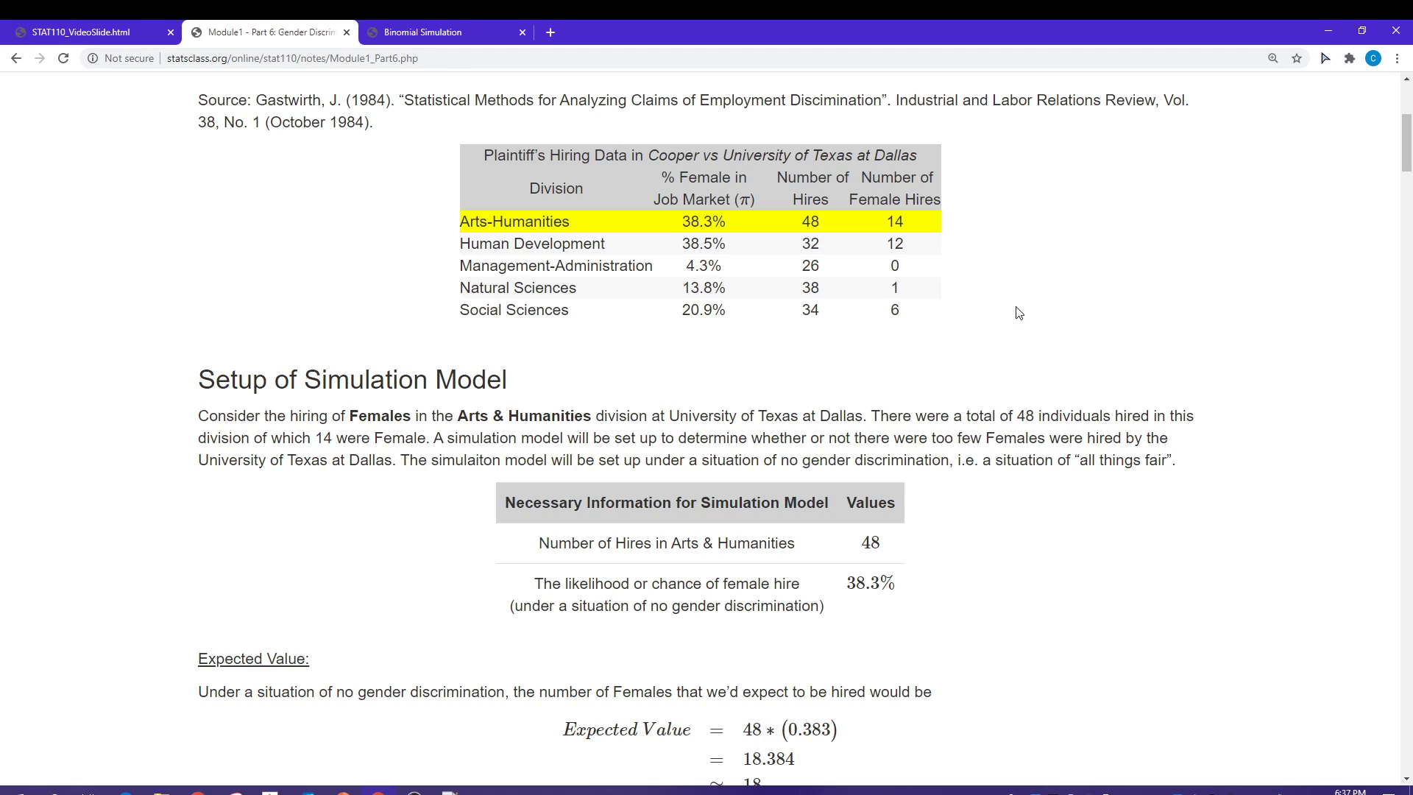
mouse_move(1059, 304)
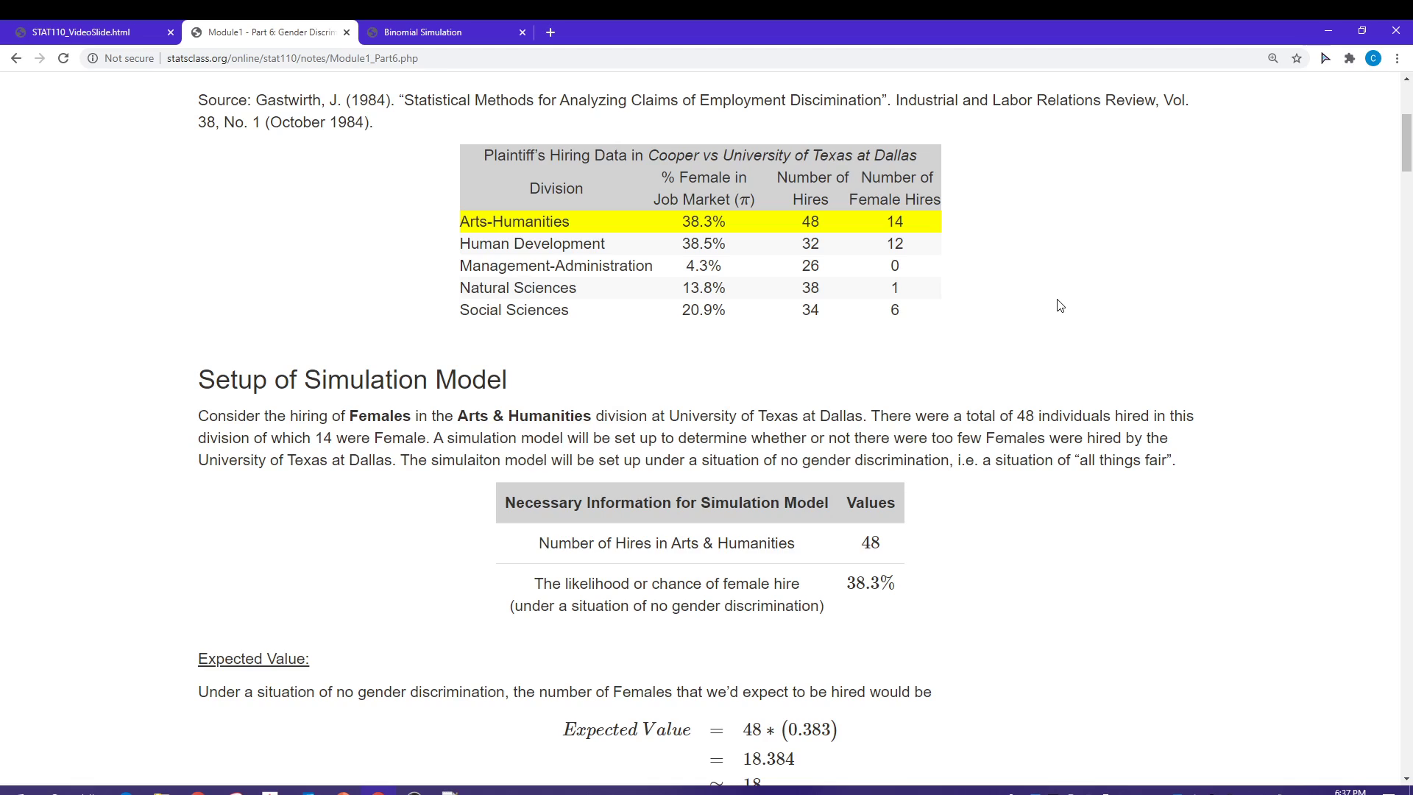
mouse_move(1060, 321)
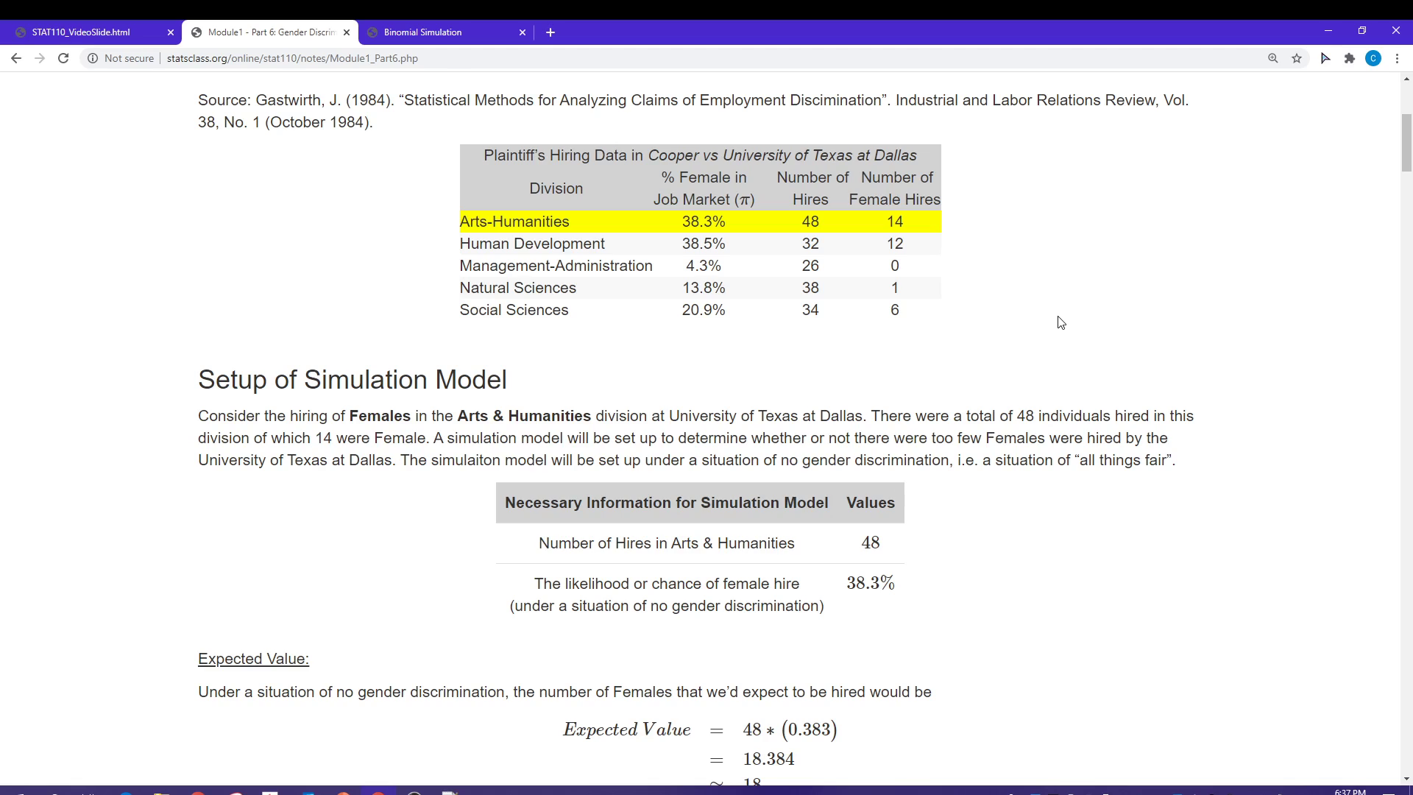
scroll(down, 3)
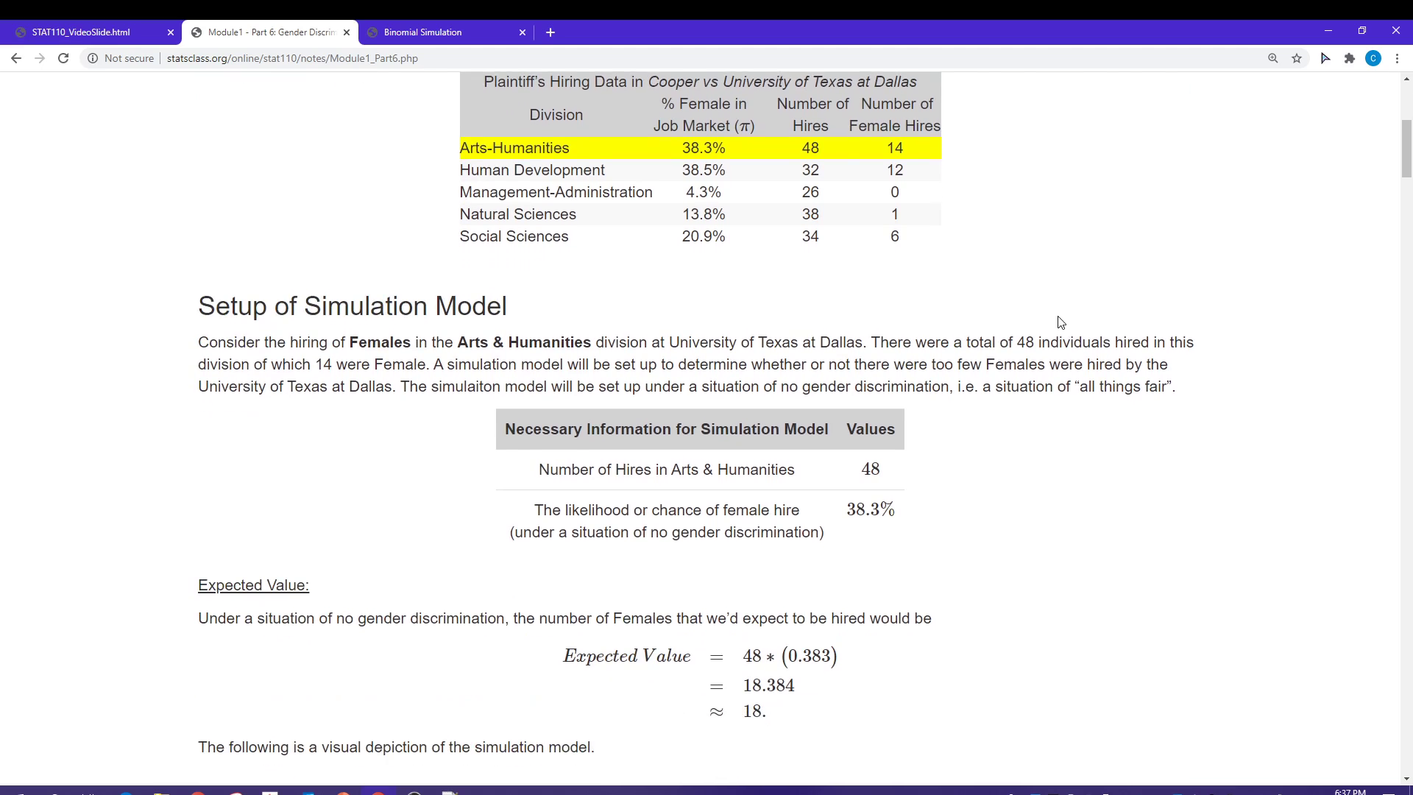
scroll(down, 3)
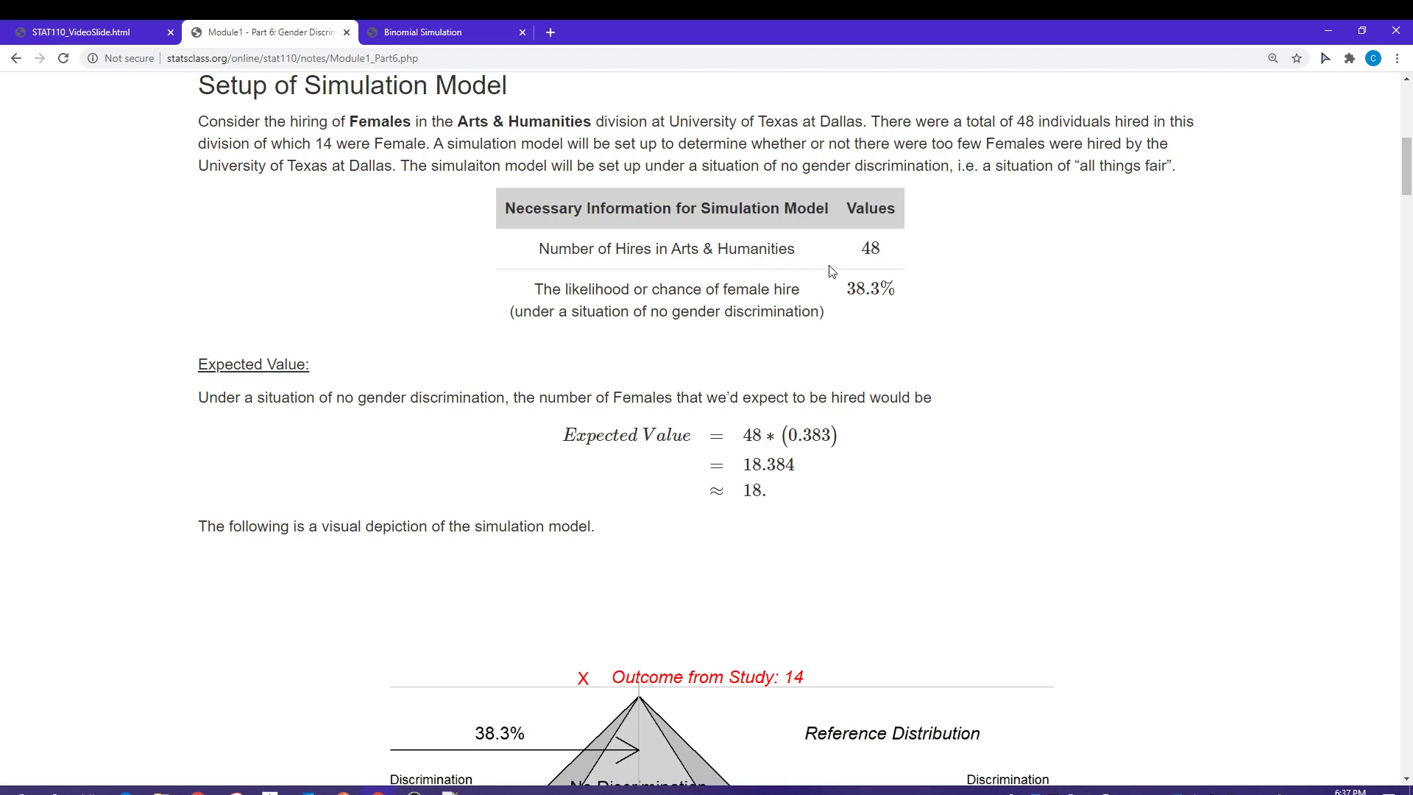
double_click(872, 247)
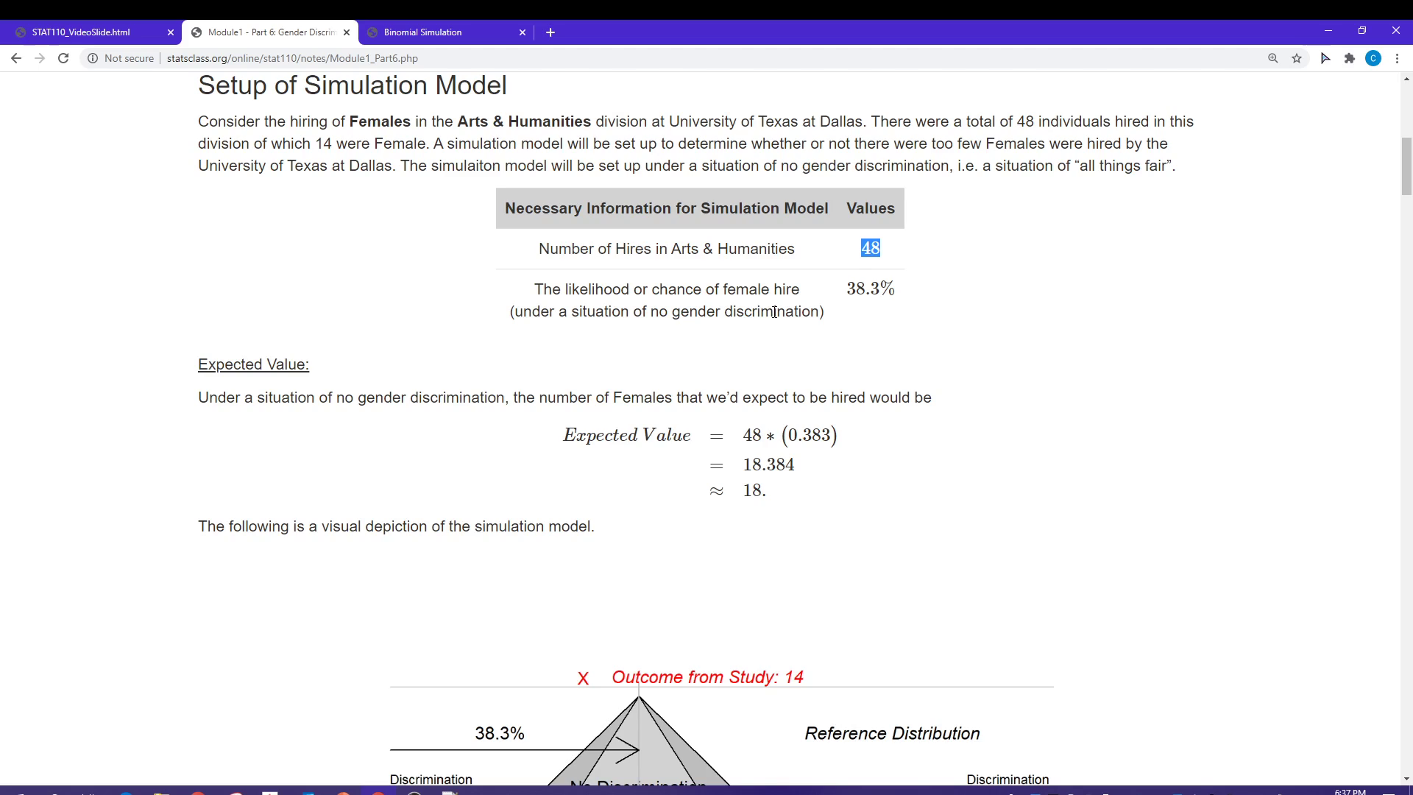
mouse_move(796, 290)
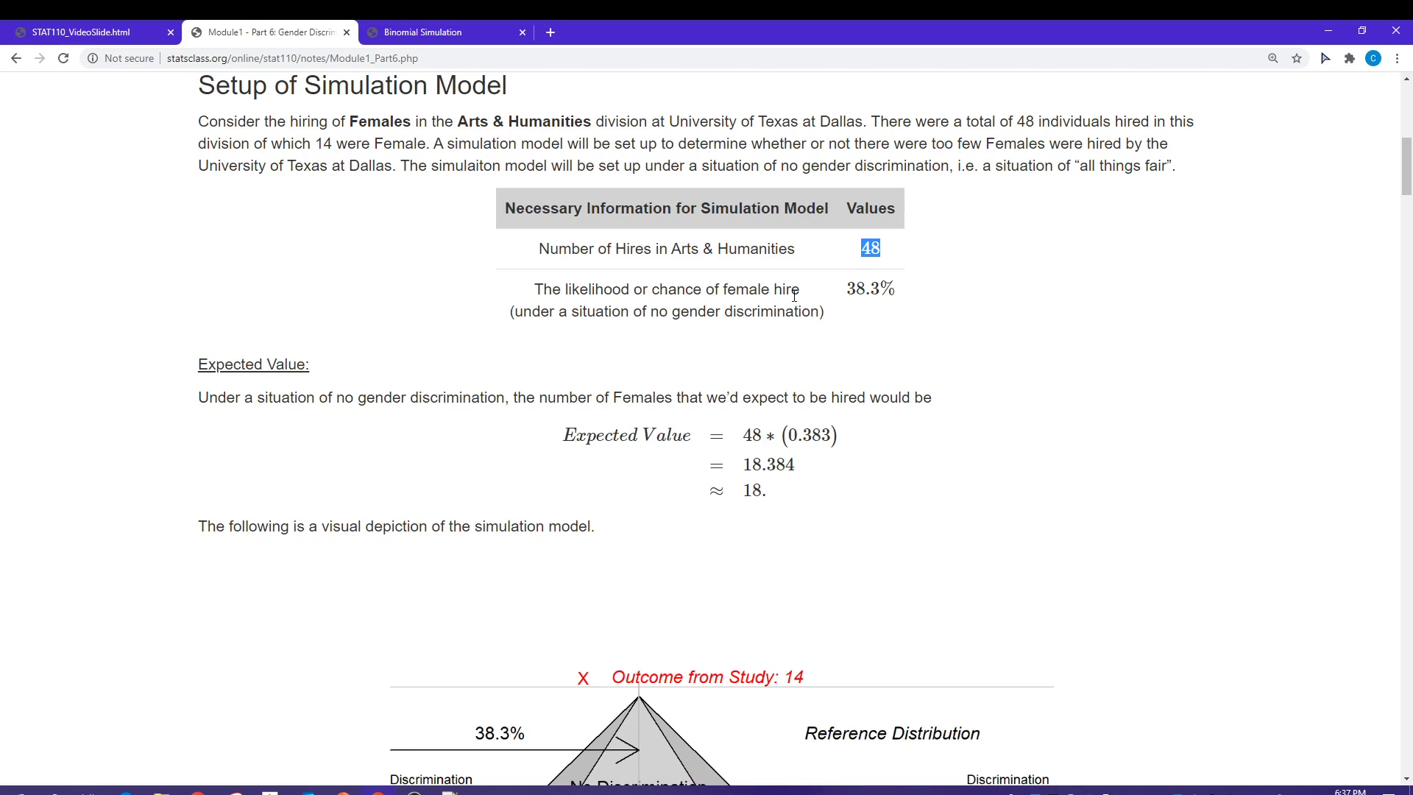
mouse_move(611, 316)
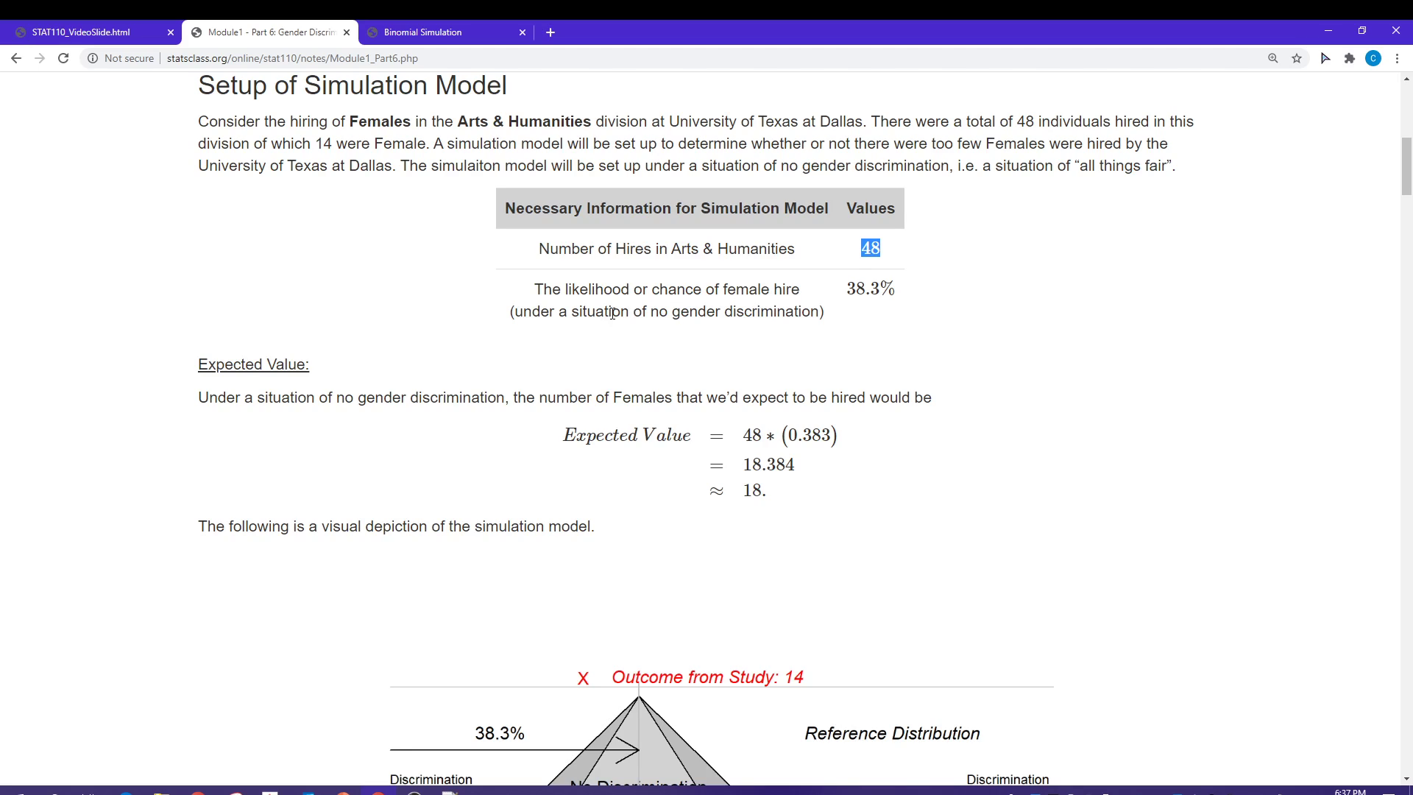
drag(649, 310, 811, 310)
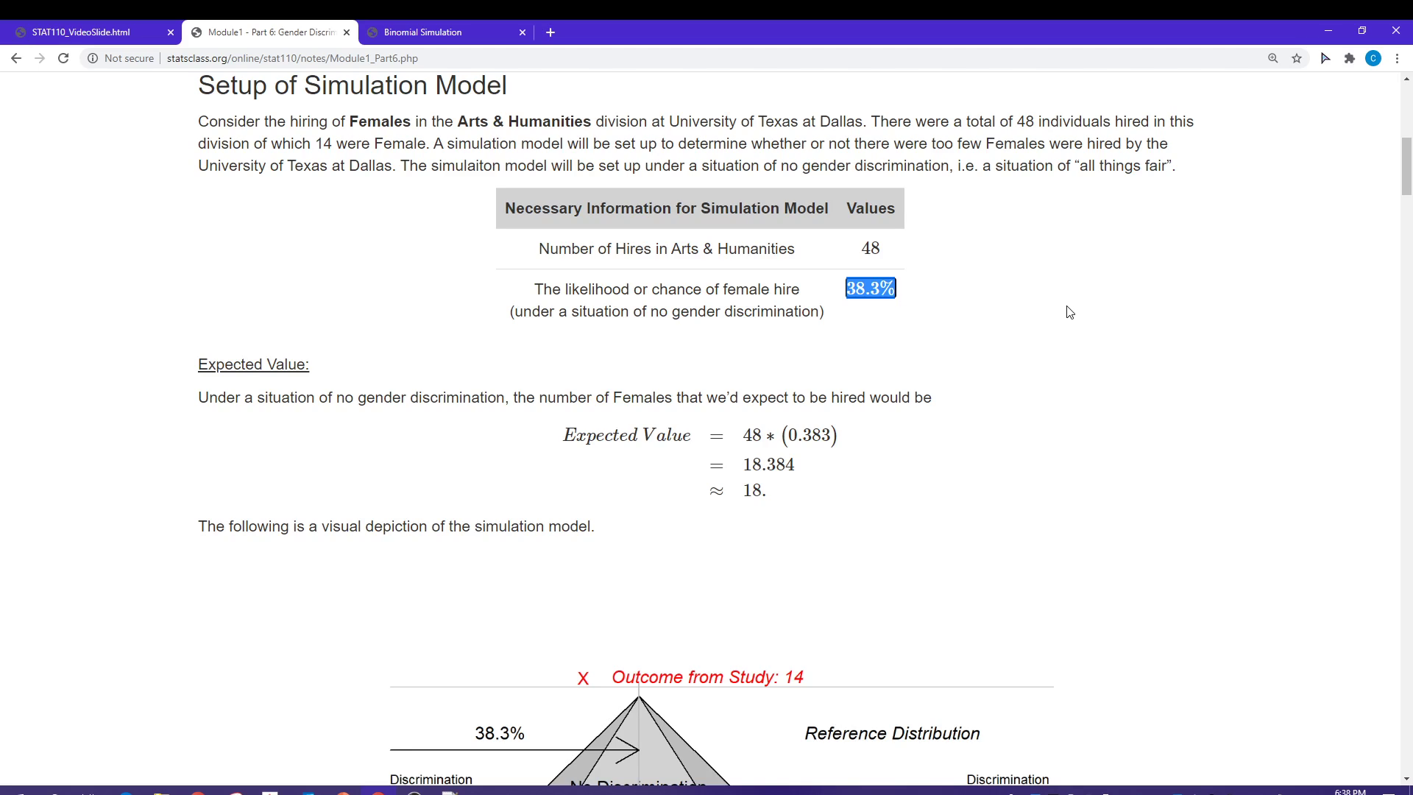
mouse_move(979, 321)
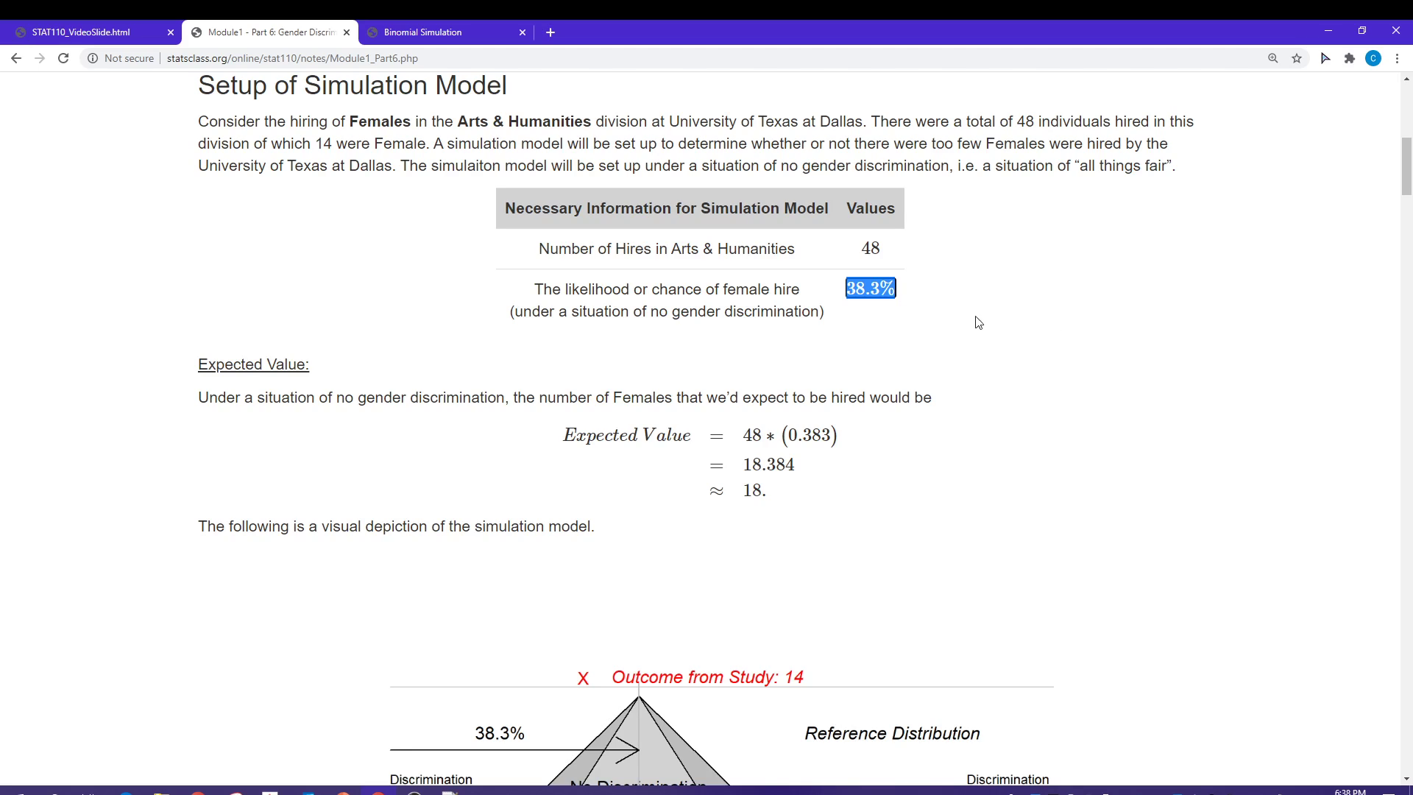
click(980, 322)
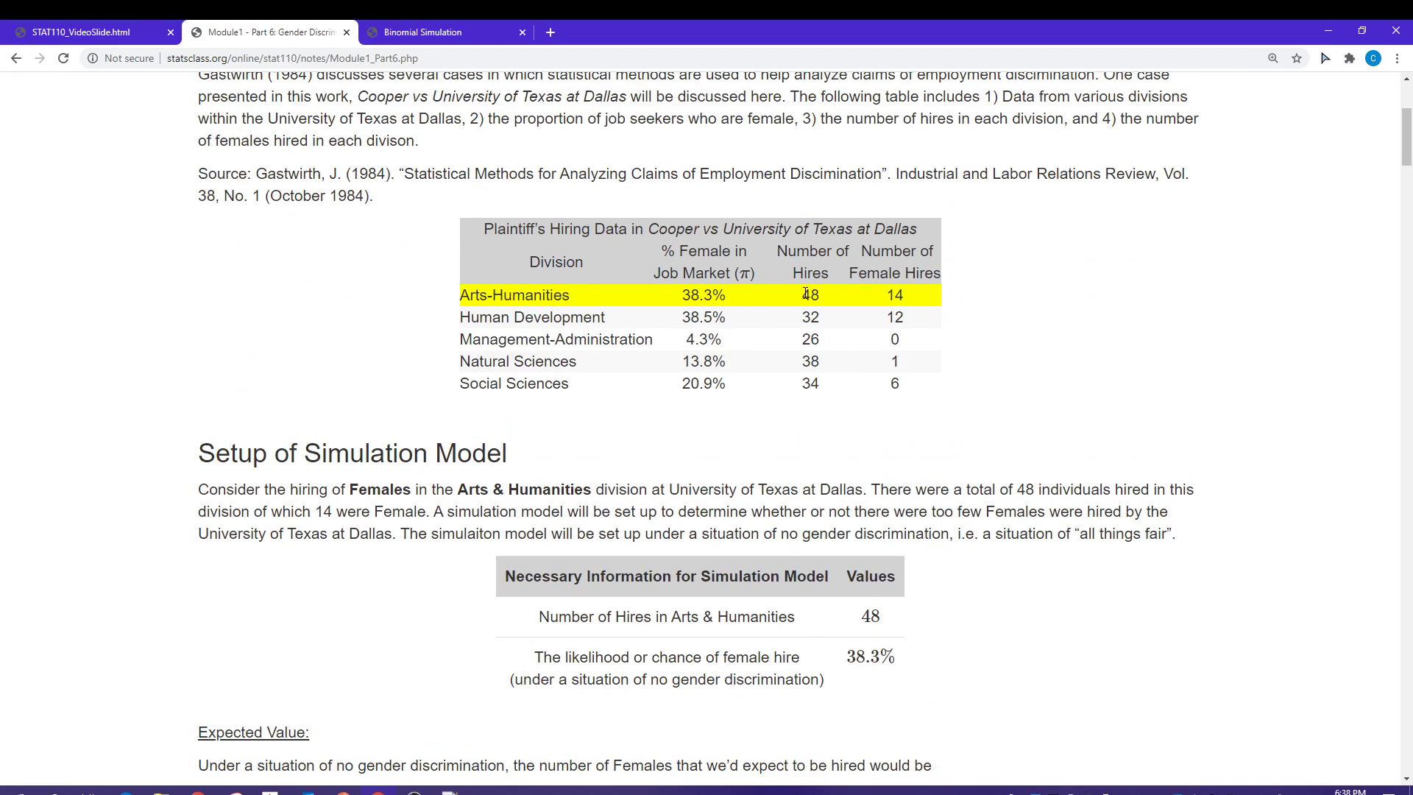
mouse_move(734, 303)
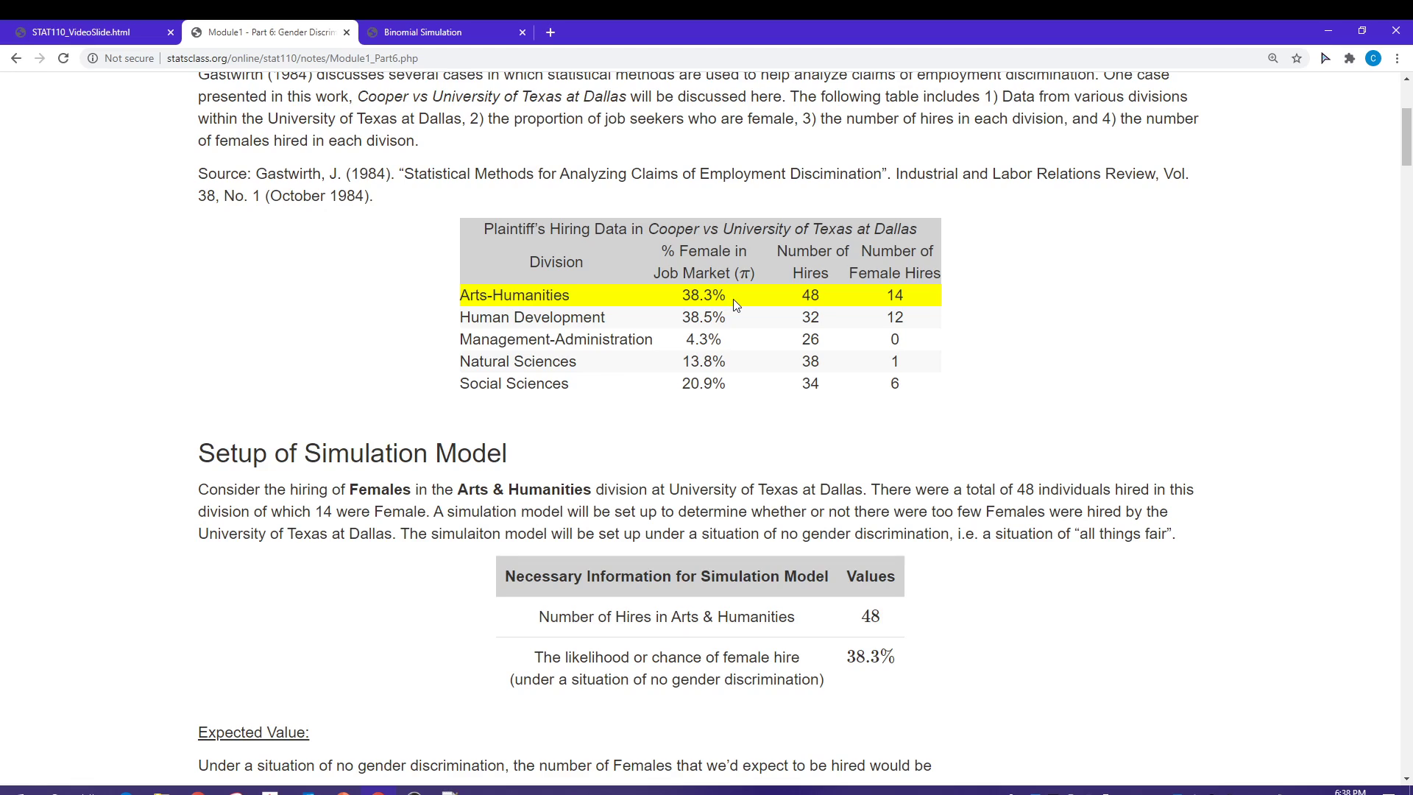
mouse_move(885, 329)
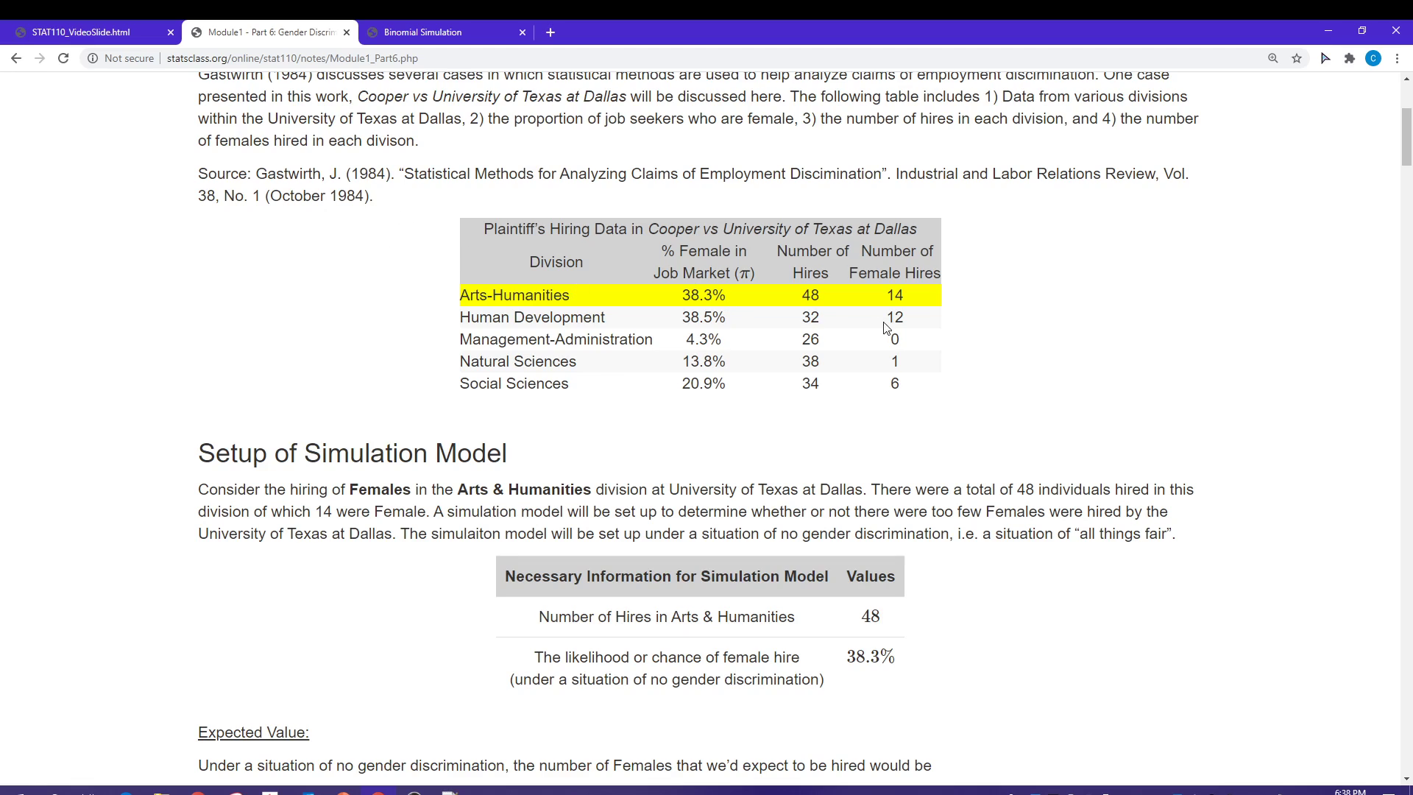
mouse_move(729, 302)
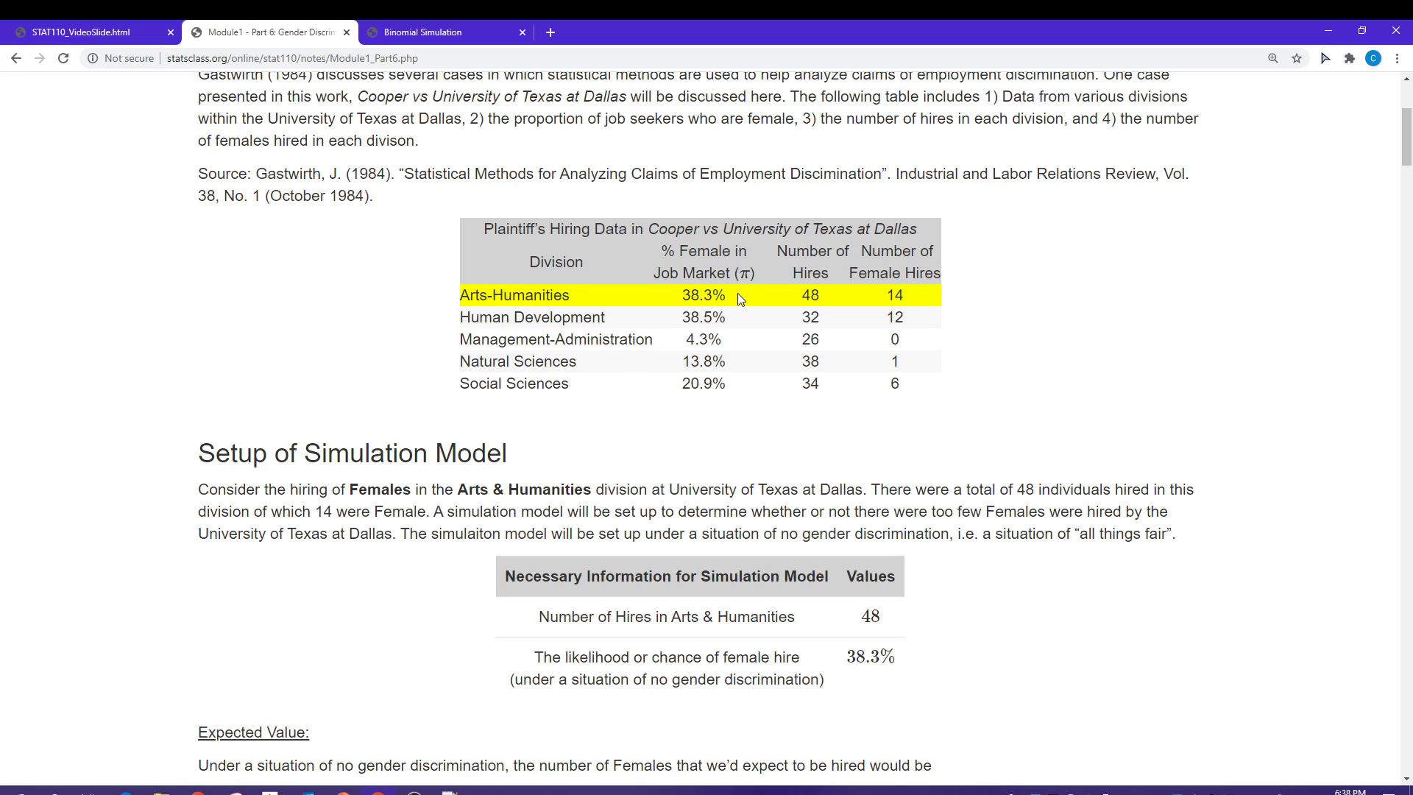
mouse_move(727, 297)
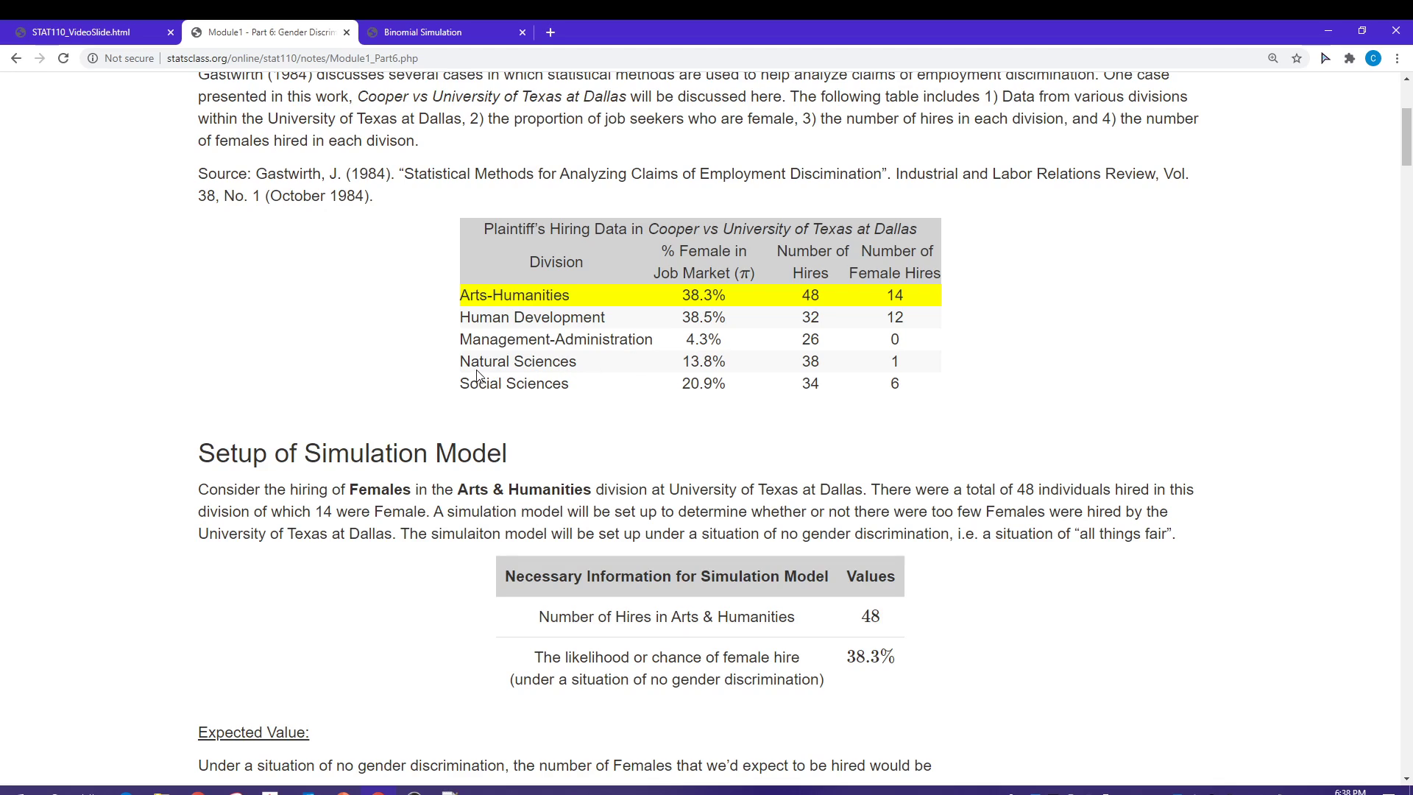
Highlight the Natural Sciences row showing its 13.8% female job-market share.
drag(468, 362, 725, 362)
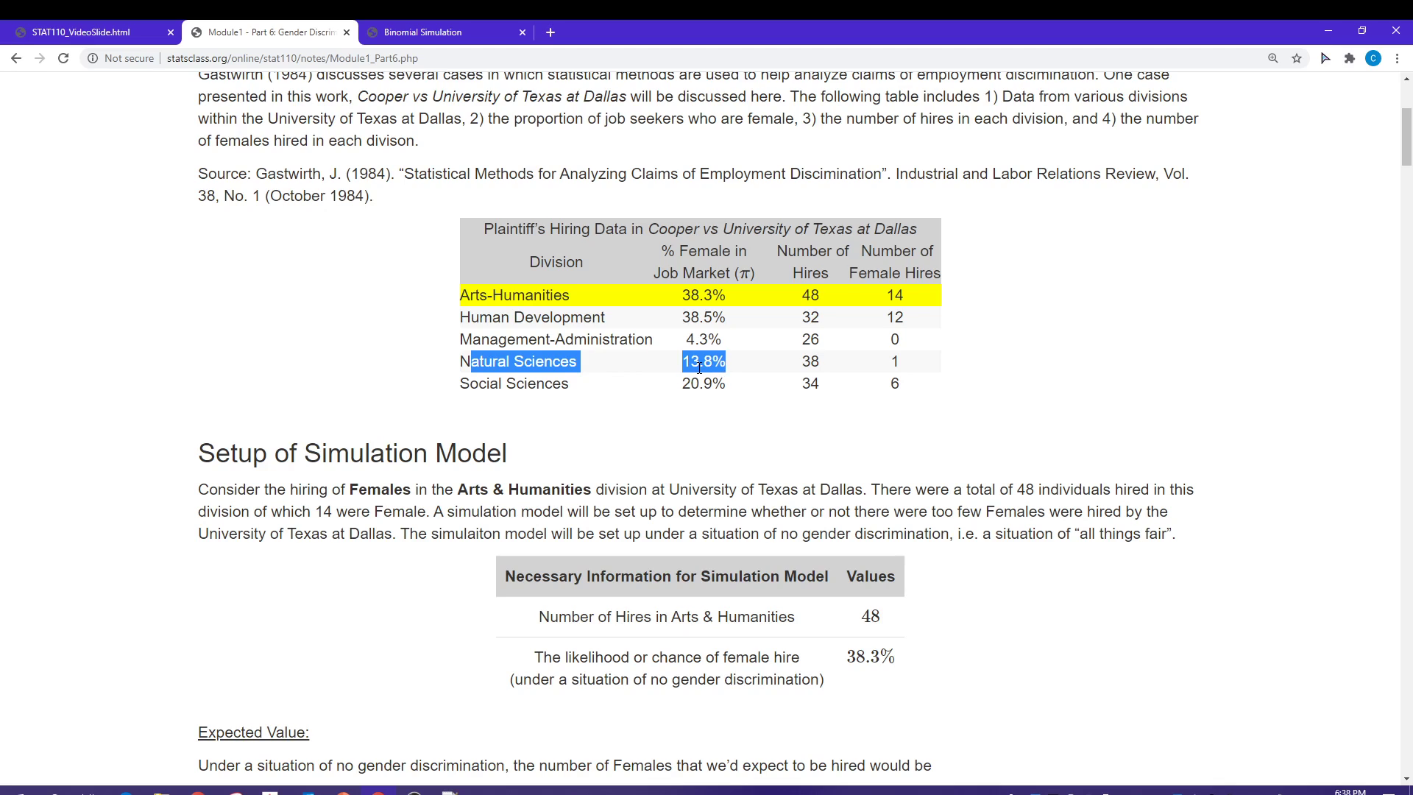
mouse_move(730, 373)
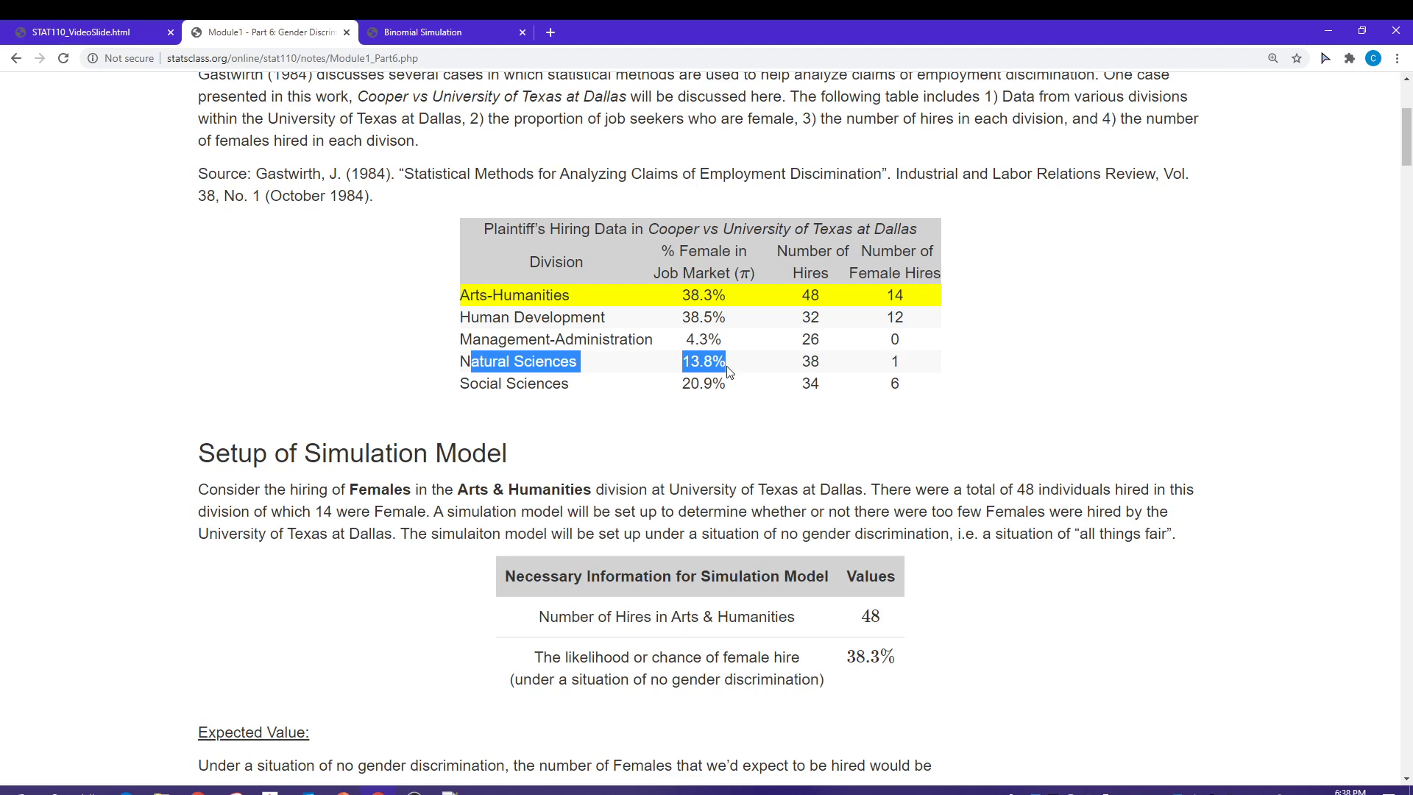
mouse_move(752, 409)
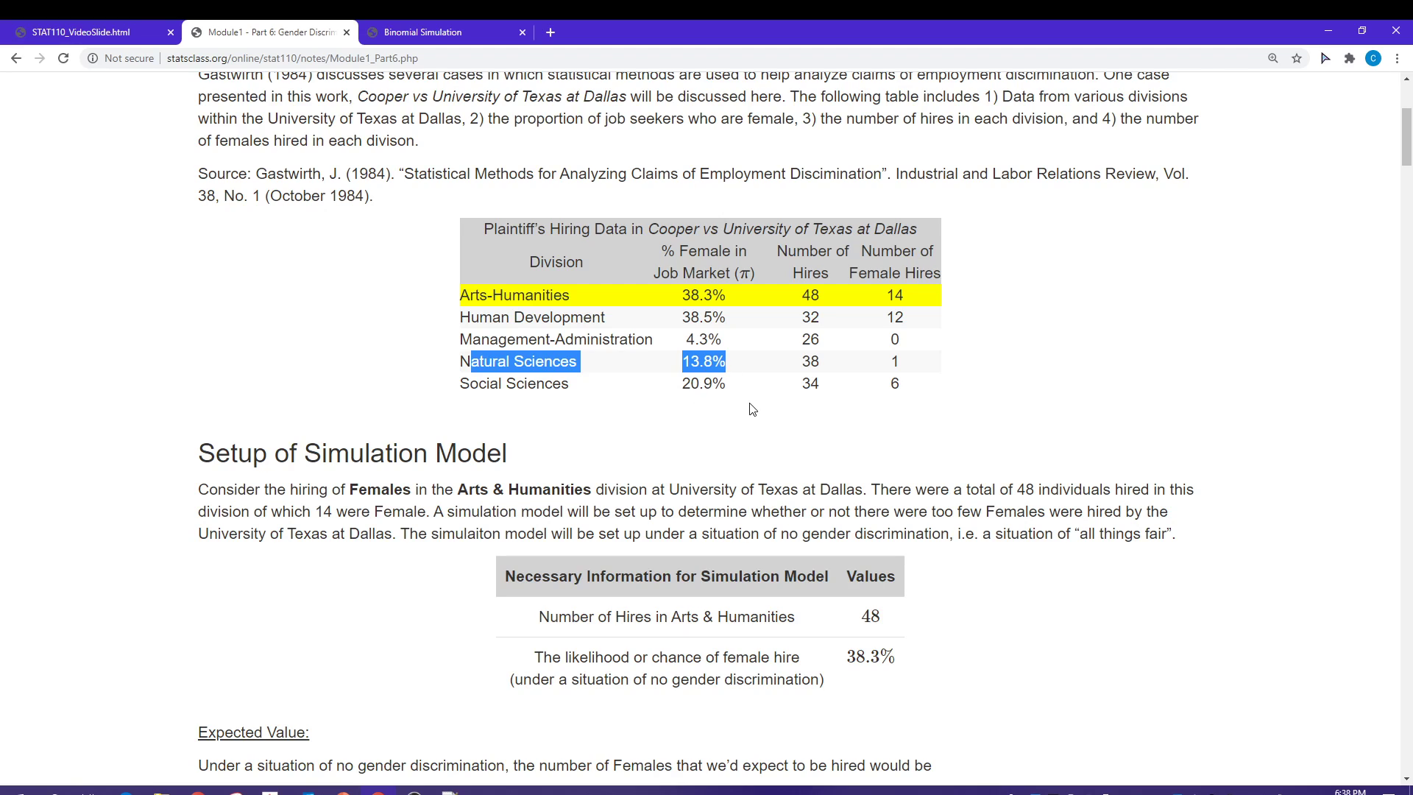
scroll(down, 3)
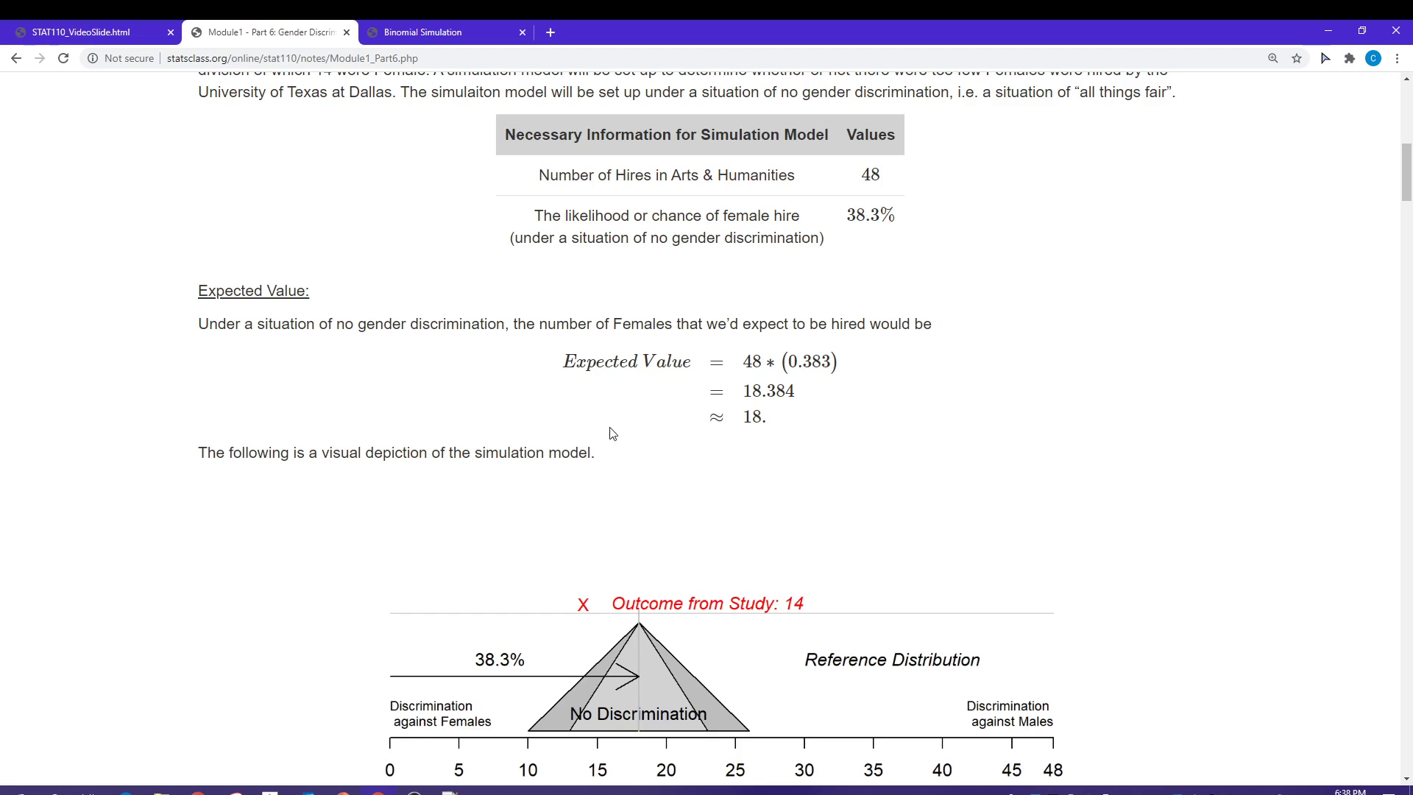
mouse_move(698, 364)
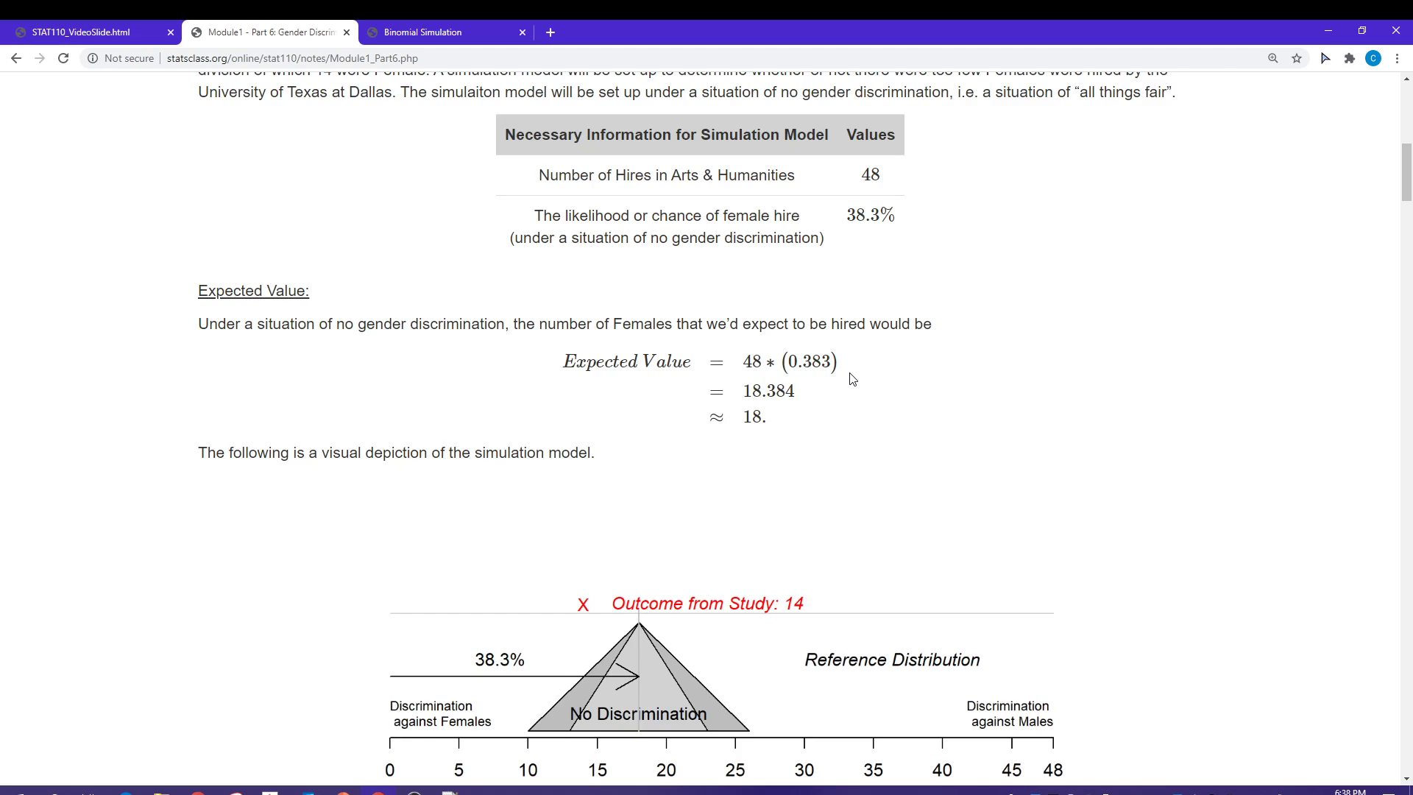
mouse_move(749, 444)
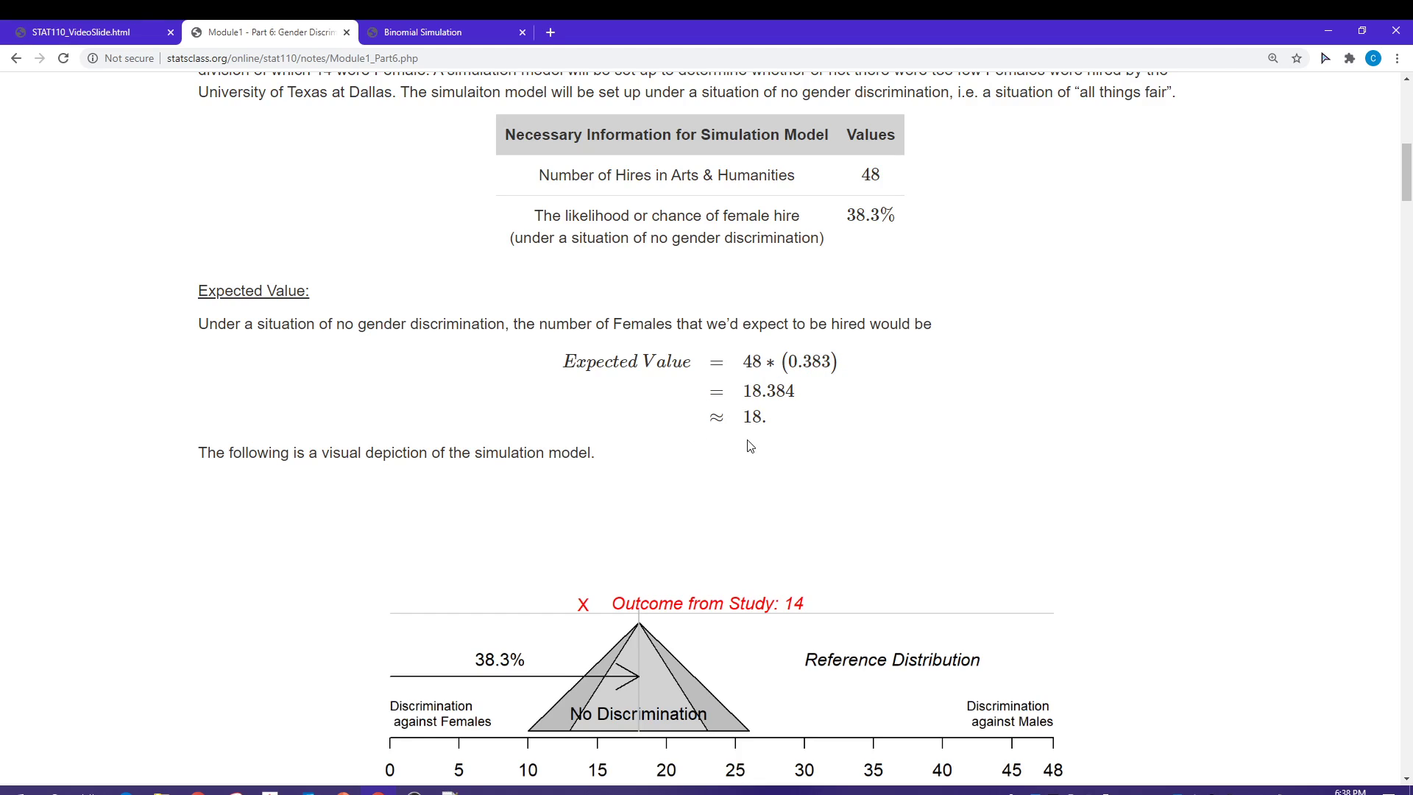
mouse_move(582, 383)
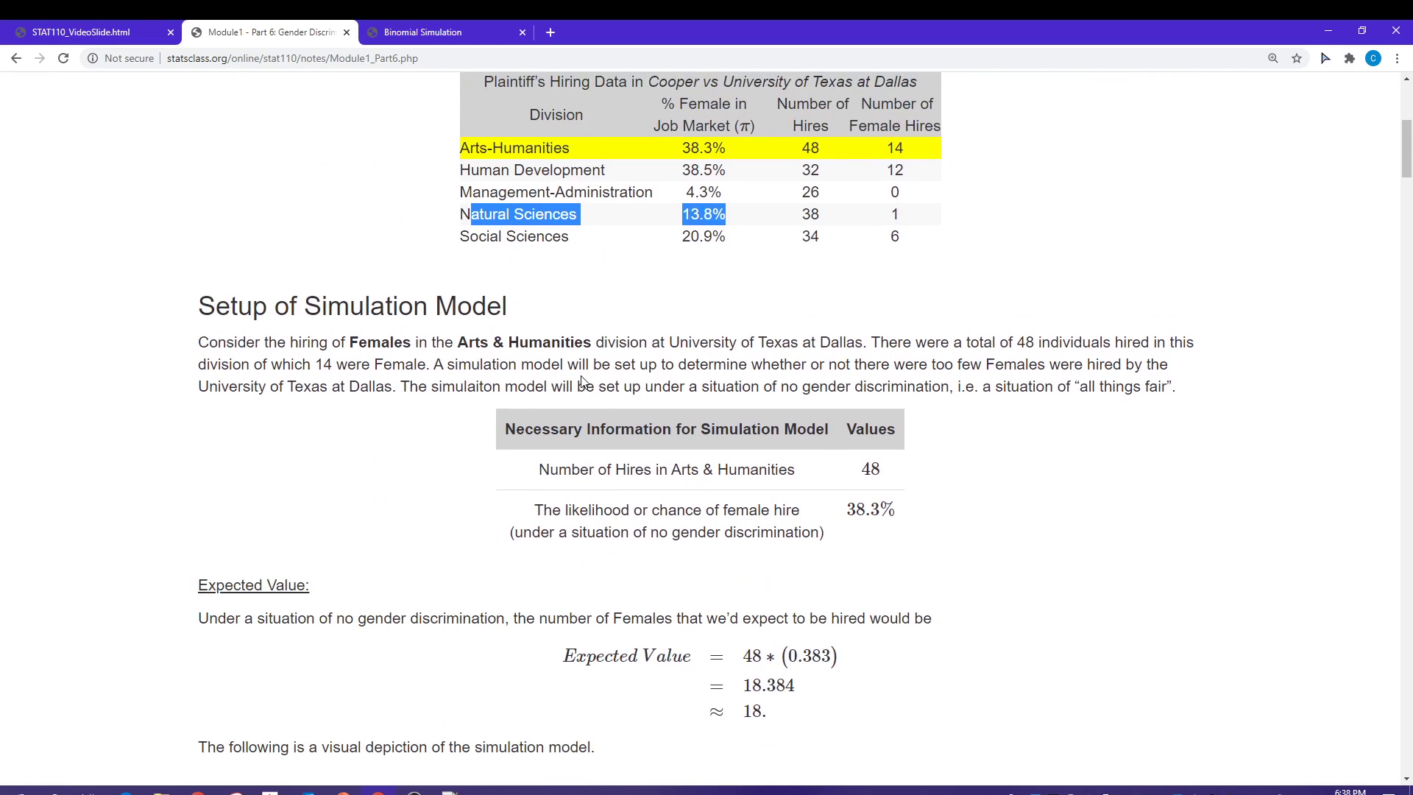
mouse_move(824, 225)
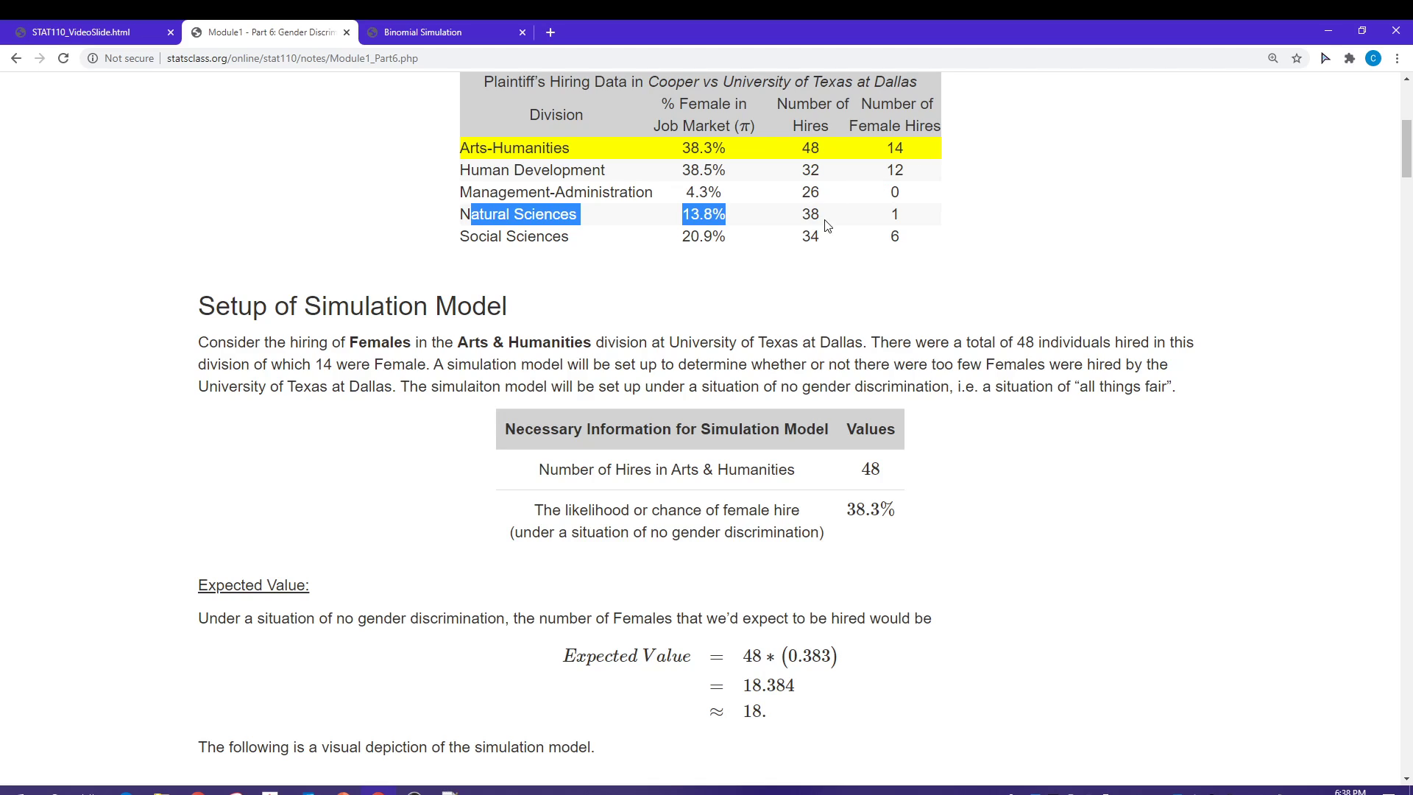
mouse_move(645, 314)
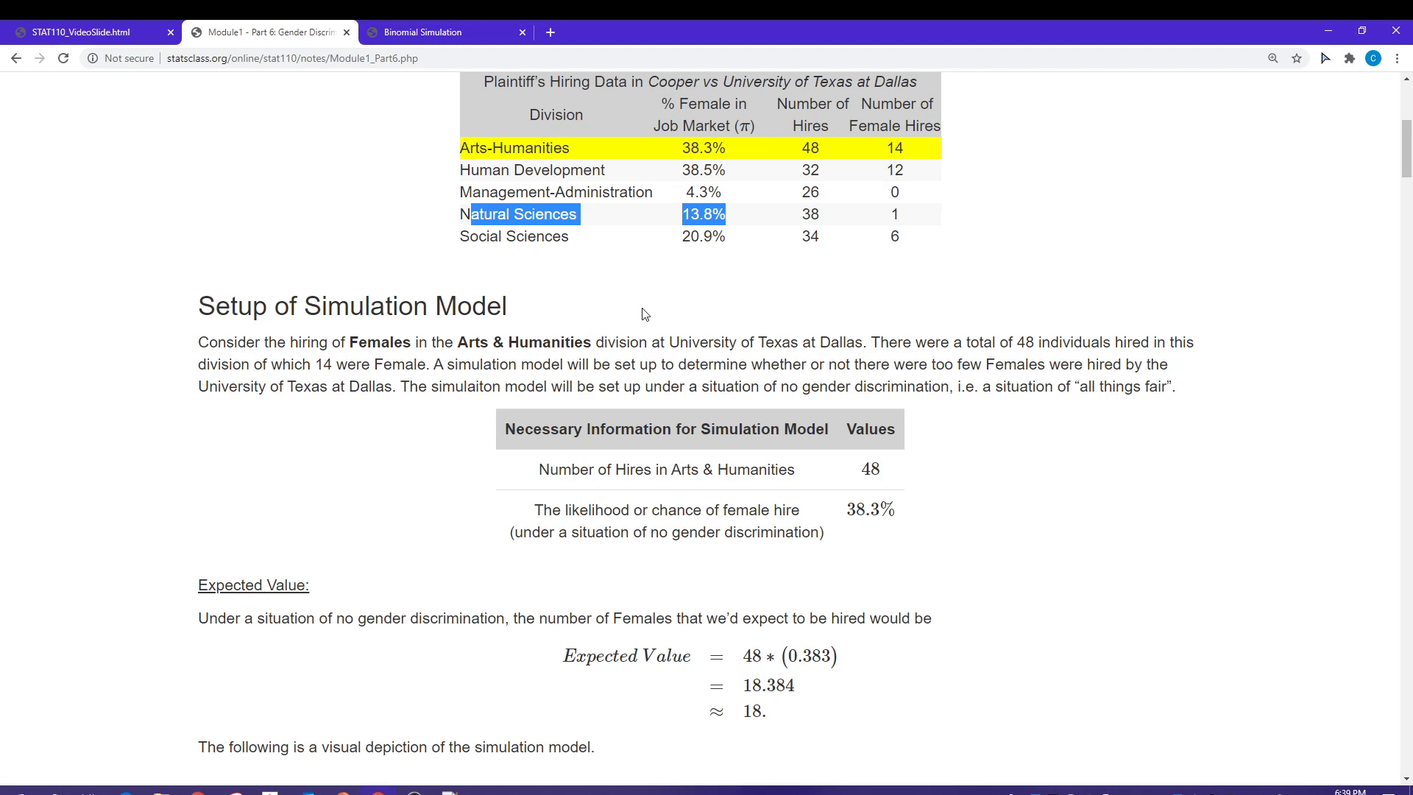
mouse_move(359, 467)
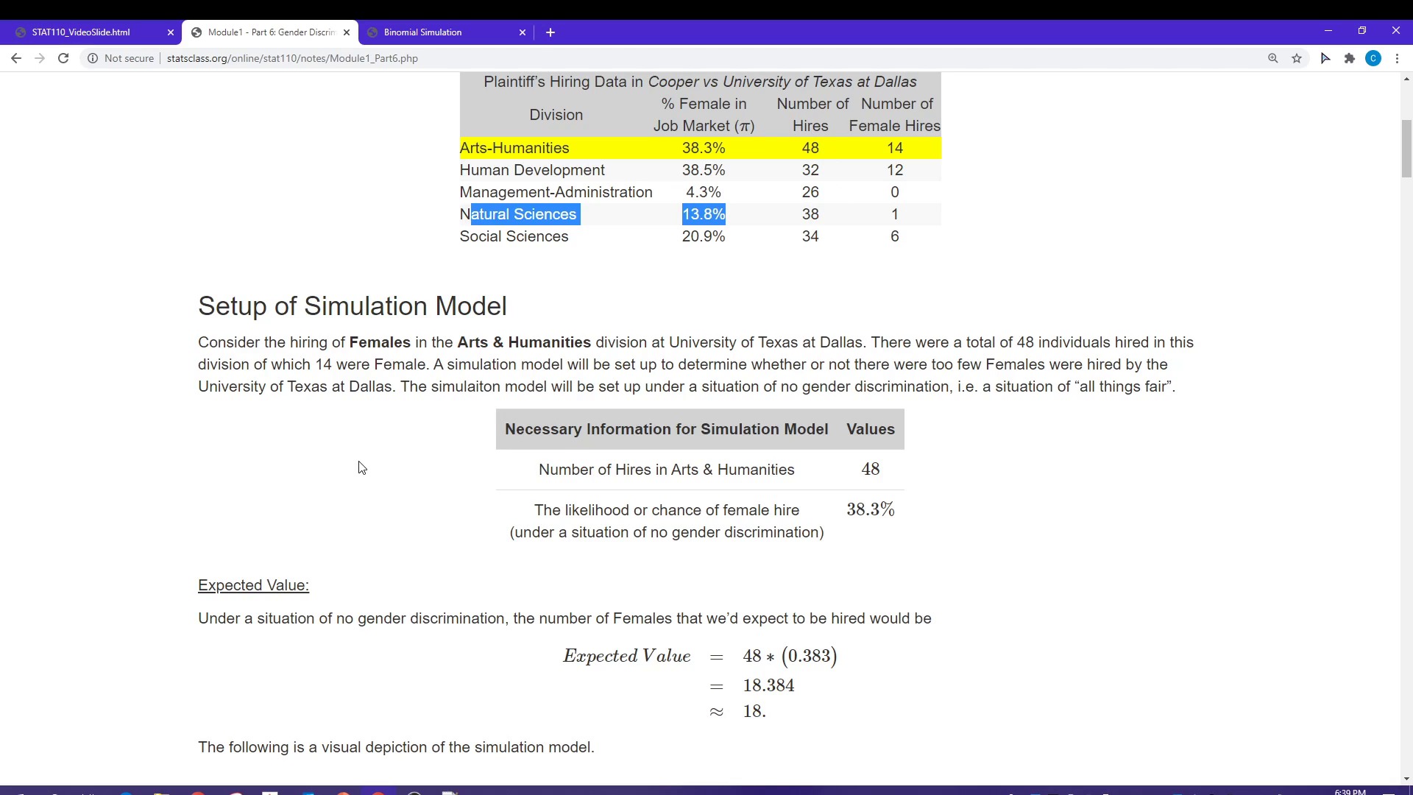
mouse_move(480, 455)
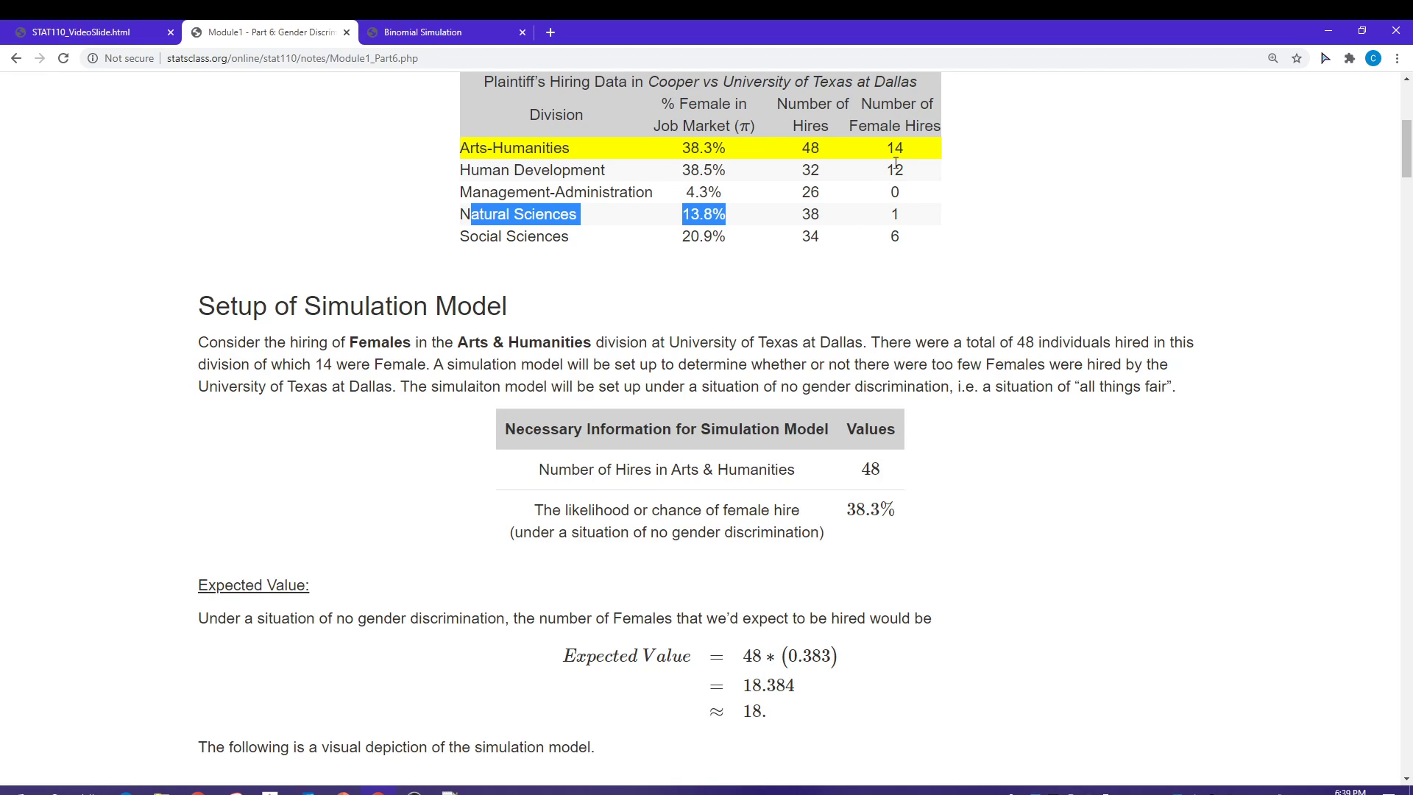
Scroll to the # Females Hired reference distribution diagram and the simulation values table below it.
scroll(down, 3)
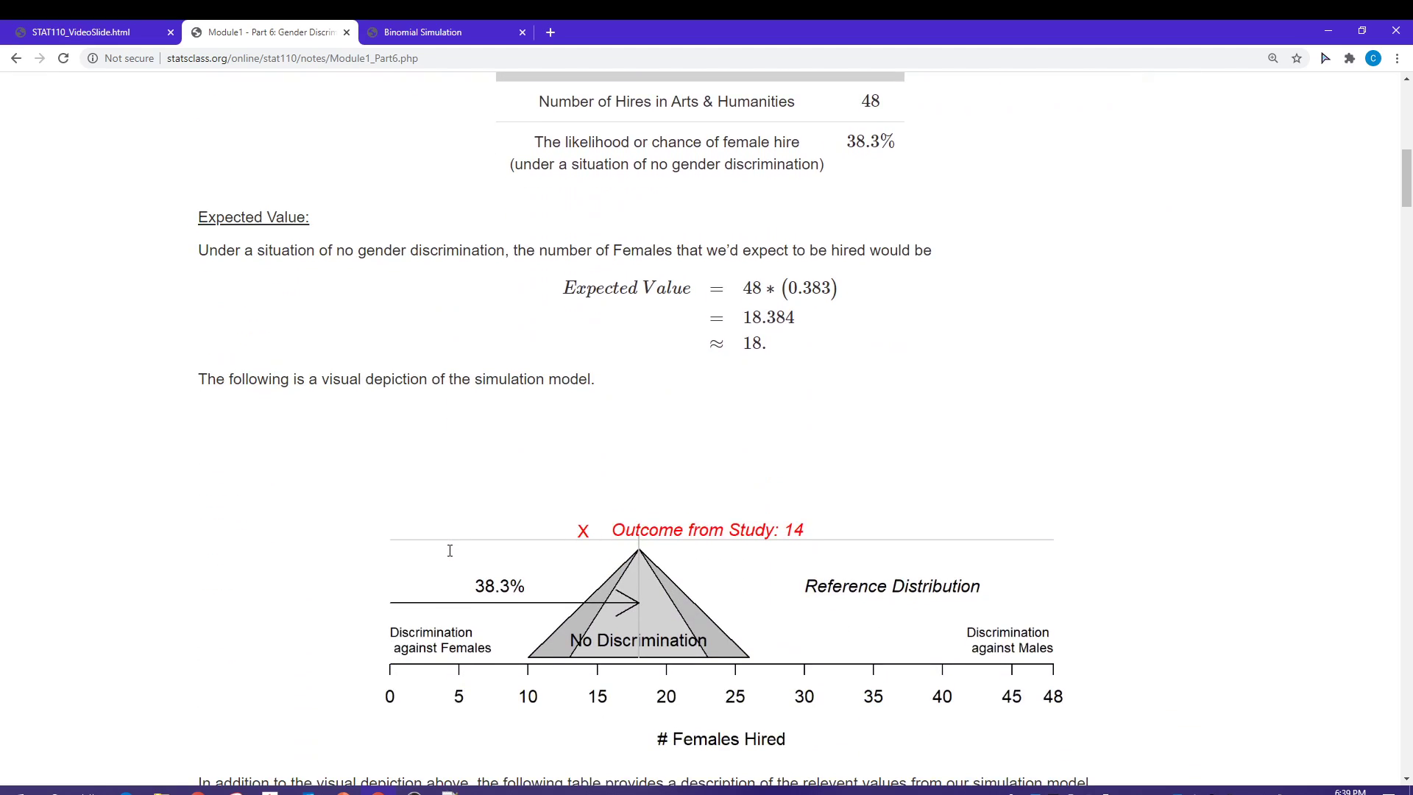
scroll(down, 3)
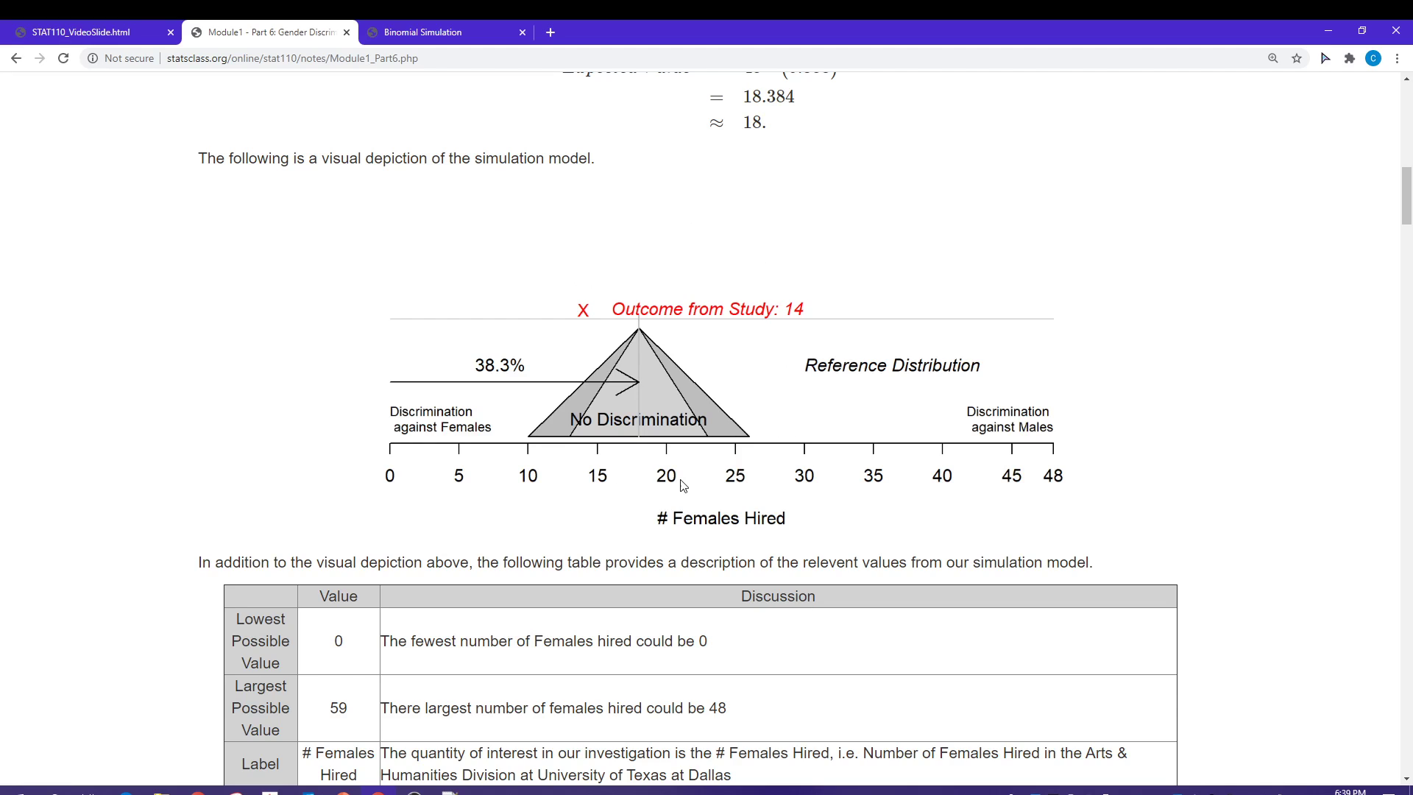
scroll(down, 3)
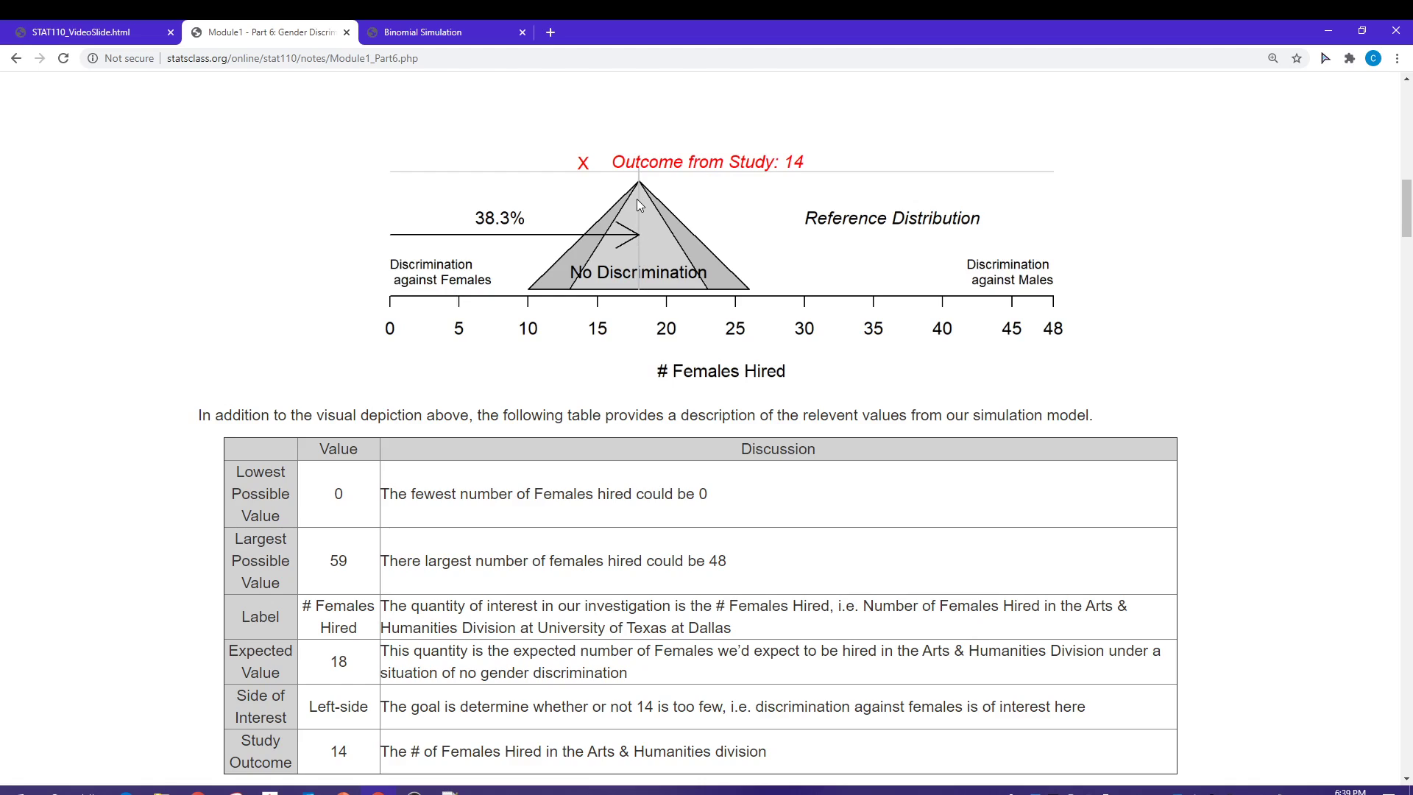
mouse_move(630, 280)
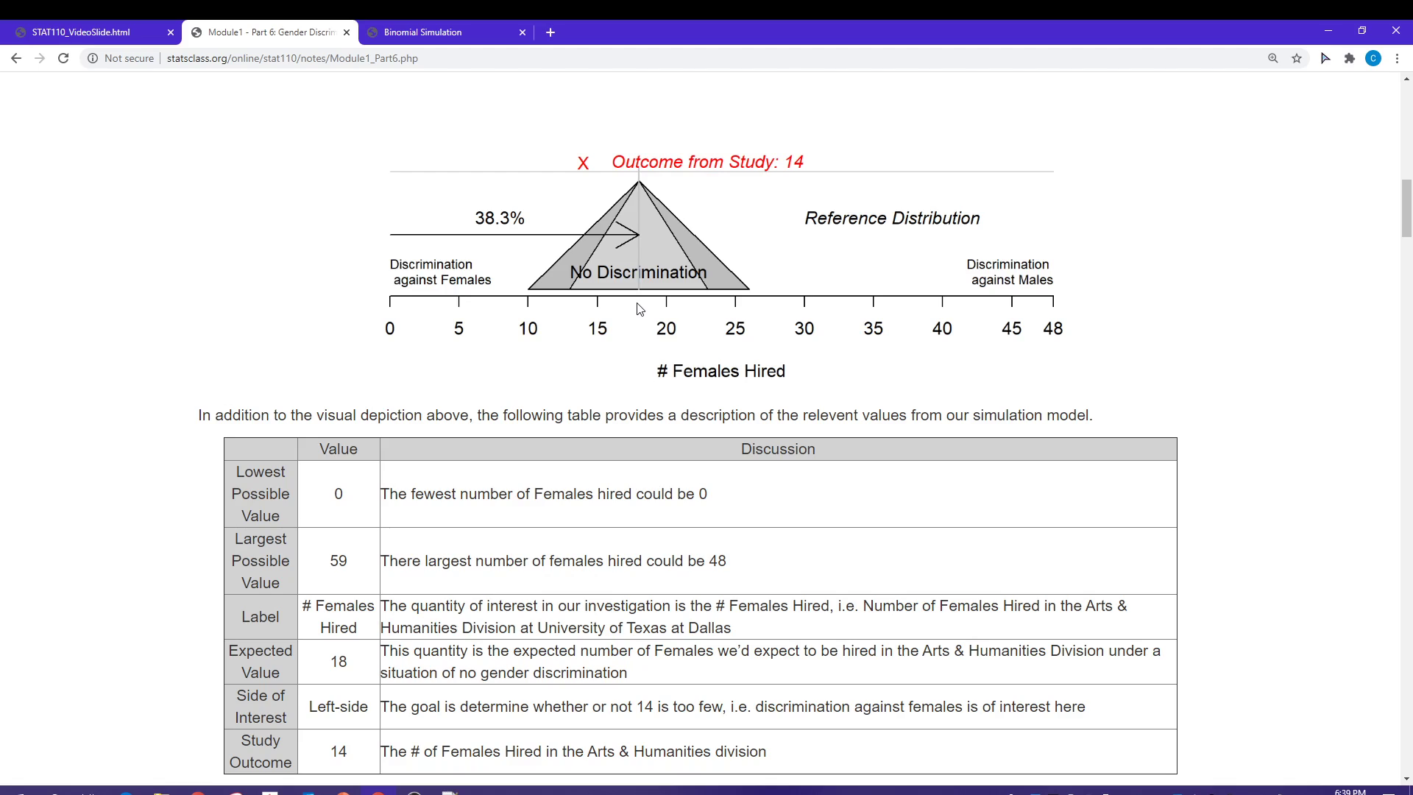
mouse_move(386, 346)
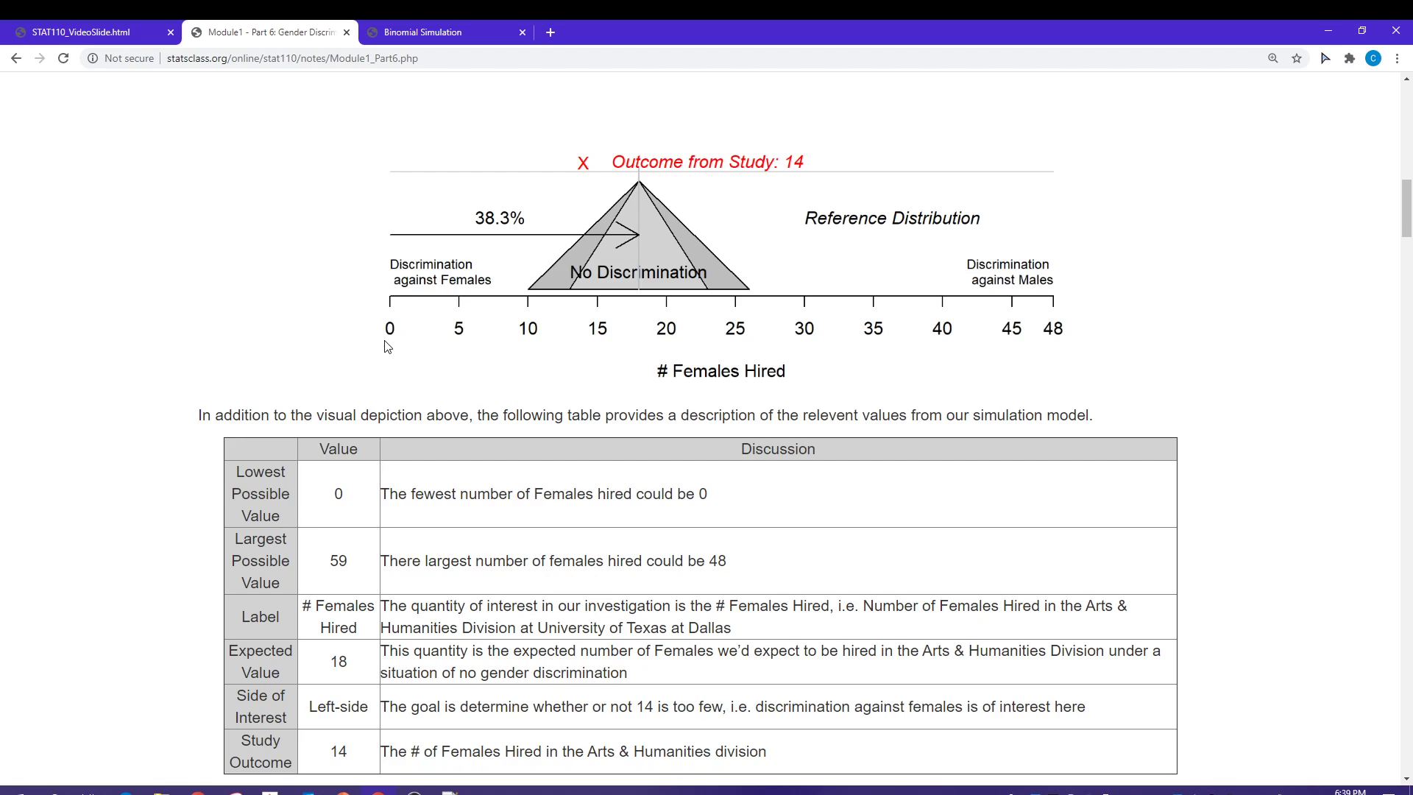
mouse_move(441, 287)
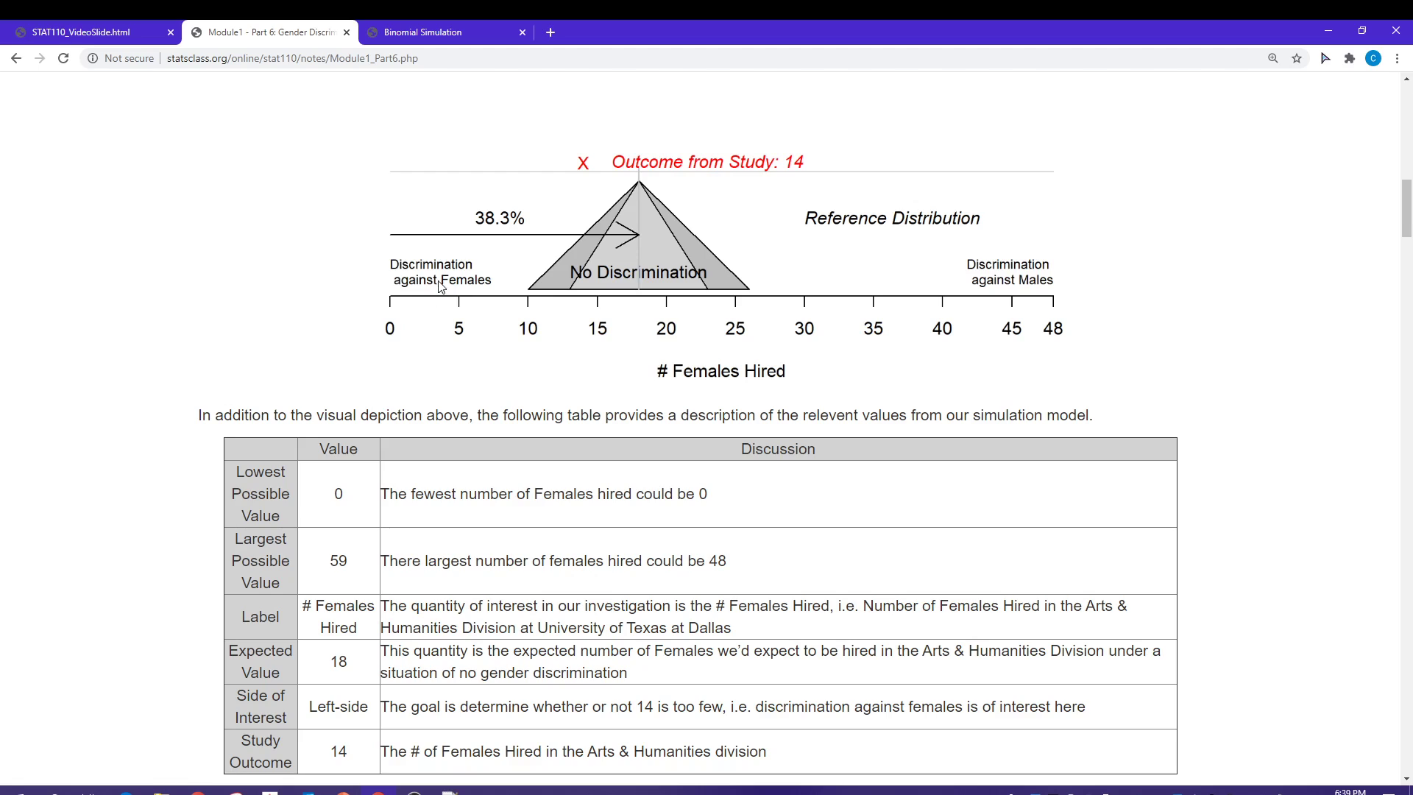
mouse_move(642, 290)
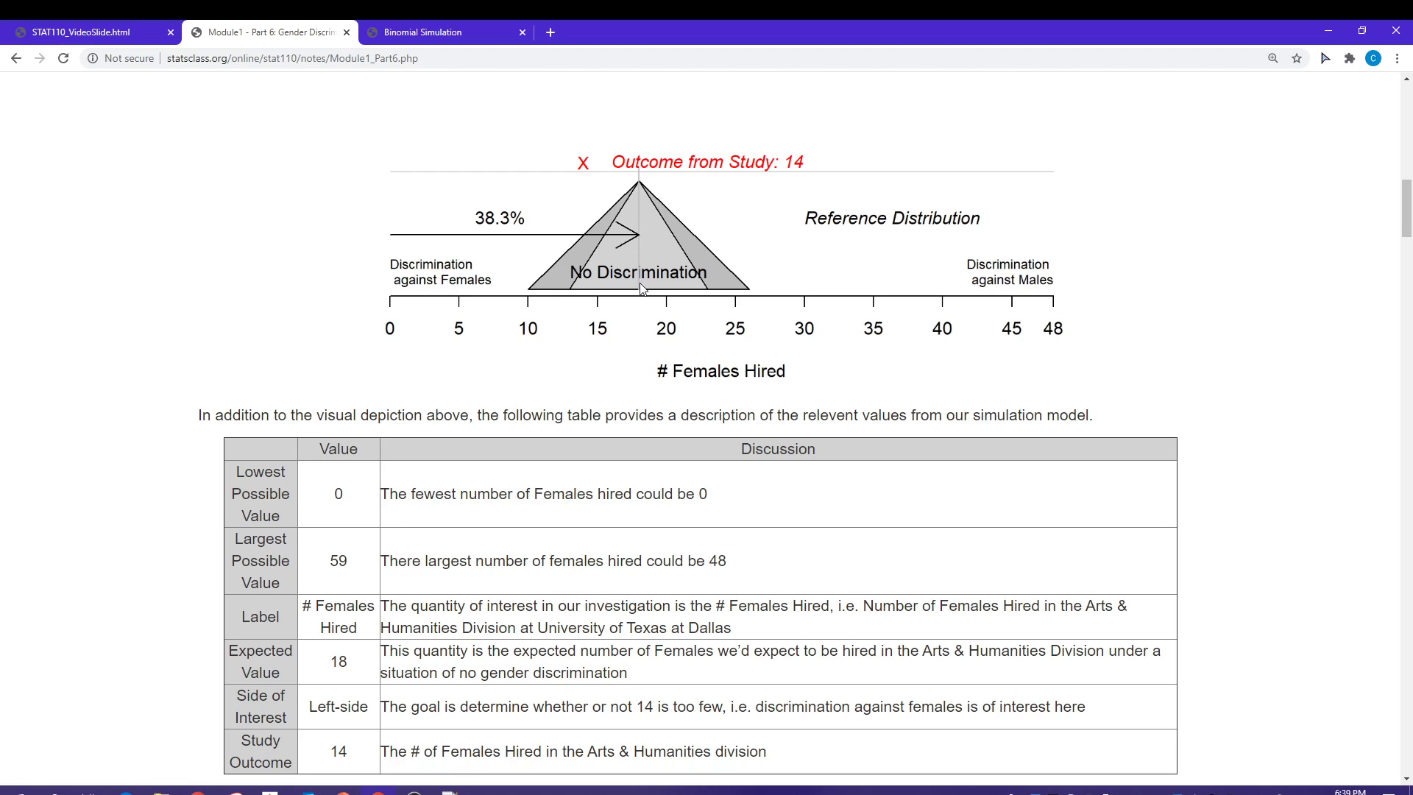
mouse_move(603, 327)
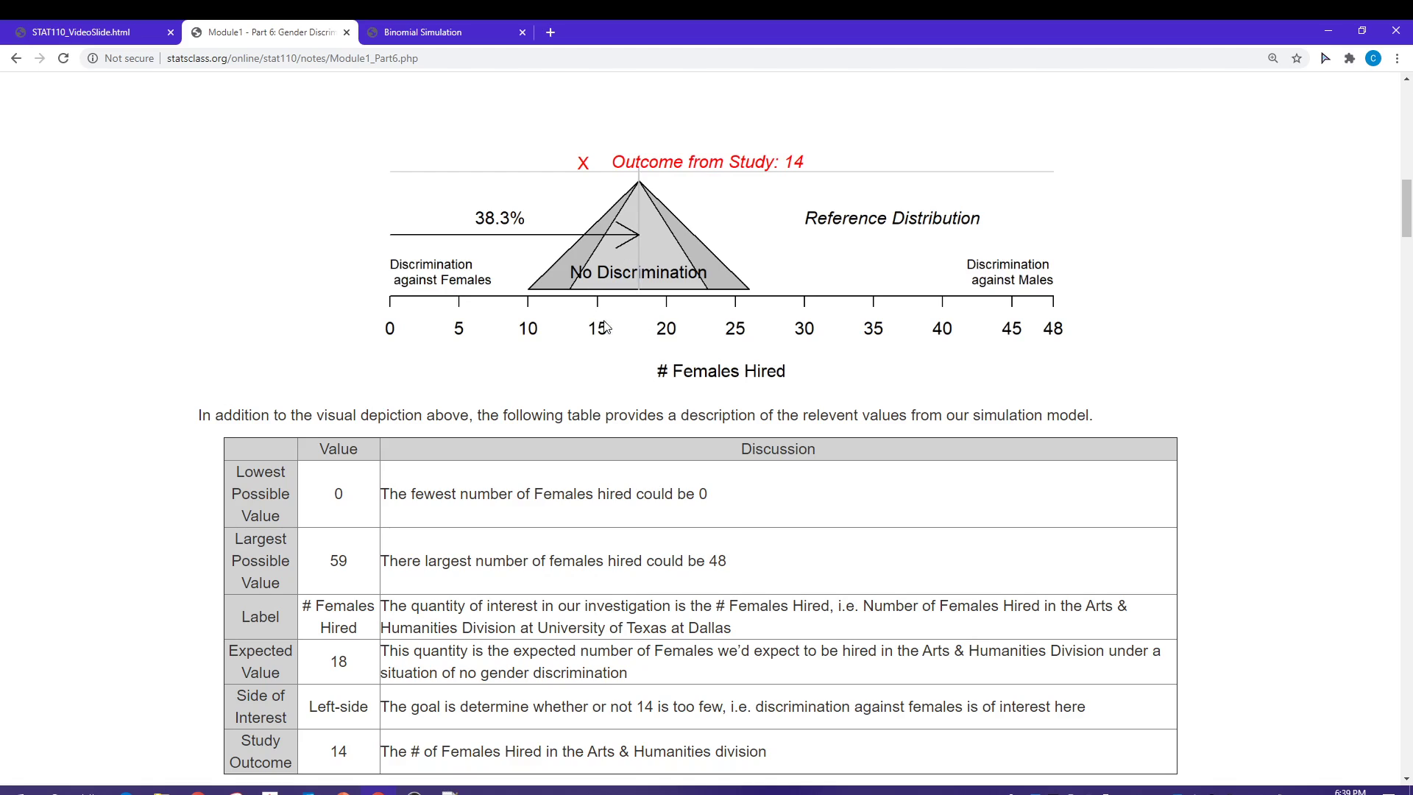
mouse_move(652, 289)
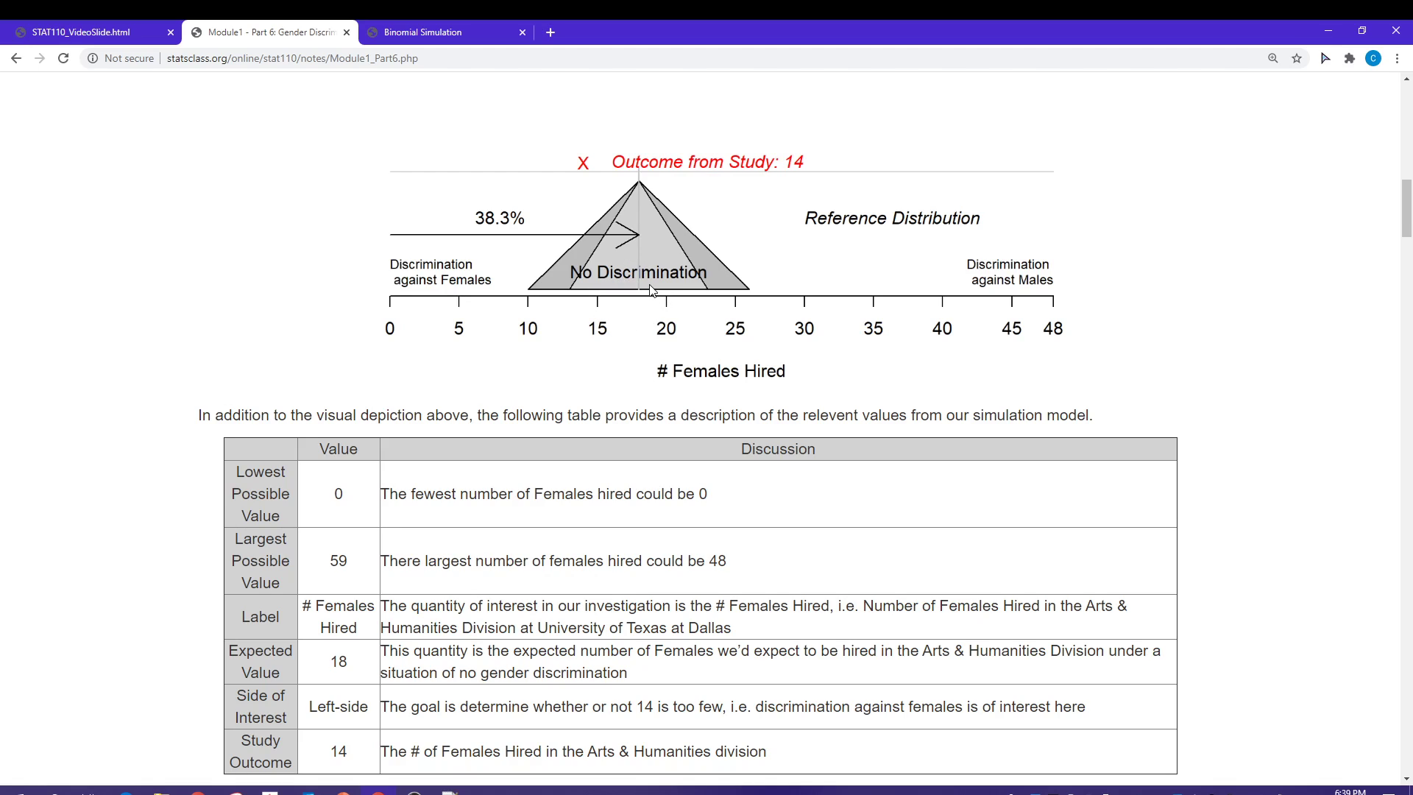
mouse_move(402, 306)
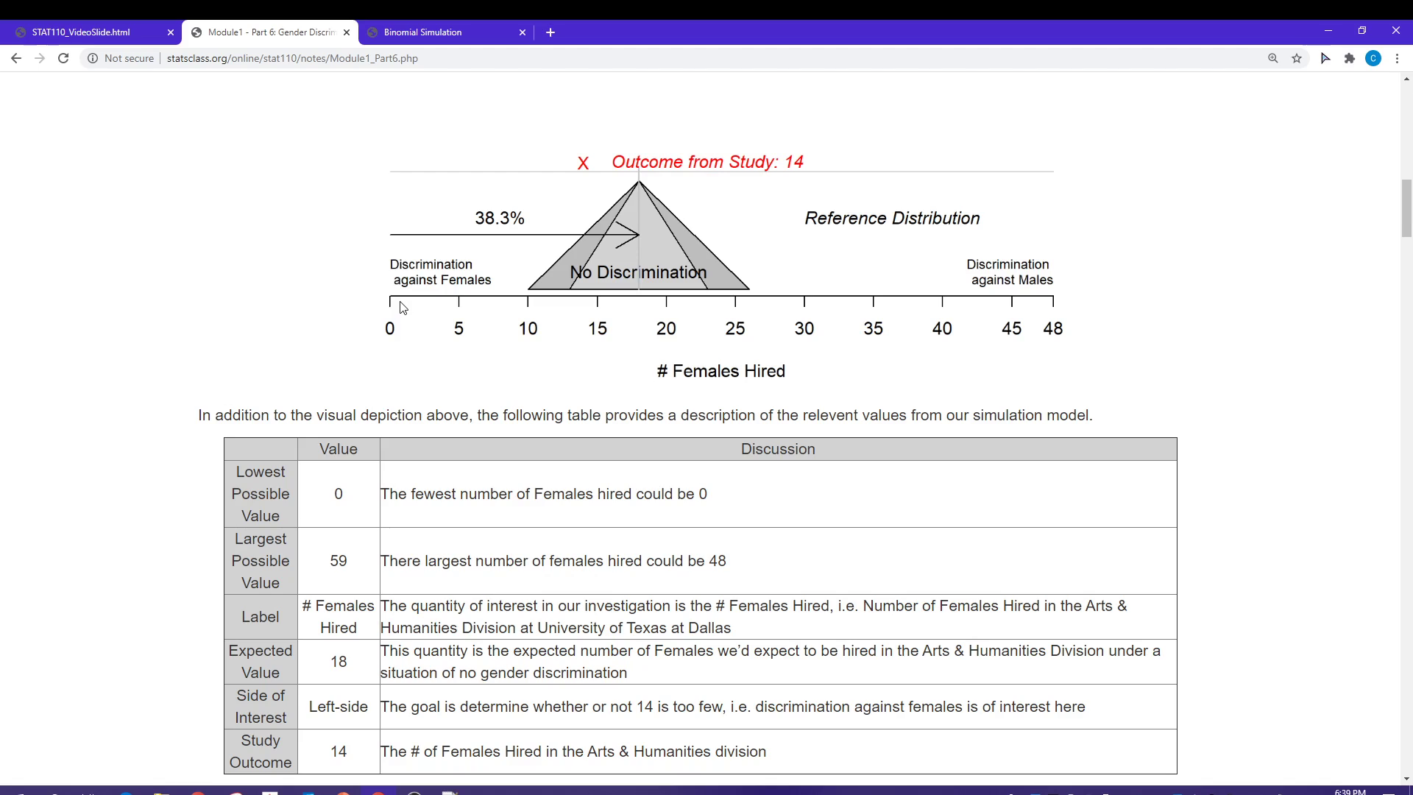
mouse_move(393, 288)
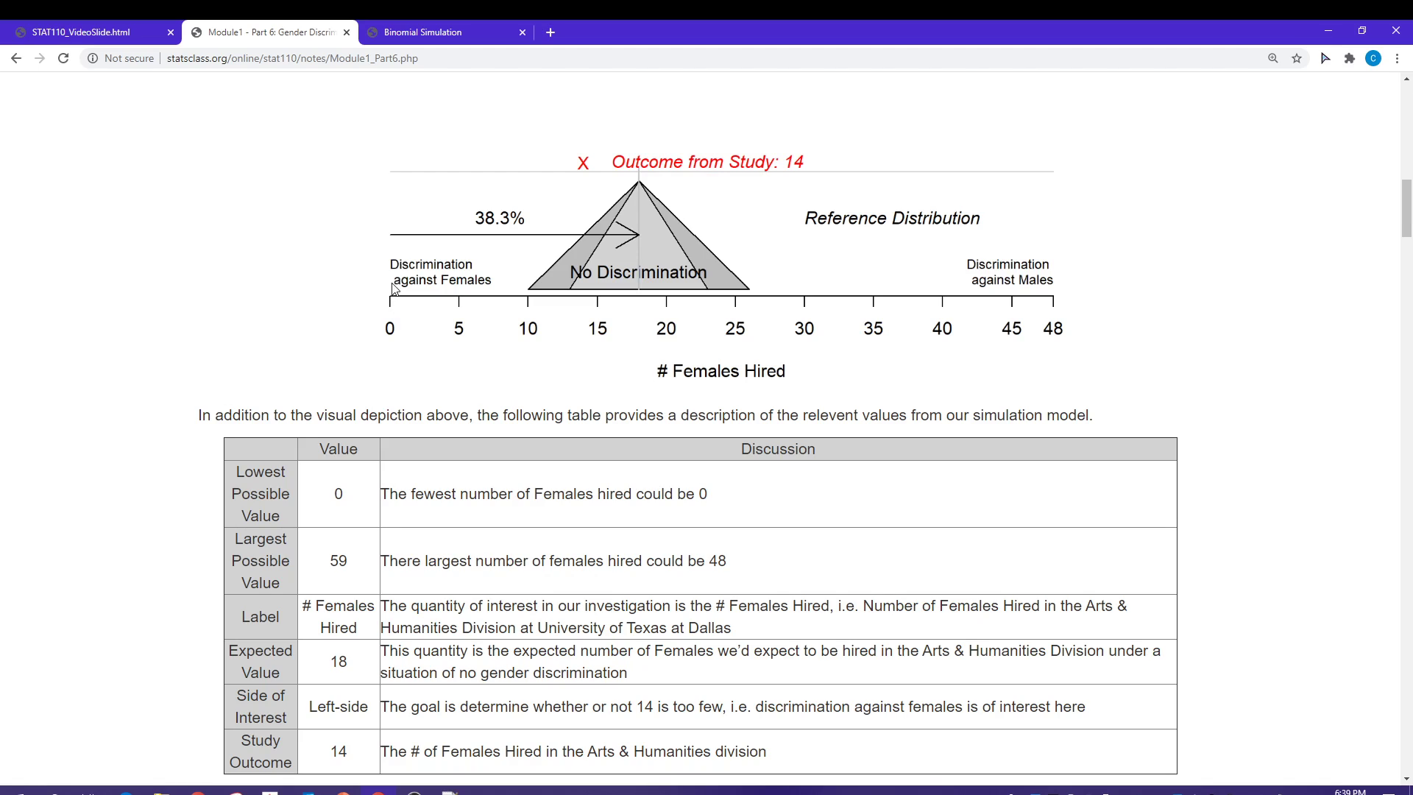
mouse_move(382, 315)
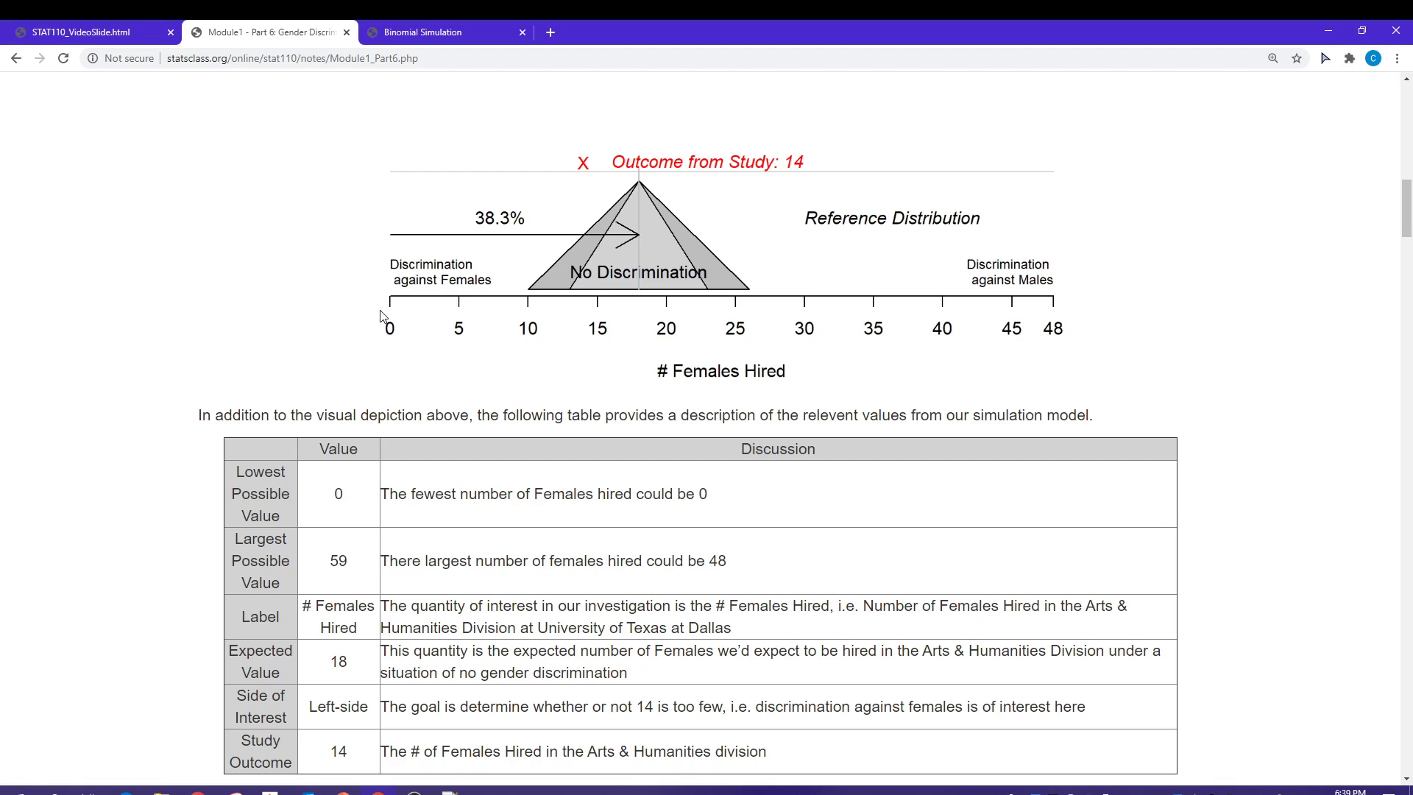
mouse_move(1057, 339)
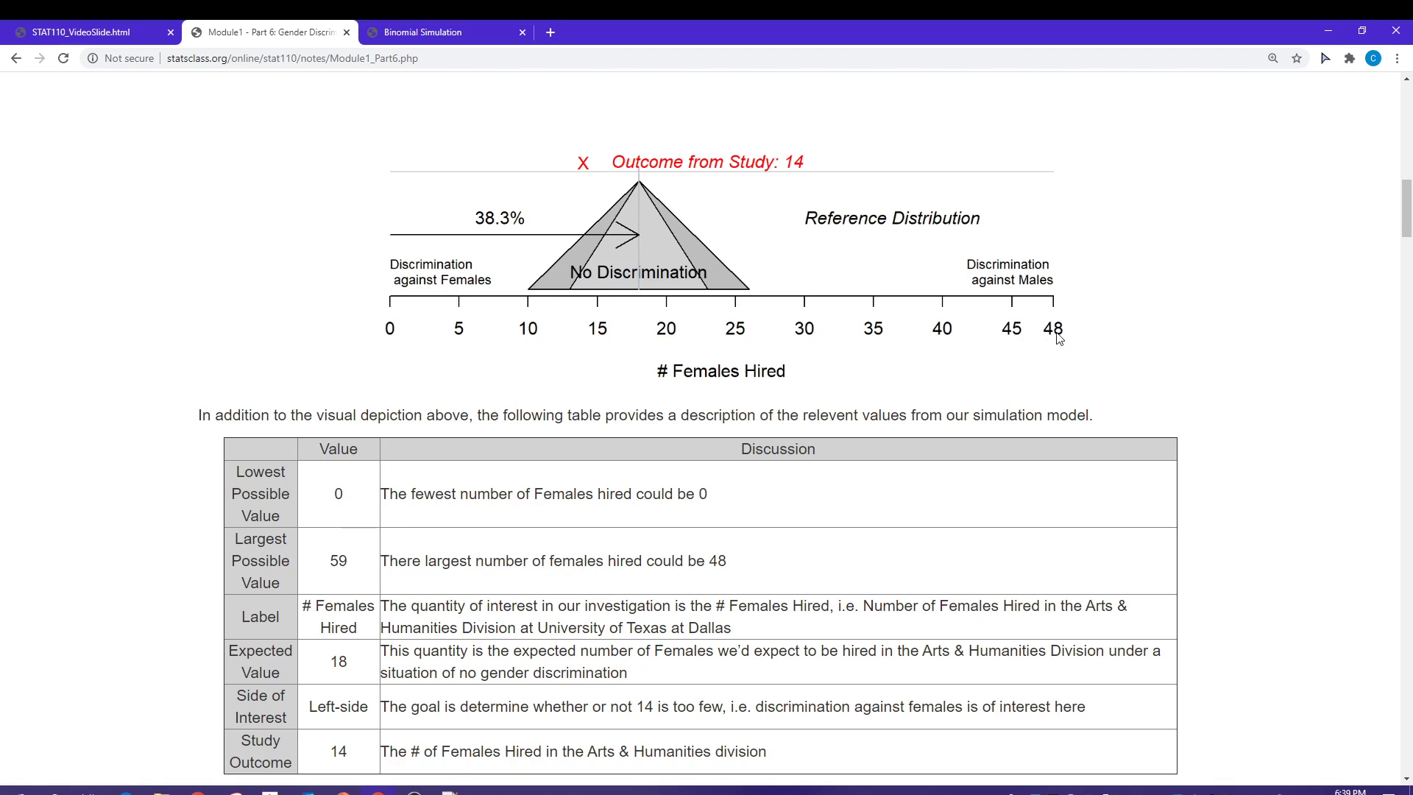
mouse_move(1062, 338)
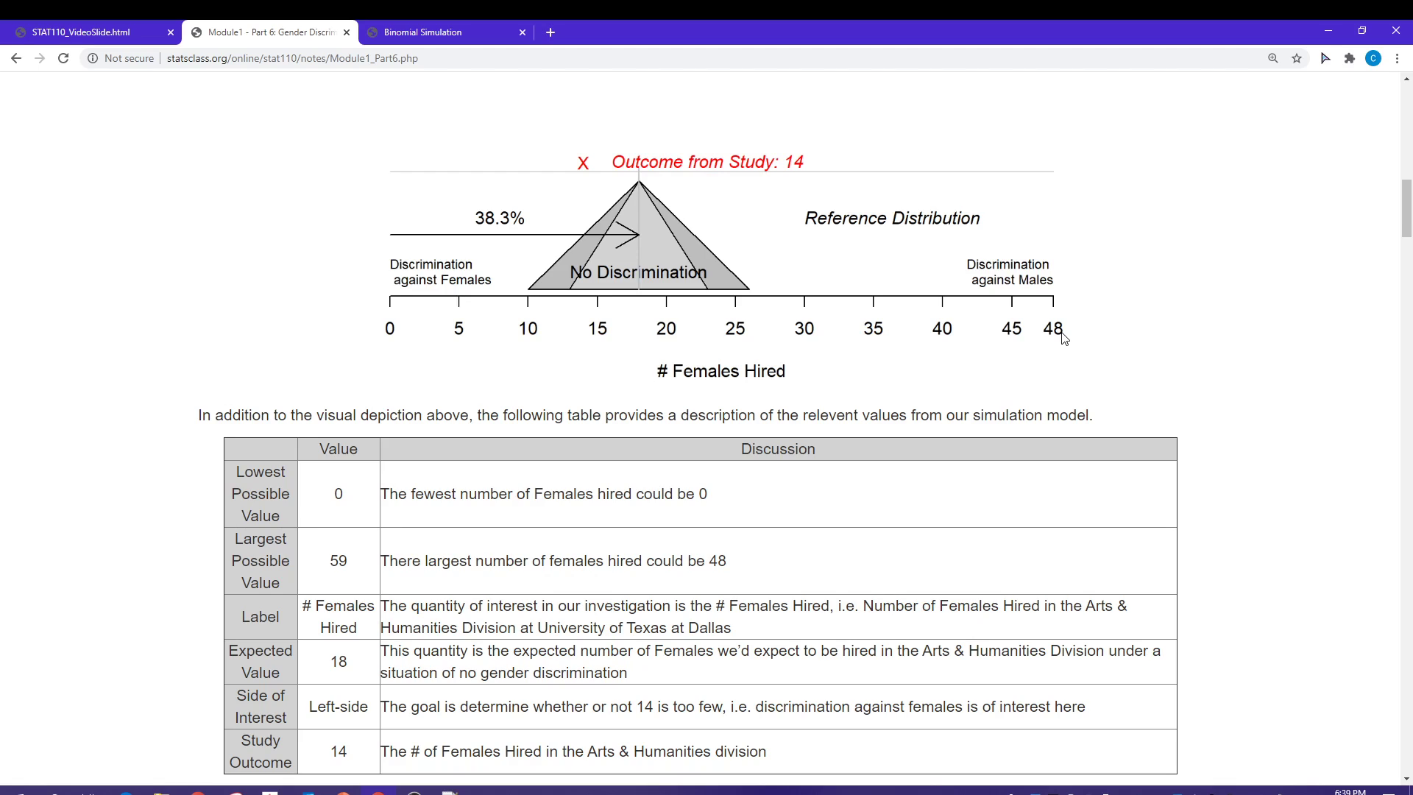
mouse_move(527, 415)
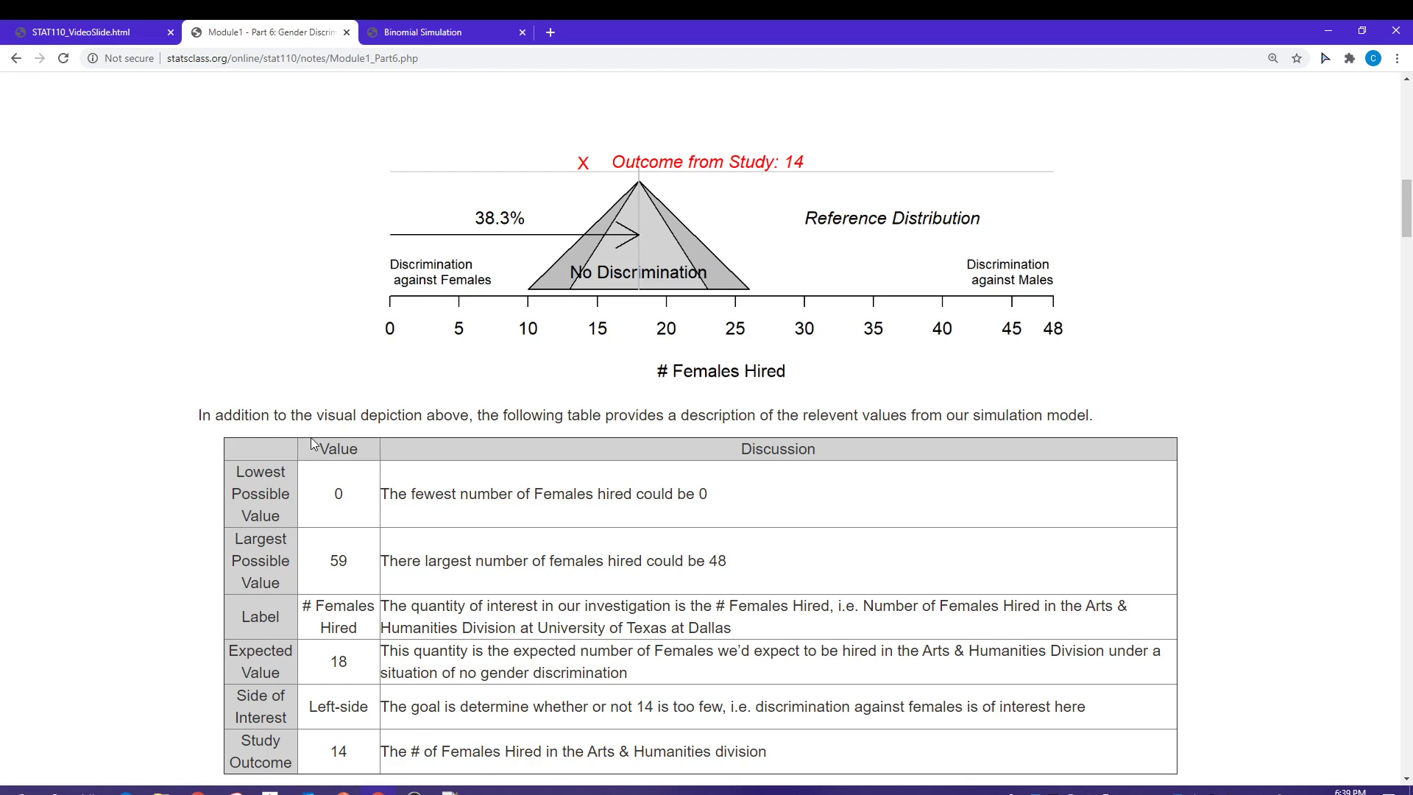
scroll(up, 3)
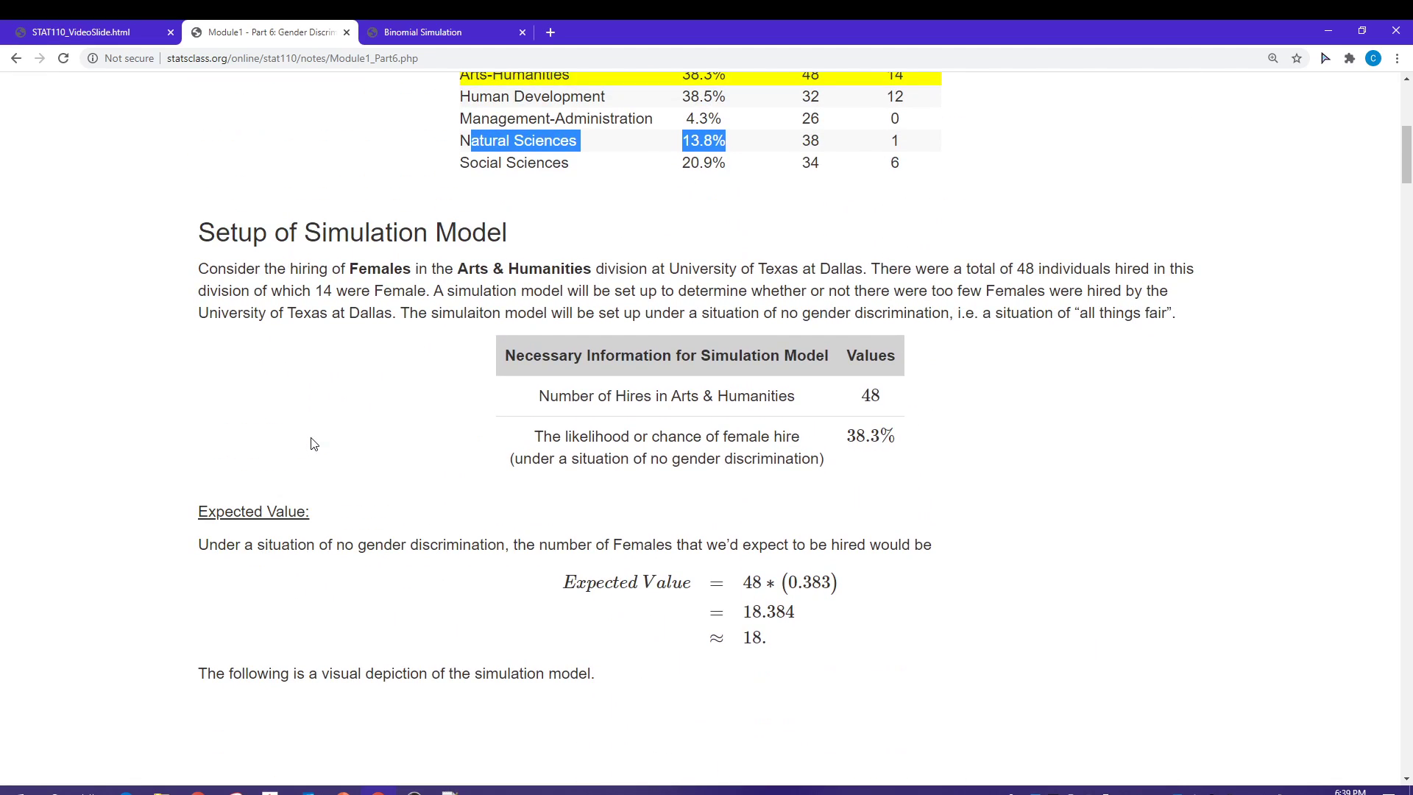
scroll(down, 3)
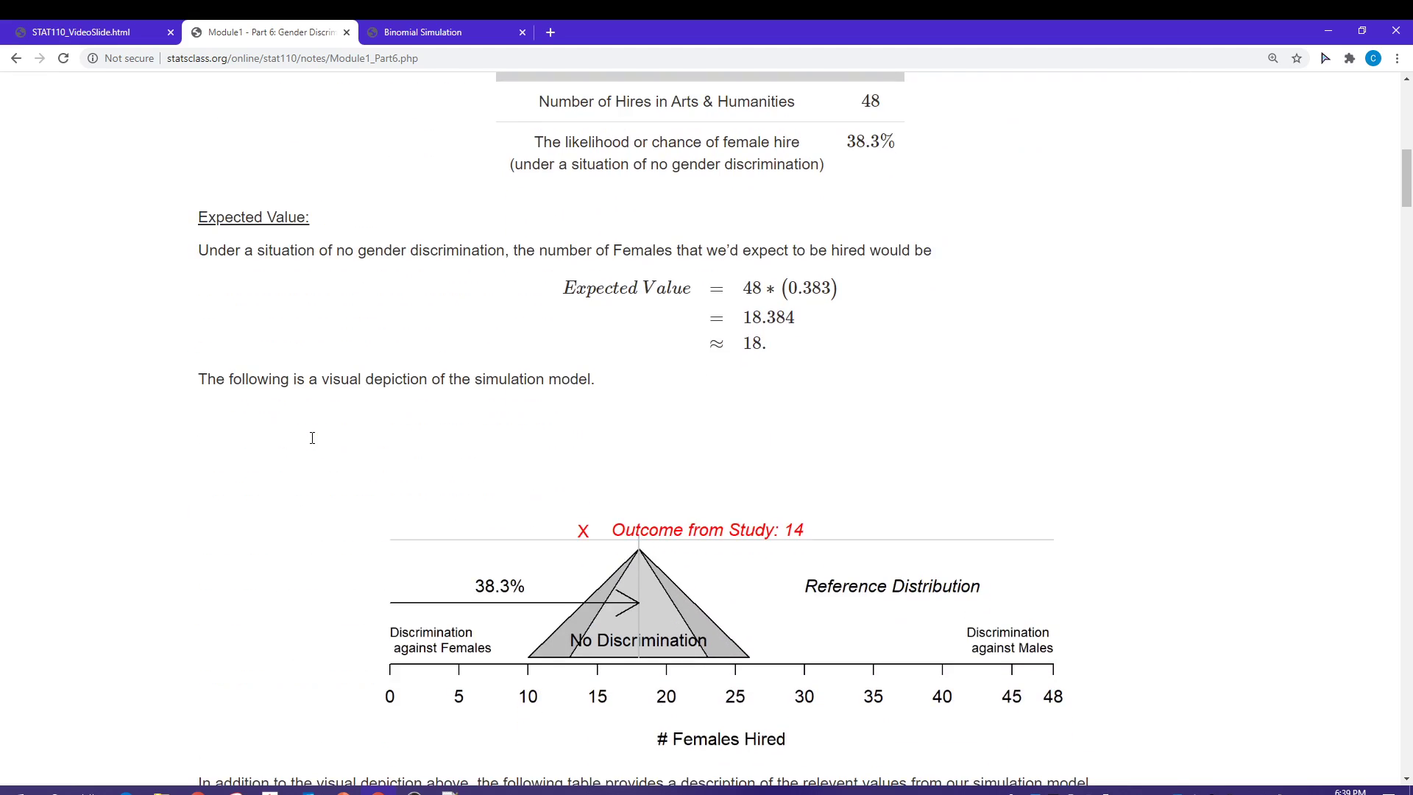
scroll(down, 3)
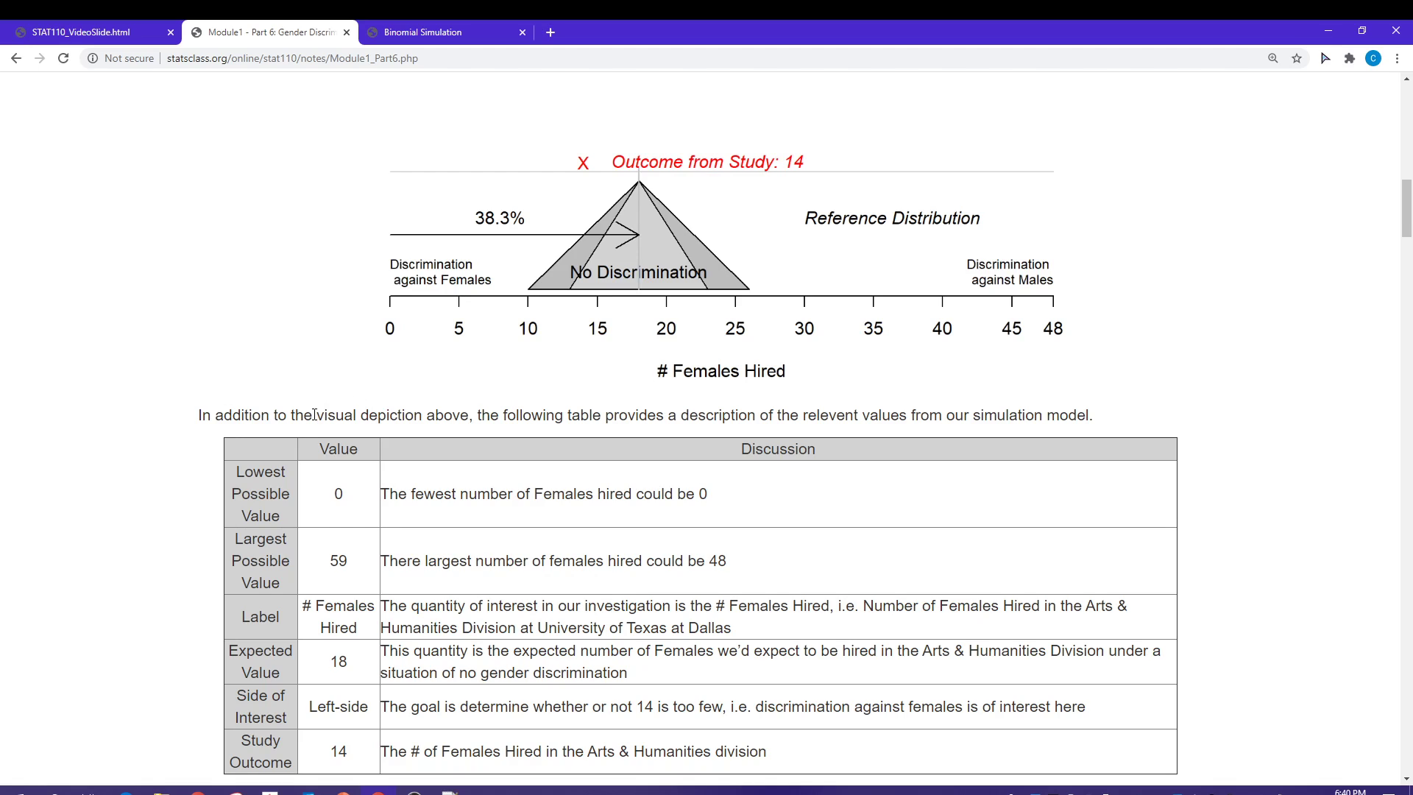
Scroll to the Obtaining the Reference Distribution section with app settings p 0.383, n 48 and Comments.
scroll(down, 3)
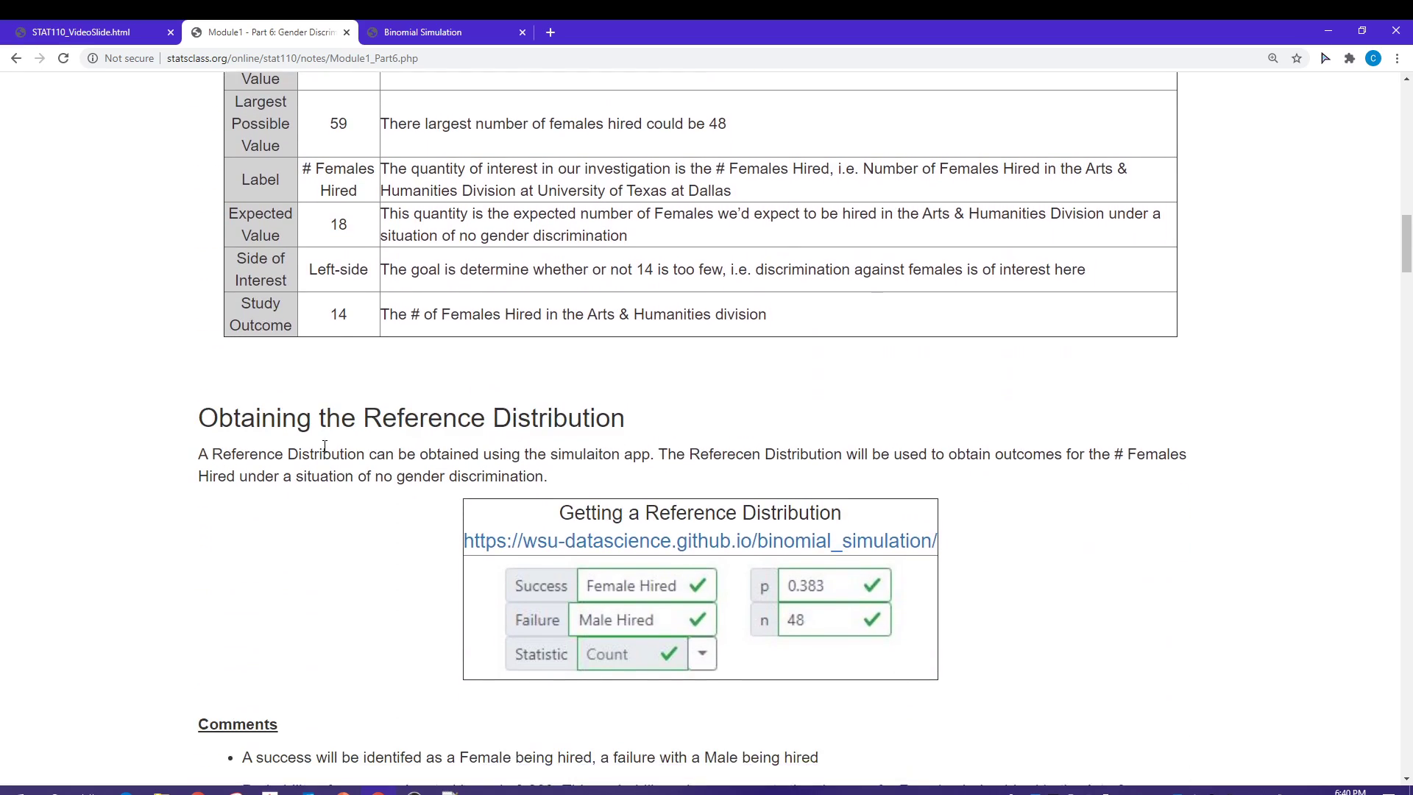
scroll(down, 3)
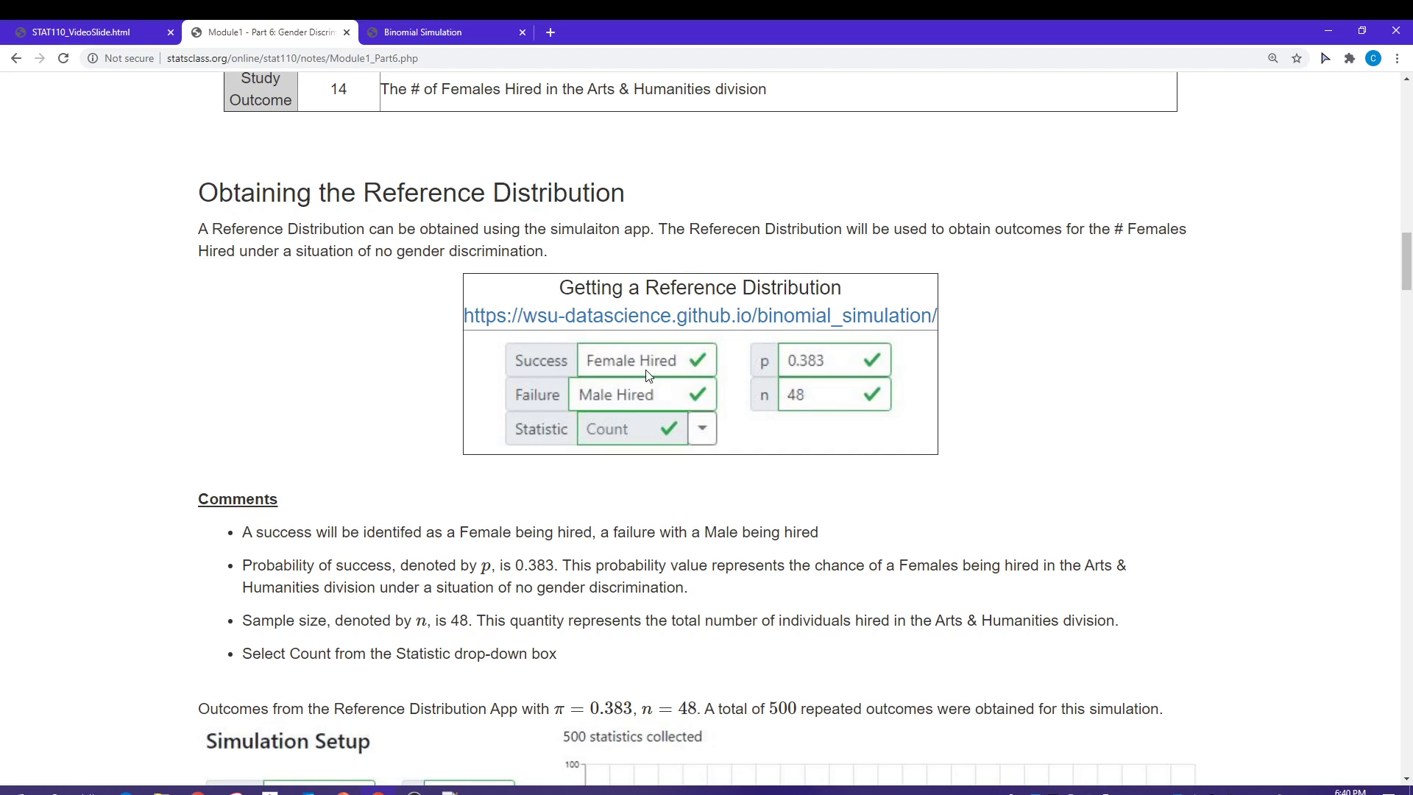
mouse_move(672, 397)
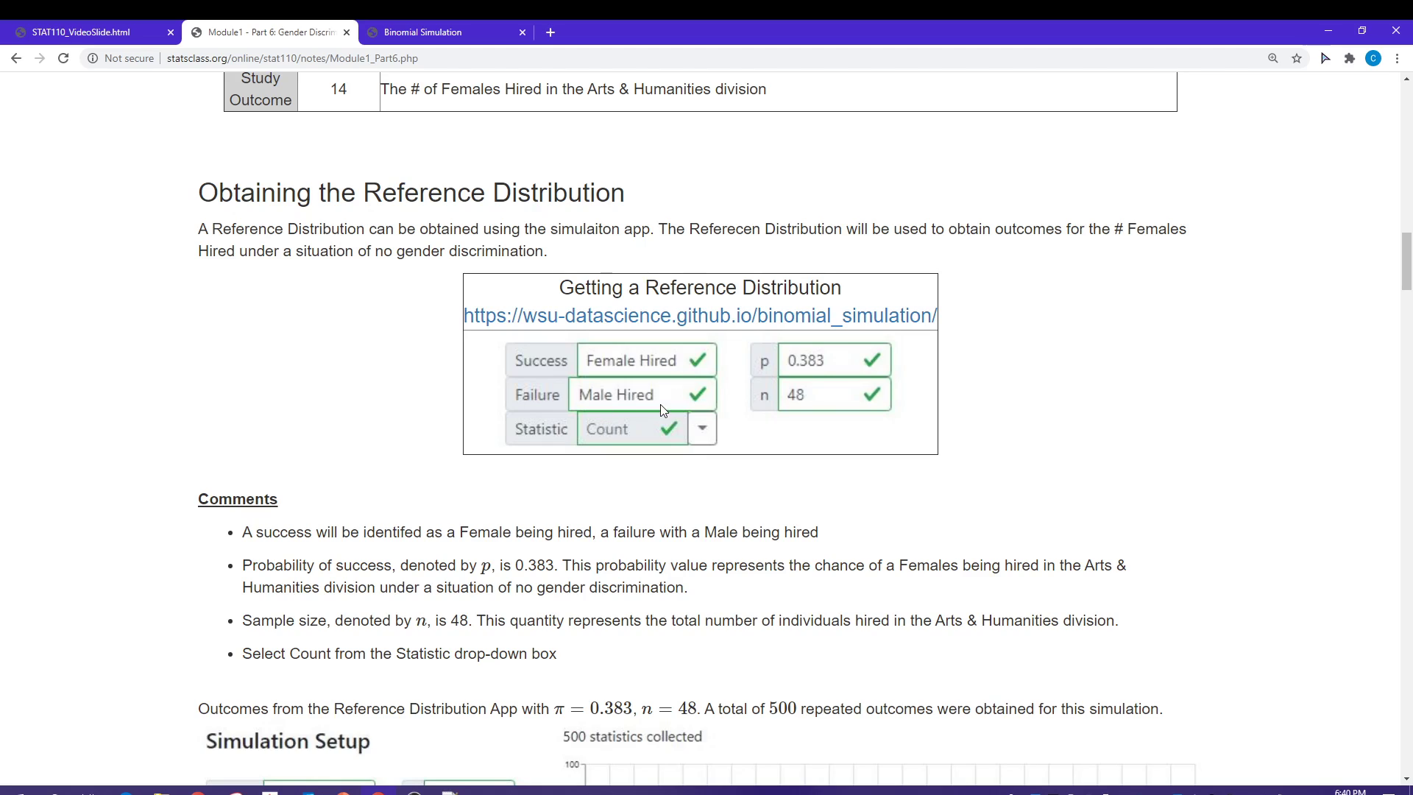
mouse_move(714, 400)
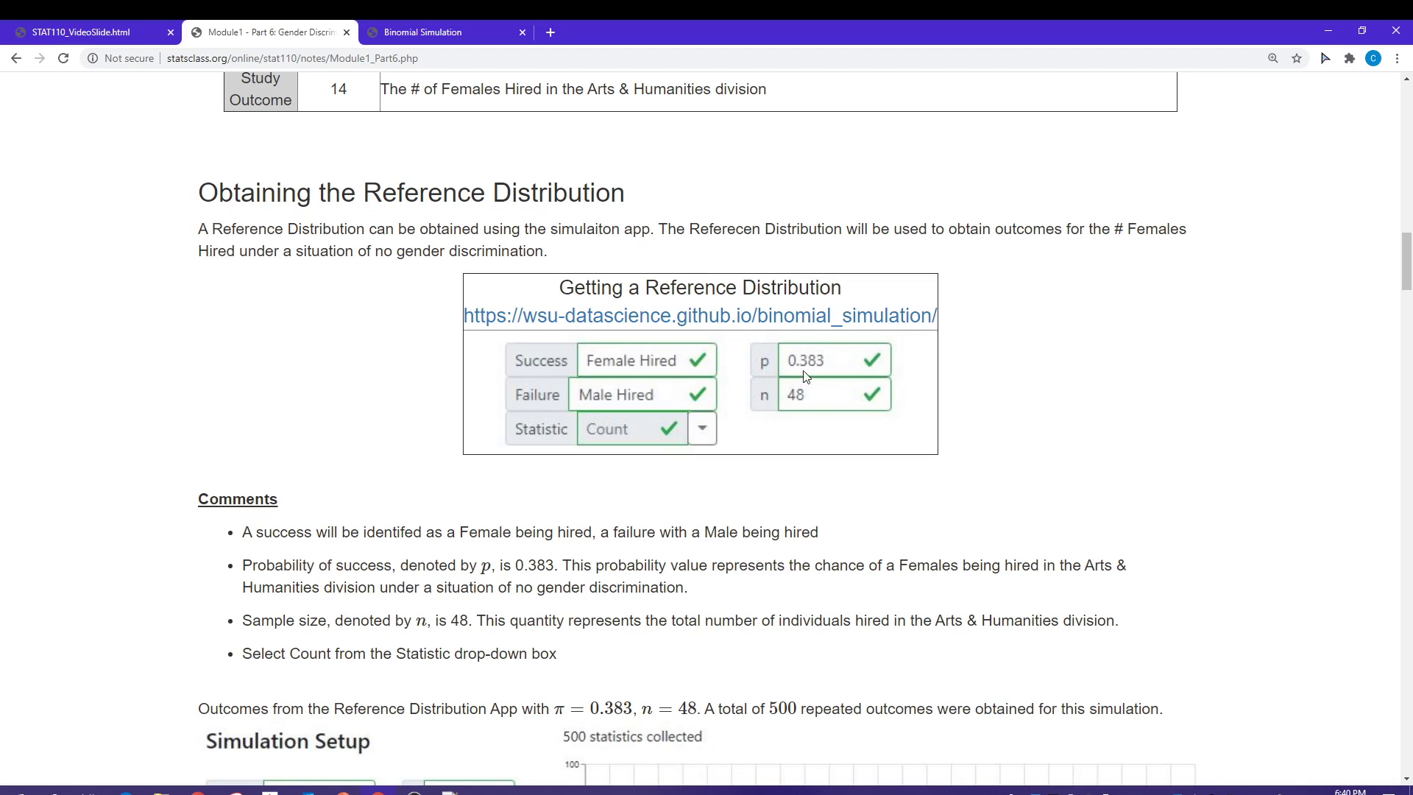
mouse_move(818, 350)
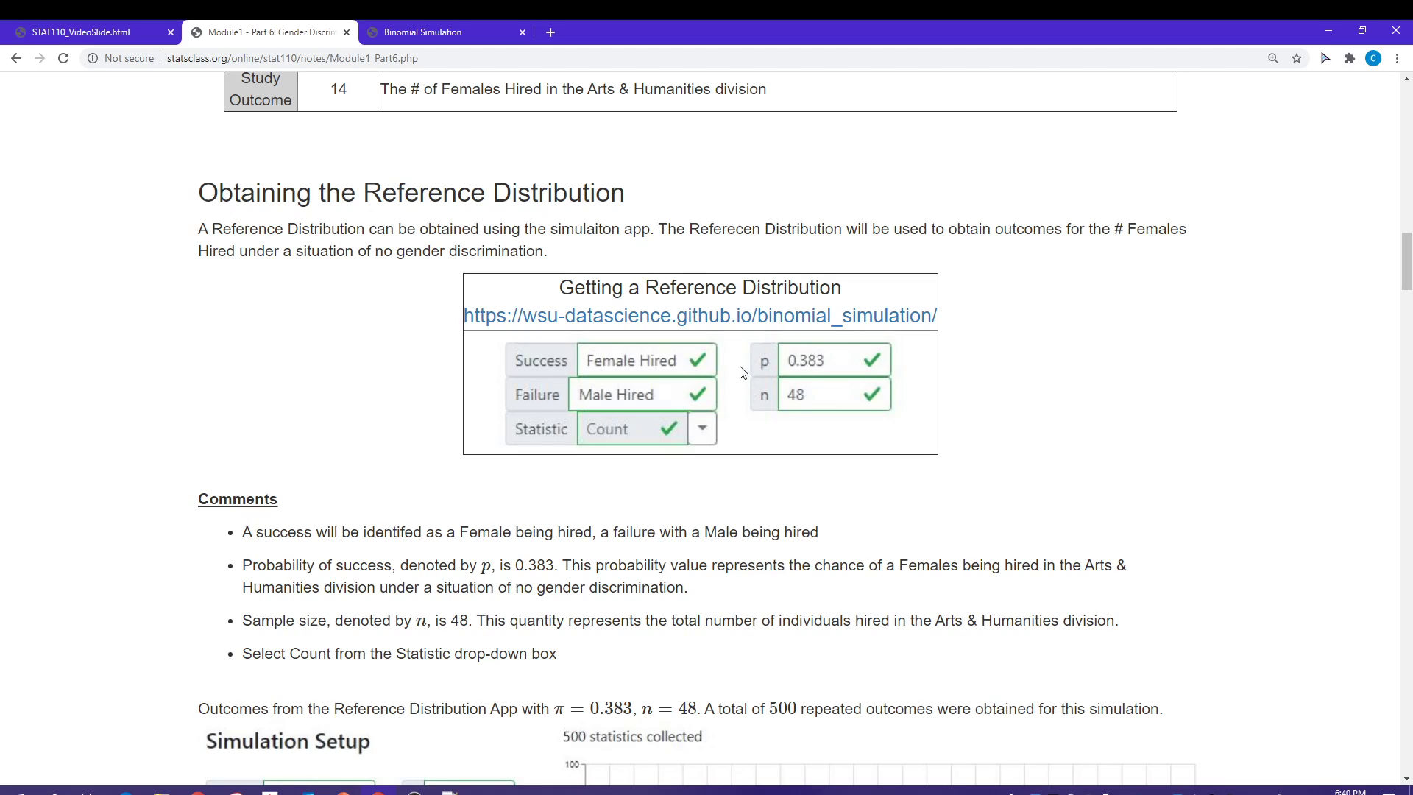
mouse_move(777, 365)
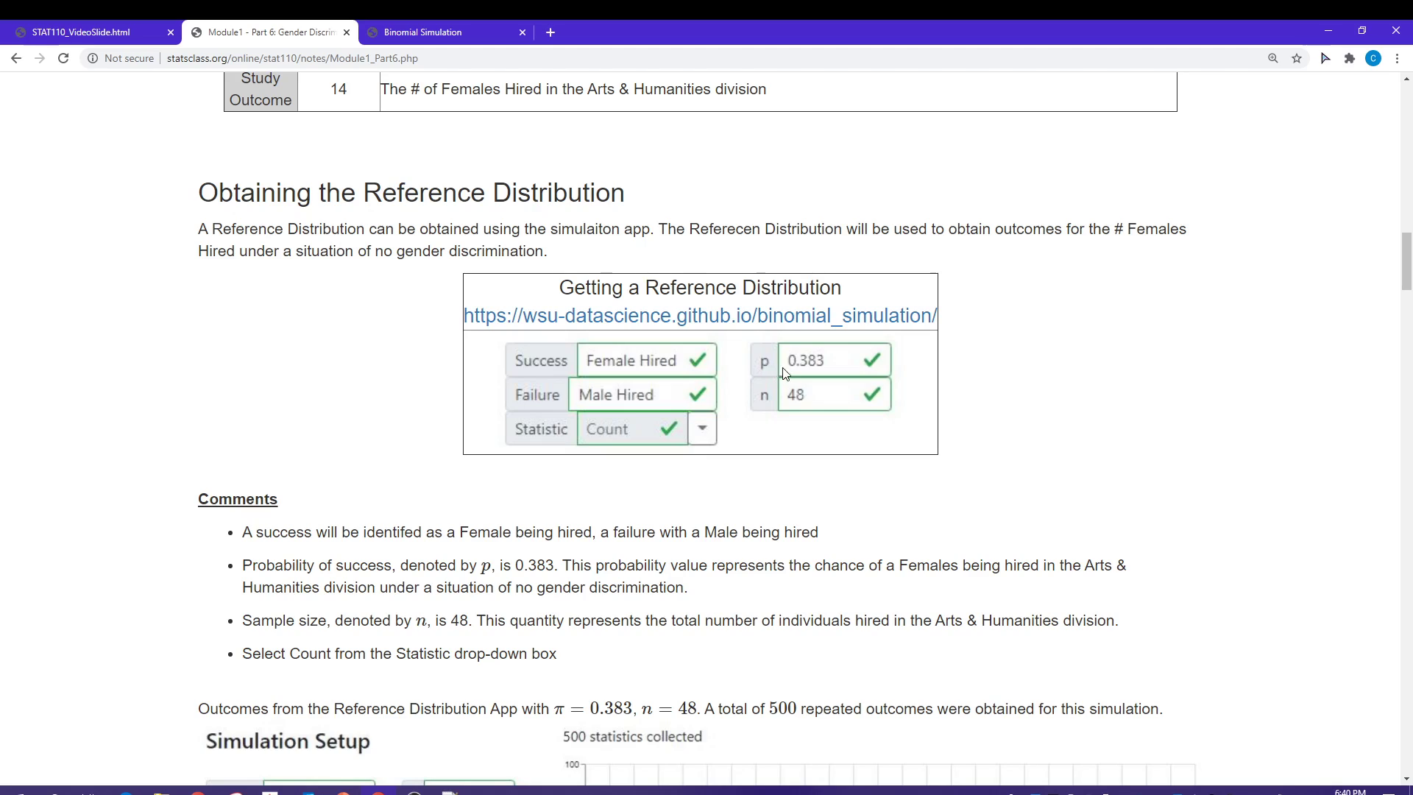
mouse_move(642, 373)
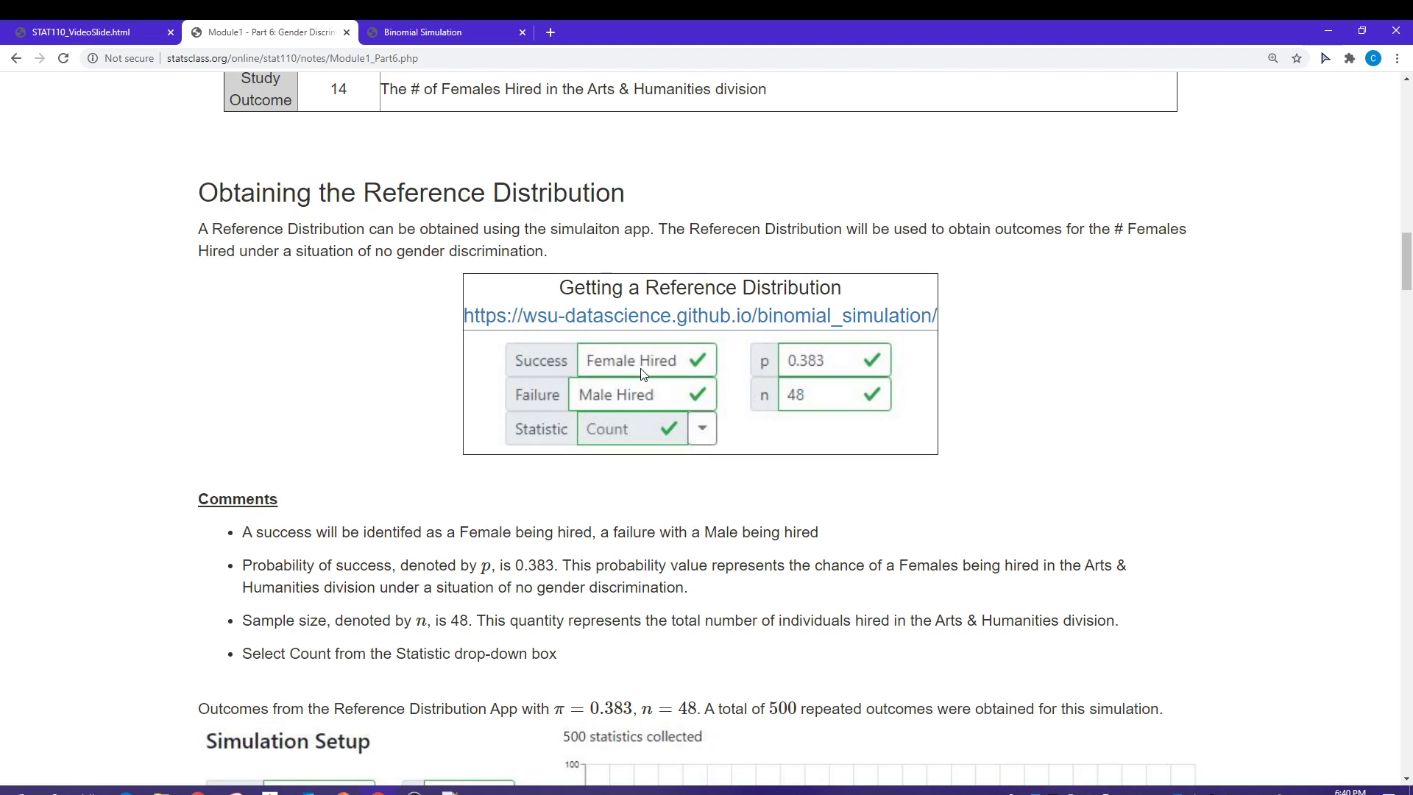
mouse_move(626, 363)
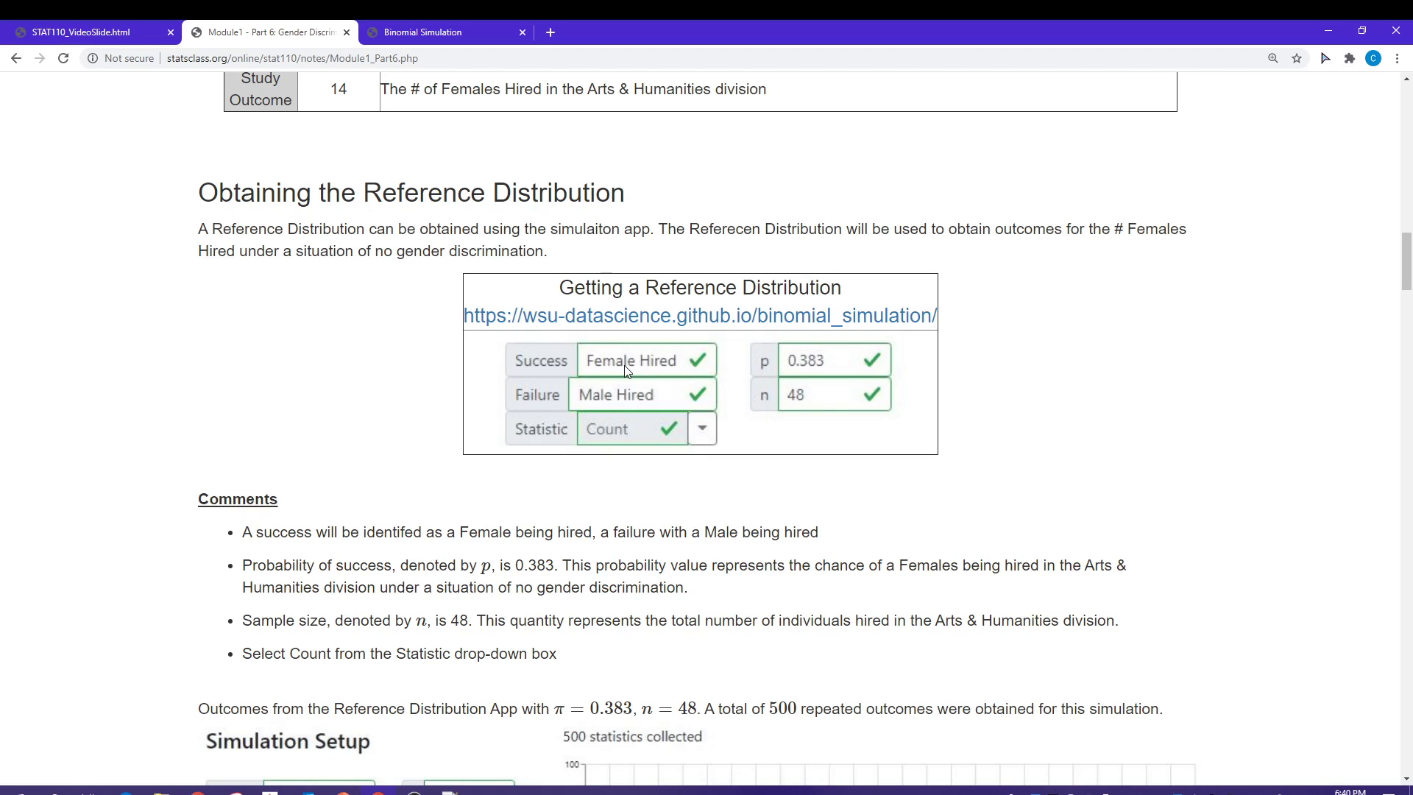
mouse_move(660, 401)
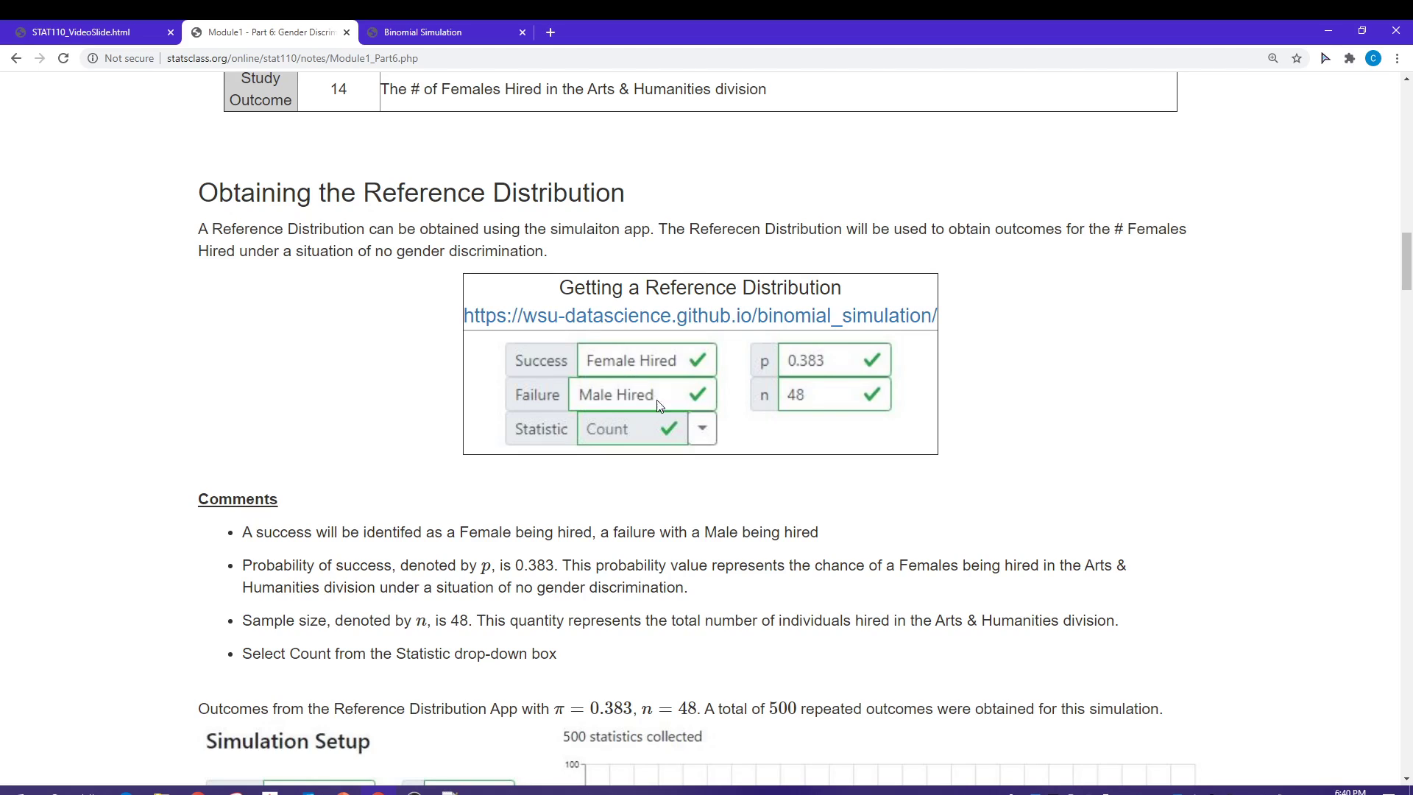
mouse_move(760, 485)
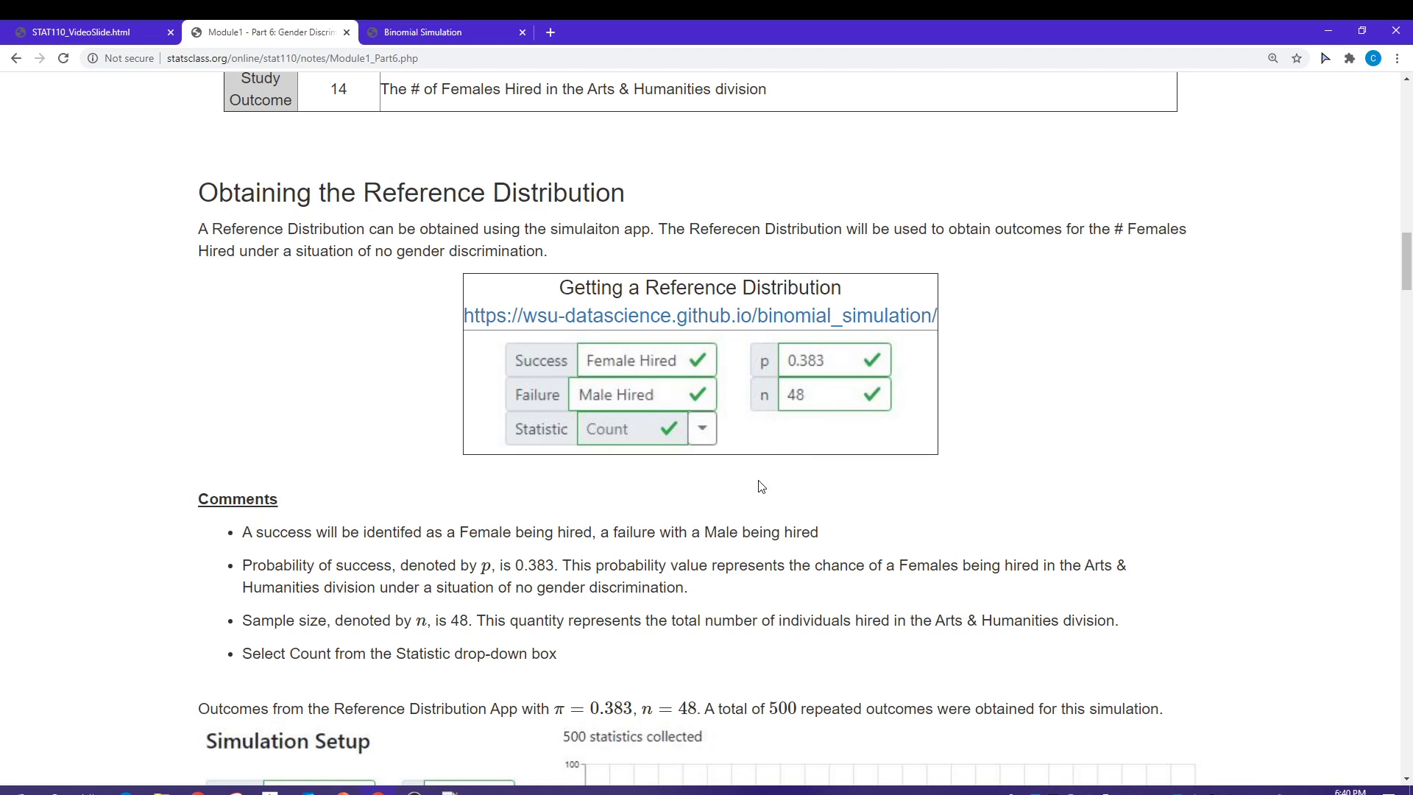
mouse_move(389, 583)
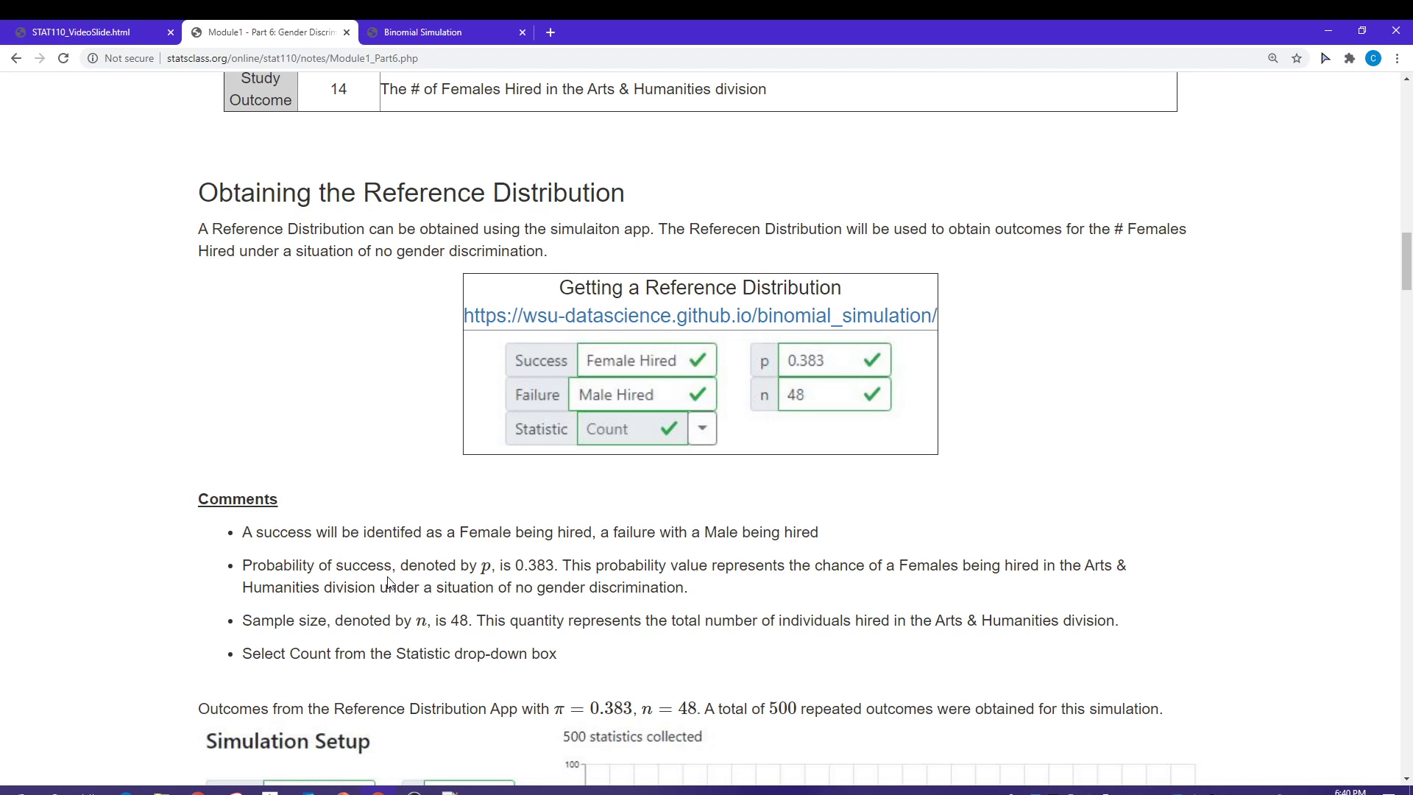
Scroll so the Comments list and the top of the 500-statistic Simulation Setup plot are visible.
scroll(down, 3)
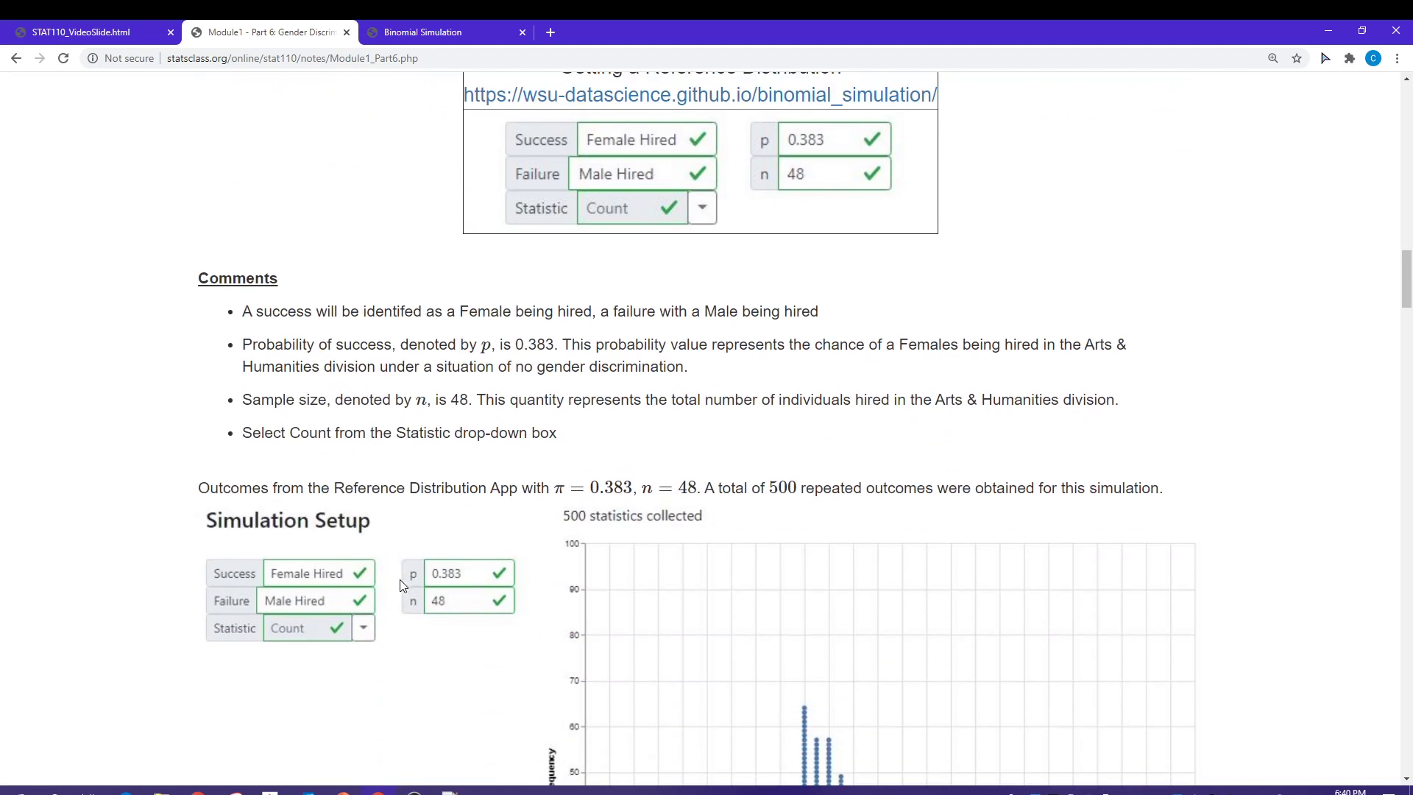
mouse_move(471, 326)
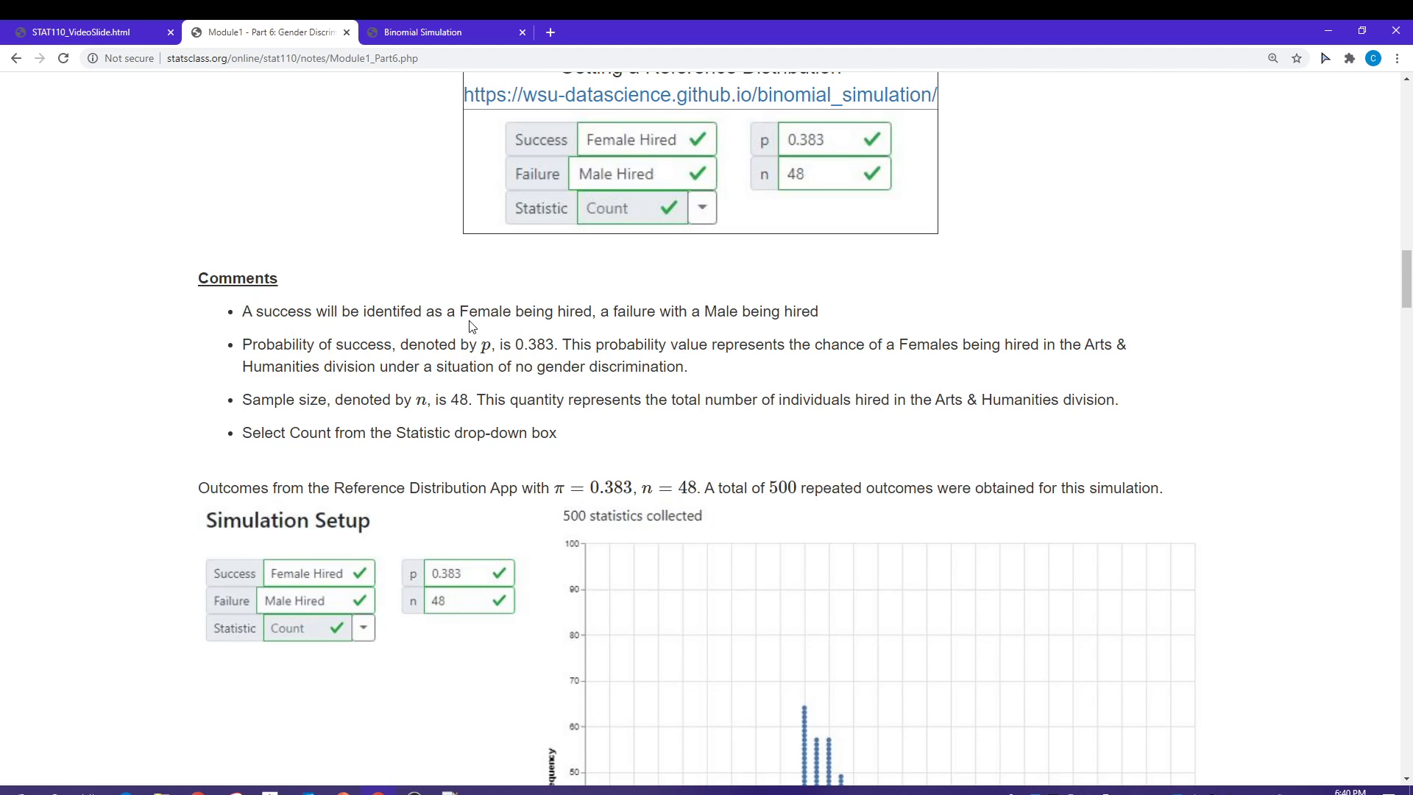
mouse_move(733, 330)
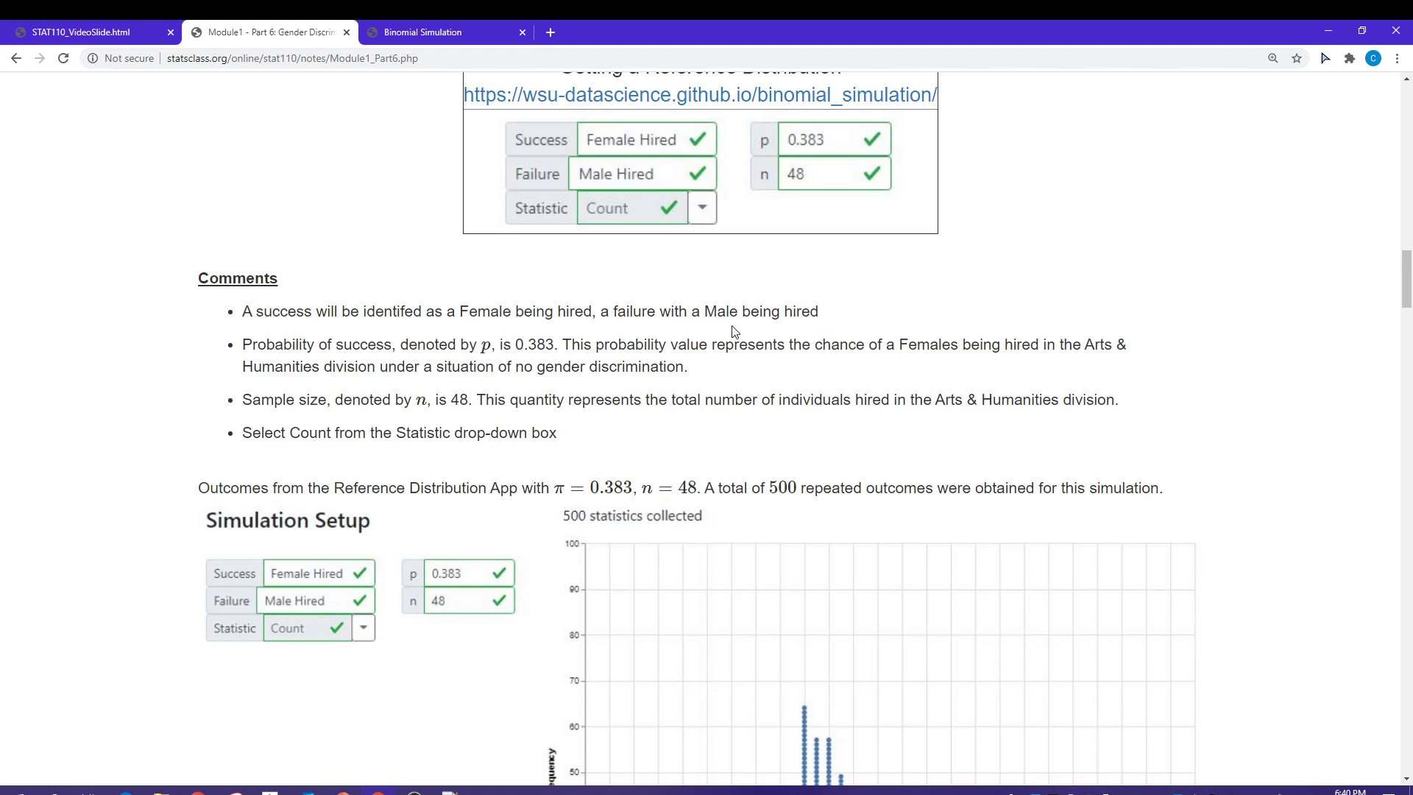
mouse_move(762, 327)
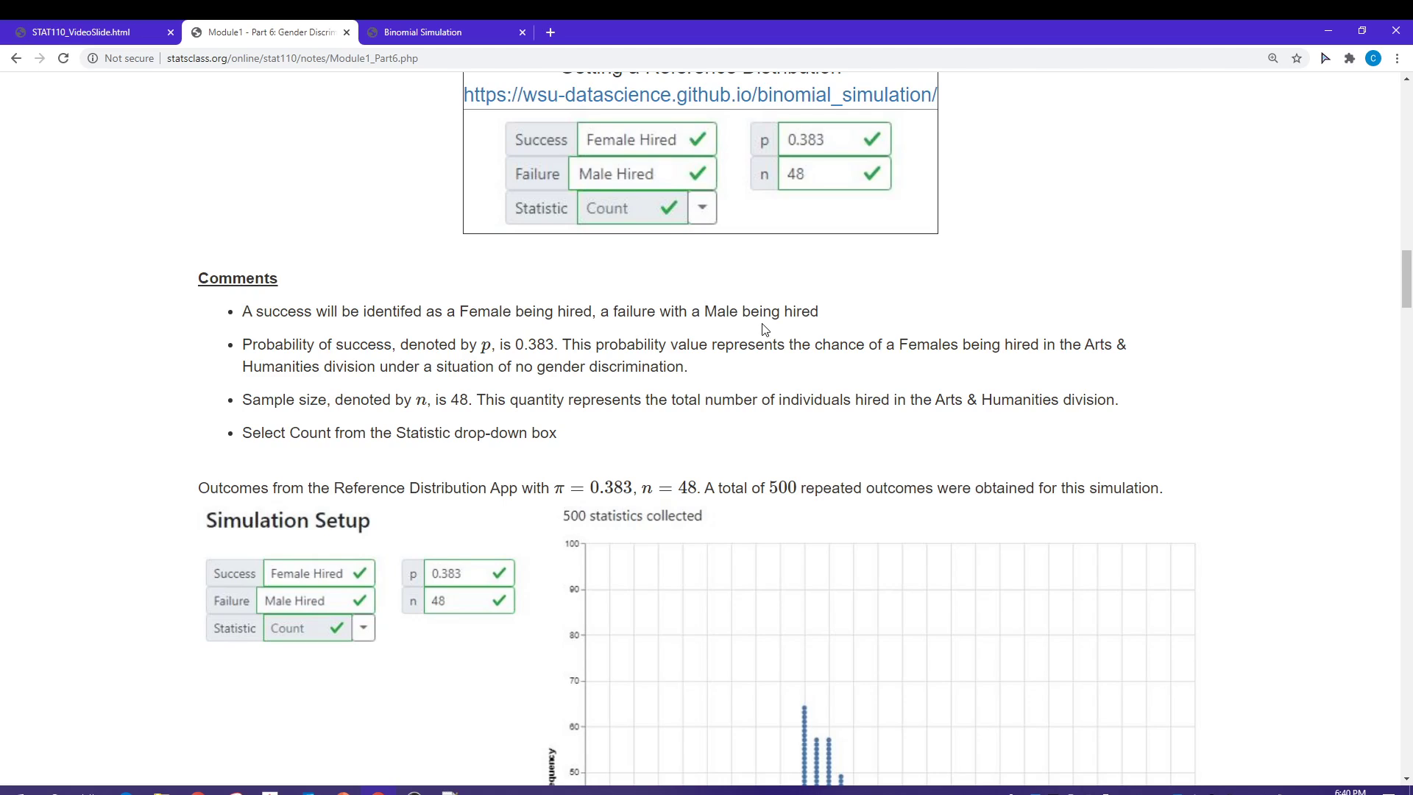
mouse_move(677, 162)
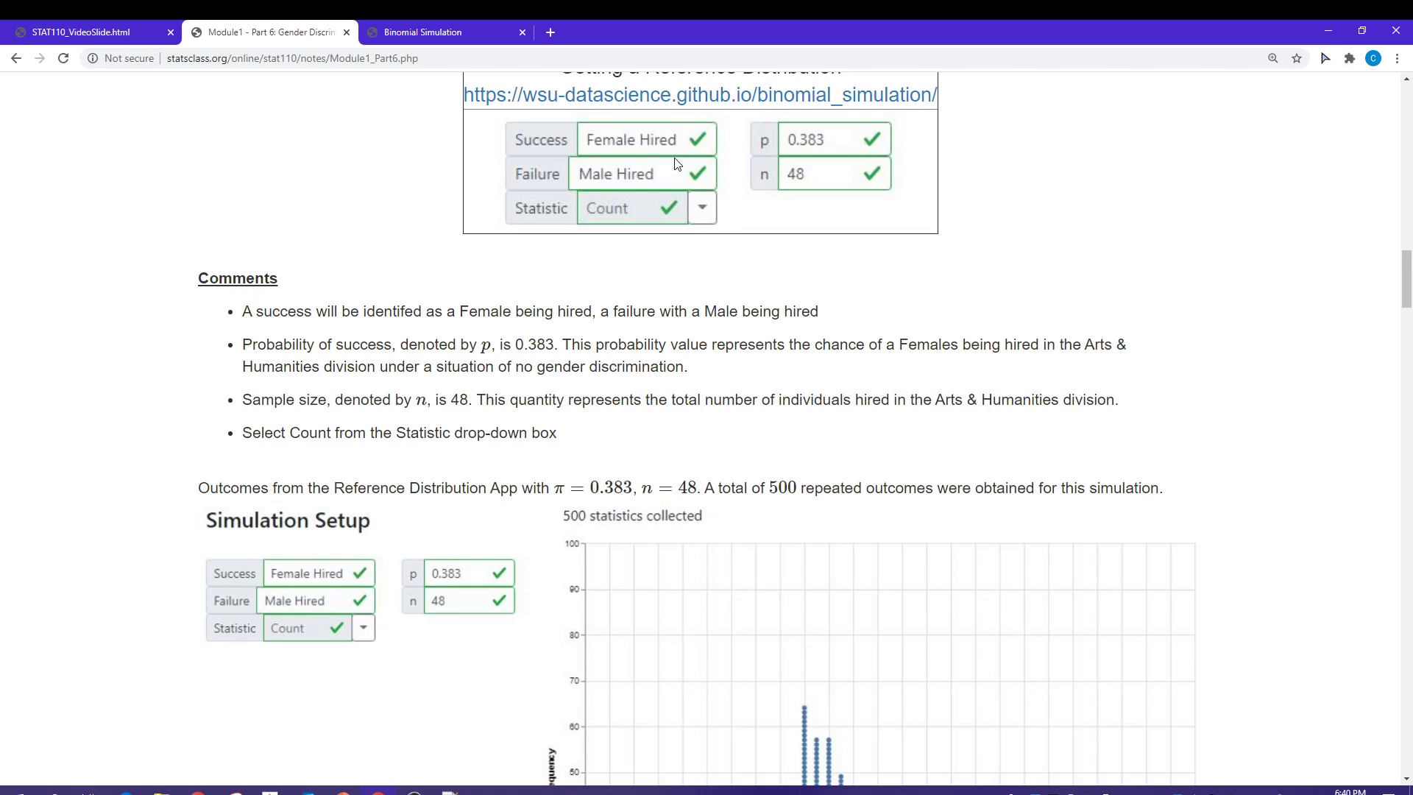
mouse_move(715, 286)
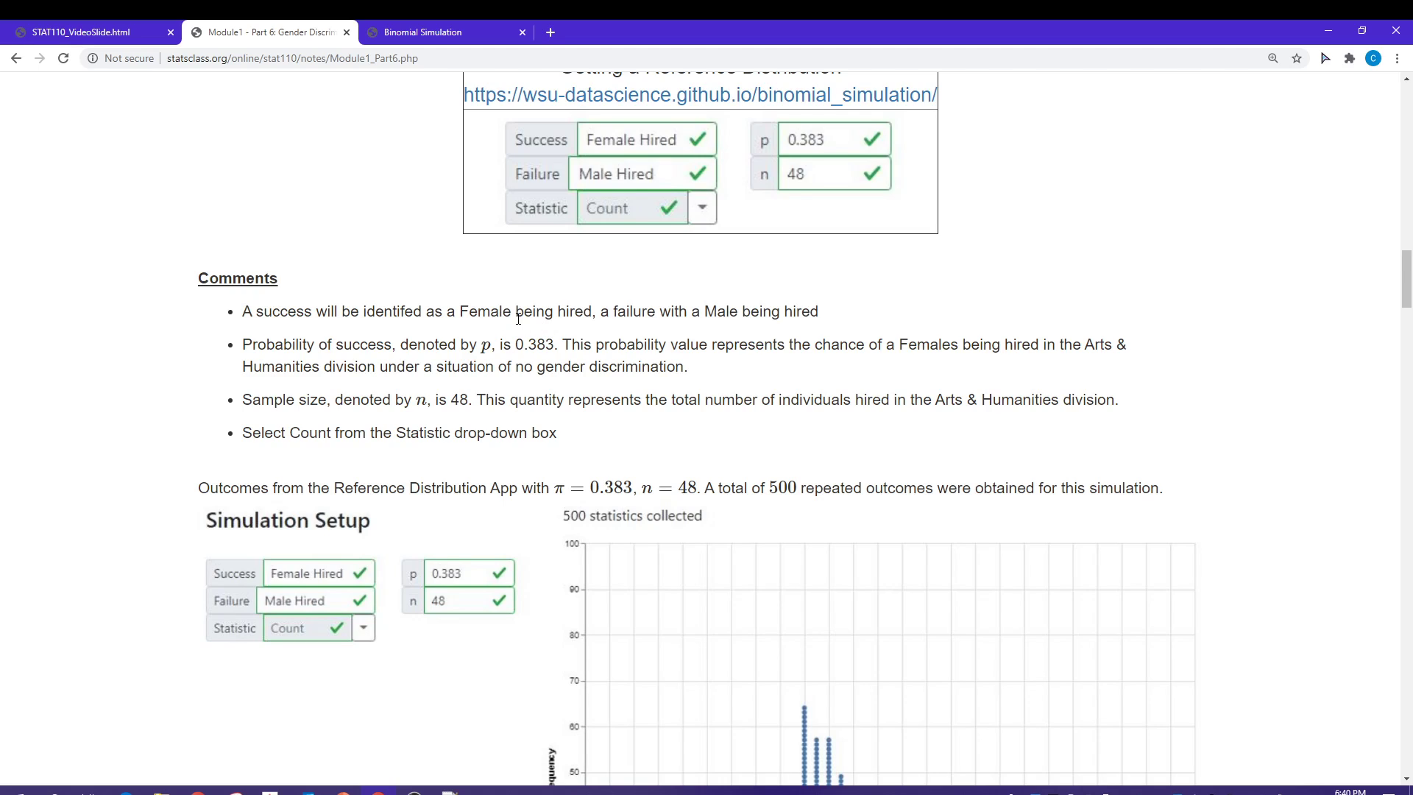
mouse_move(721, 315)
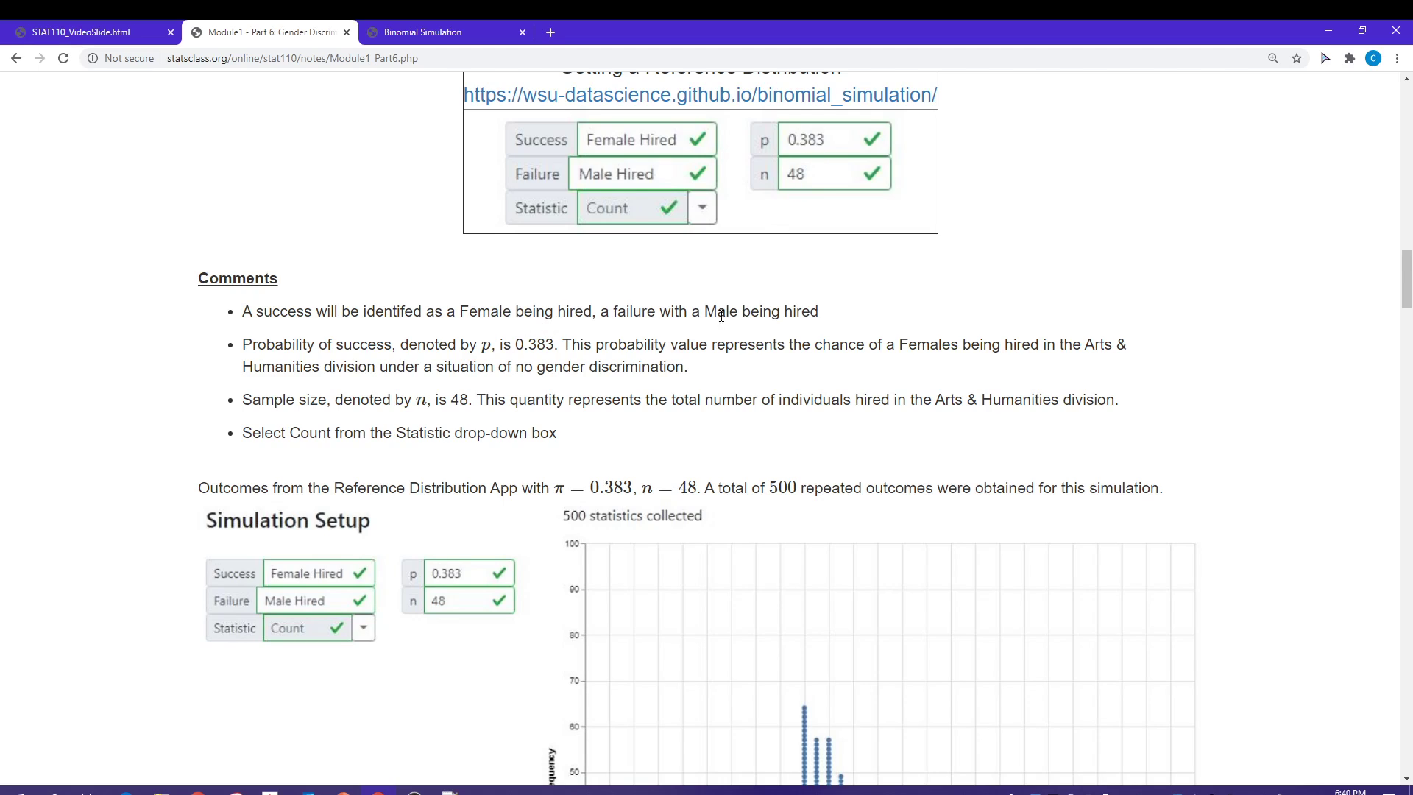
mouse_move(667, 361)
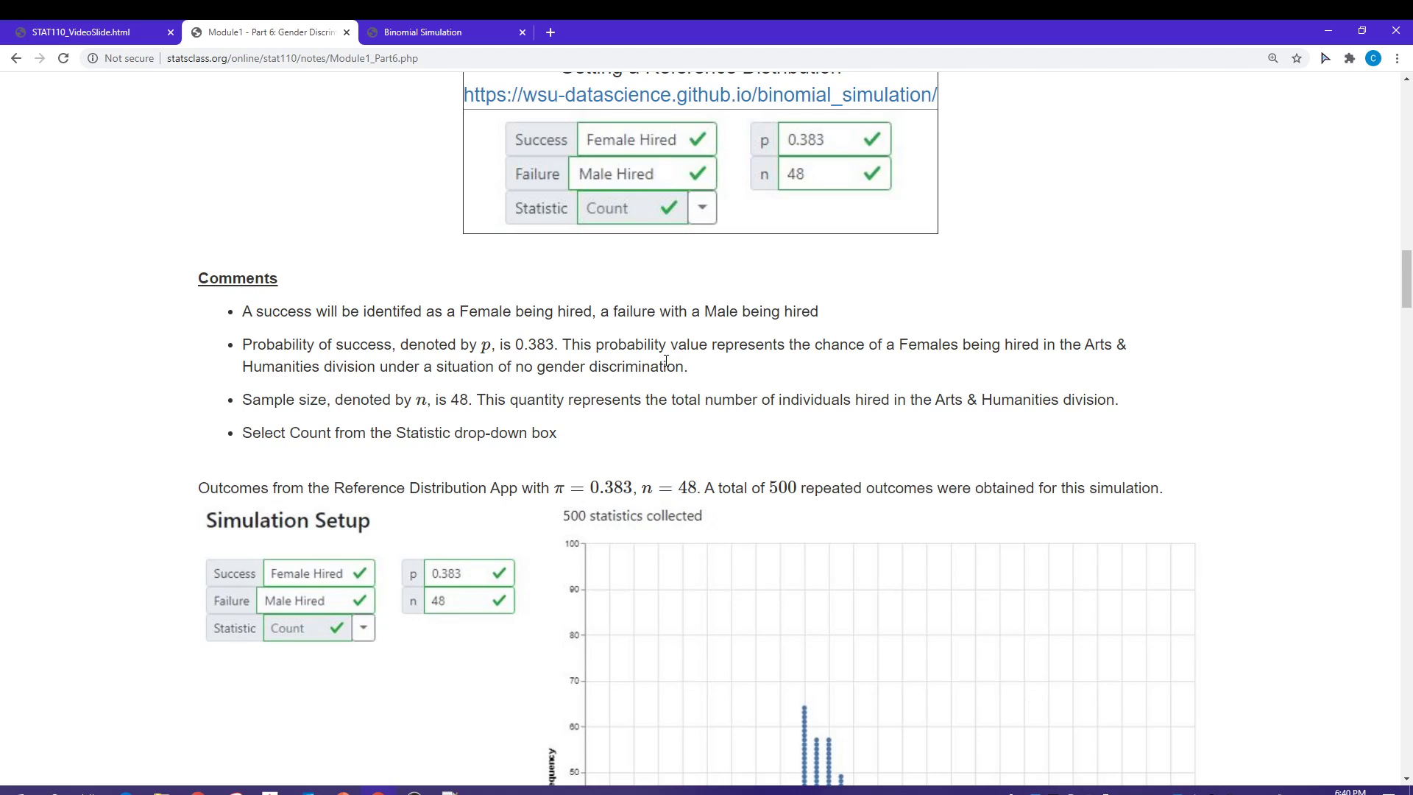
mouse_move(788, 204)
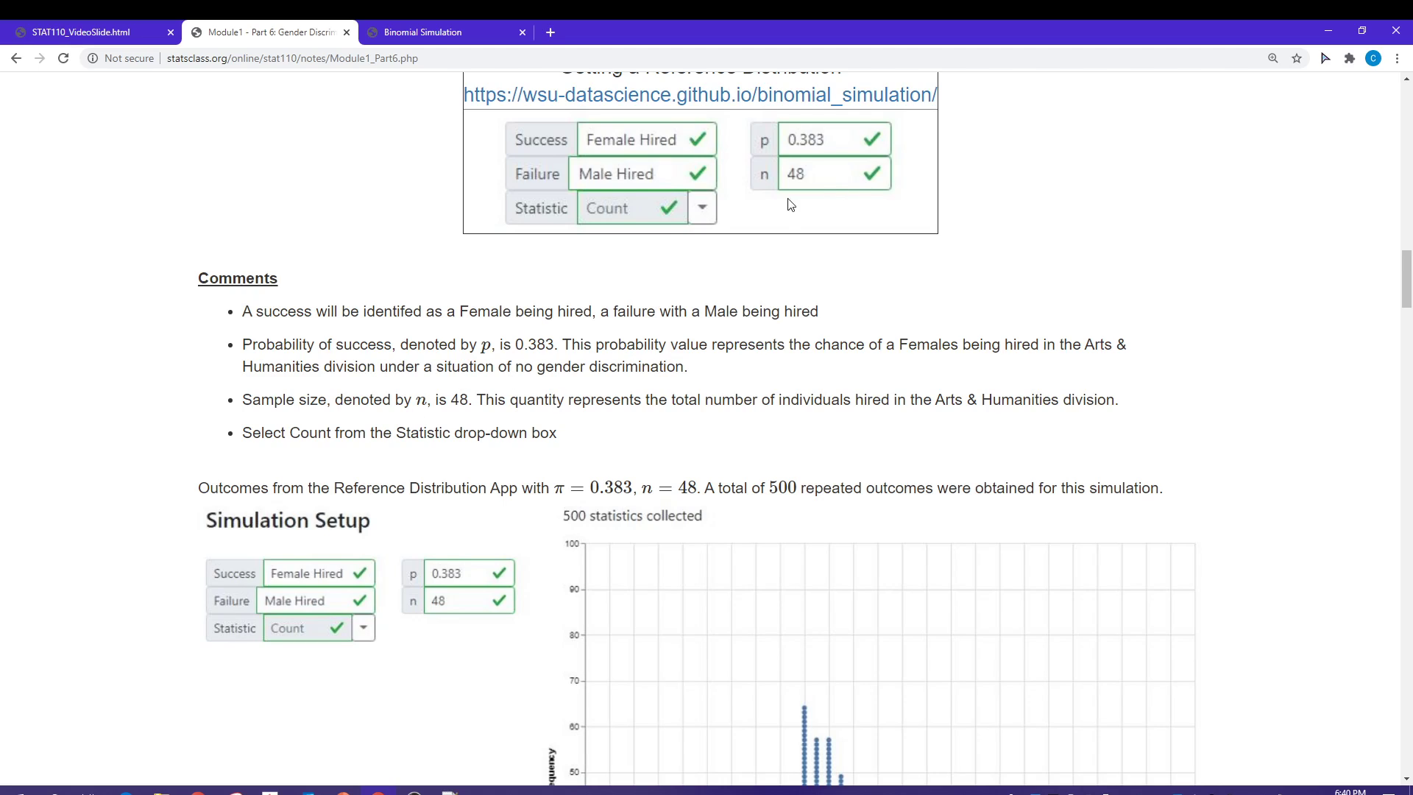
mouse_move(632, 214)
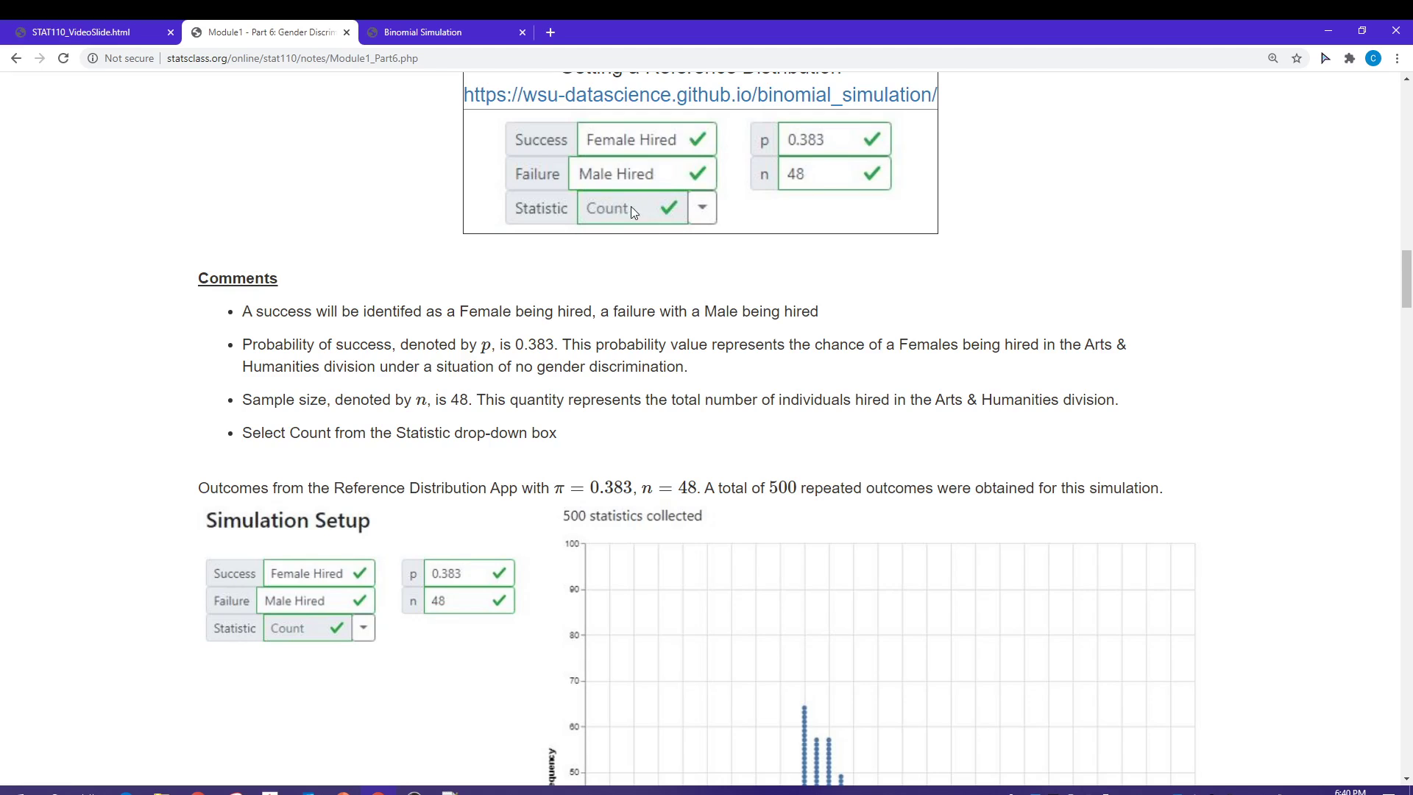
mouse_move(483, 418)
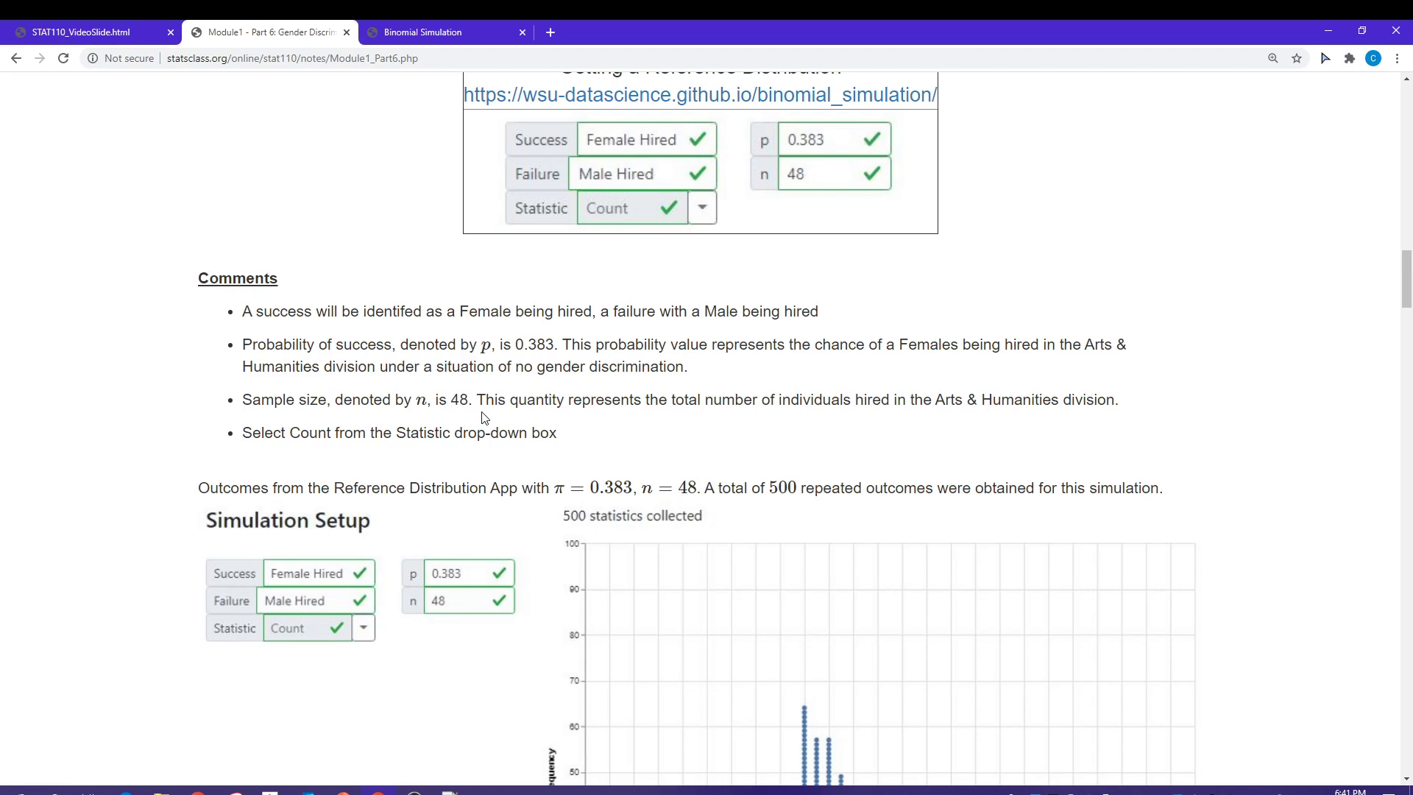
Scroll to the full dot plot of 500 simulated female-hire counts and the Questions beneath.
scroll(down, 3)
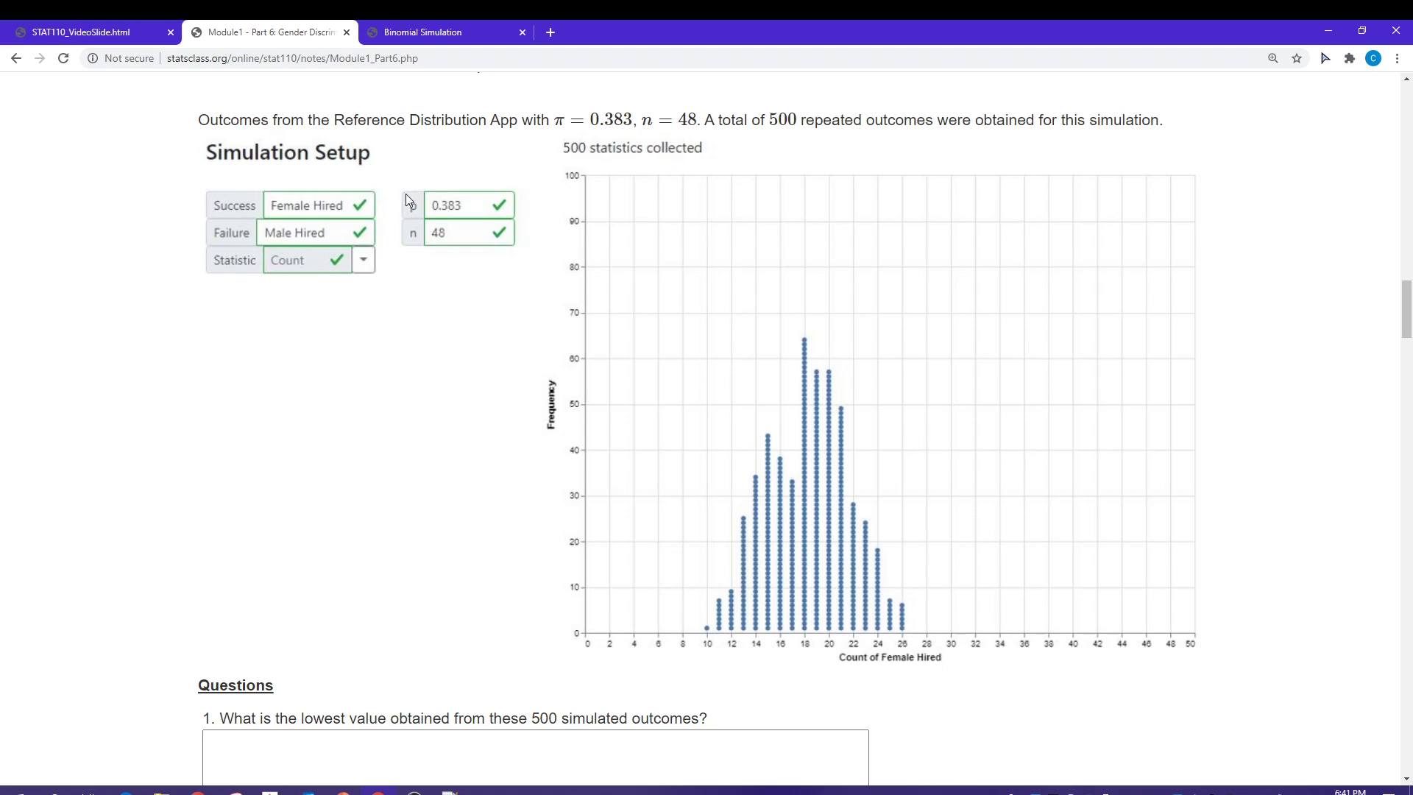
mouse_move(449, 38)
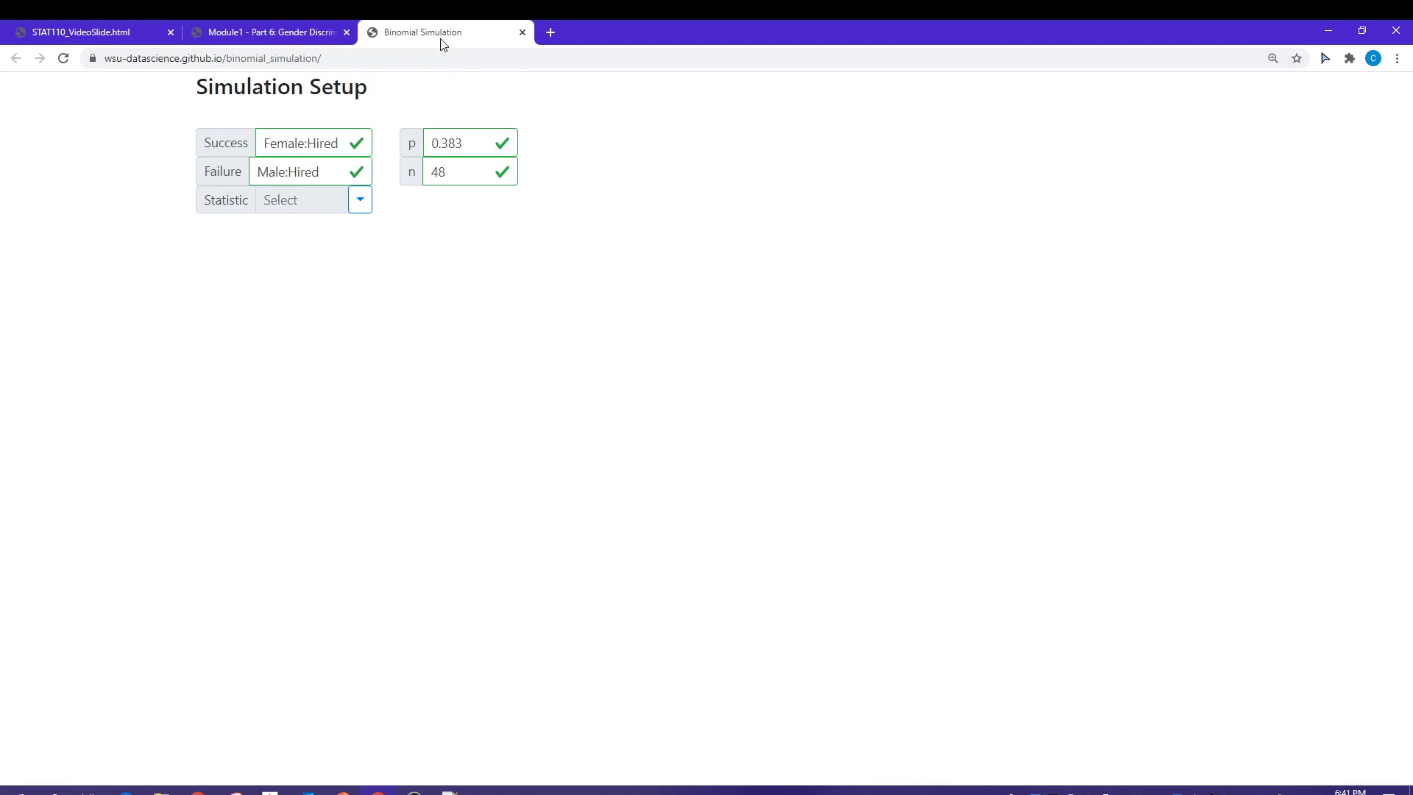
mouse_move(341, 237)
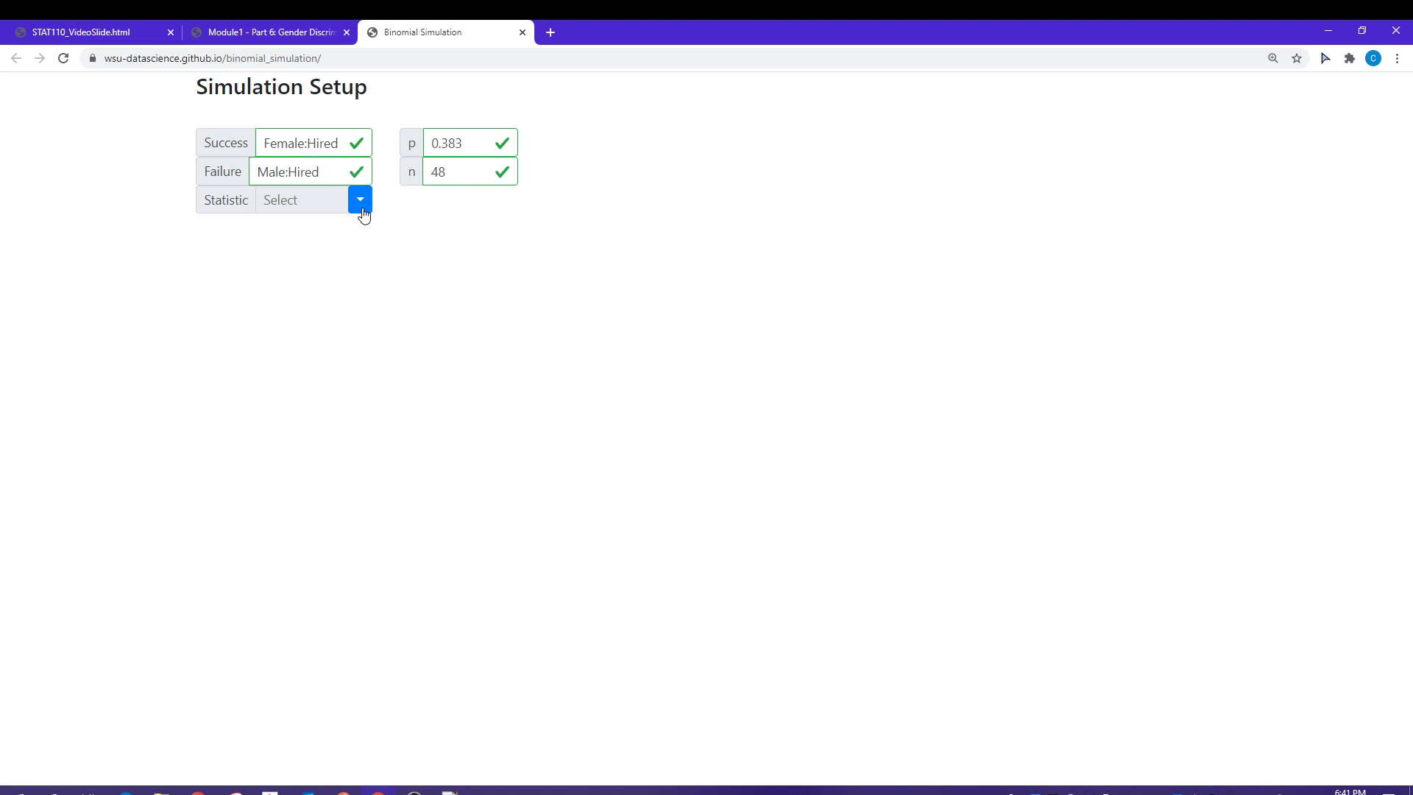
Choose Count as the statistic with animation off and collect 500 simulated Female:Hired counts.
click(359, 200)
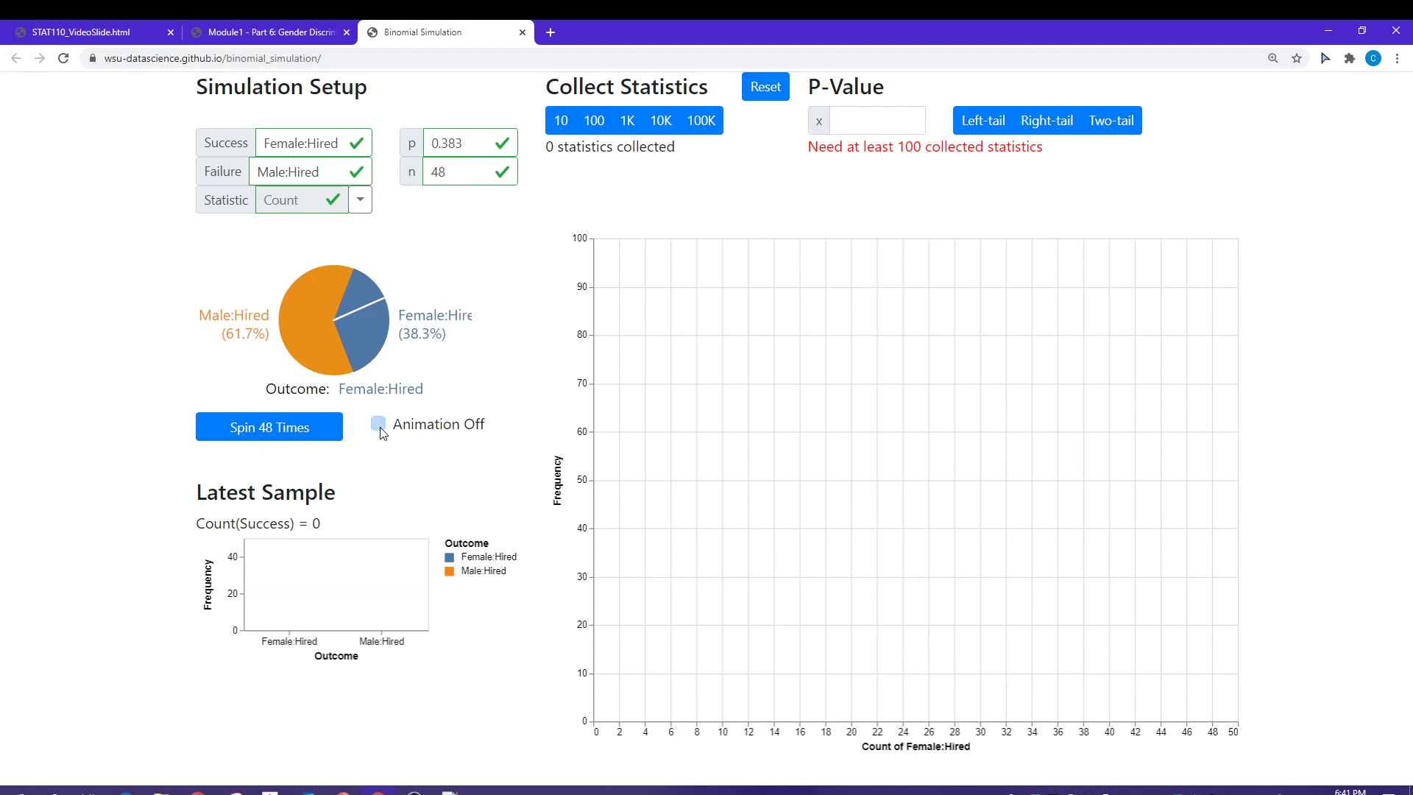
click(378, 424)
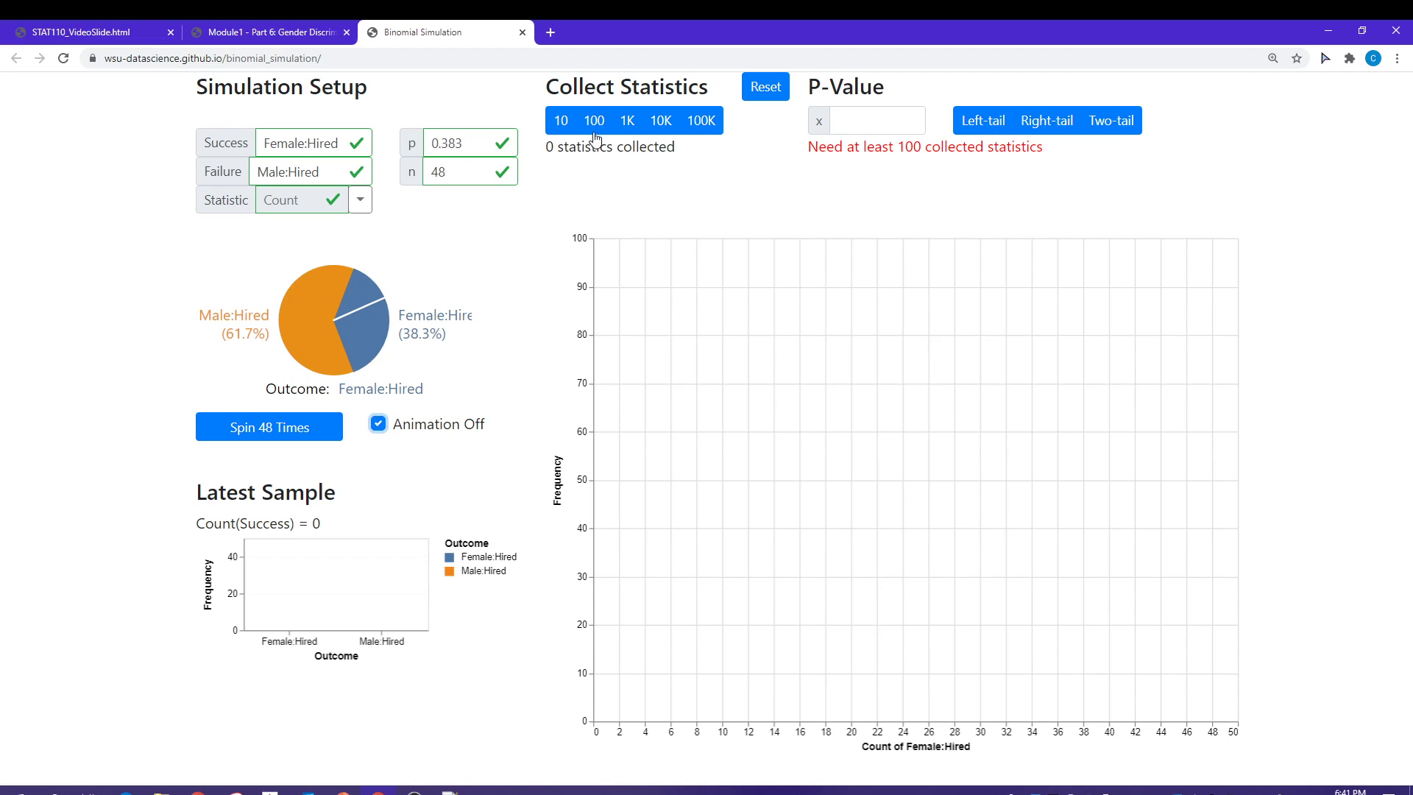
click(595, 121)
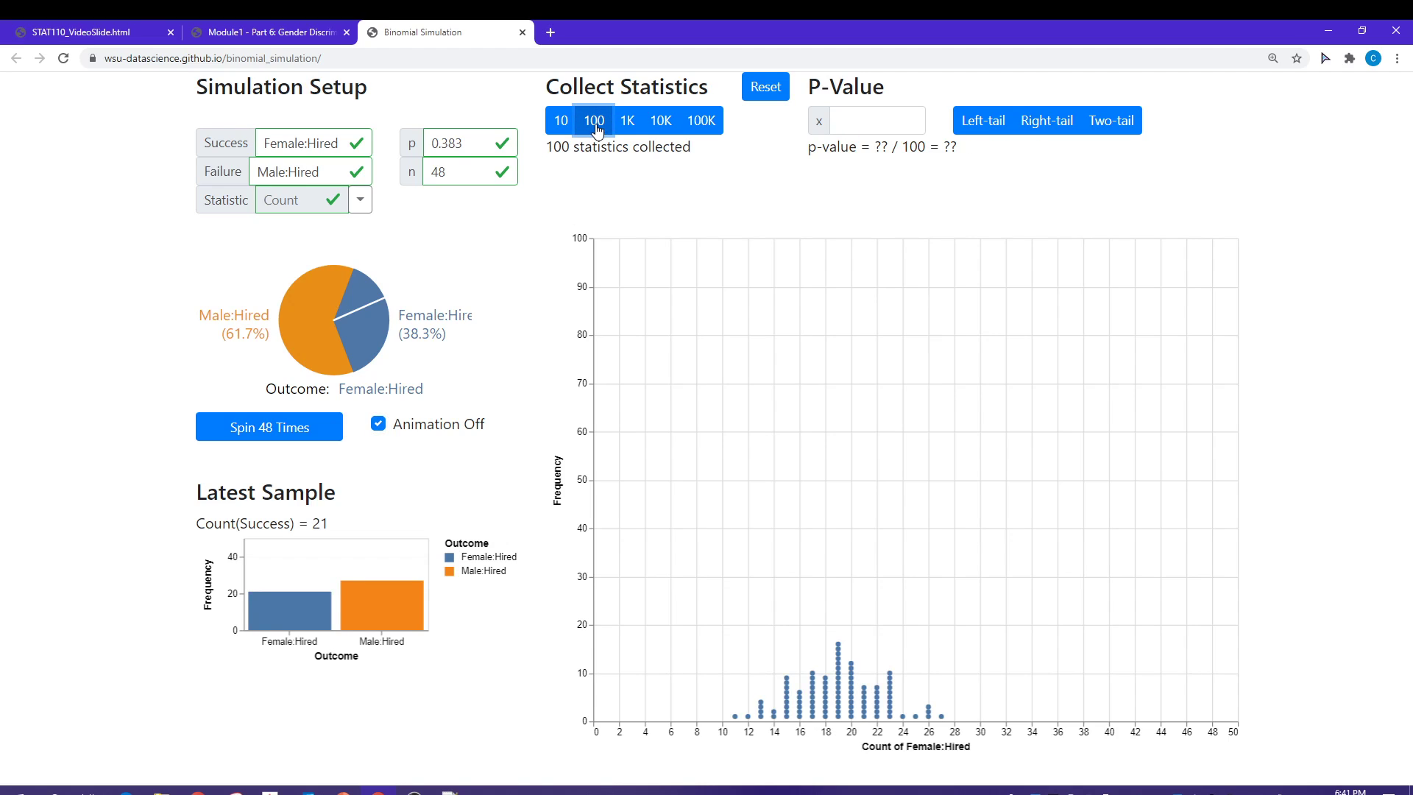
click(594, 120)
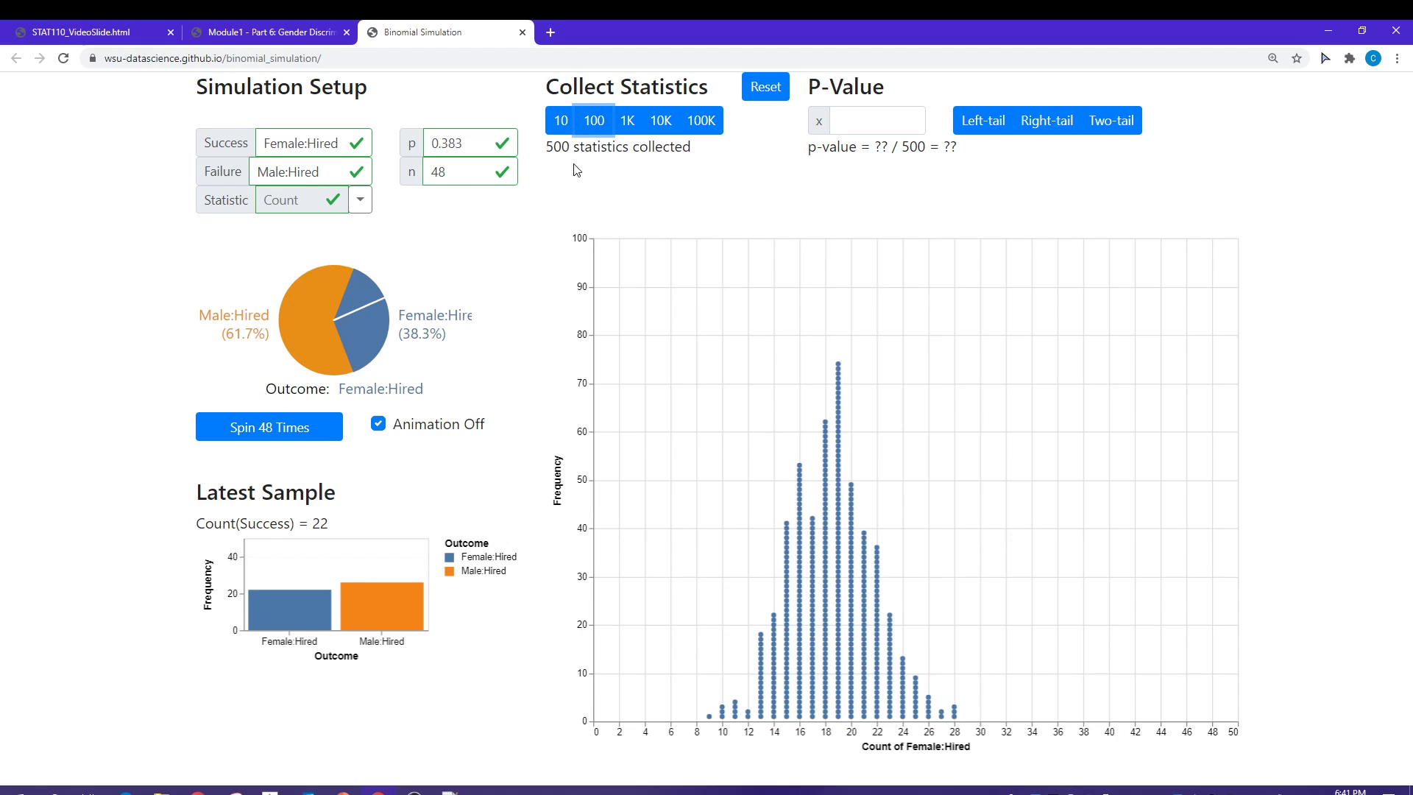
mouse_move(562, 179)
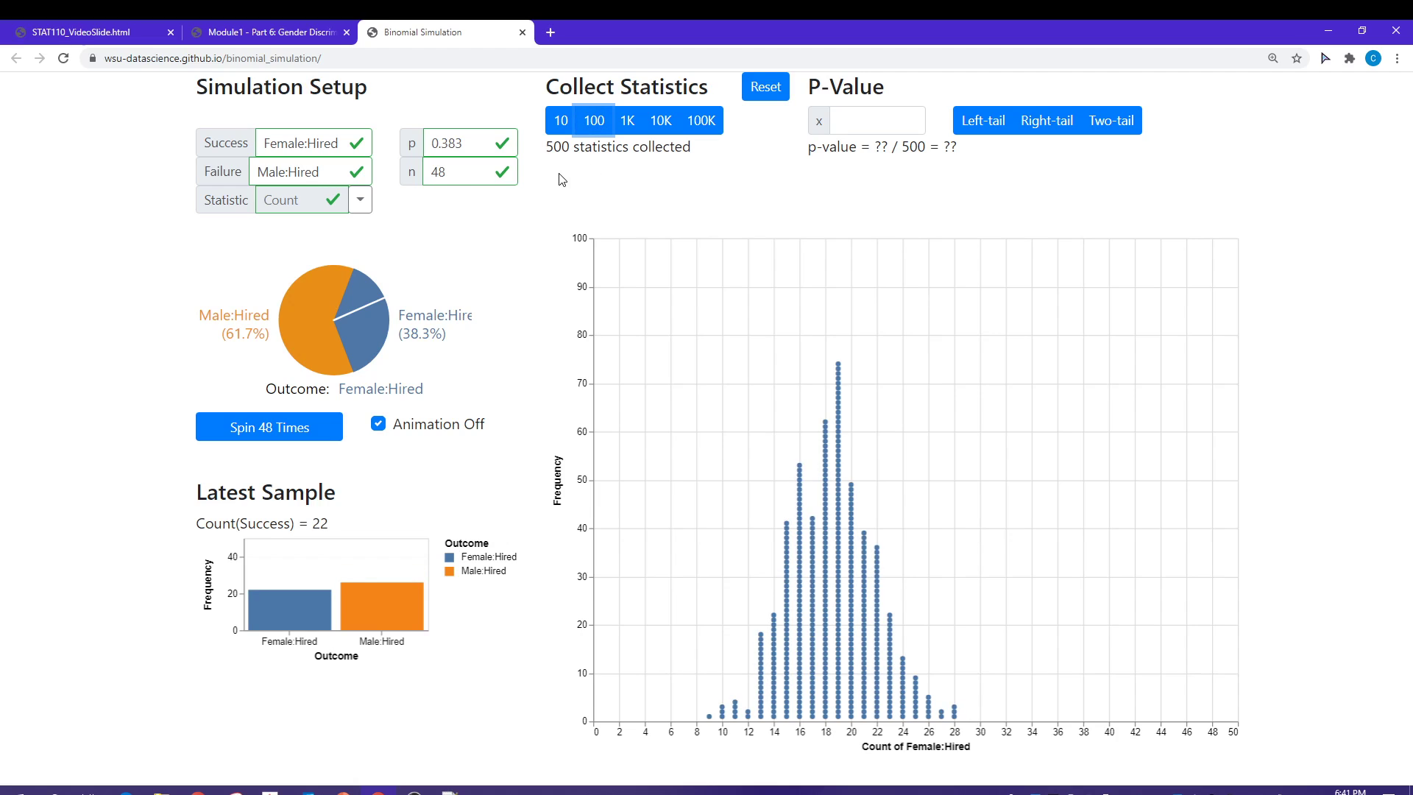
mouse_move(798, 322)
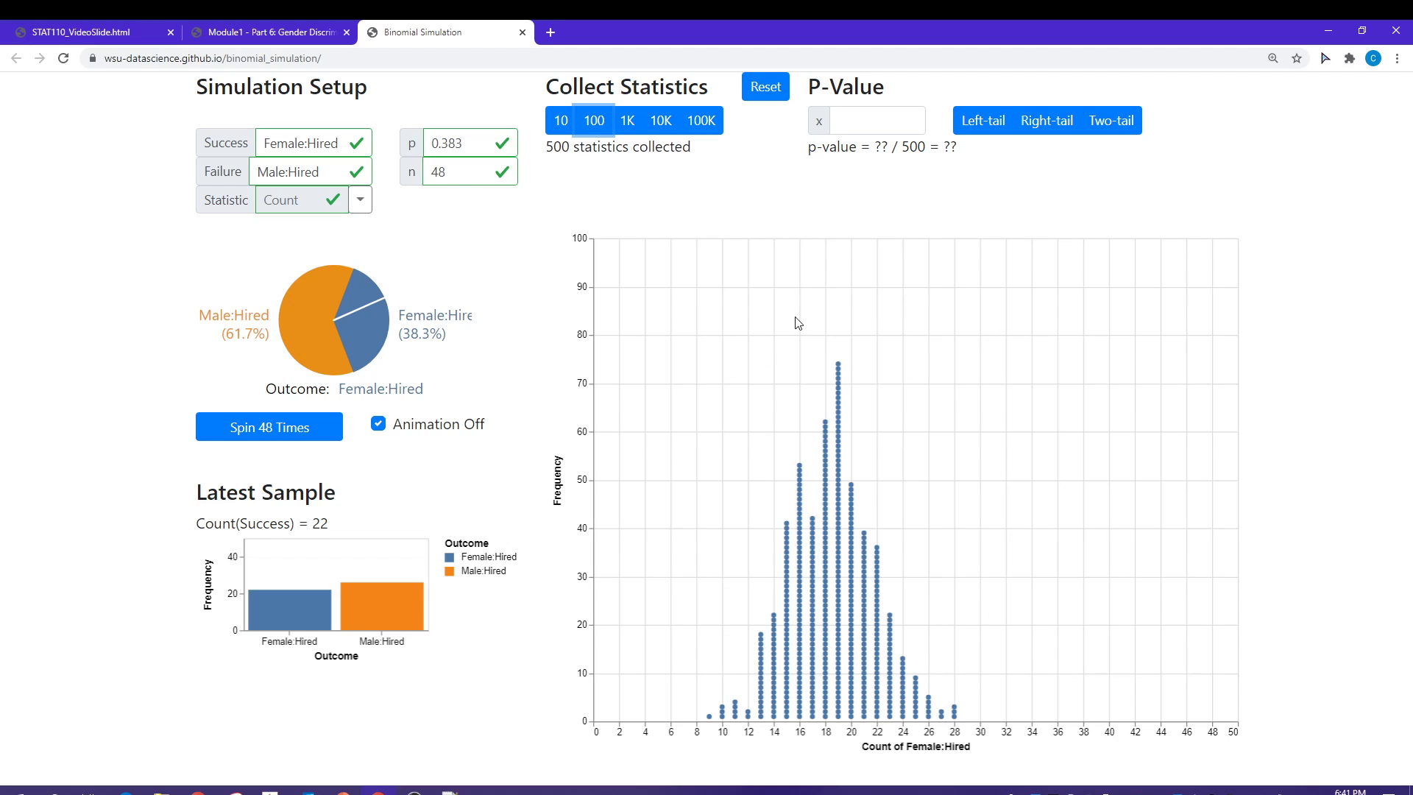
mouse_move(695, 350)
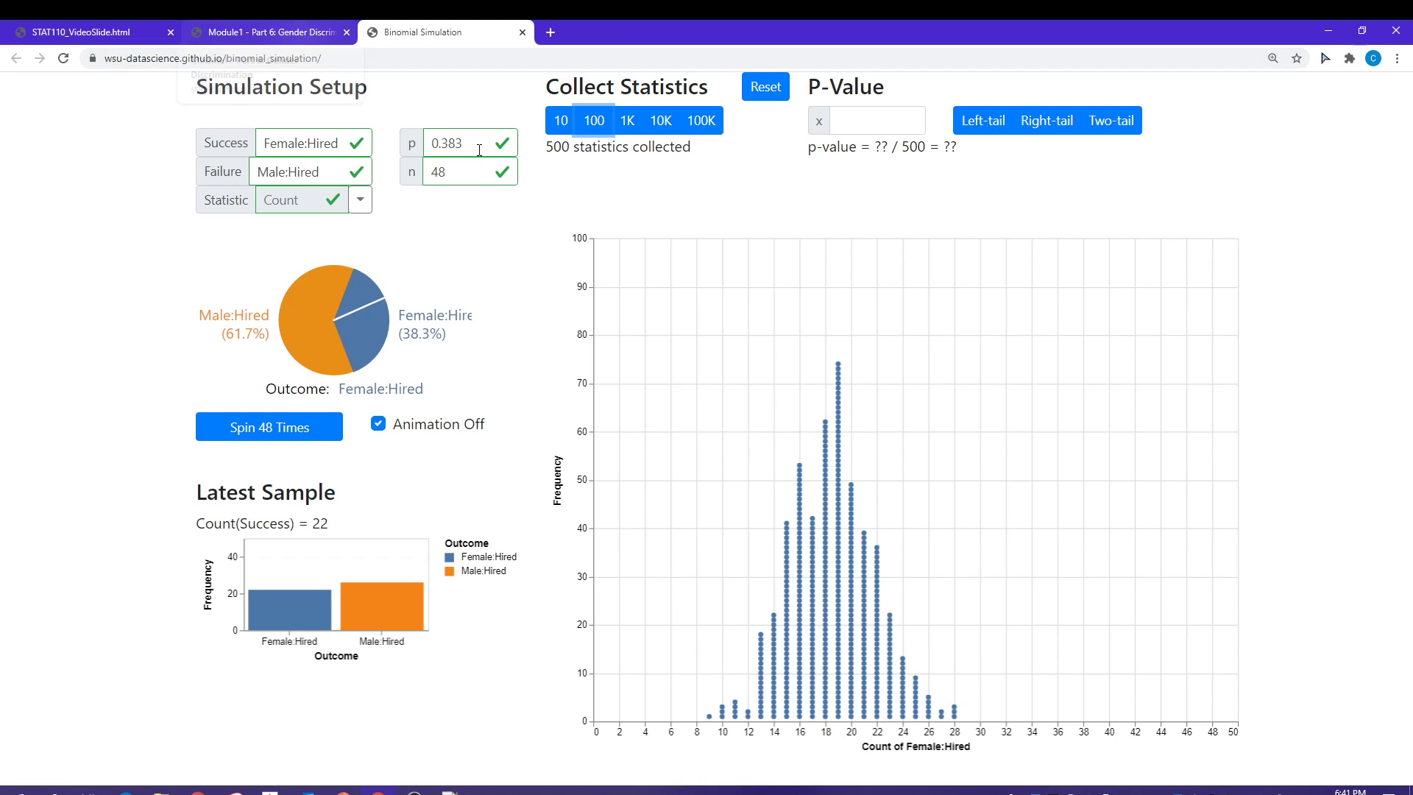
Return to the notes tab and scroll through the Questions, then back up to the 500-outcome dot plot.
click(268, 33)
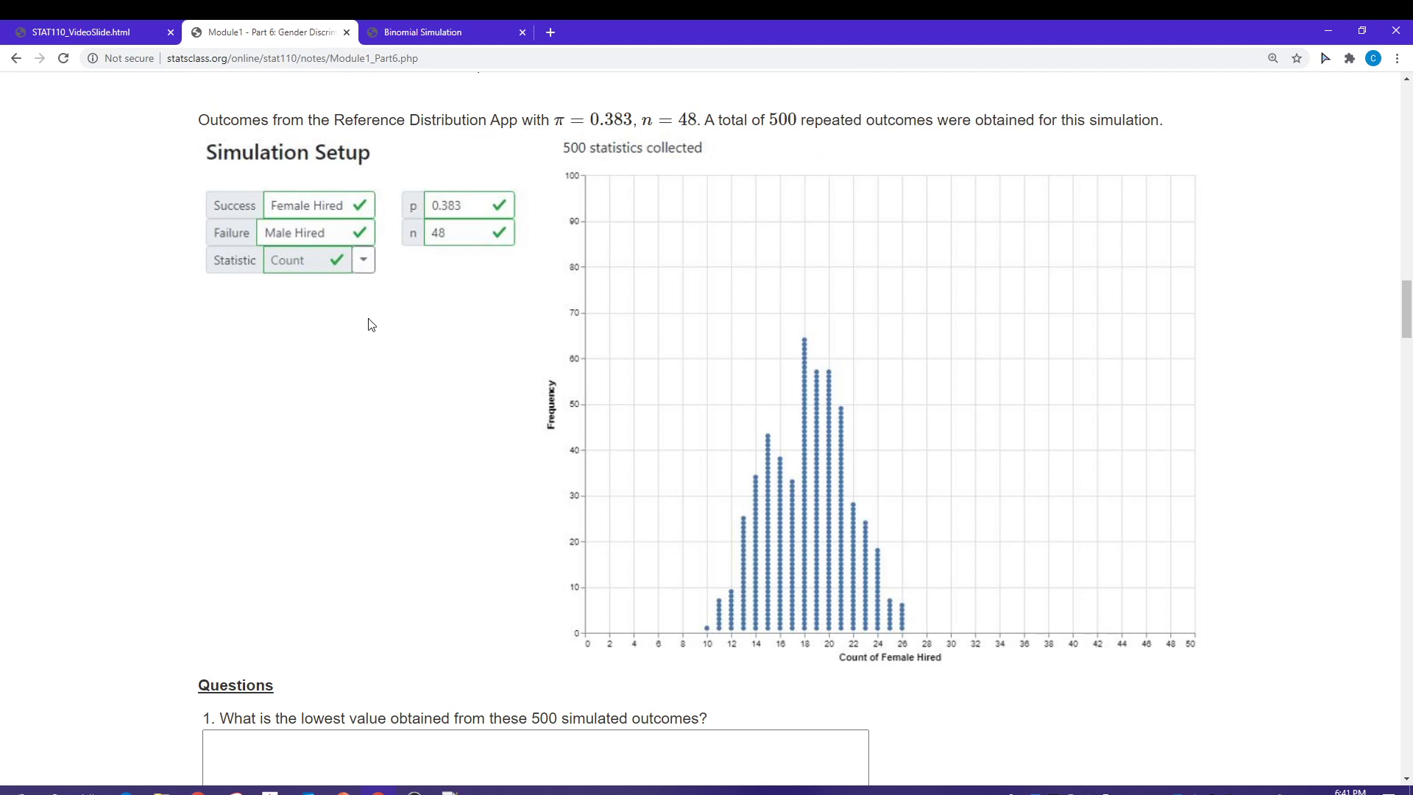
scroll(down, 3)
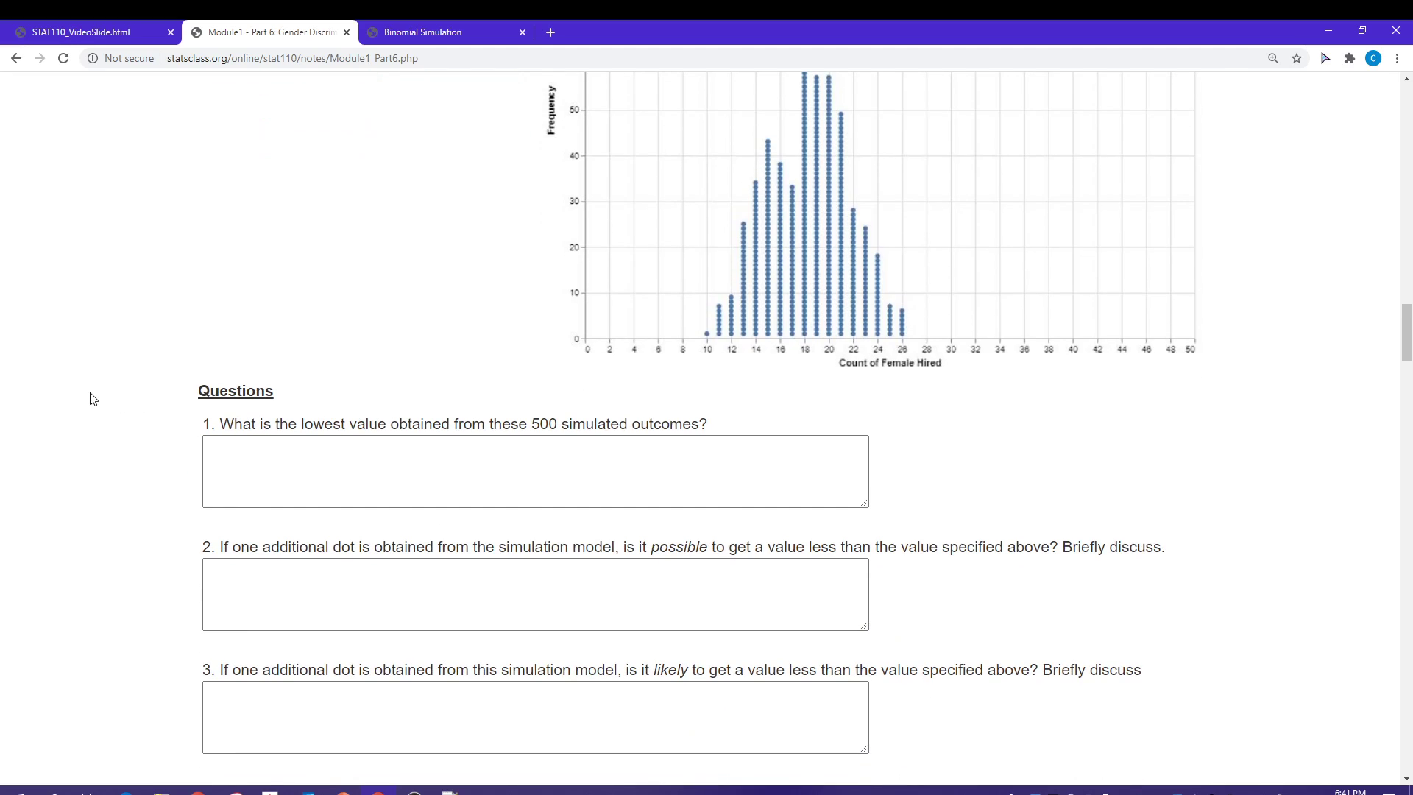
scroll(down, 3)
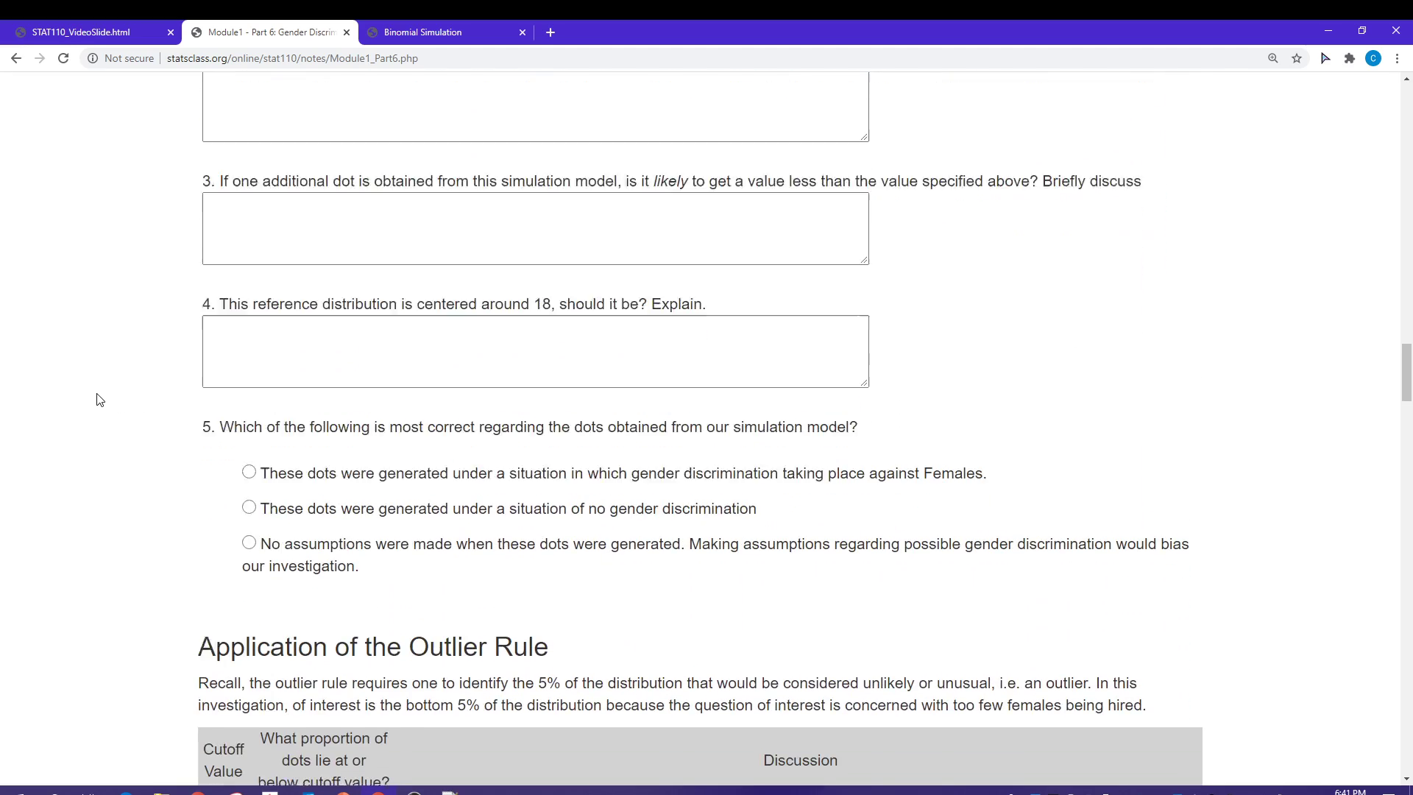
scroll(up, 3)
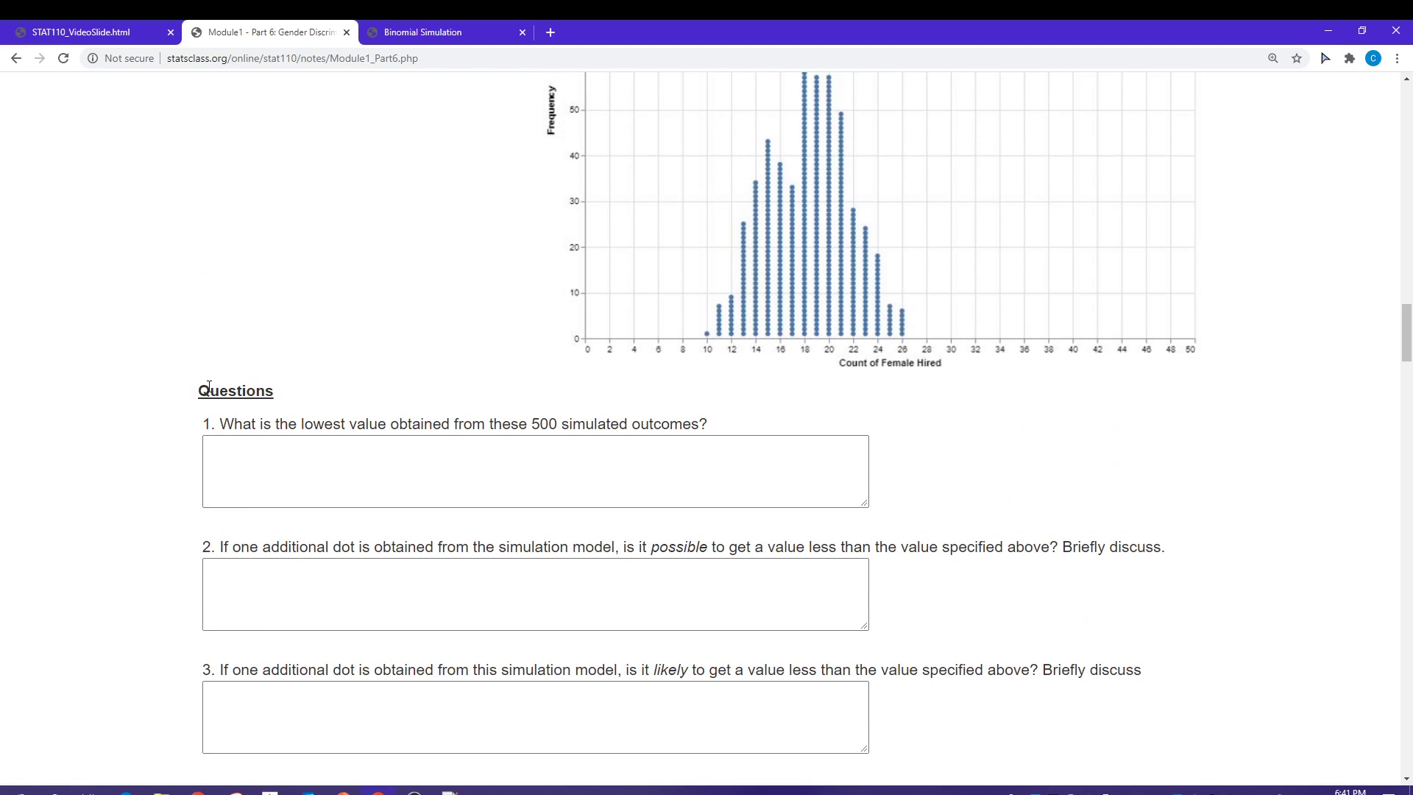
mouse_move(214, 377)
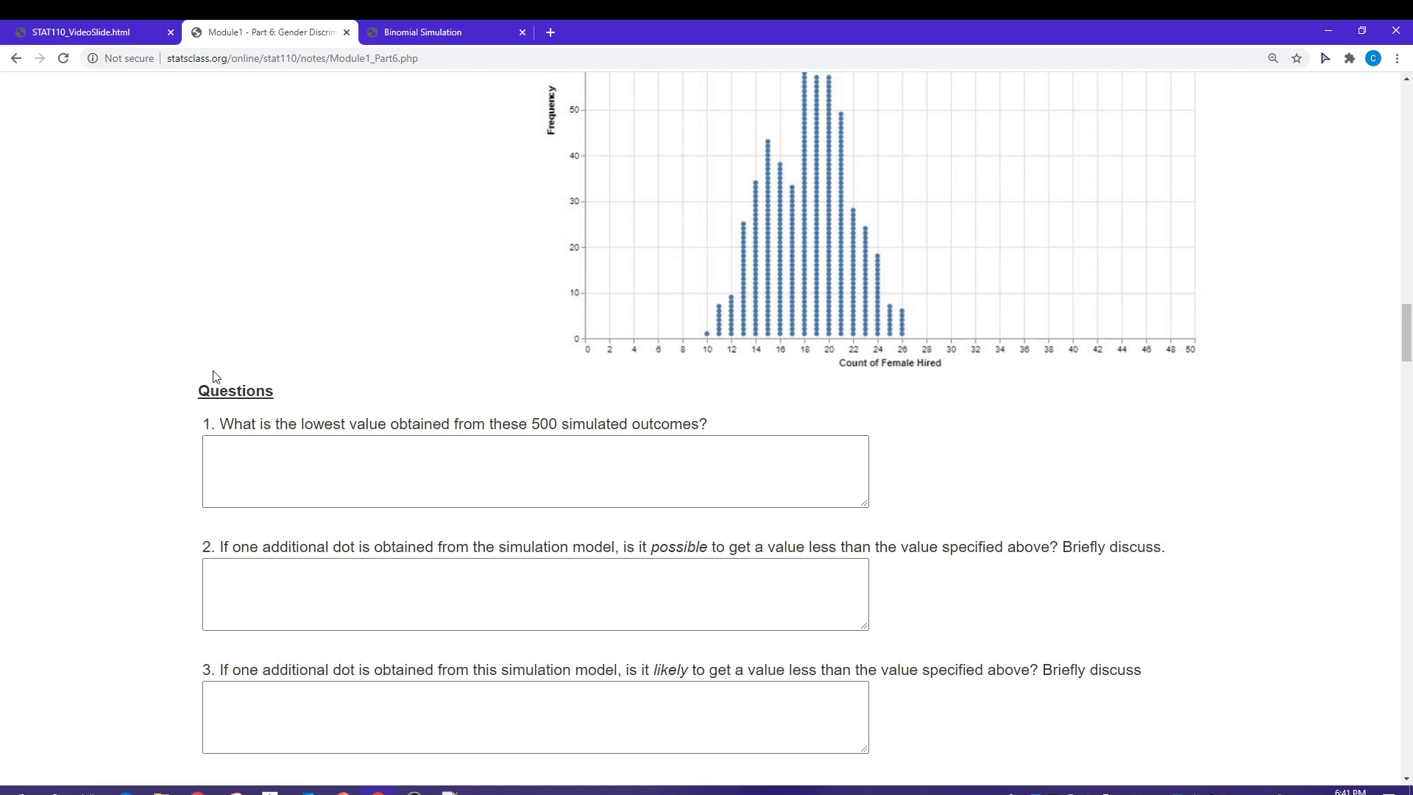
scroll(up, 3)
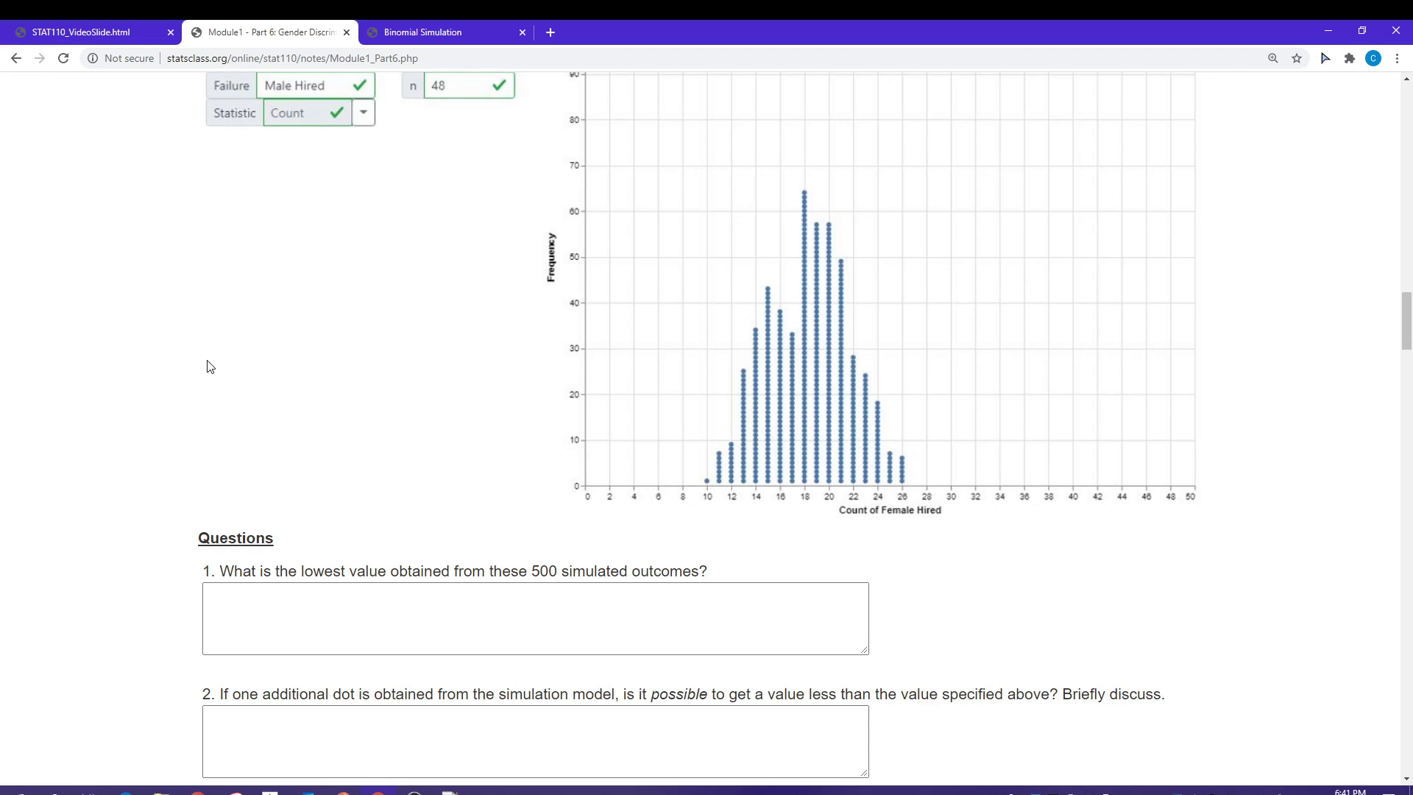
scroll(down, 3)
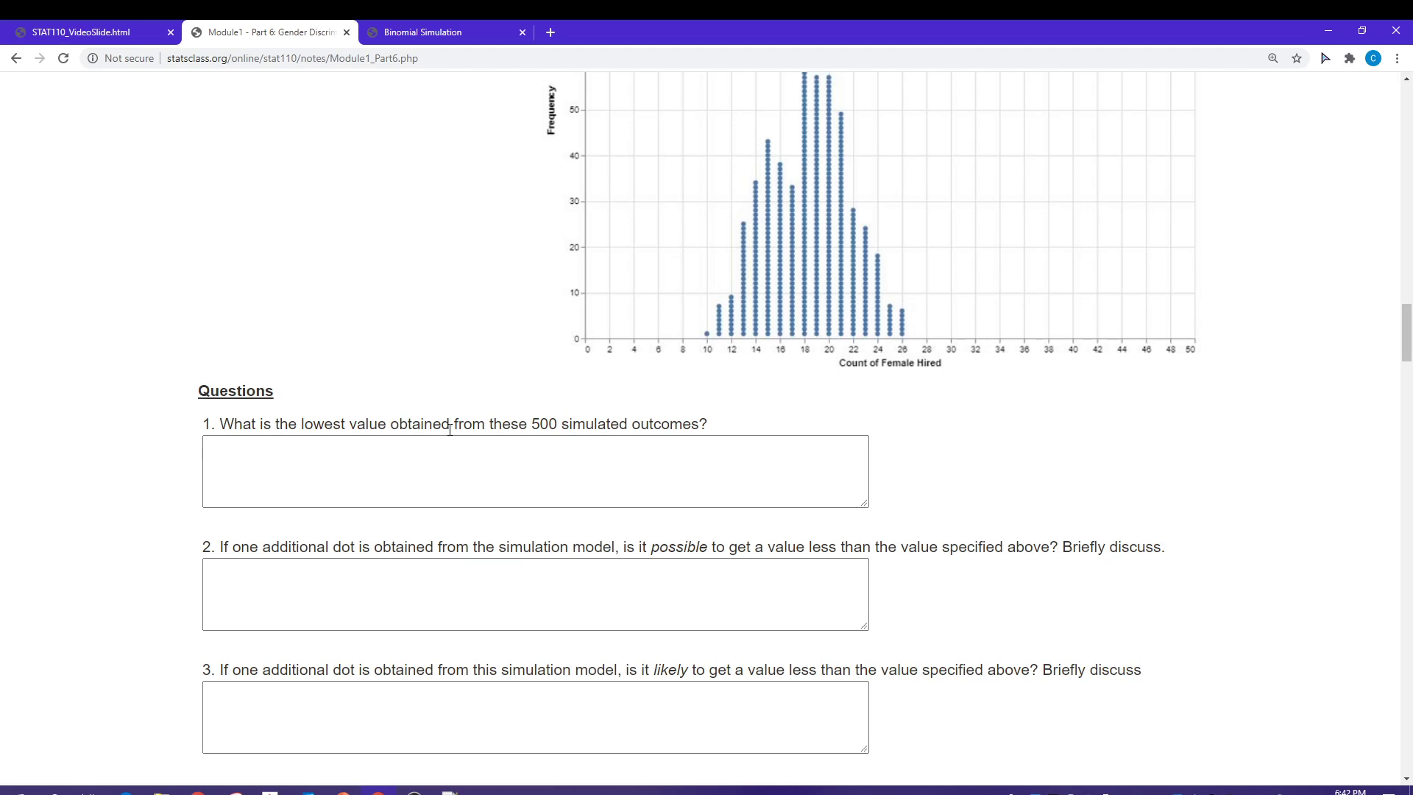
mouse_move(606, 324)
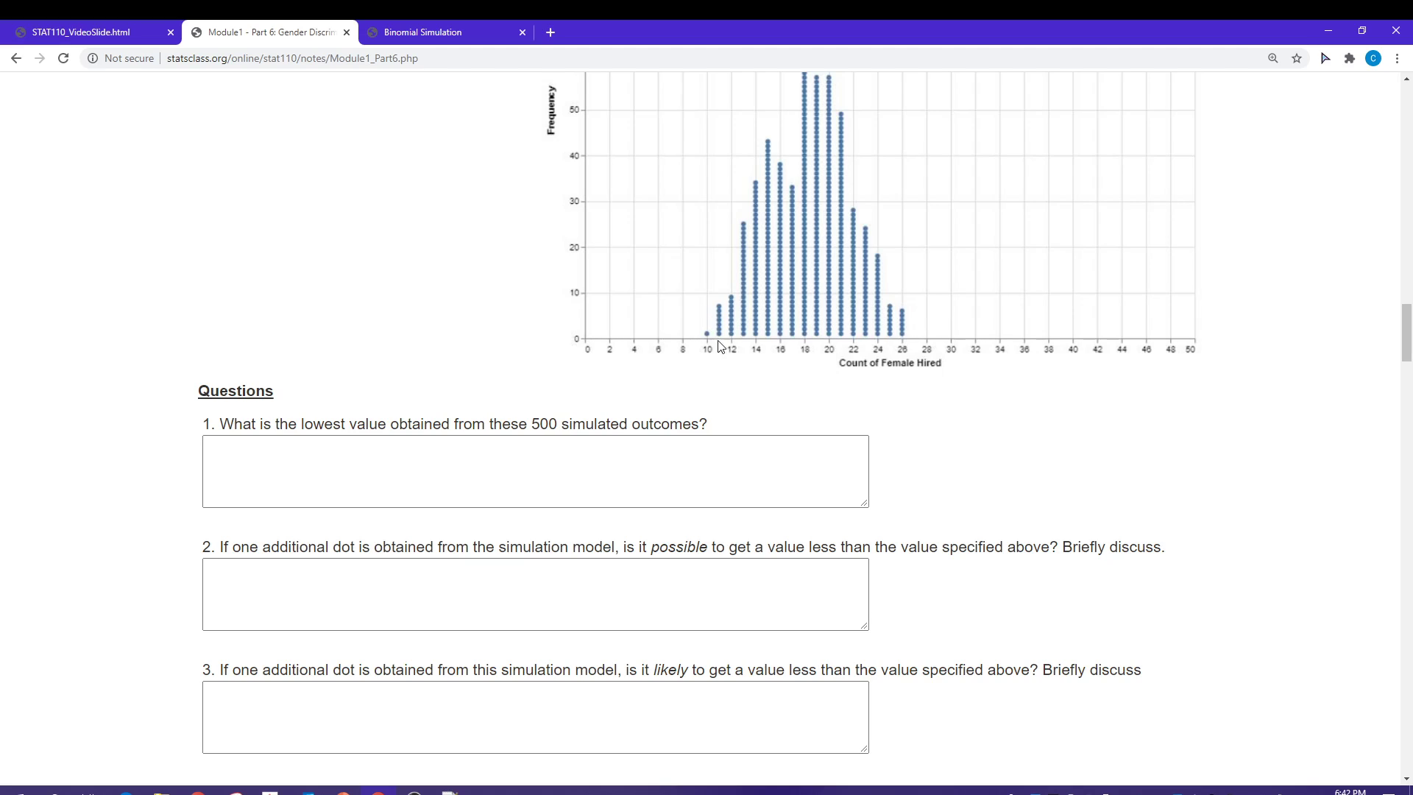
mouse_move(703, 353)
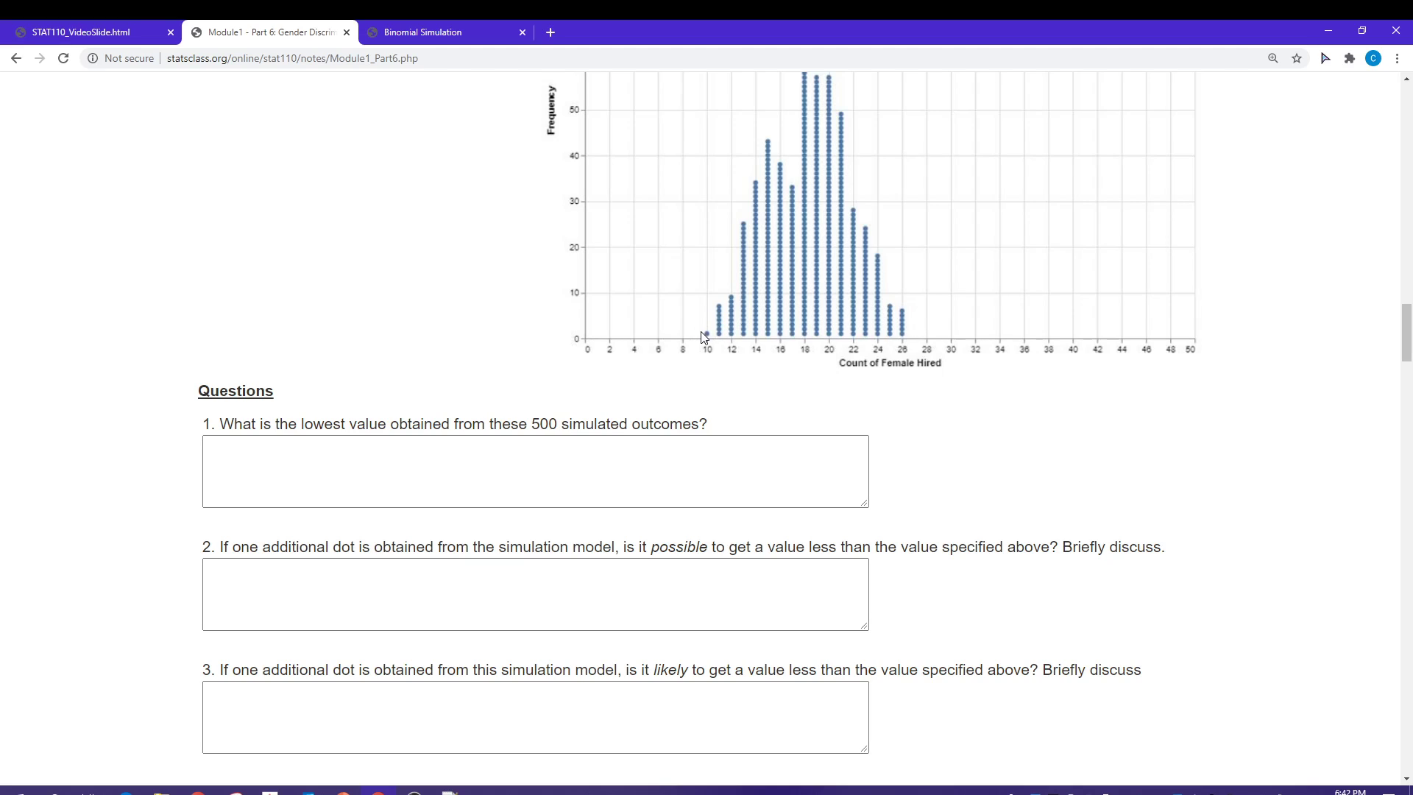
mouse_move(586, 355)
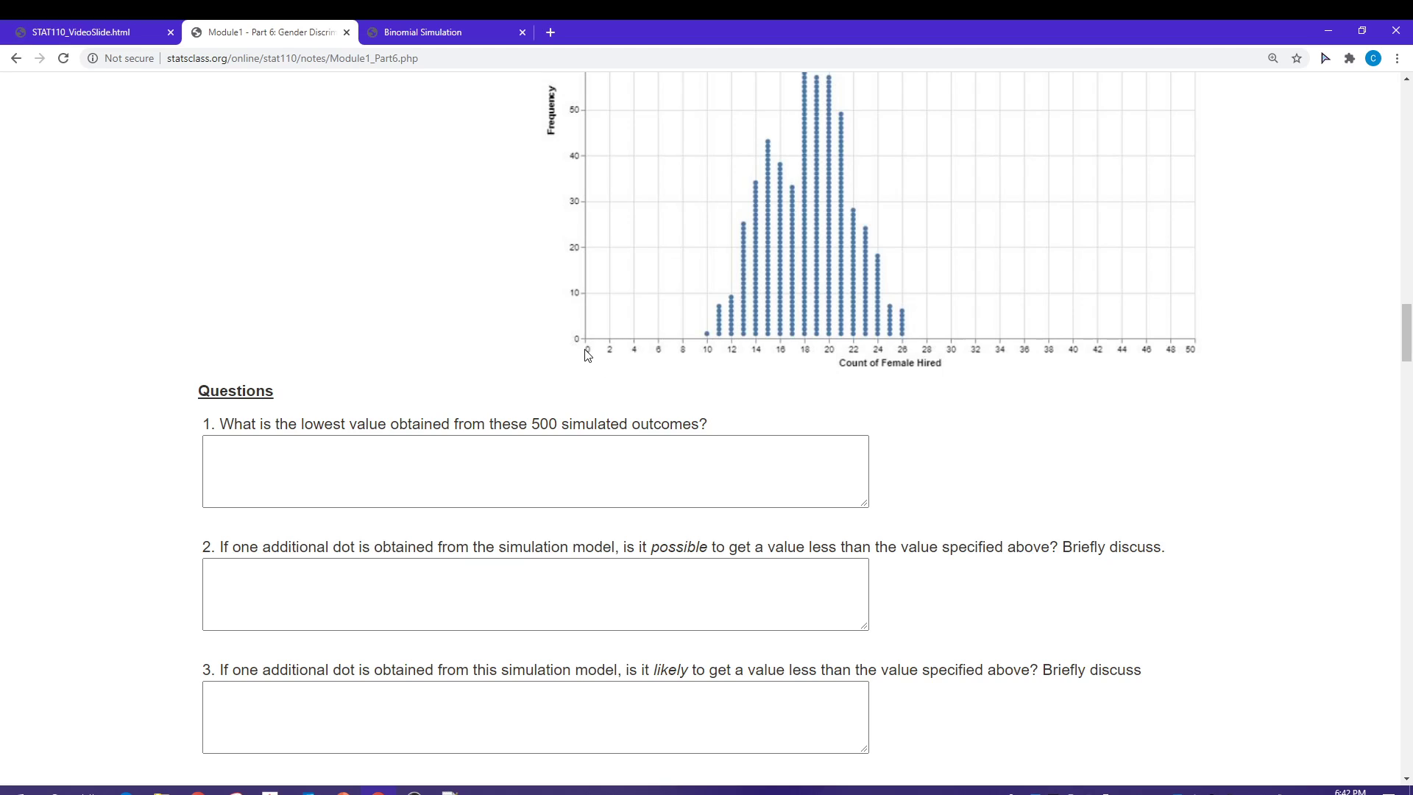
mouse_move(579, 359)
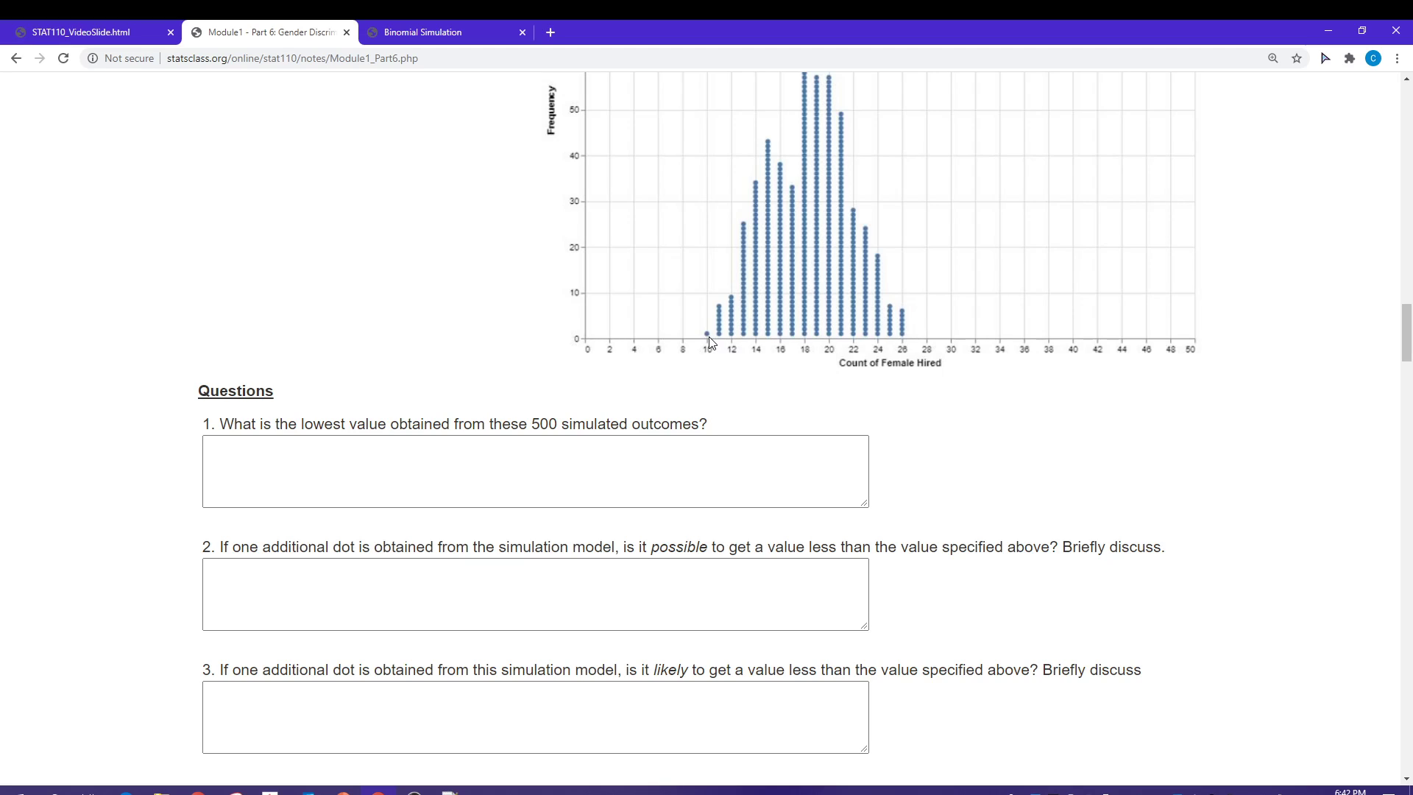
mouse_move(1195, 357)
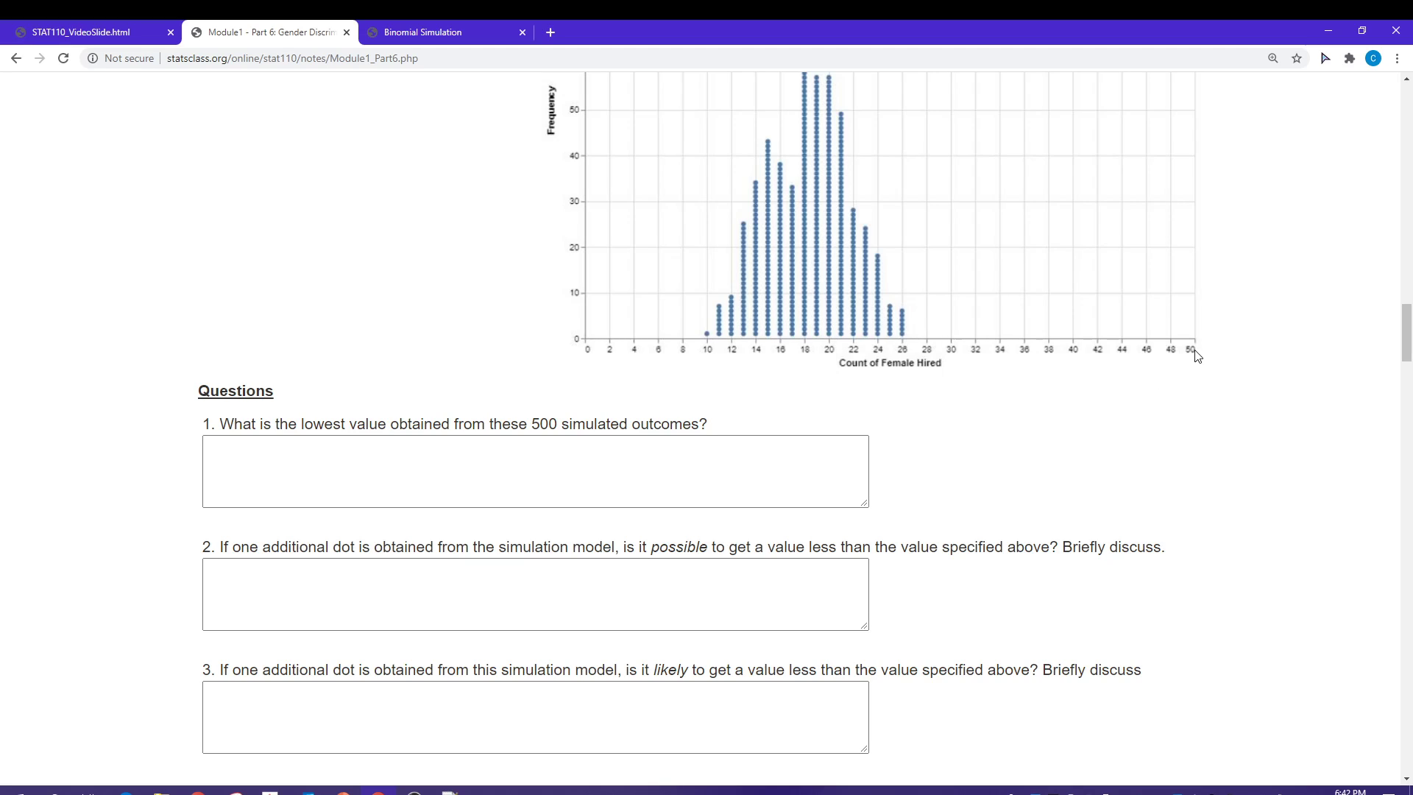
mouse_move(1177, 353)
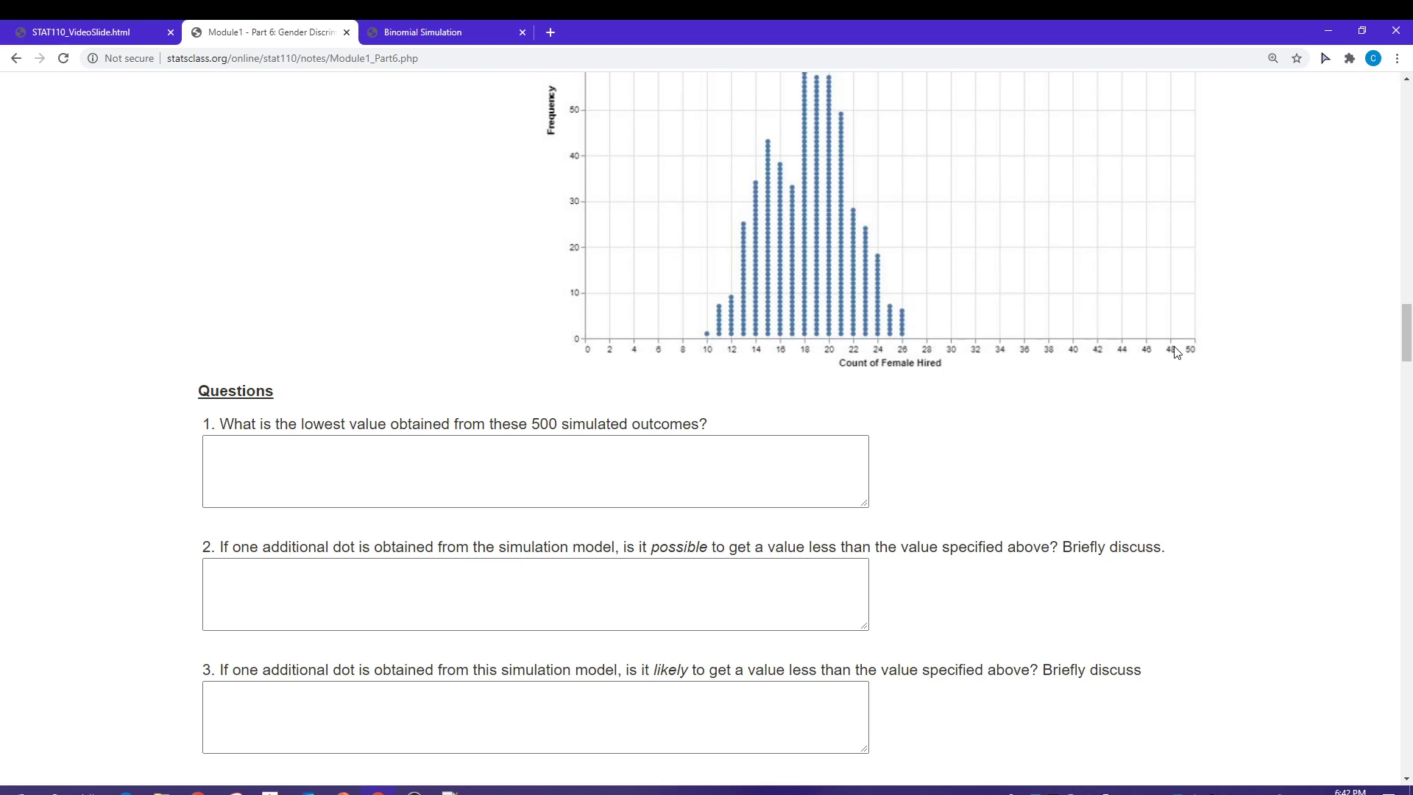
mouse_move(827, 301)
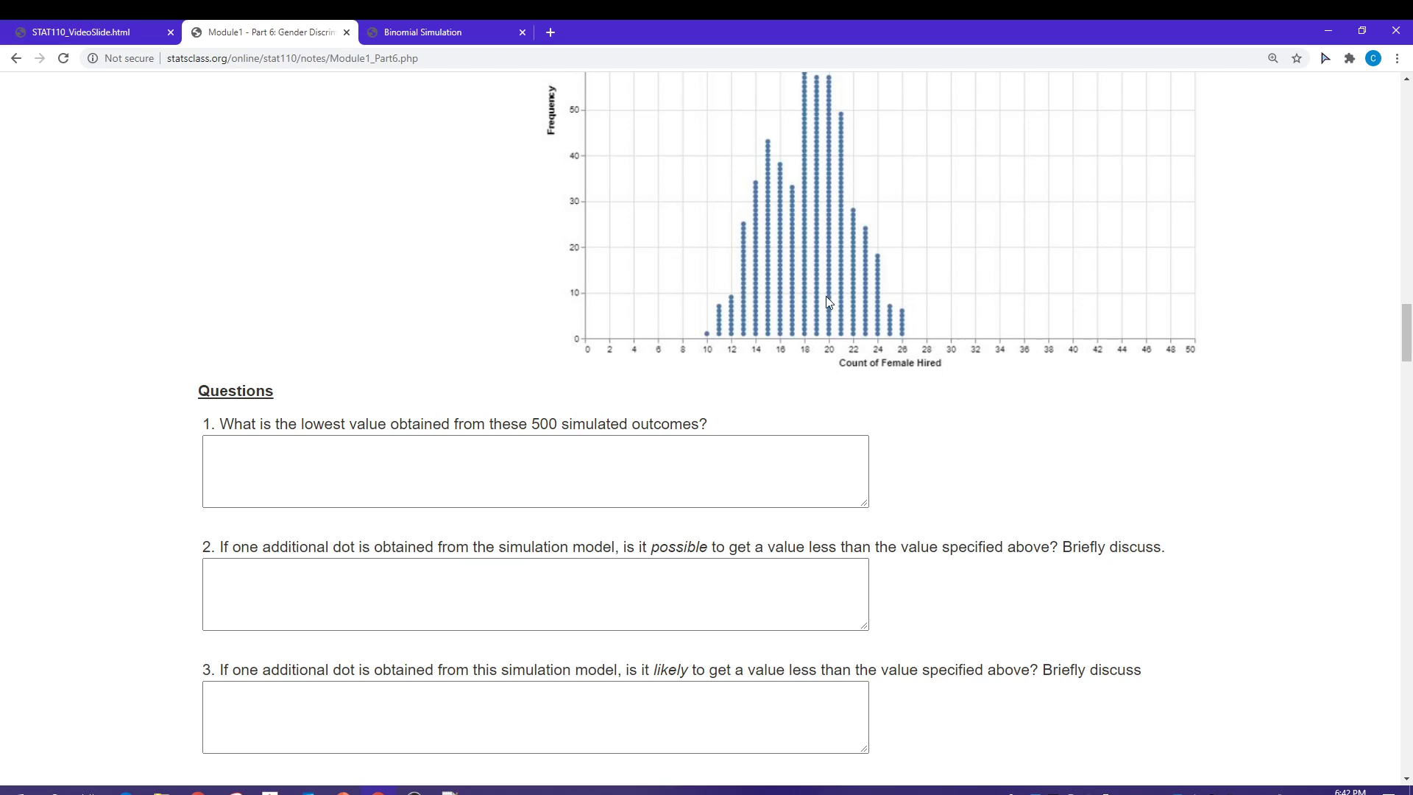
mouse_move(770, 425)
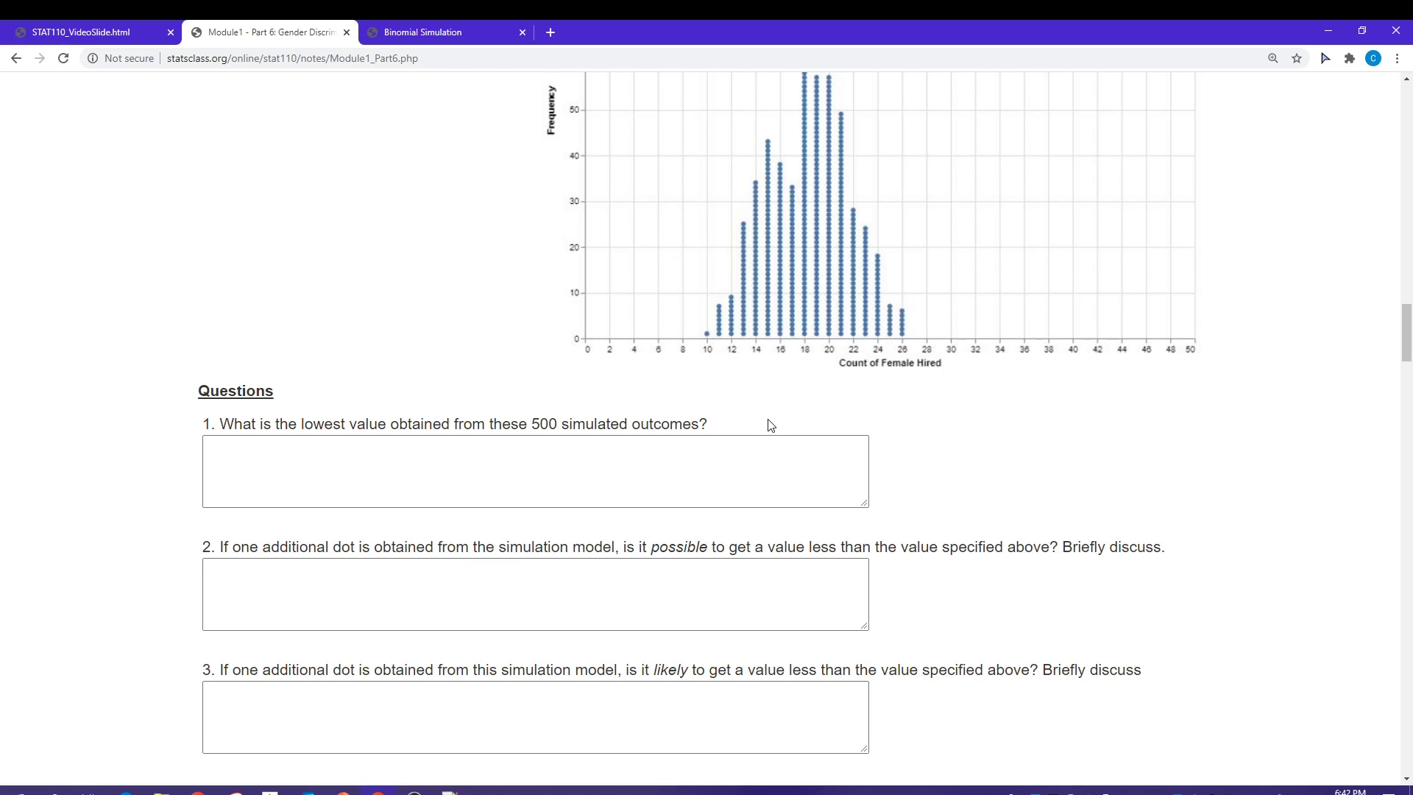
mouse_move(462, 389)
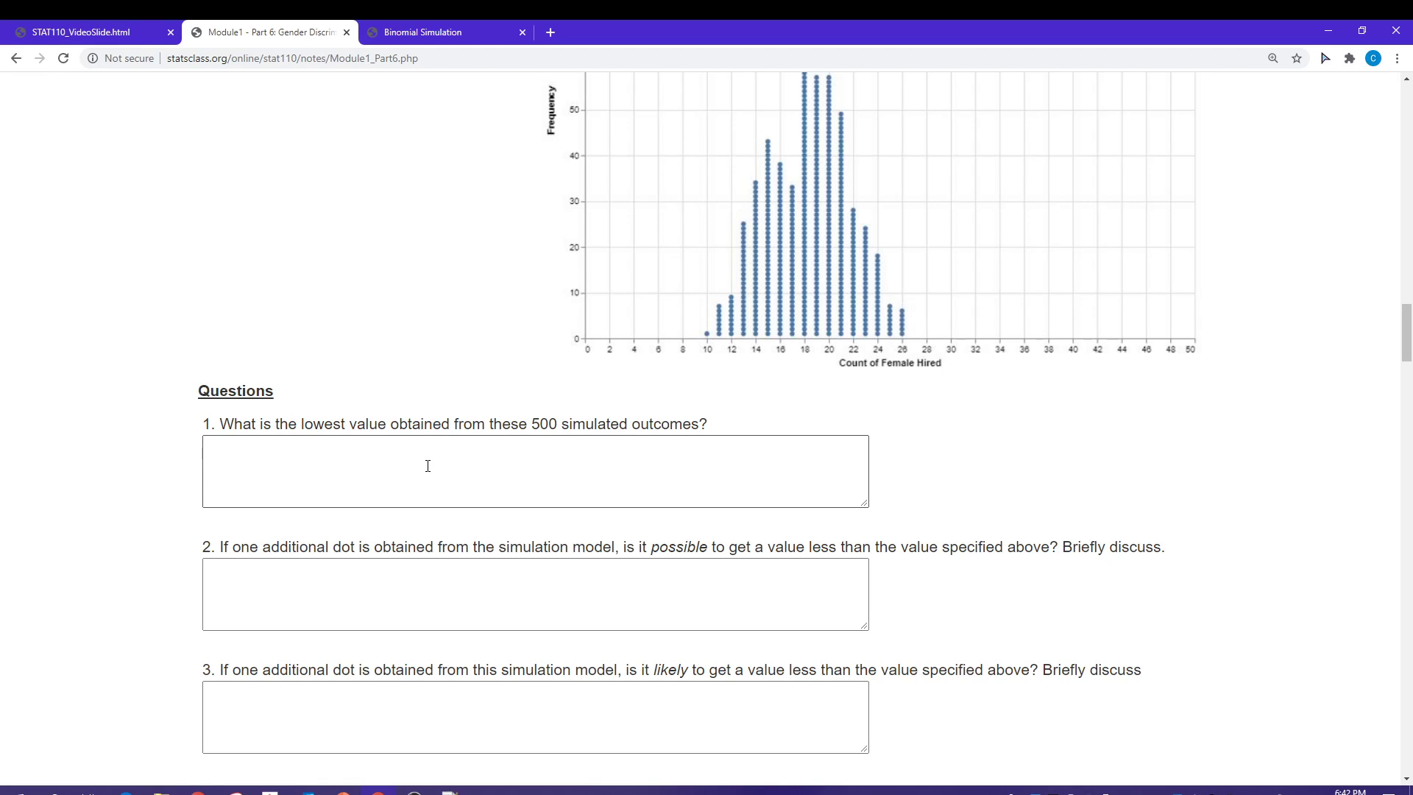
scroll(down, 3)
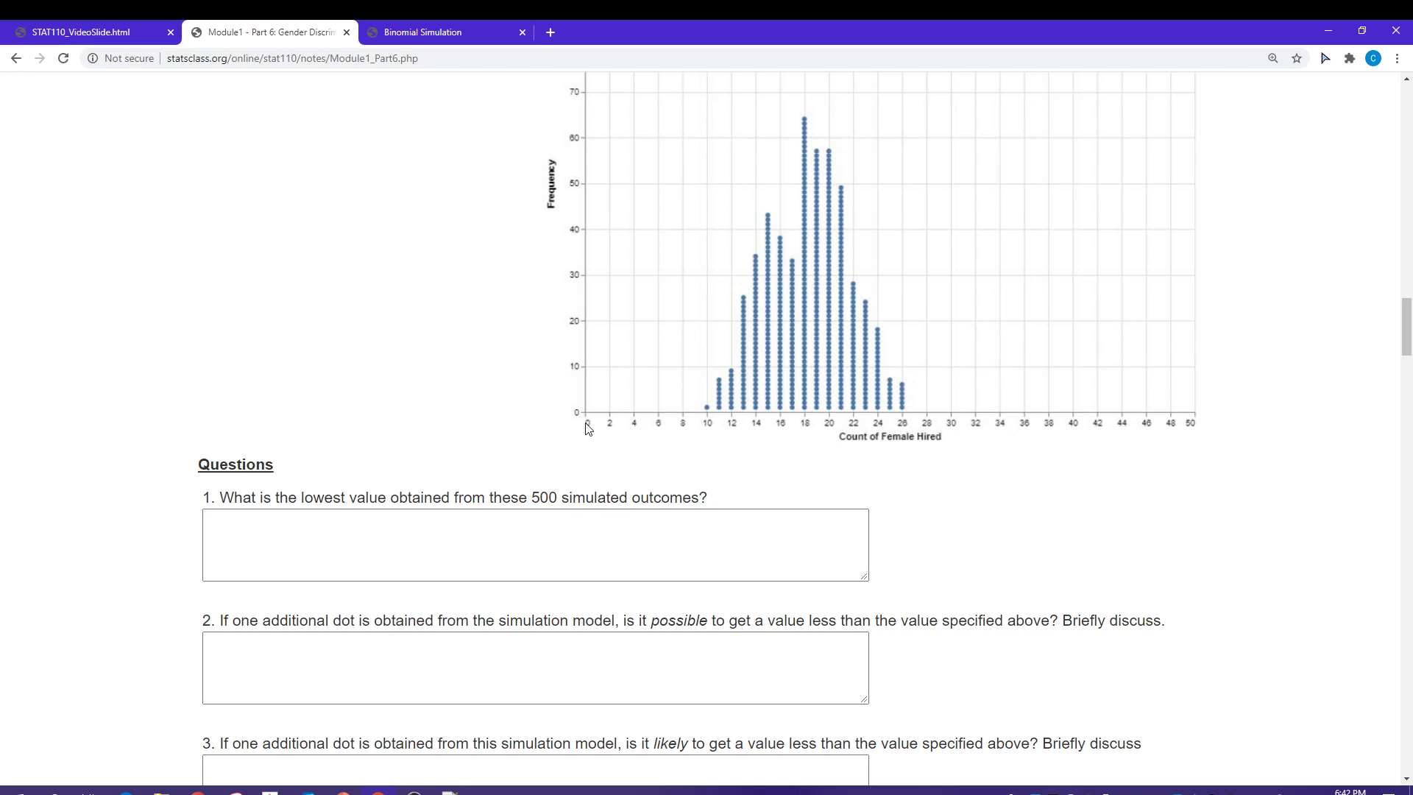
mouse_move(491, 436)
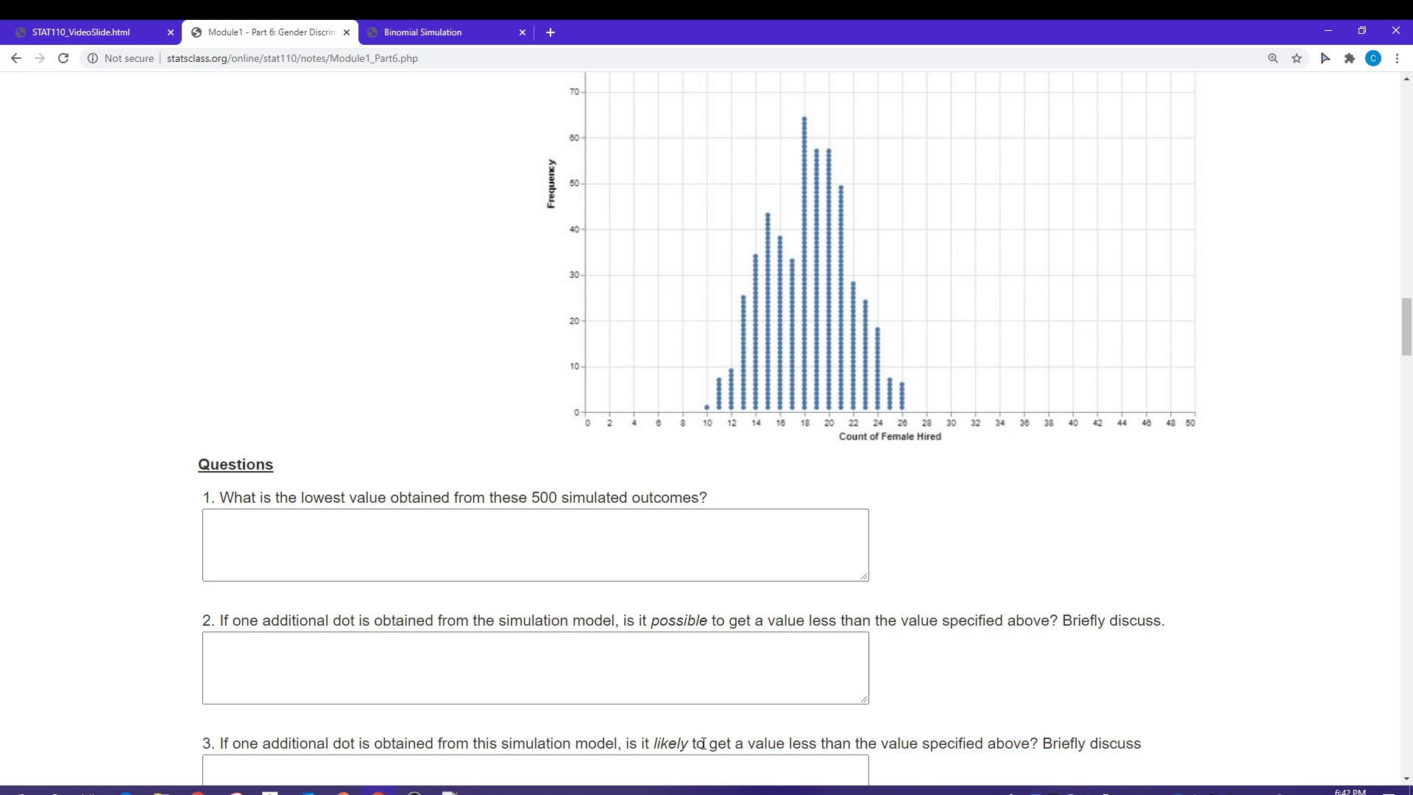
mouse_move(698, 424)
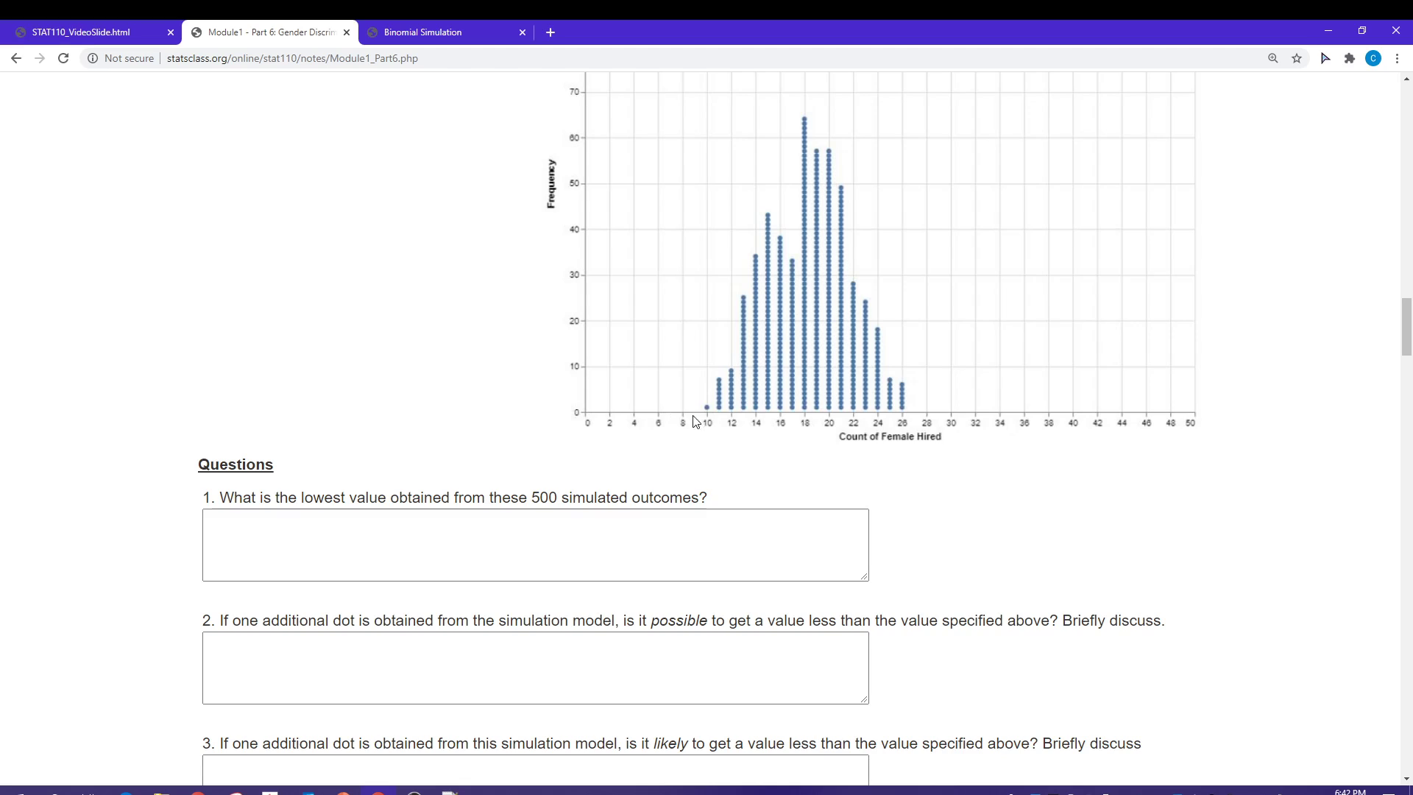
mouse_move(705, 439)
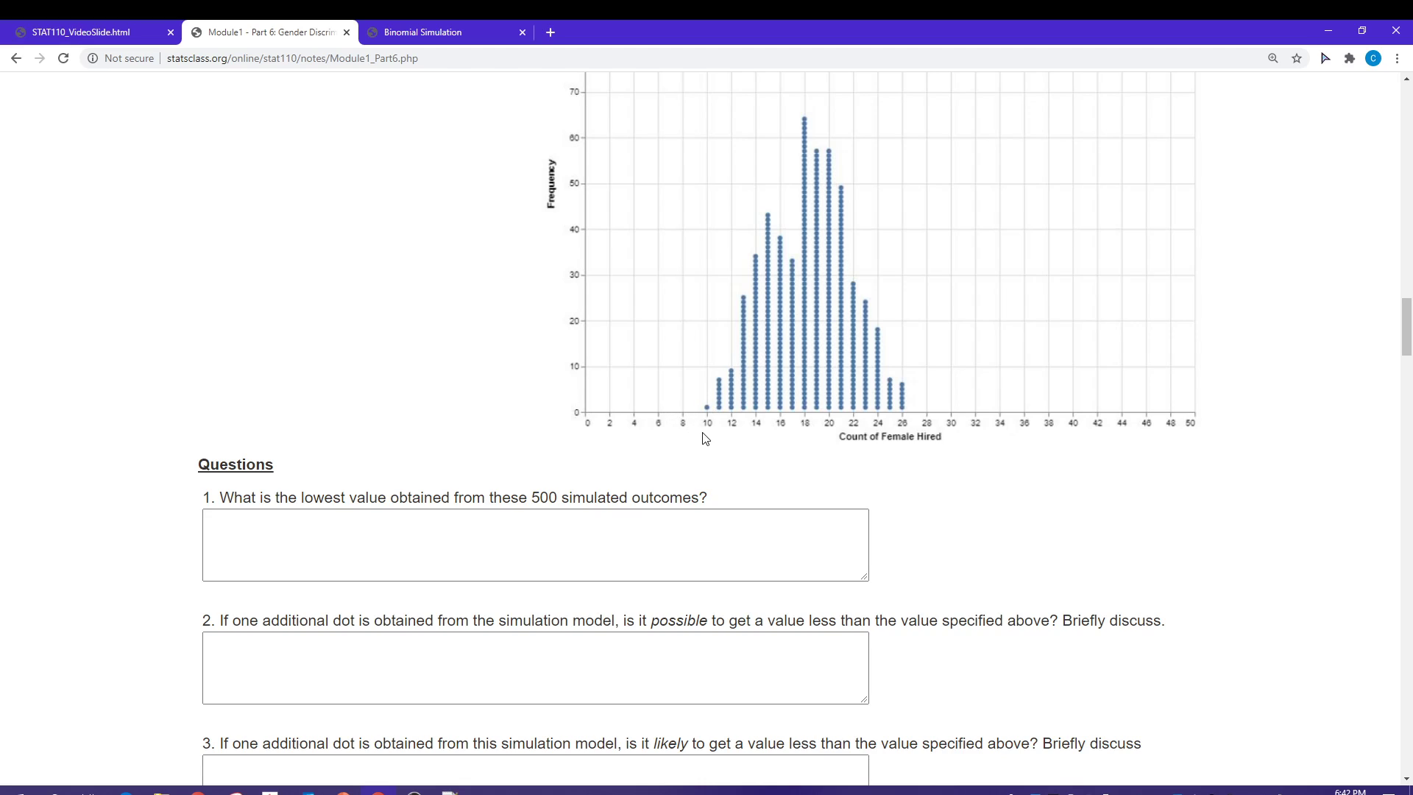
mouse_move(701, 391)
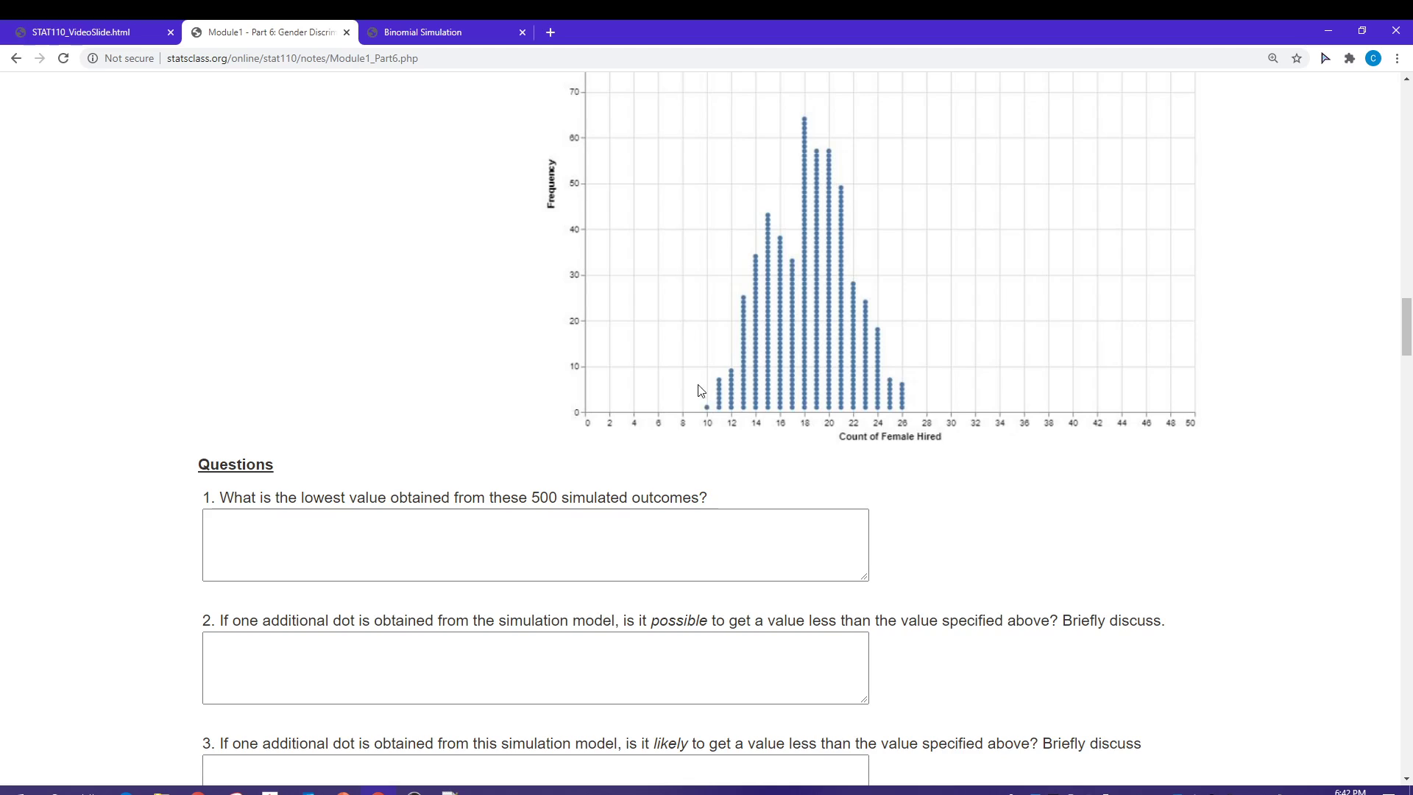
mouse_move(600, 415)
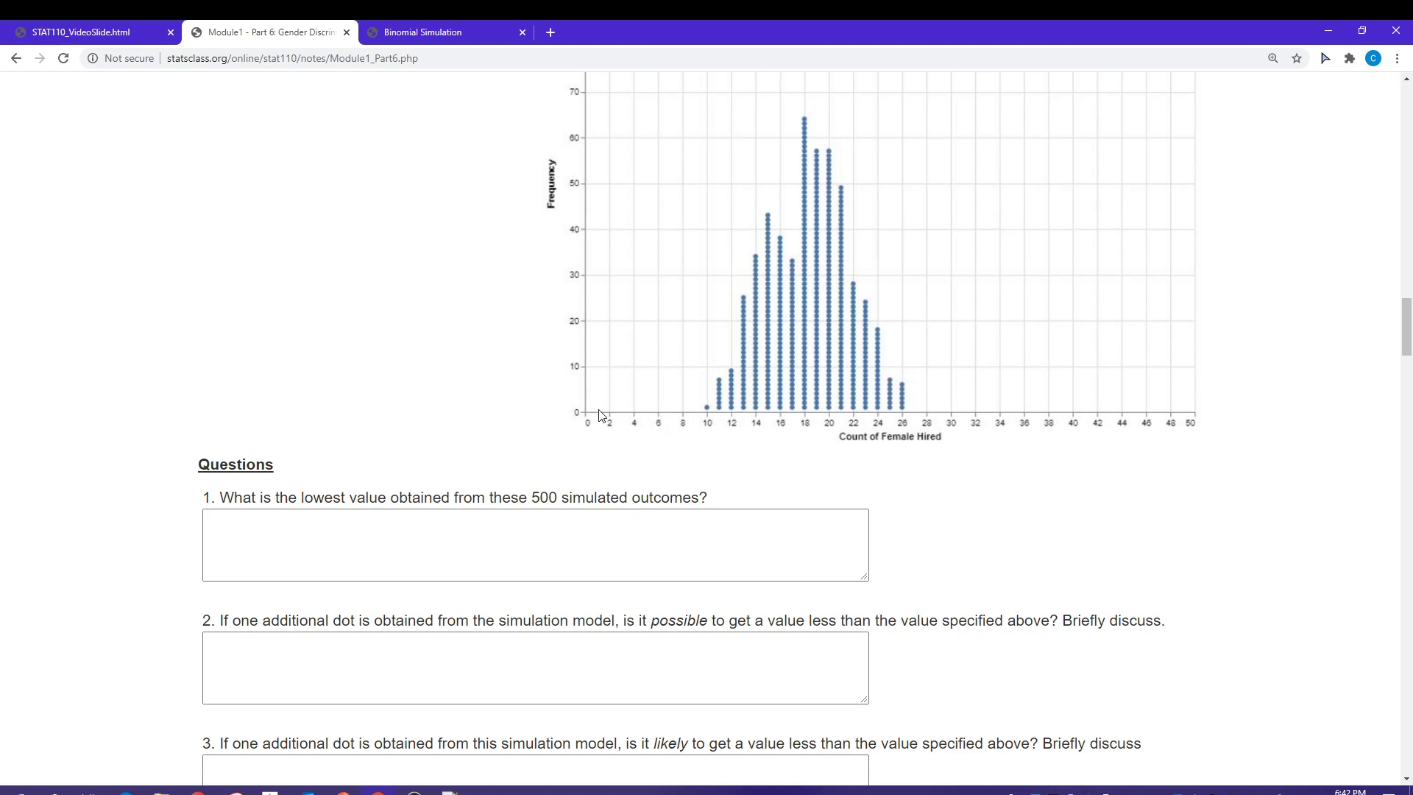
mouse_move(831, 421)
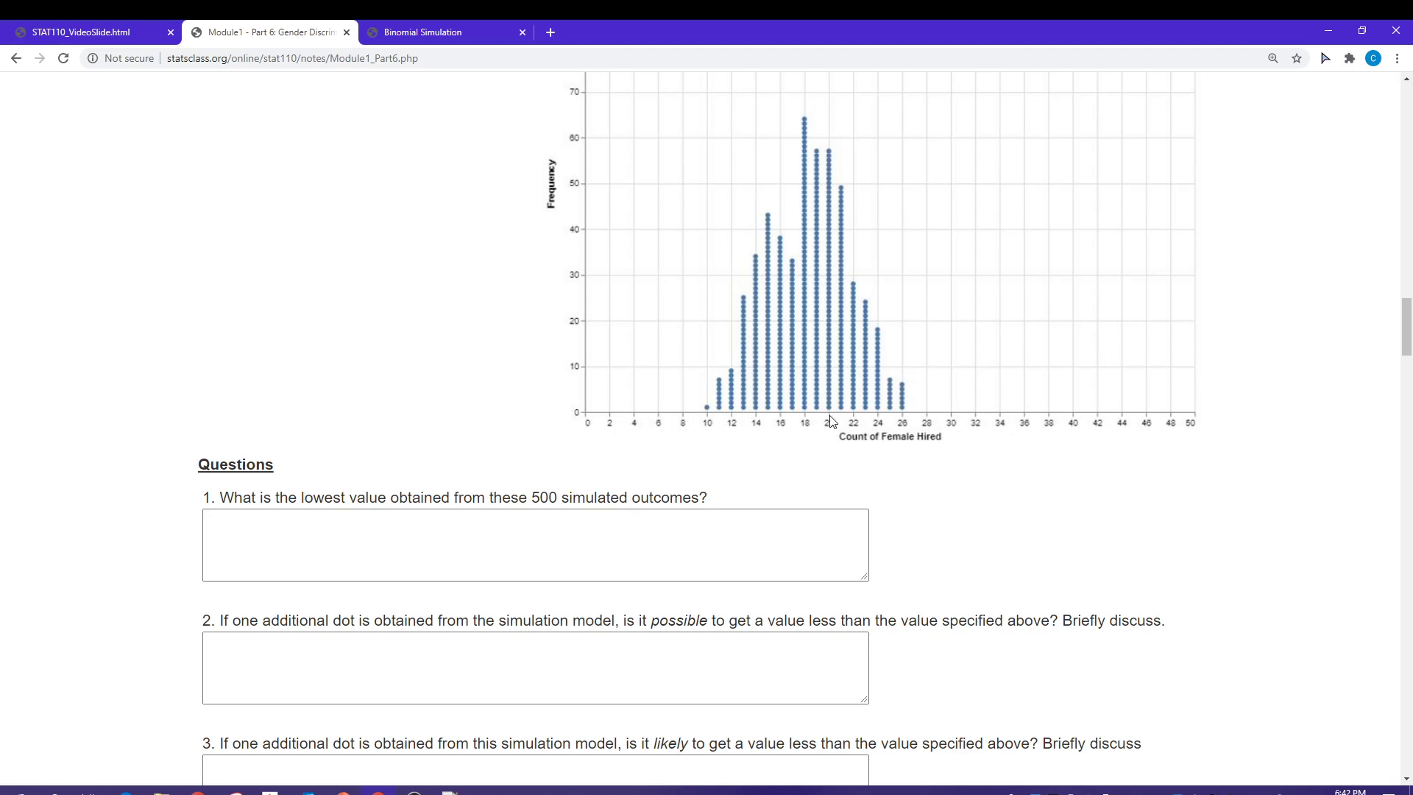
mouse_move(801, 436)
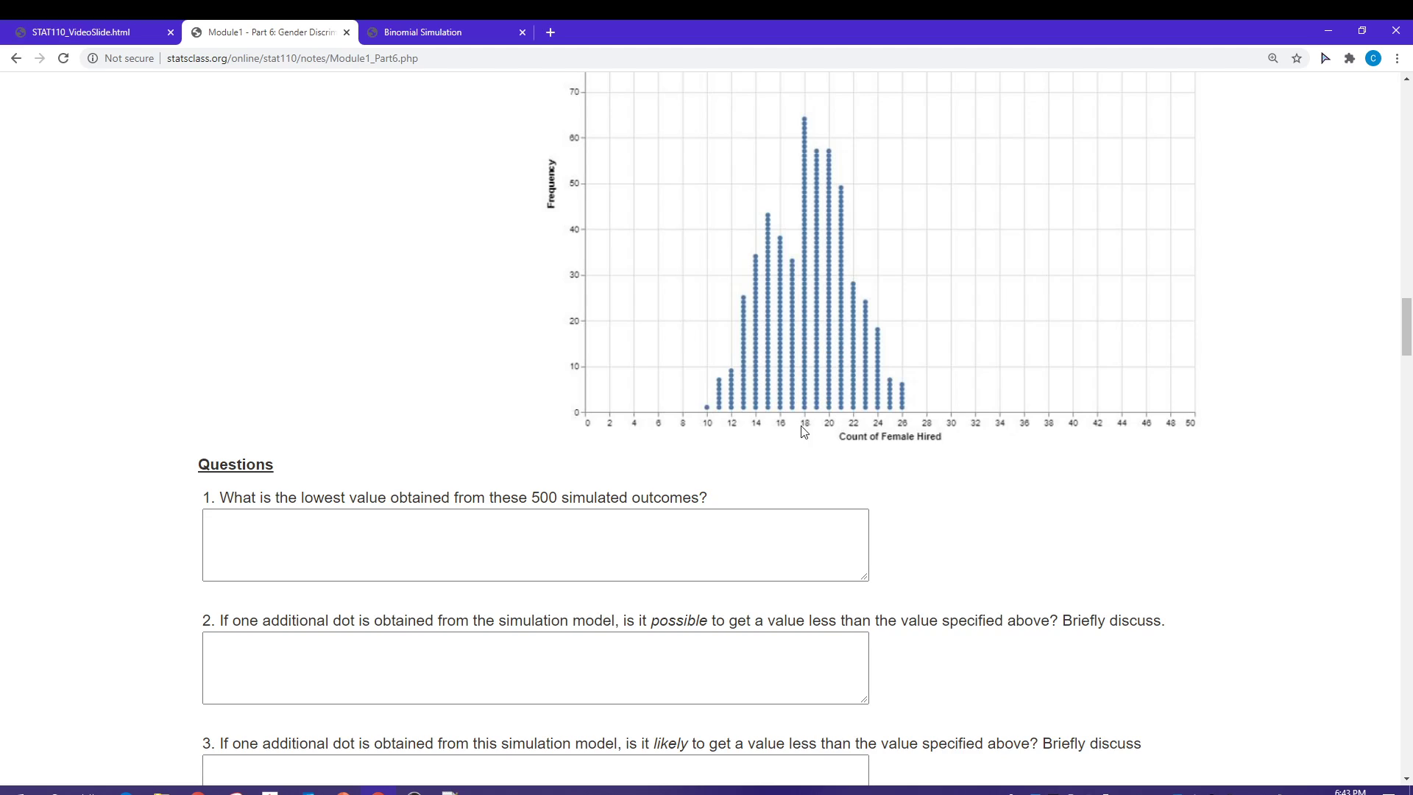
mouse_move(798, 456)
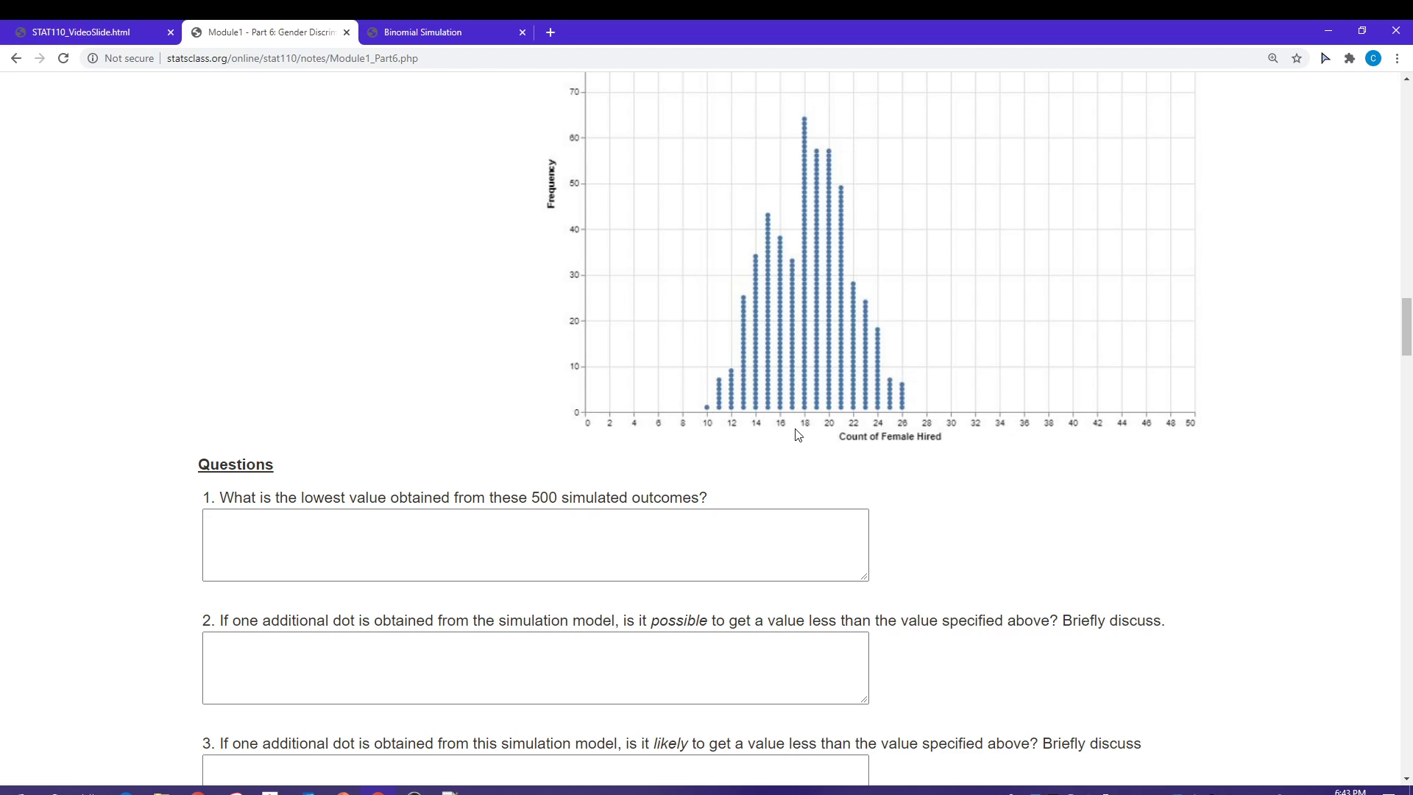
Scroll to question 5 and select 'These dots were generated under a situation of no gender discrimination'.
scroll(down, 3)
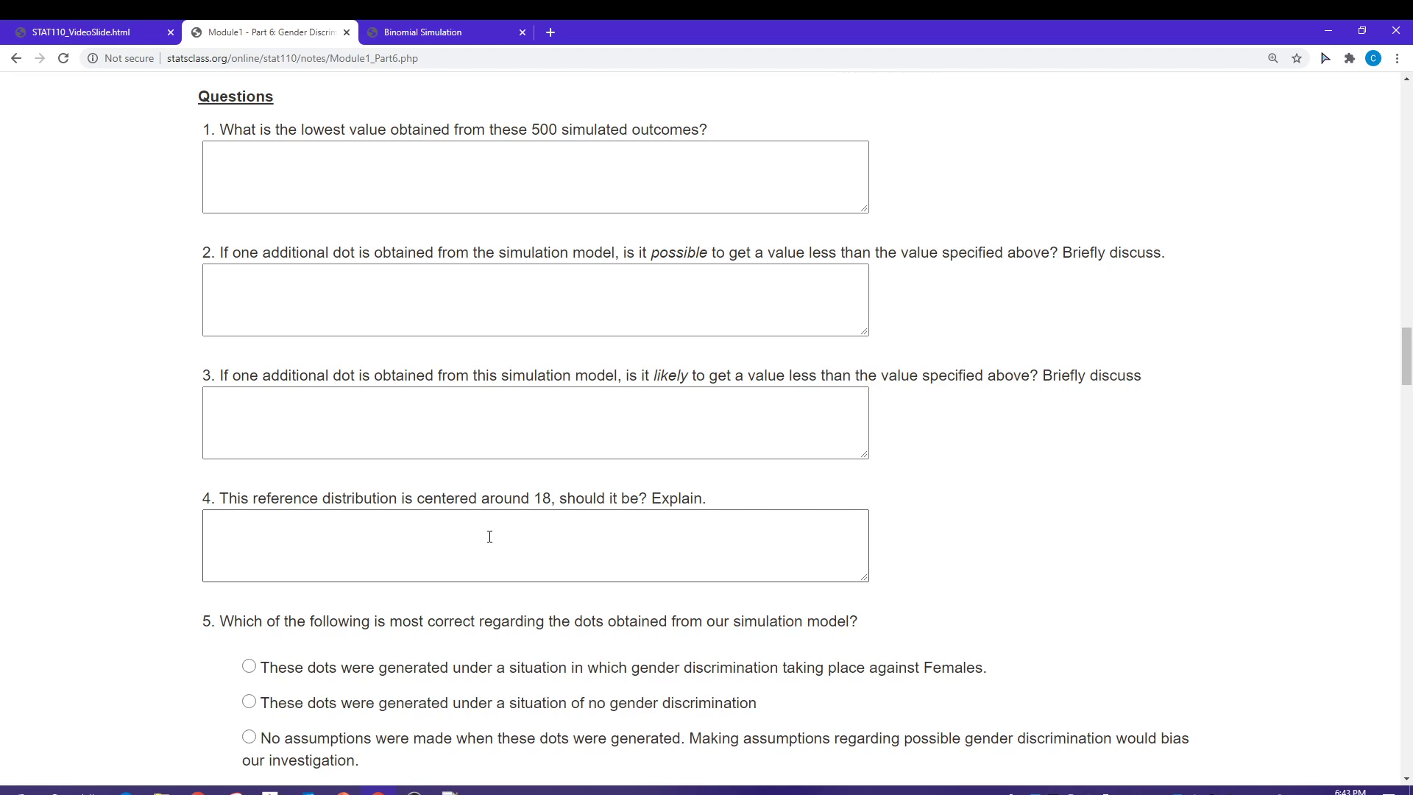
scroll(down, 3)
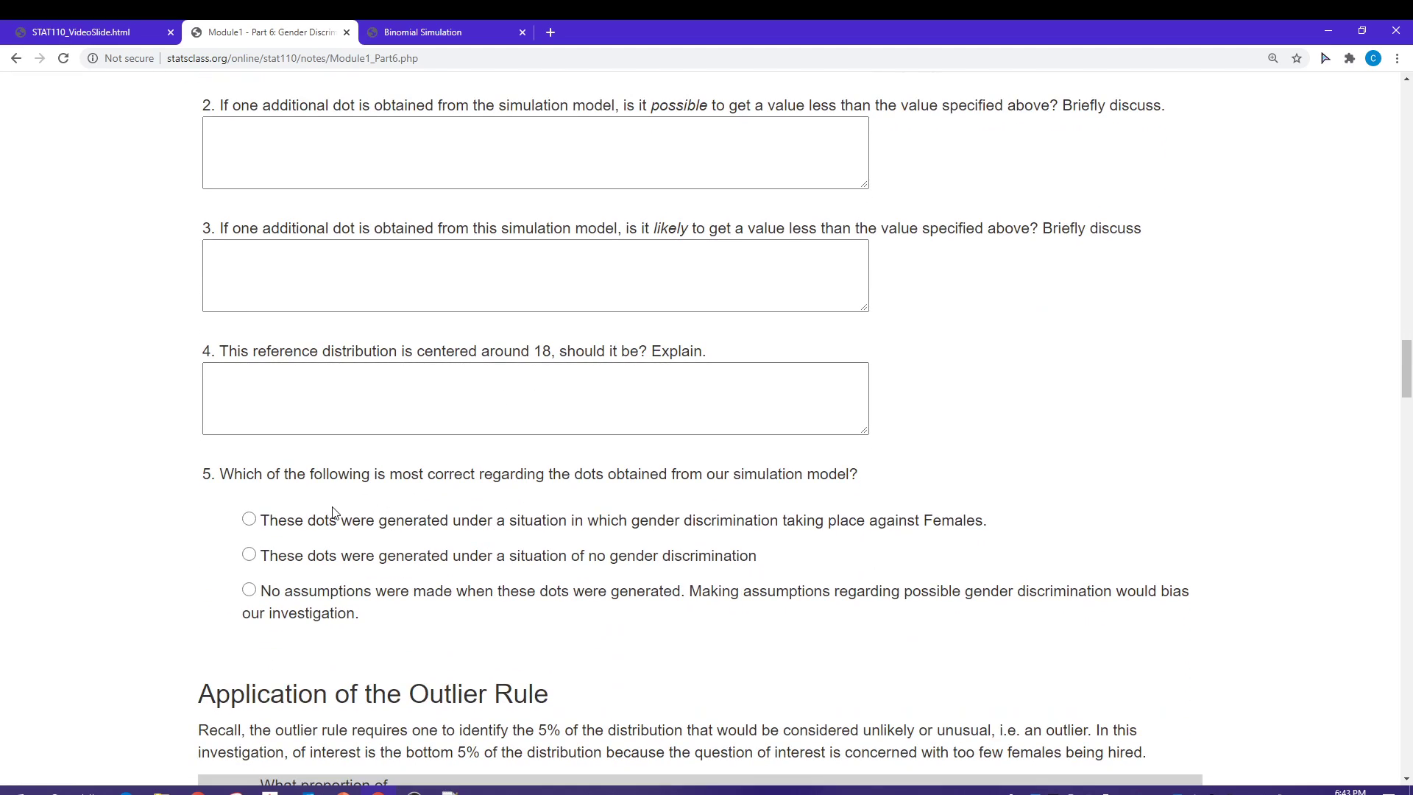
mouse_move(256, 559)
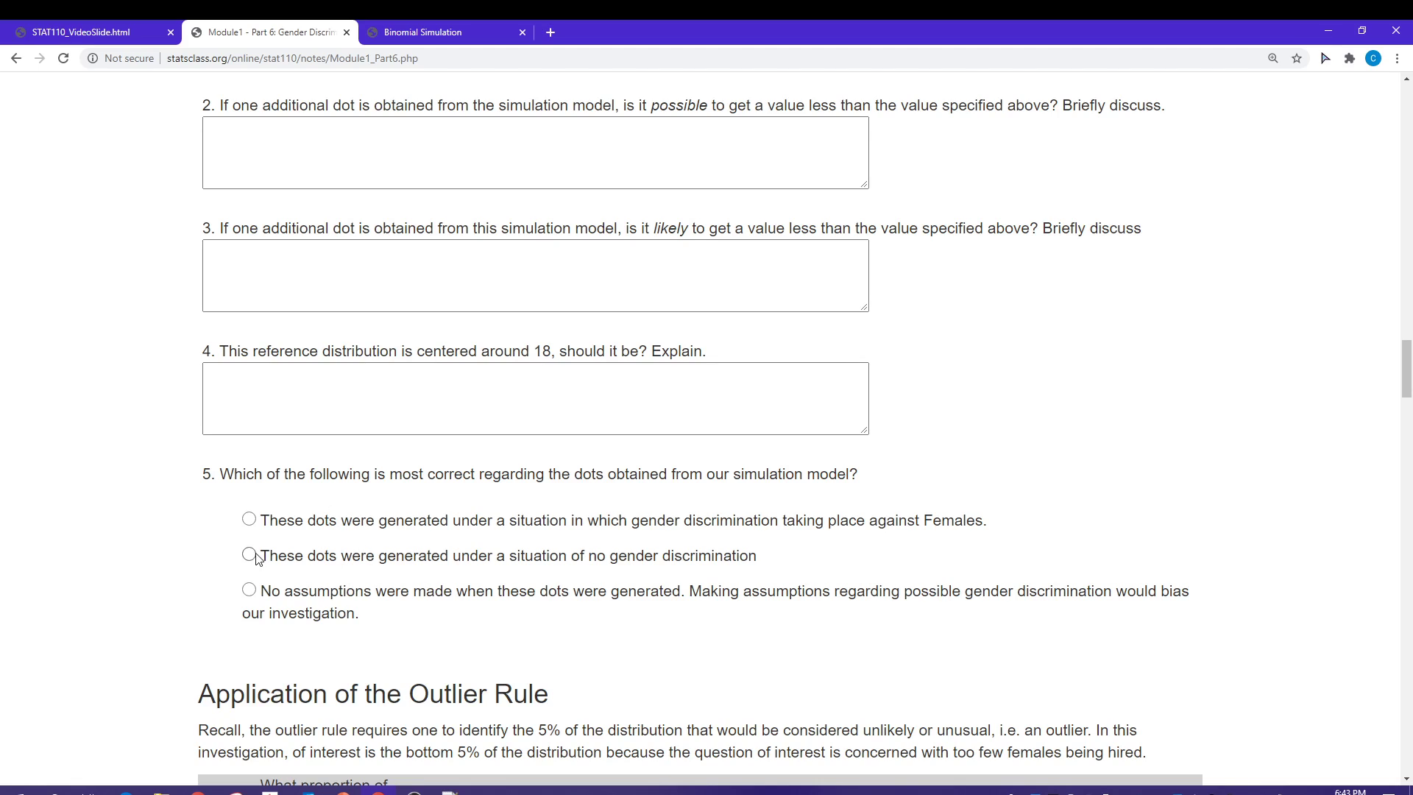
click(249, 554)
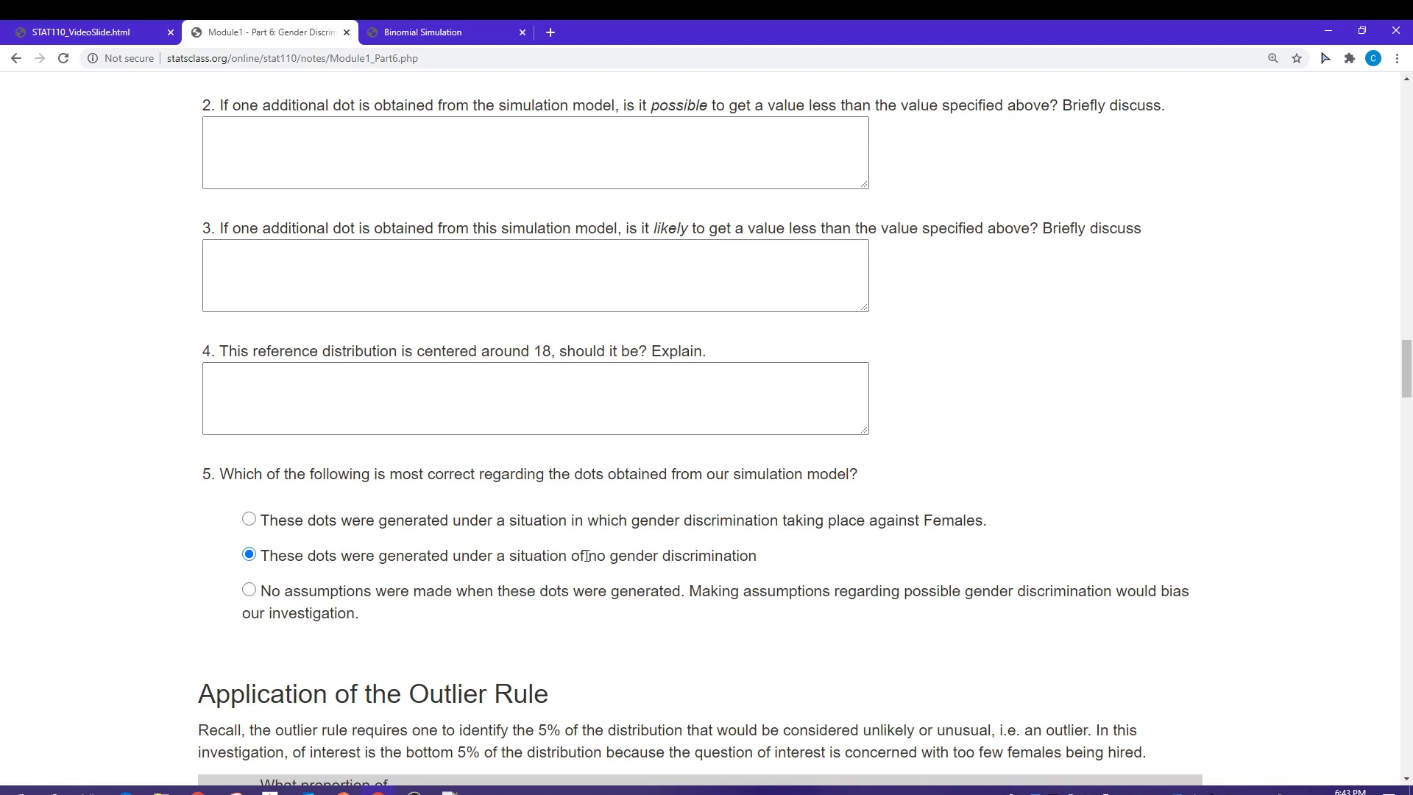
mouse_move(183, 636)
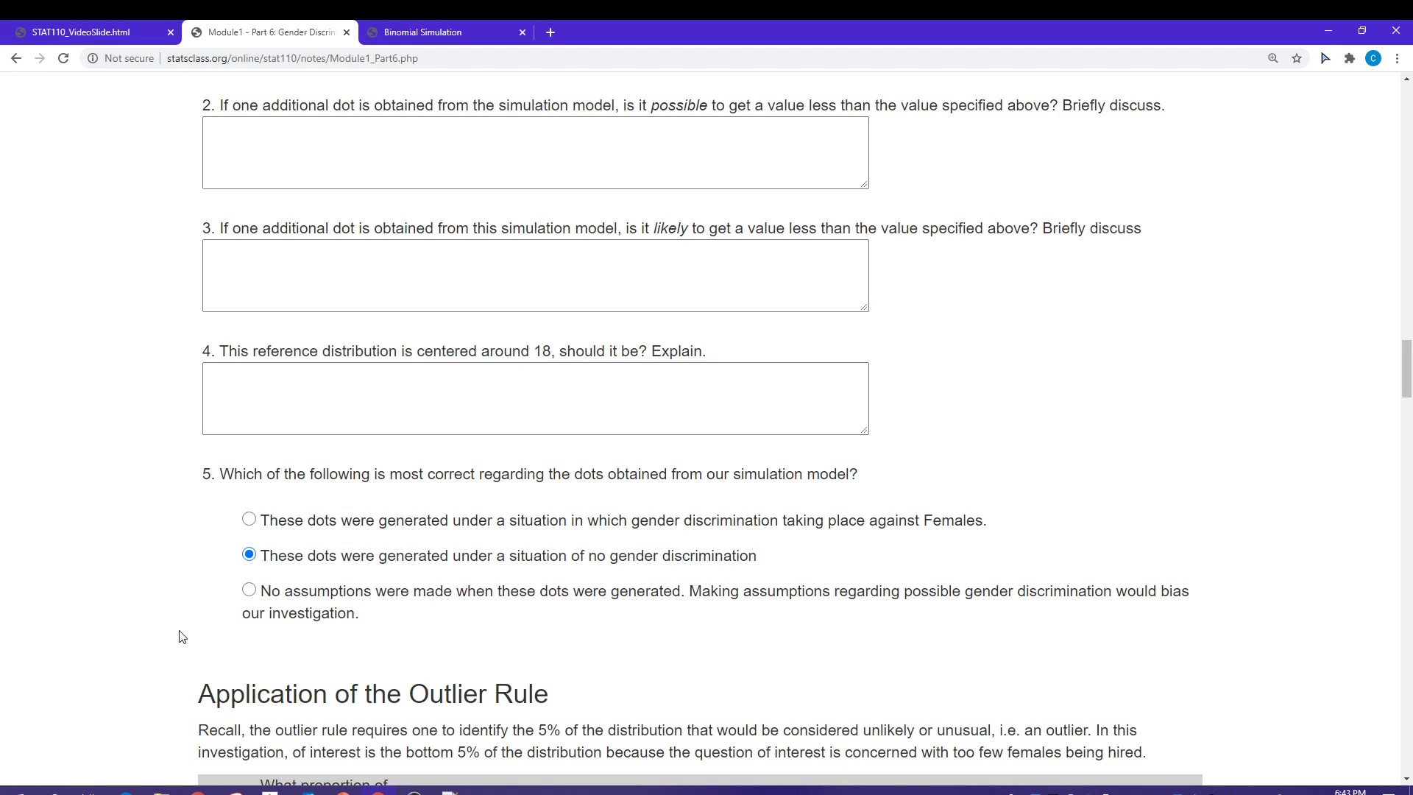
Scroll past the Application of the Outlier Rule table to the reference distribution with 13 as cutoff.
scroll(down, 3)
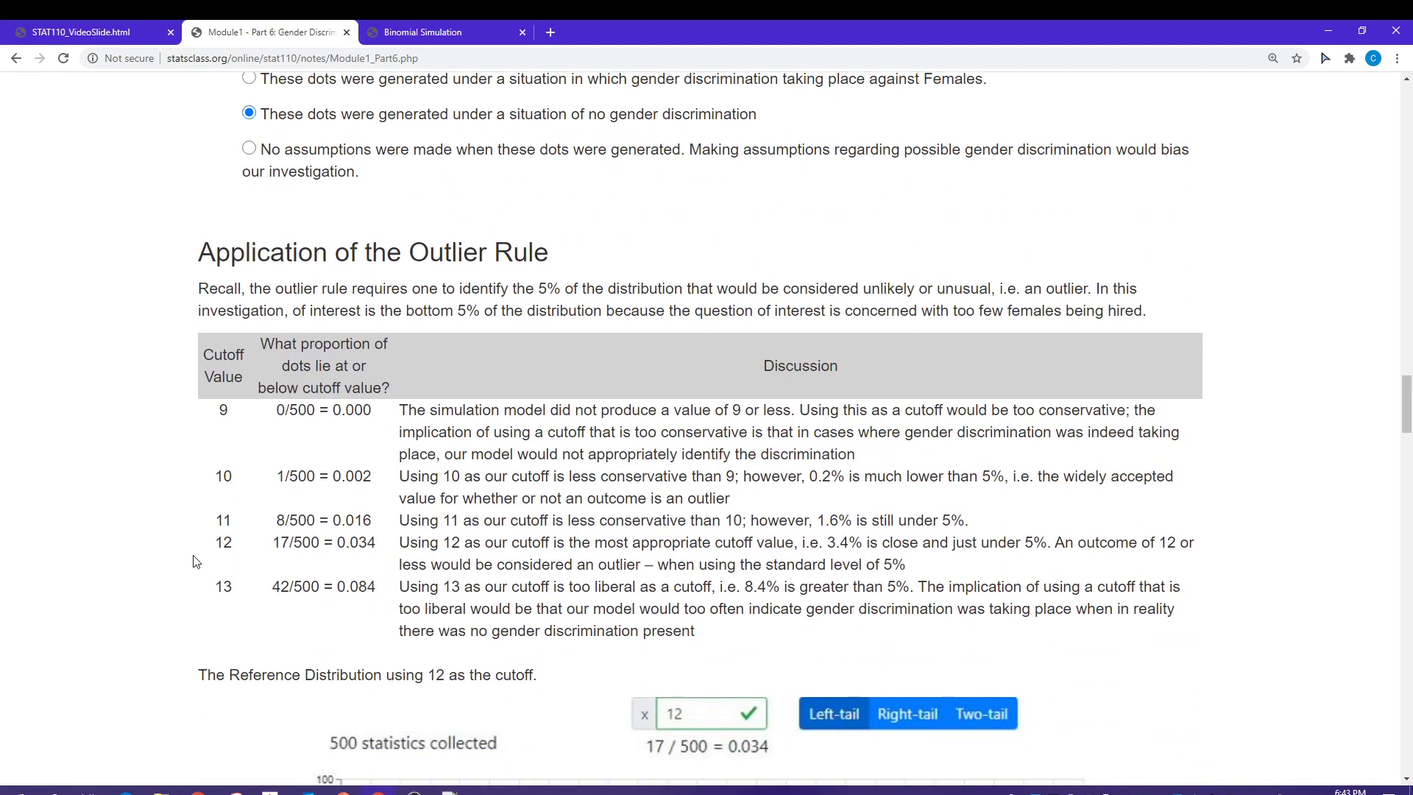
scroll(down, 3)
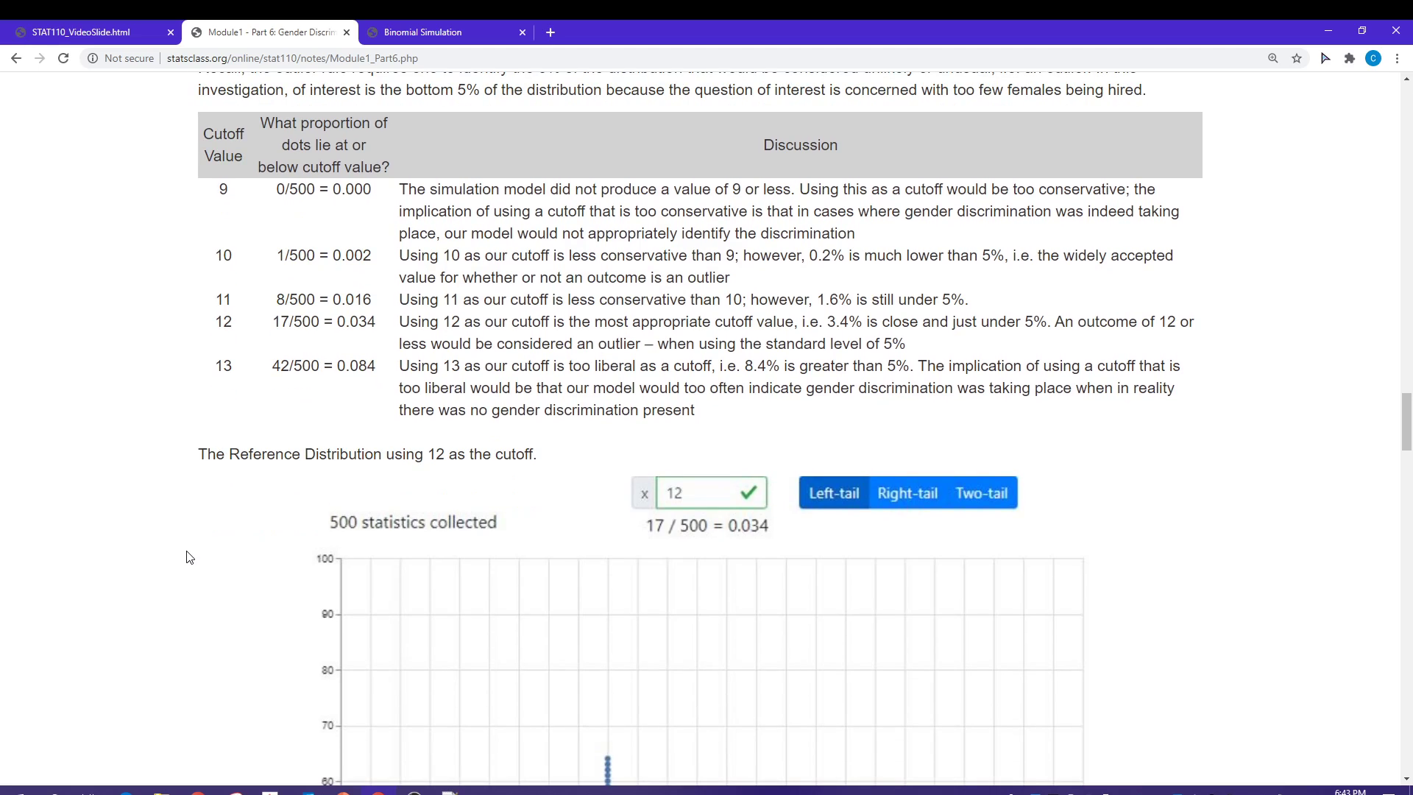
mouse_move(226, 209)
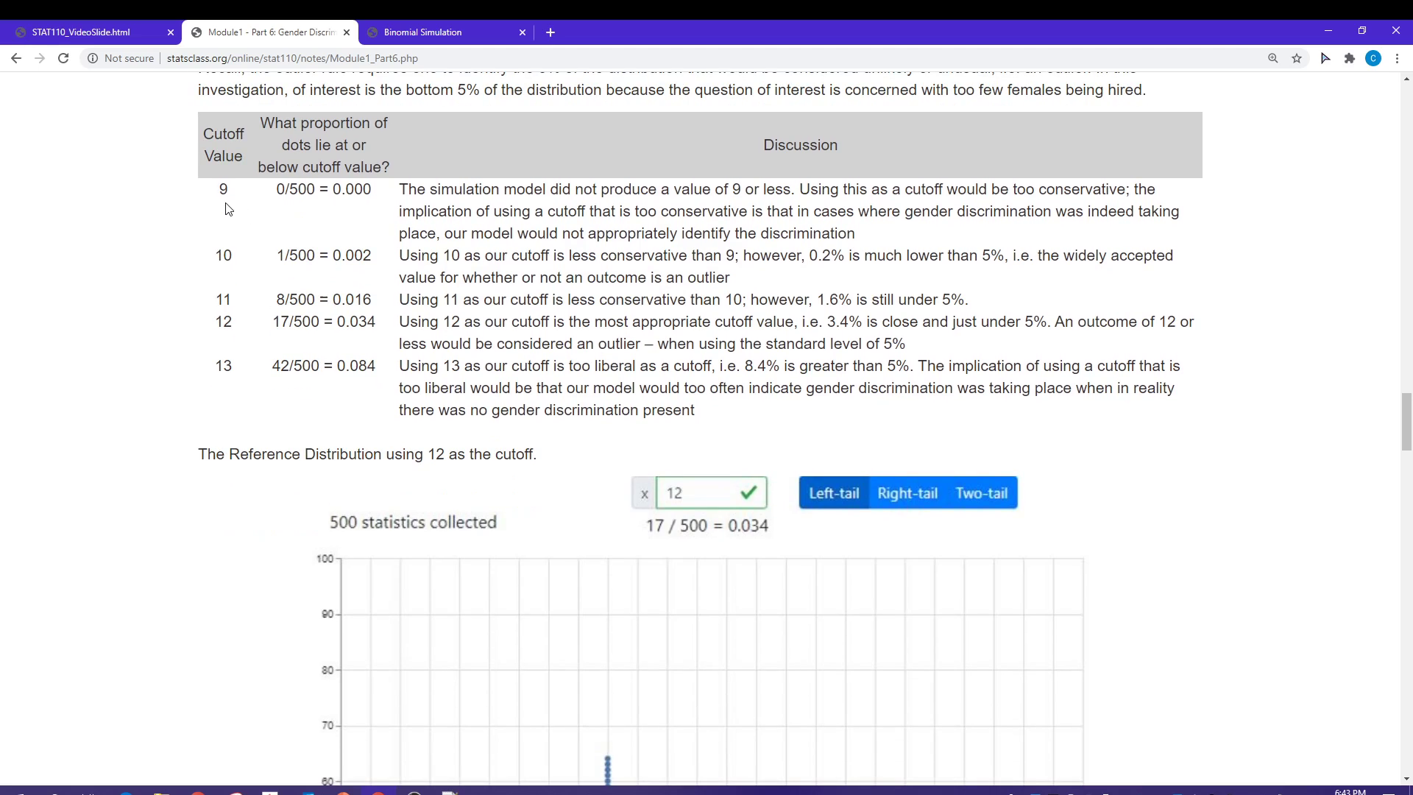
mouse_move(223, 248)
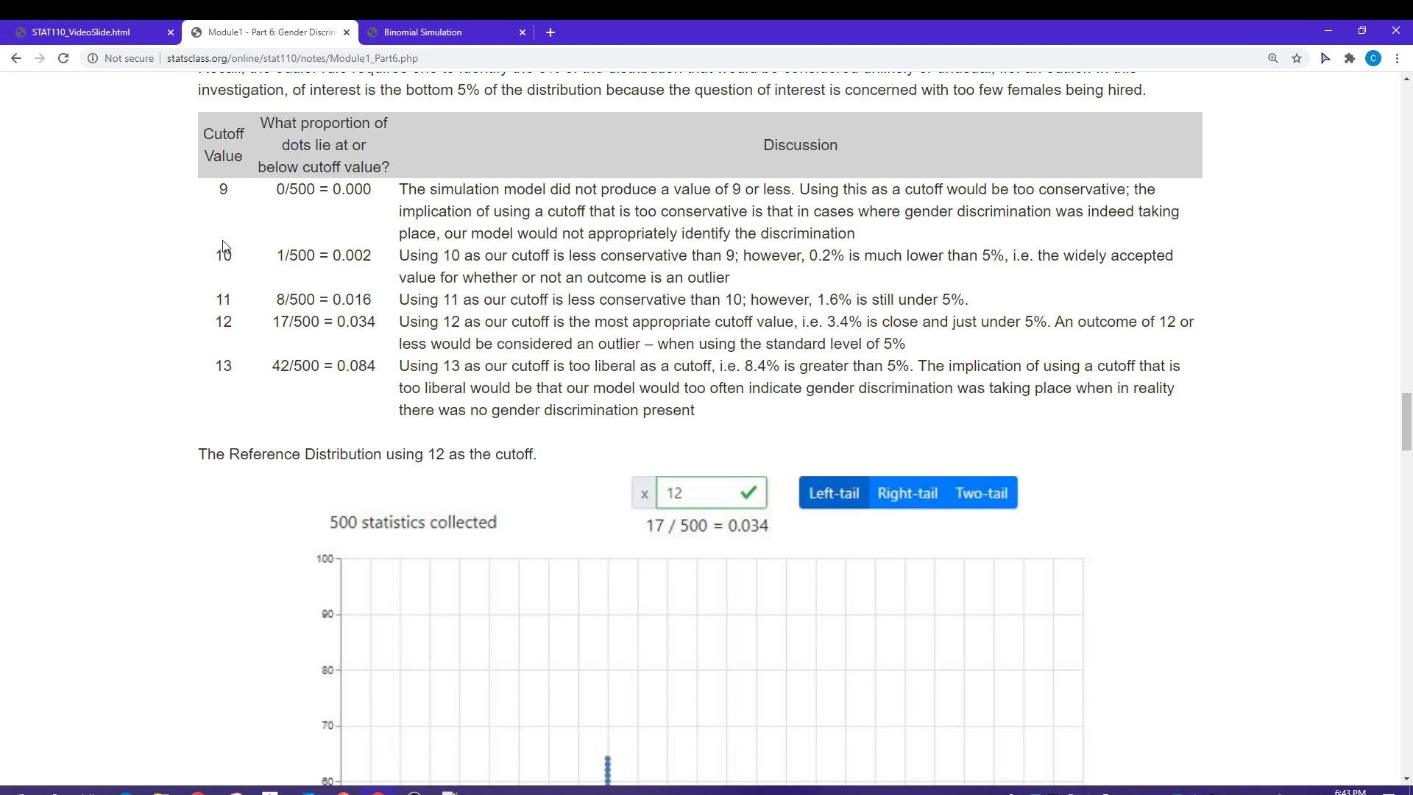
scroll(down, 3)
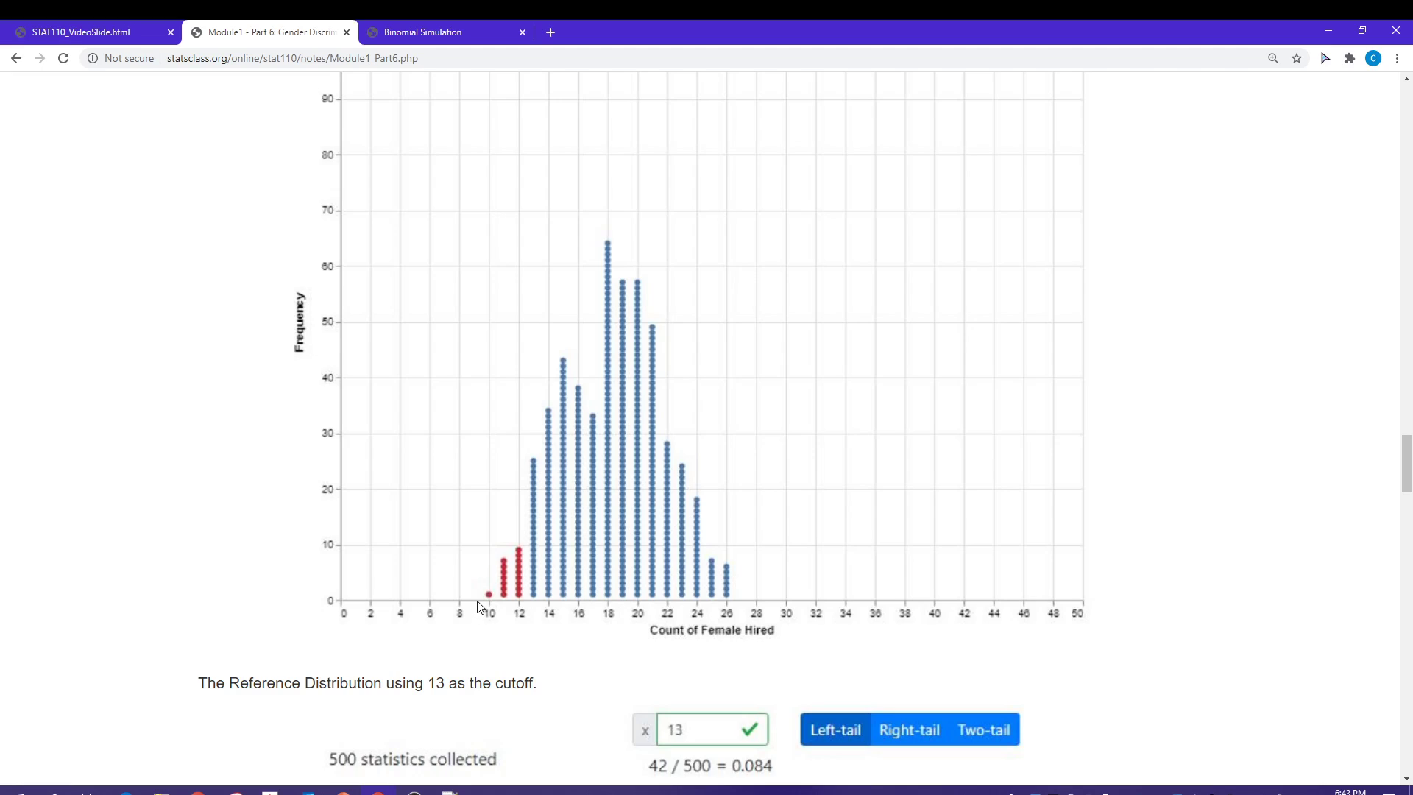
mouse_move(348, 627)
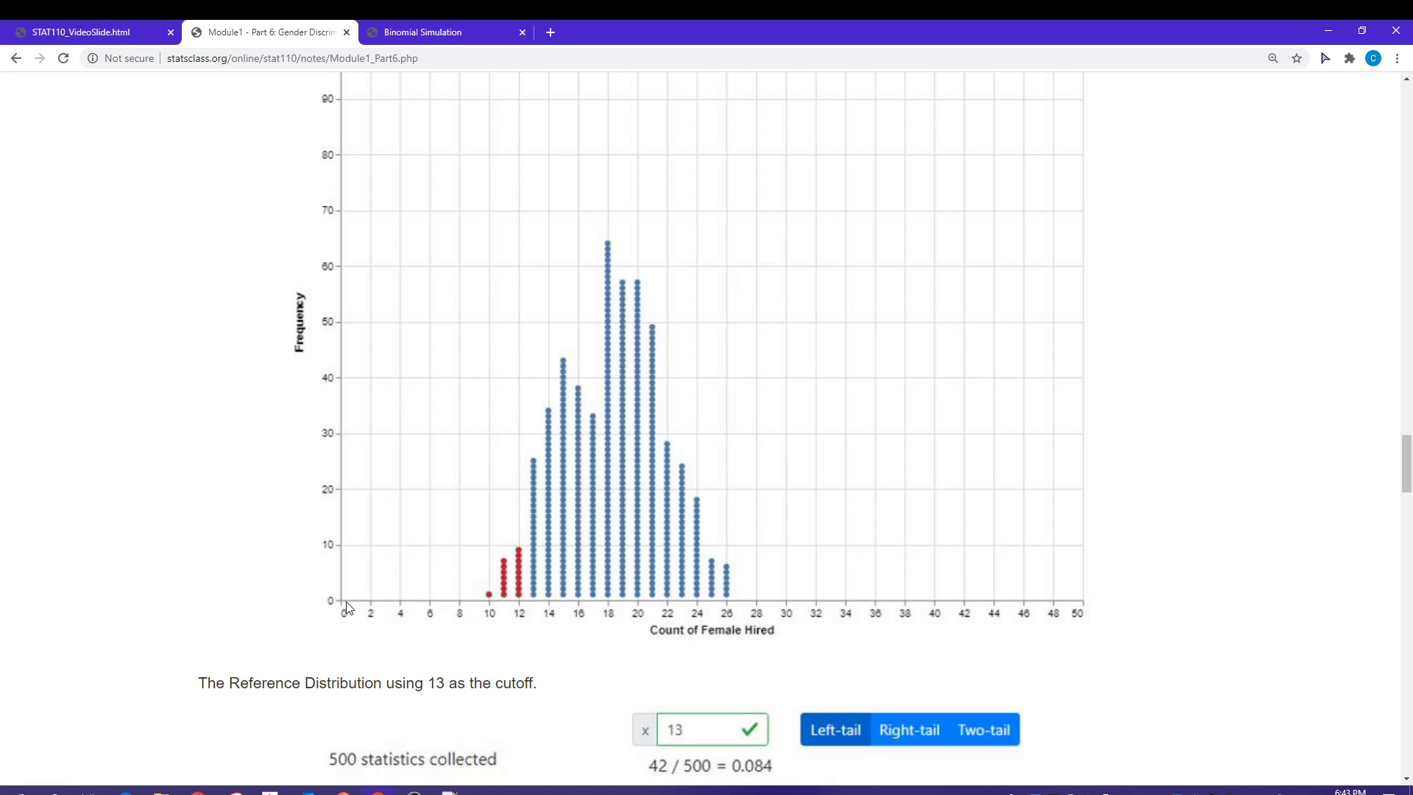
mouse_move(427, 615)
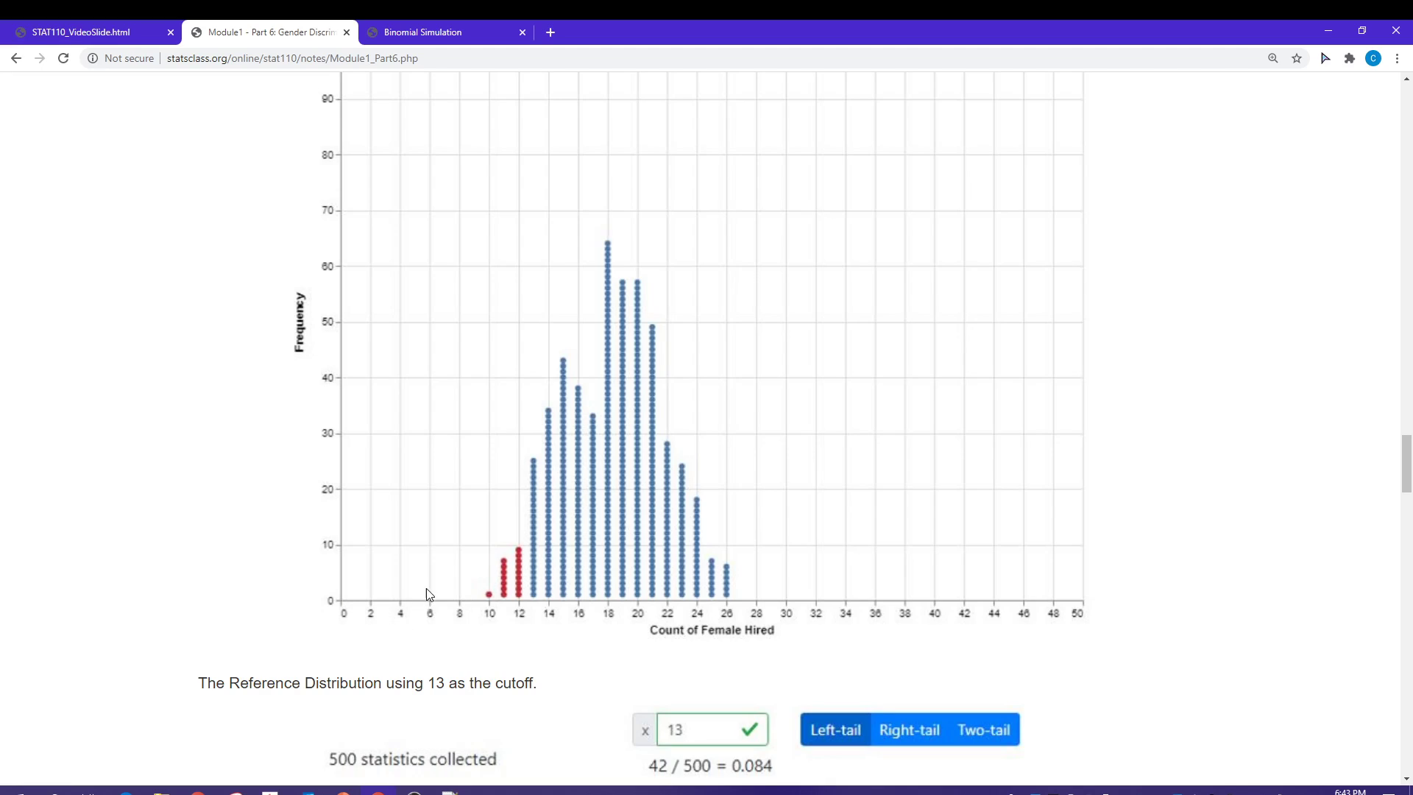
mouse_move(459, 635)
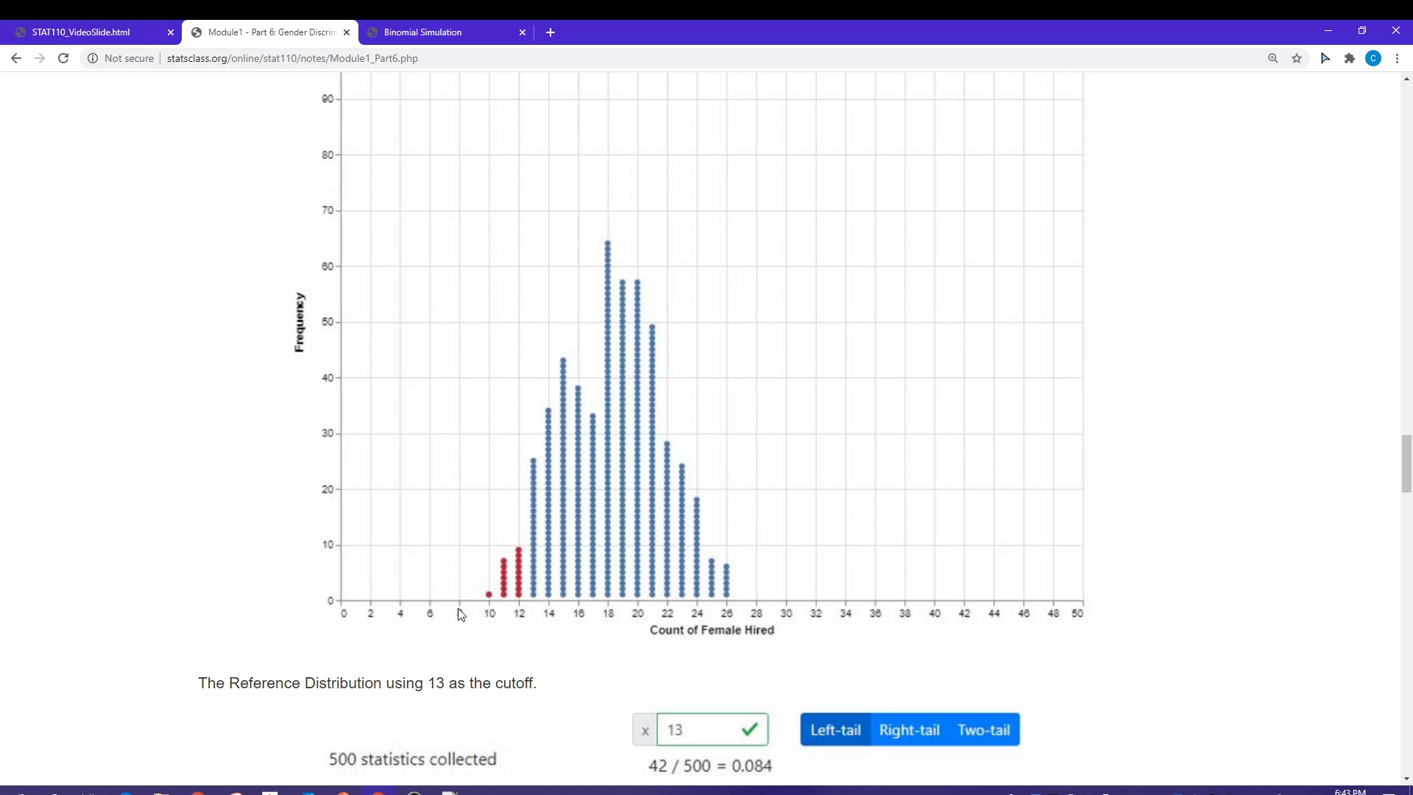
mouse_move(460, 598)
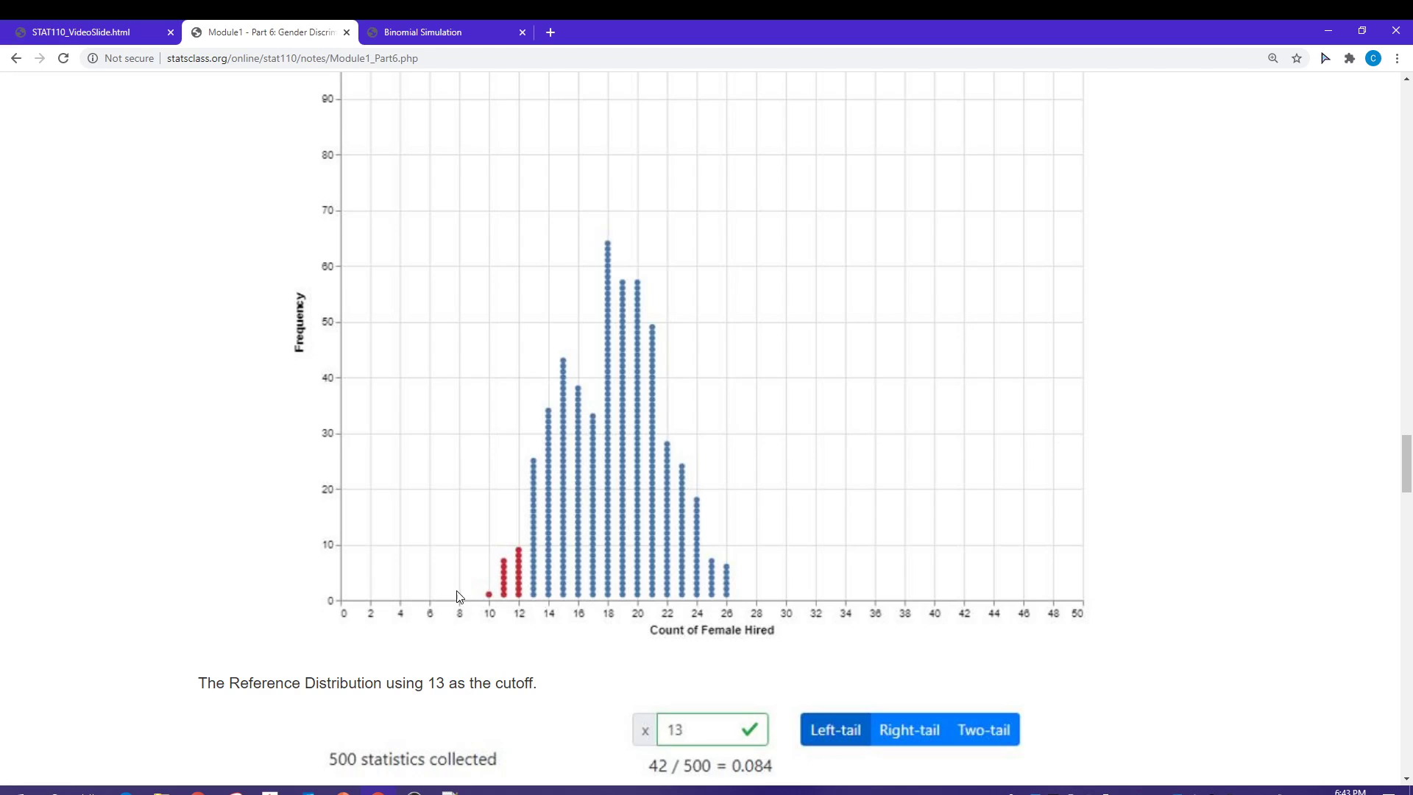
mouse_move(415, 550)
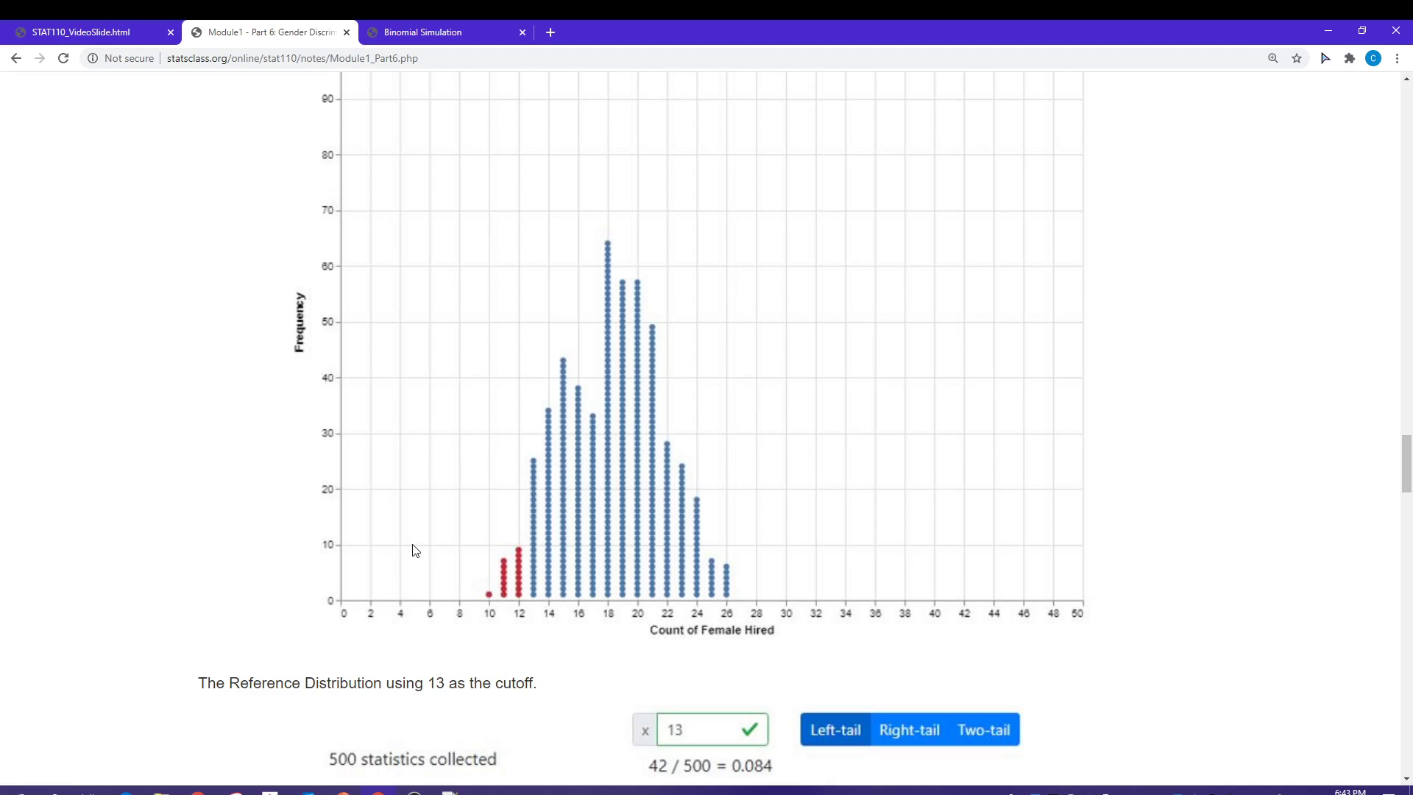
mouse_move(432, 539)
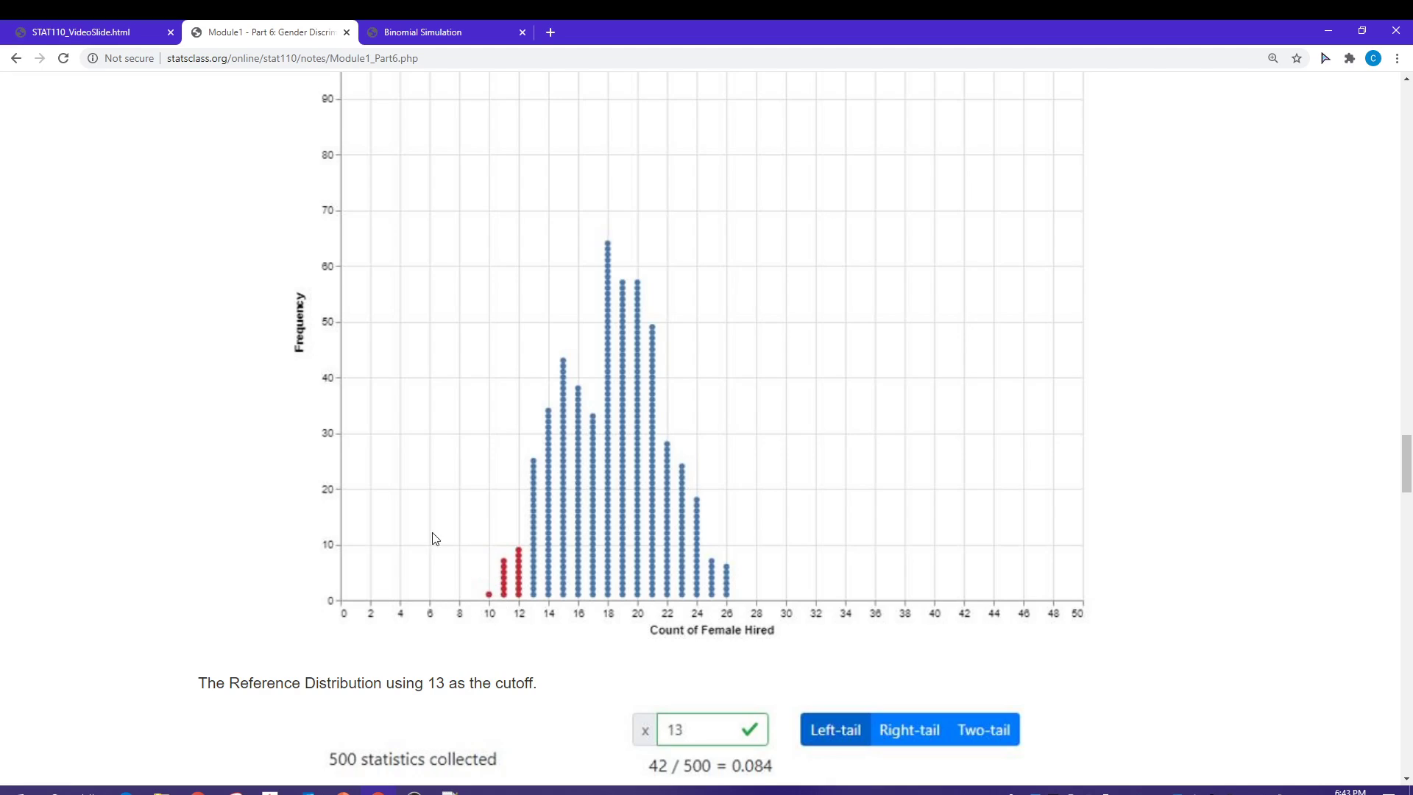
mouse_move(413, 491)
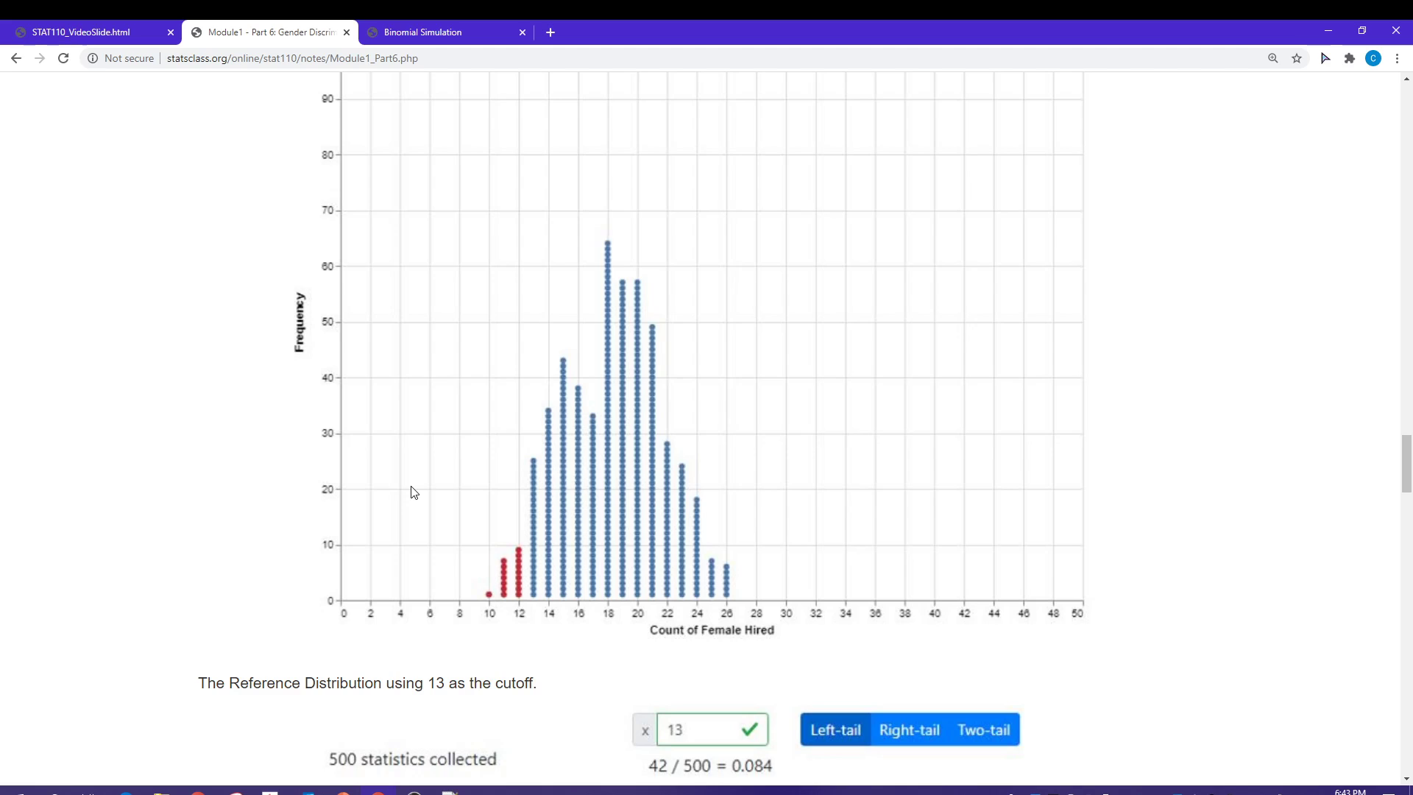
Scroll to the cutoff table and the 'Reference Distribution using 12 as the cutoff' heading (17/500 = 0.034).
scroll(down, 3)
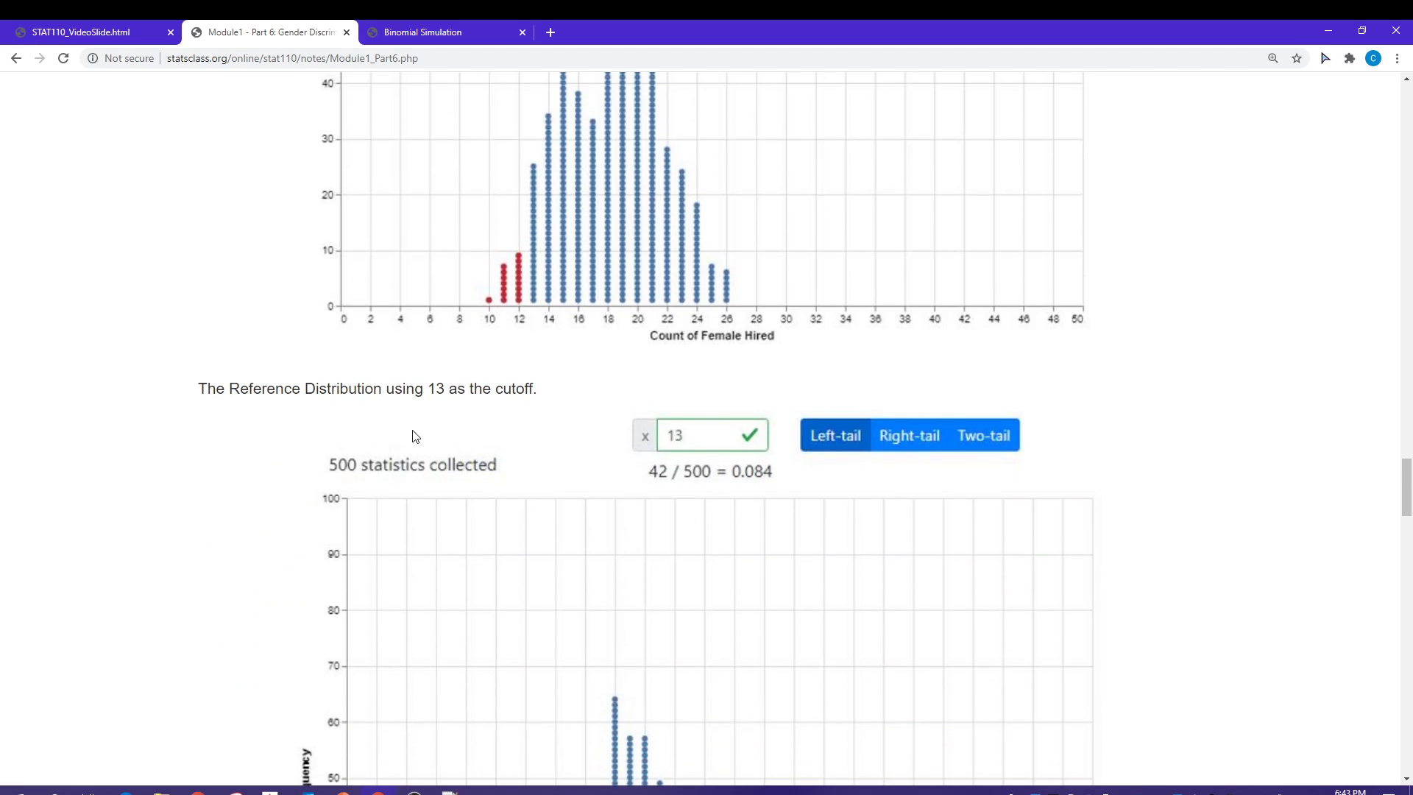
mouse_move(355, 353)
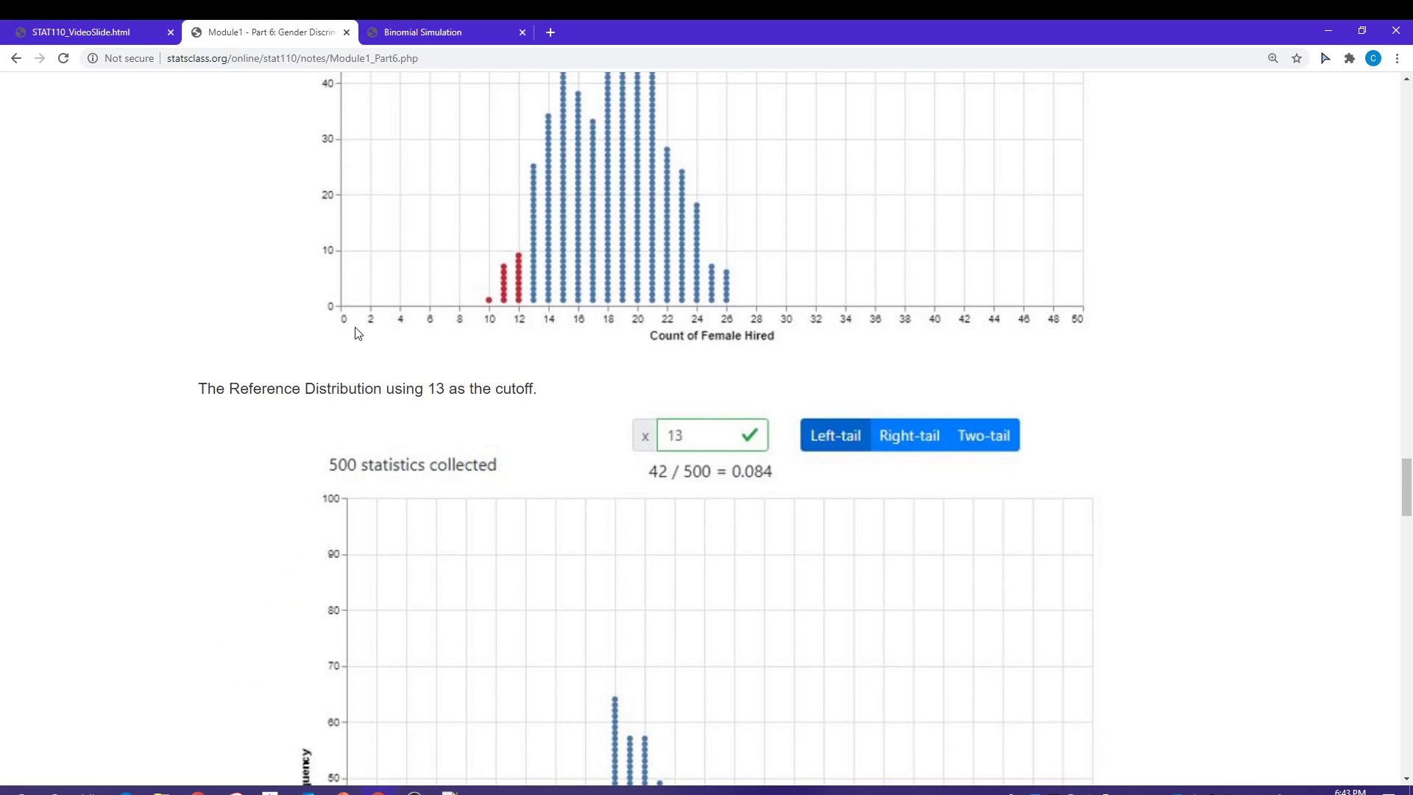
mouse_move(344, 311)
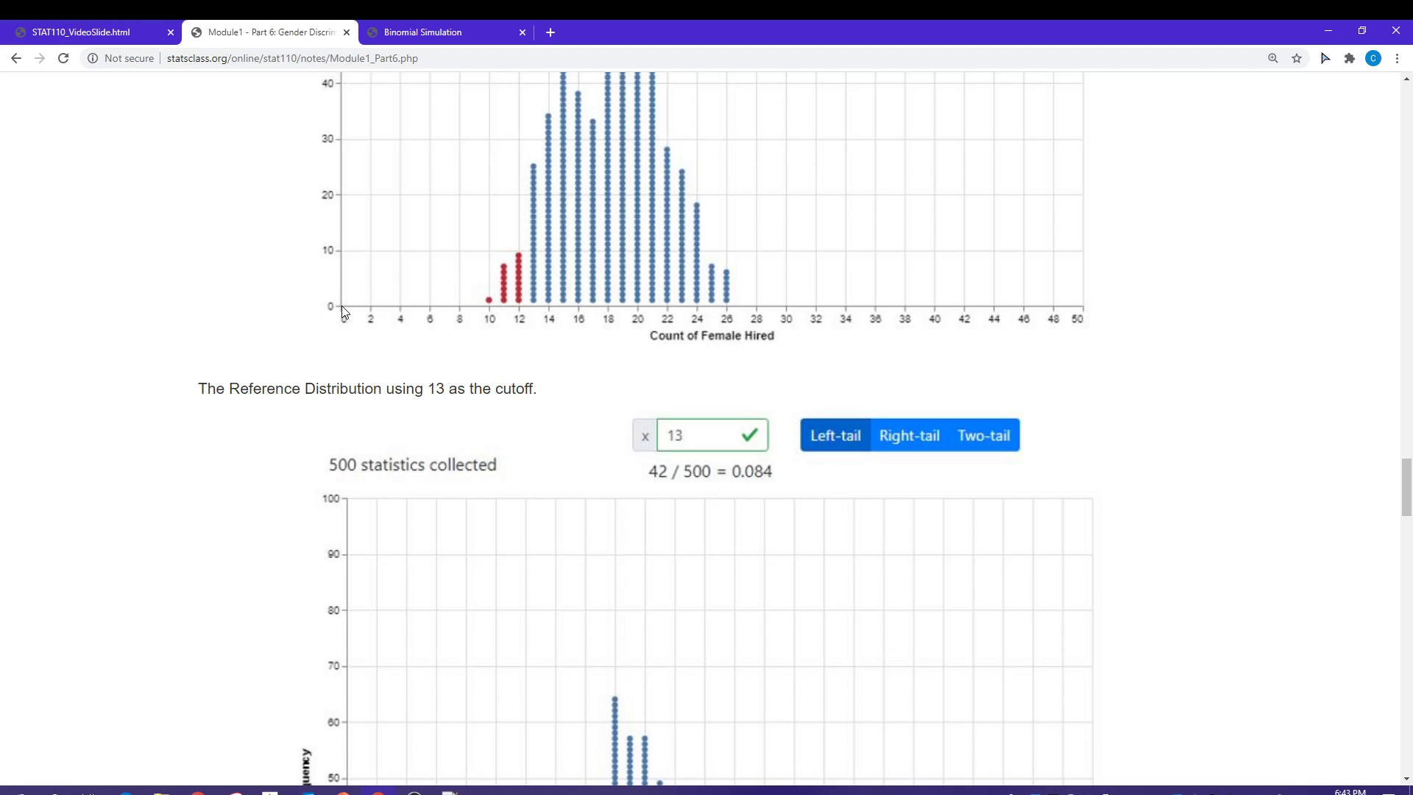
mouse_move(356, 350)
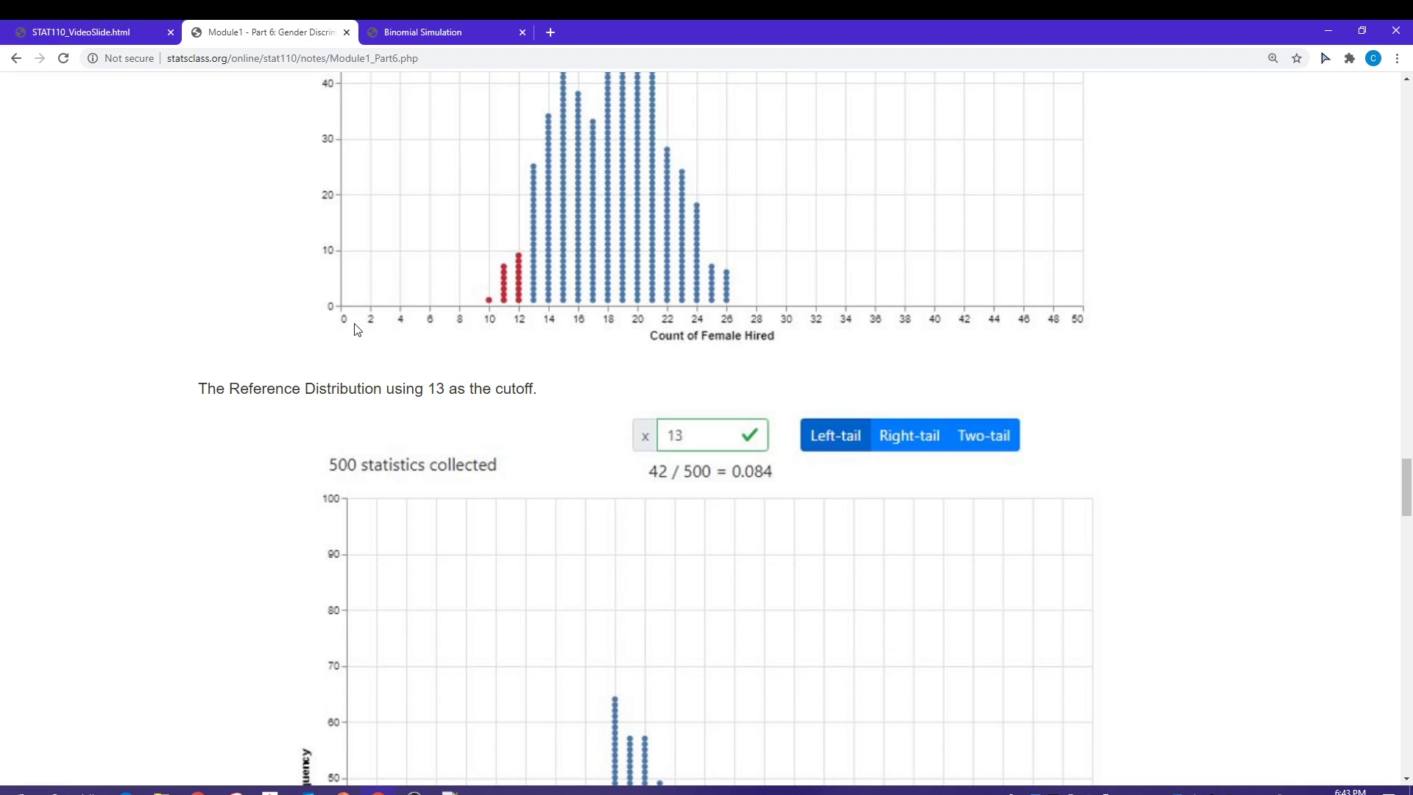
mouse_move(391, 297)
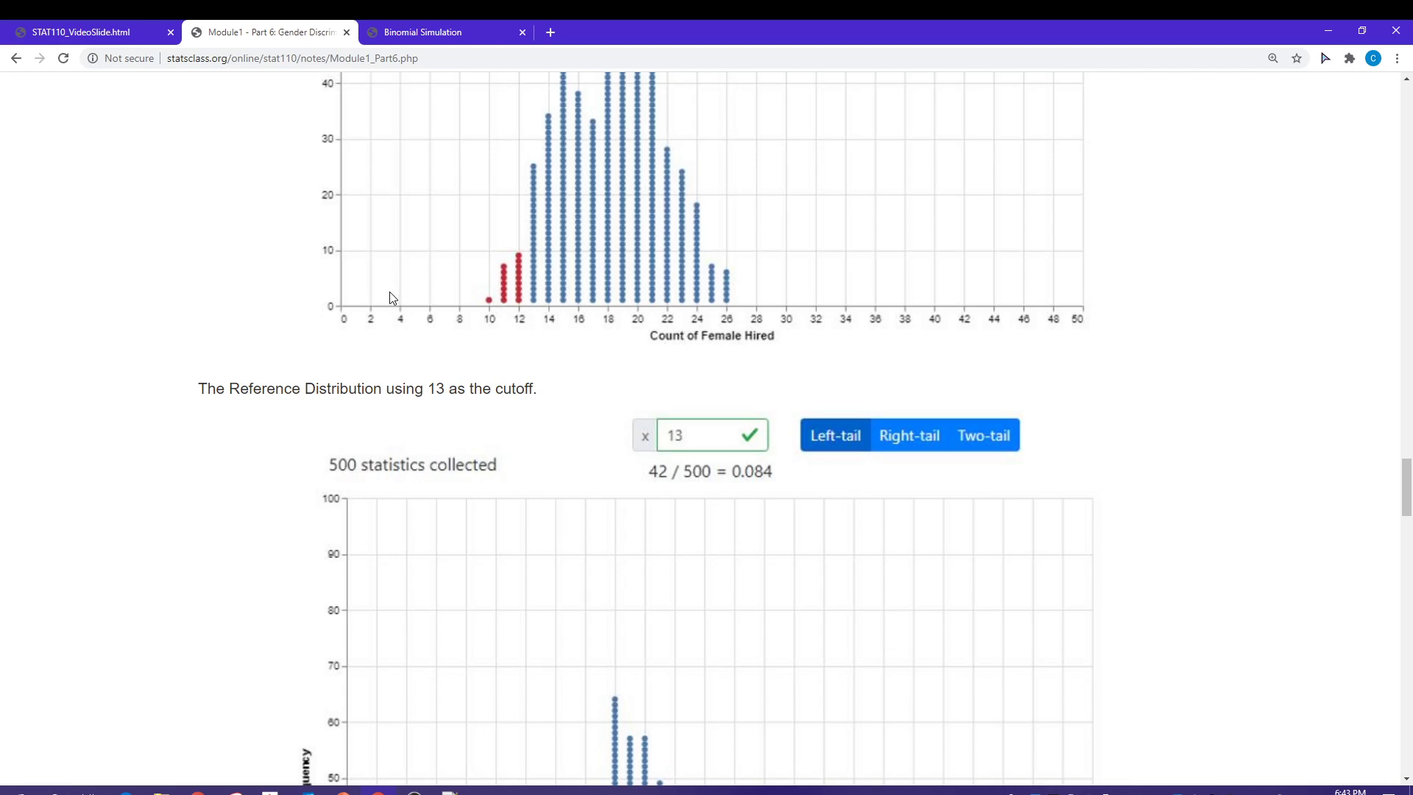
mouse_move(365, 354)
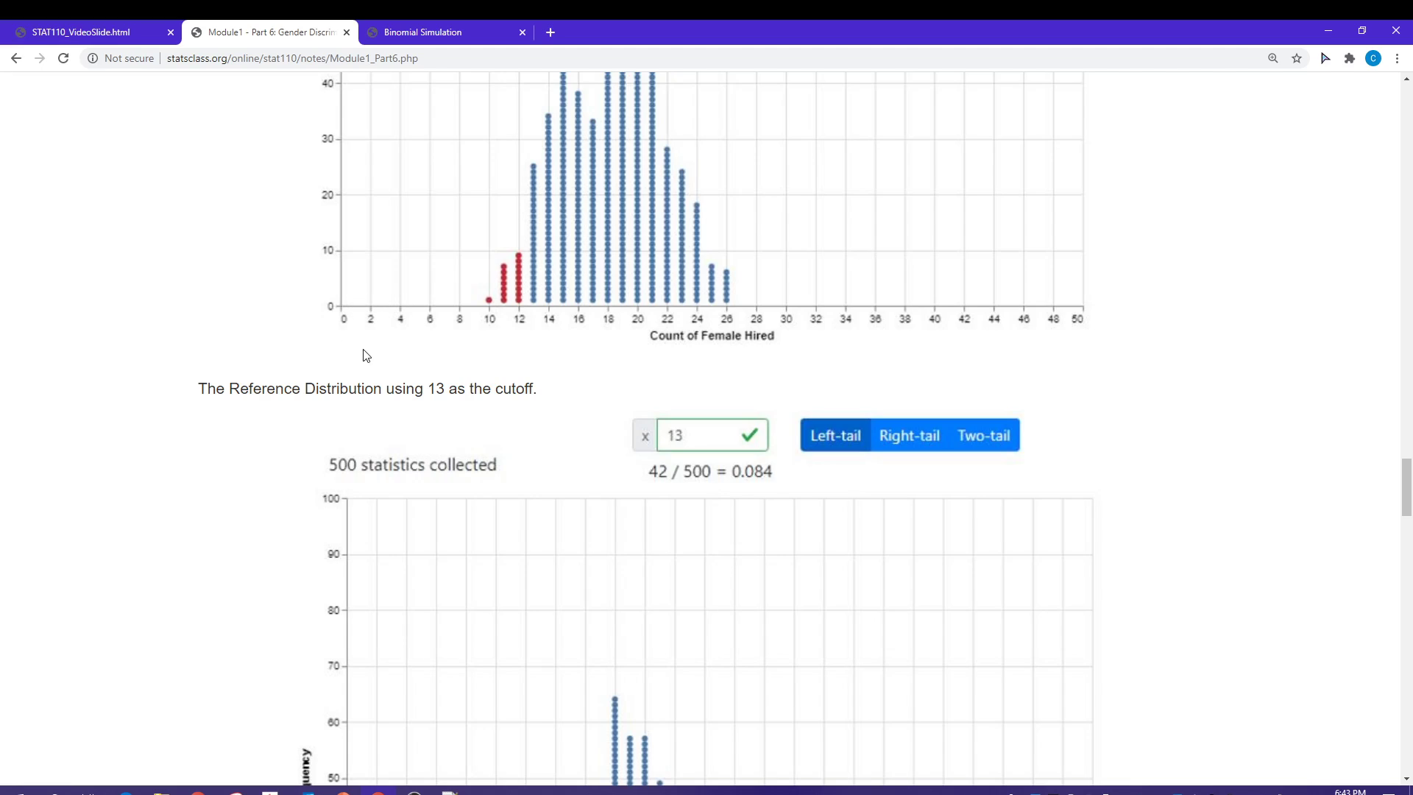
mouse_move(378, 316)
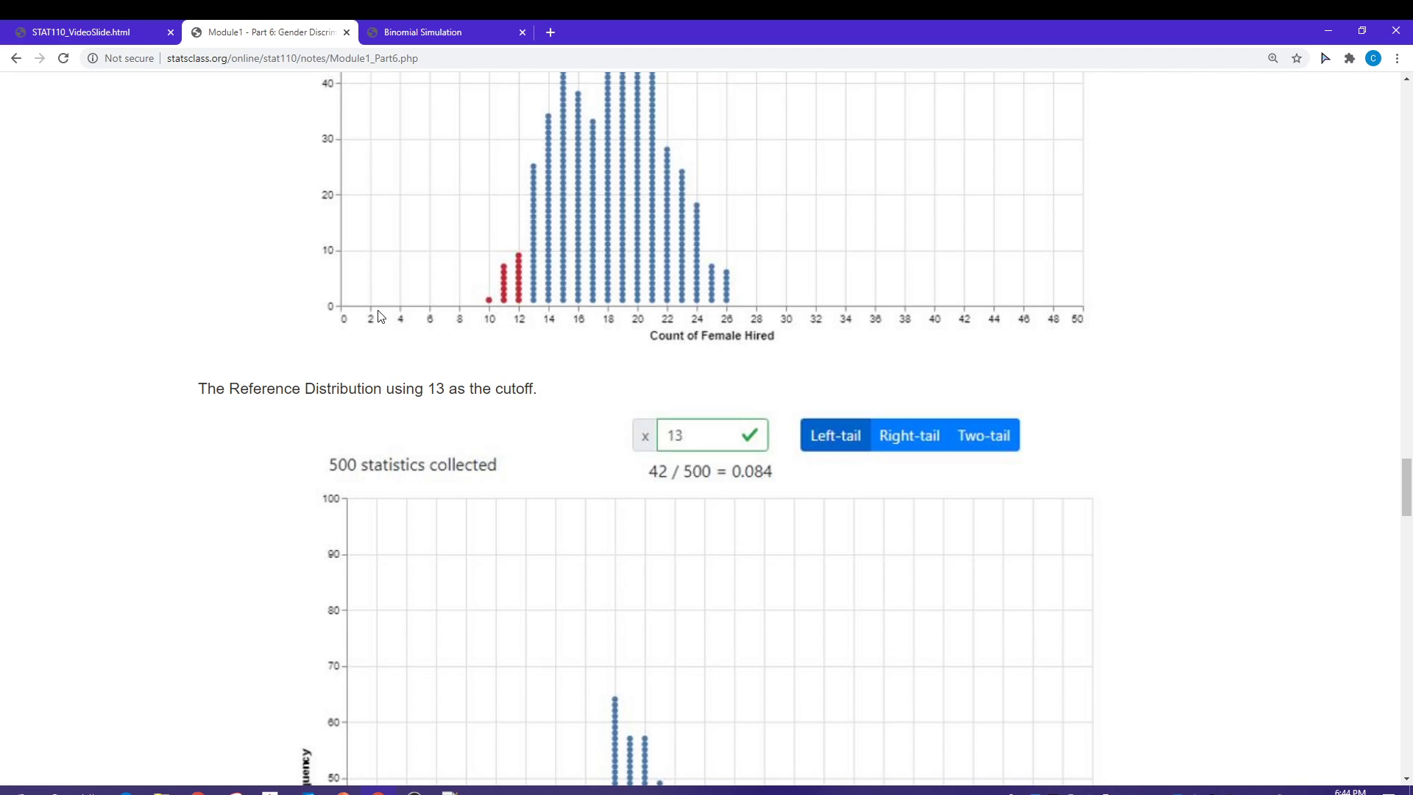
mouse_move(384, 320)
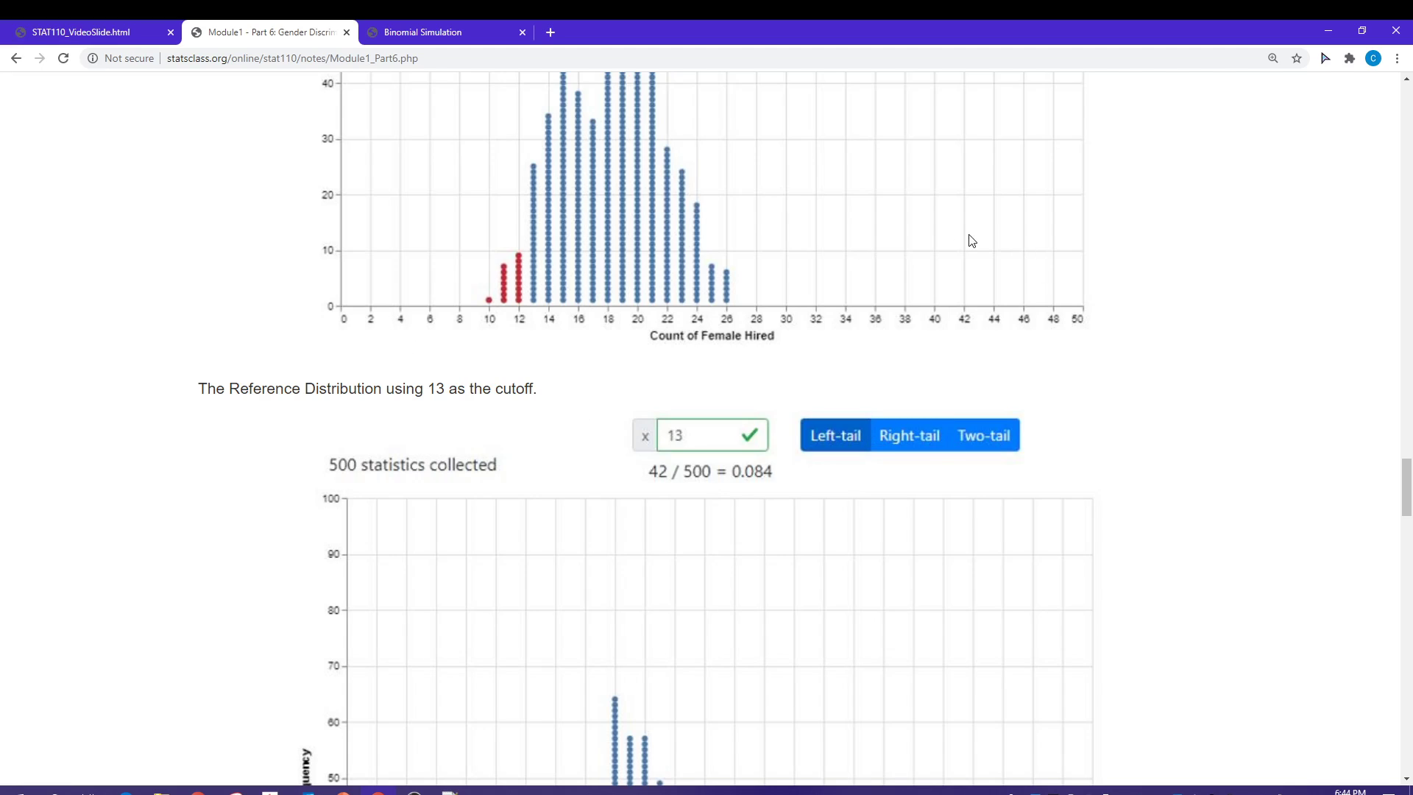
mouse_move(975, 303)
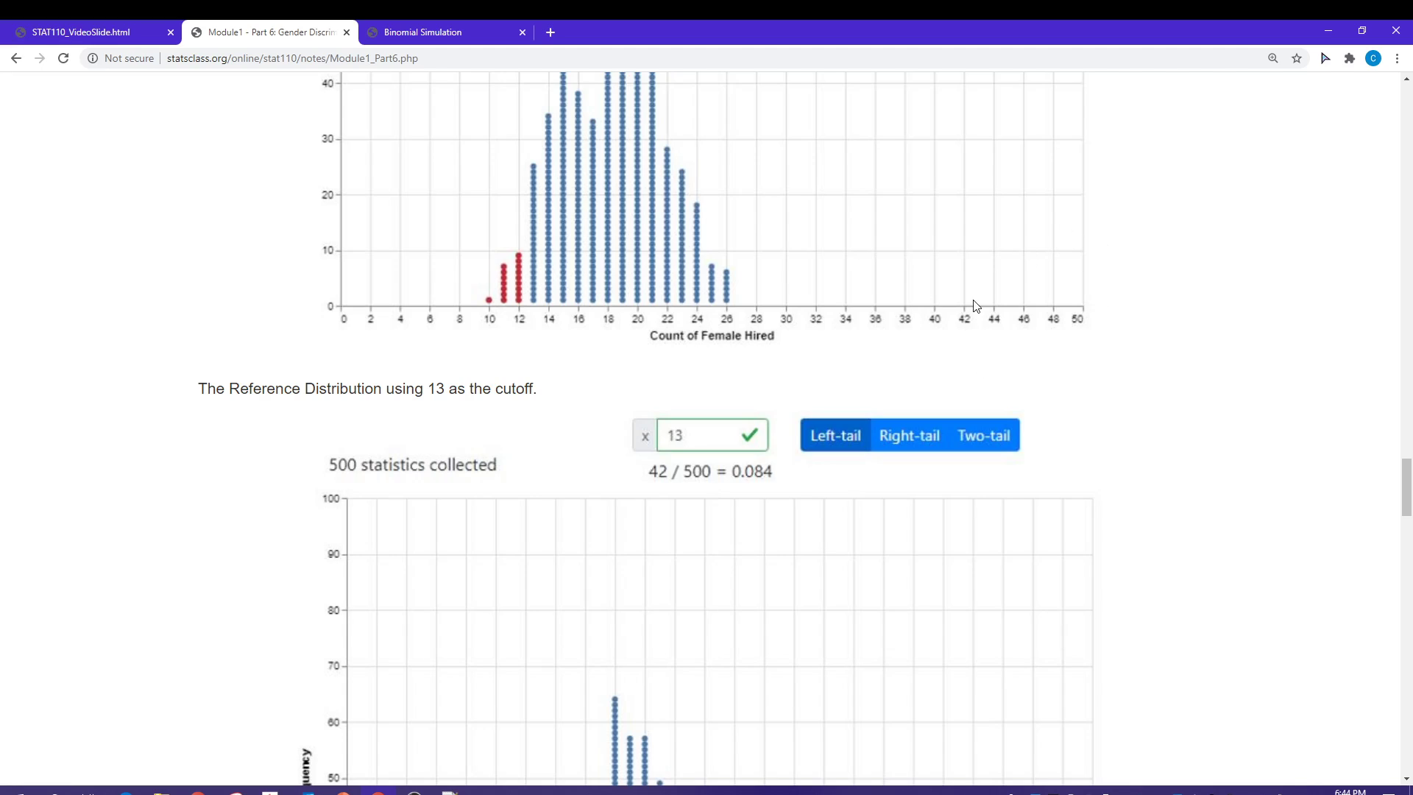
mouse_move(1080, 346)
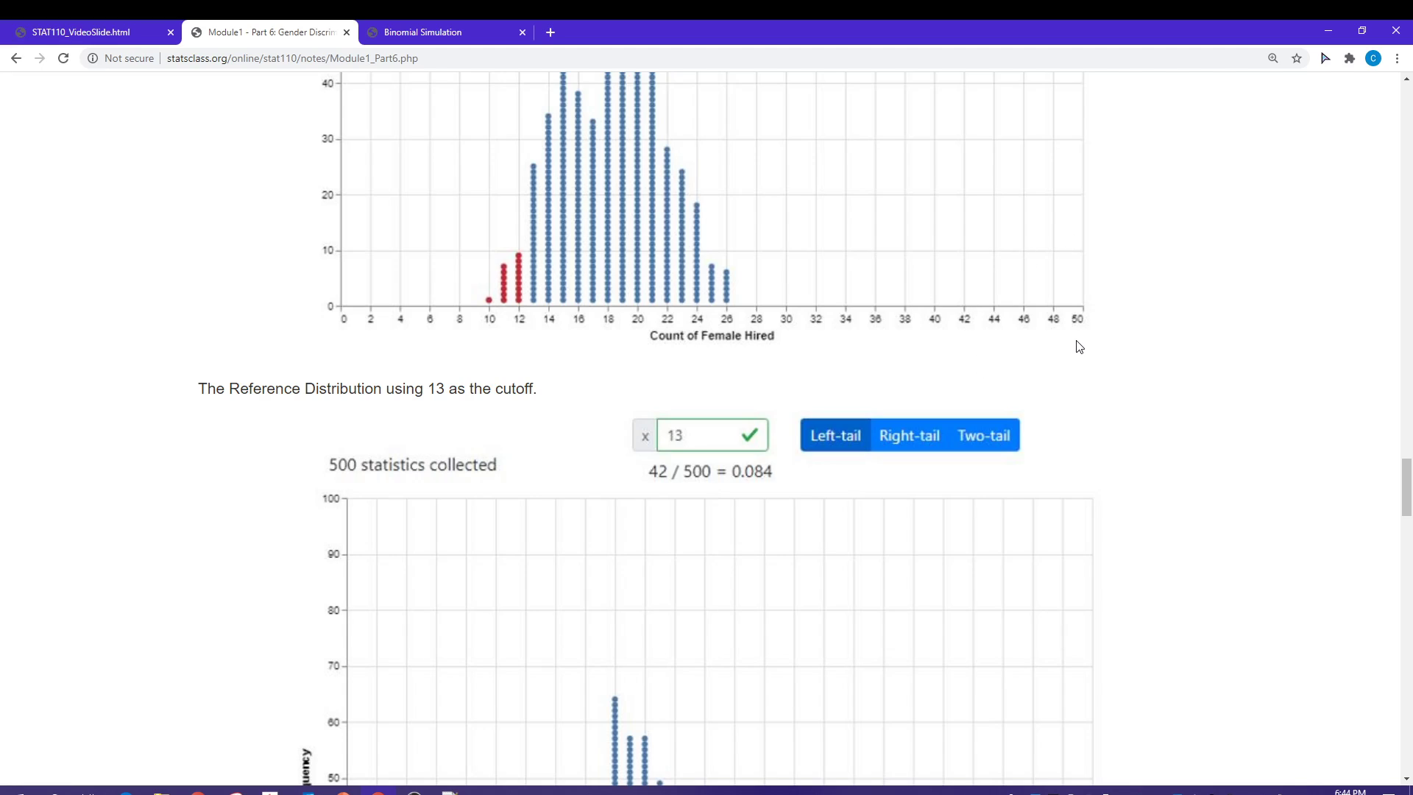
mouse_move(577, 450)
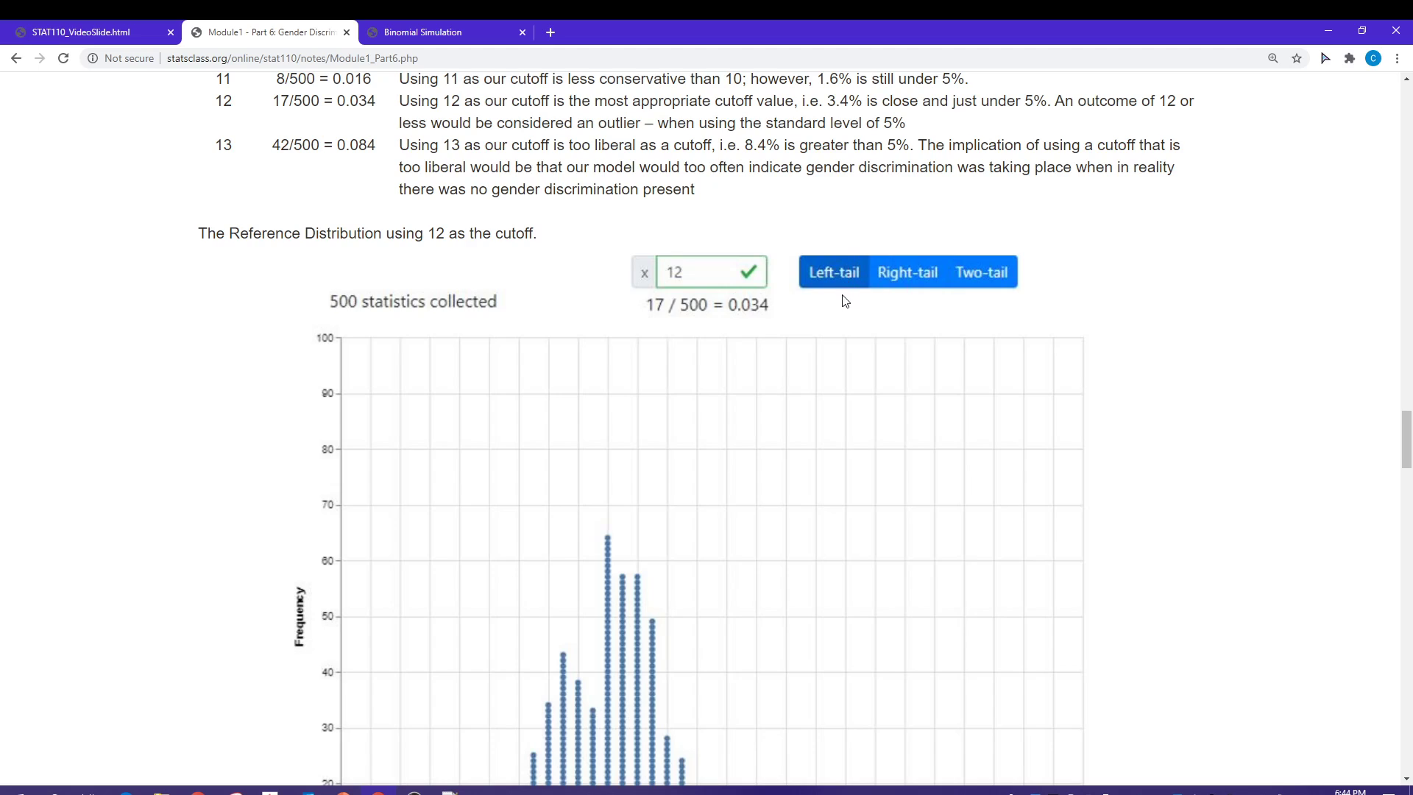
mouse_move(830, 284)
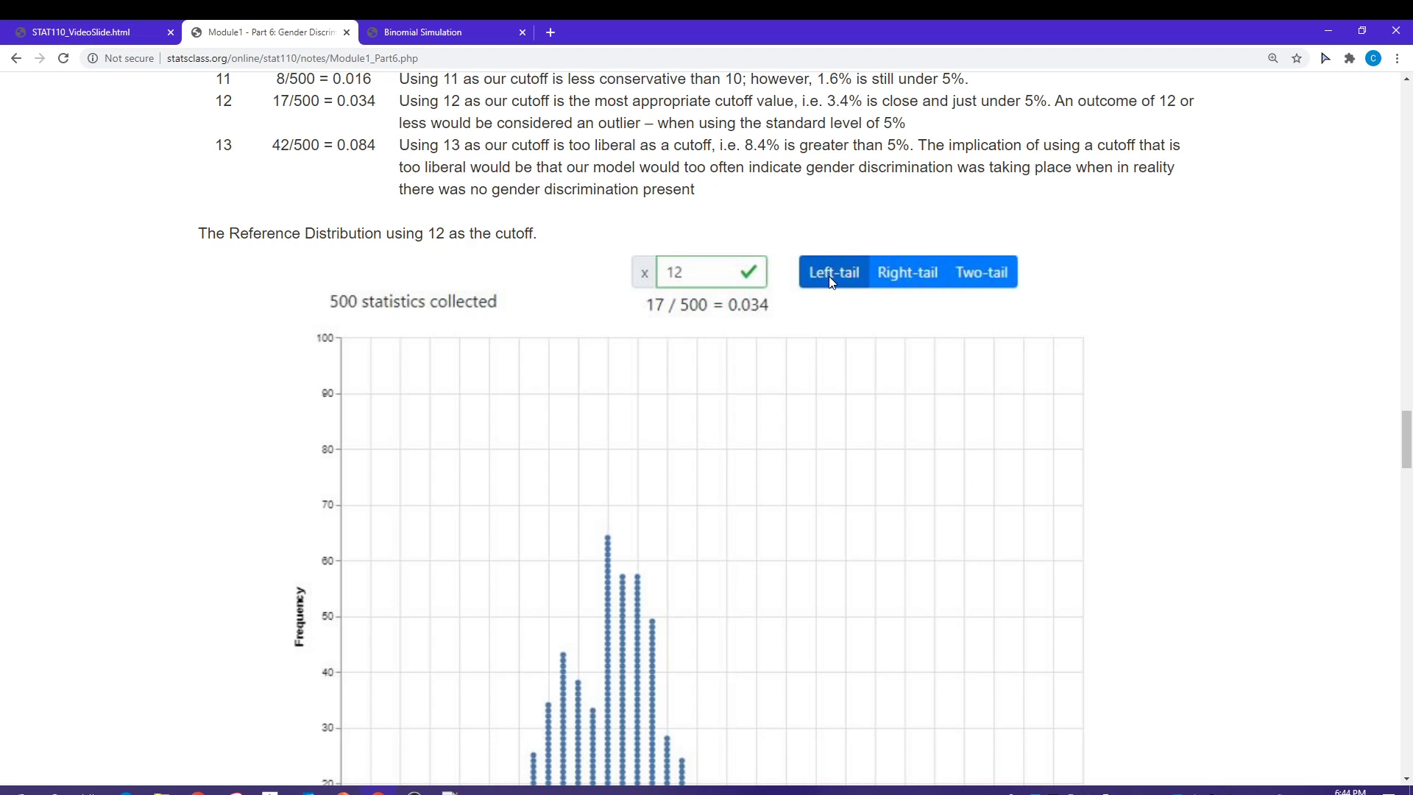
mouse_move(818, 292)
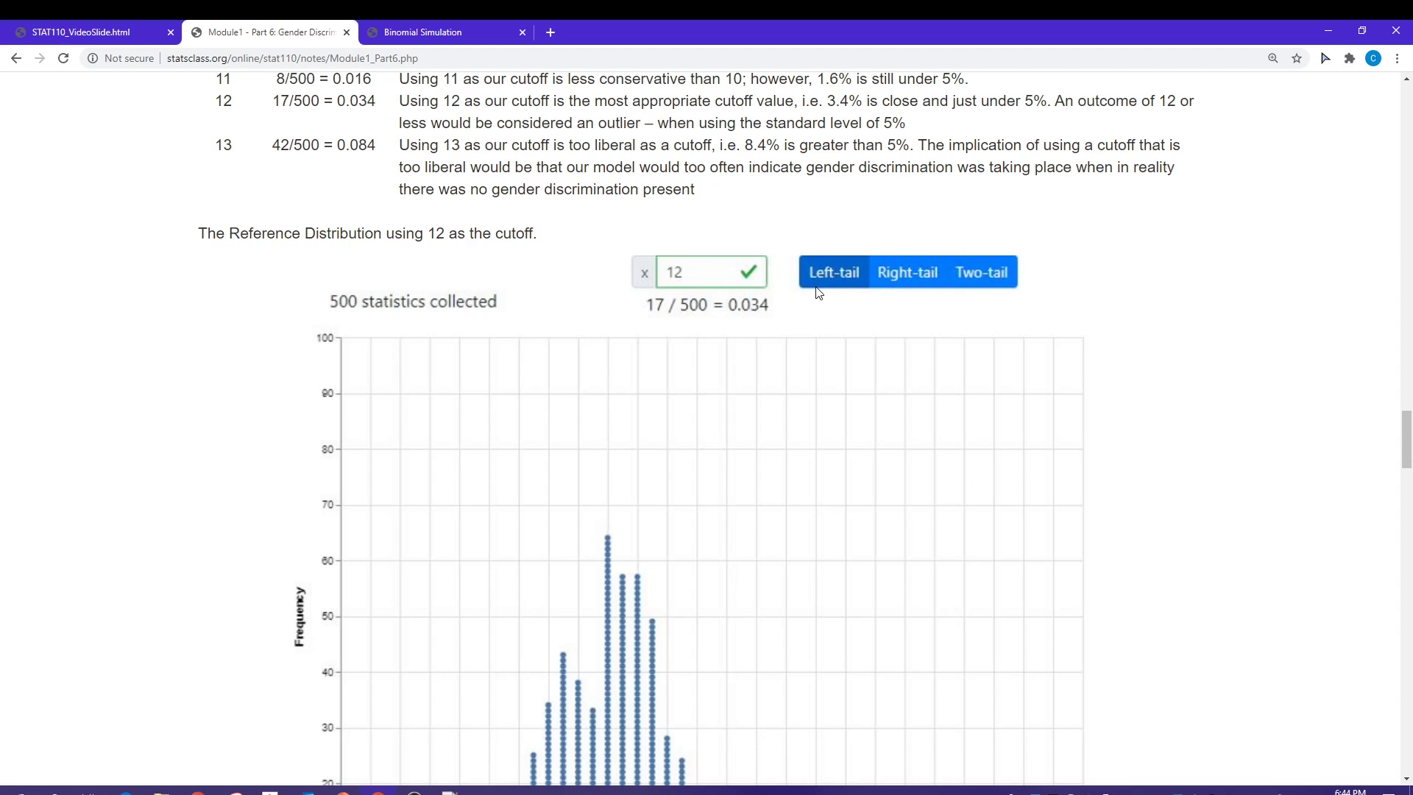
mouse_move(787, 369)
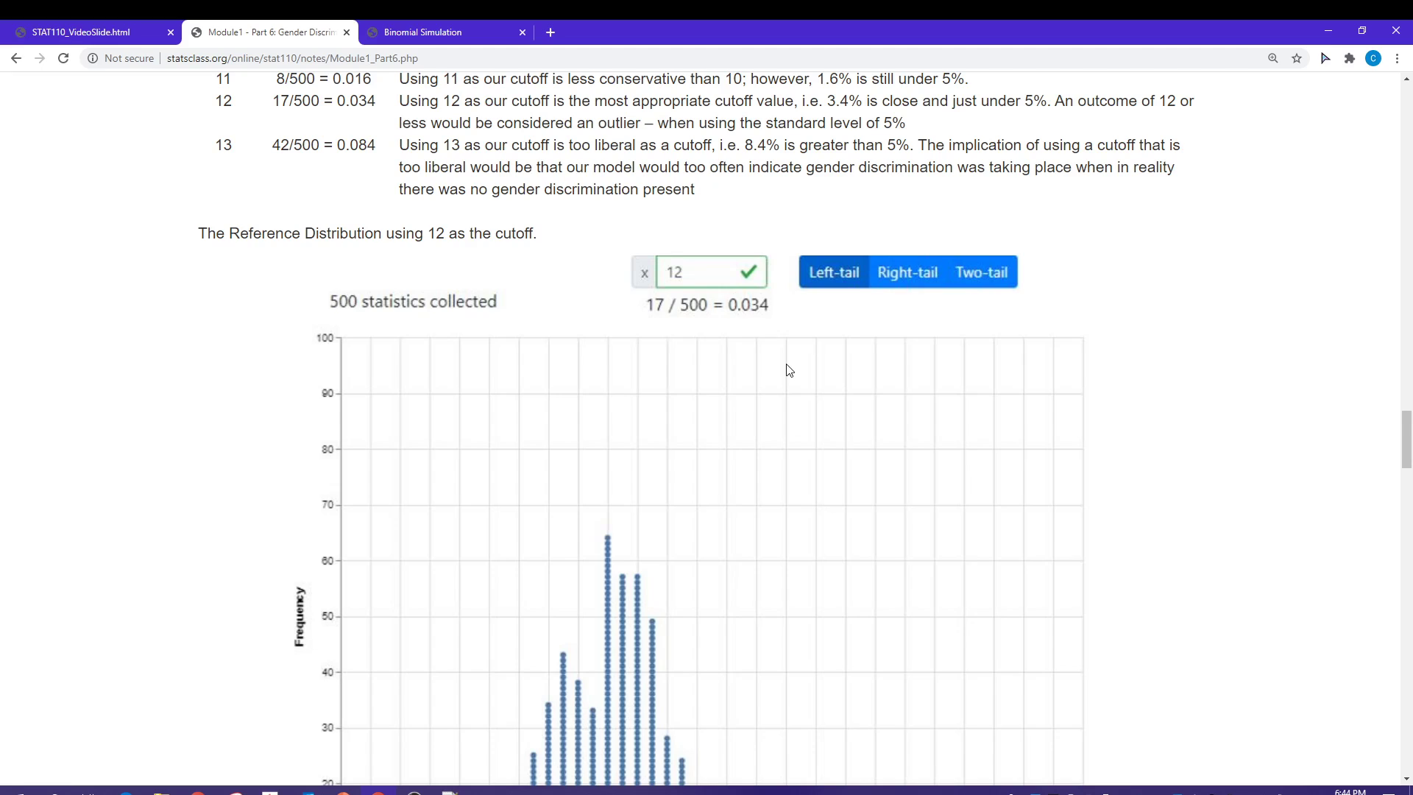
Scroll to the full cutoff-12 dot plot with counts 10–12 highlighted in red.
scroll(down, 3)
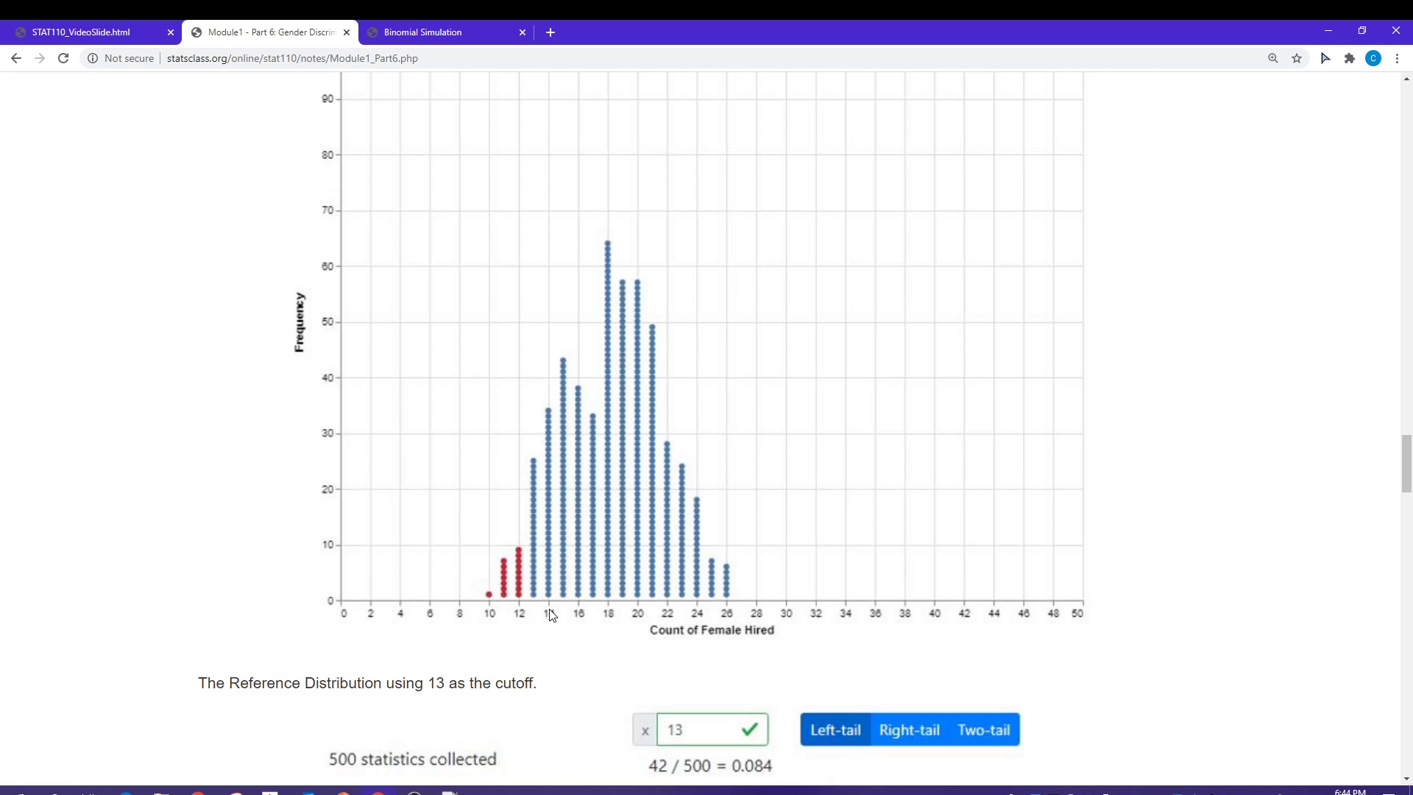
mouse_move(550, 333)
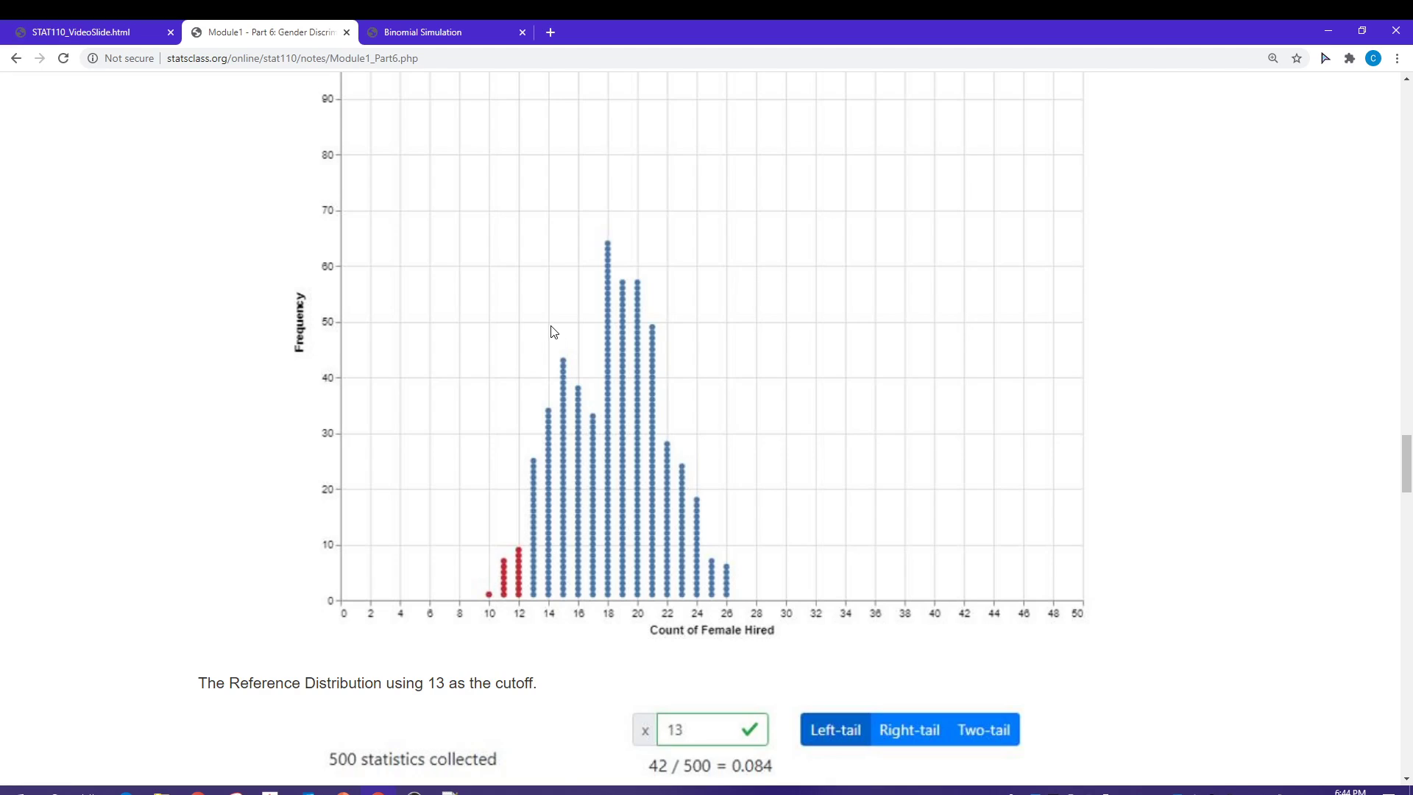
mouse_move(542, 333)
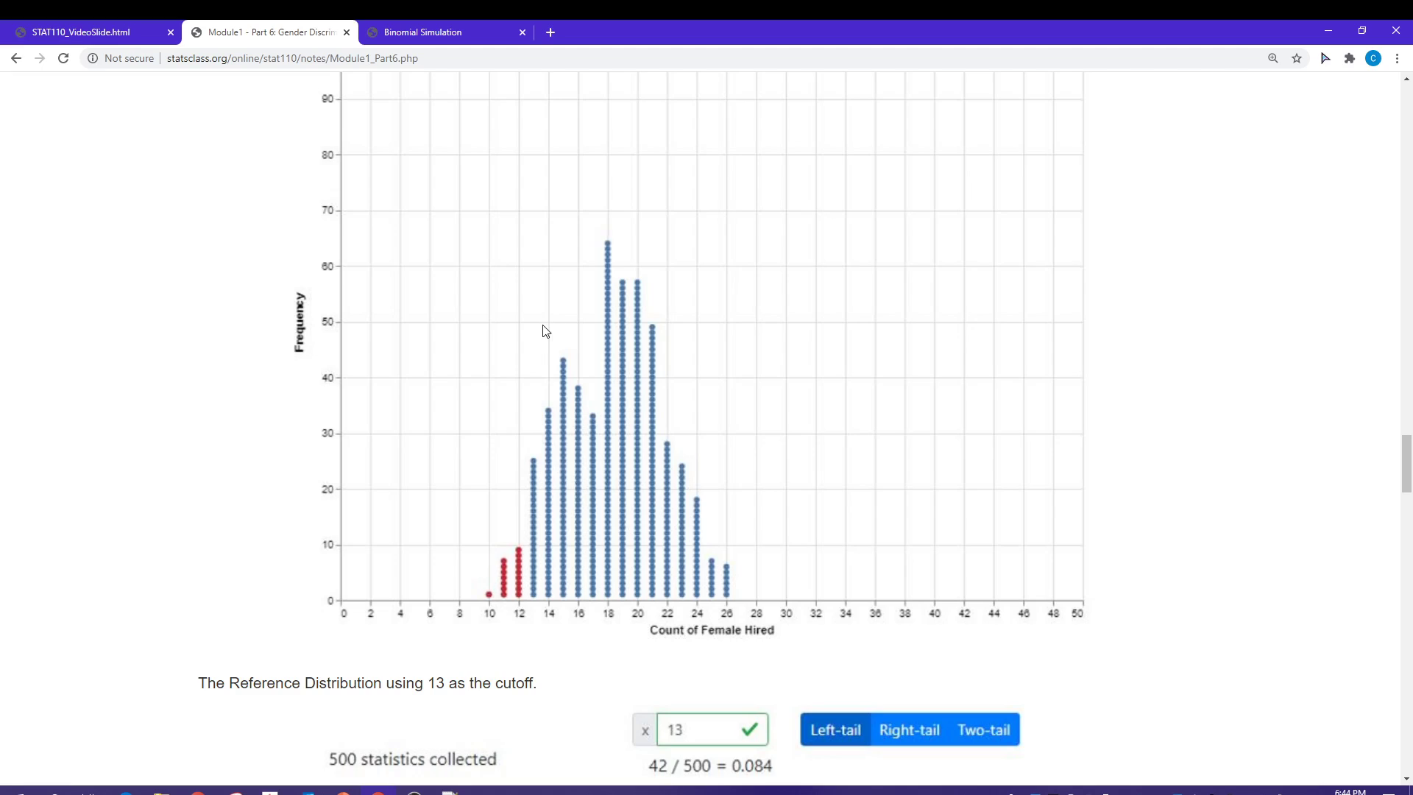
mouse_move(542, 518)
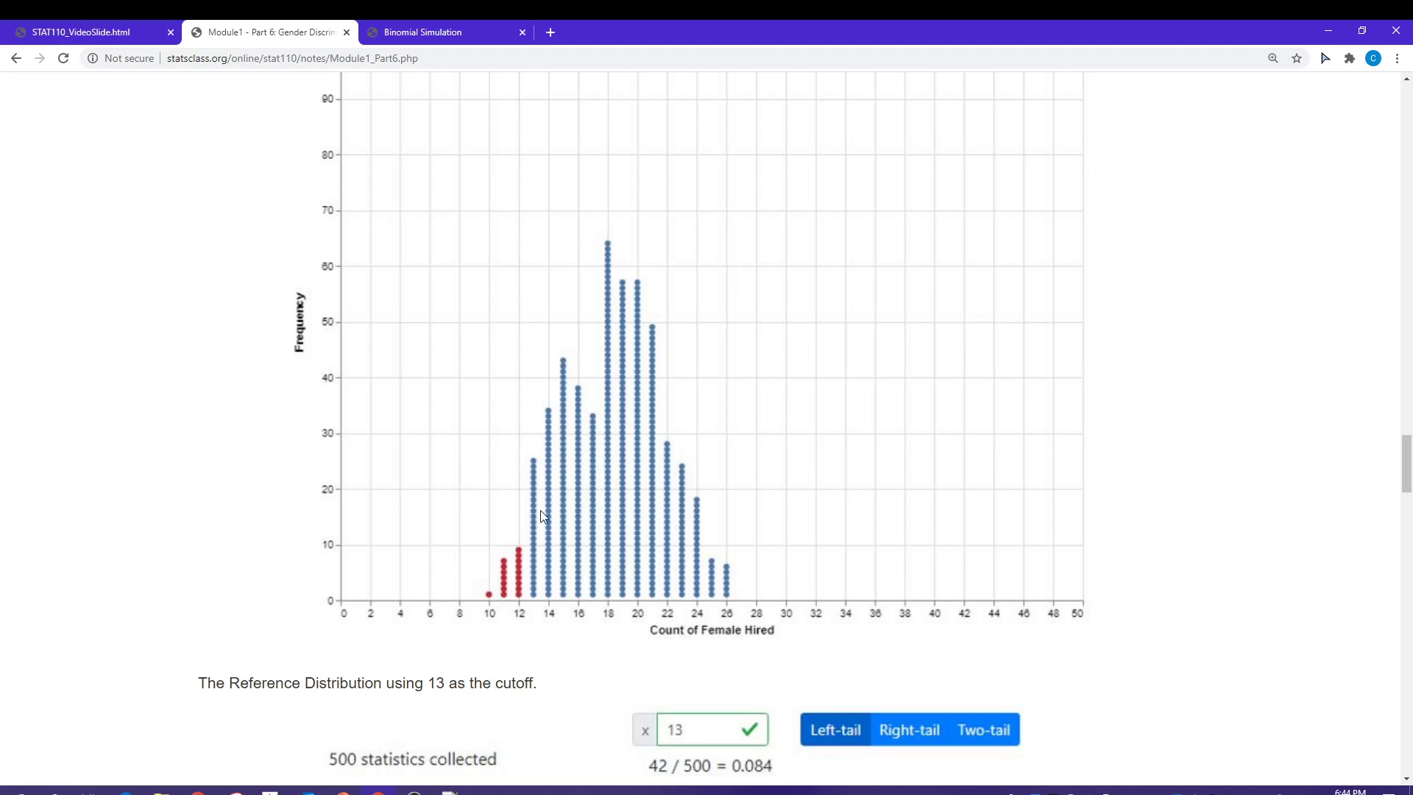
mouse_move(548, 410)
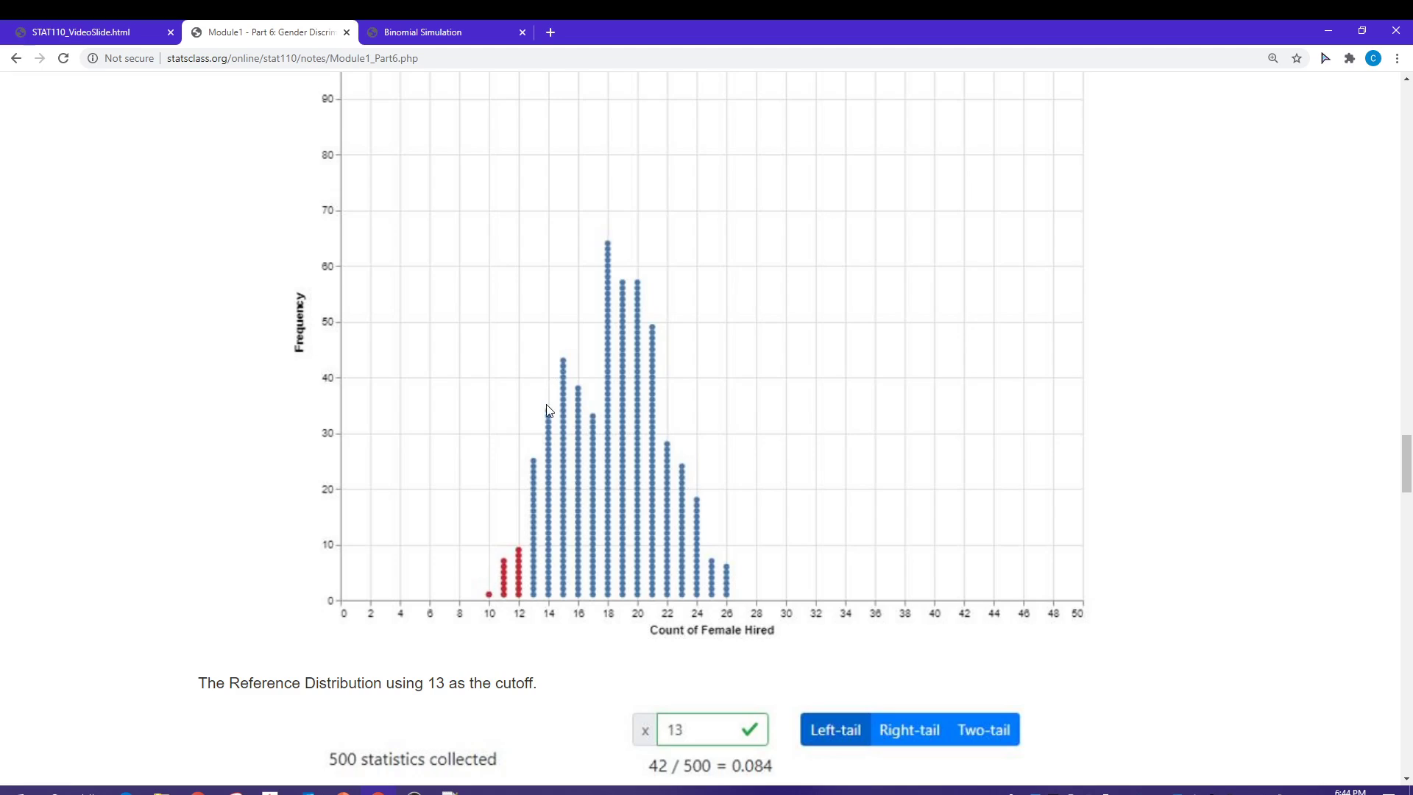
mouse_move(565, 270)
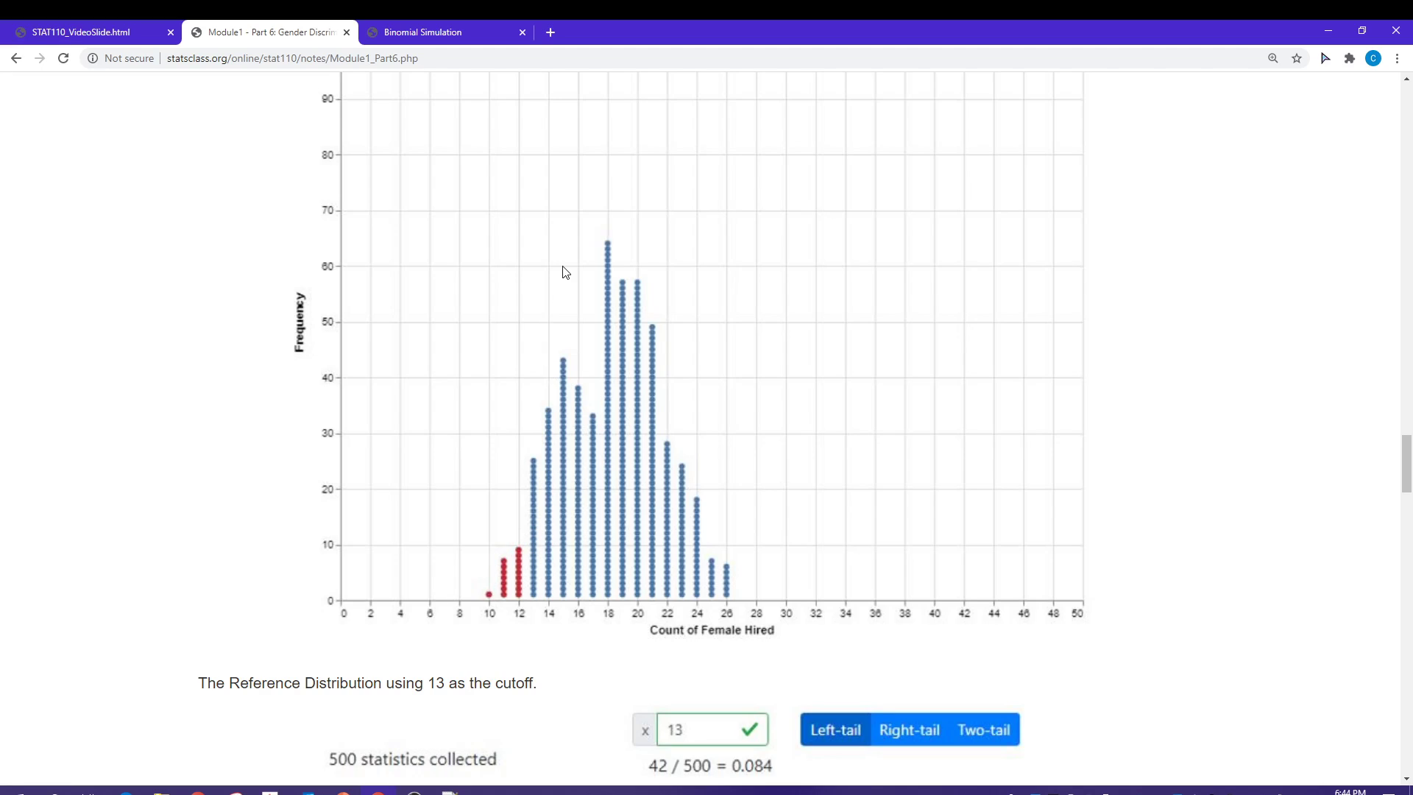
mouse_move(519, 244)
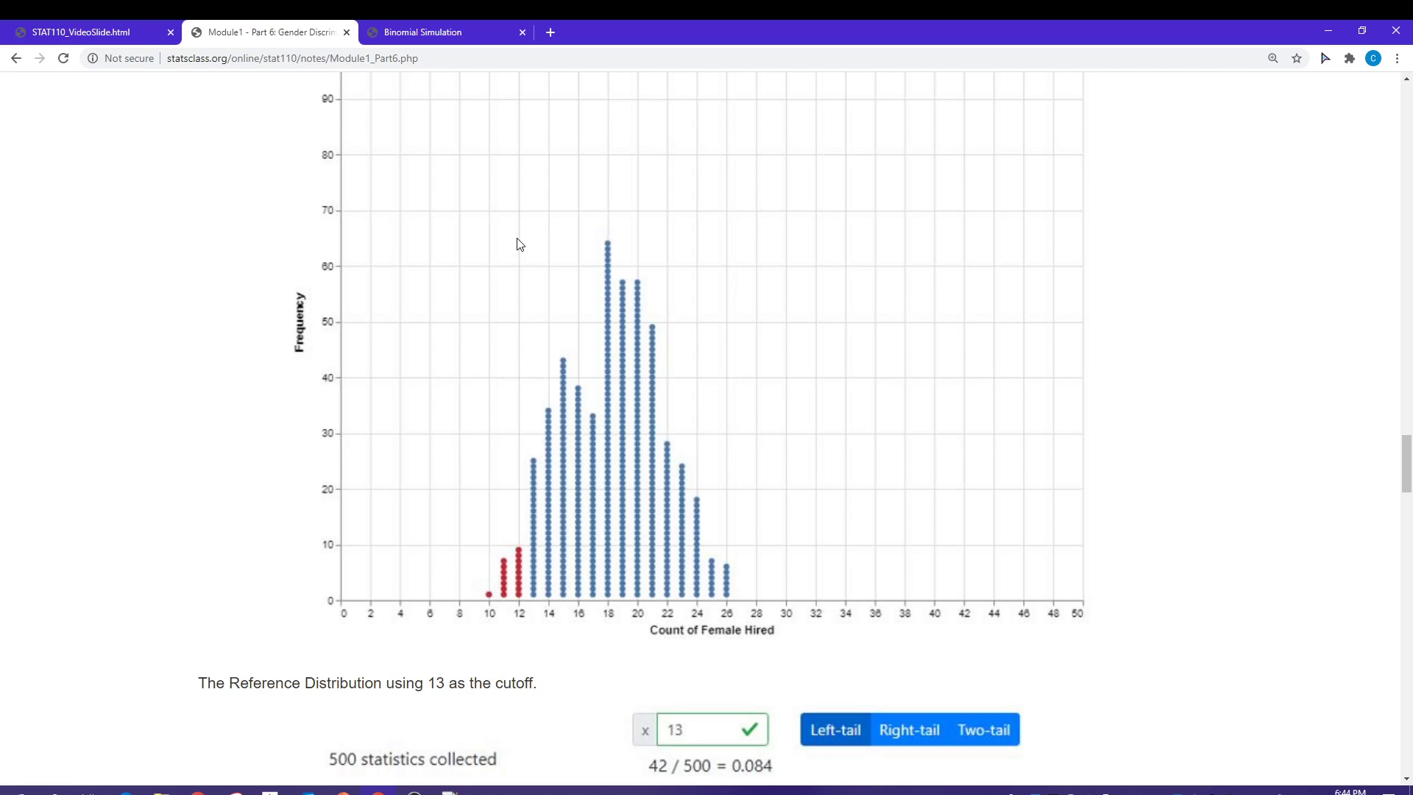
mouse_move(429, 627)
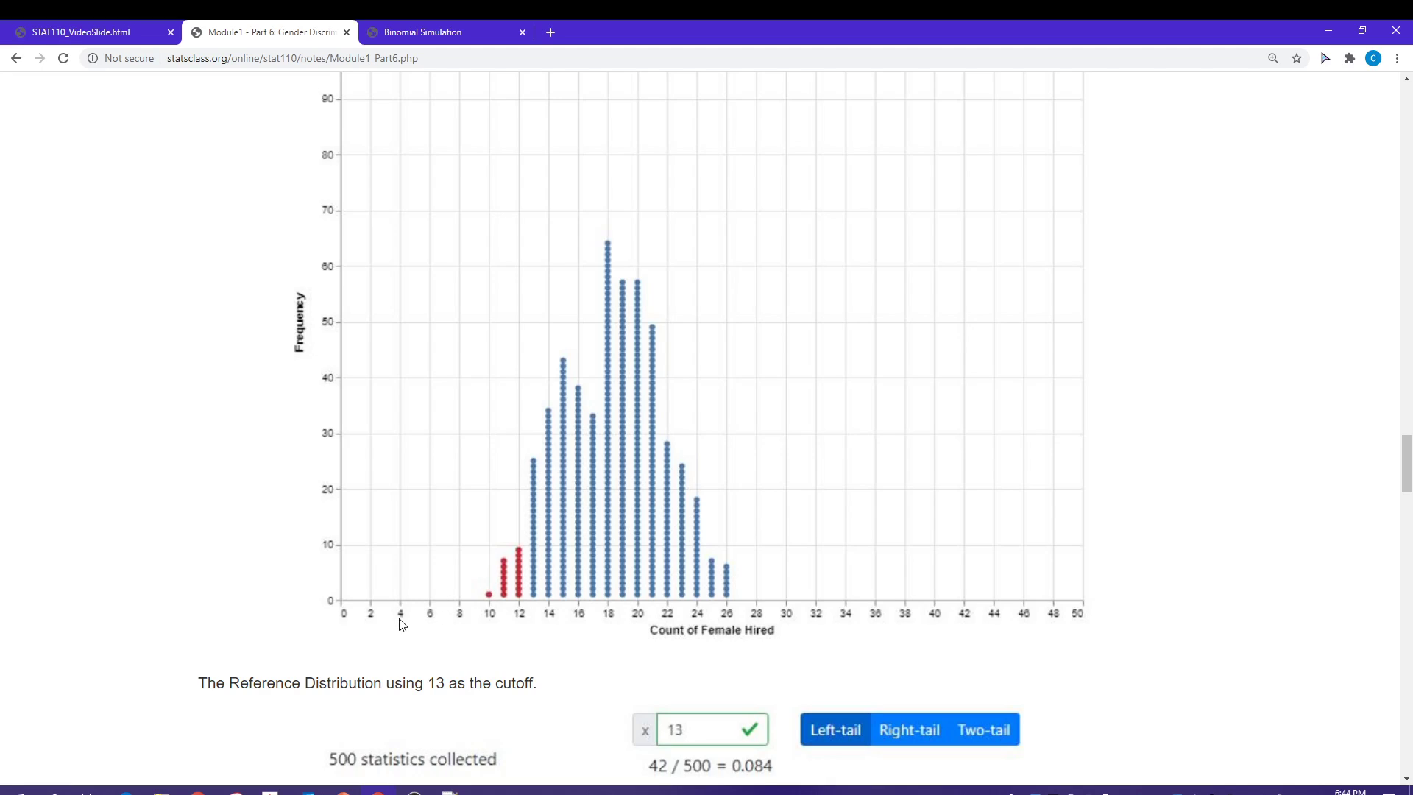
mouse_move(184, 531)
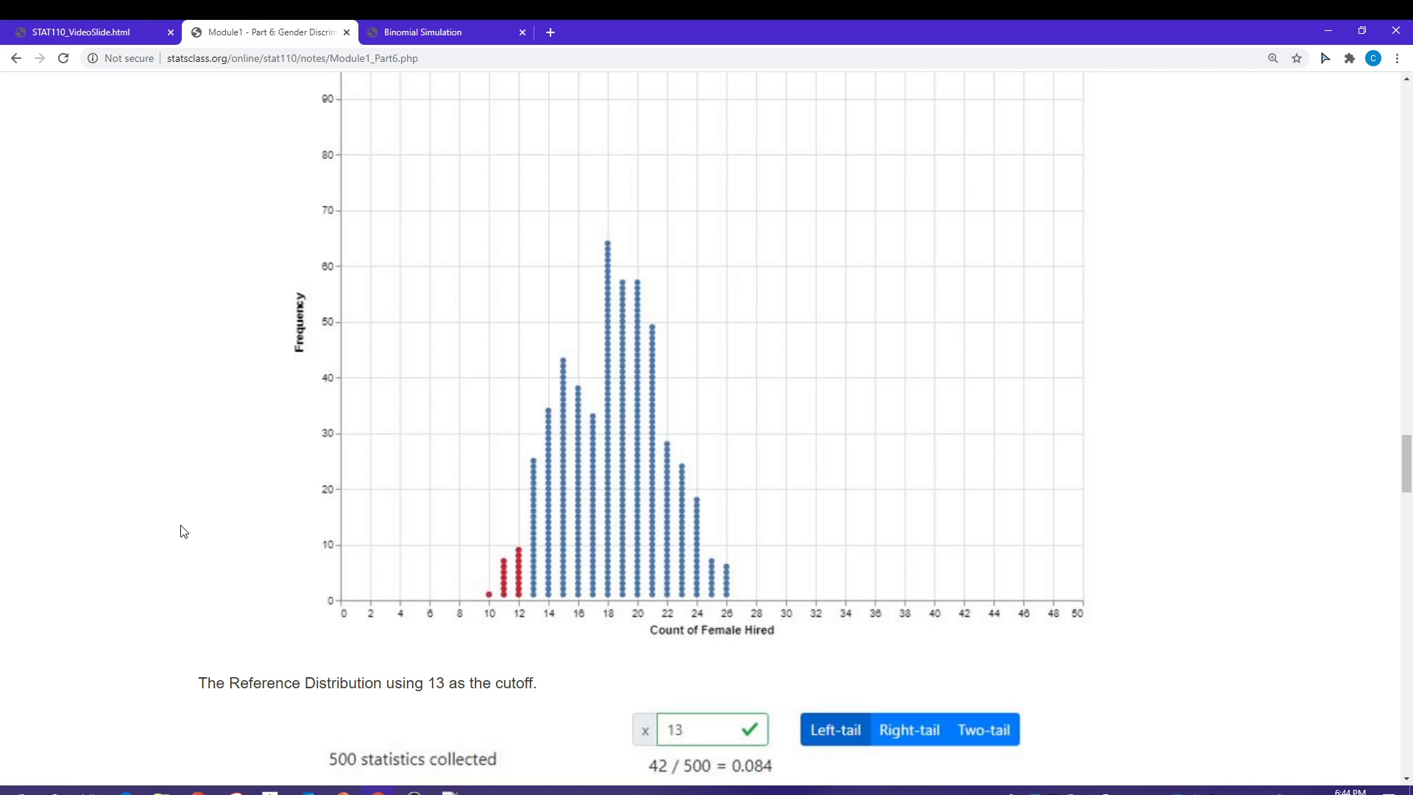
Scroll back to the cutoff table rows for 11–13, including 42/500 = 0.084 for cutoff 13.
scroll(down, 3)
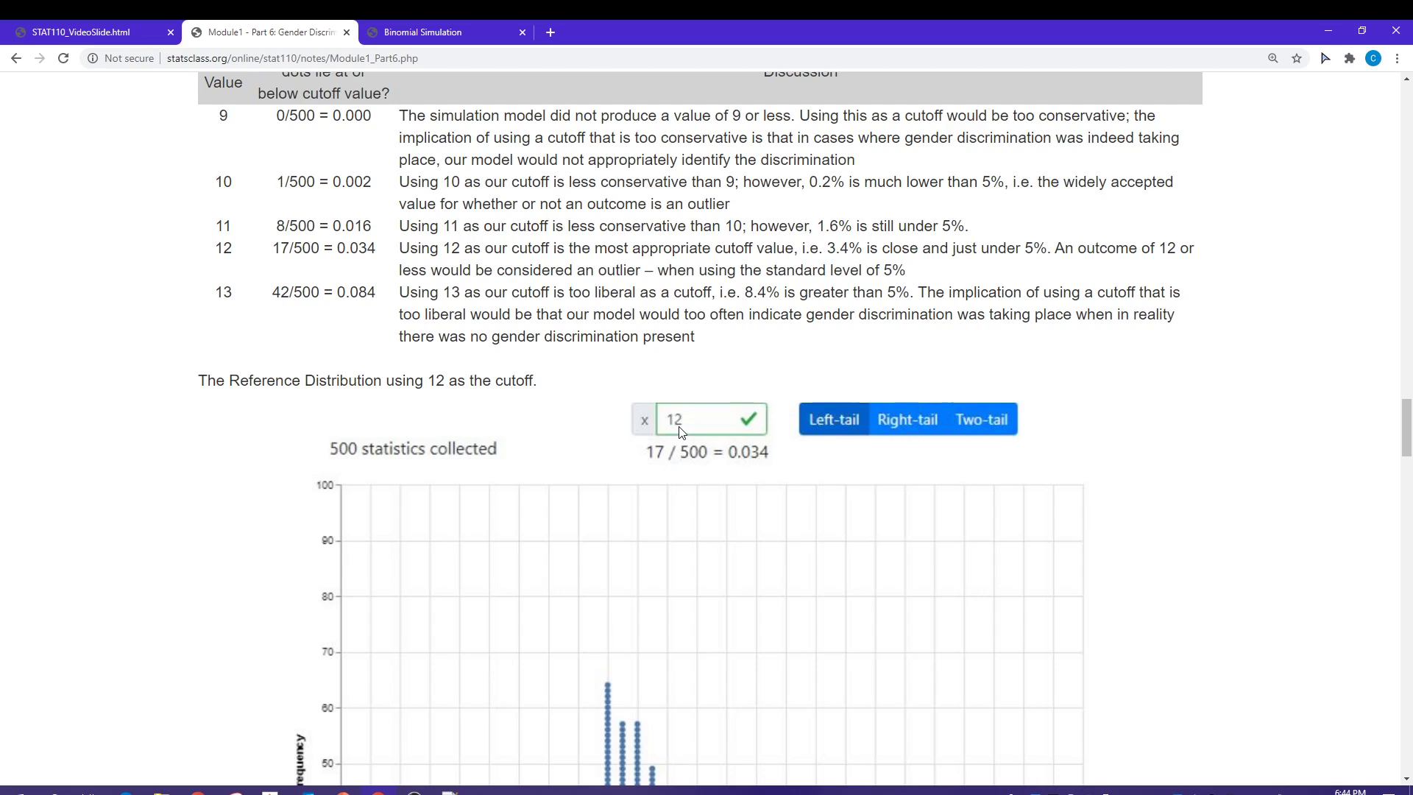
mouse_move(446, 355)
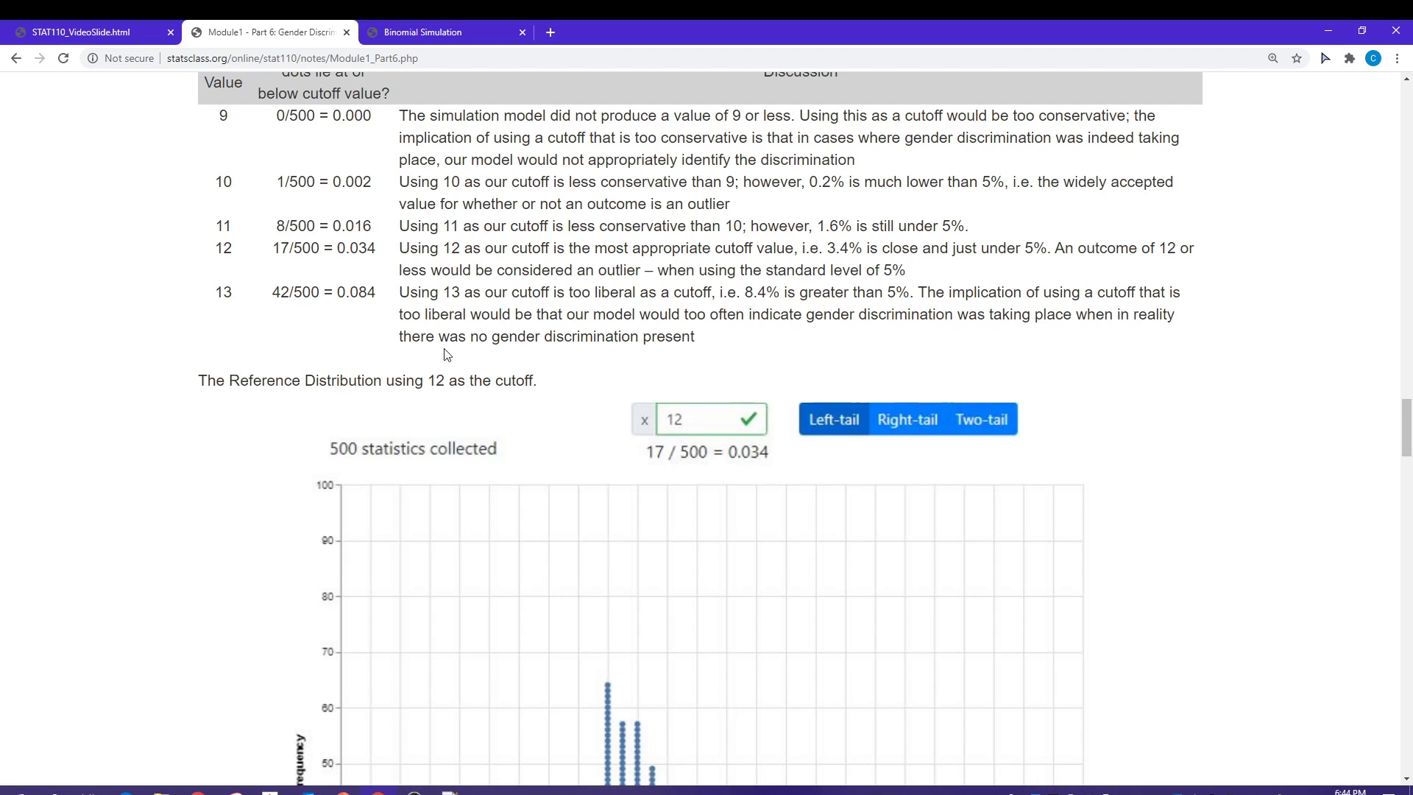
mouse_move(228, 125)
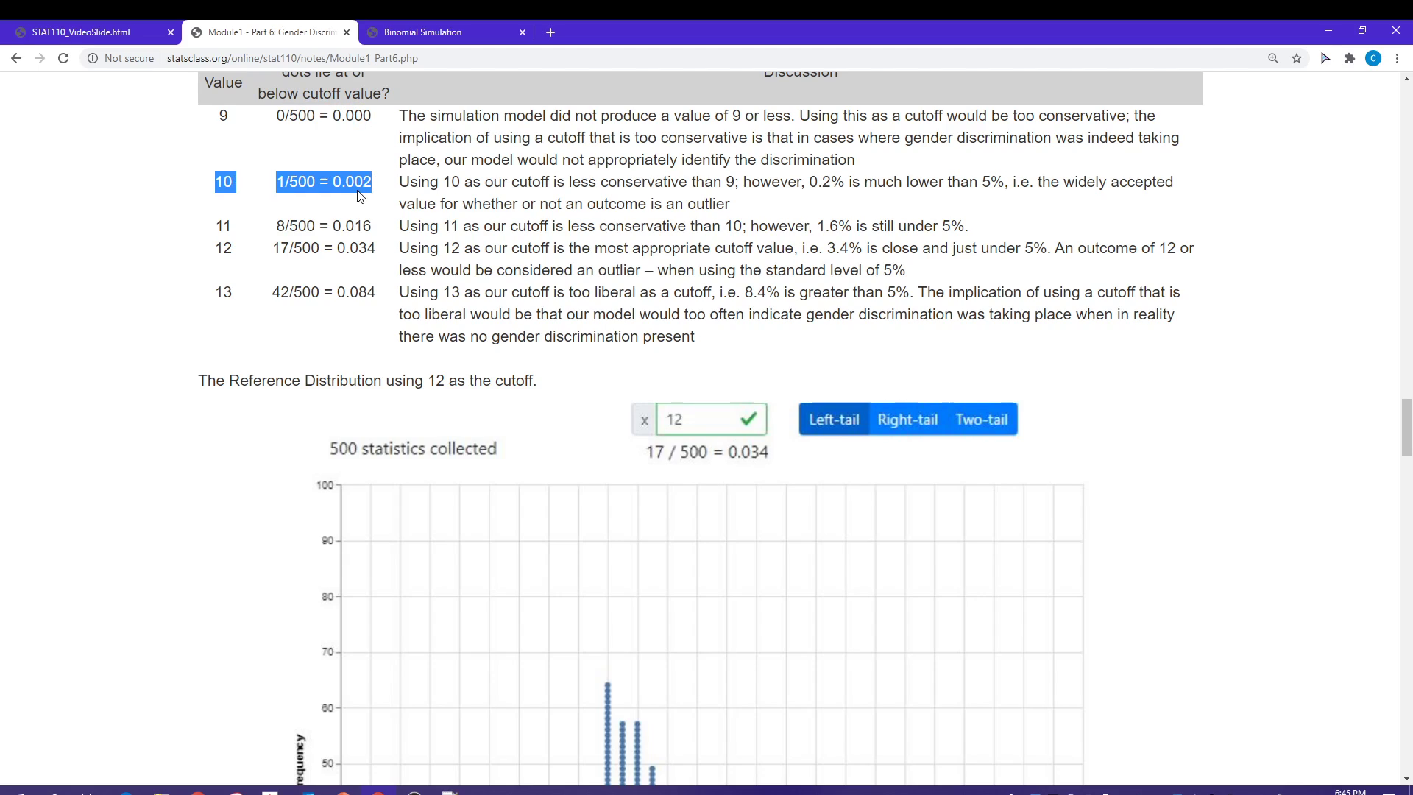
mouse_move(217, 242)
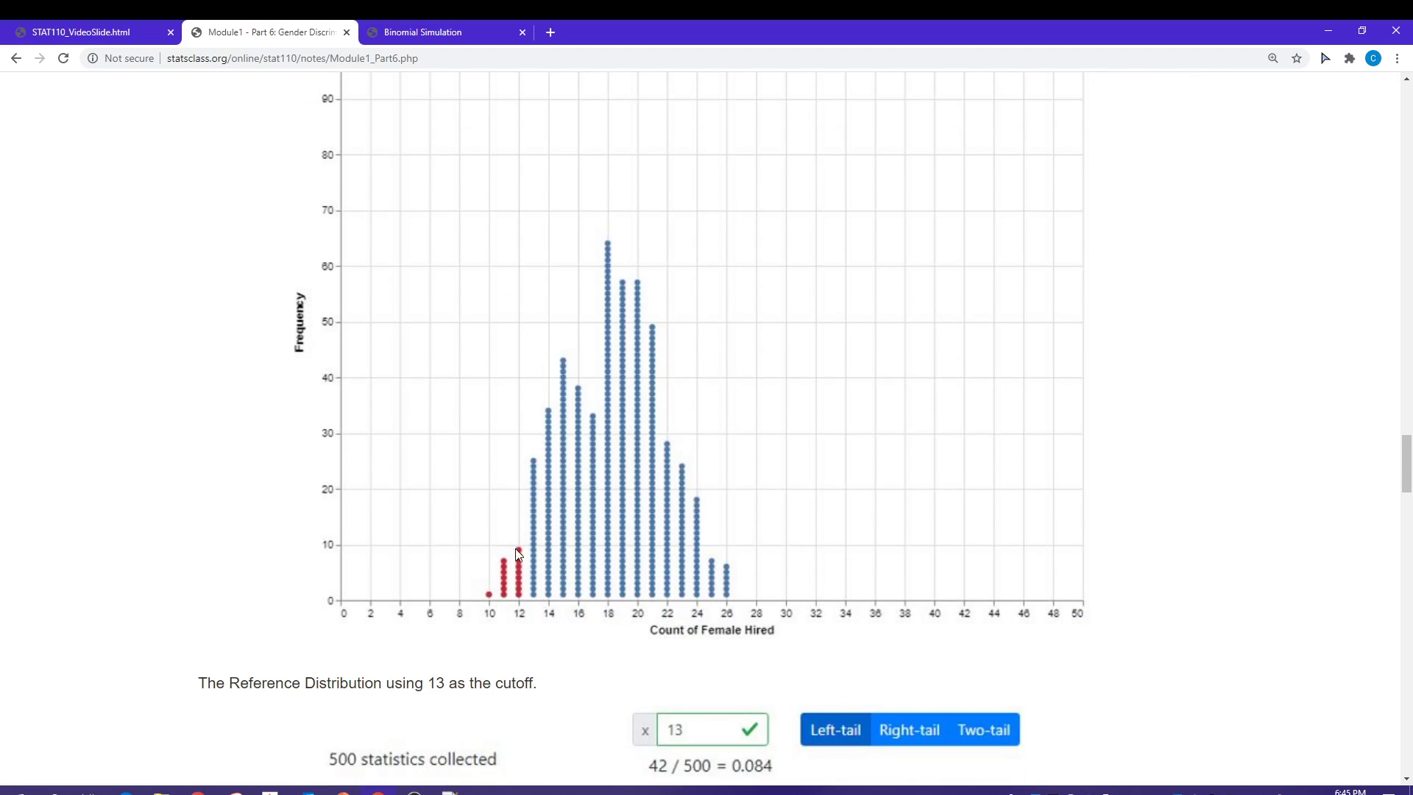
mouse_move(283, 471)
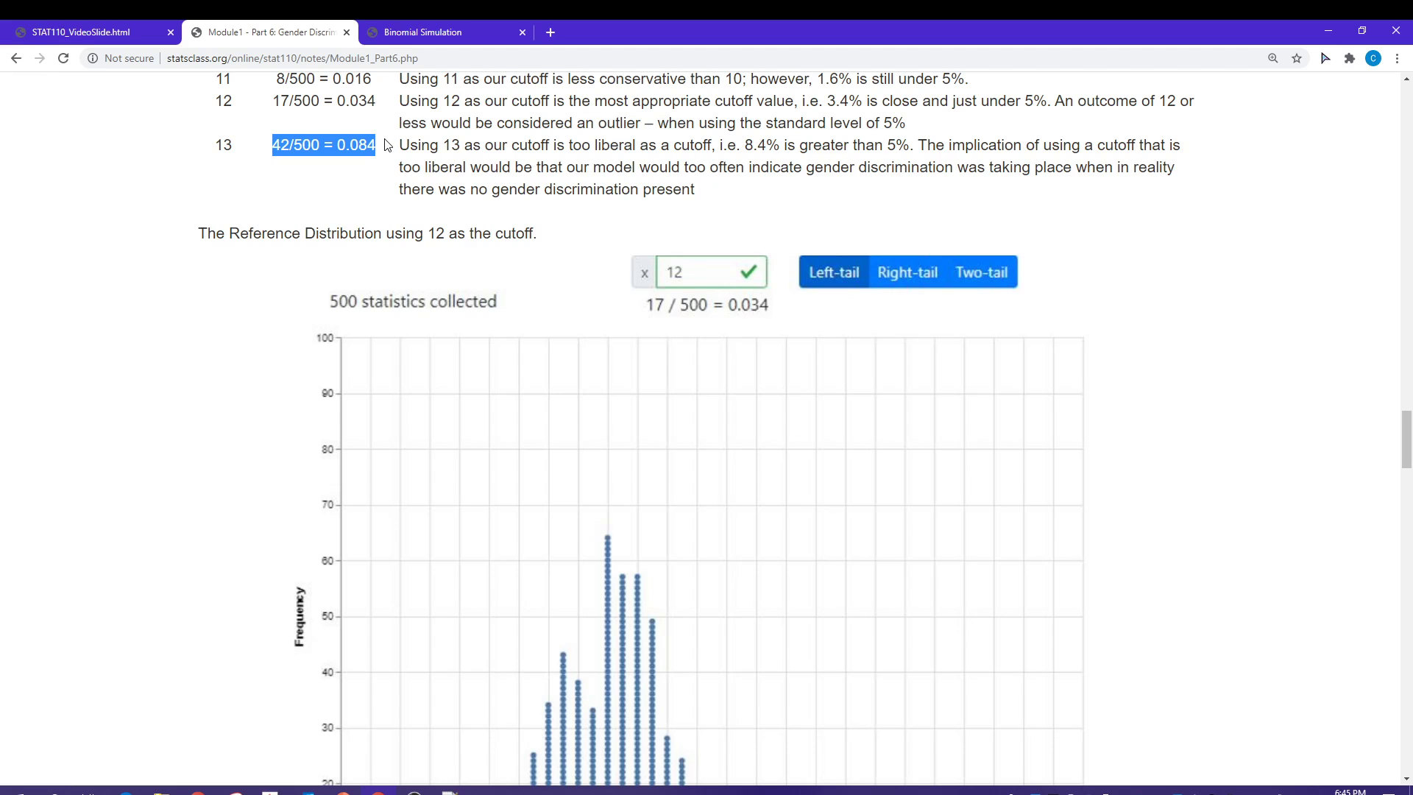
Scroll to the cutoff-13 dot plot (red through 13) and the Comments recommending 12 as the cutoff.
scroll(down, 3)
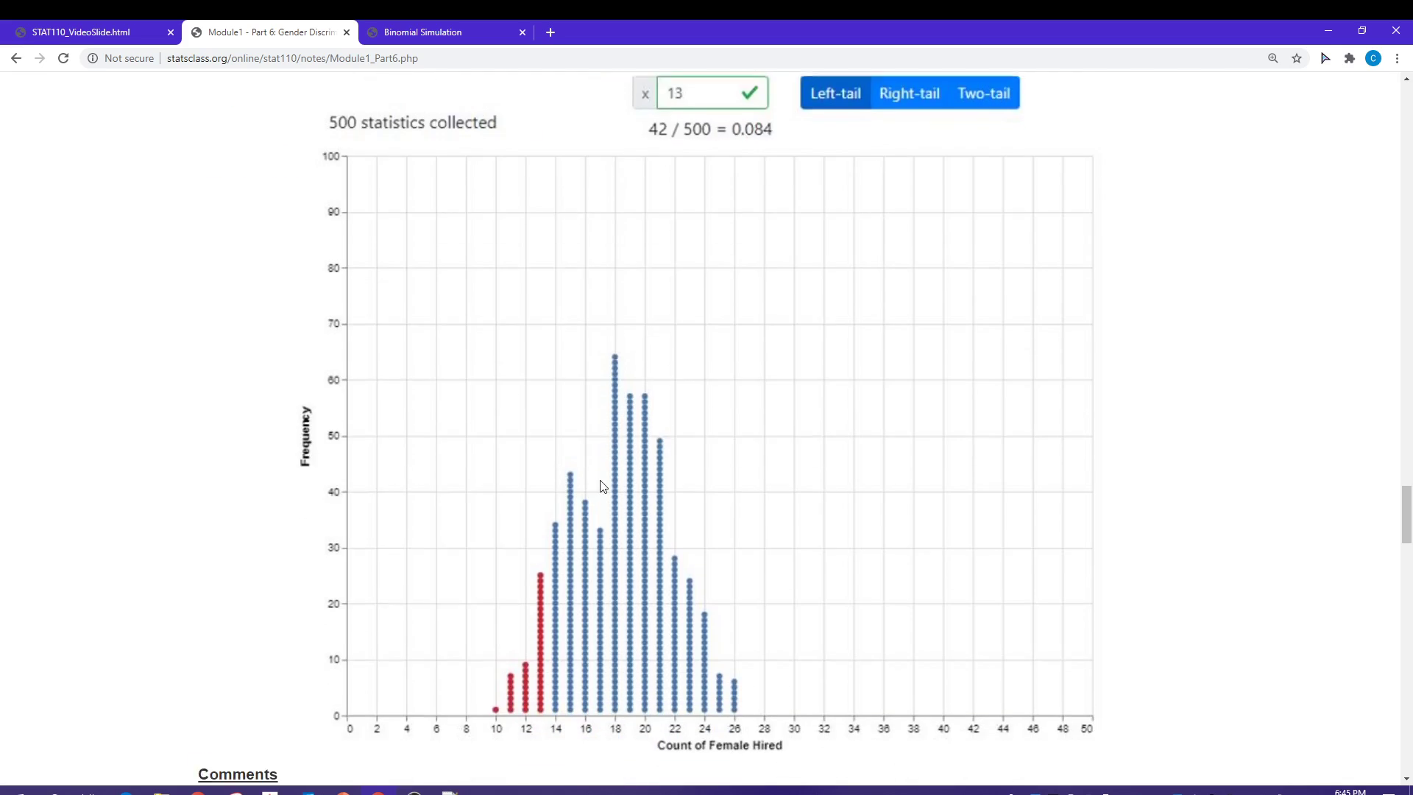
scroll(down, 3)
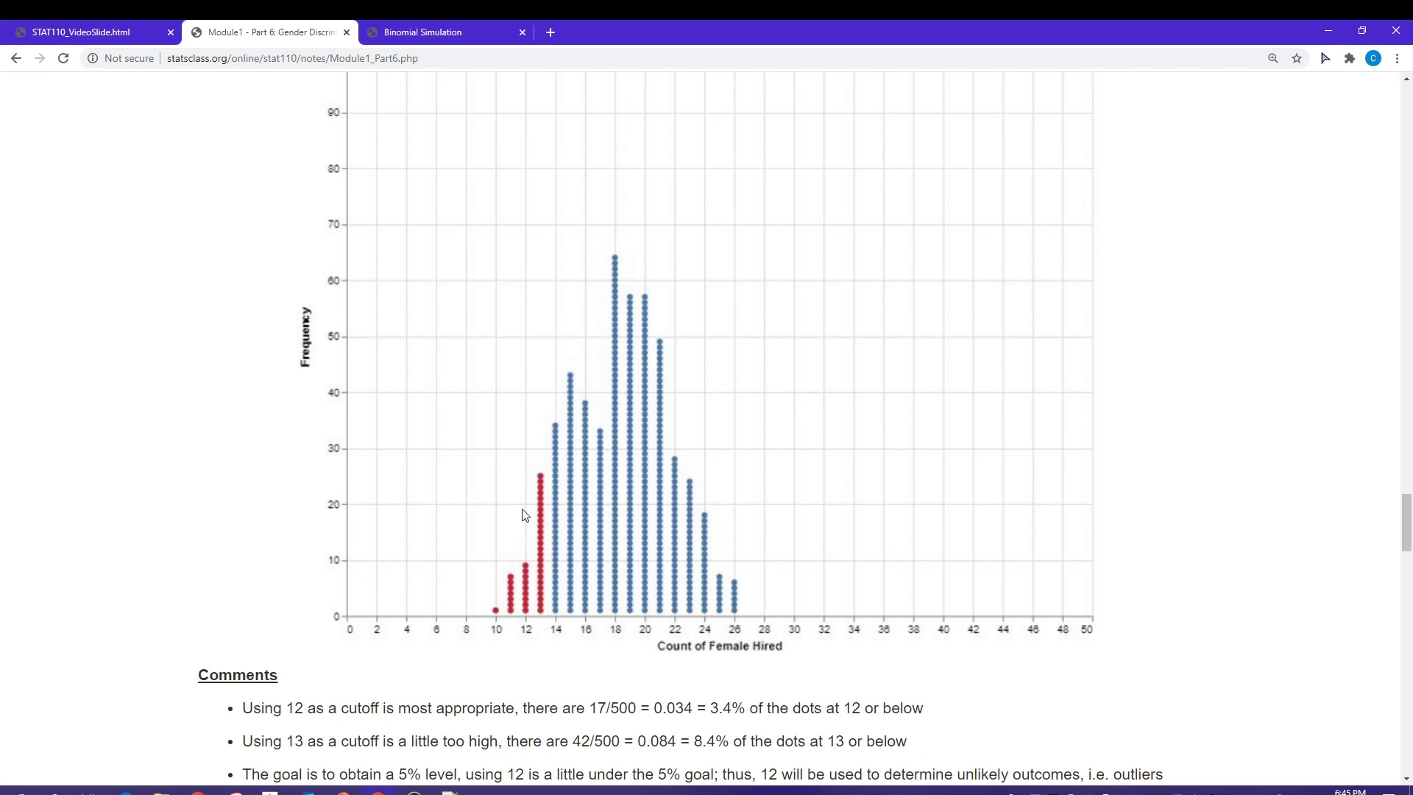
mouse_move(538, 541)
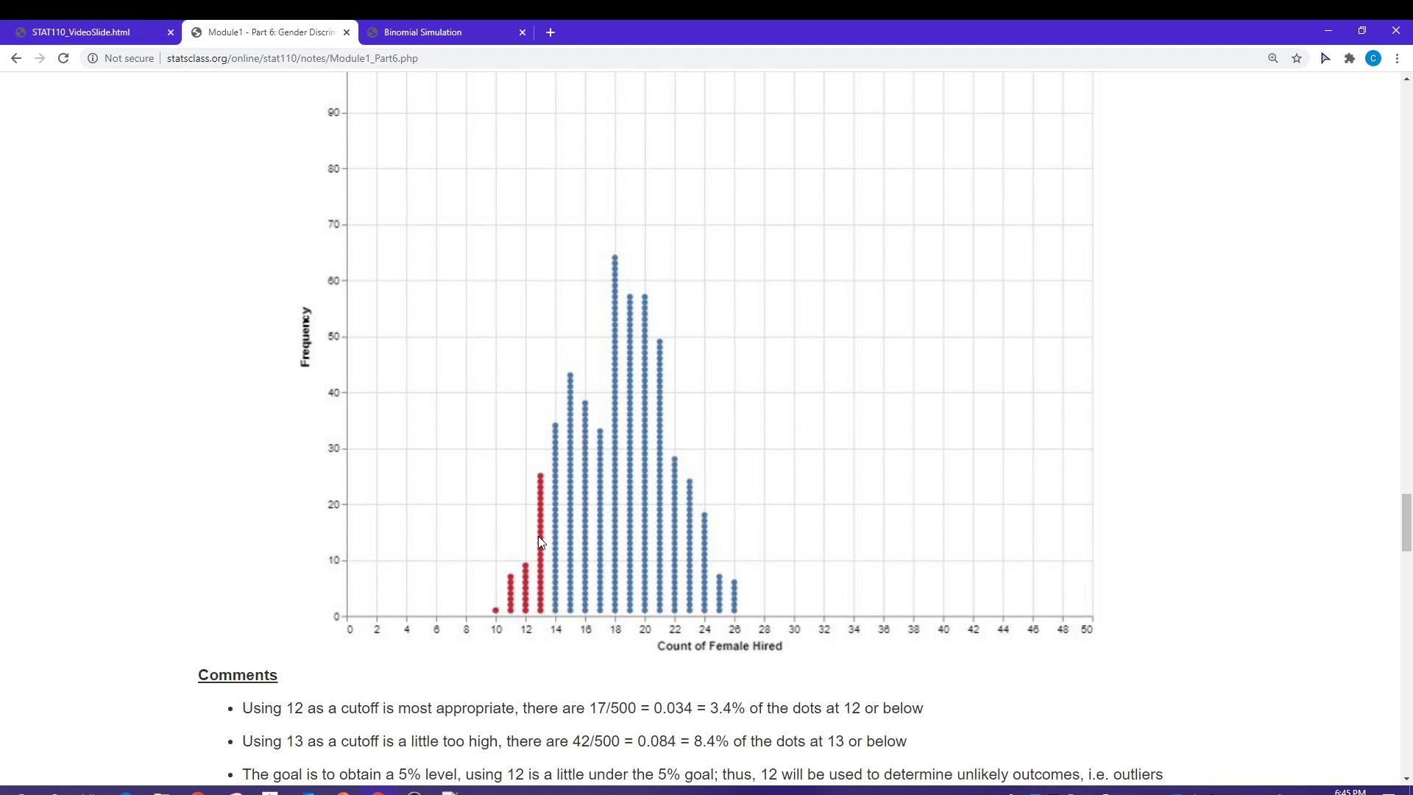
mouse_move(512, 543)
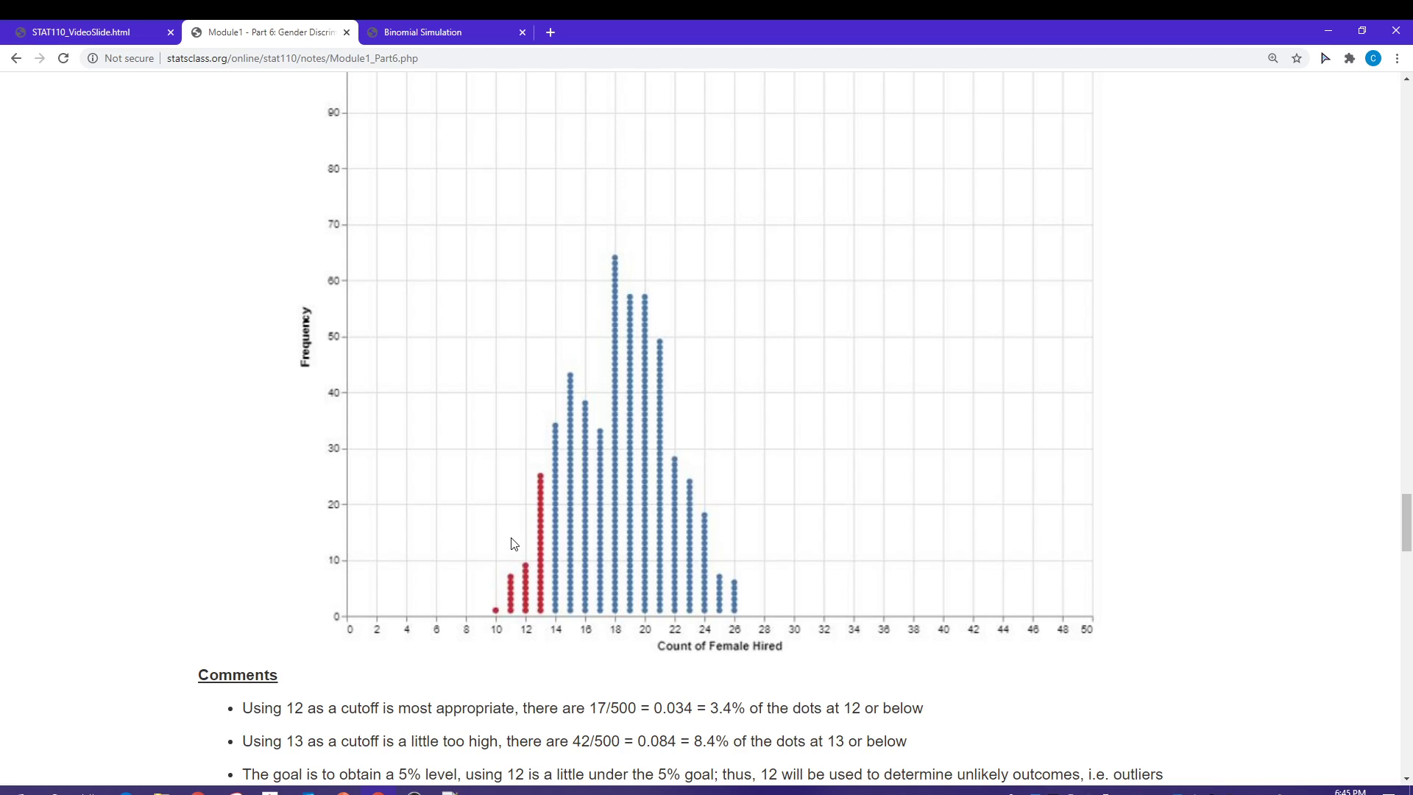
mouse_move(412, 546)
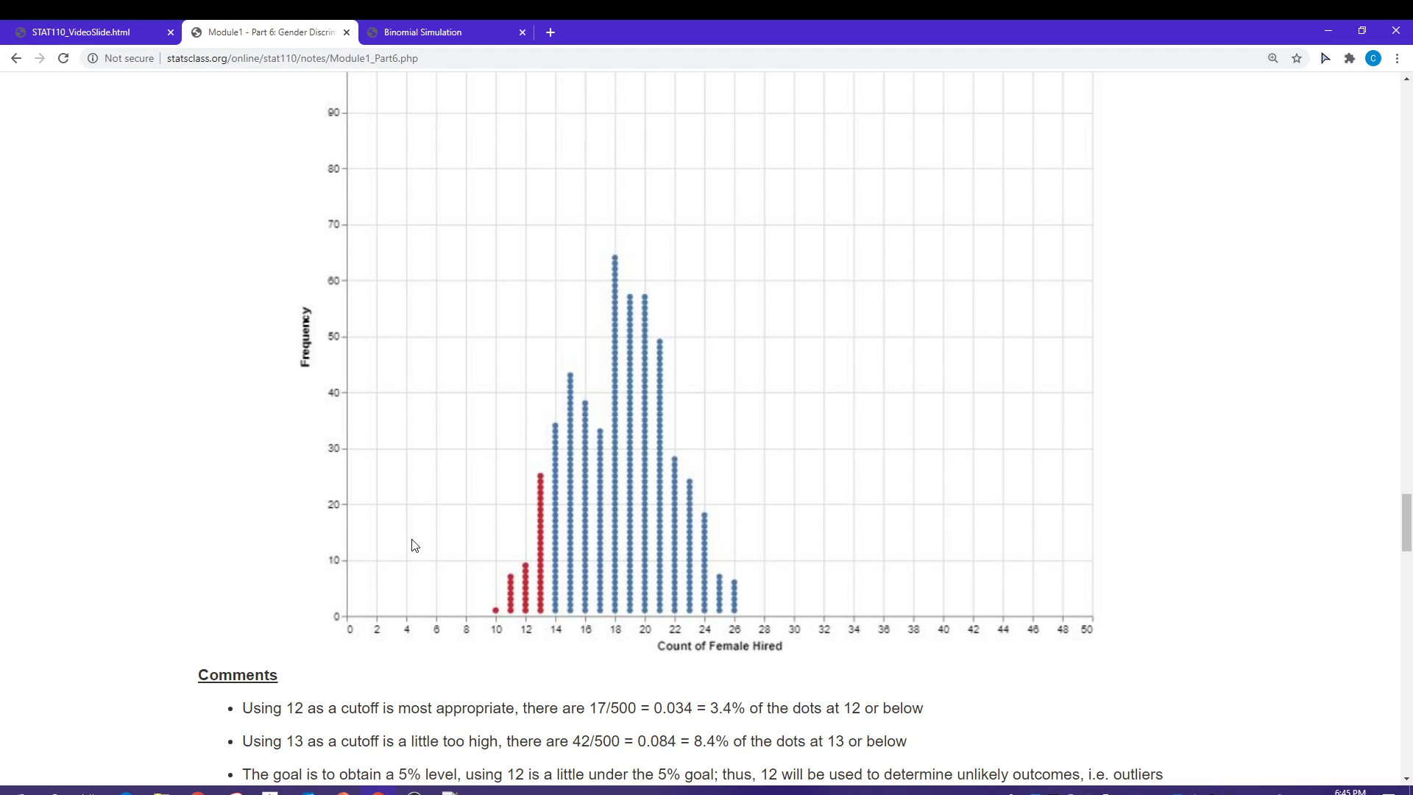
Scroll past the 10,000-outcome histogram (382/10,000 = 0.0382 at cutoff 12) to the Evaluating Evidence section.
scroll(down, 3)
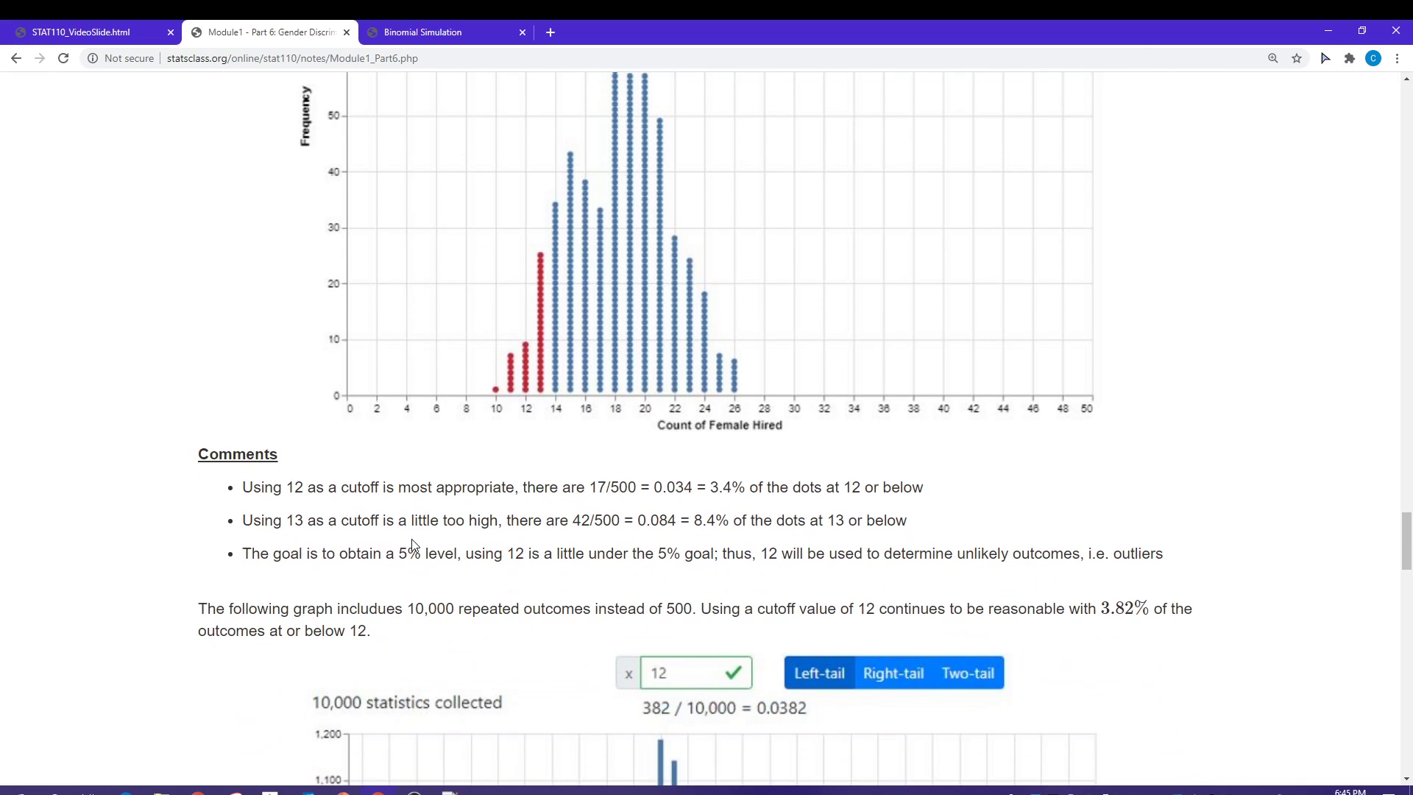
scroll(down, 3)
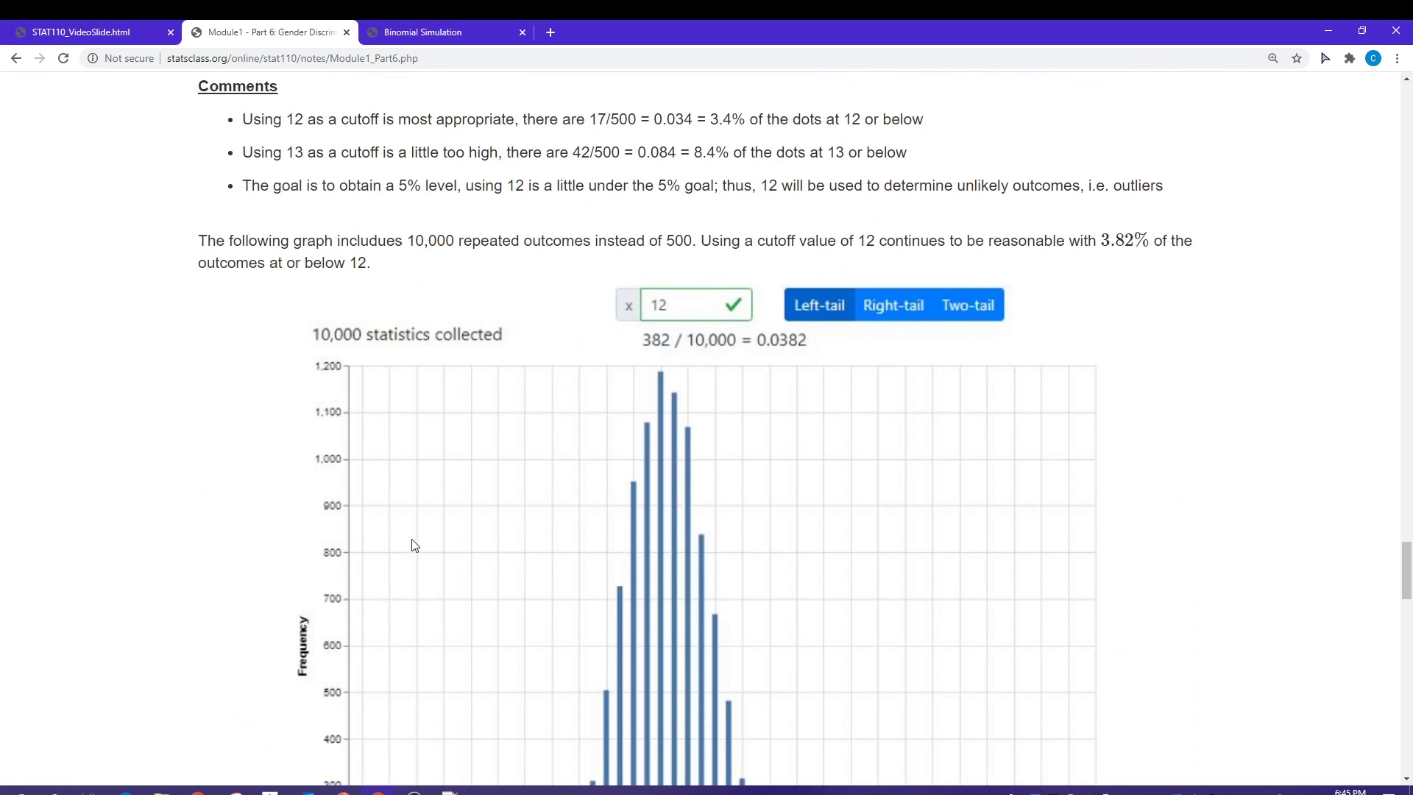
scroll(down, 3)
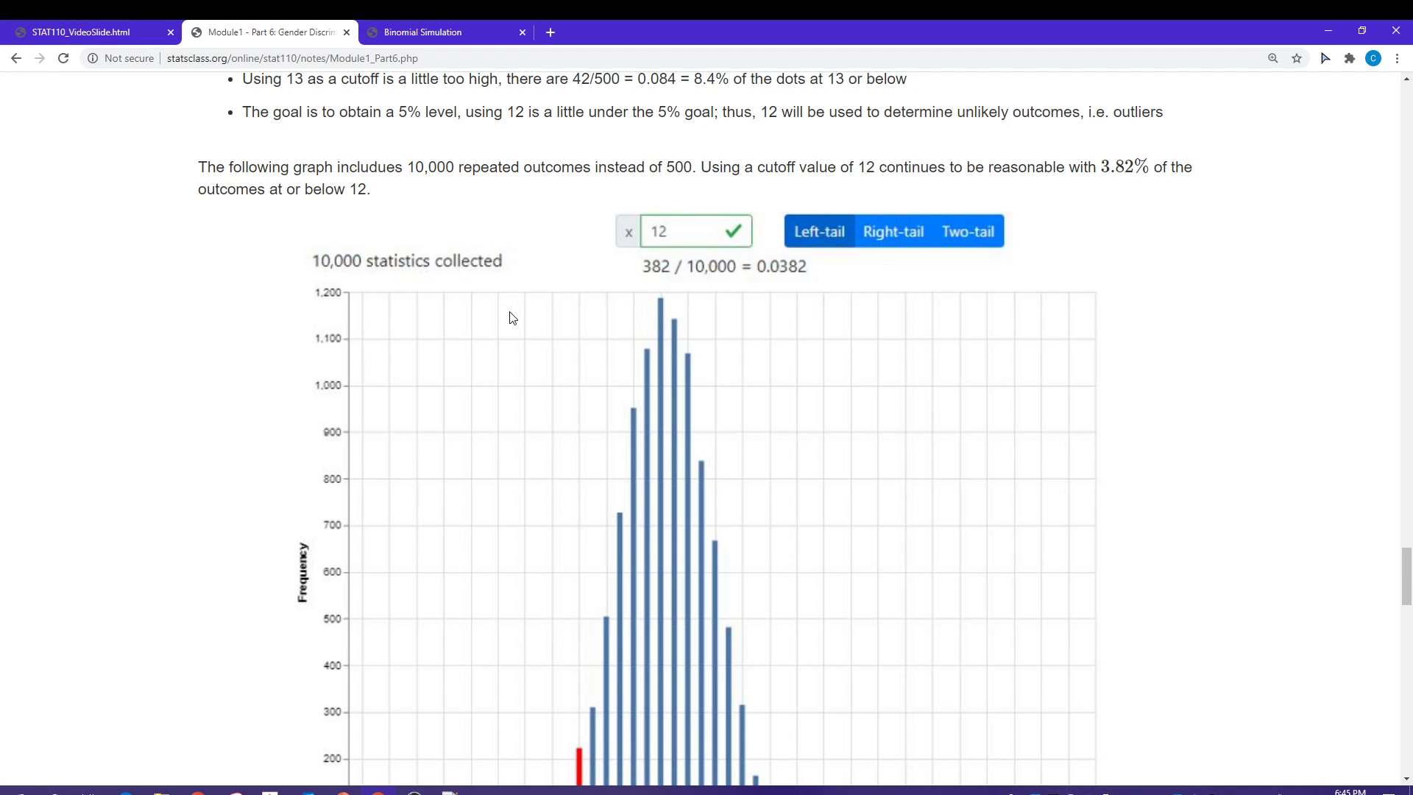
scroll(down, 3)
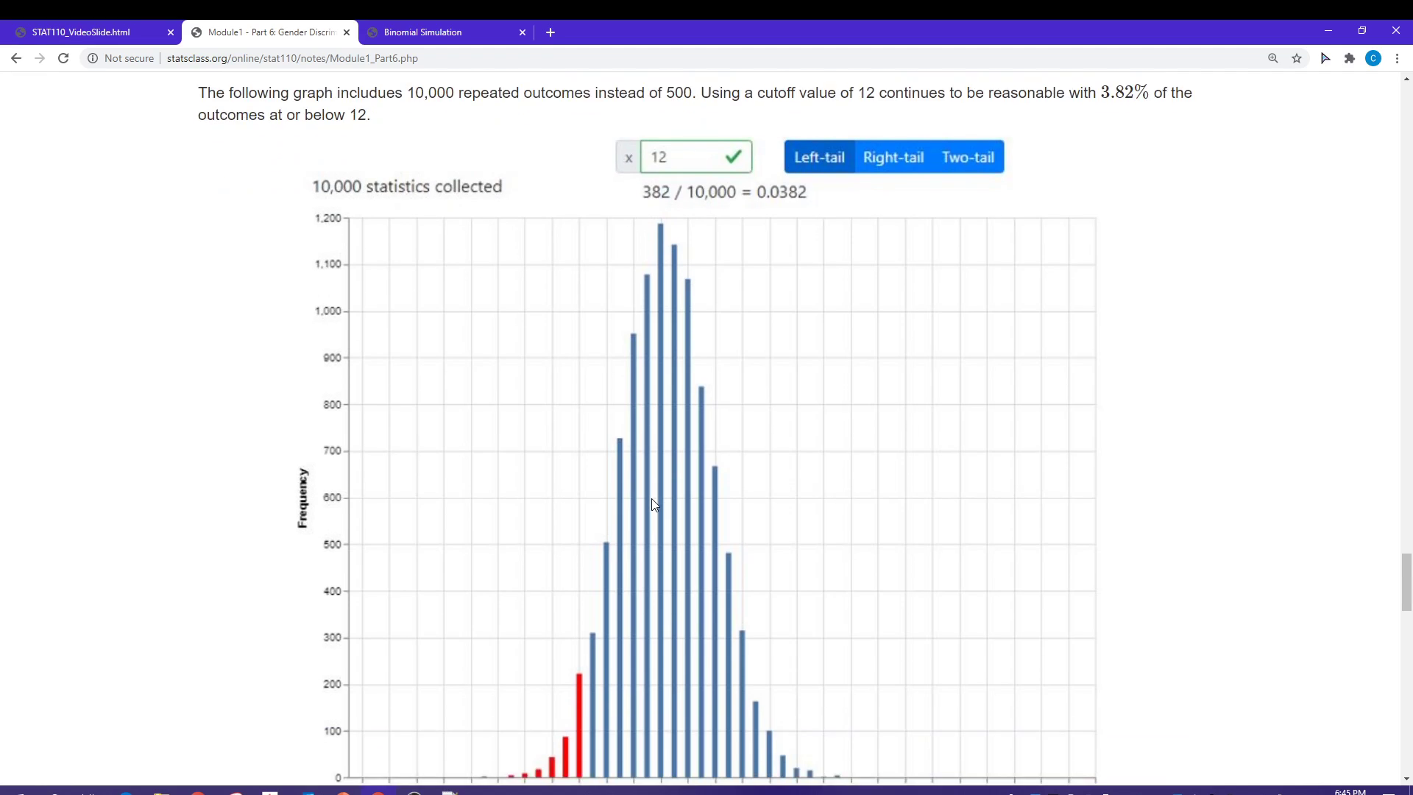
scroll(down, 3)
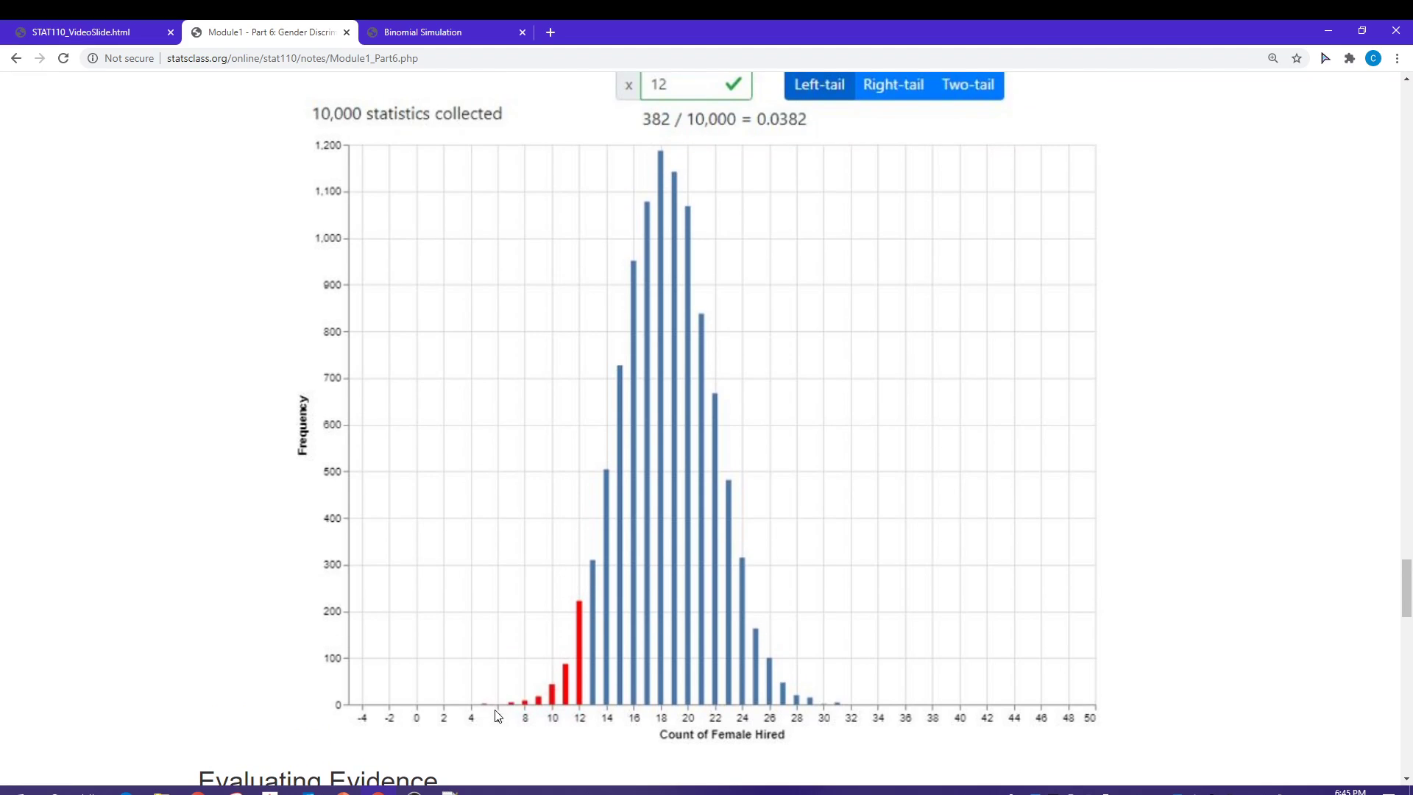
mouse_move(532, 582)
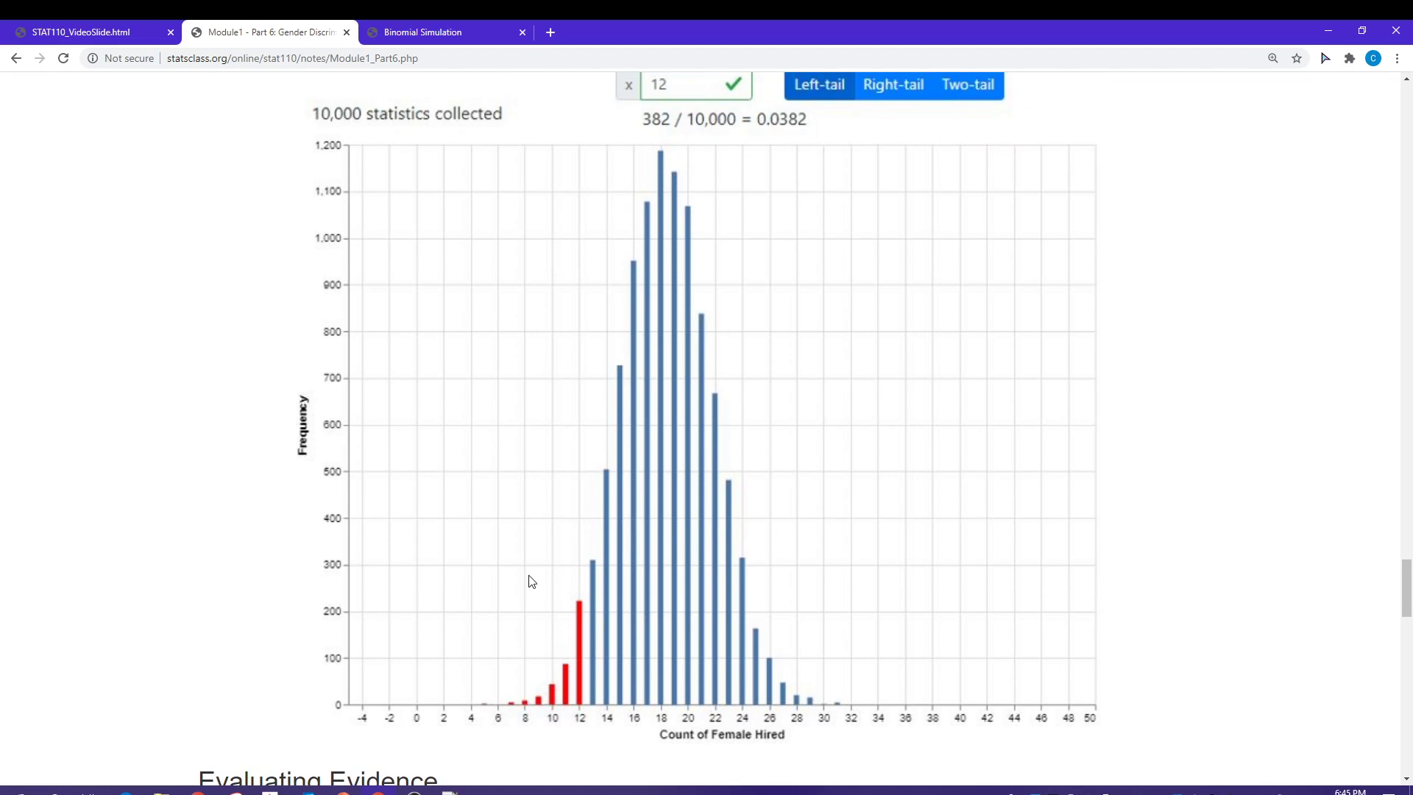
mouse_move(503, 440)
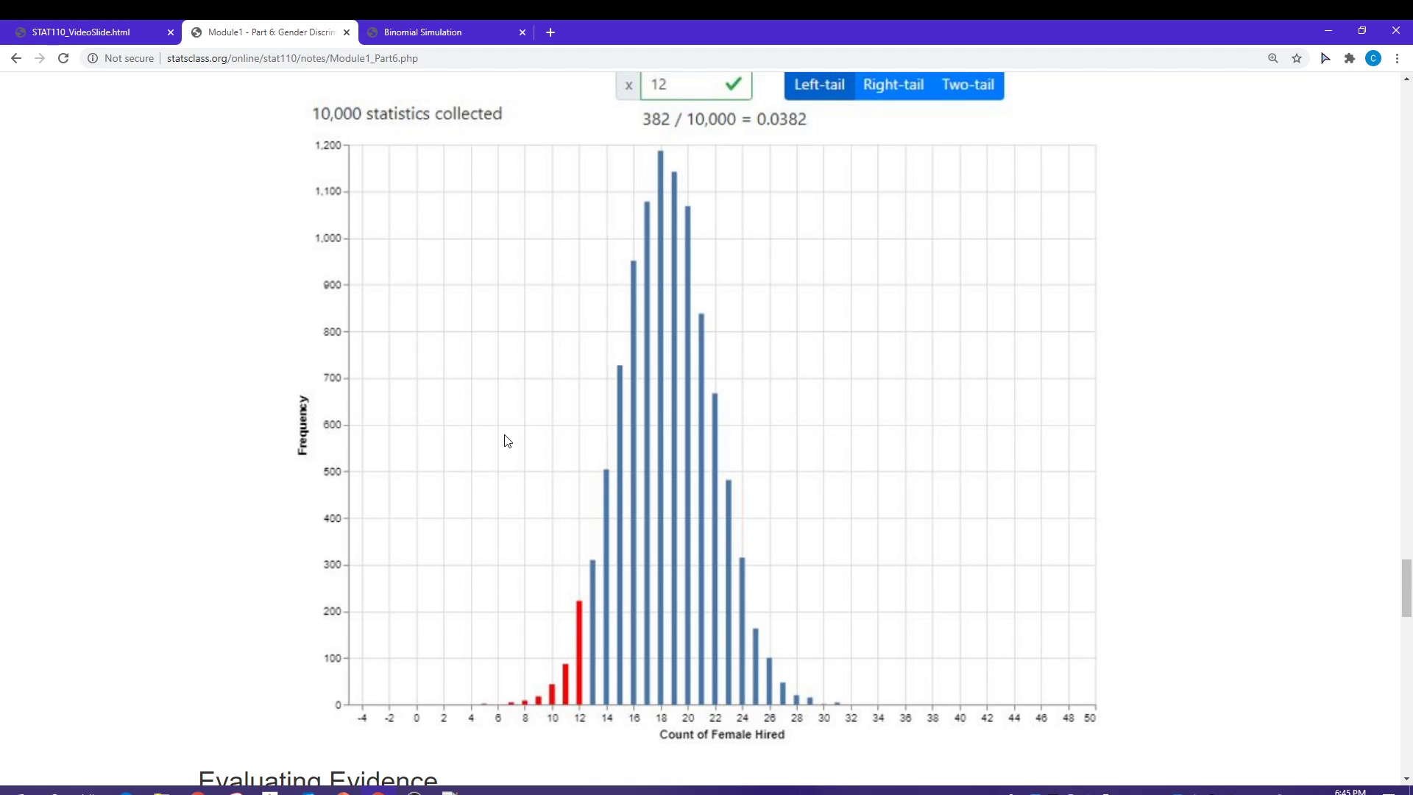
scroll(down, 3)
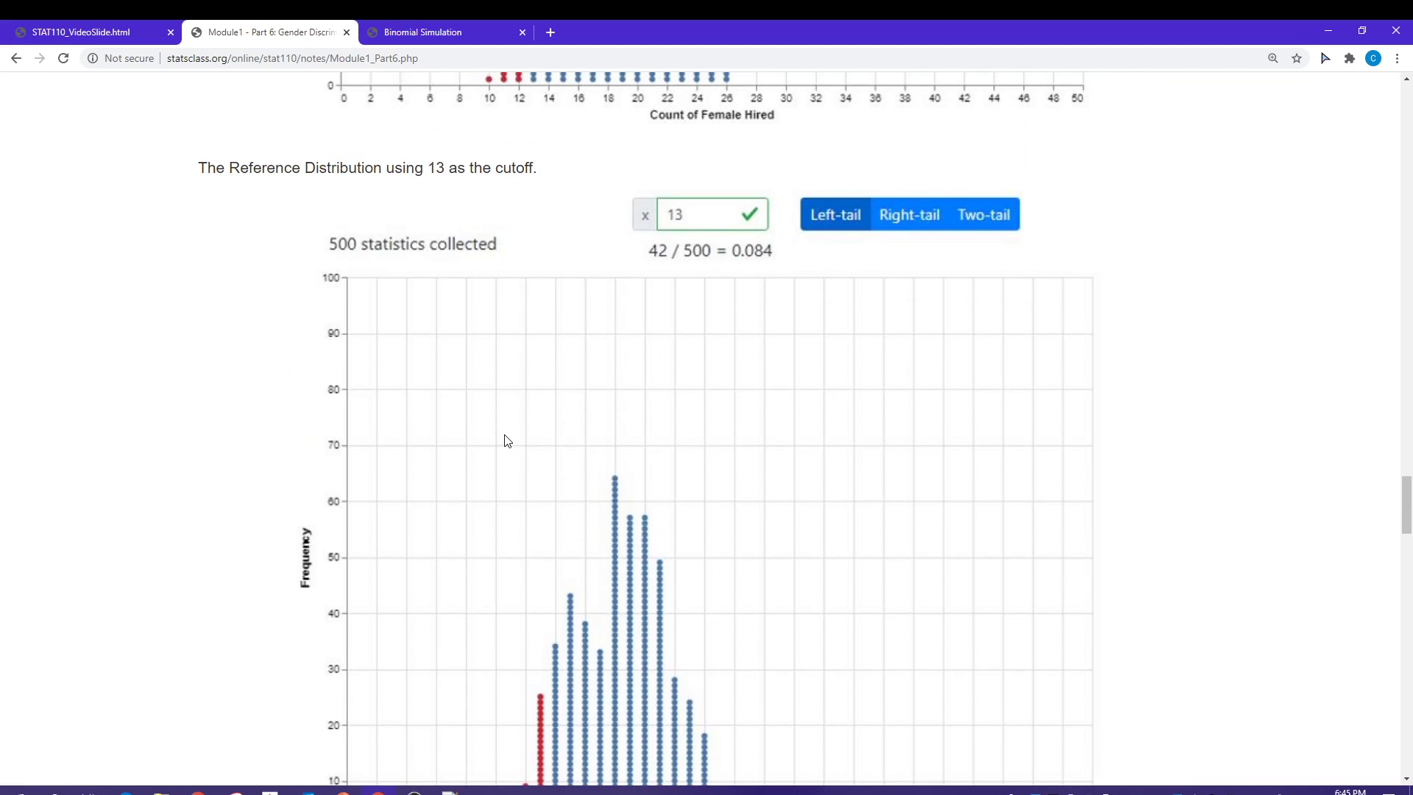
scroll(down, 3)
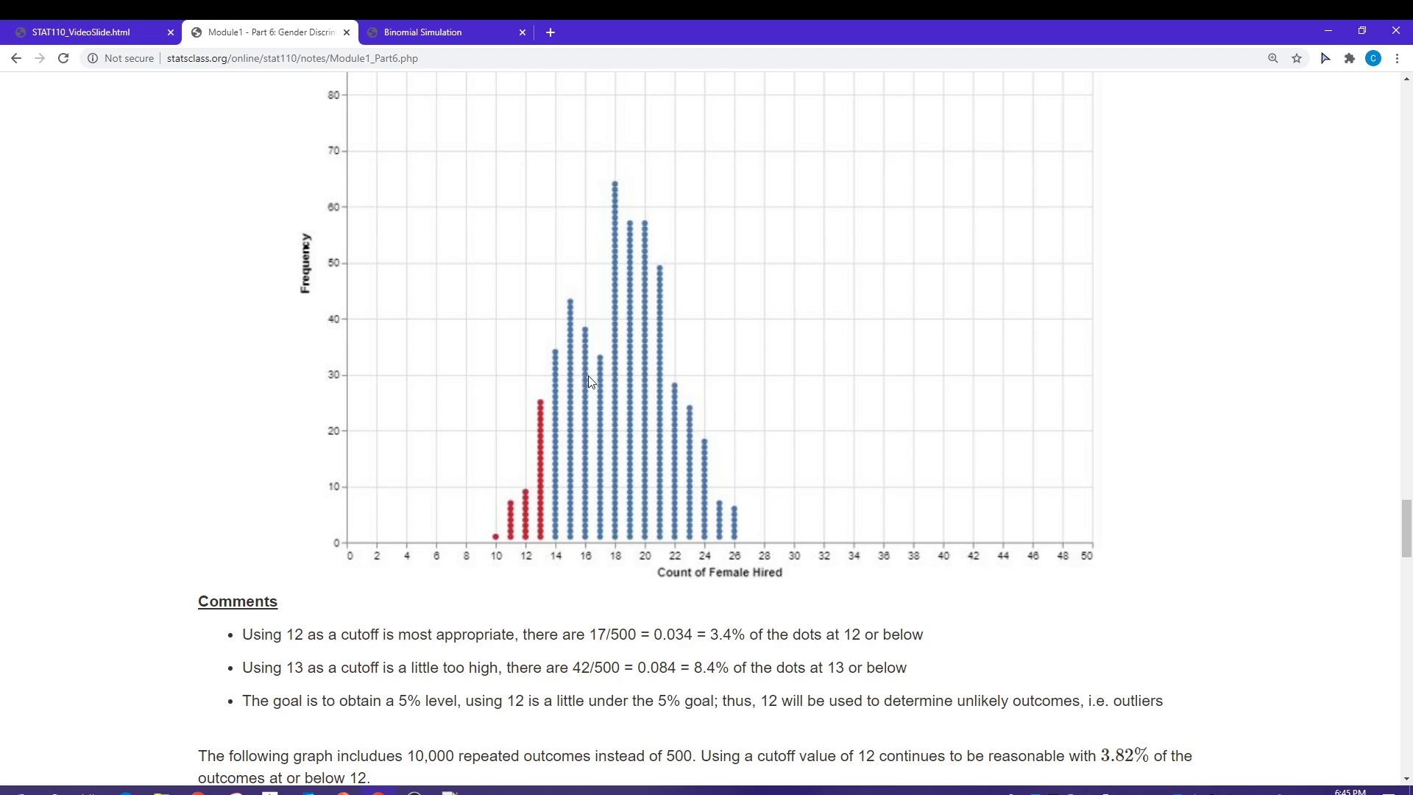
mouse_move(566, 315)
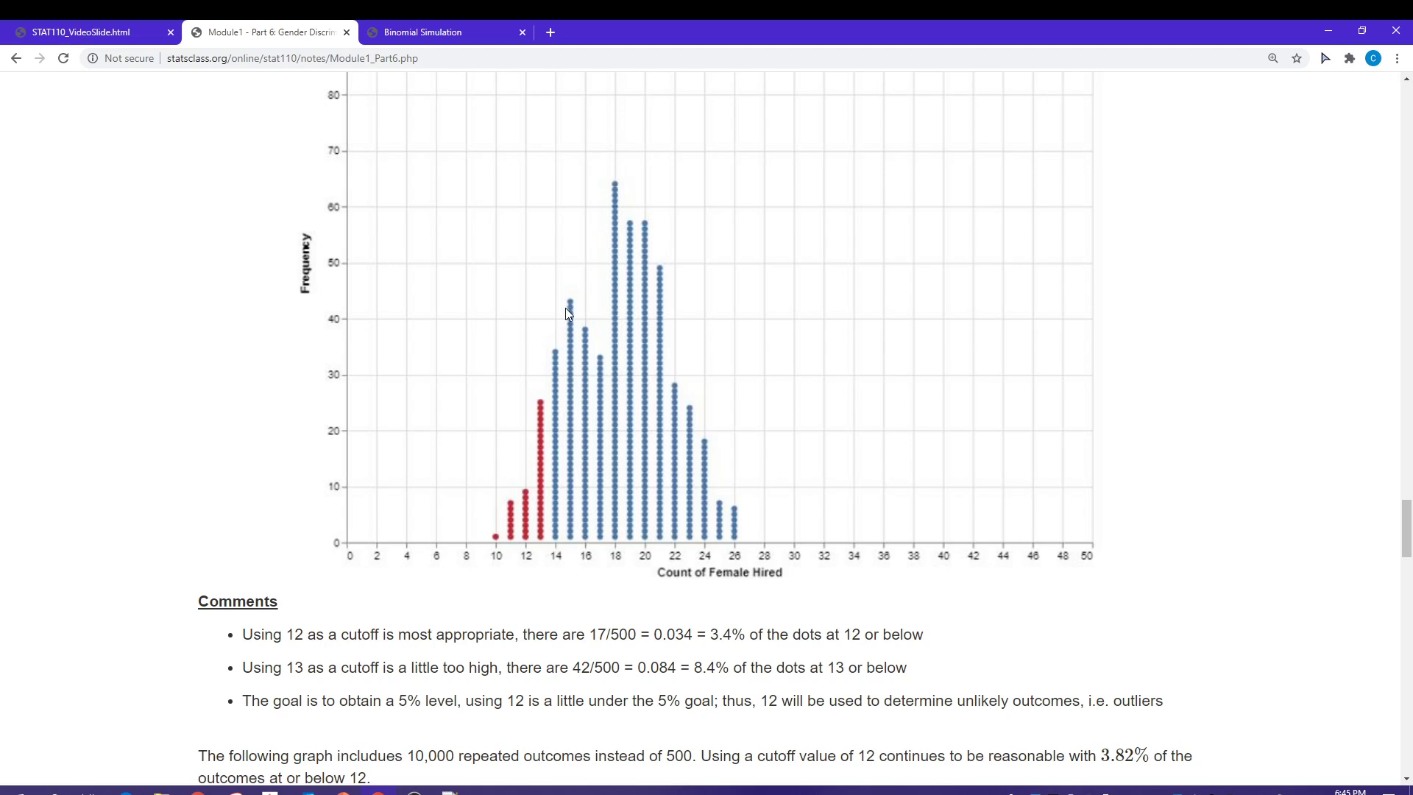
mouse_move(619, 375)
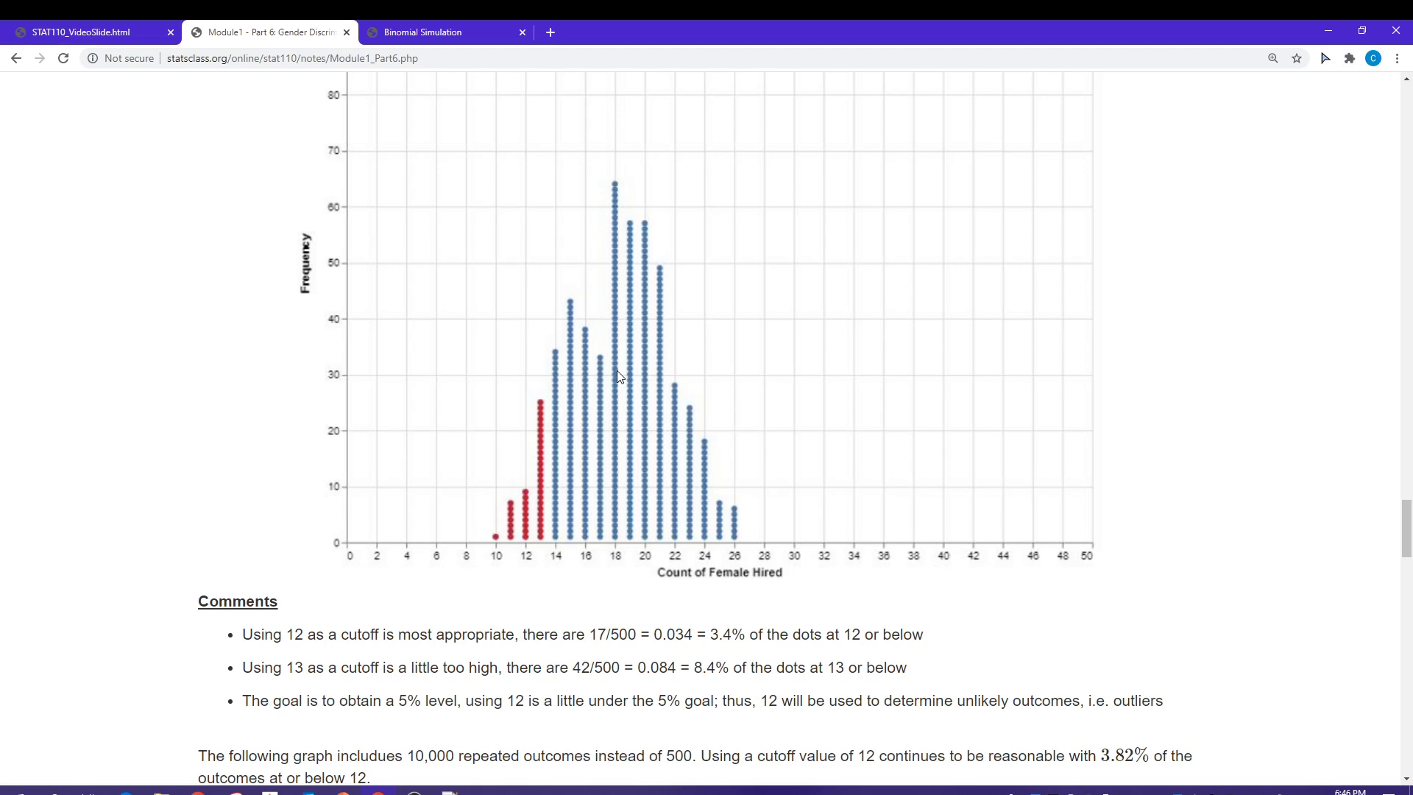
mouse_move(551, 446)
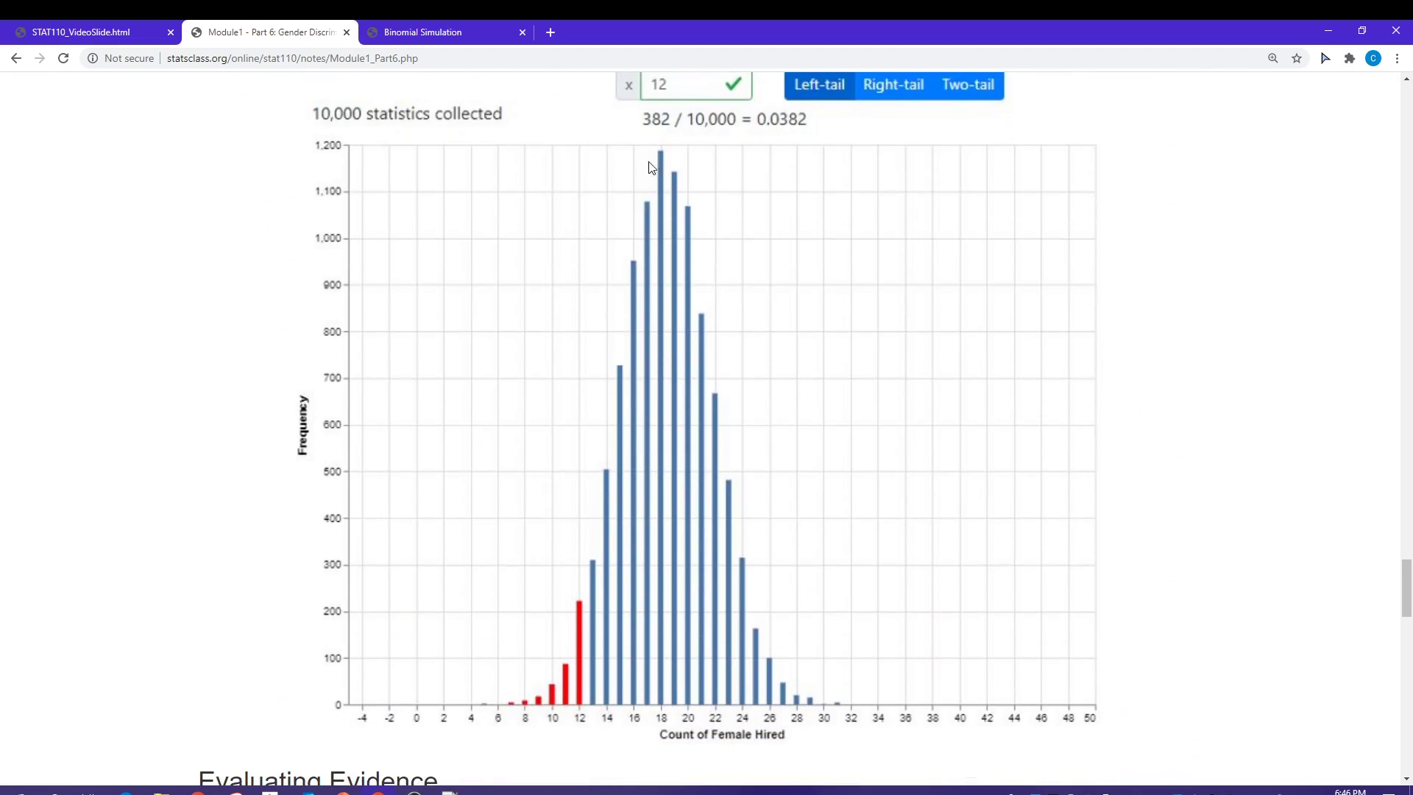
mouse_move(655, 353)
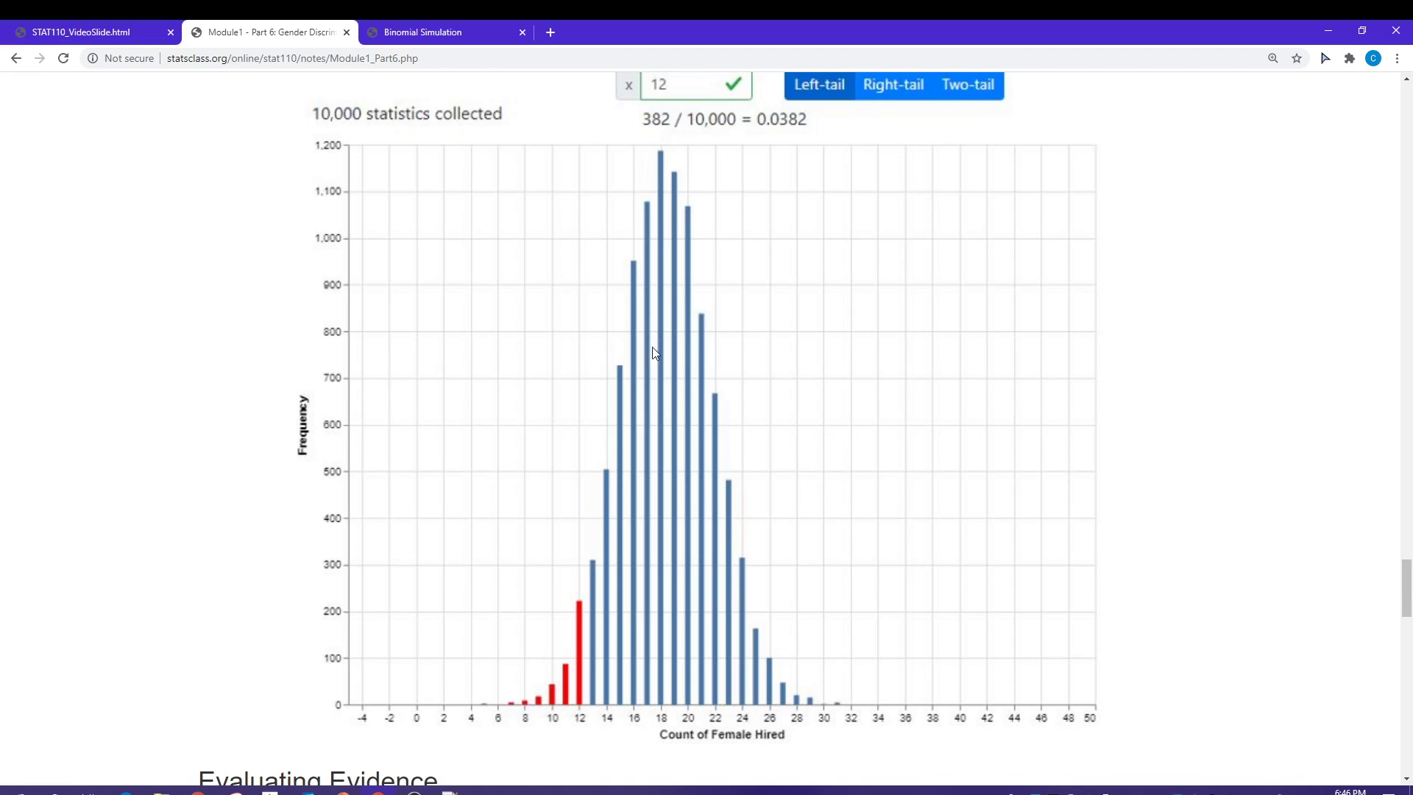
mouse_move(639, 382)
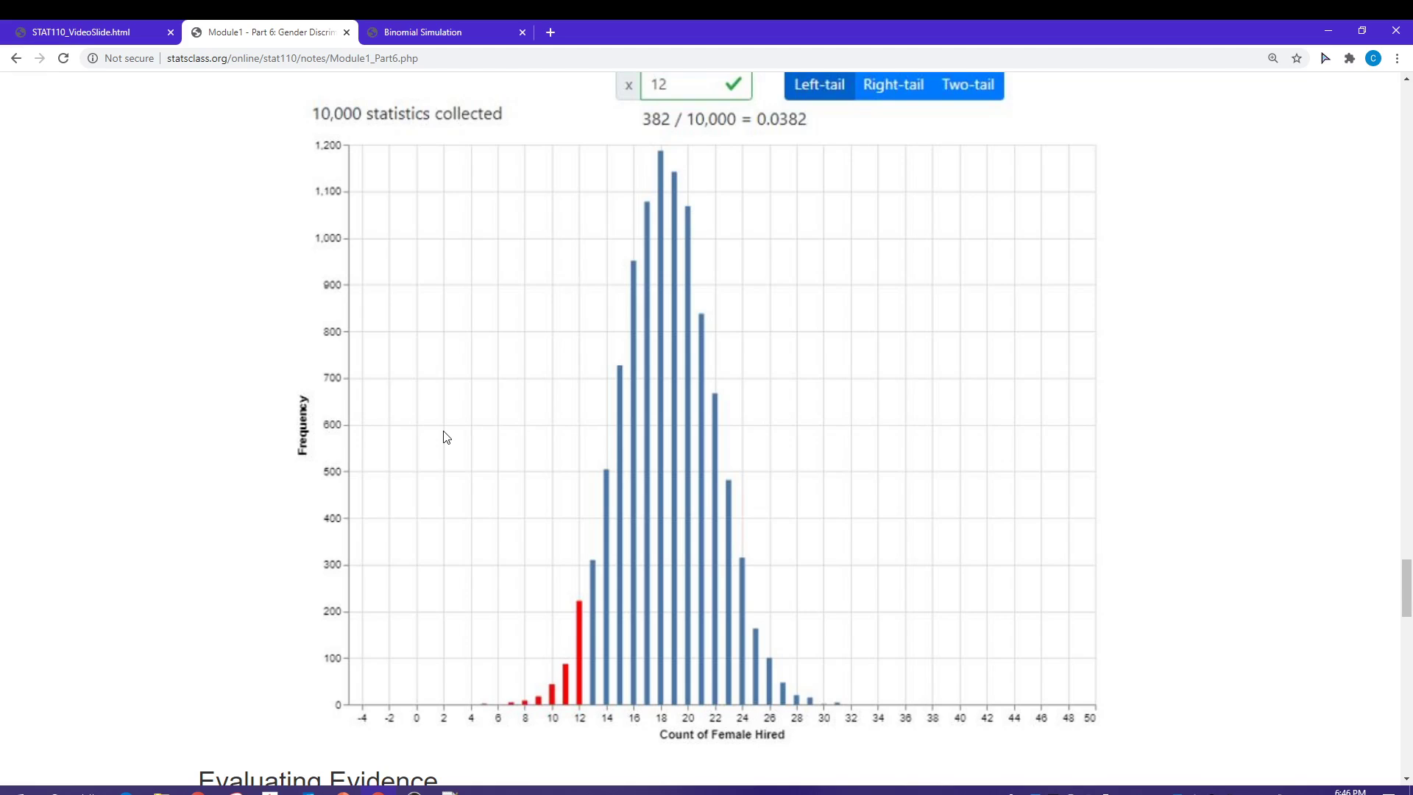
mouse_move(746, 156)
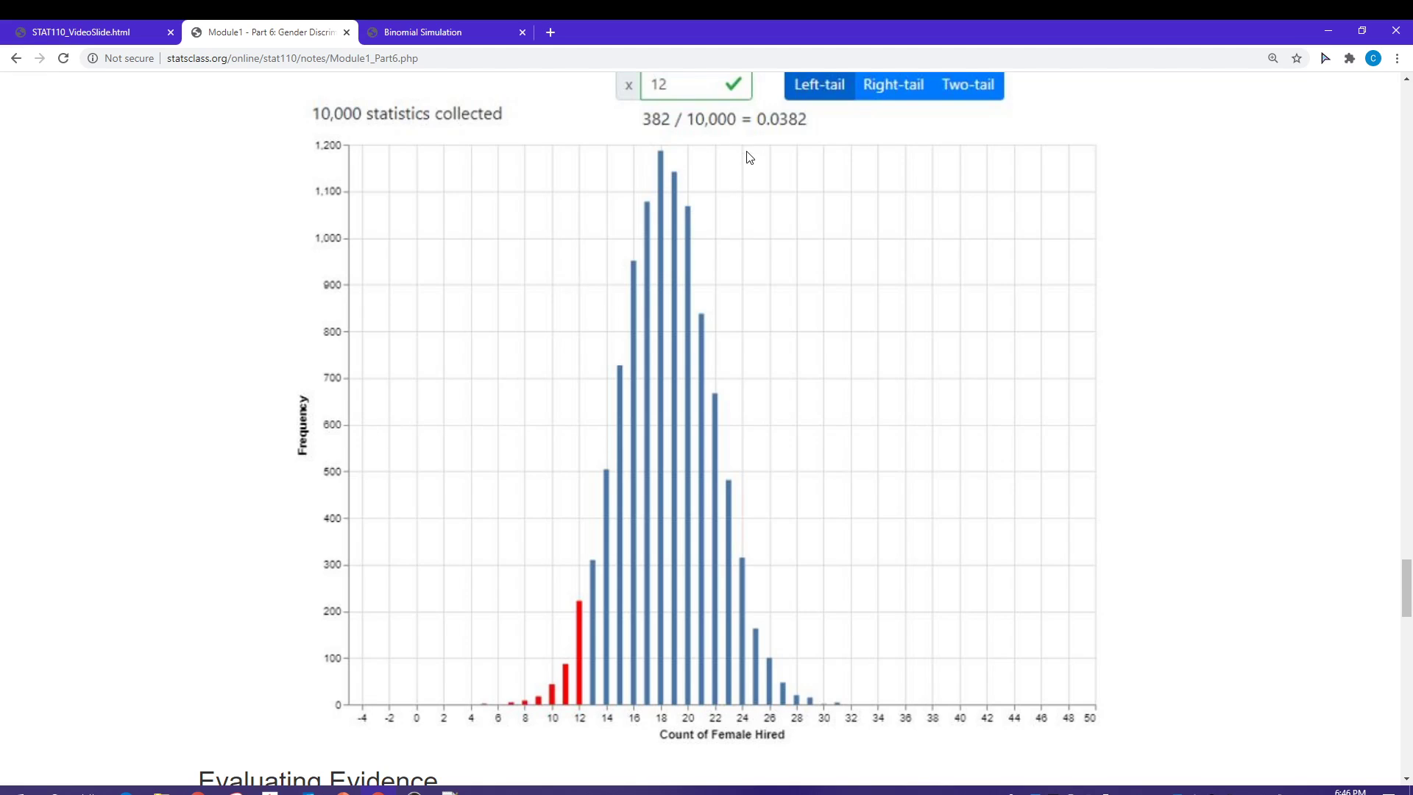
scroll(down, 3)
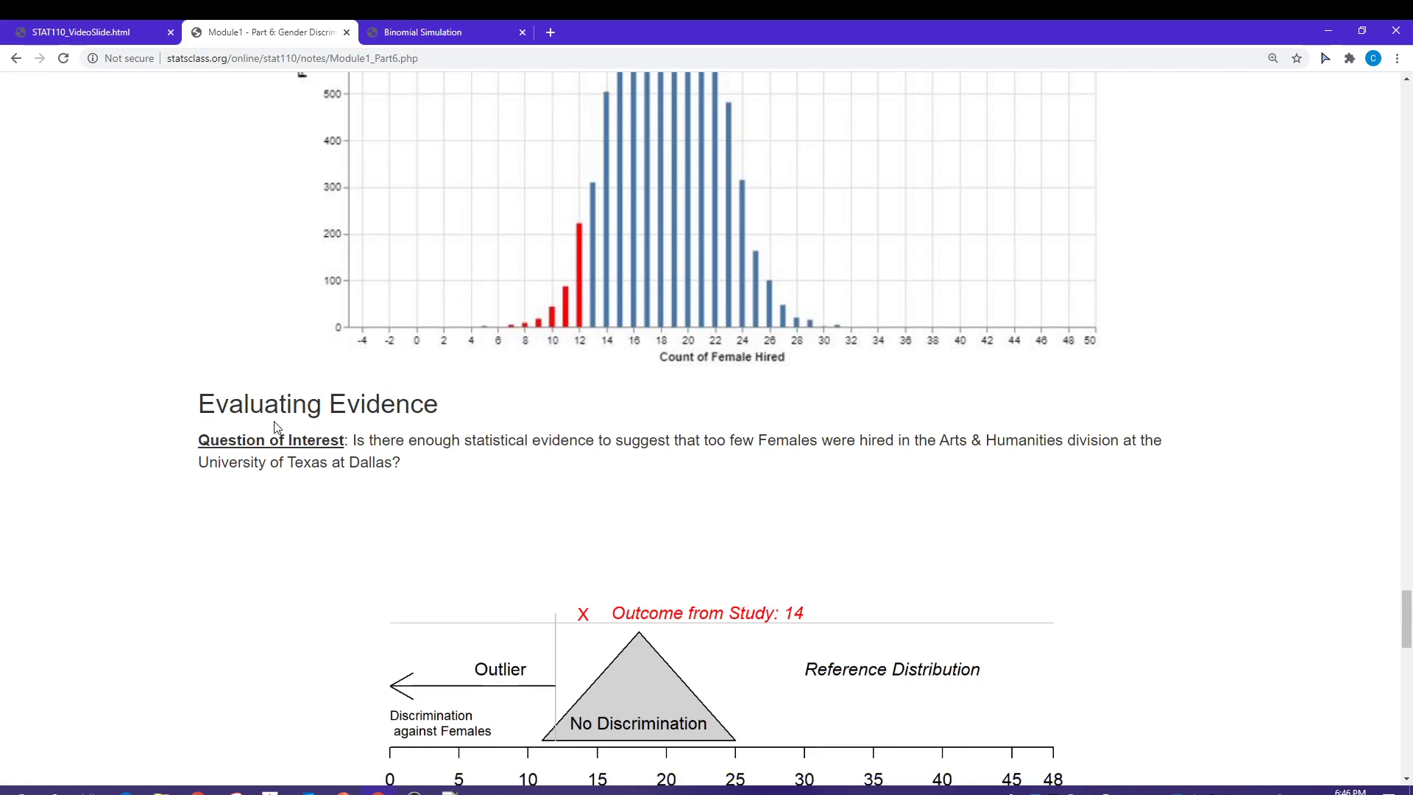
Scroll through the outcome-14 Evaluating Evidence diagram down to Questions 6–8.
scroll(down, 3)
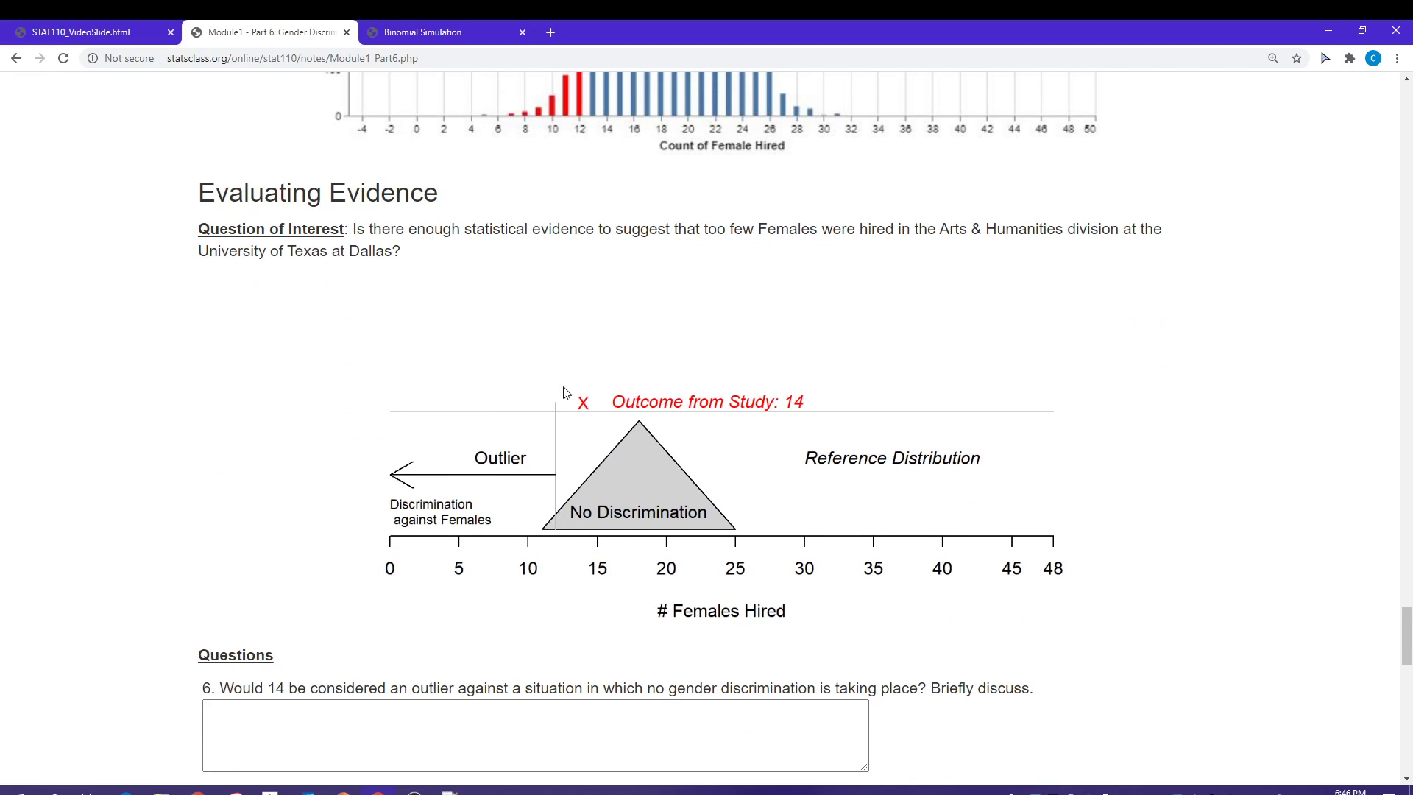
mouse_move(551, 435)
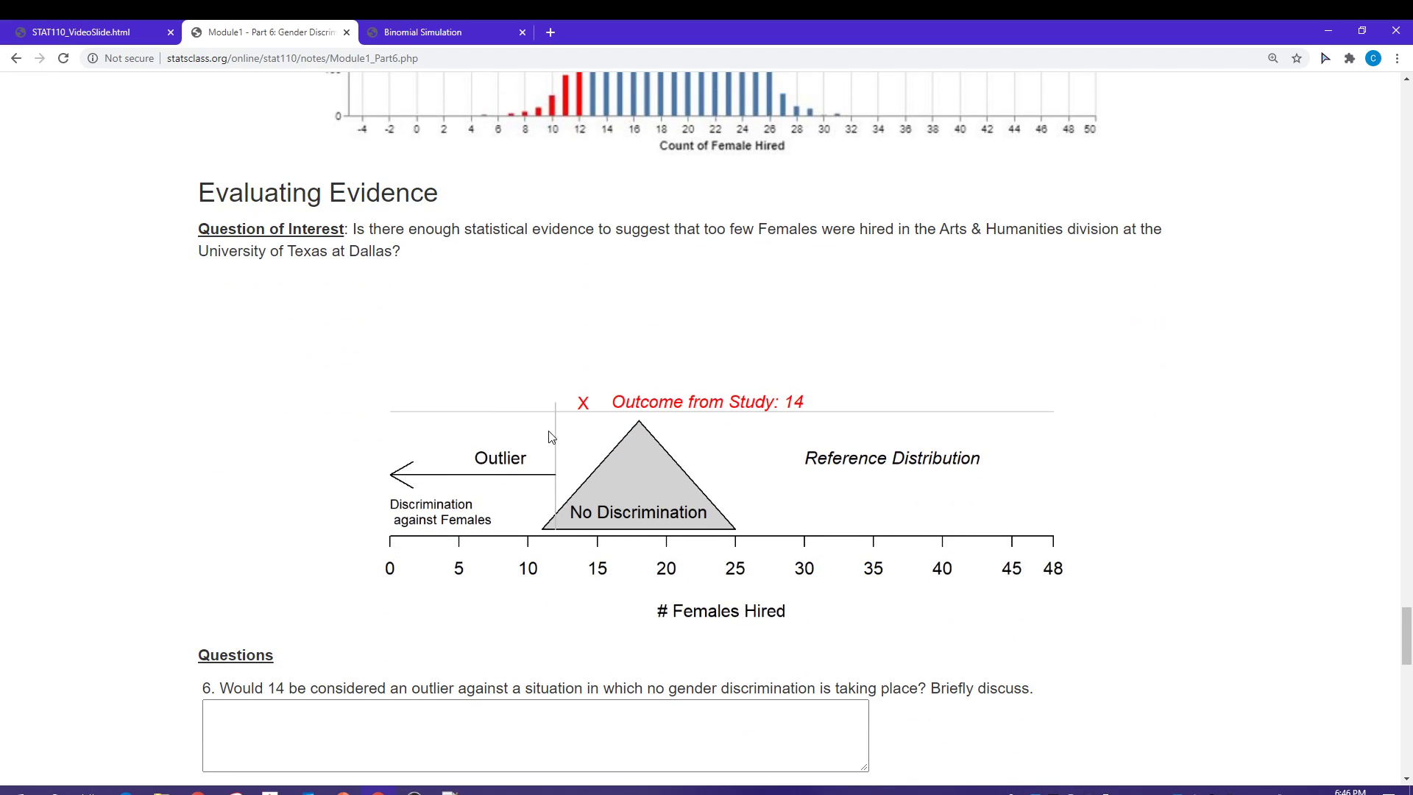
mouse_move(470, 464)
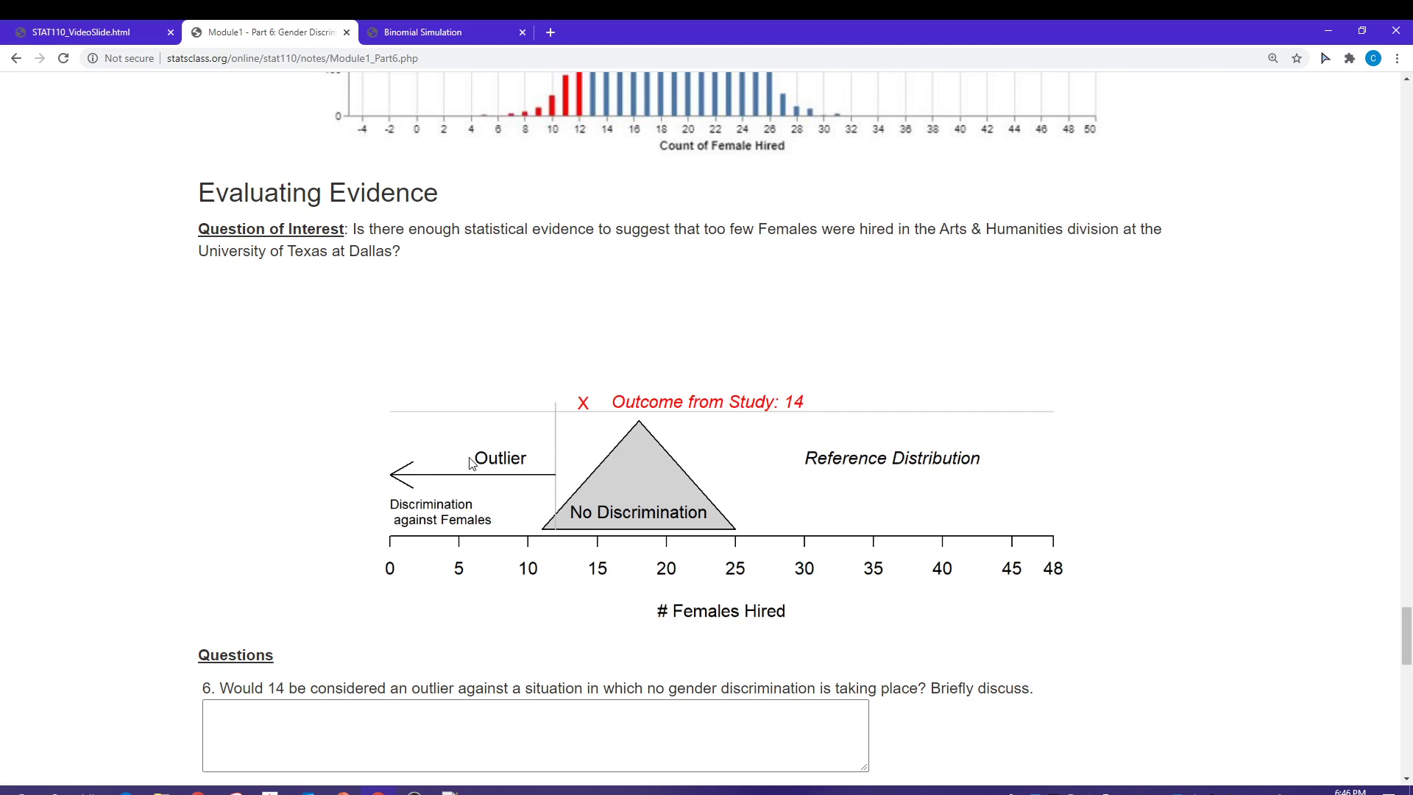
mouse_move(648, 491)
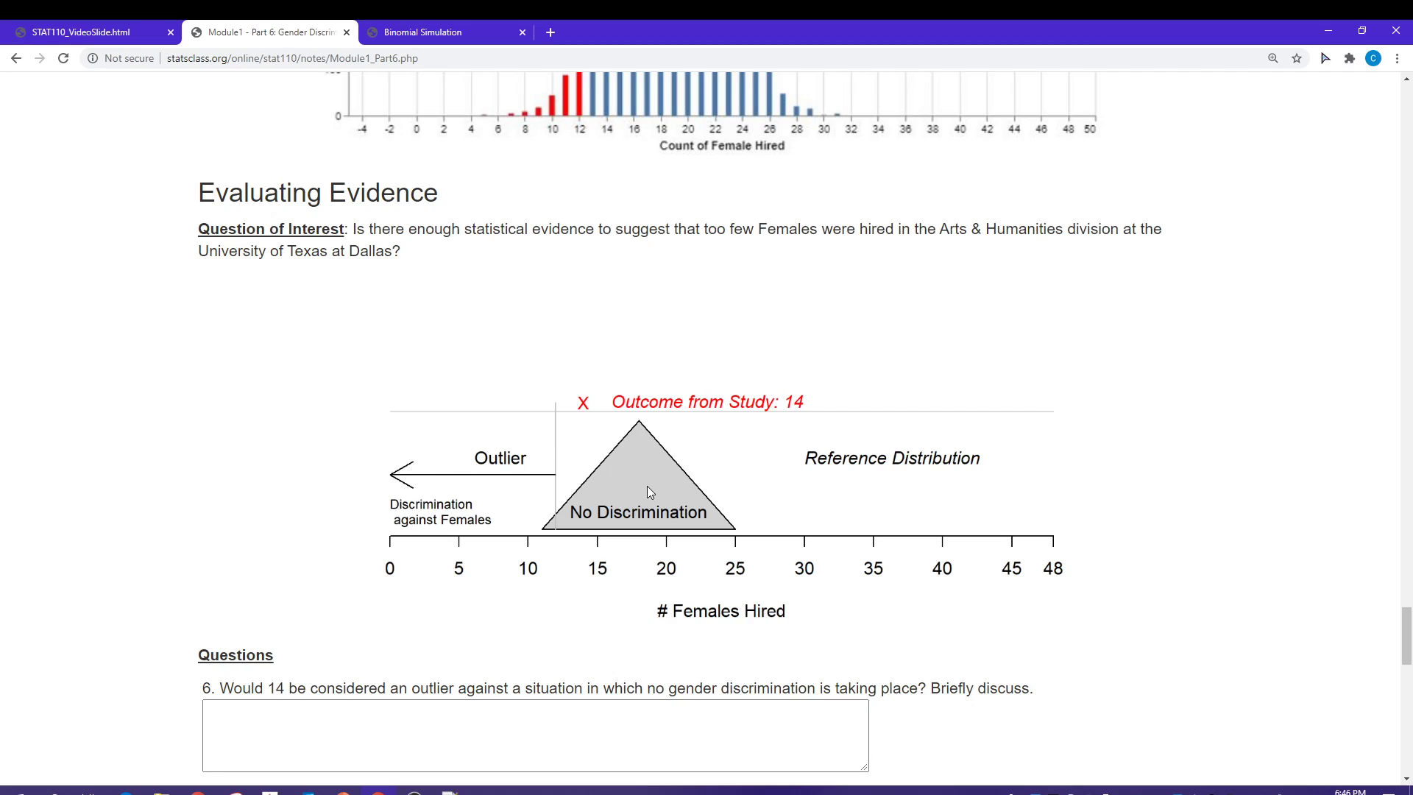
mouse_move(571, 487)
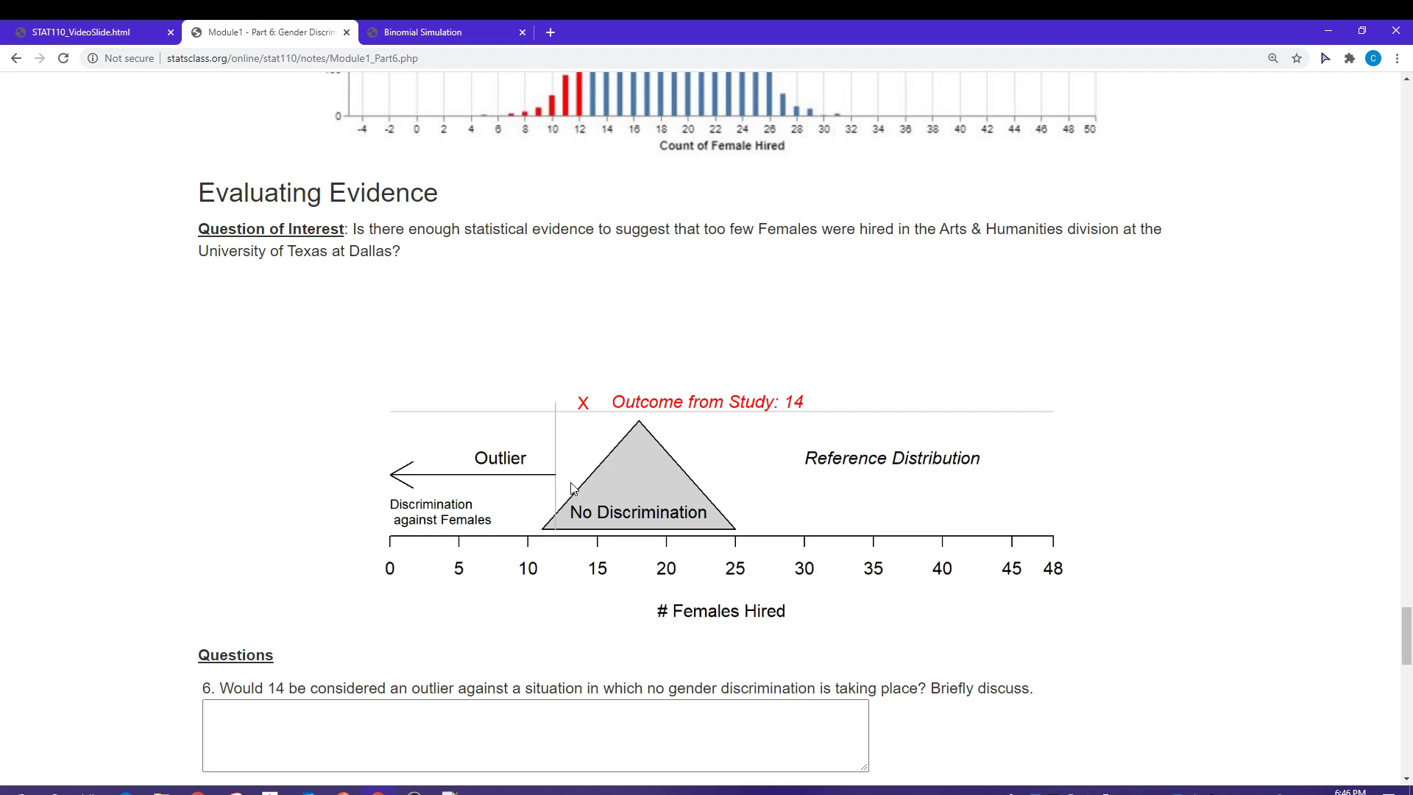
mouse_move(531, 486)
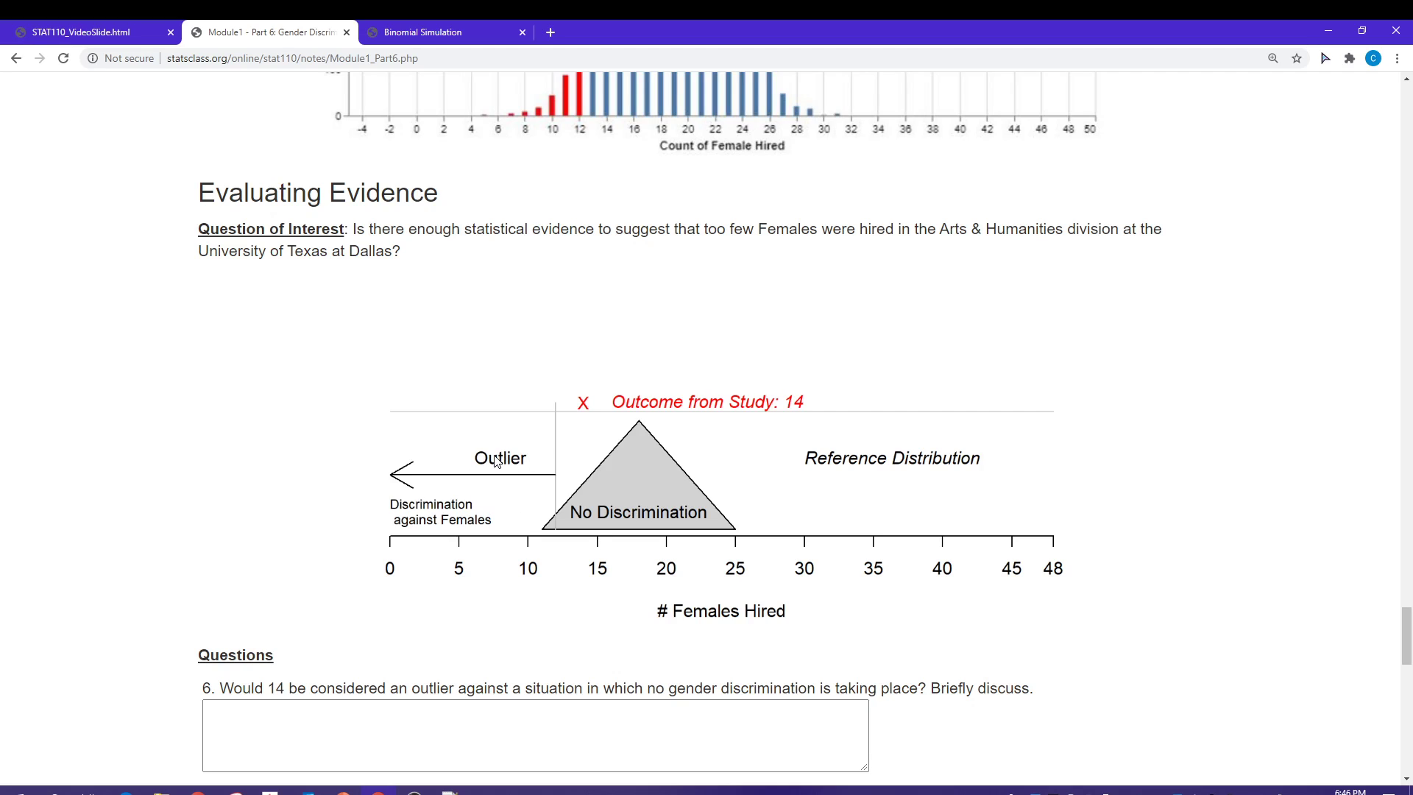
mouse_move(650, 504)
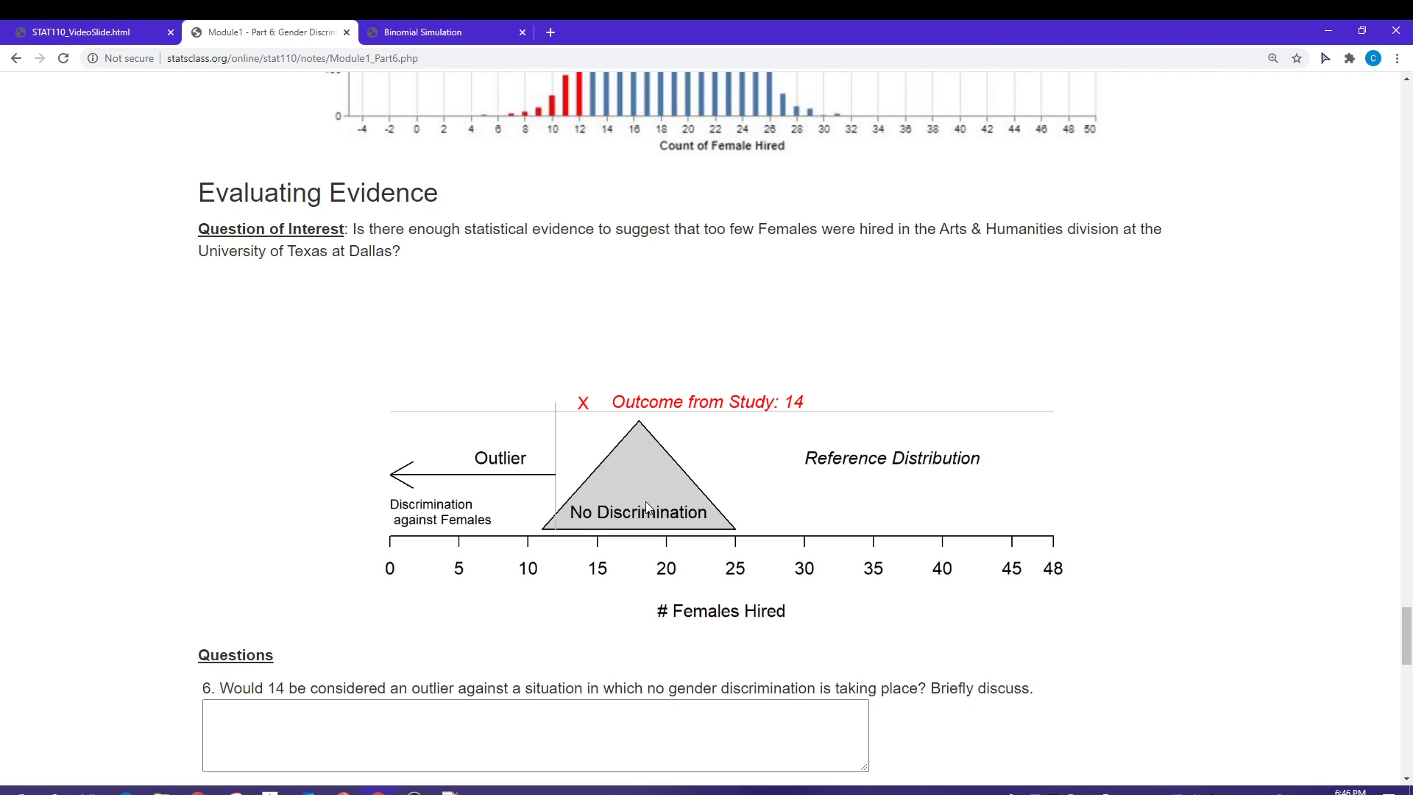
mouse_move(585, 549)
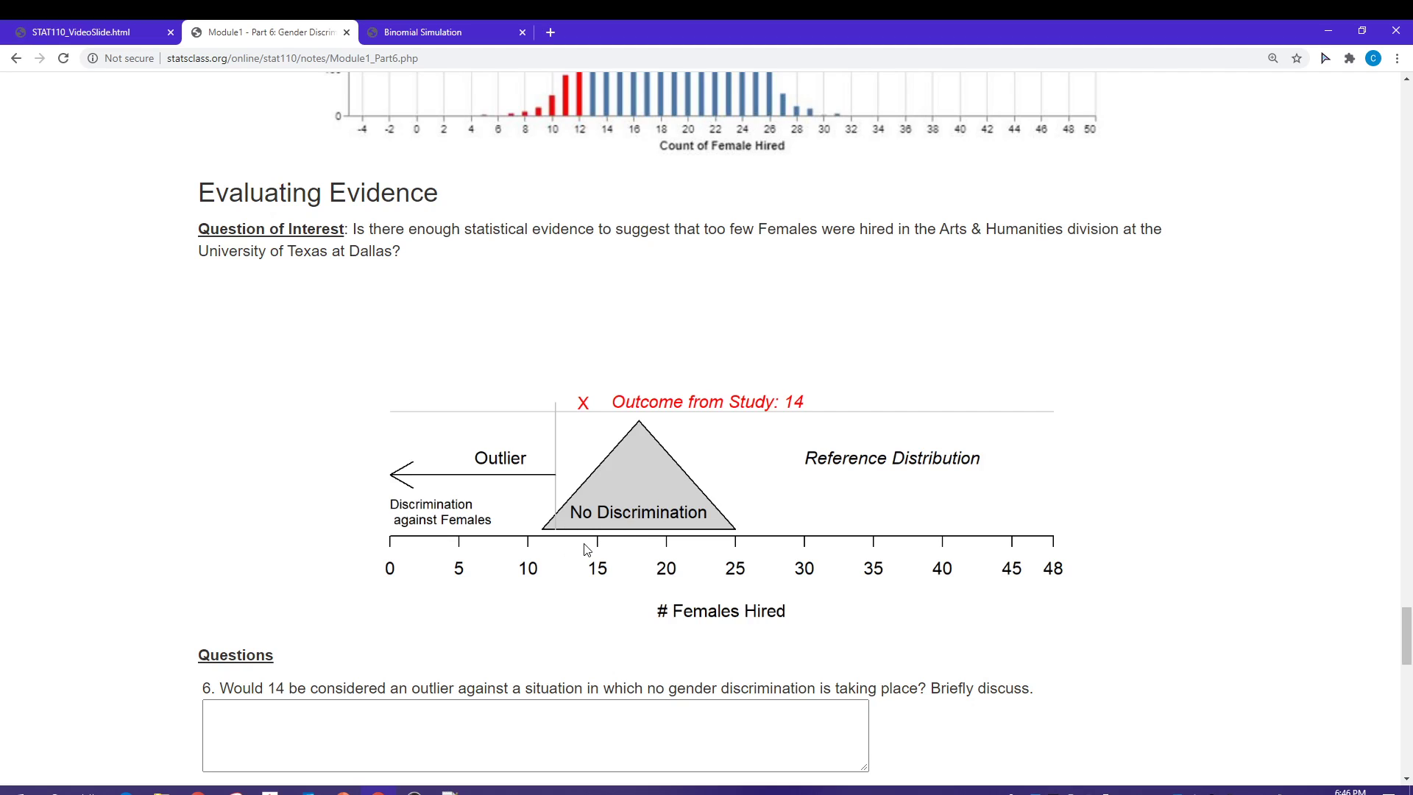
mouse_move(676, 551)
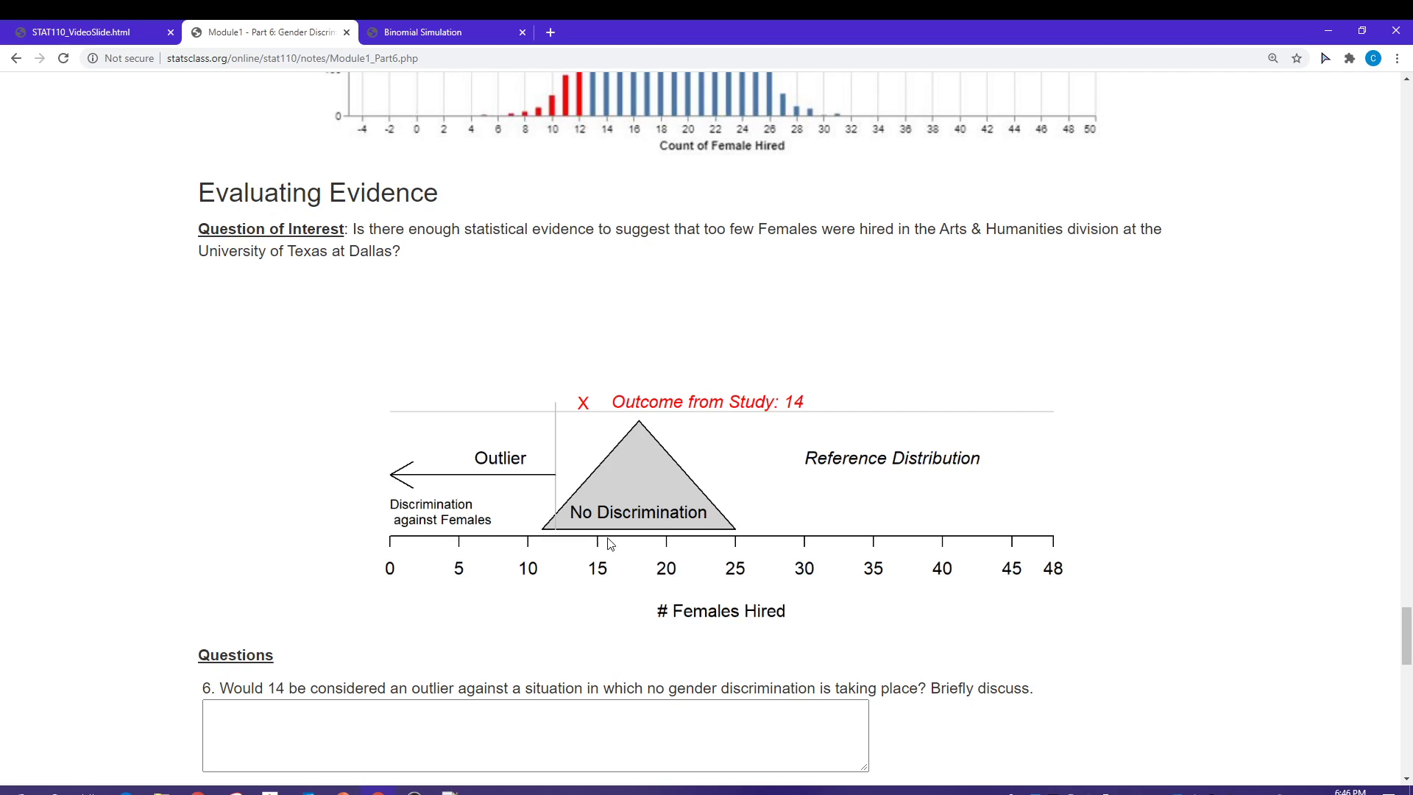
mouse_move(633, 500)
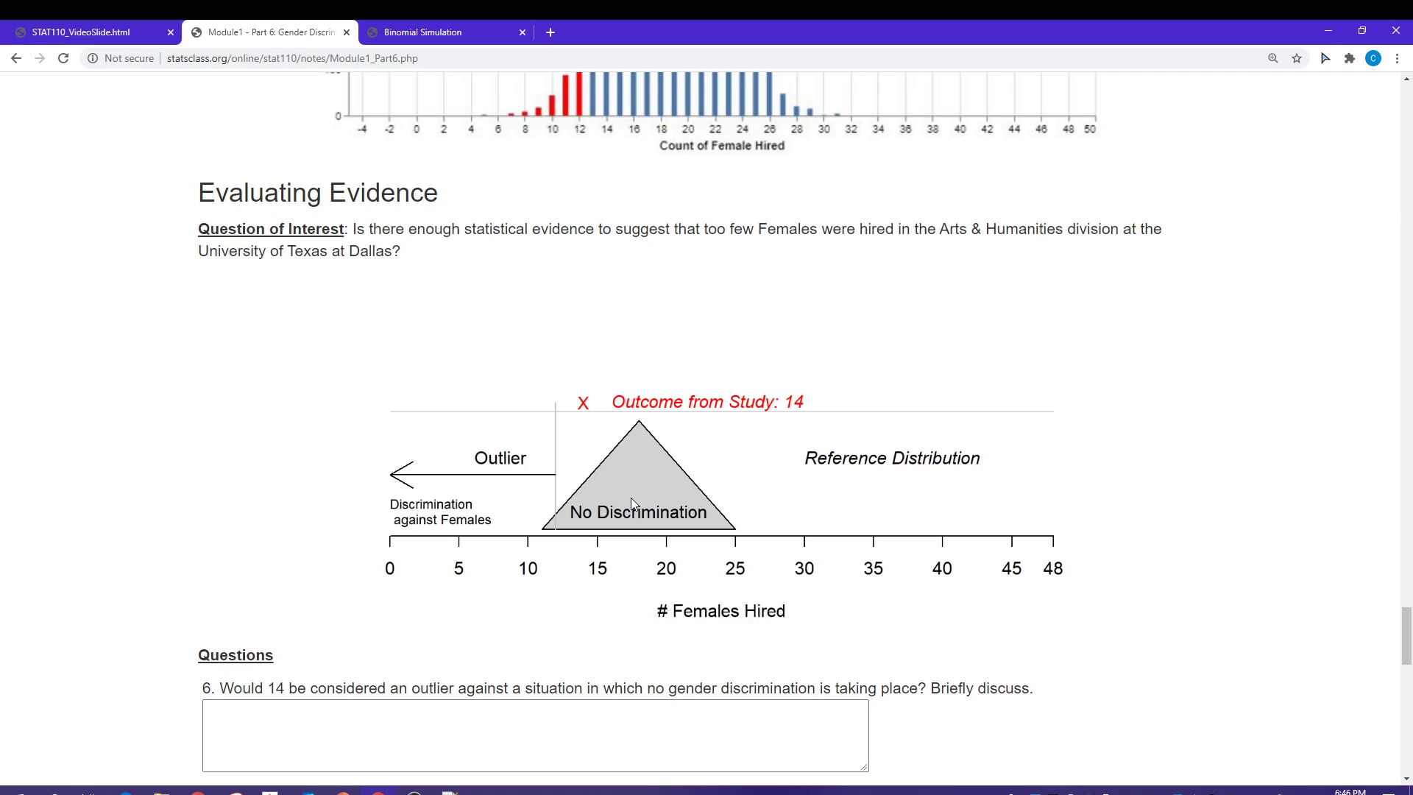
mouse_move(333, 530)
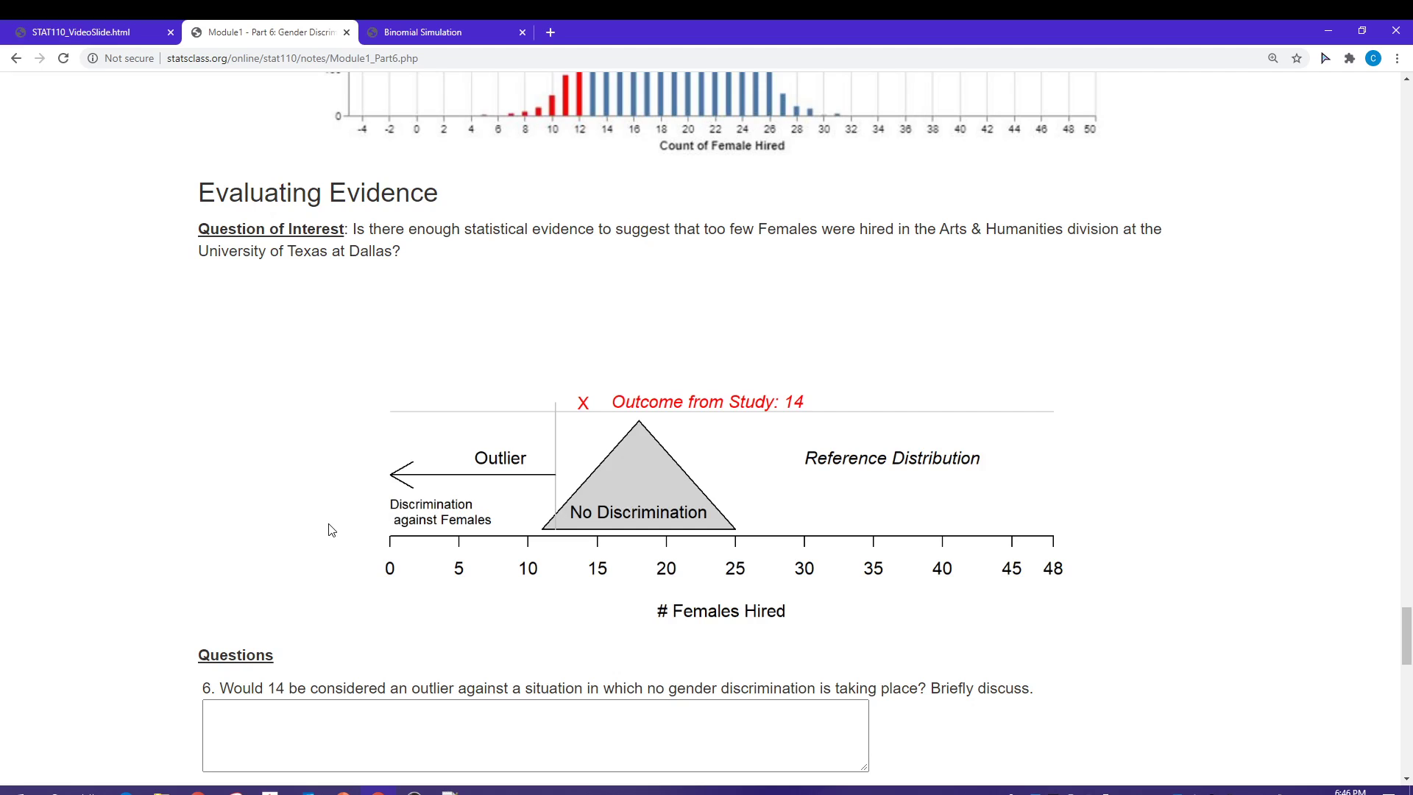
scroll(down, 3)
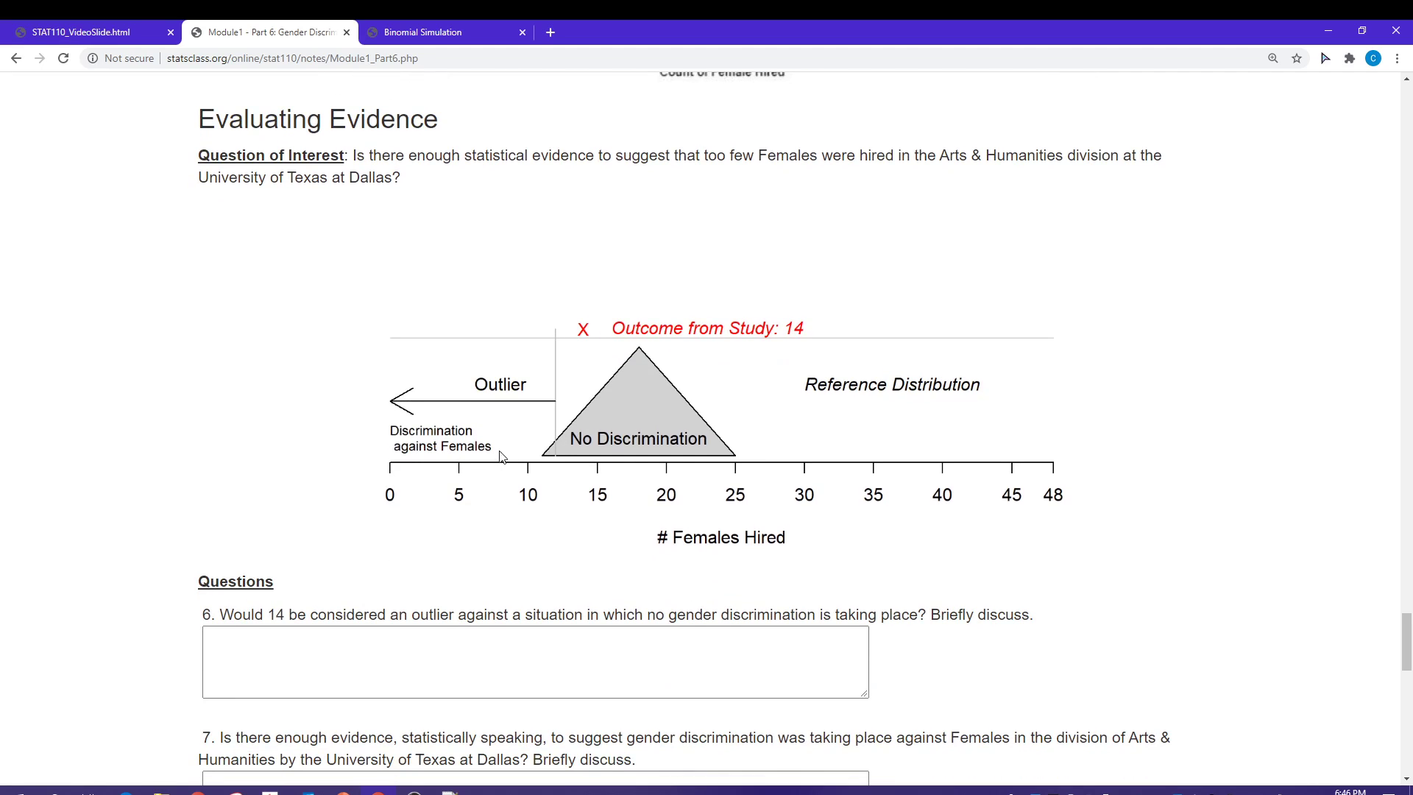
mouse_move(618, 412)
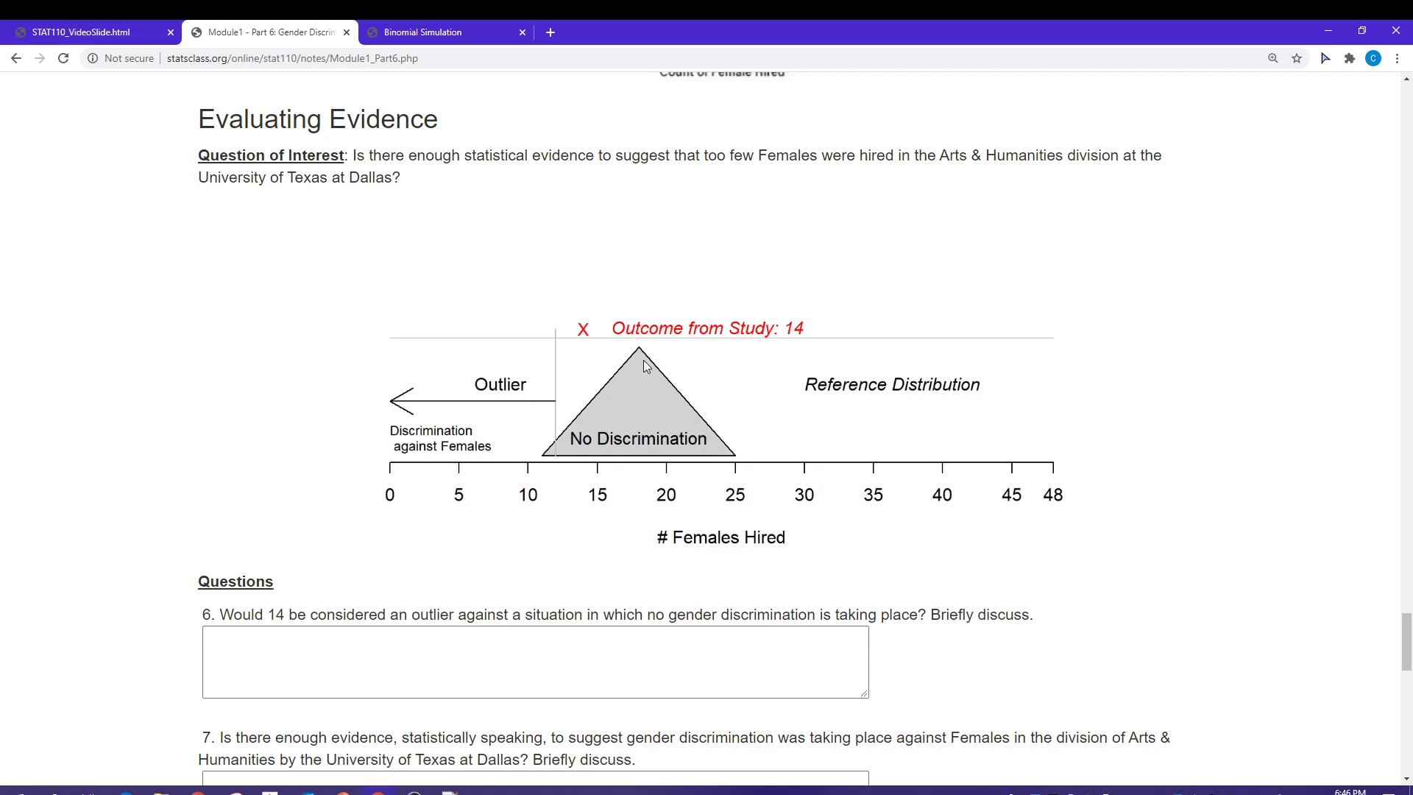
mouse_move(586, 333)
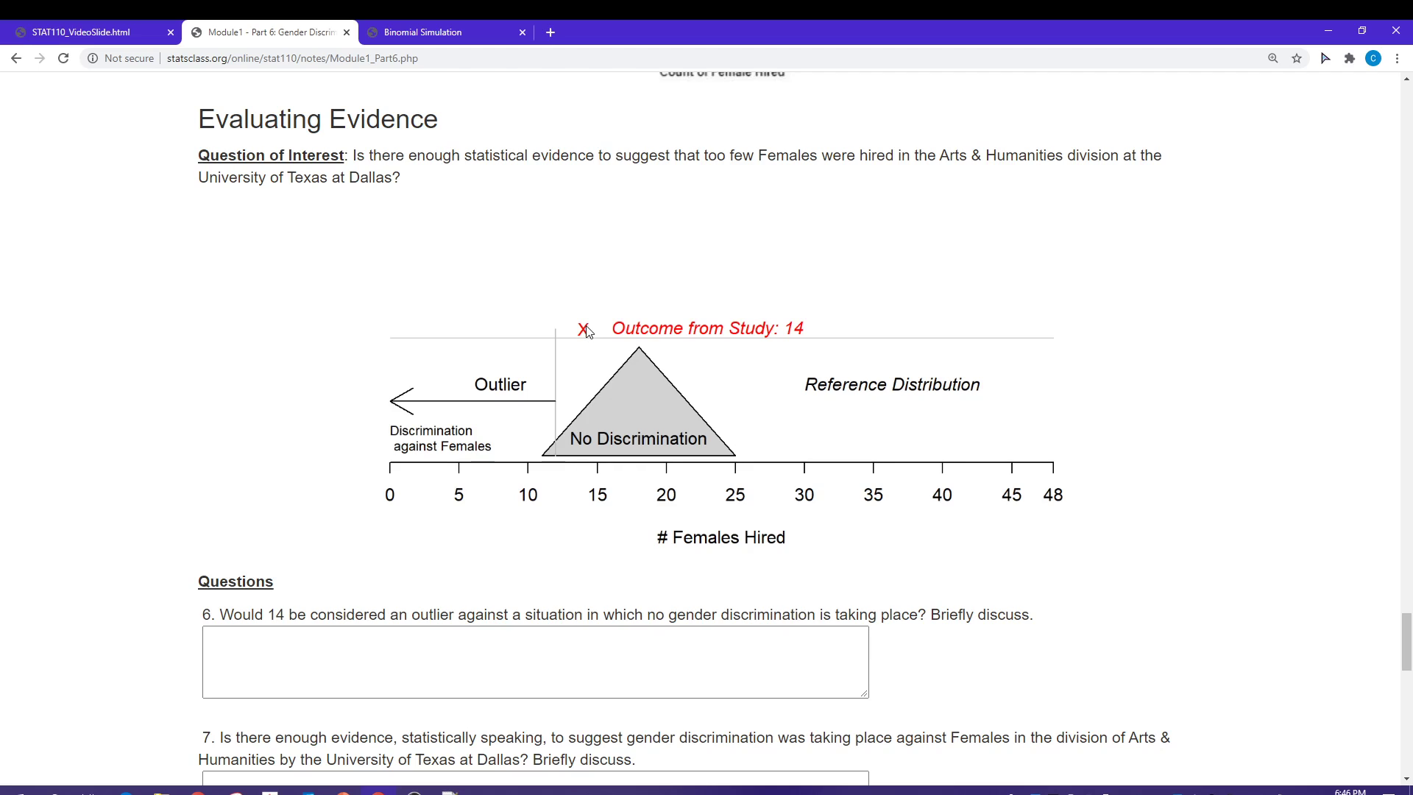
mouse_move(619, 341)
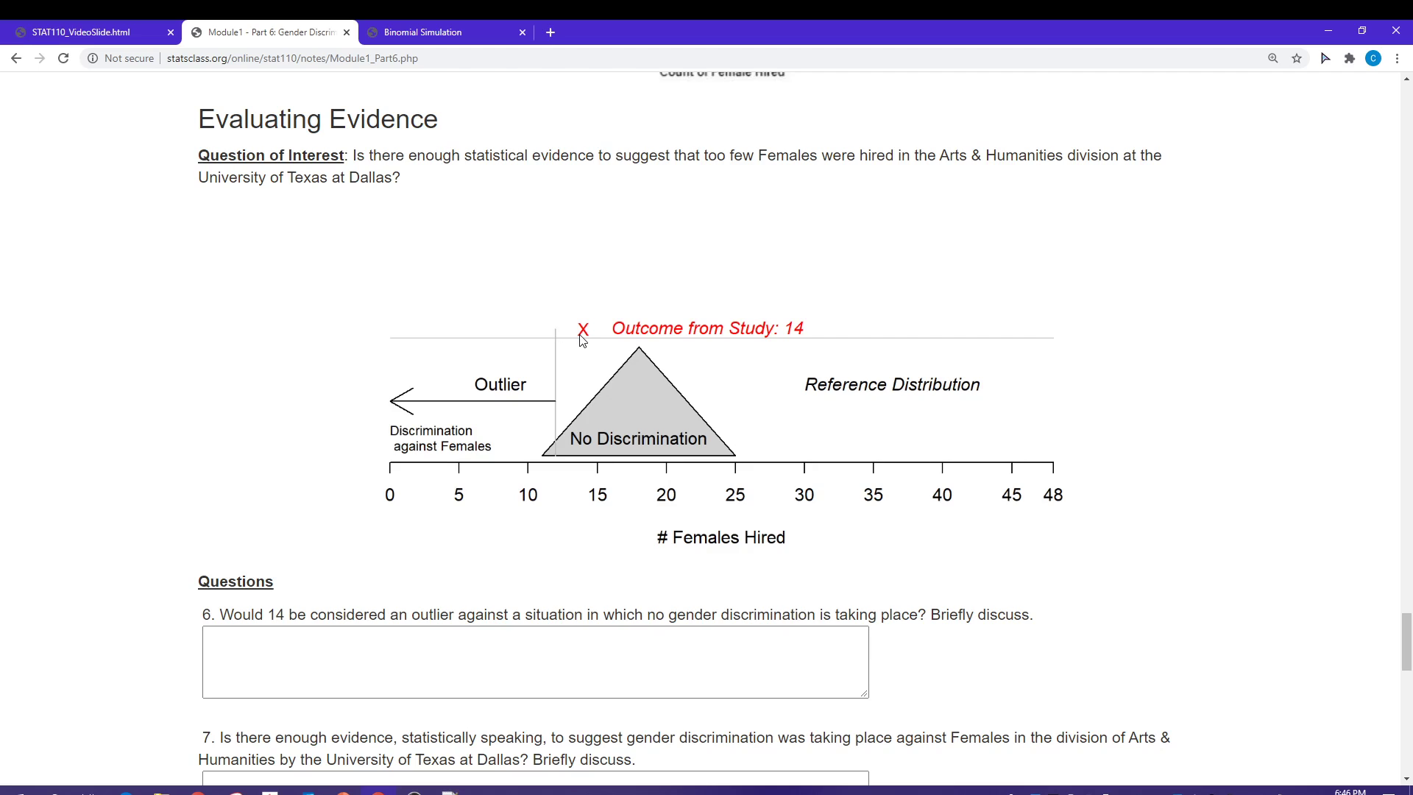
mouse_move(515, 356)
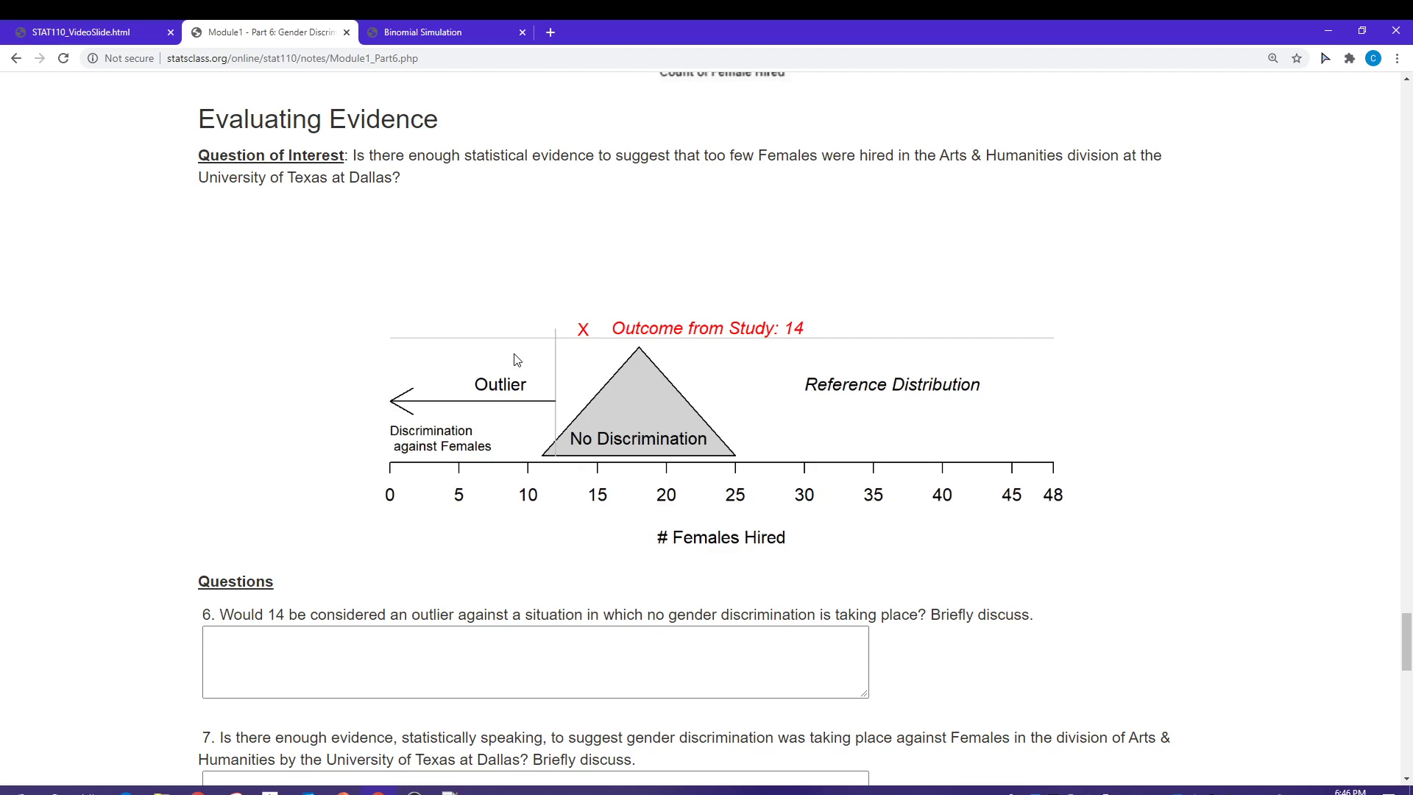
mouse_move(553, 362)
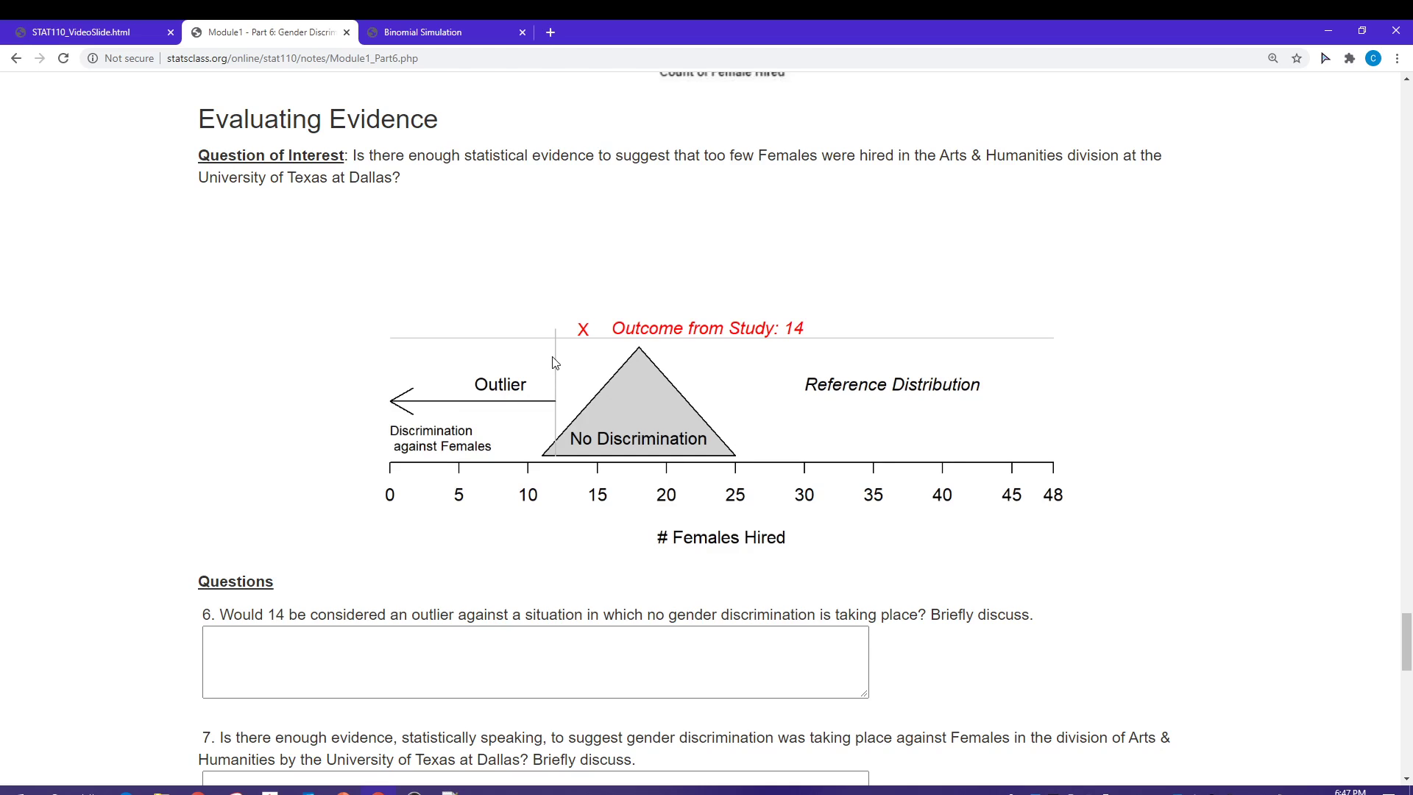
mouse_move(415, 477)
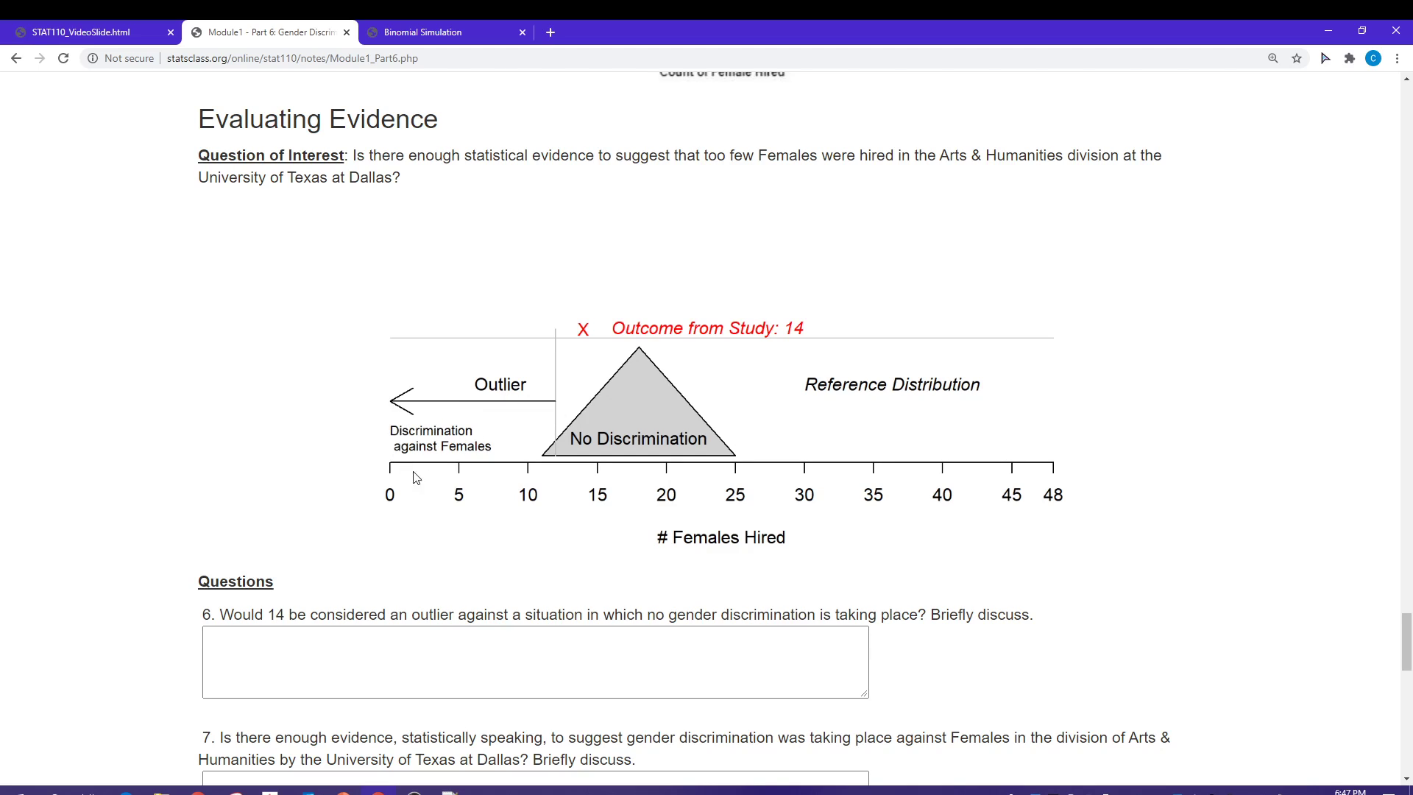
mouse_move(462, 464)
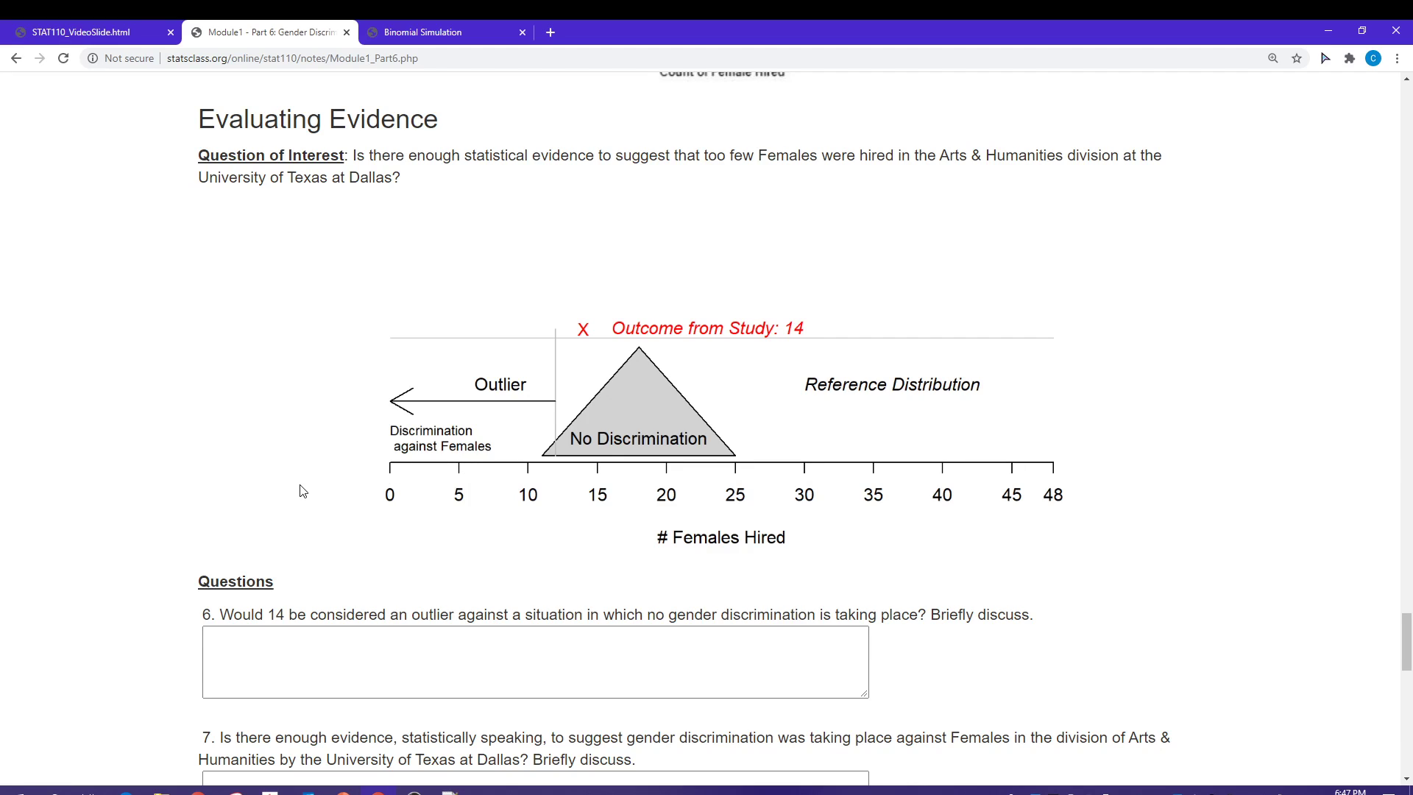
scroll(down, 3)
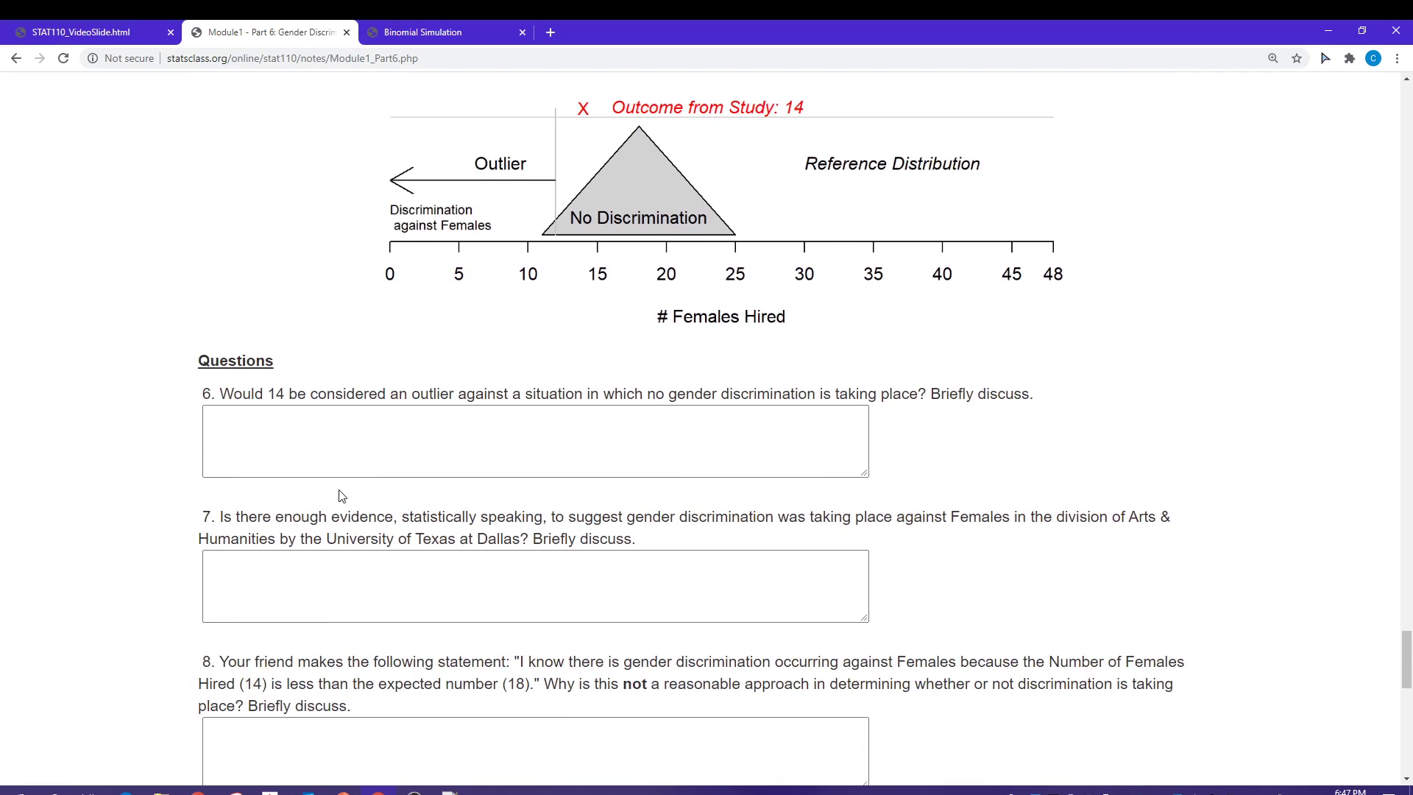
scroll(down, 3)
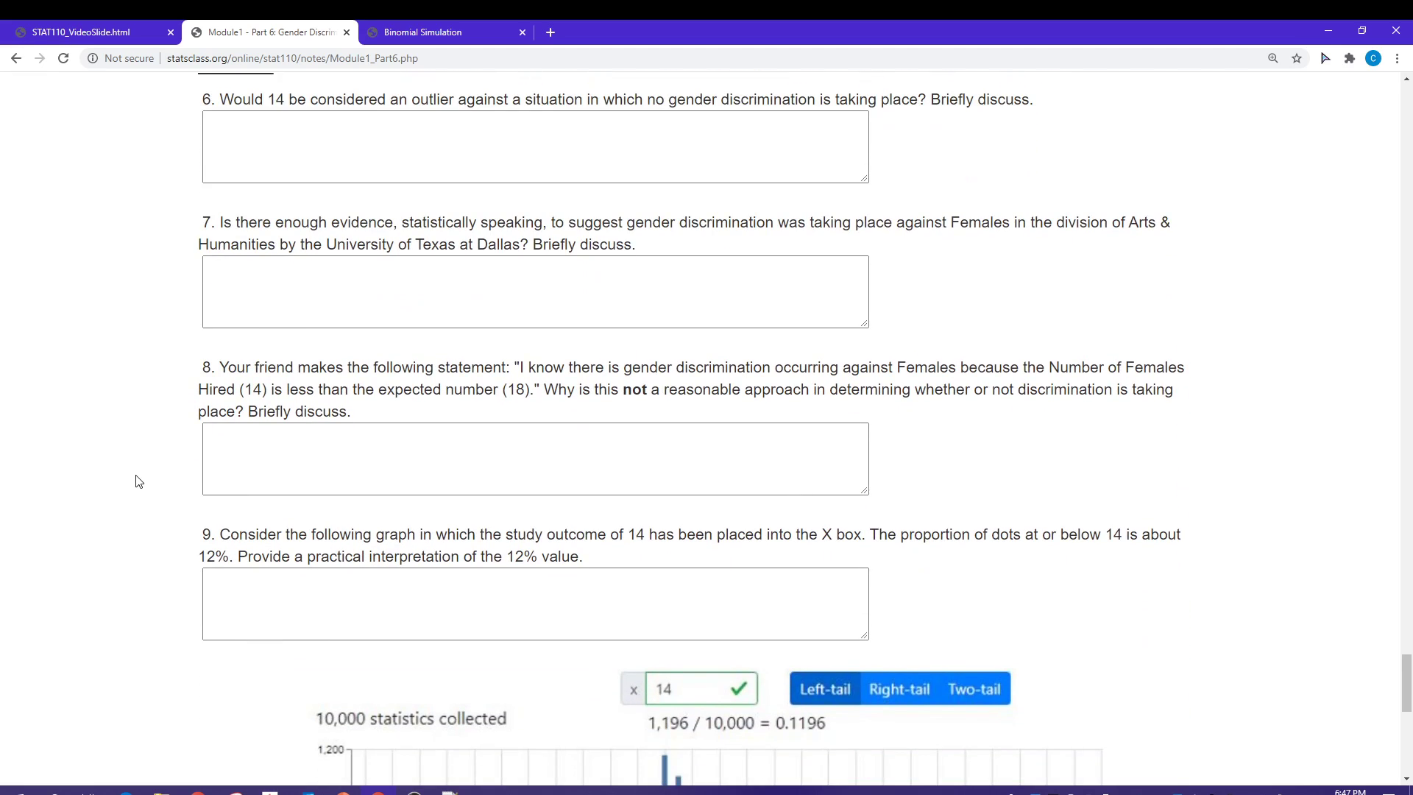
scroll(up, 3)
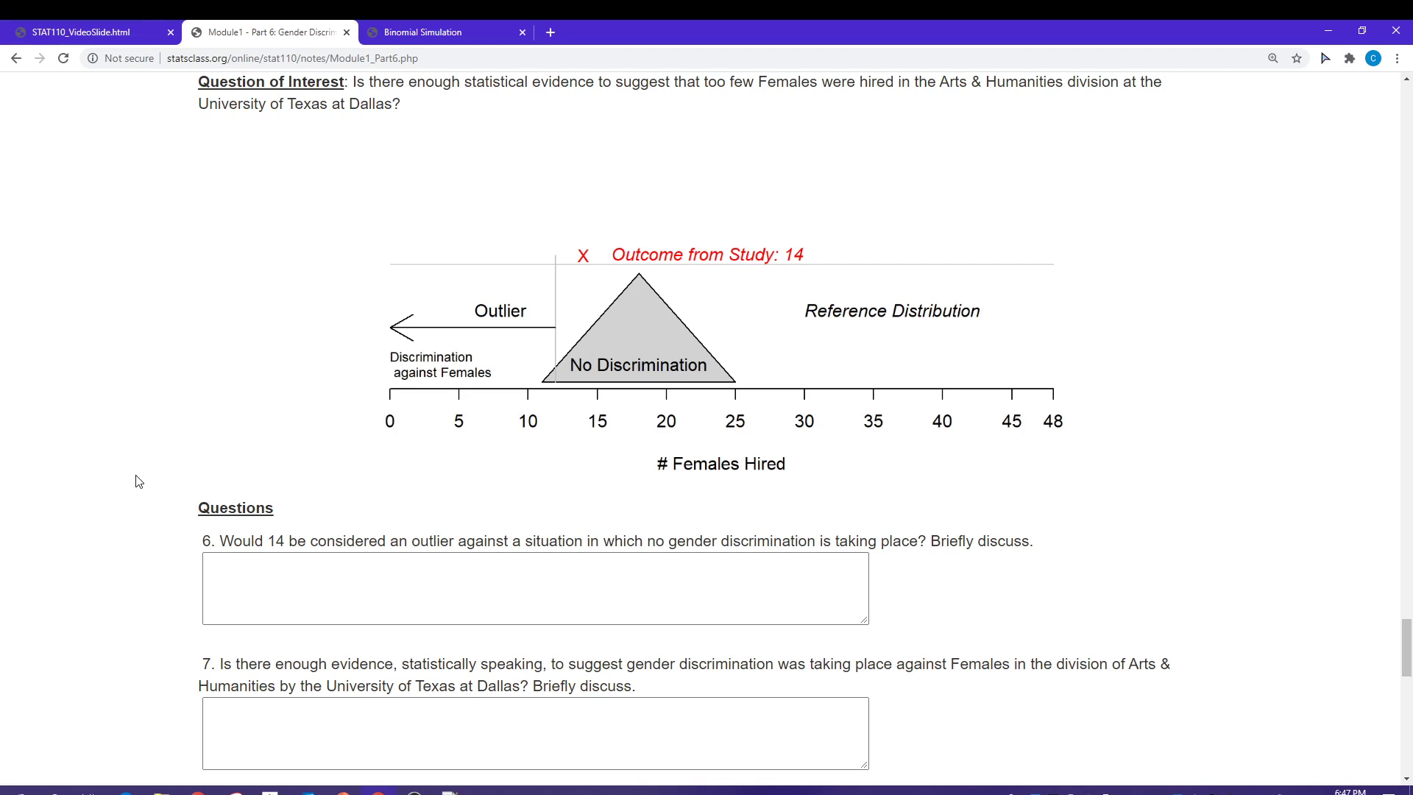
mouse_move(165, 444)
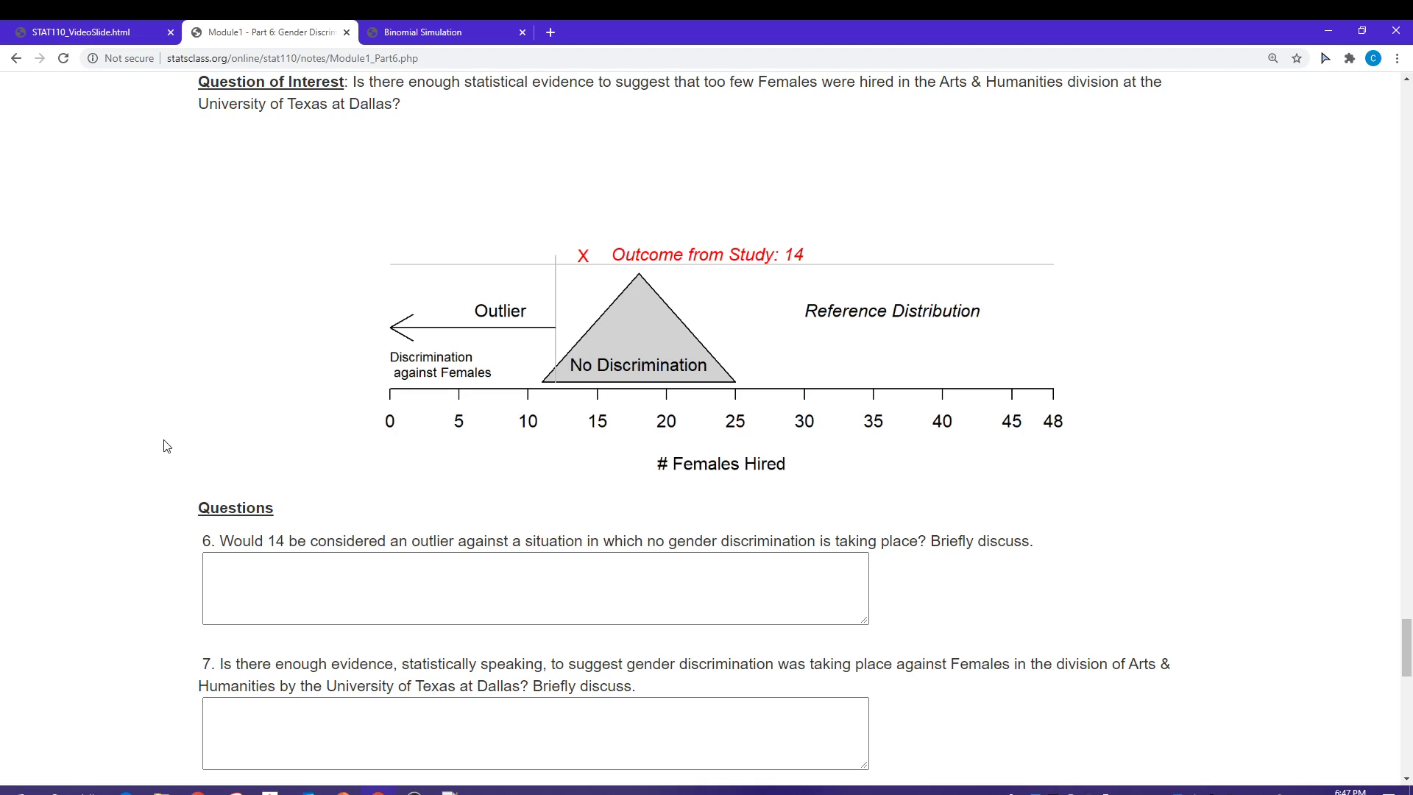
mouse_move(218, 382)
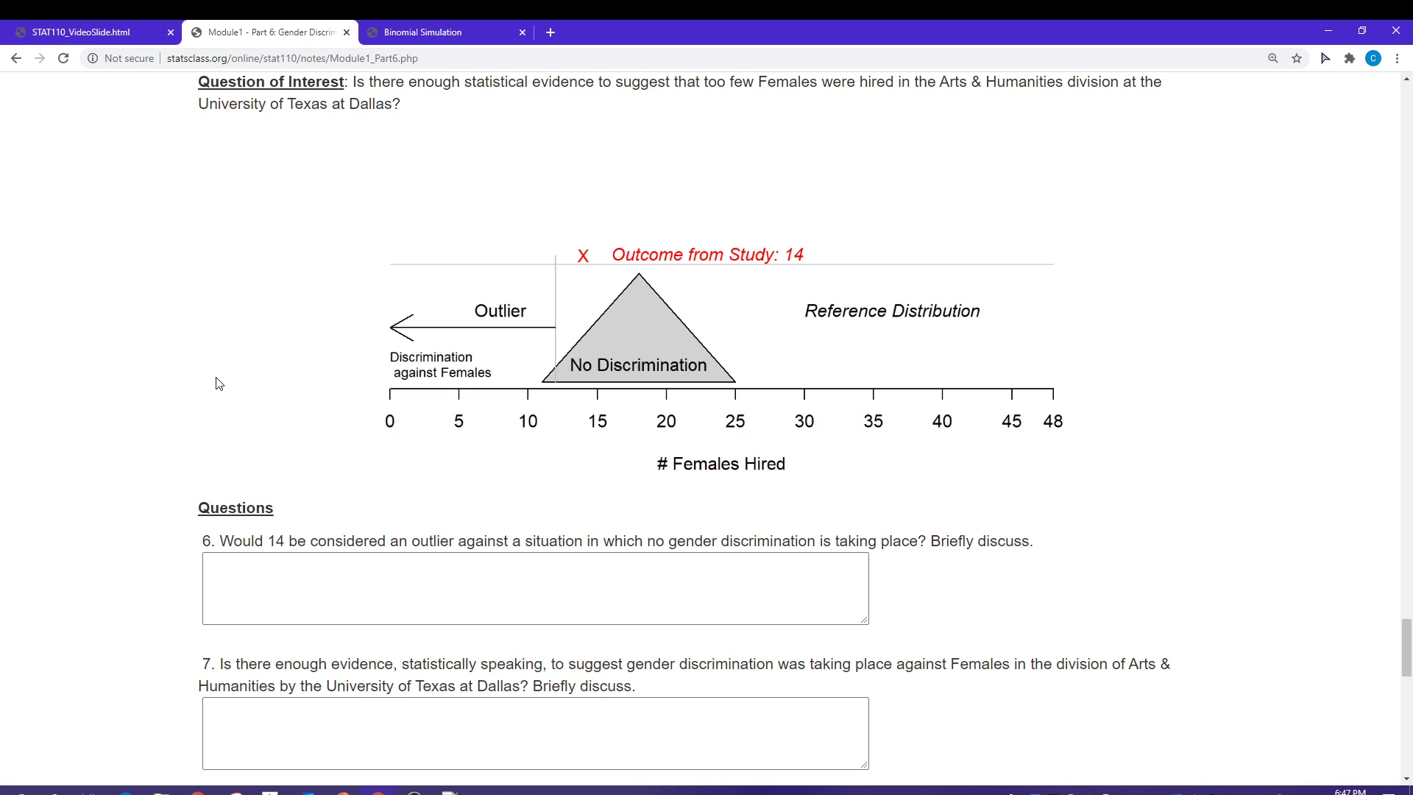
scroll(down, 3)
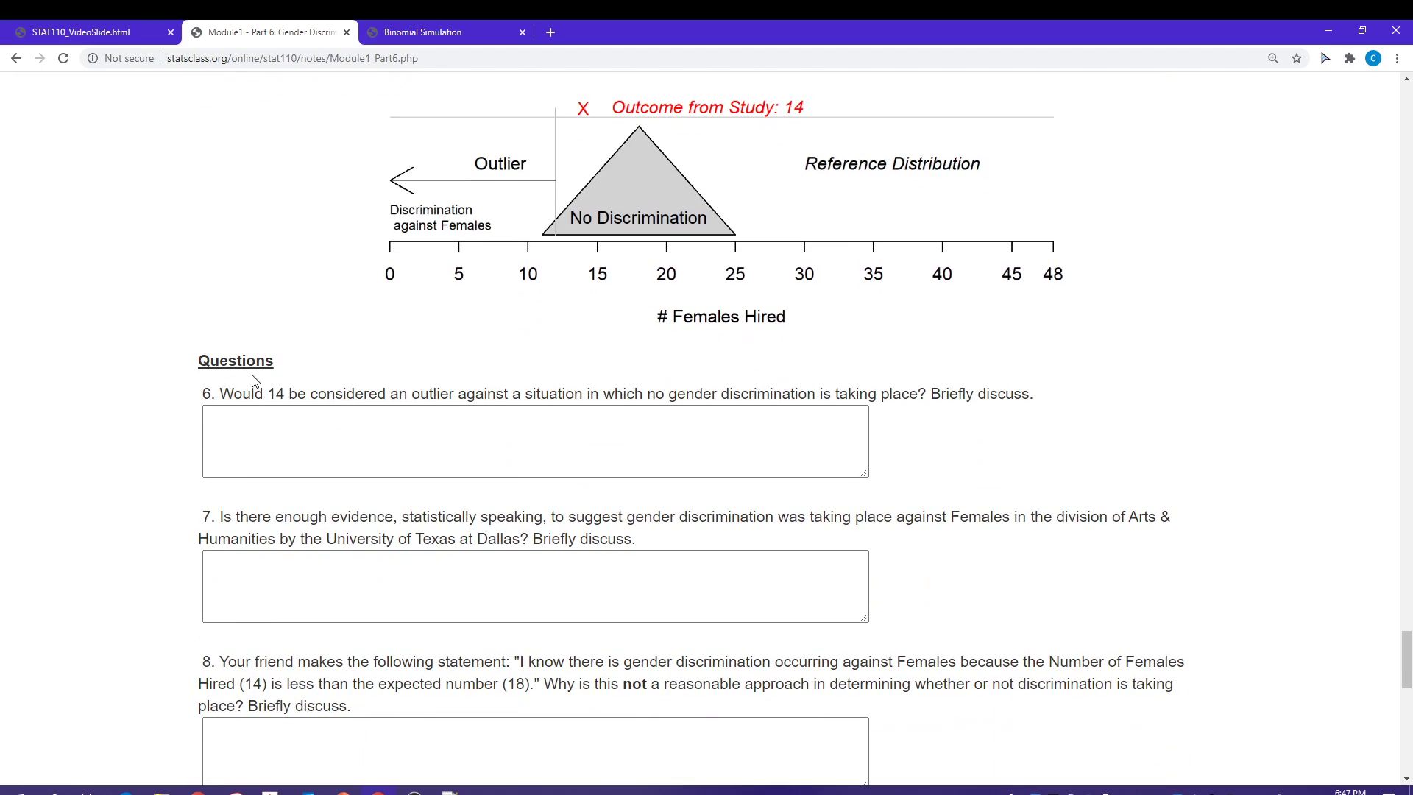
mouse_move(495, 288)
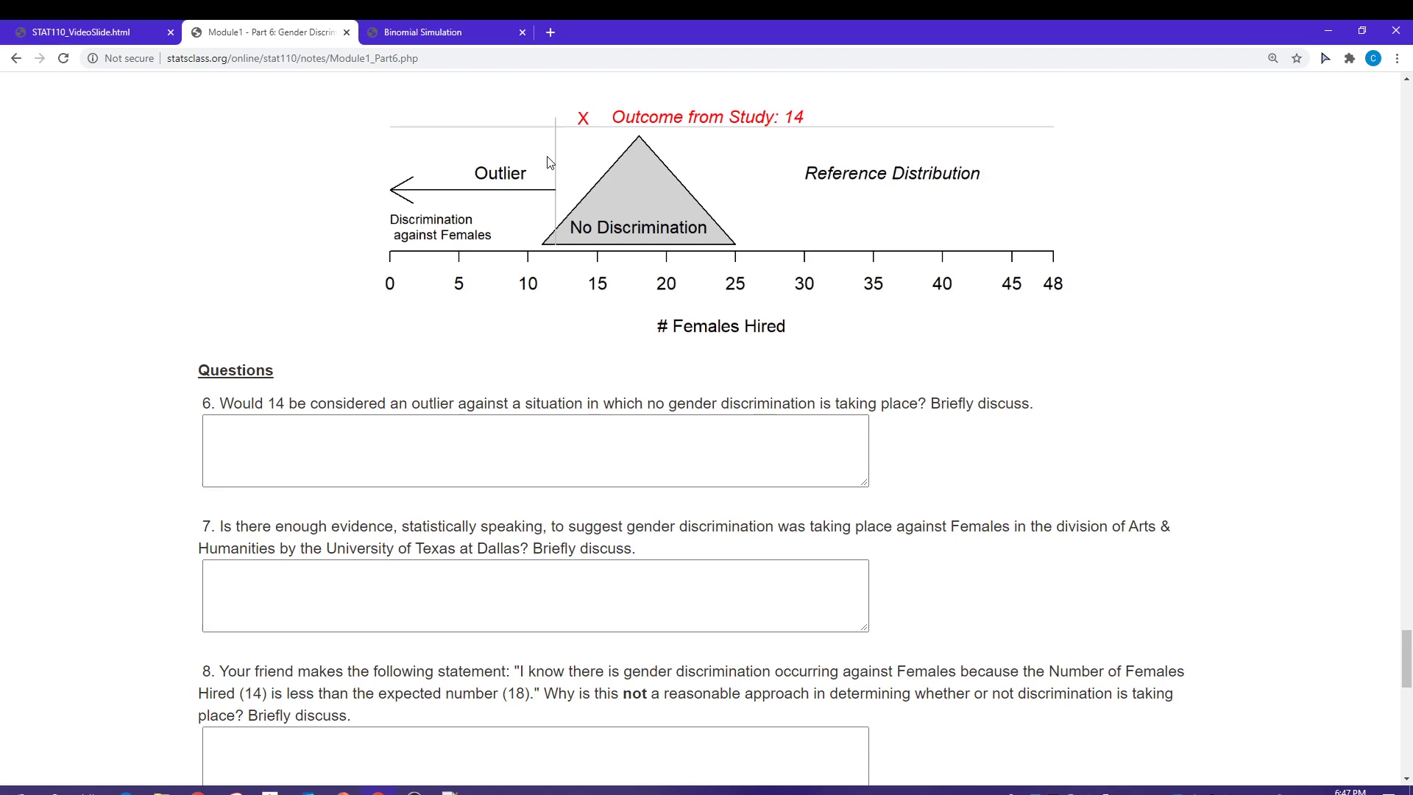
scroll(up, 3)
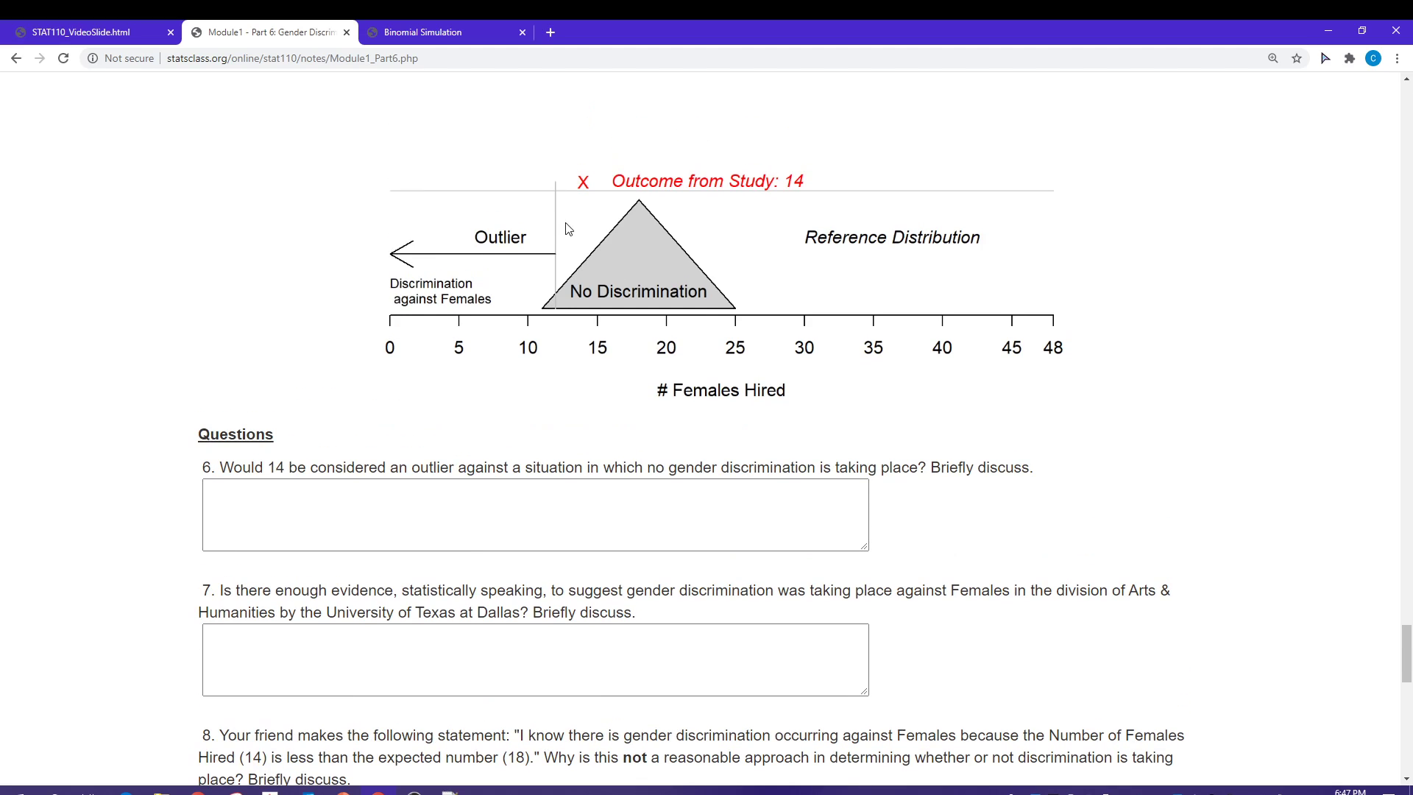
scroll(up, 3)
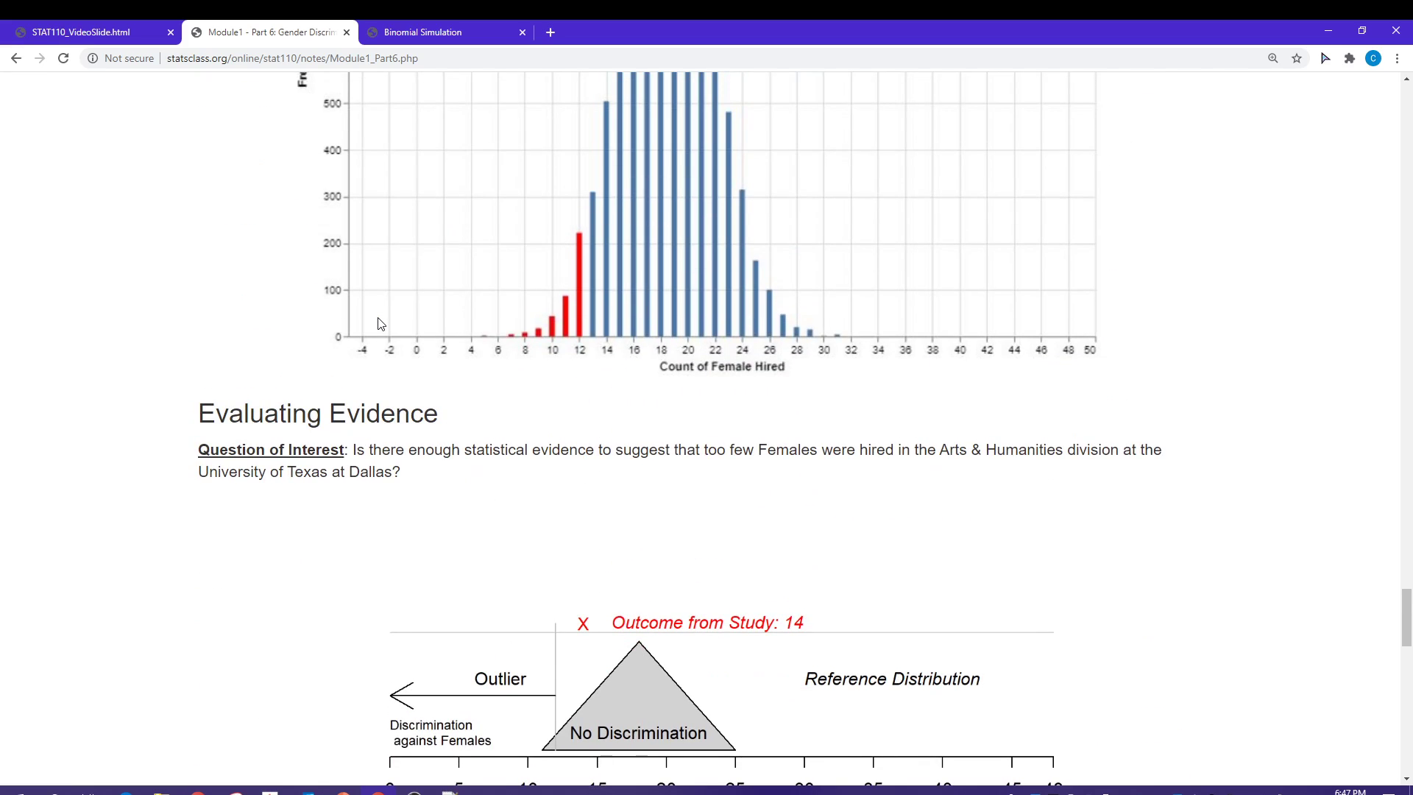
scroll(down, 3)
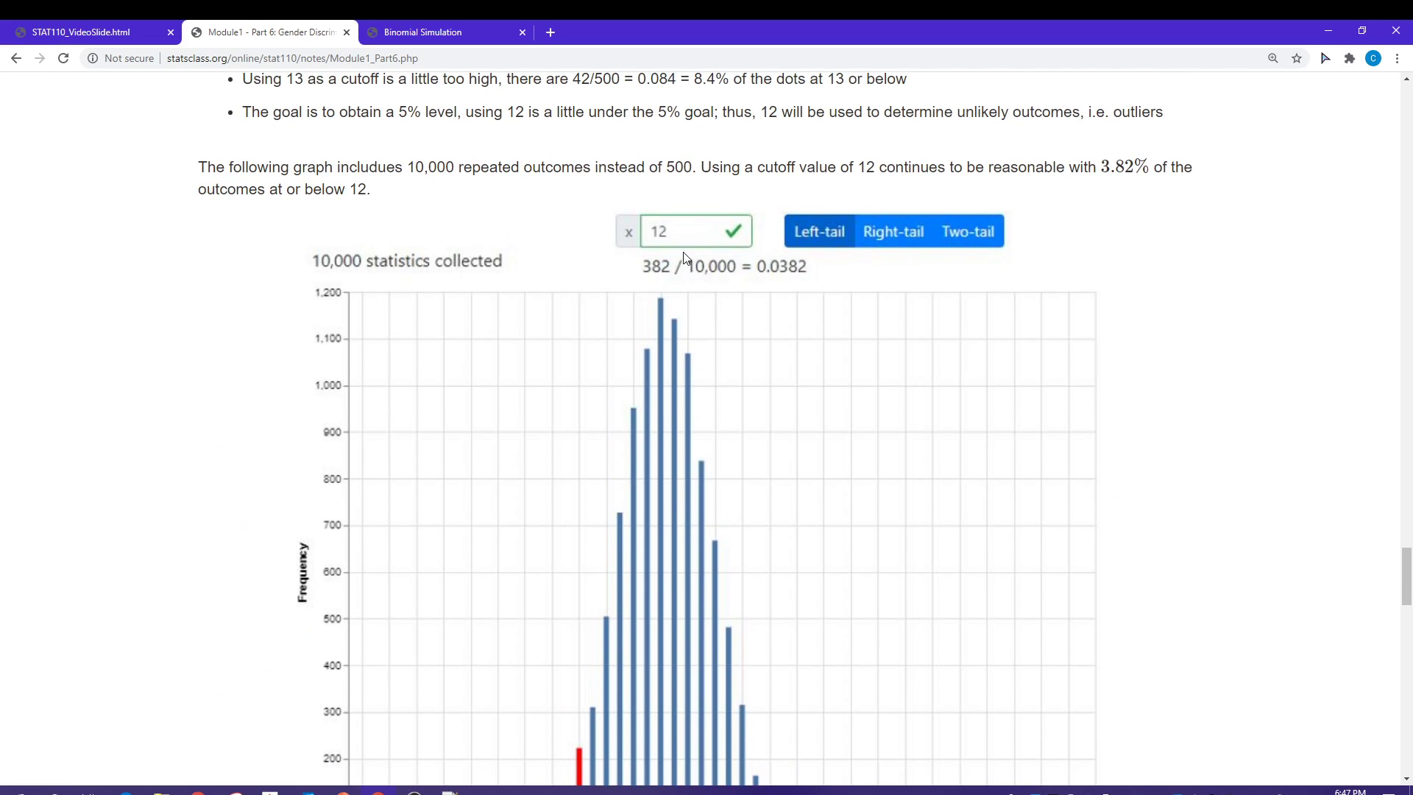
scroll(down, 3)
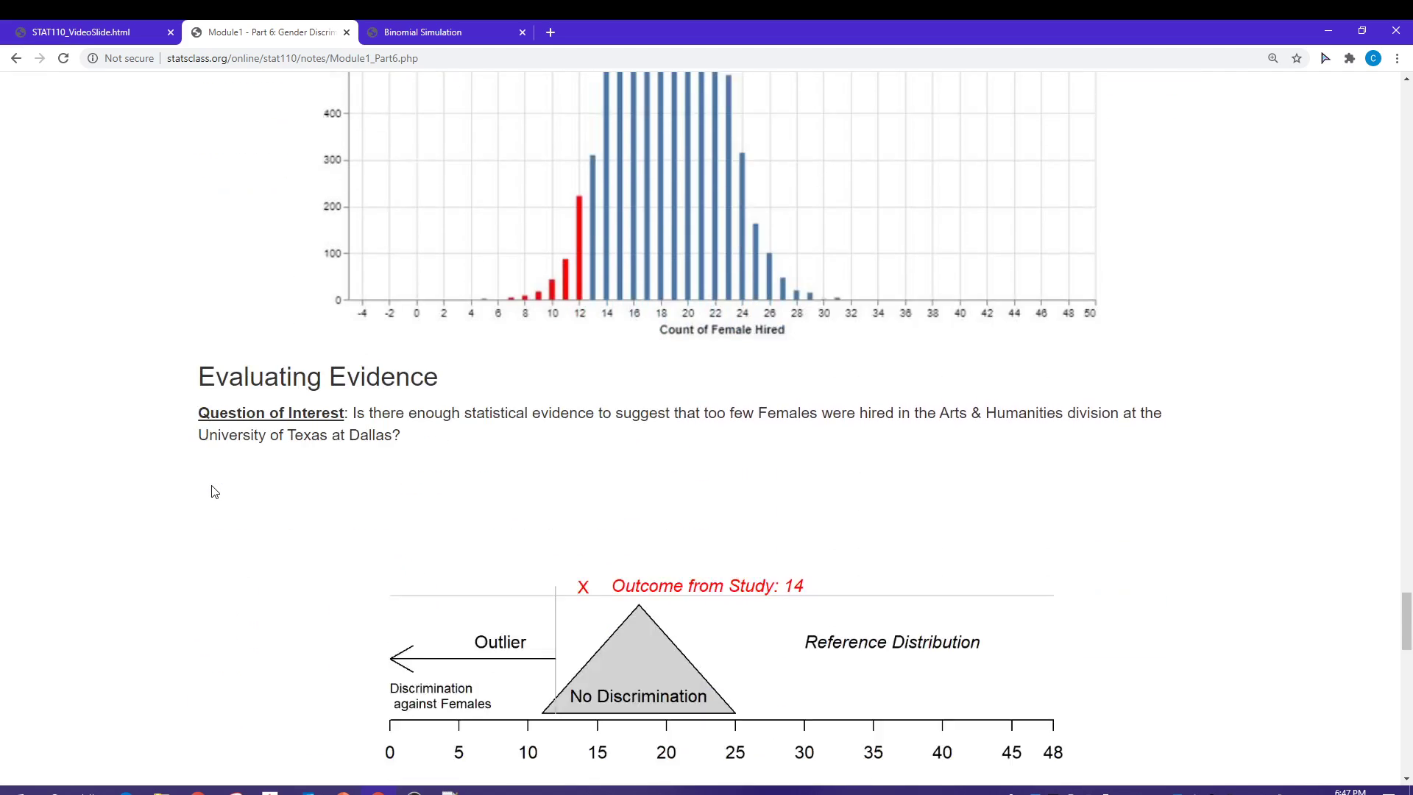
scroll(down, 3)
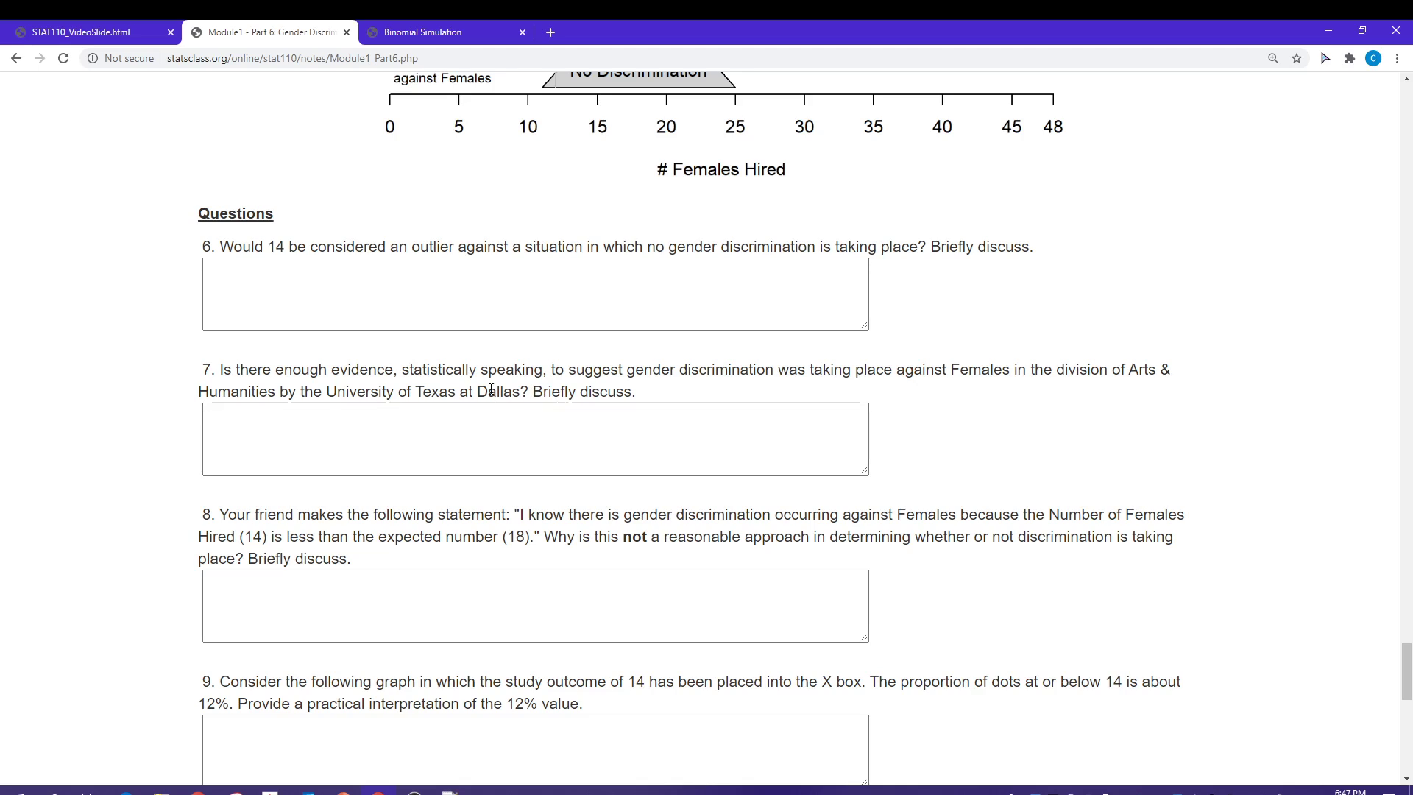
drag(400, 370, 533, 369)
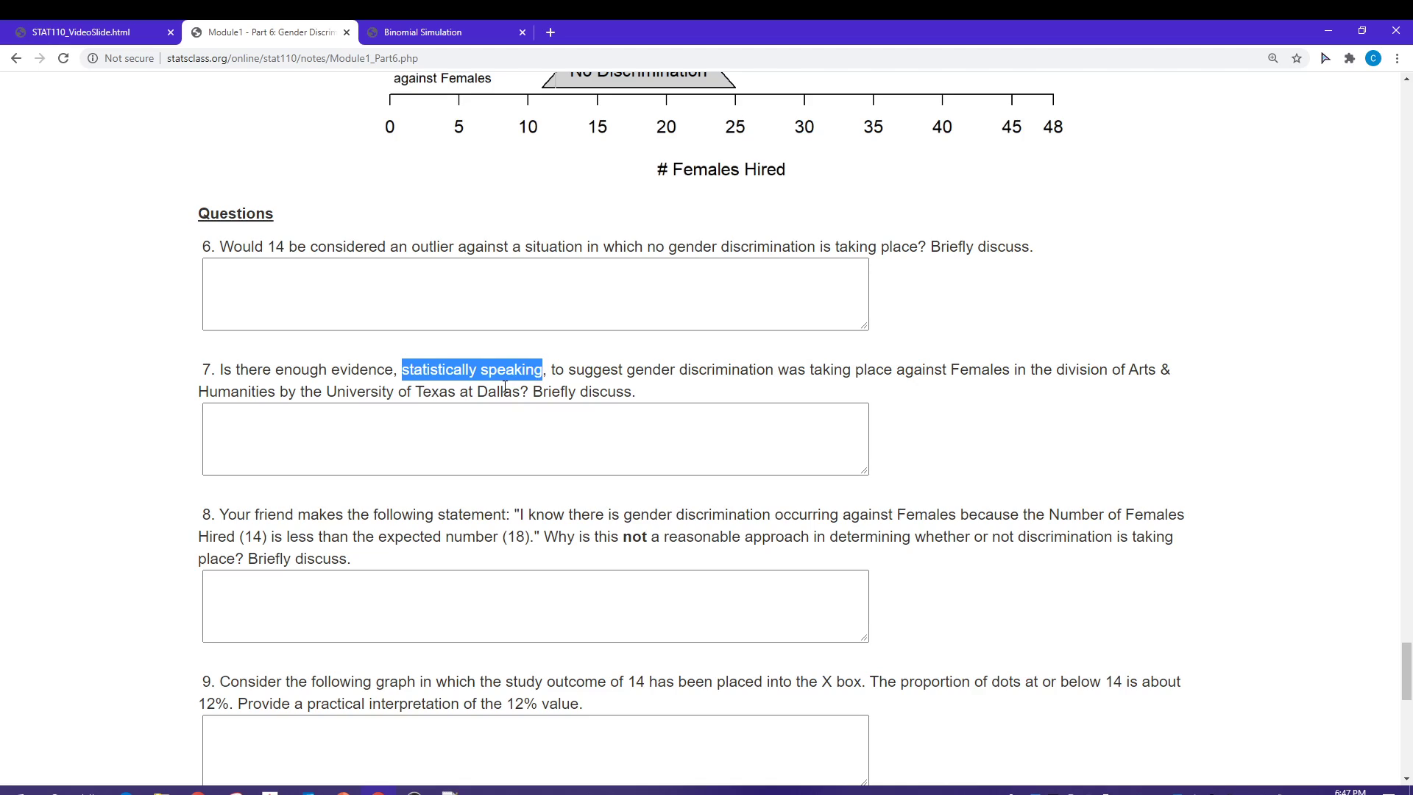
mouse_move(819, 393)
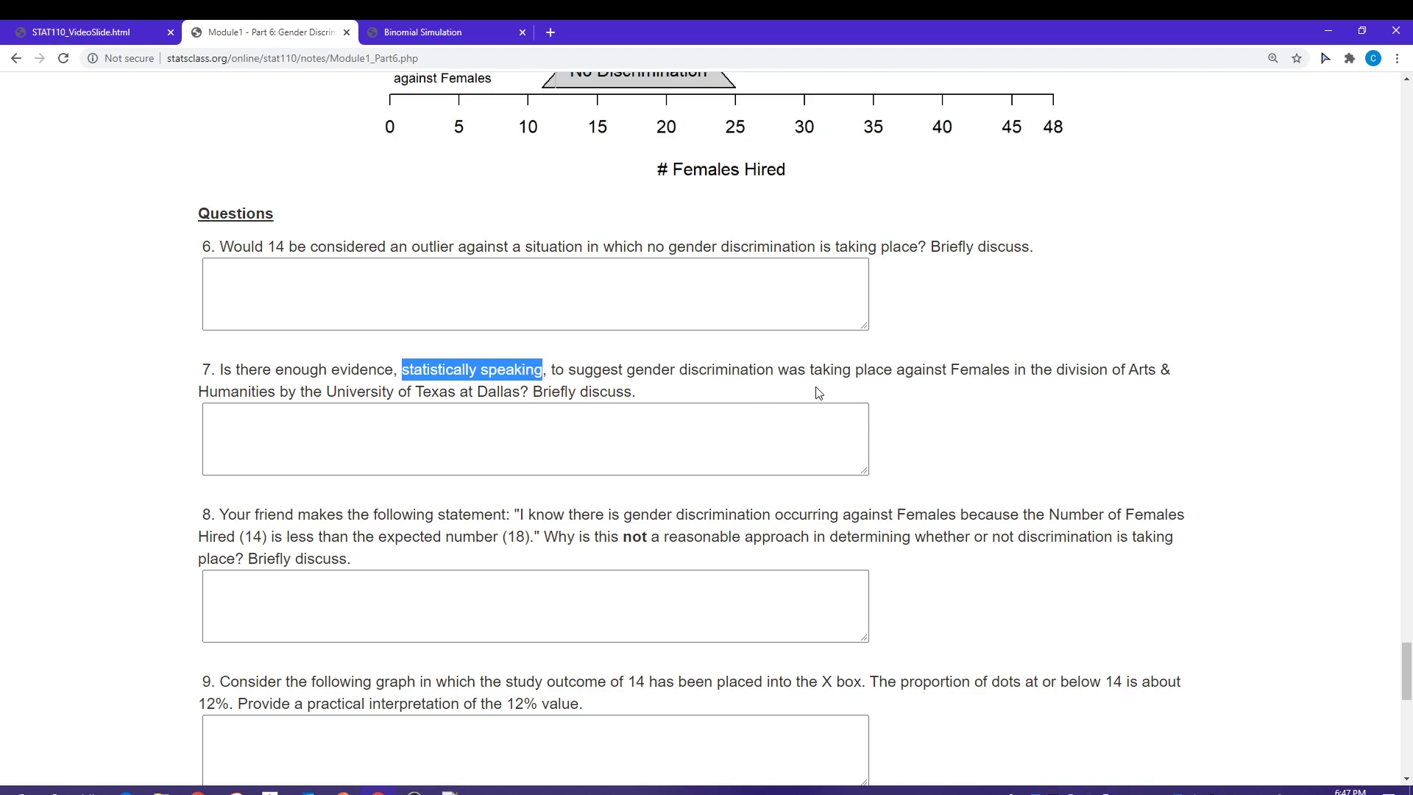
mouse_move(907, 409)
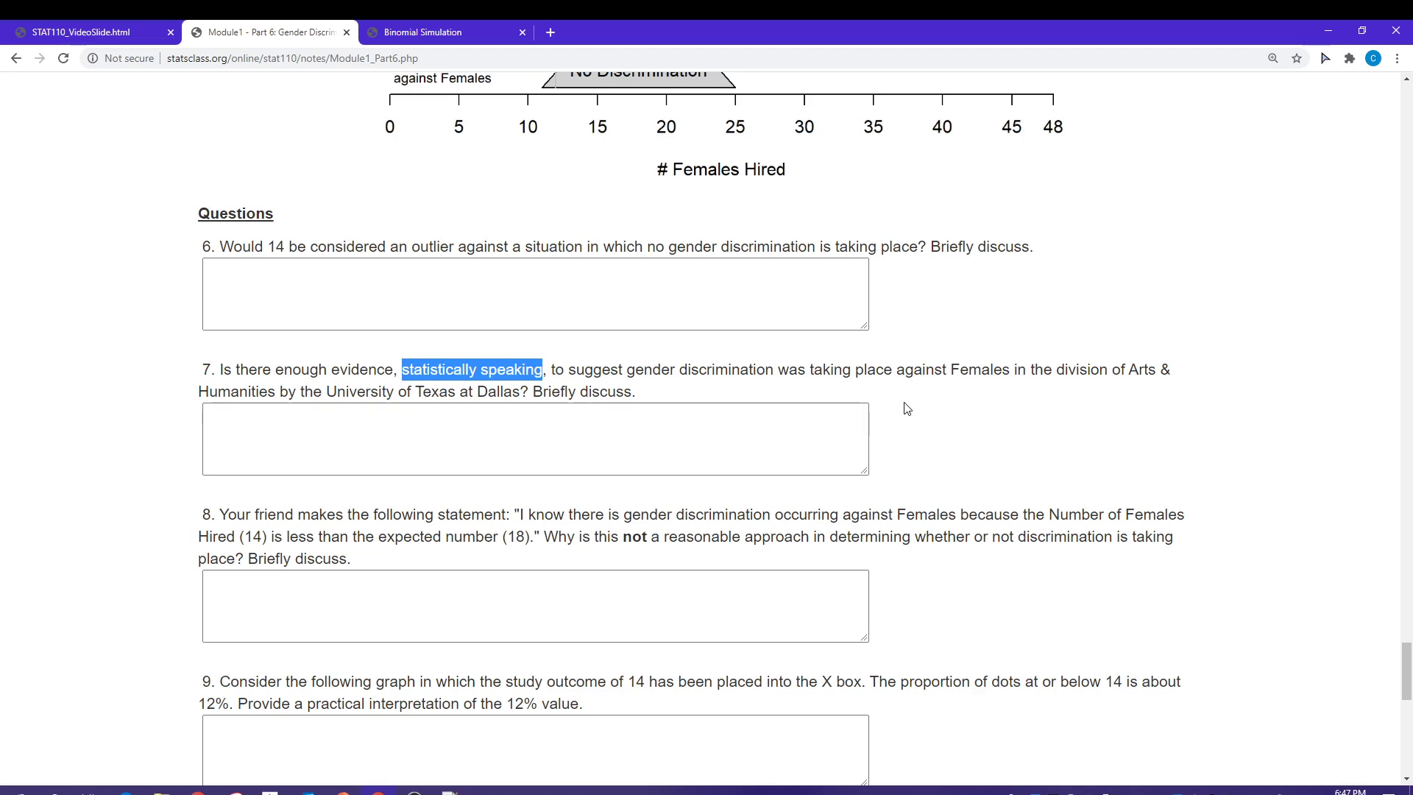
mouse_move(1050, 399)
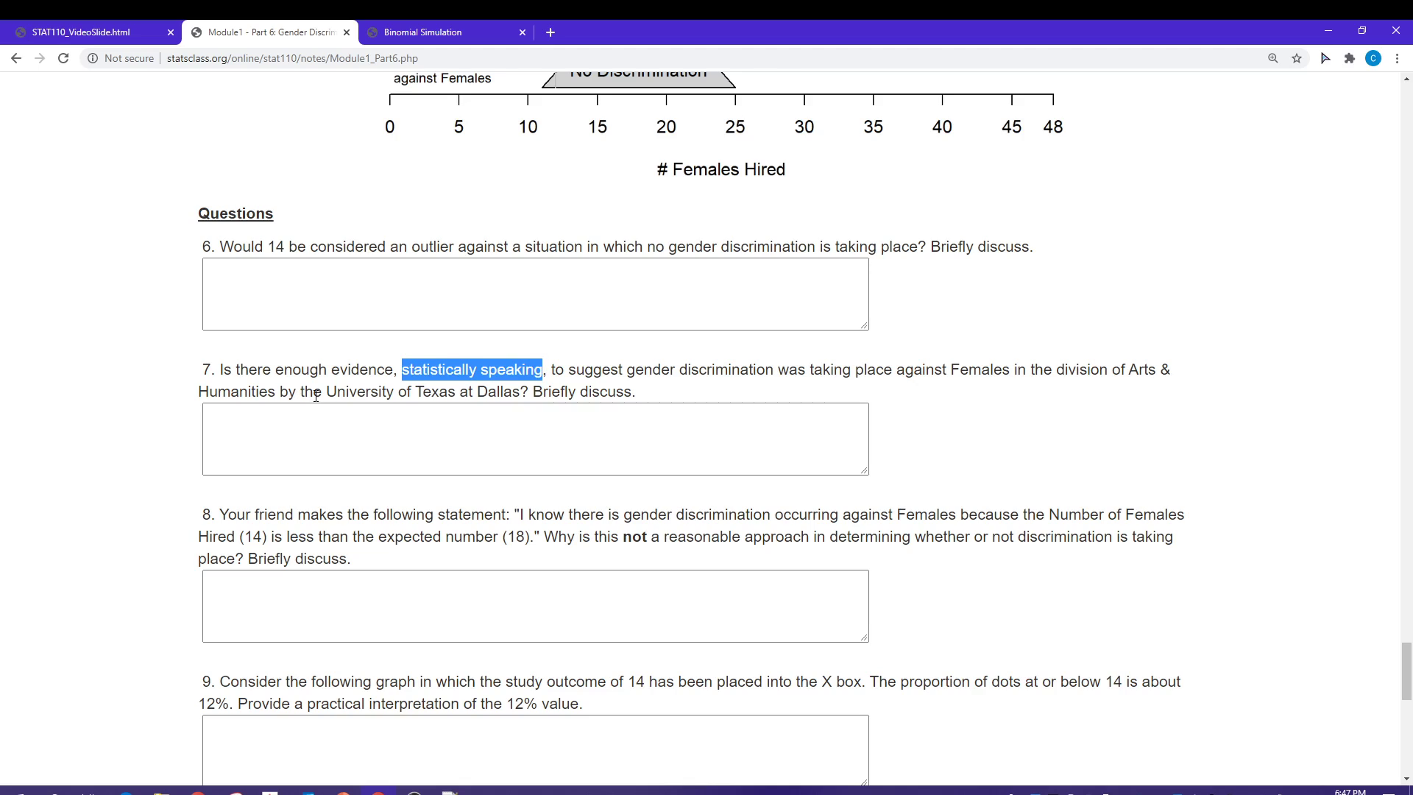
mouse_move(548, 393)
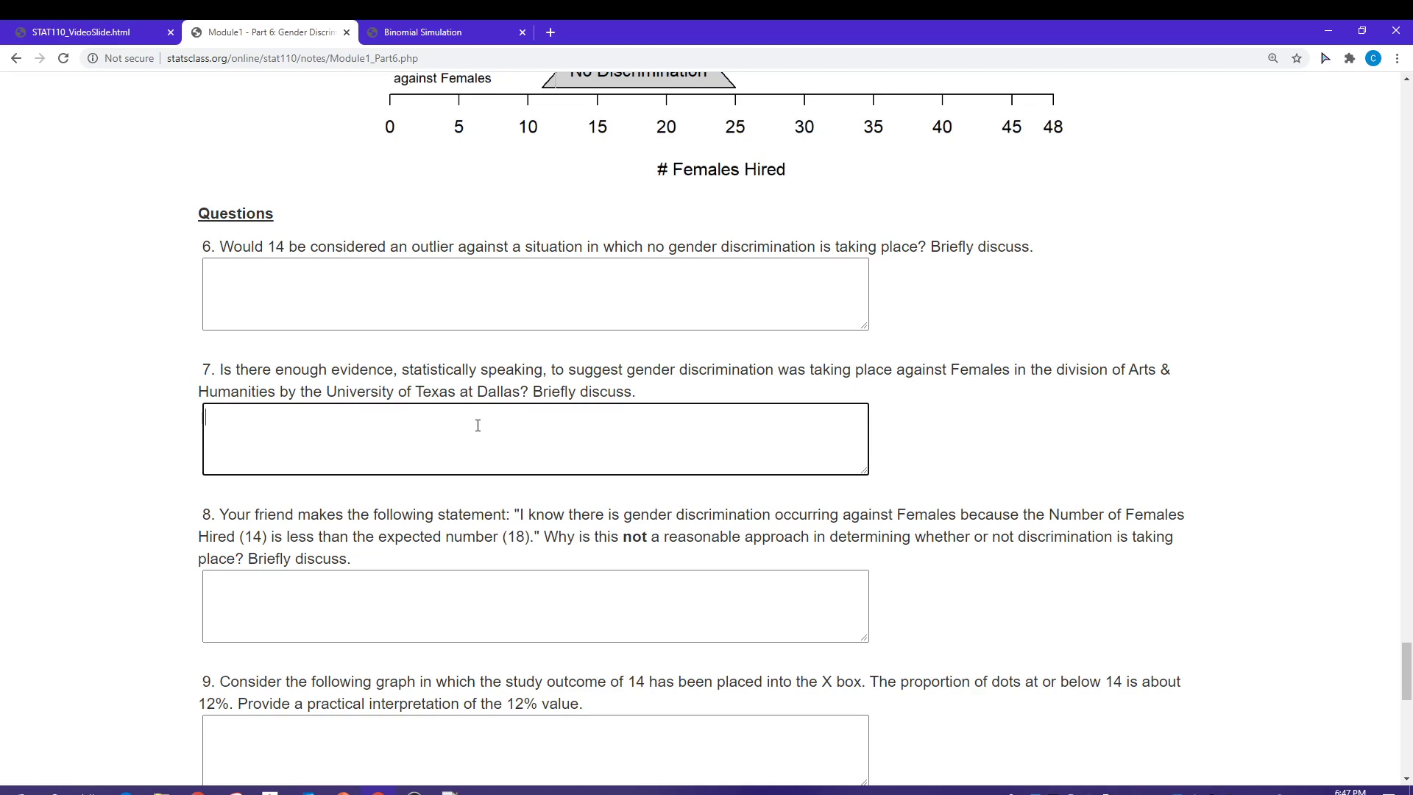
scroll(up, 3)
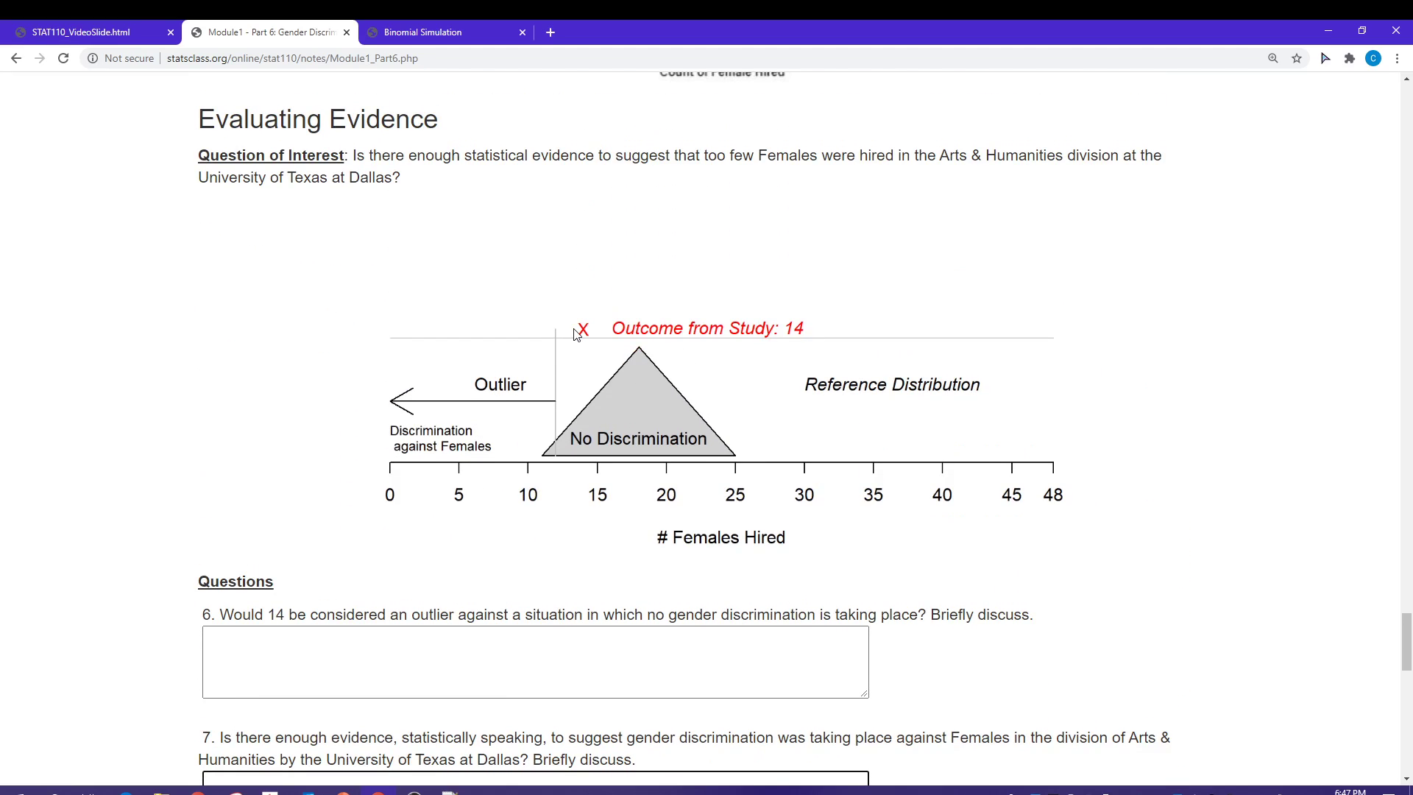
mouse_move(413, 465)
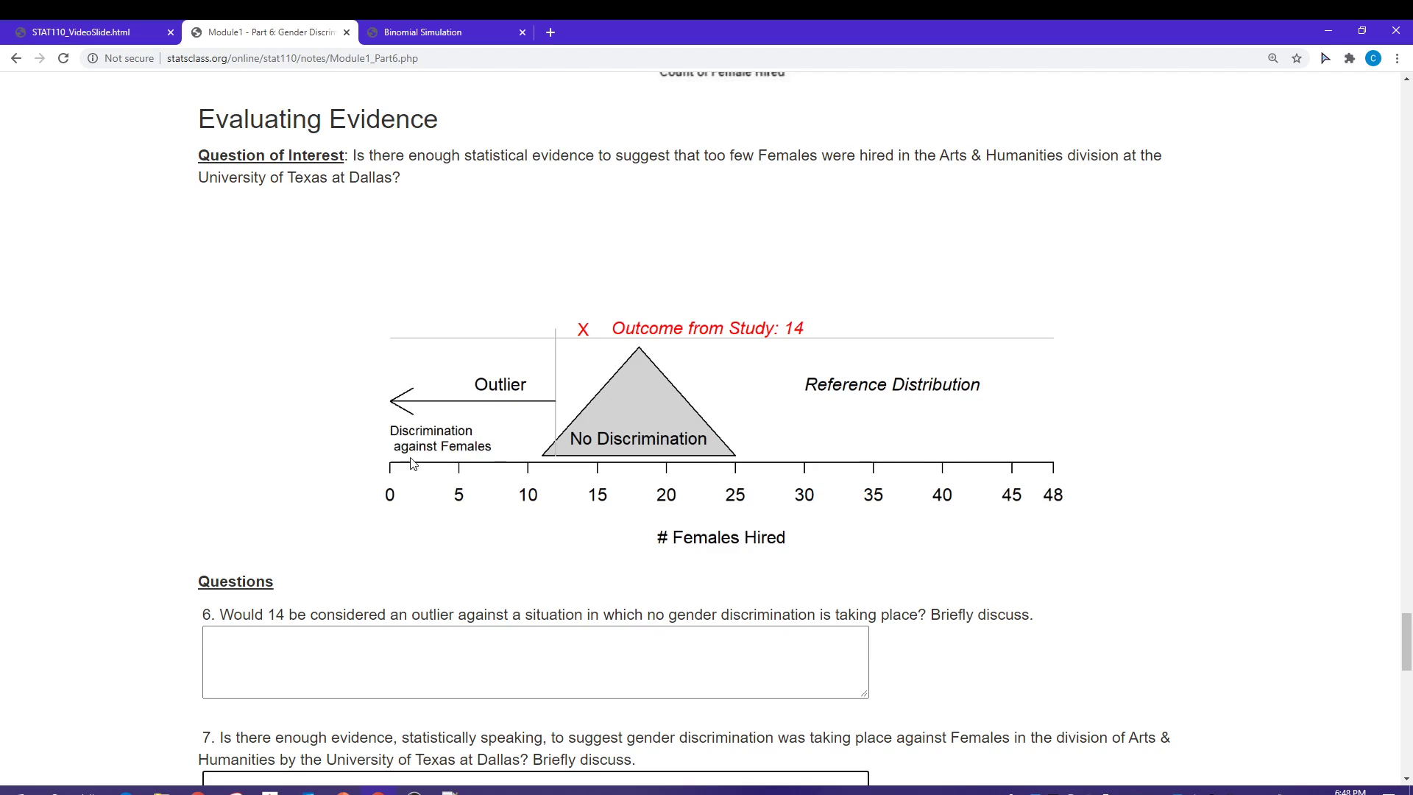
mouse_move(656, 410)
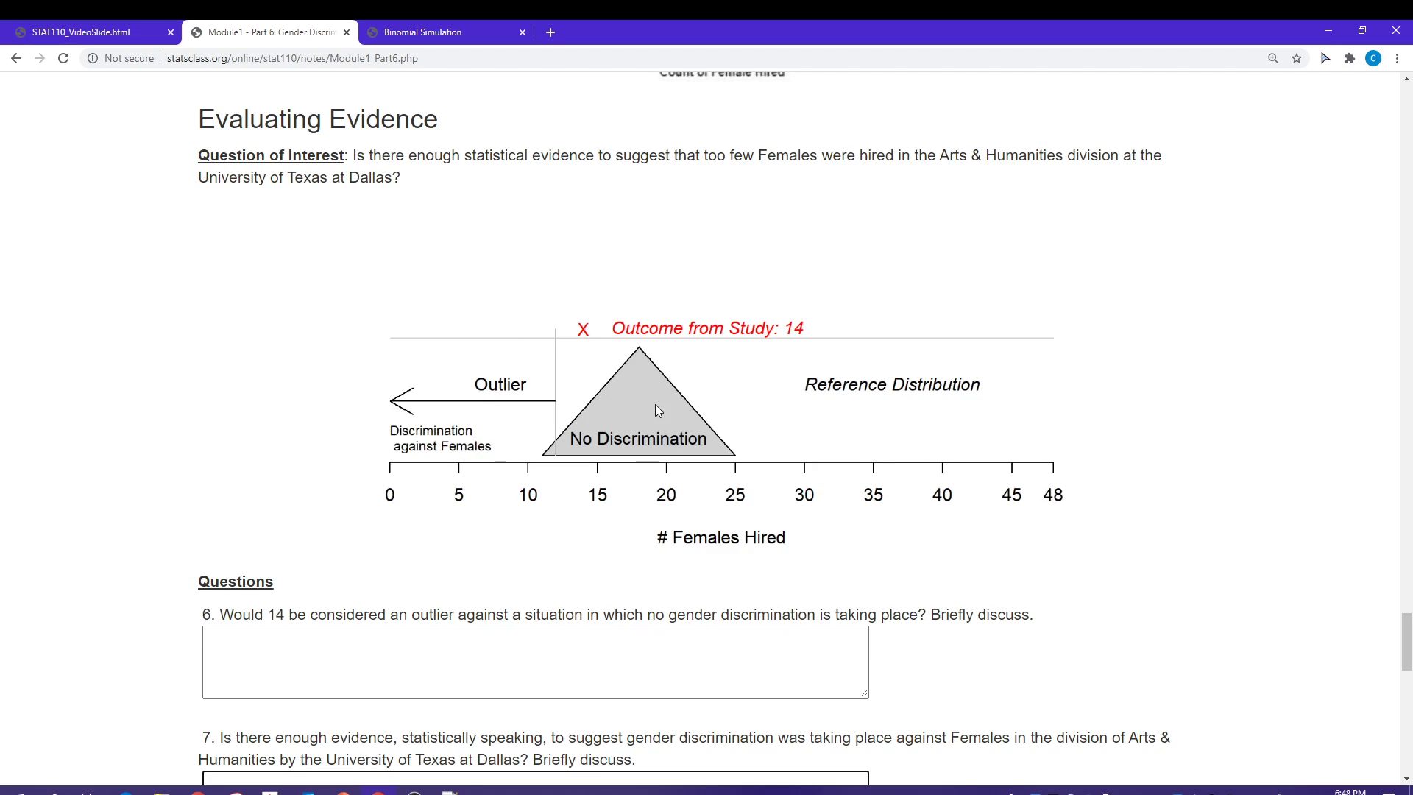
mouse_move(232, 497)
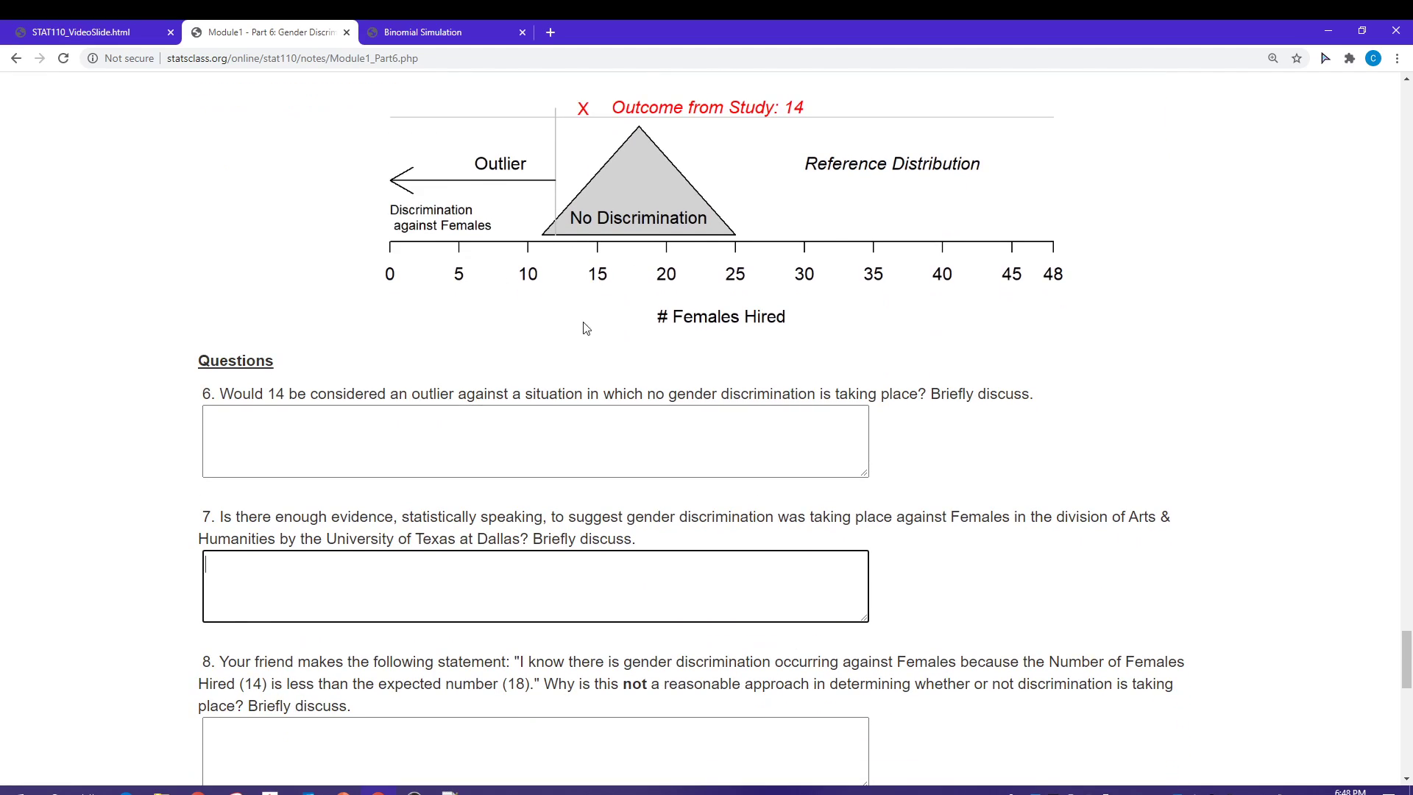
mouse_move(599, 233)
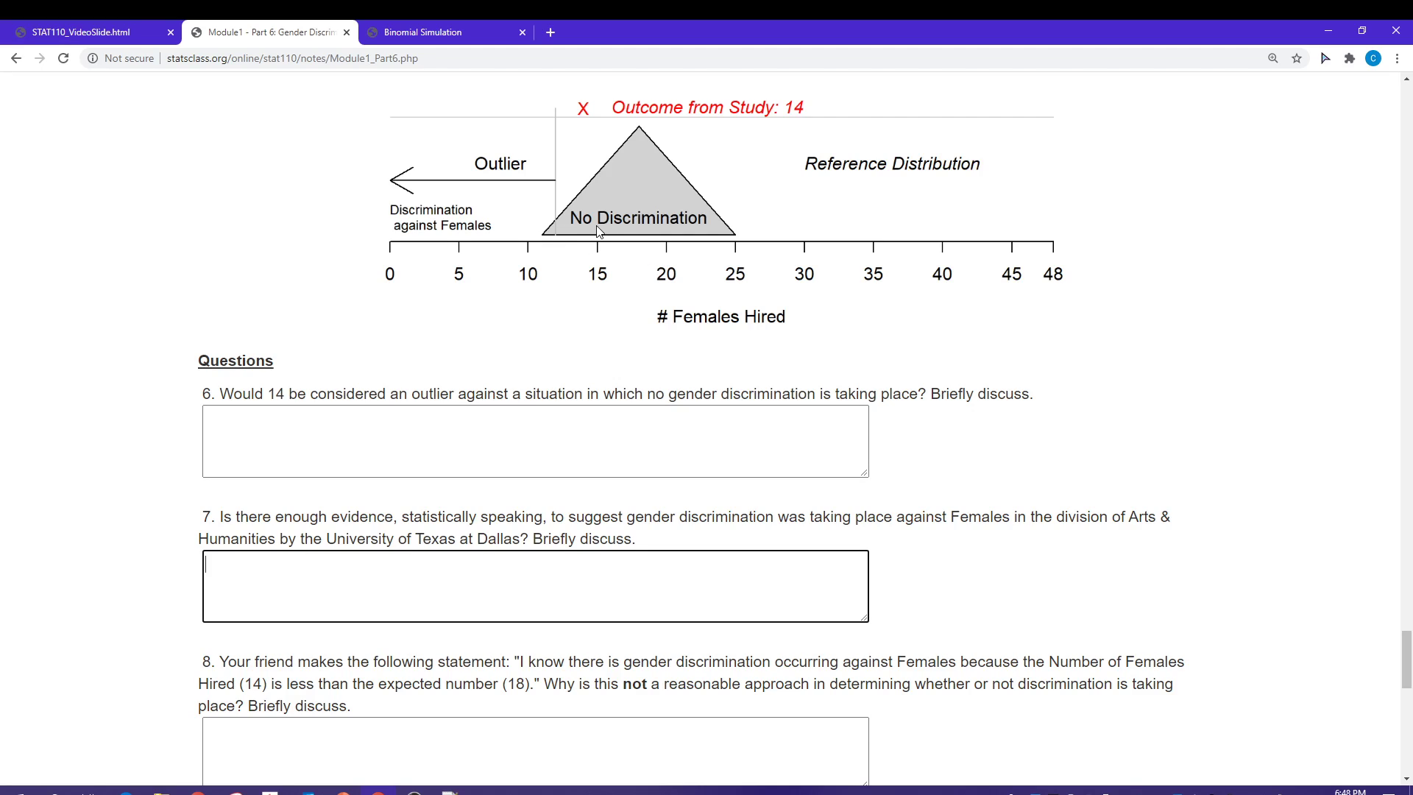
scroll(down, 3)
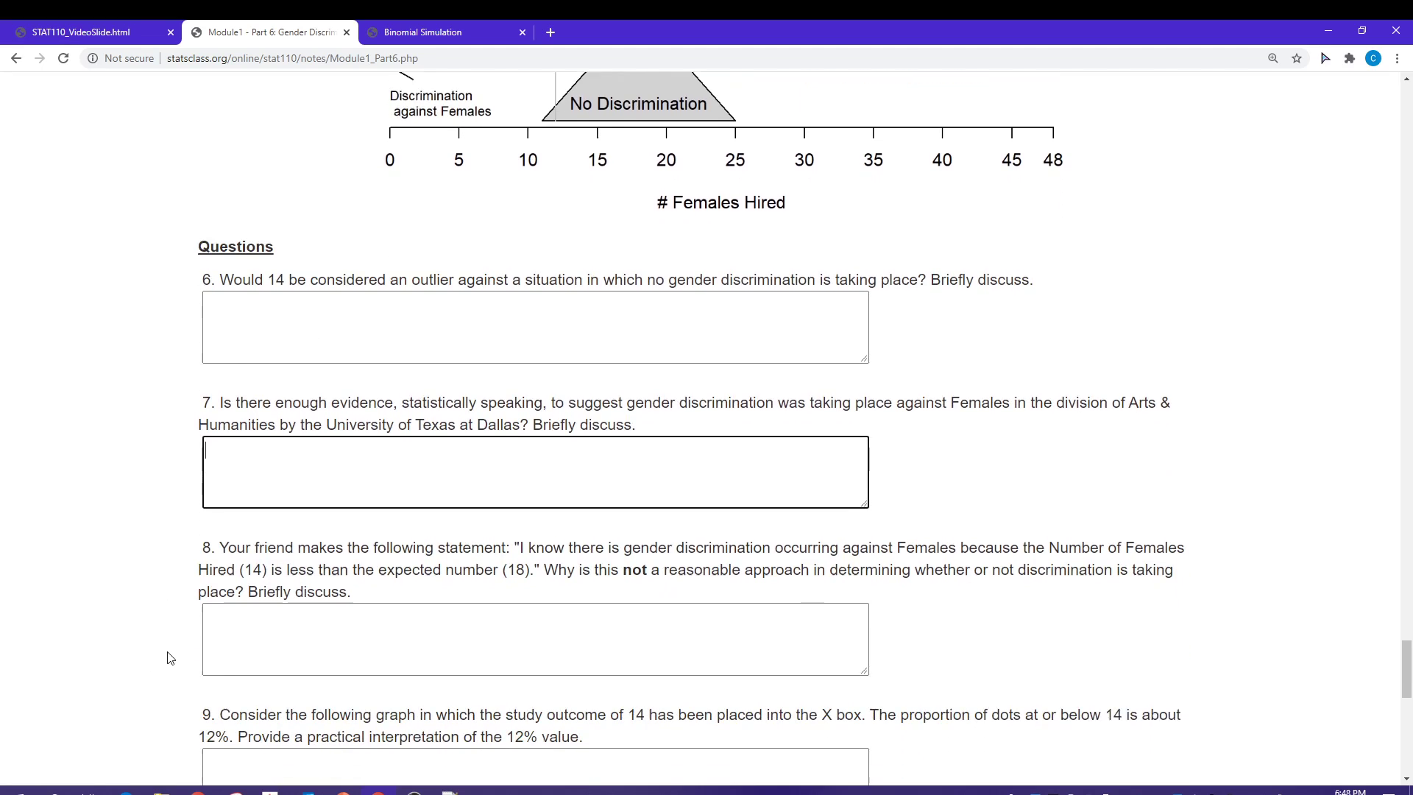
scroll(down, 3)
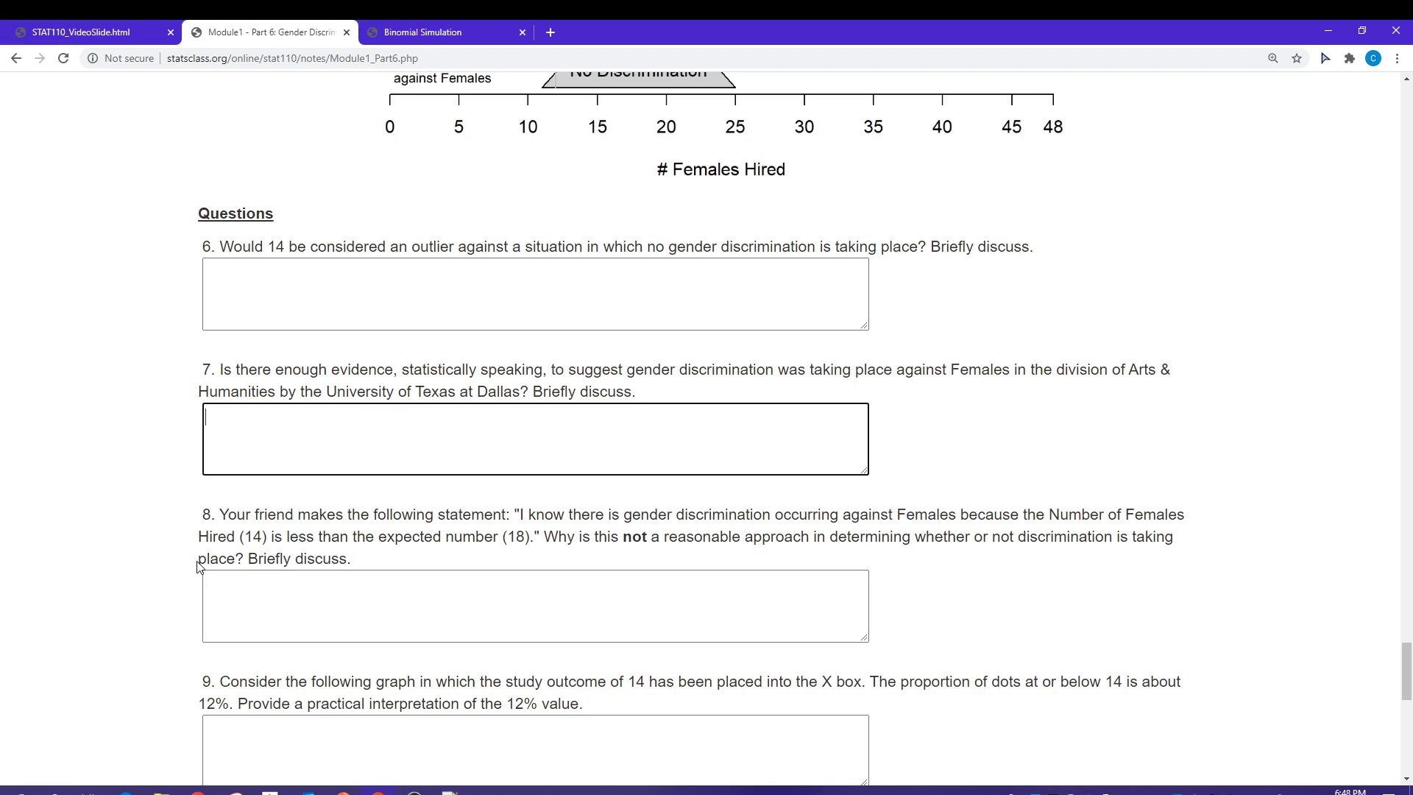
scroll(up, 3)
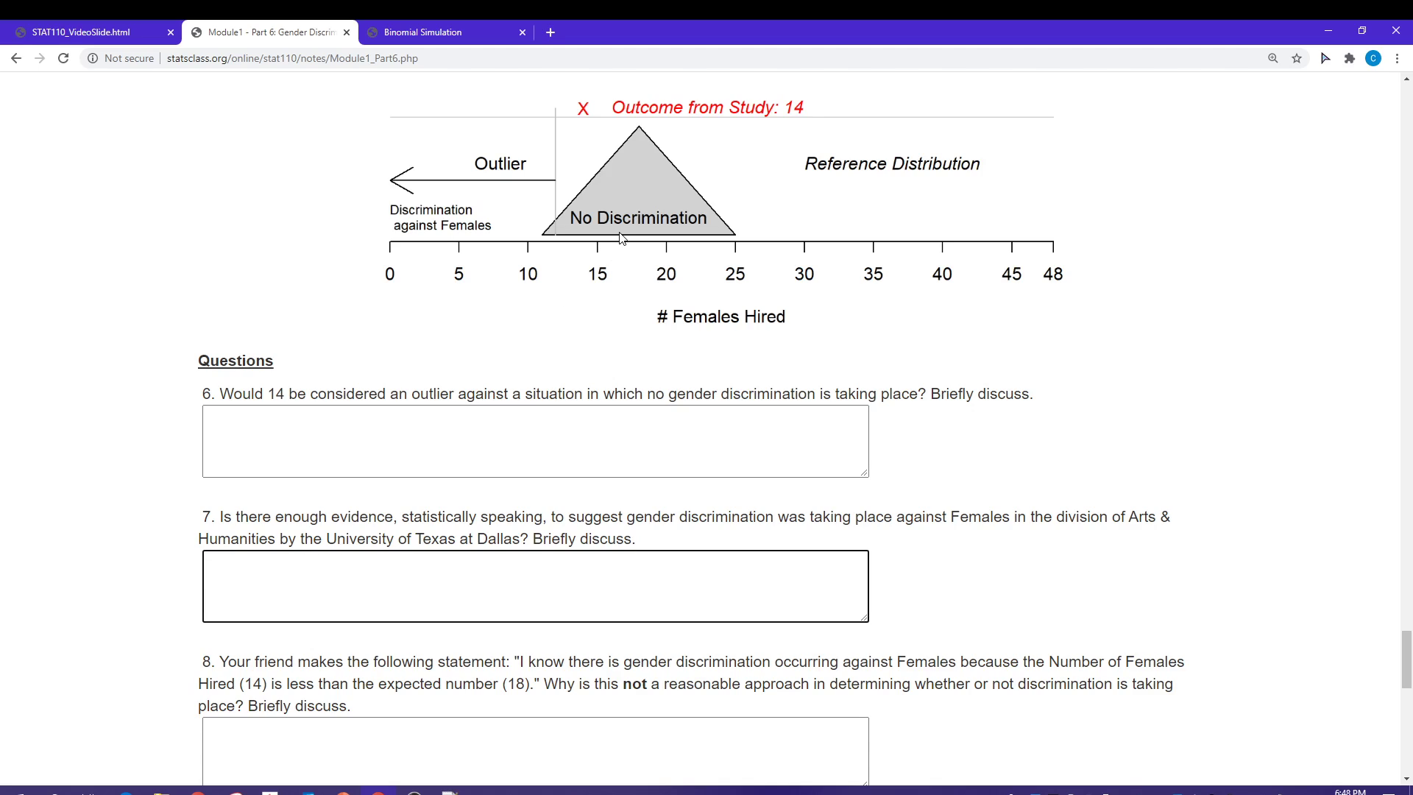
mouse_move(544, 235)
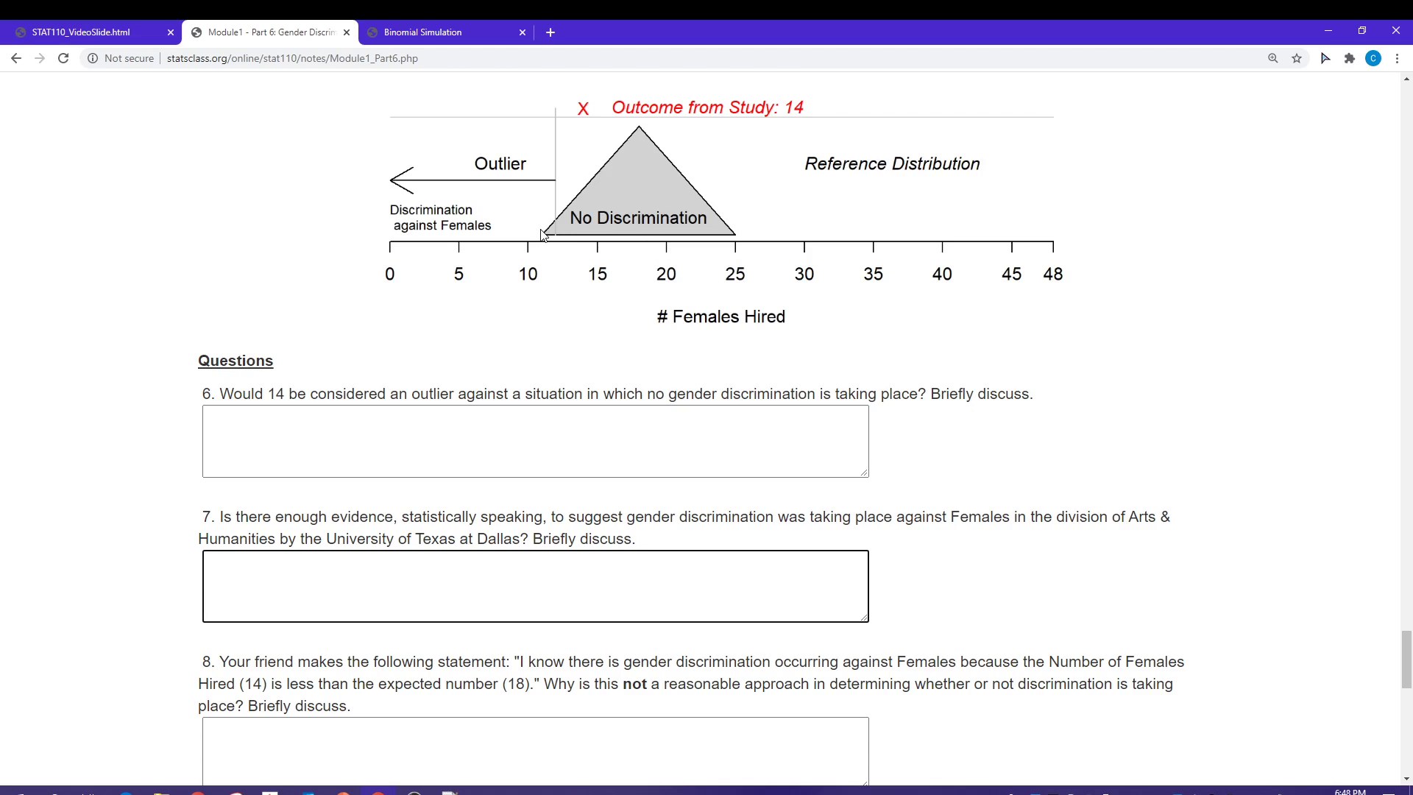
mouse_move(572, 231)
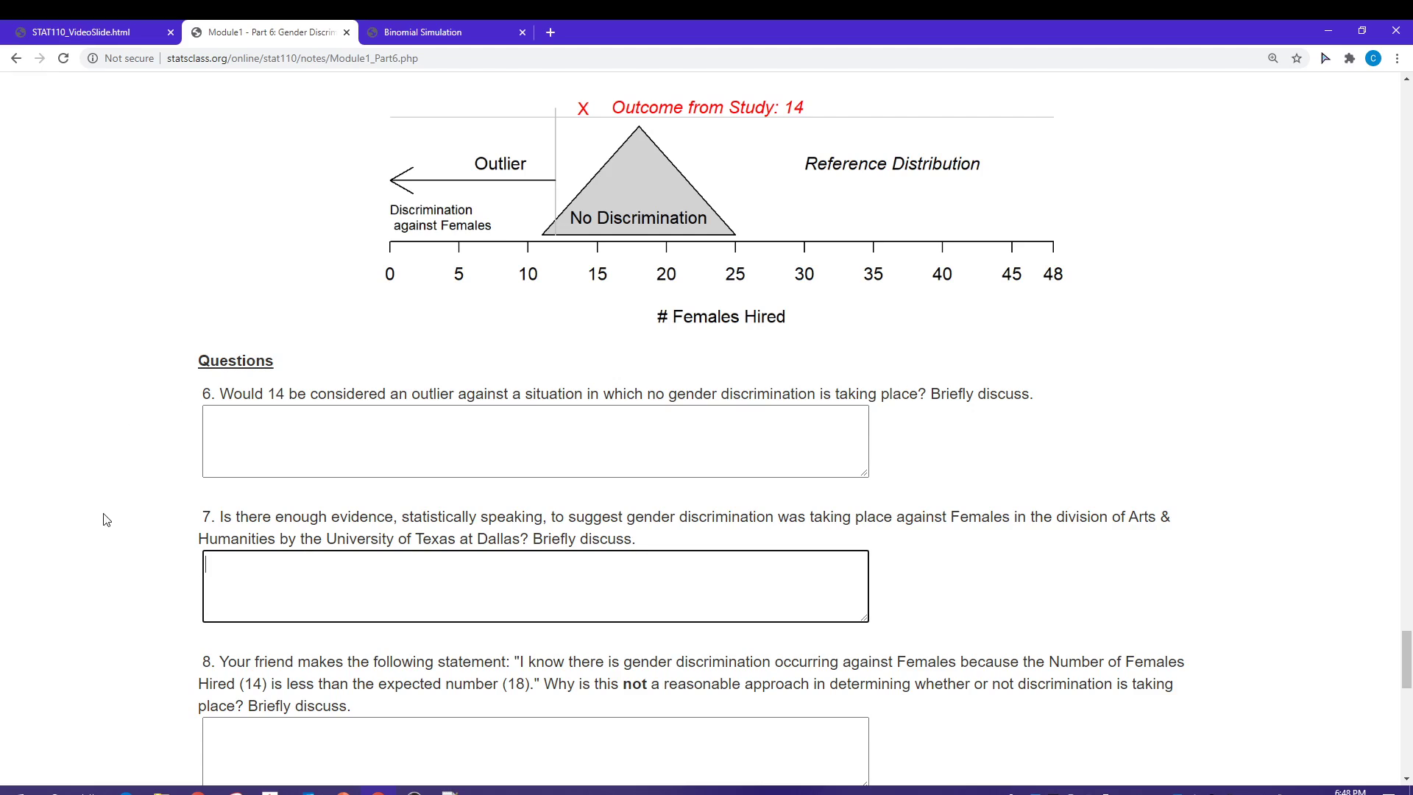
scroll(down, 3)
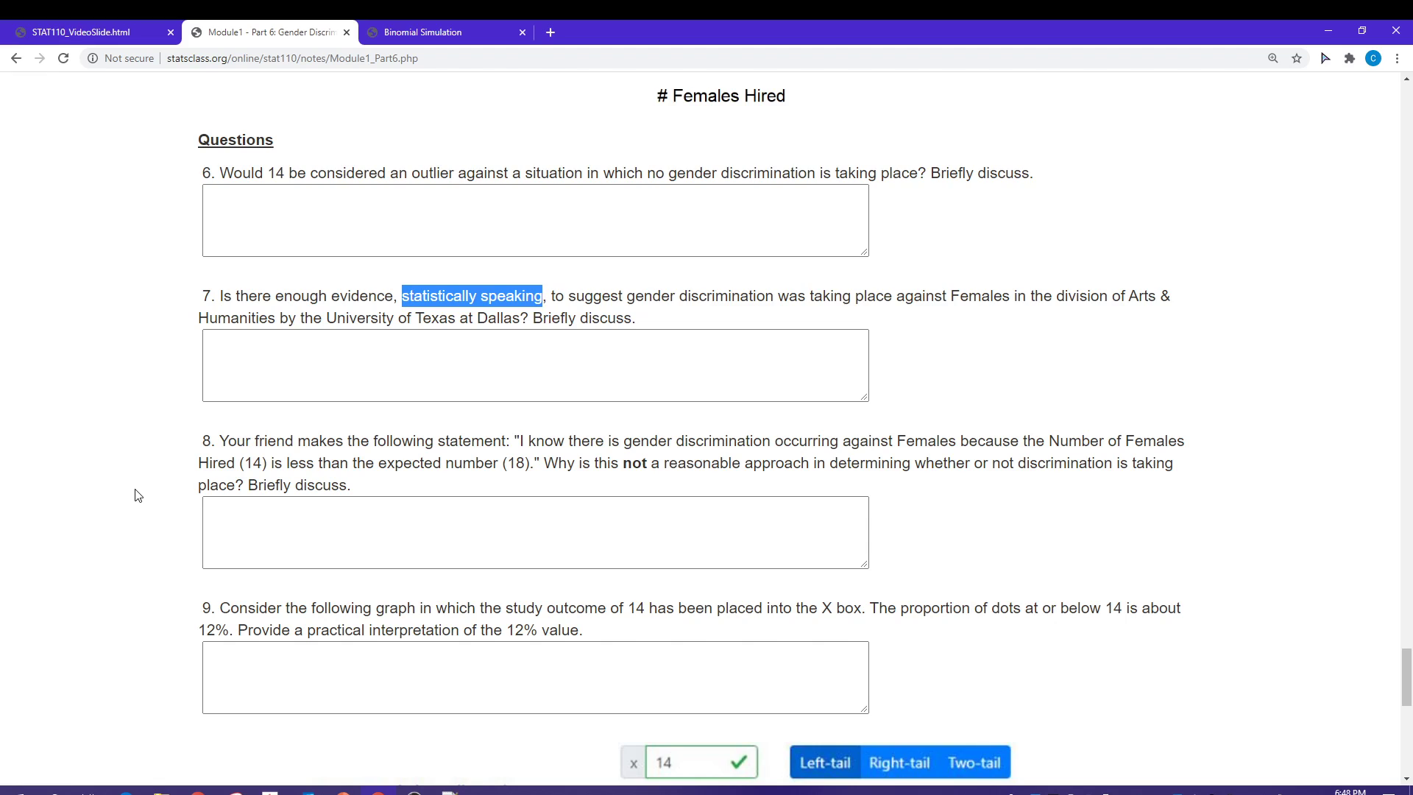
scroll(down, 3)
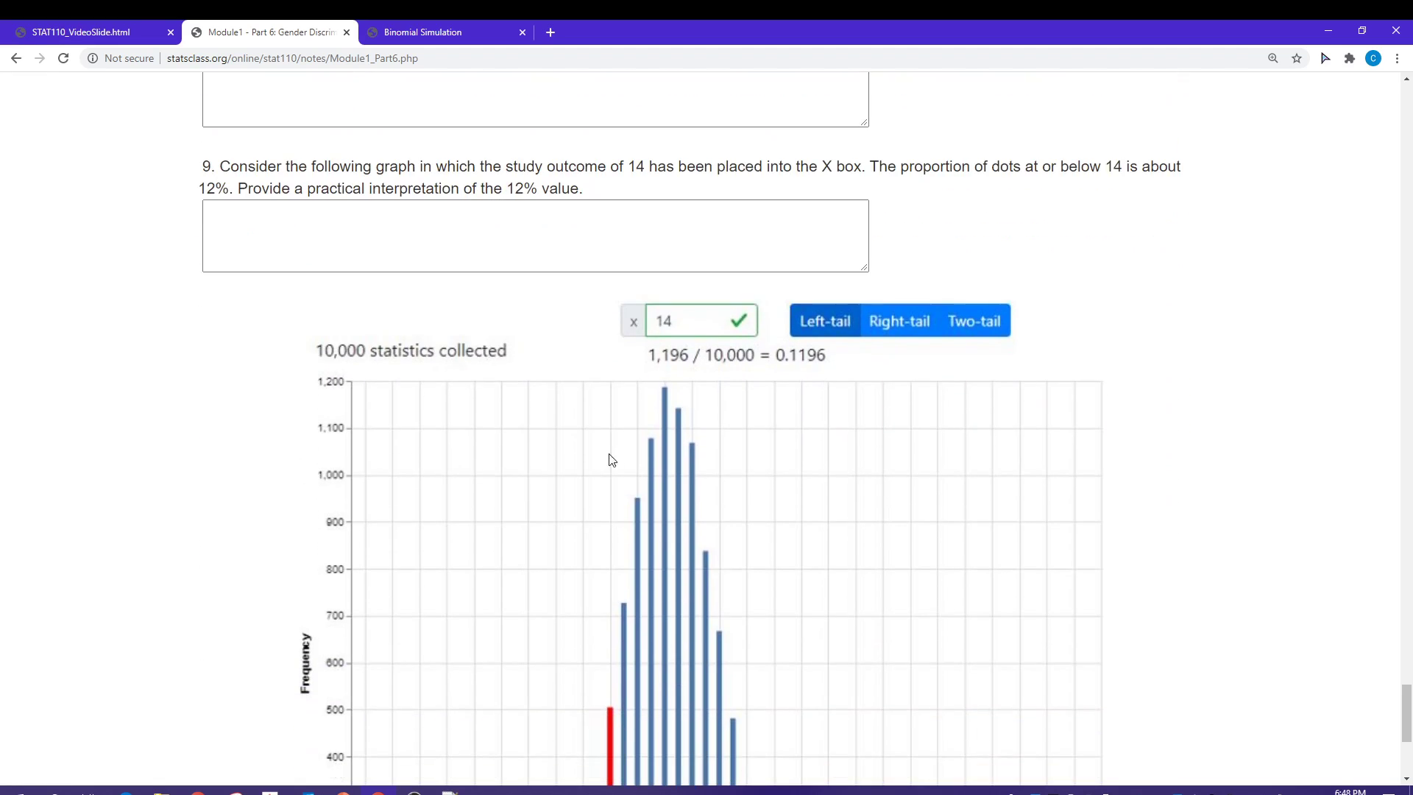
mouse_move(683, 328)
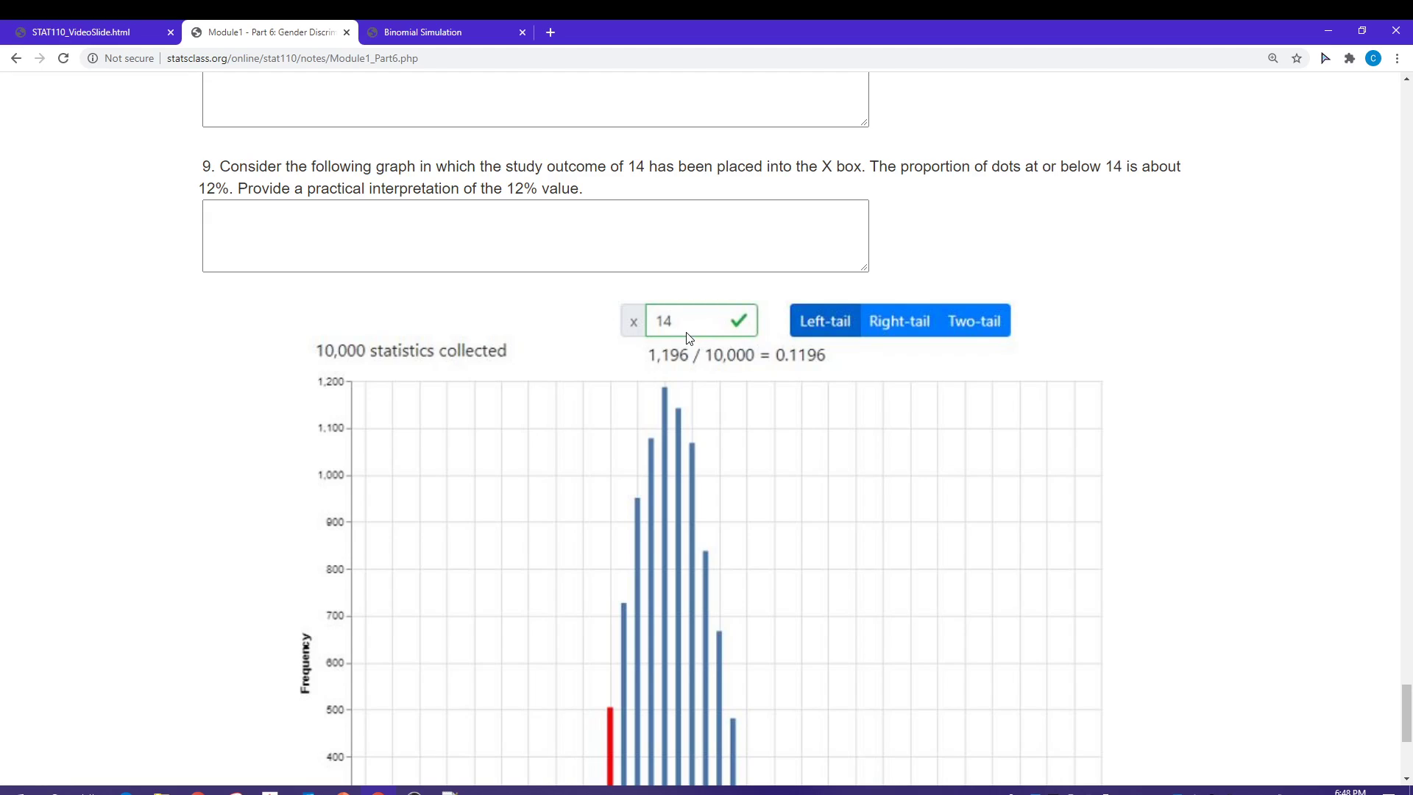
mouse_move(707, 348)
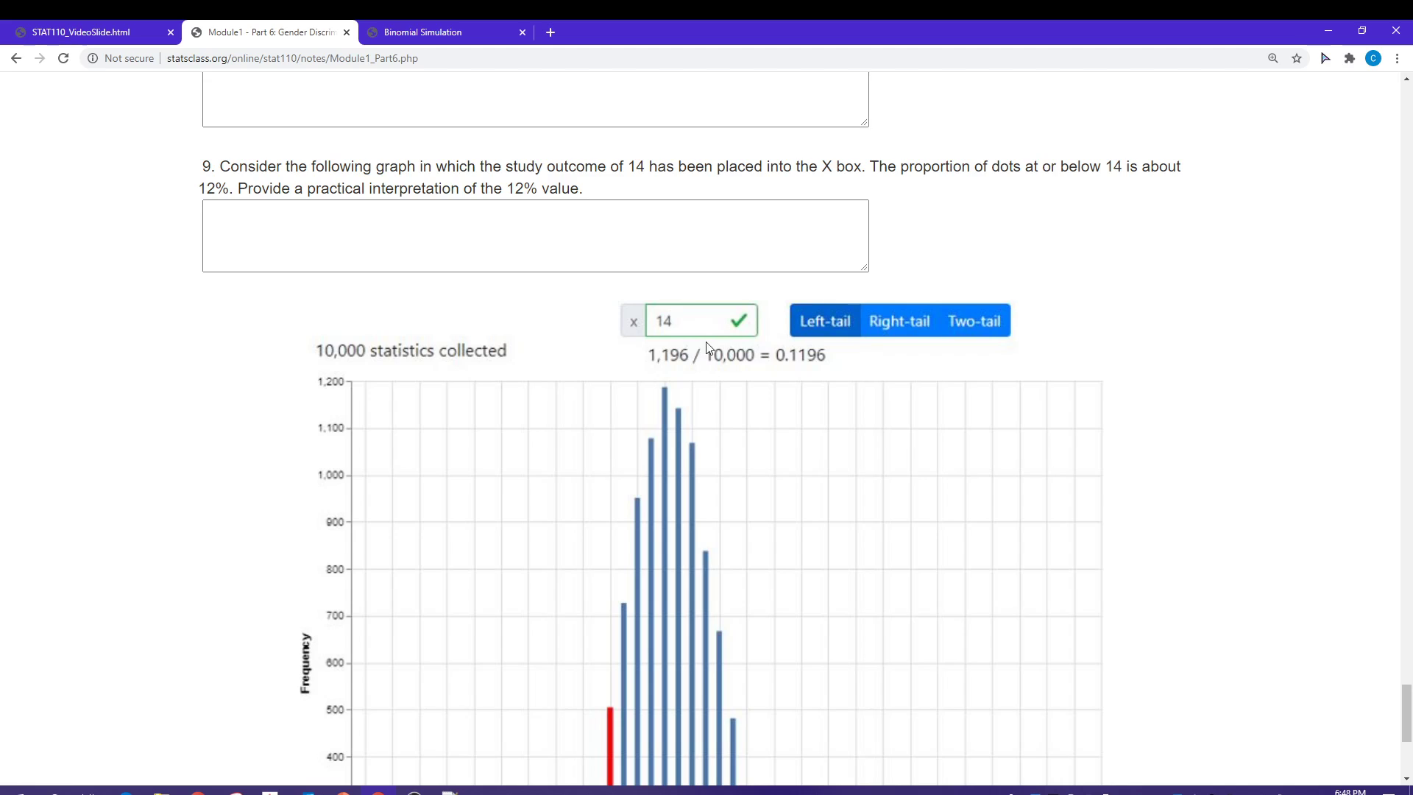
View the full 0.1196 histogram, then switch to the STAT110_VideoSlide.html tab showing the Module 1 Part 6 title slide.
scroll(down, 3)
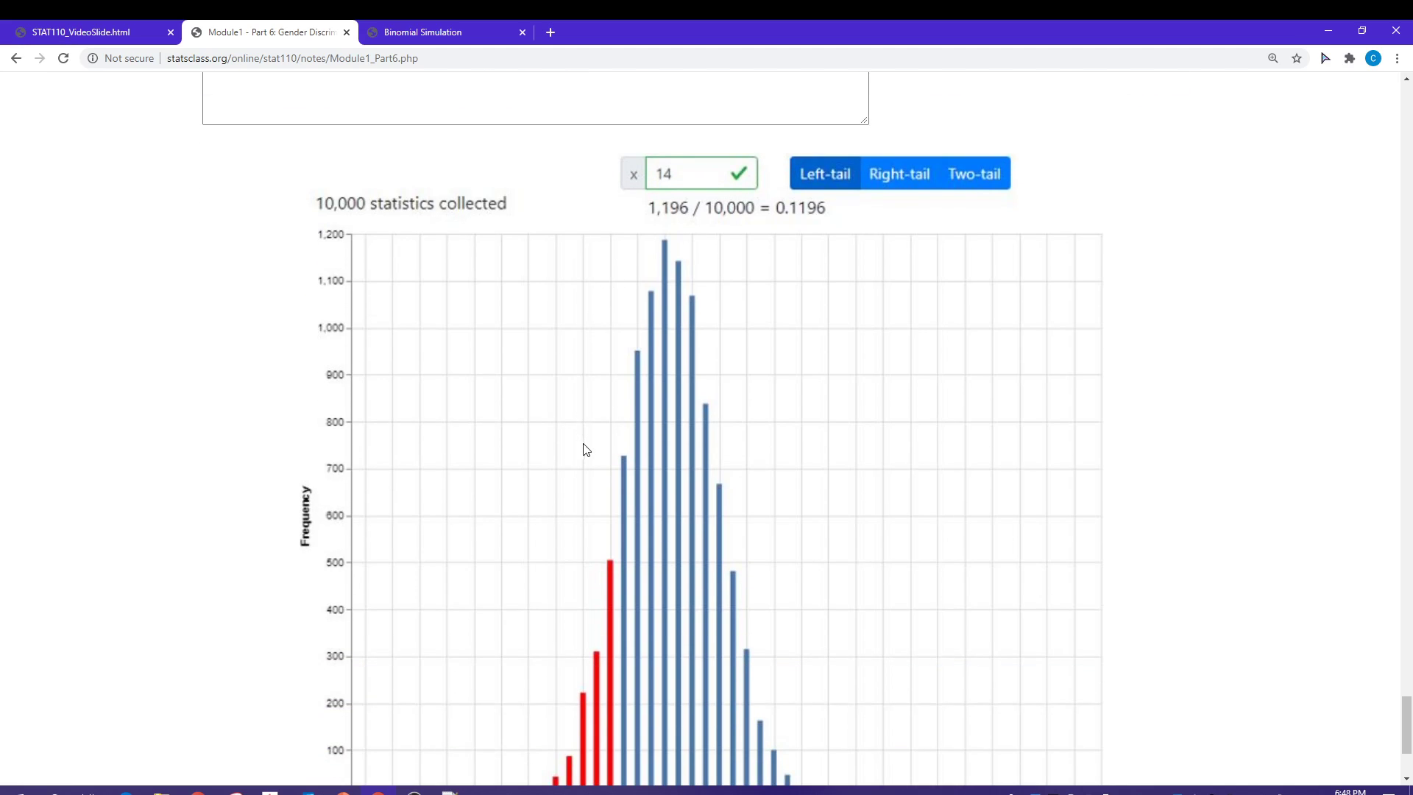
scroll(down, 3)
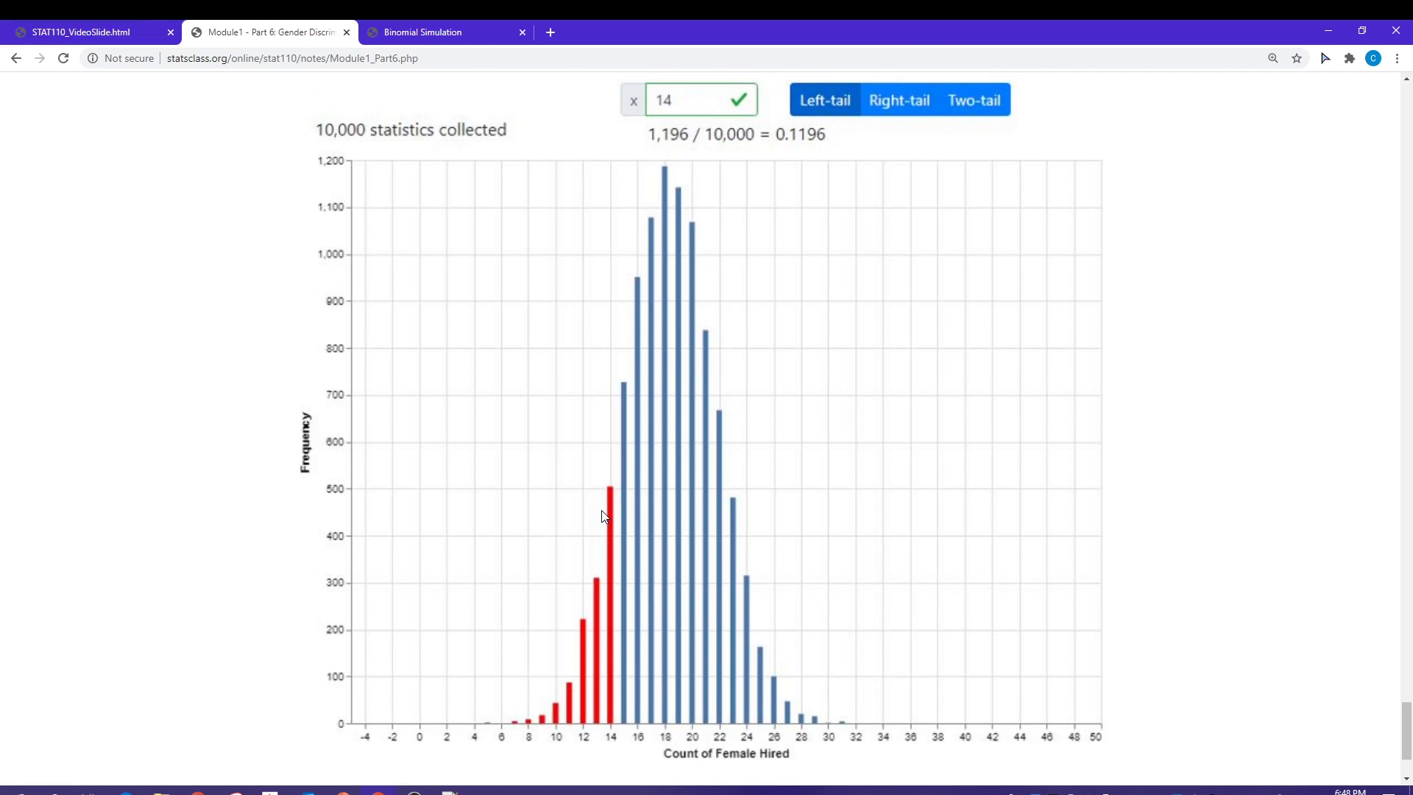
mouse_move(614, 518)
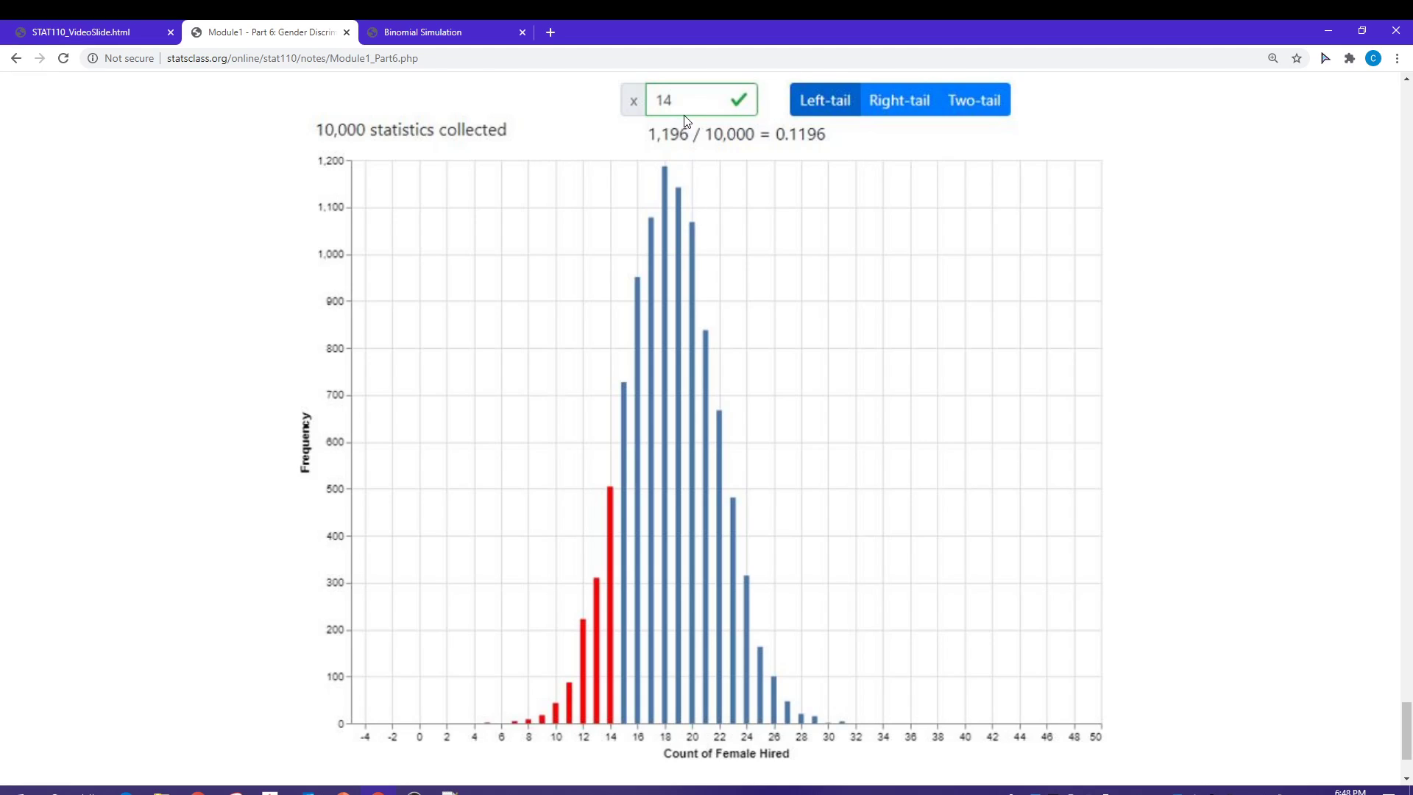
mouse_move(678, 112)
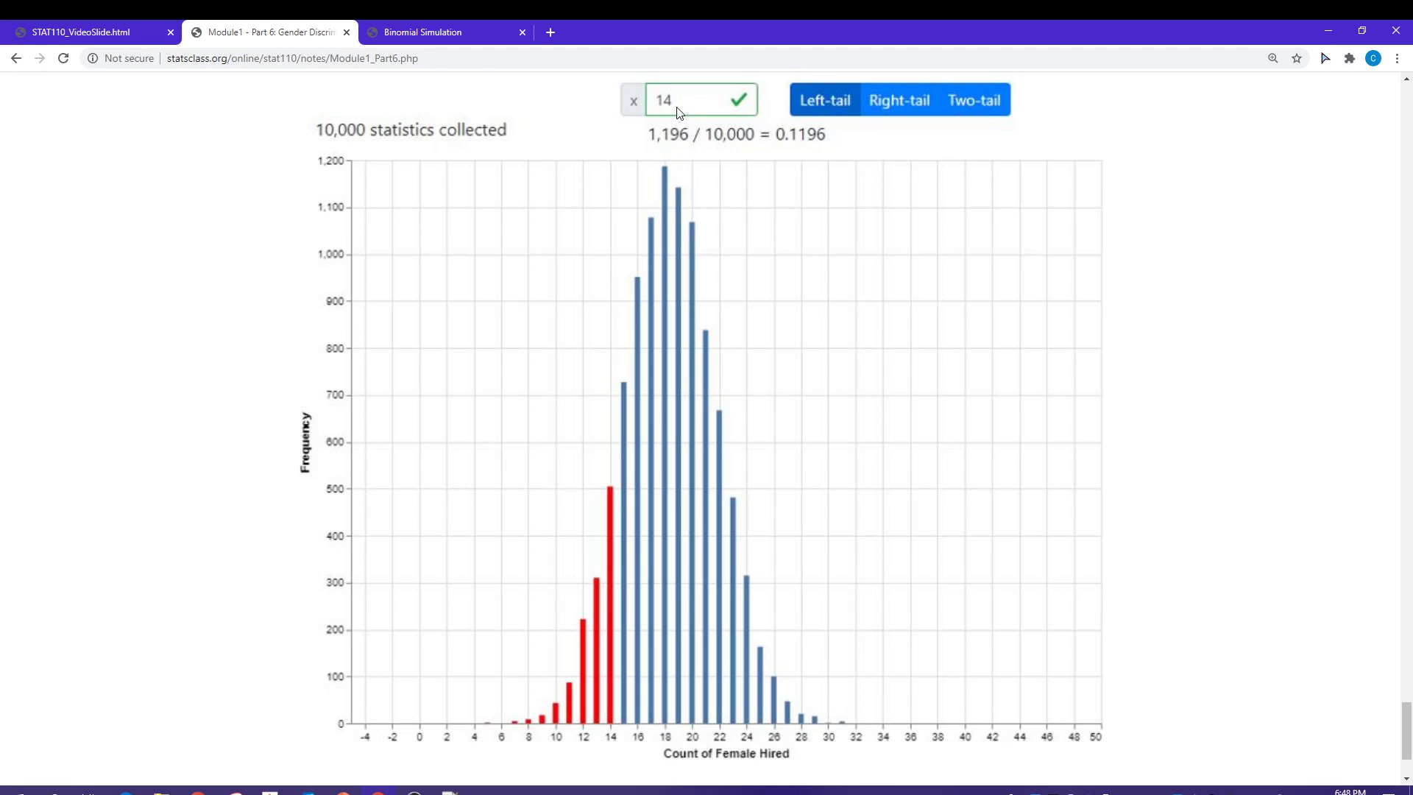
mouse_move(686, 109)
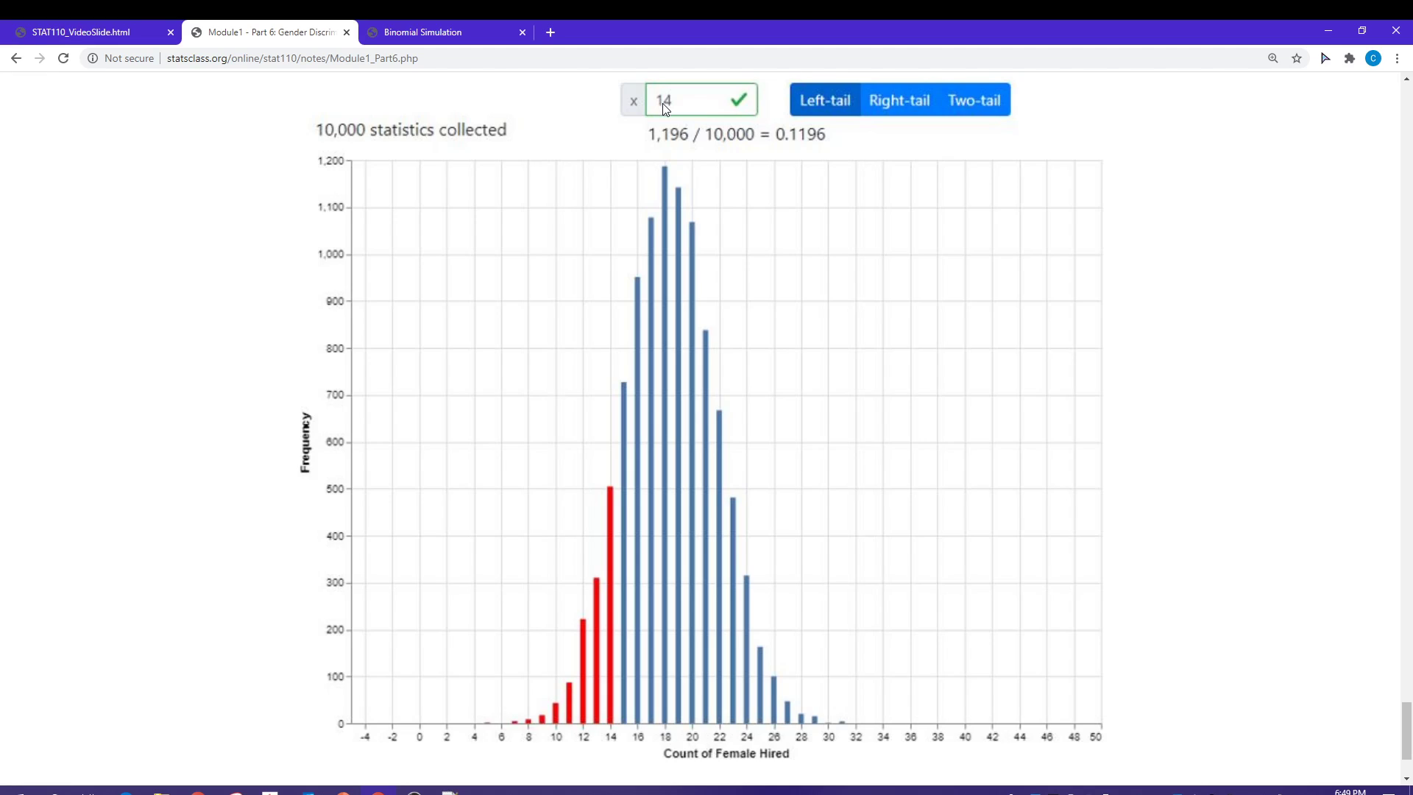
mouse_move(640, 295)
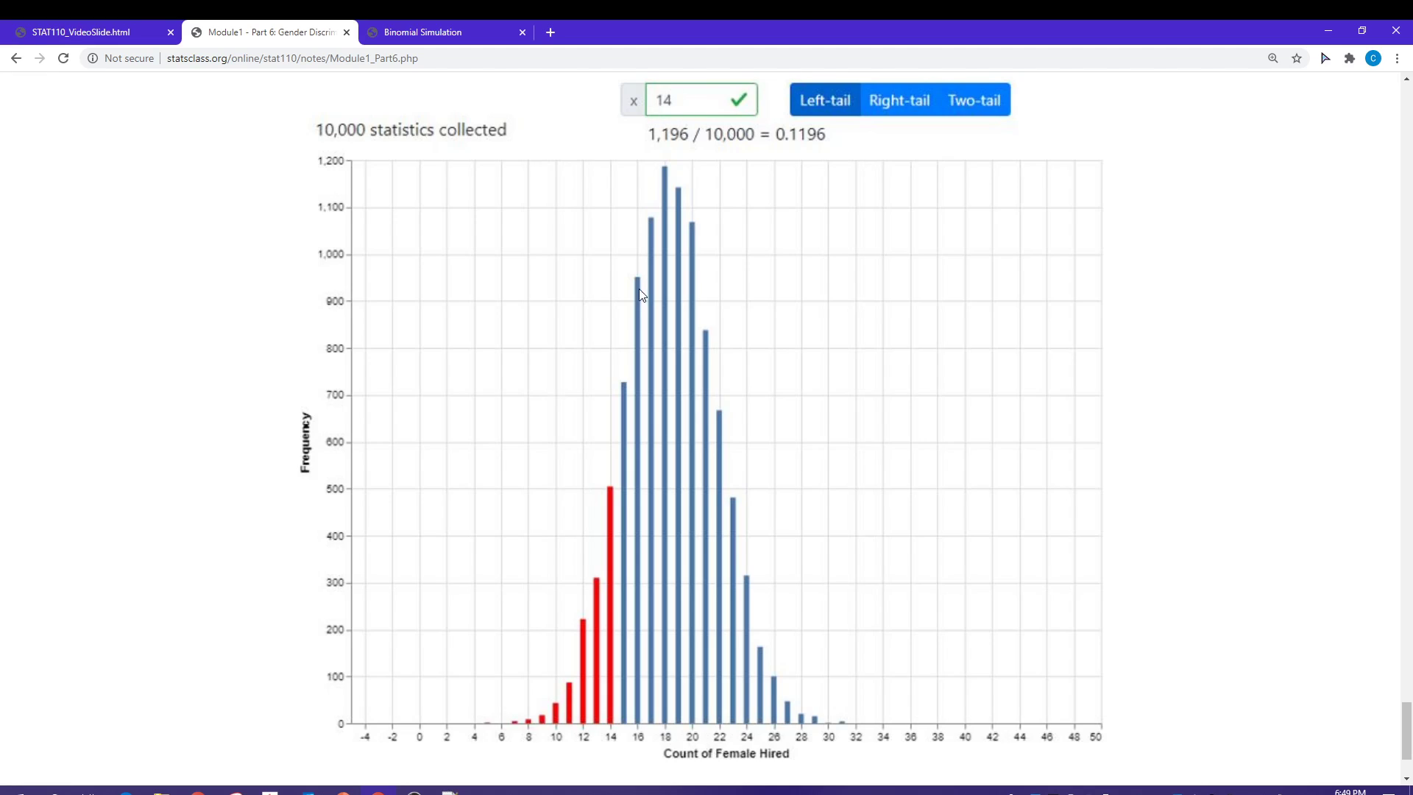
mouse_move(599, 630)
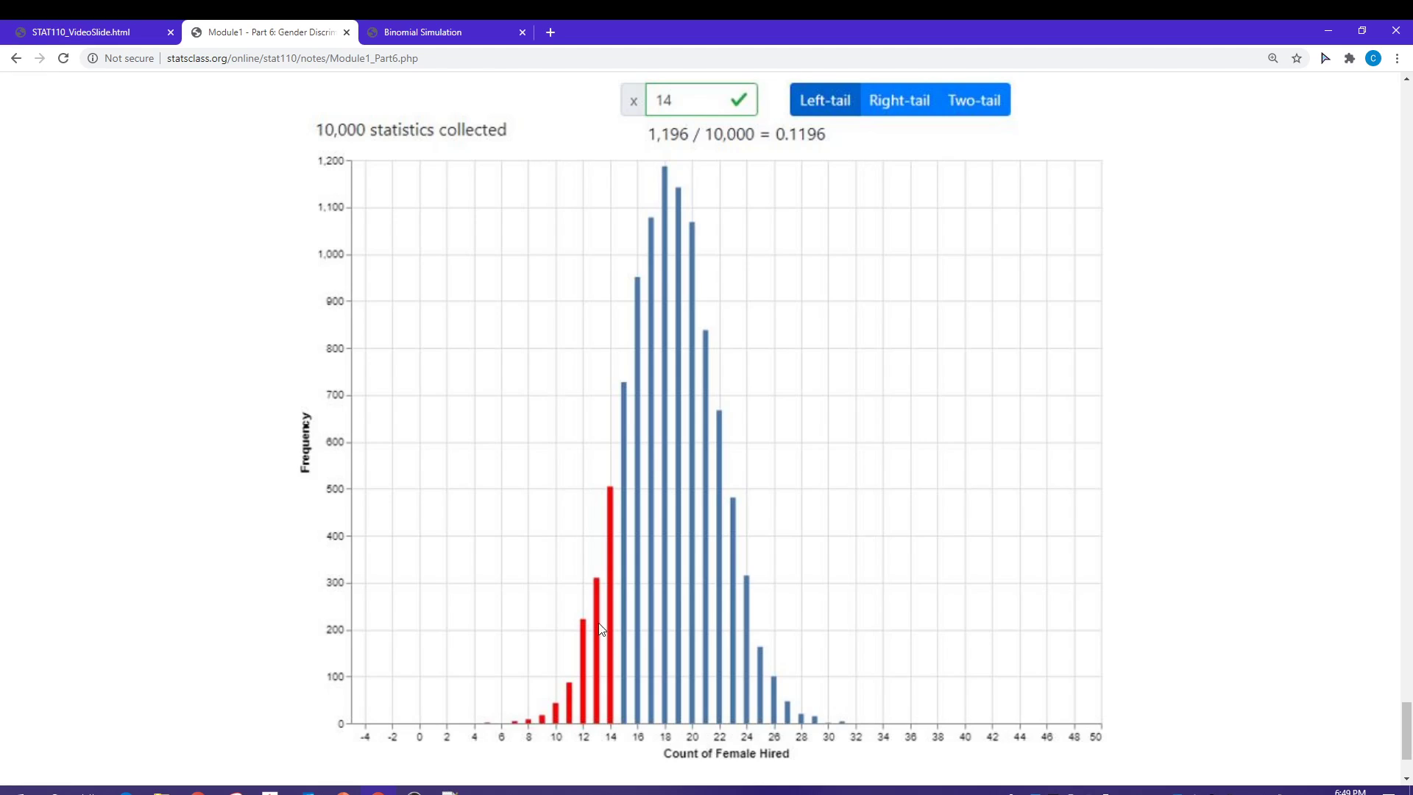
mouse_move(812, 150)
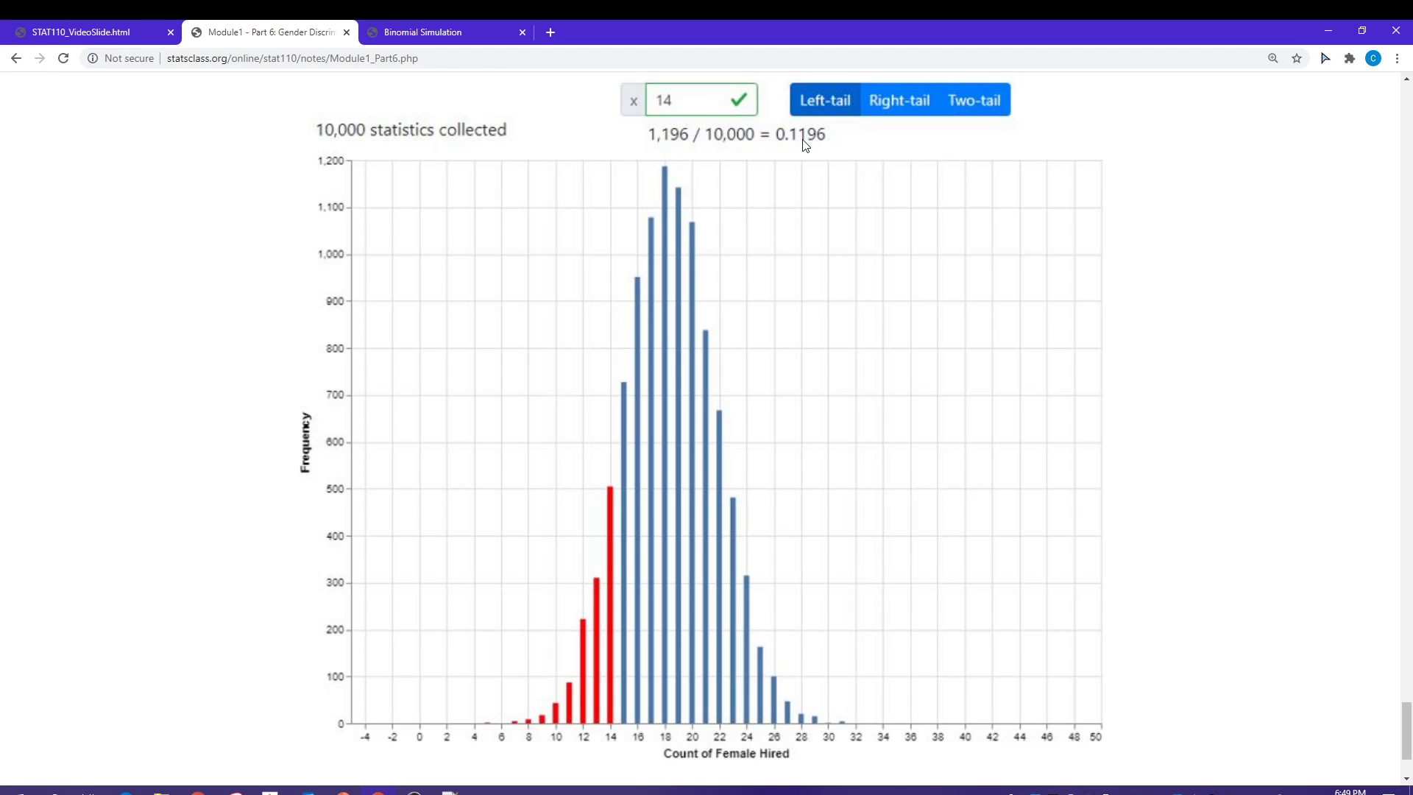
mouse_move(795, 147)
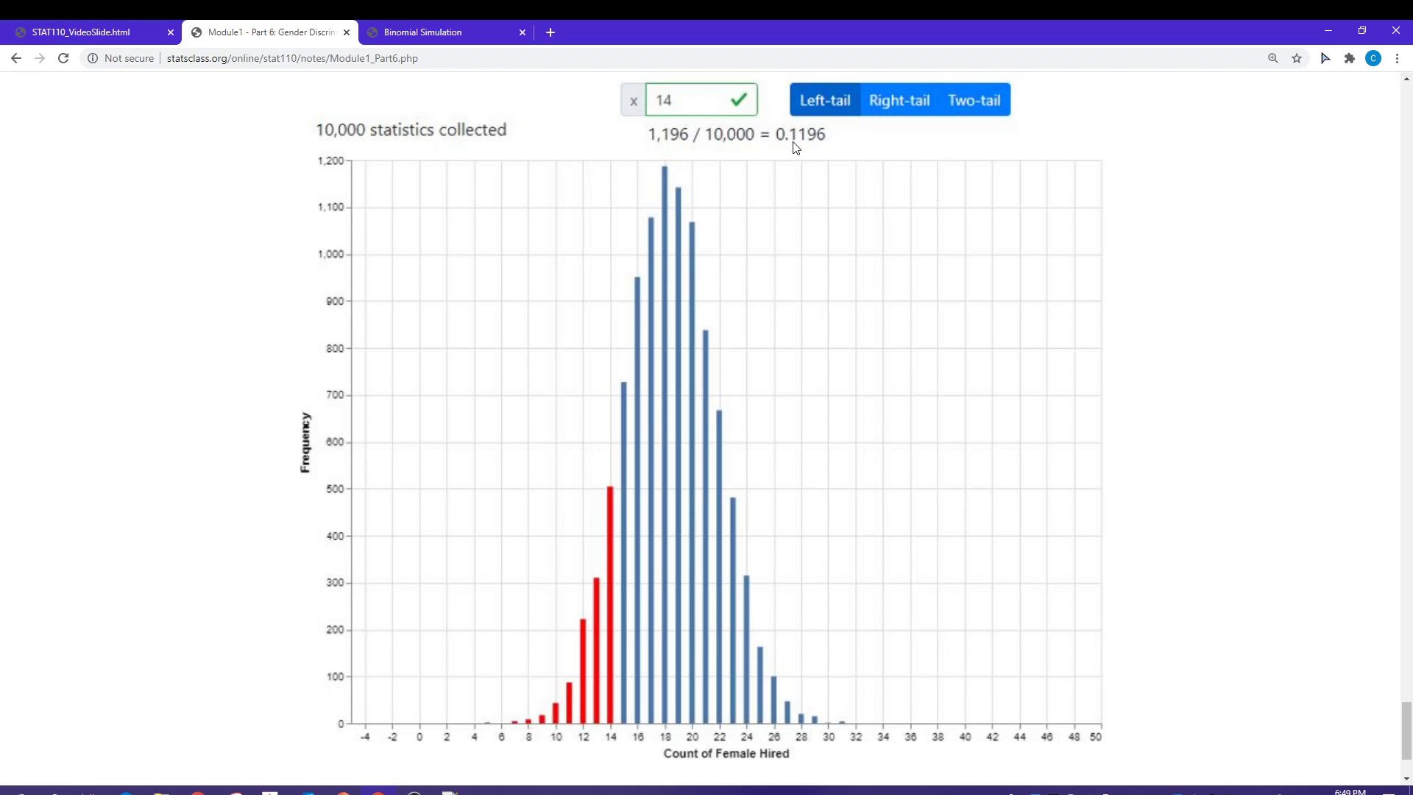
mouse_move(509, 685)
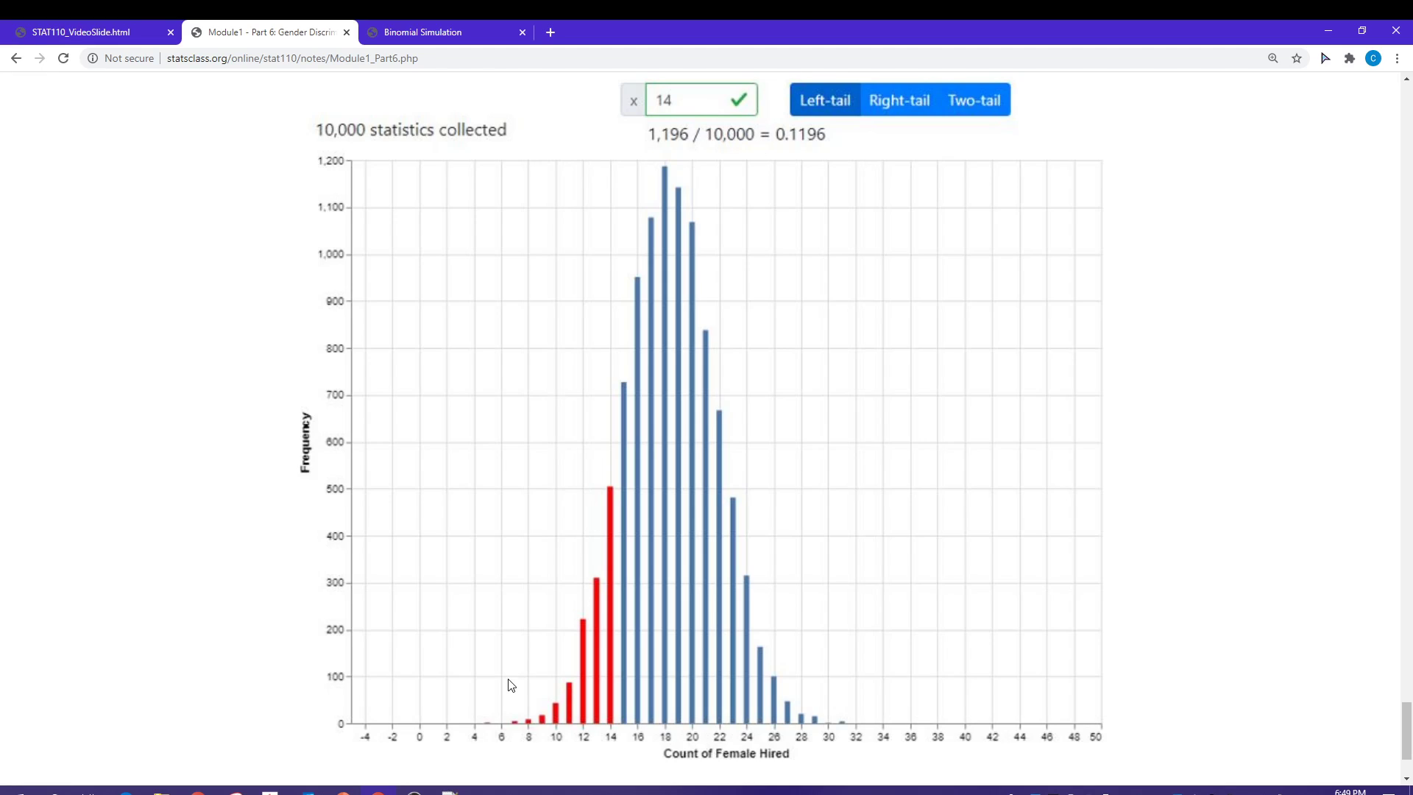
mouse_move(562, 674)
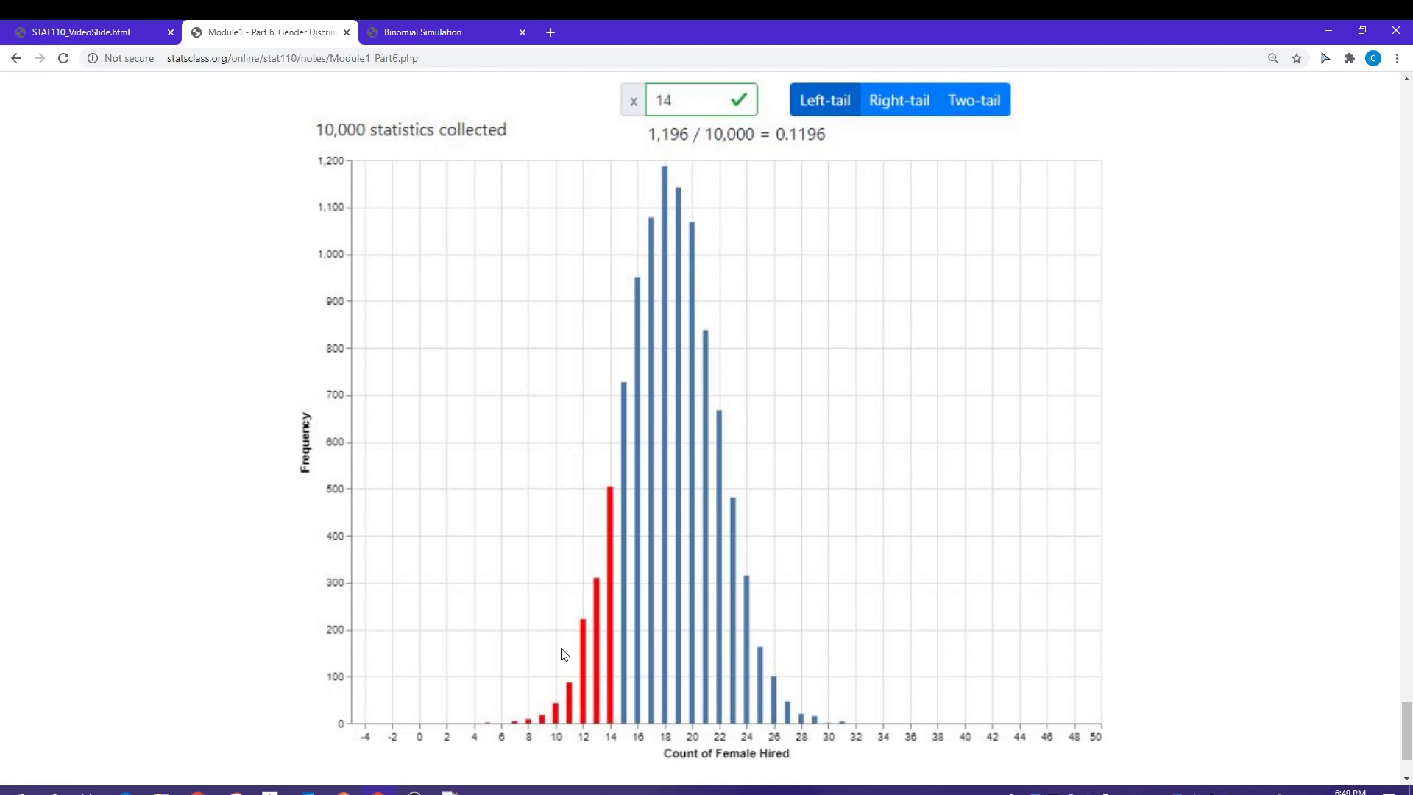
mouse_move(806, 145)
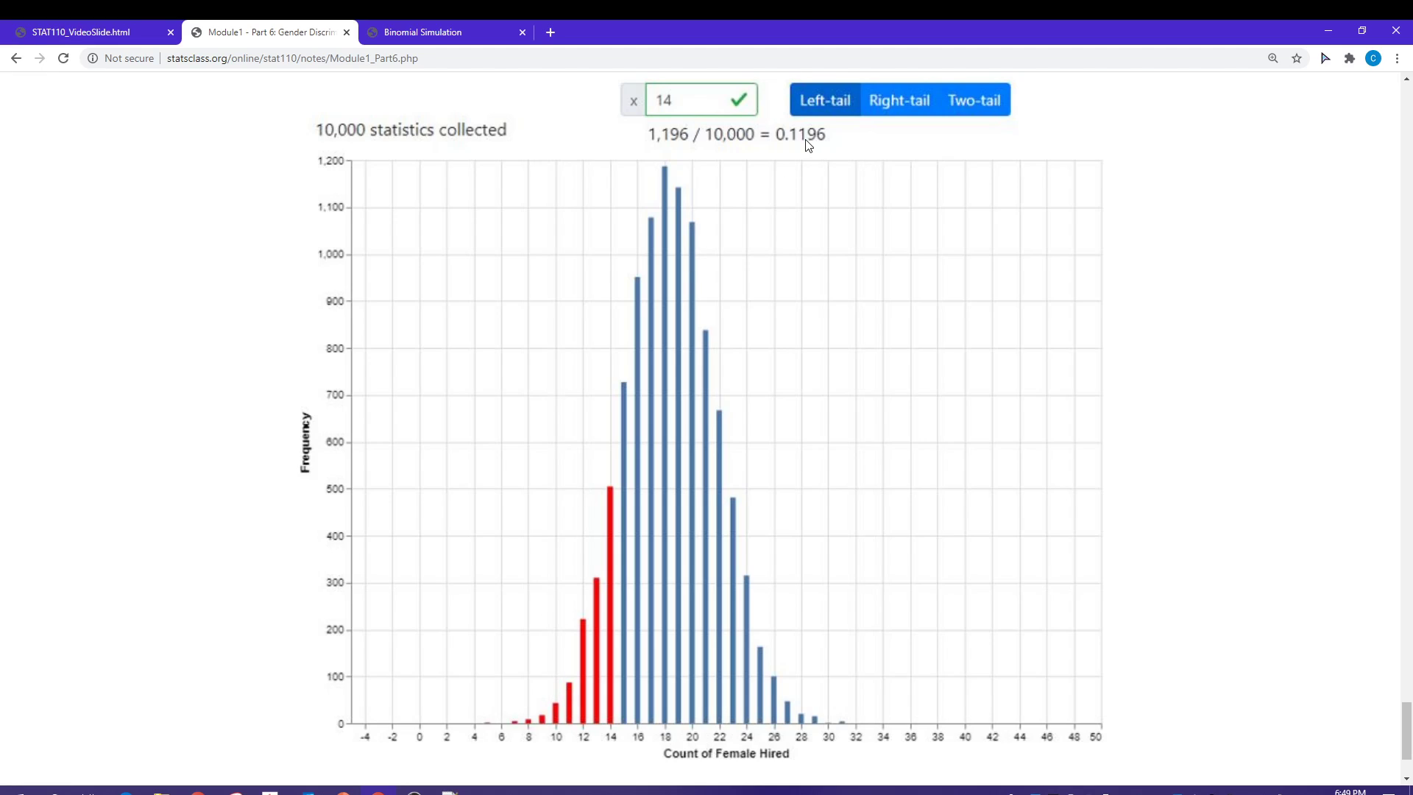
mouse_move(841, 152)
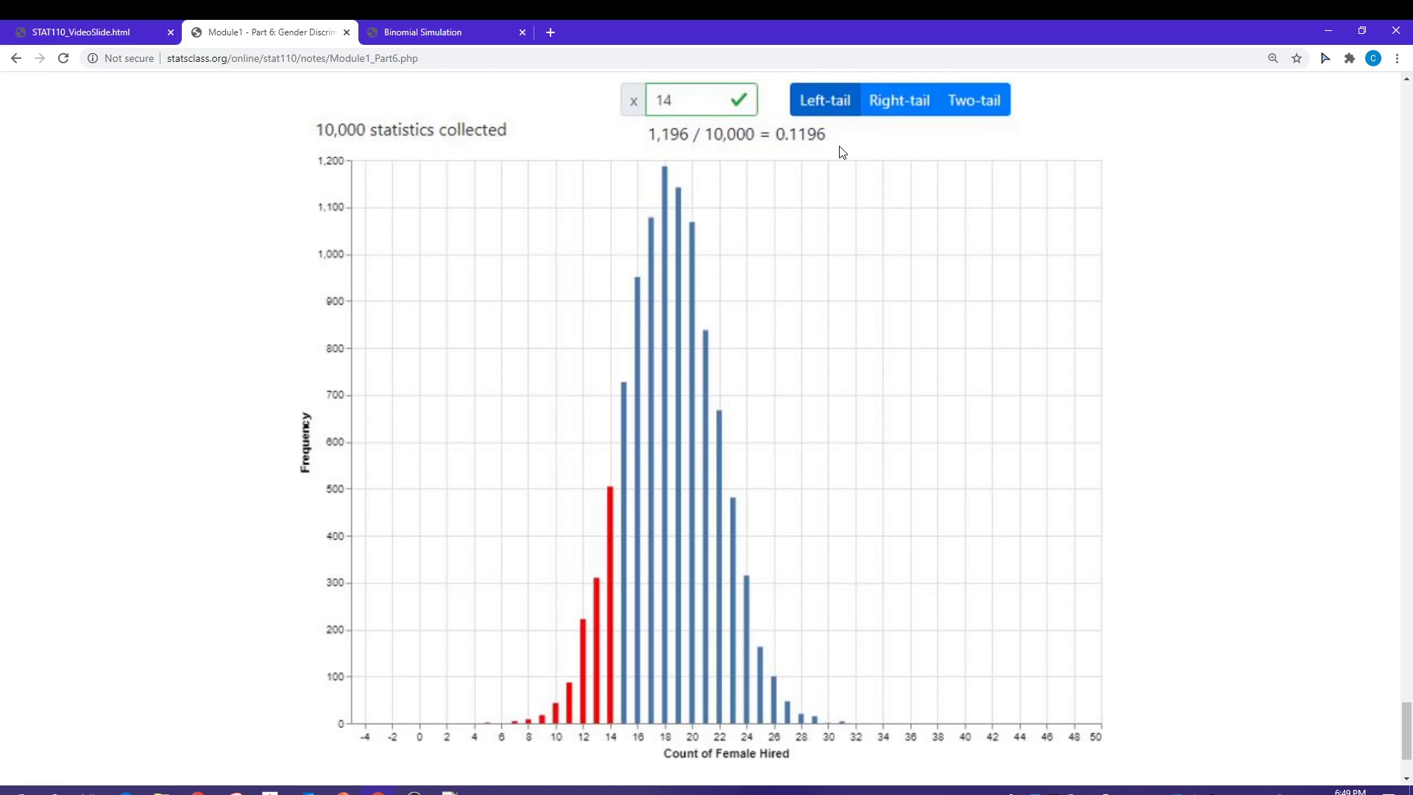
mouse_move(723, 568)
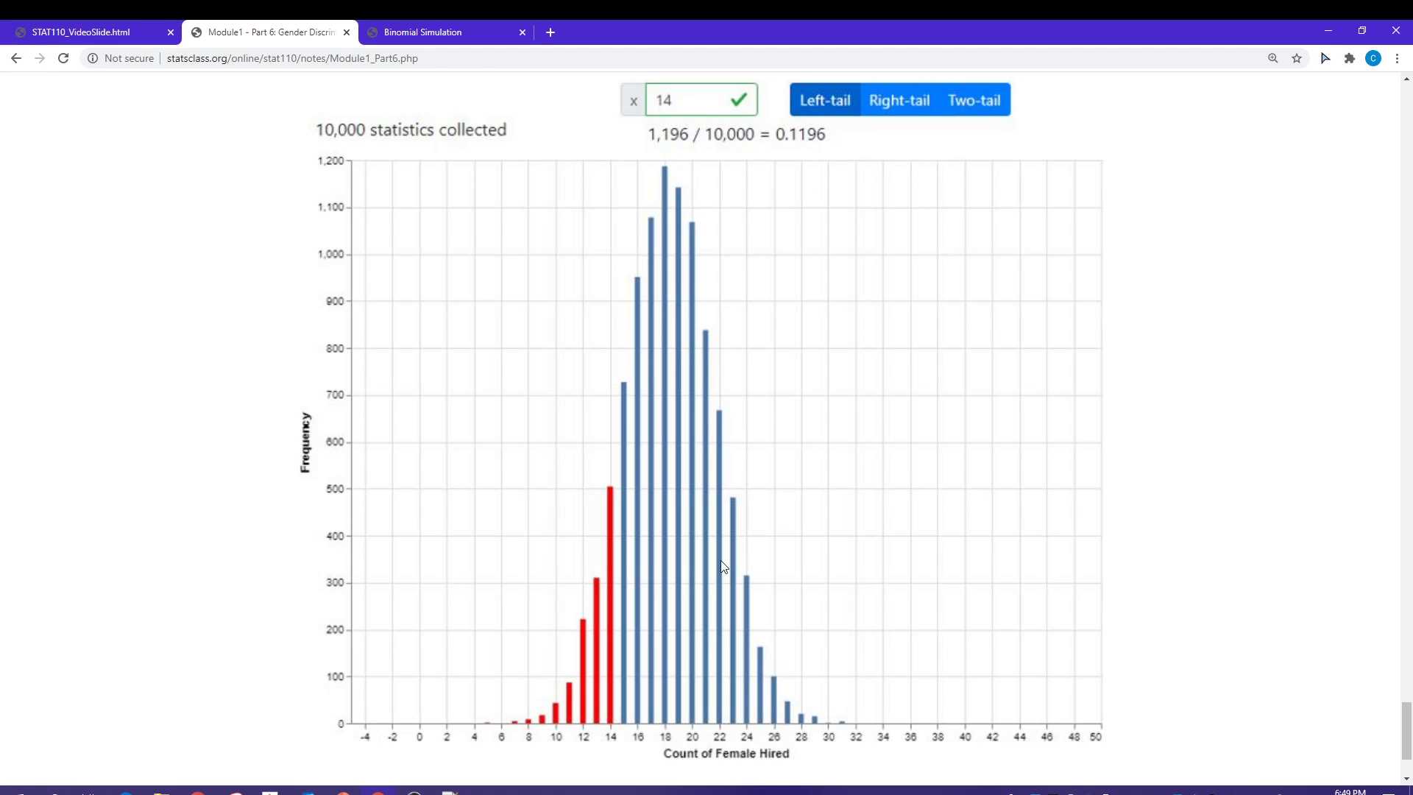
mouse_move(711, 486)
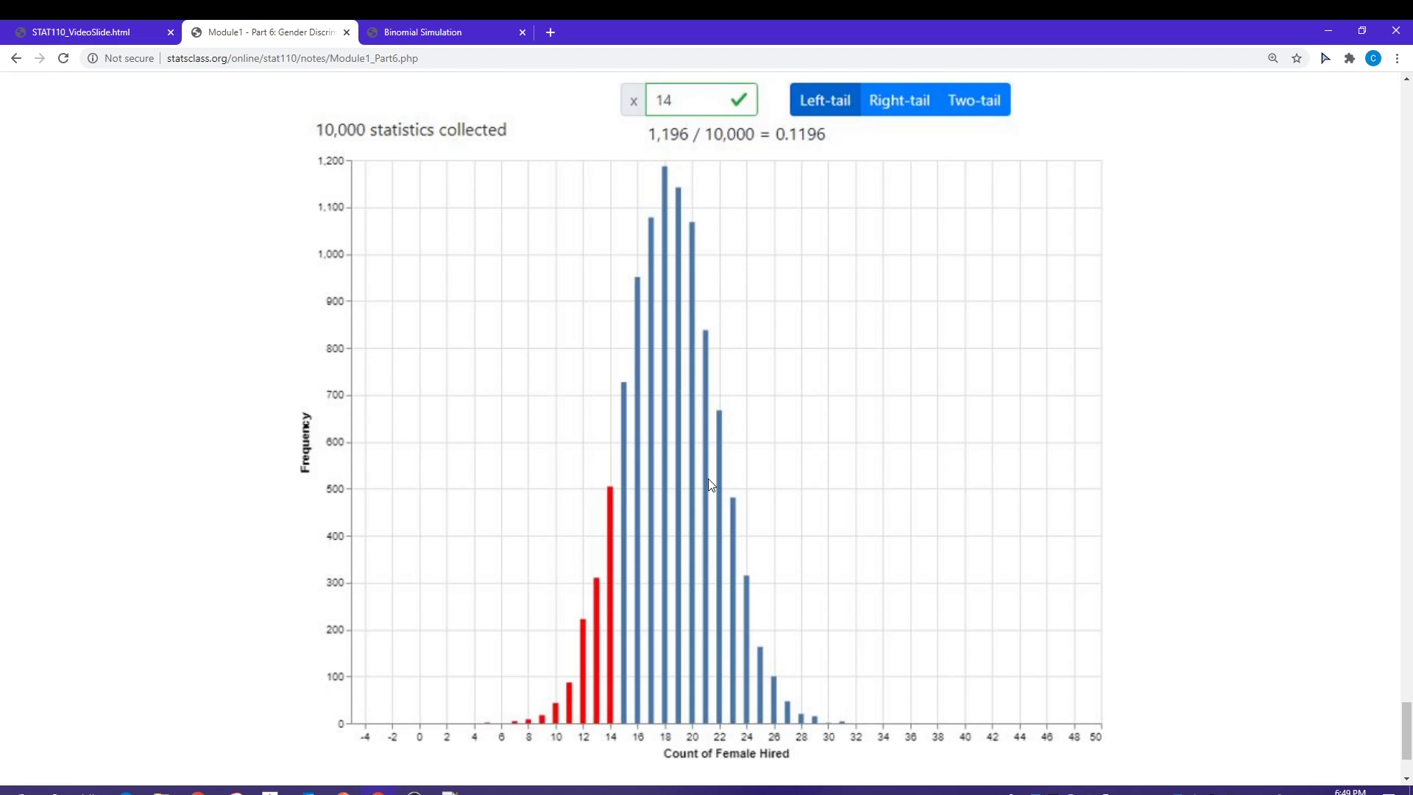
mouse_move(796, 162)
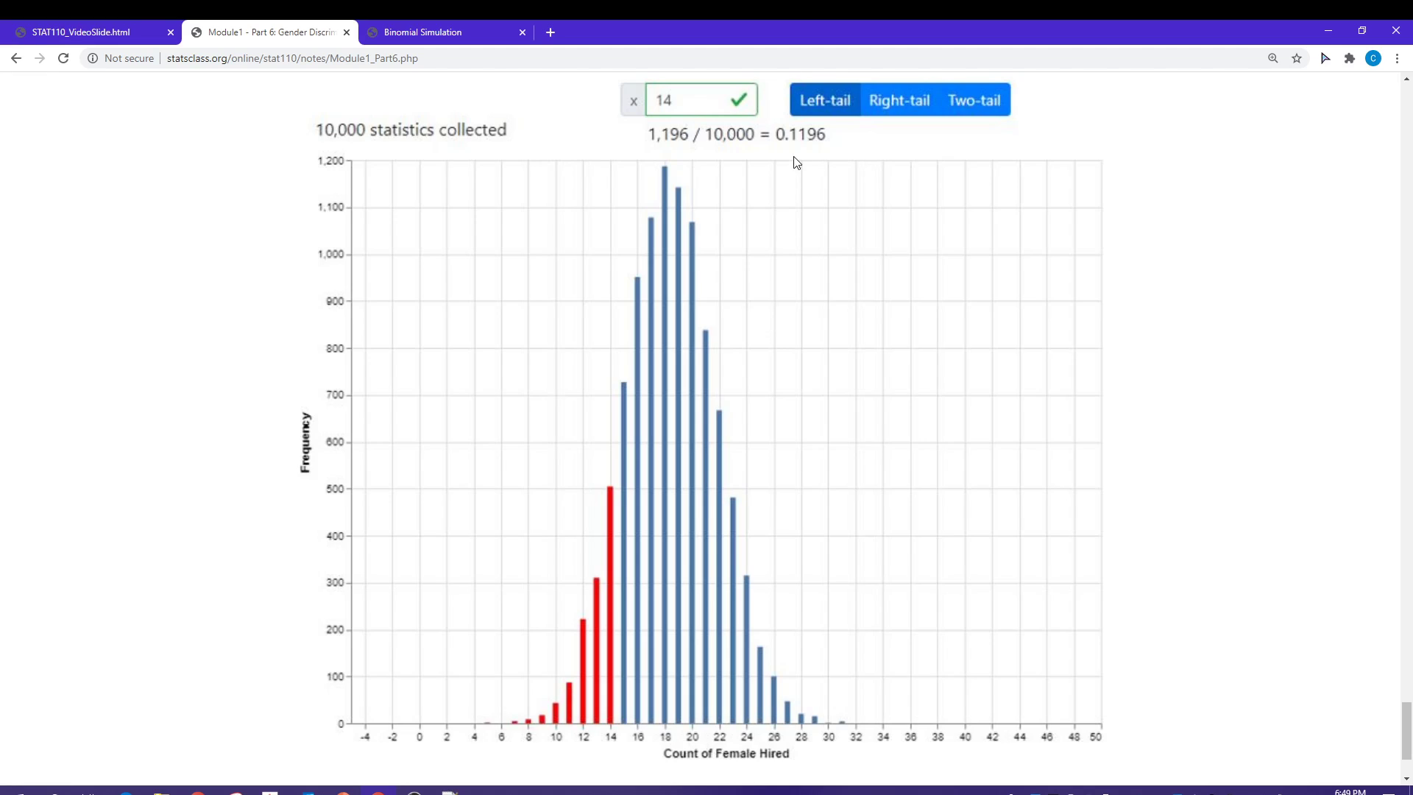
mouse_move(633, 516)
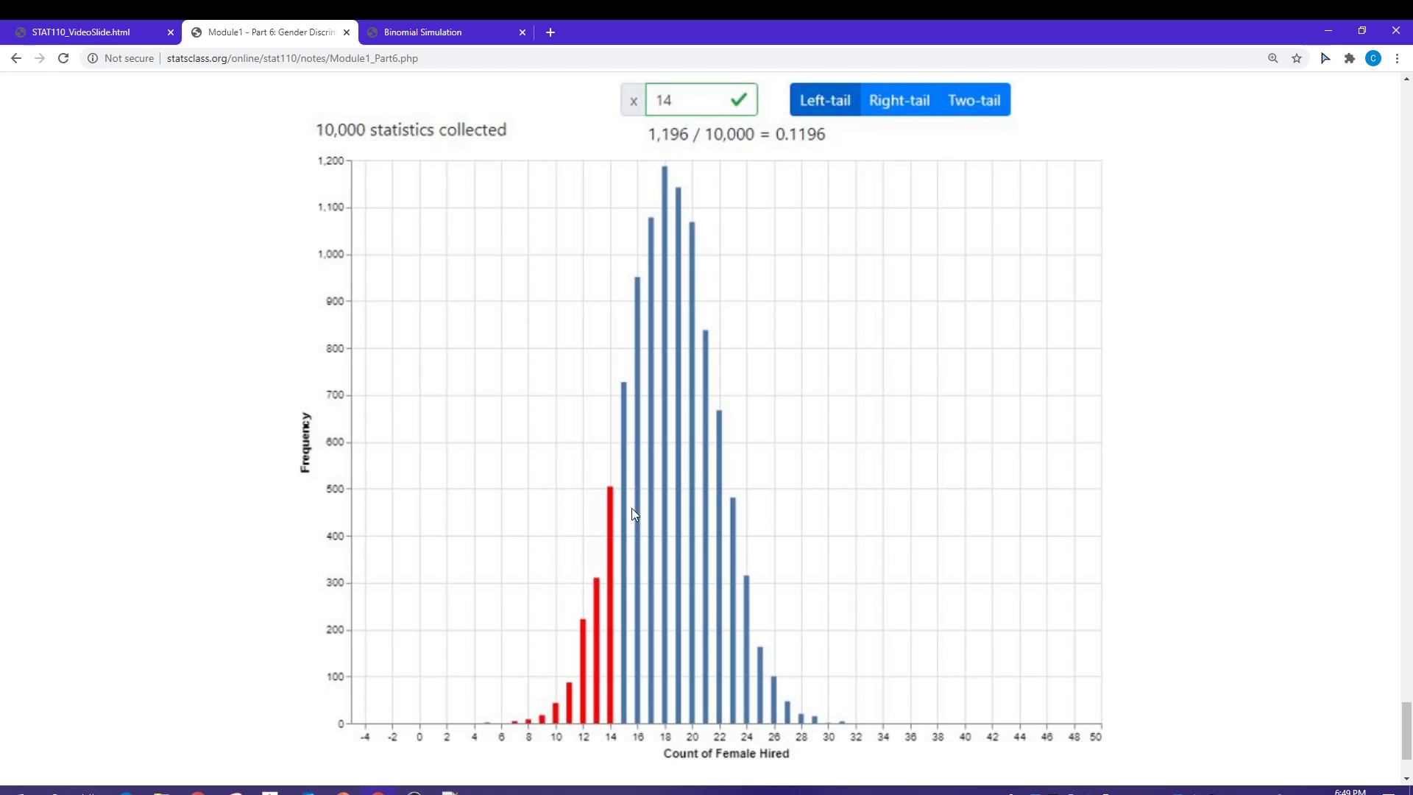
mouse_move(575, 539)
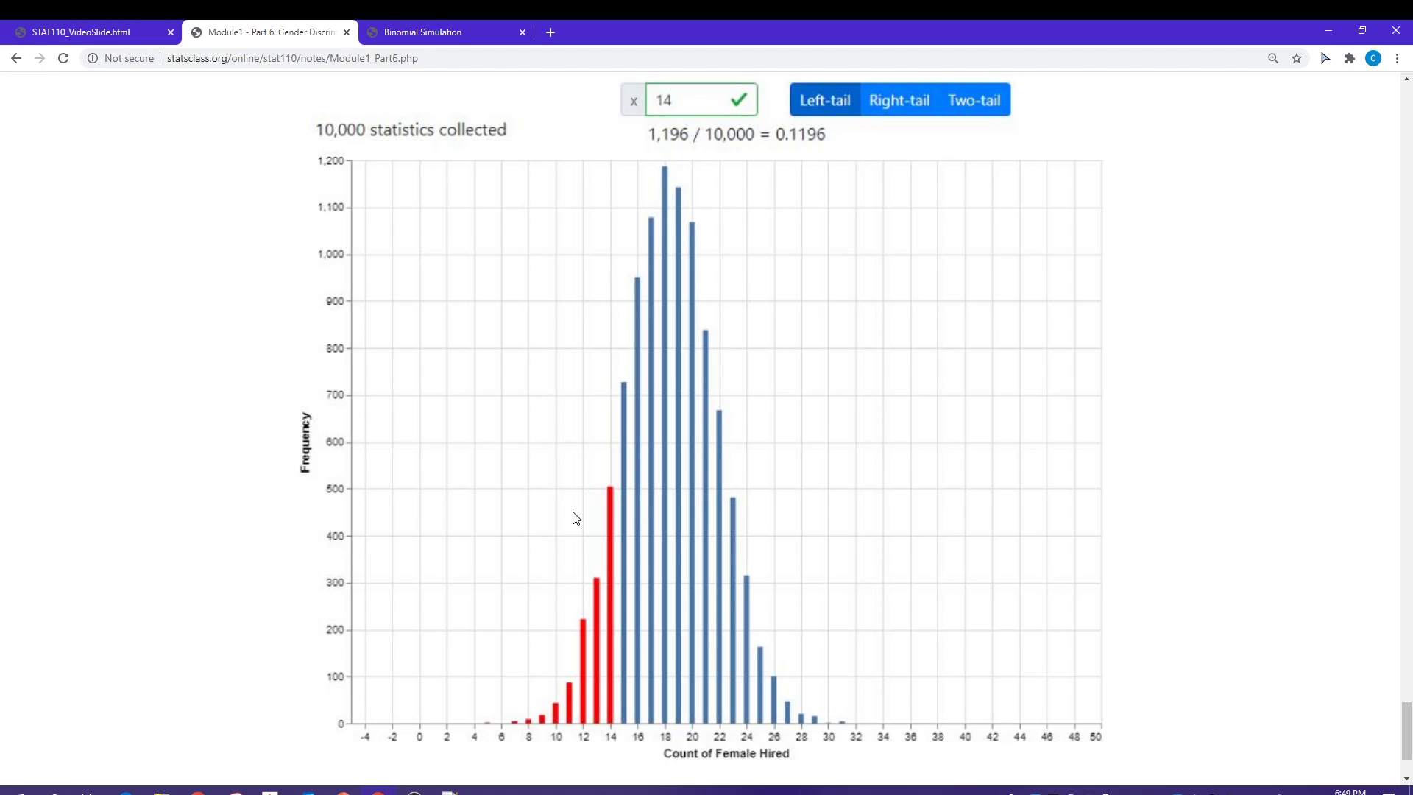
mouse_move(587, 400)
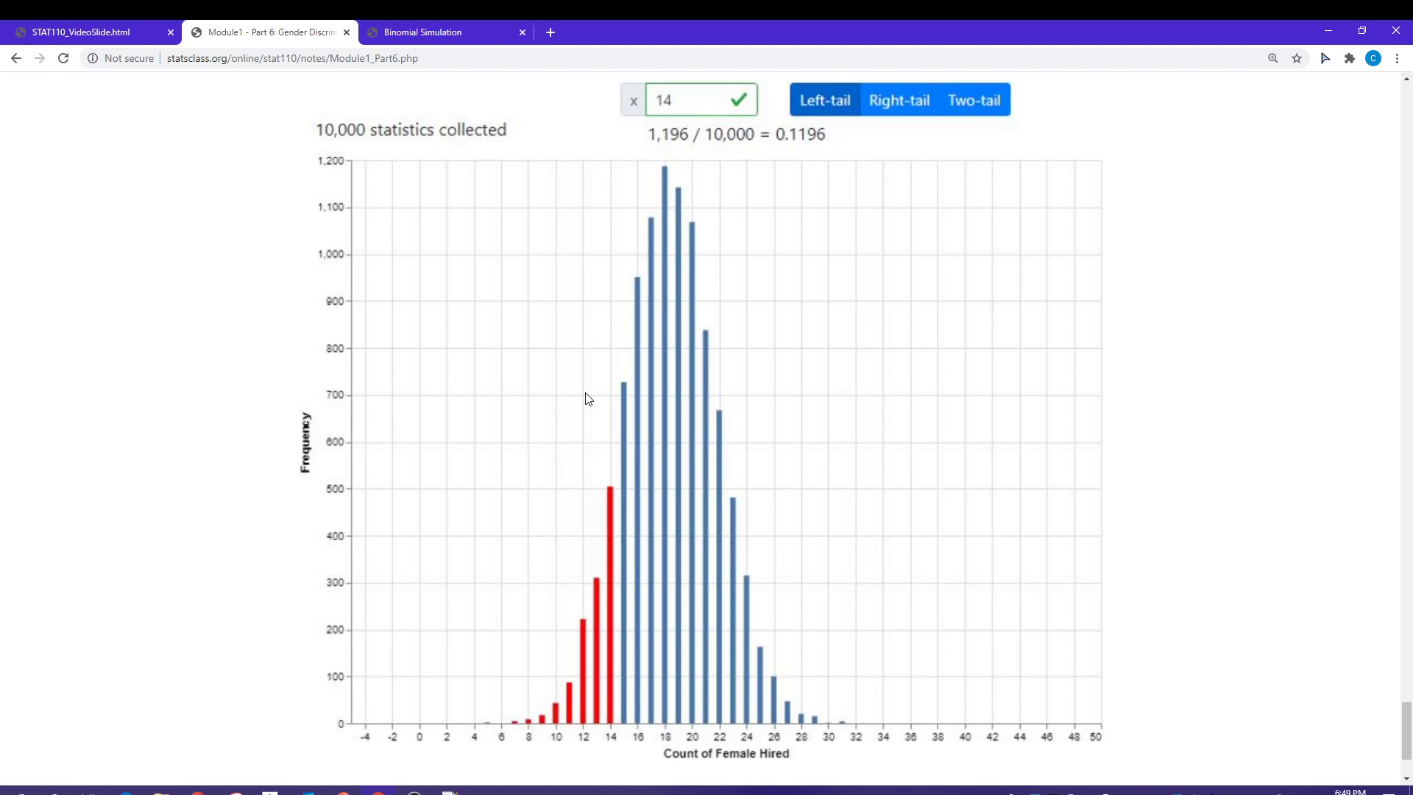
mouse_move(837, 141)
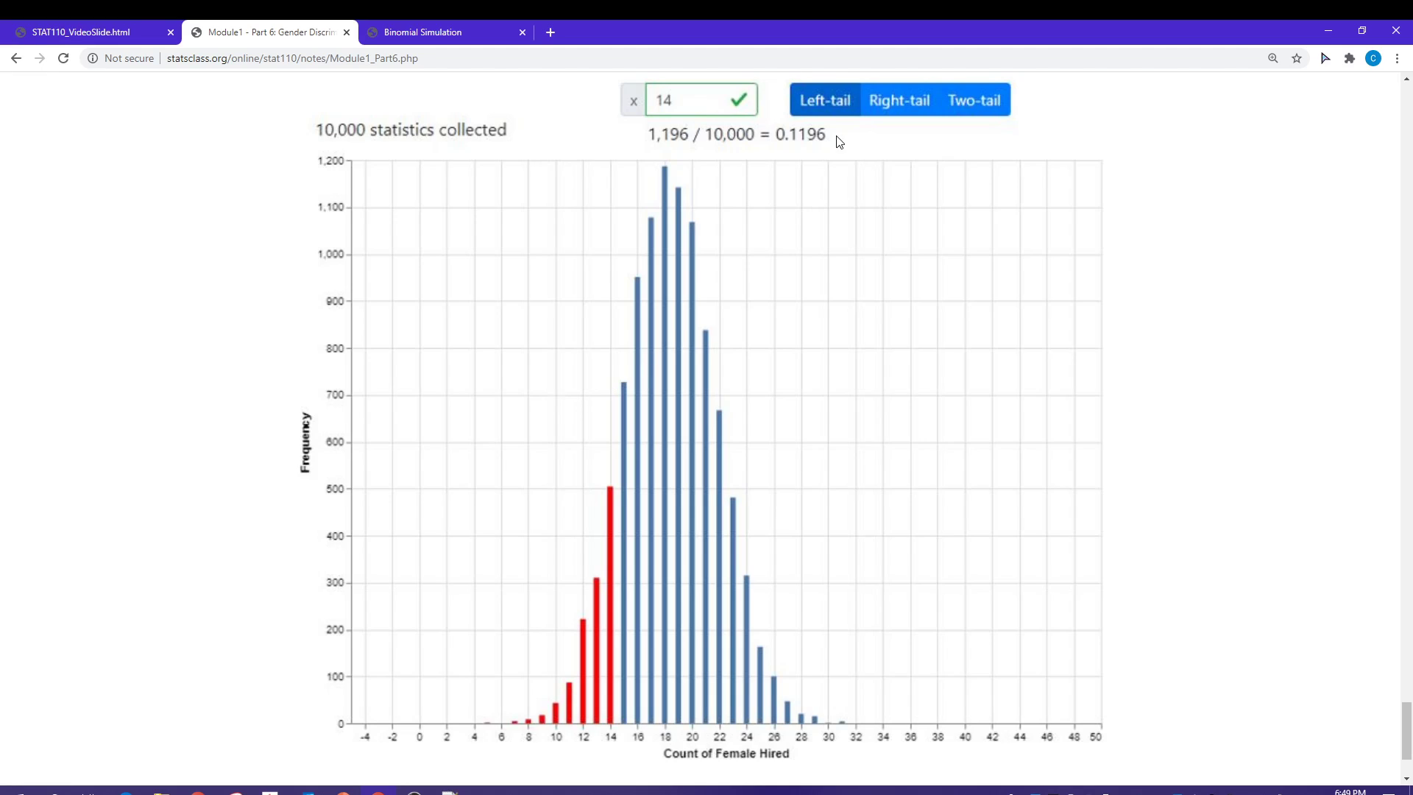
mouse_move(562, 253)
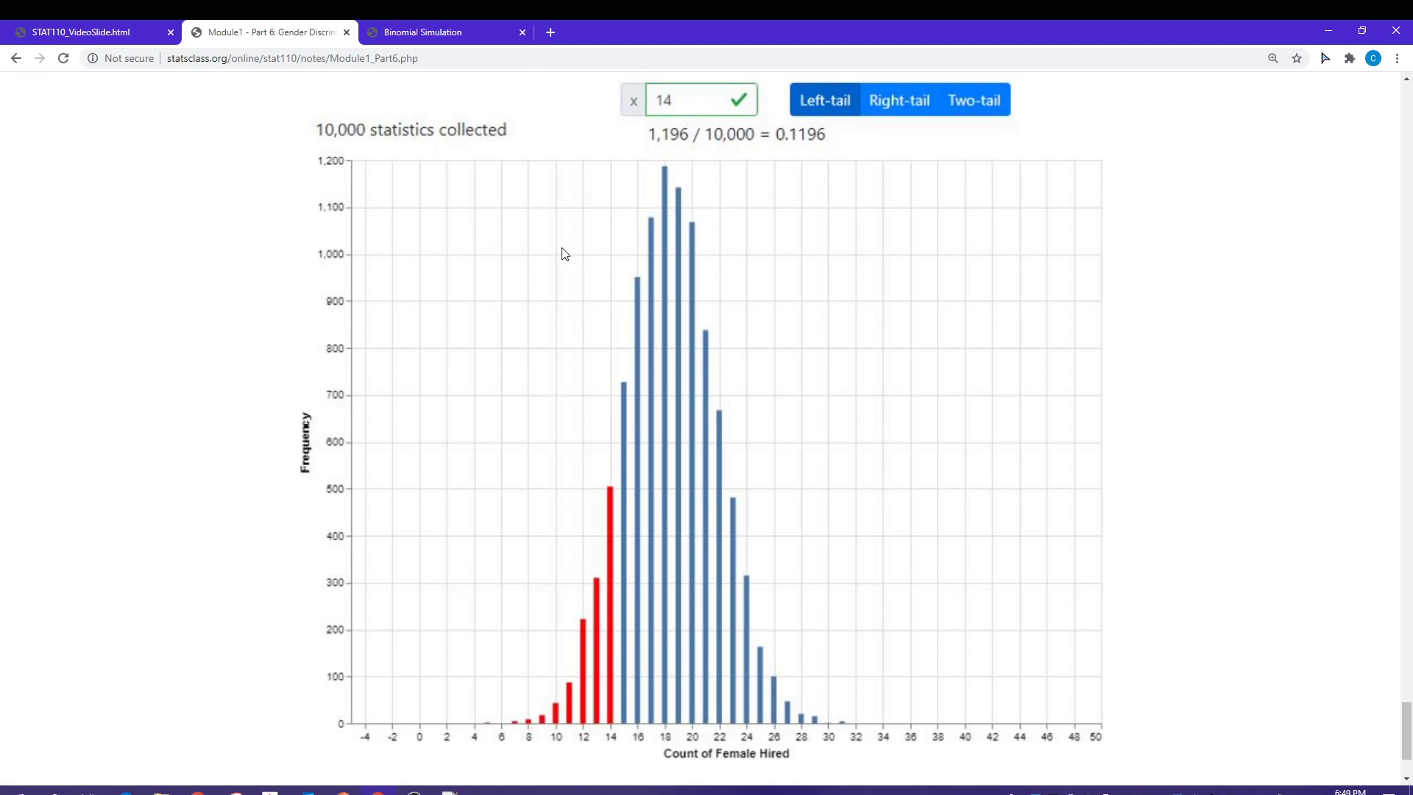
mouse_move(265, 357)
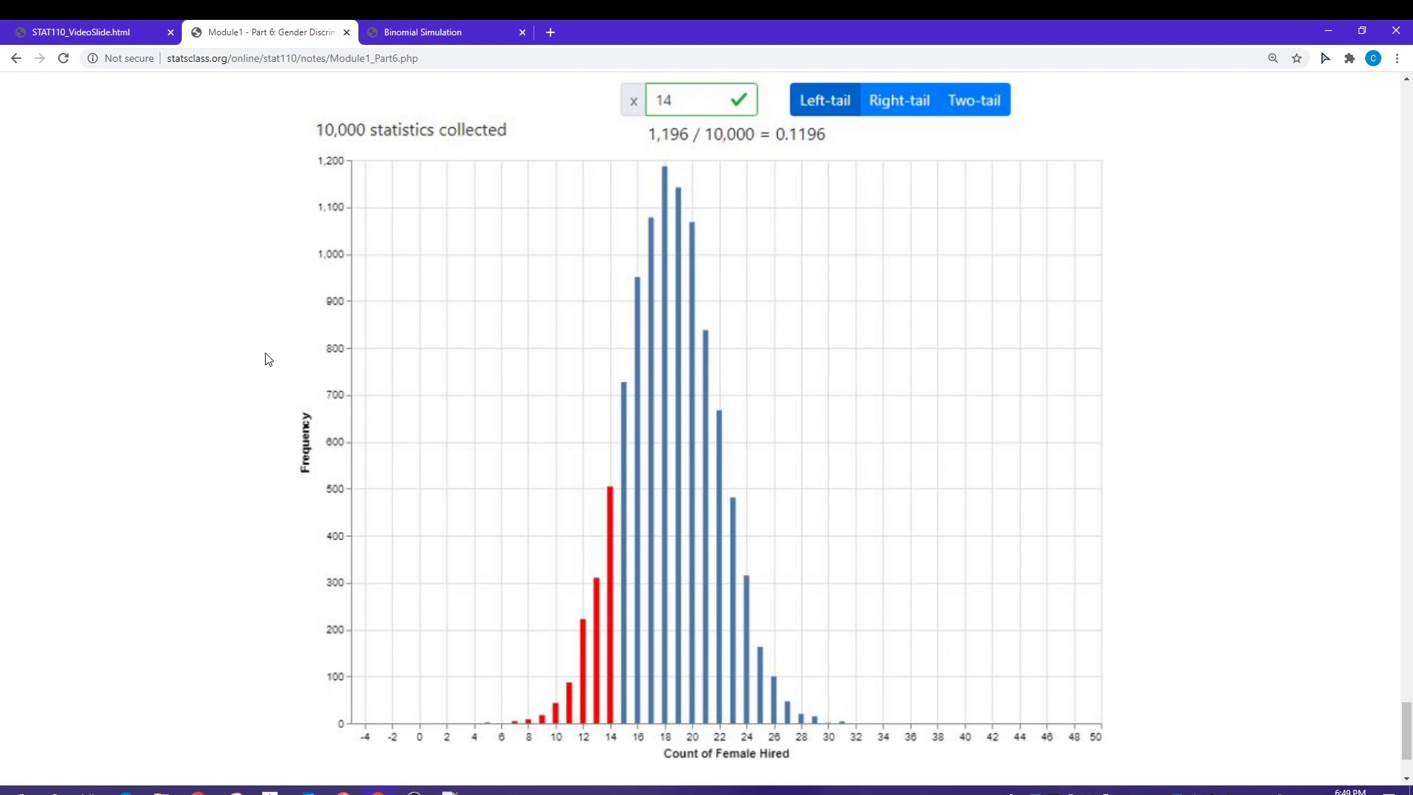
click(88, 32)
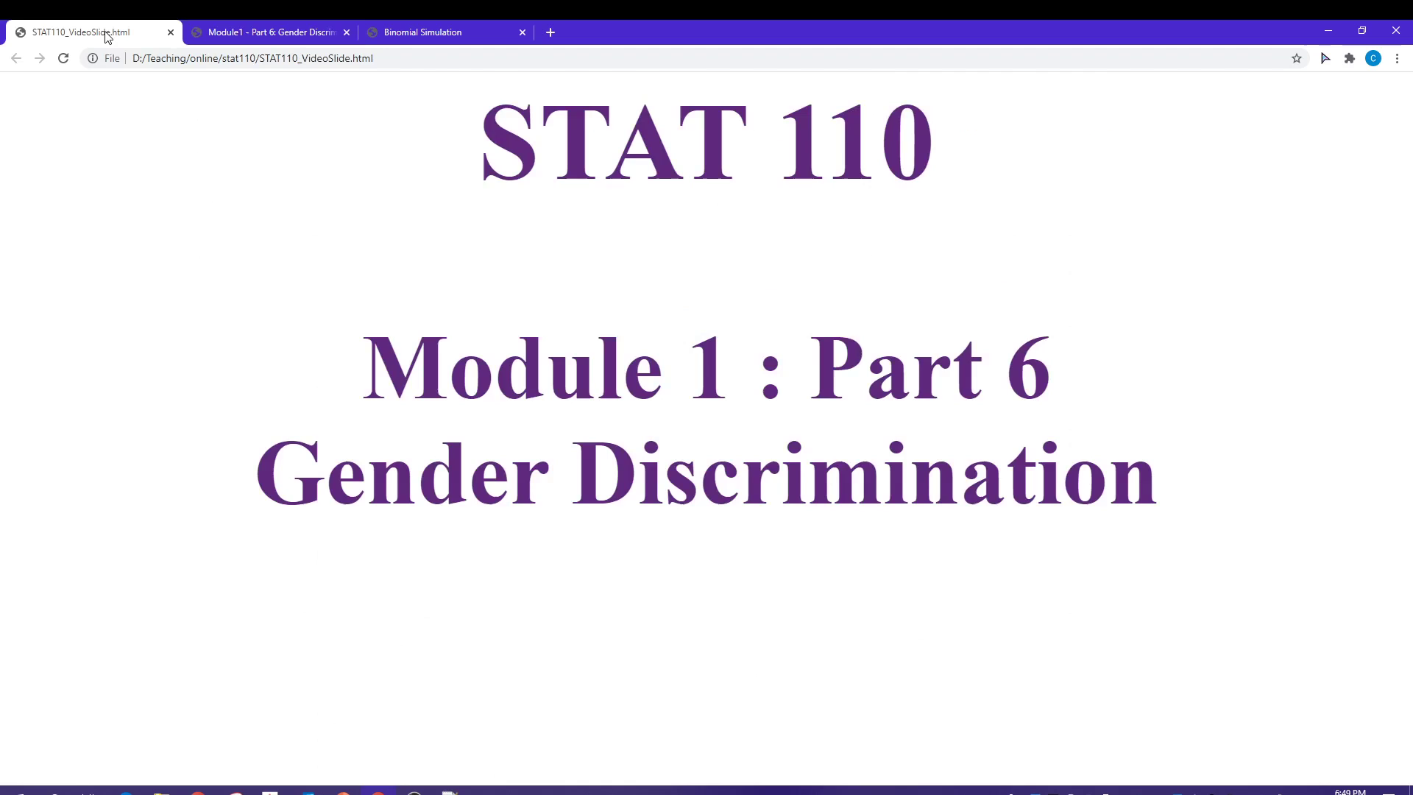